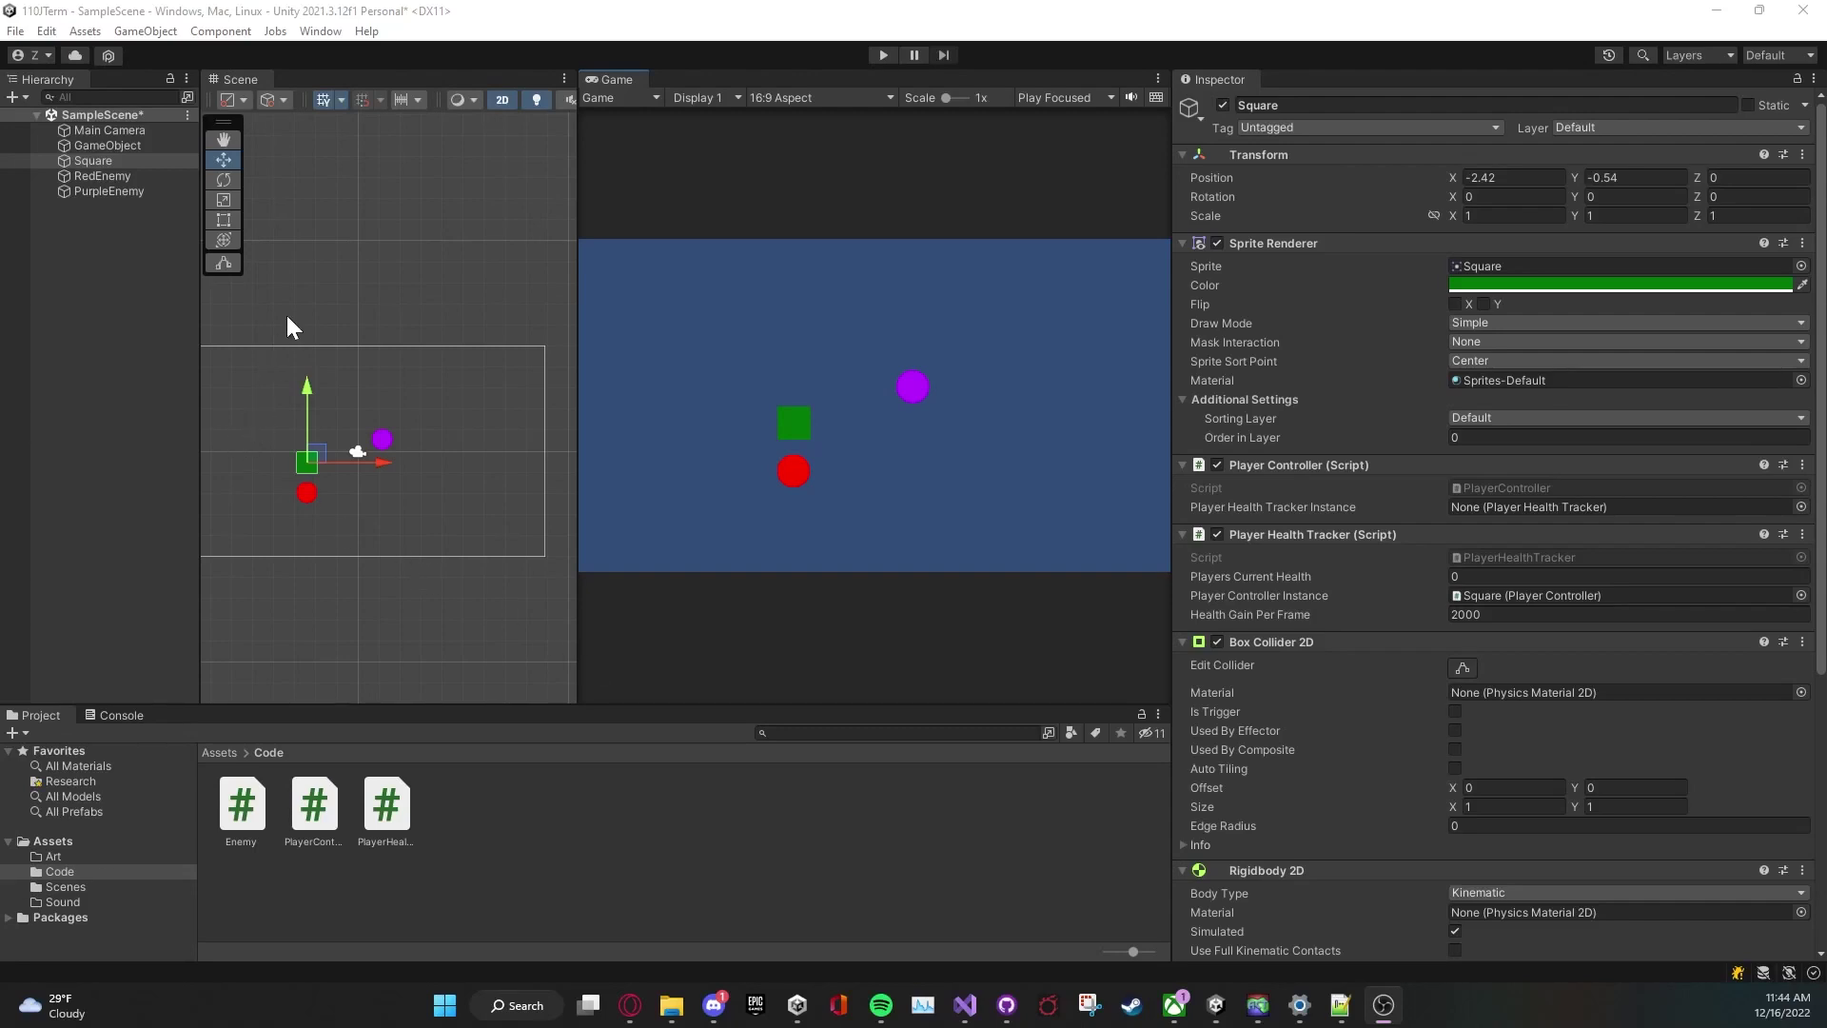
Step: Select RedEnemy and PurpleEnemy together and untick Active to hide both
{"action": "left_click", "coordinate": [103, 175]}
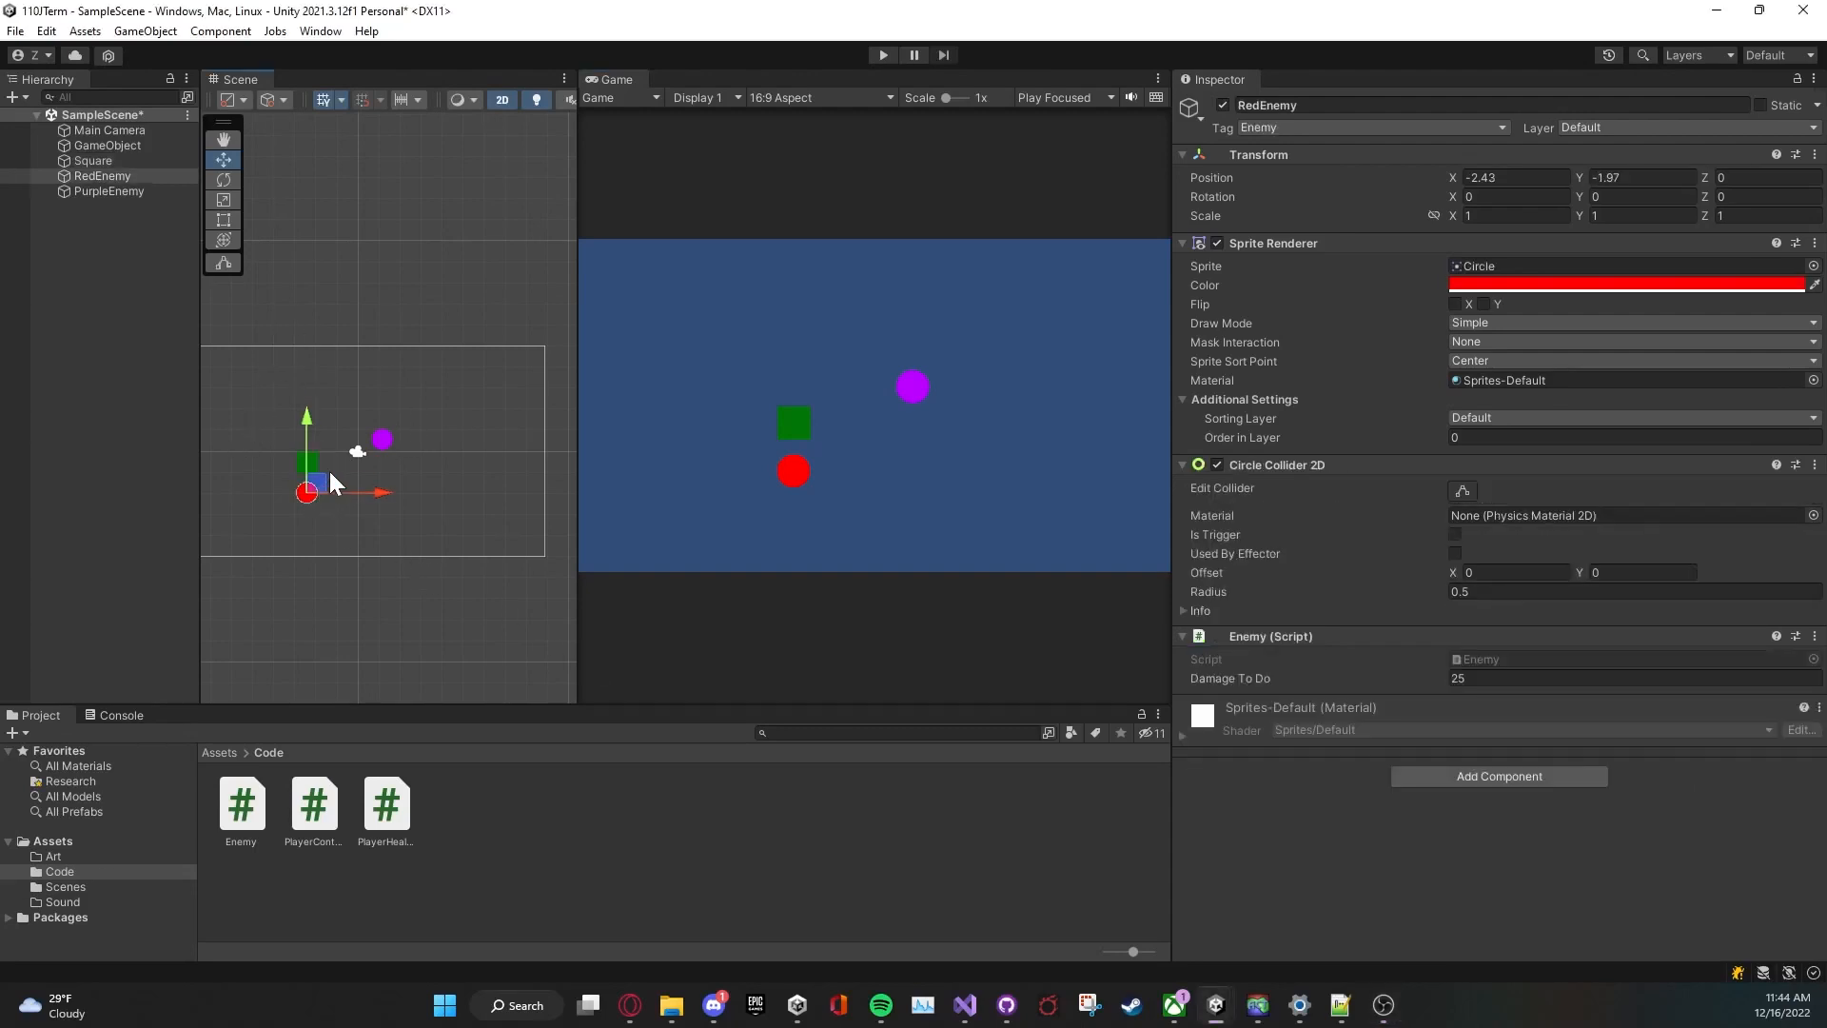
{"action": "left_click", "coordinate": [101, 175]}
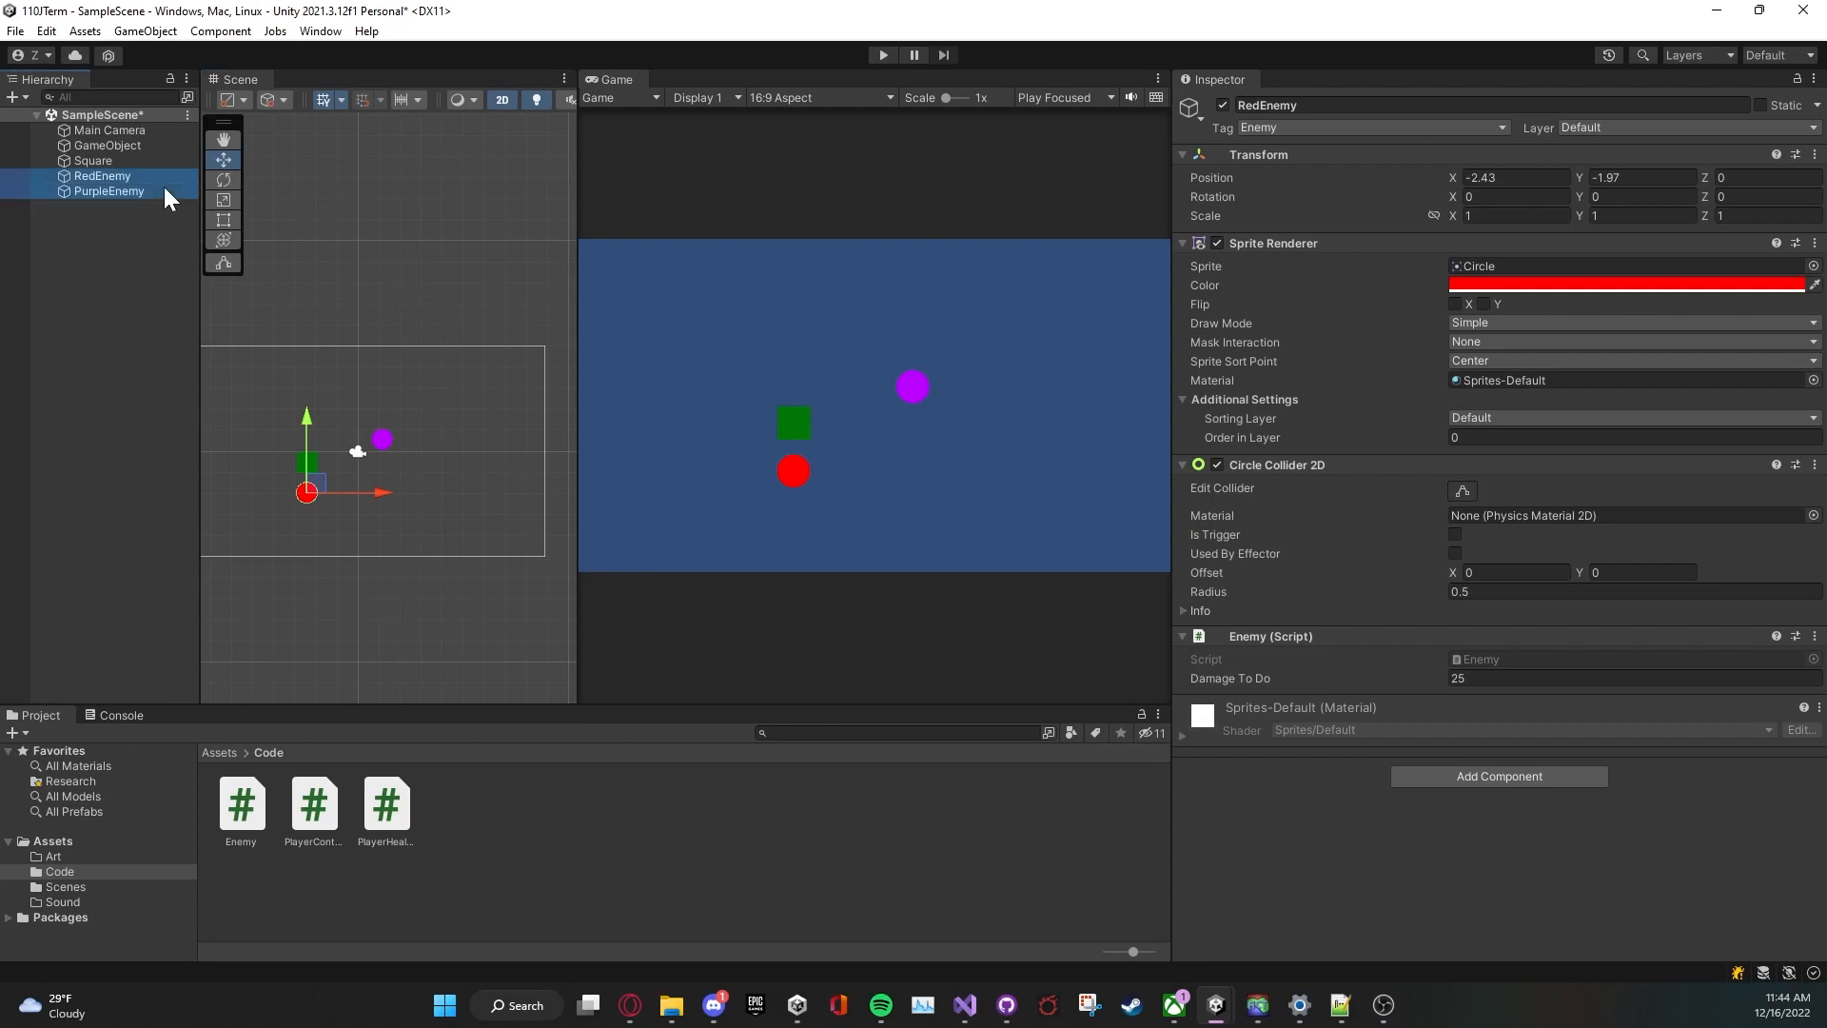
{"action": "left_click", "coordinate": [109, 190]}
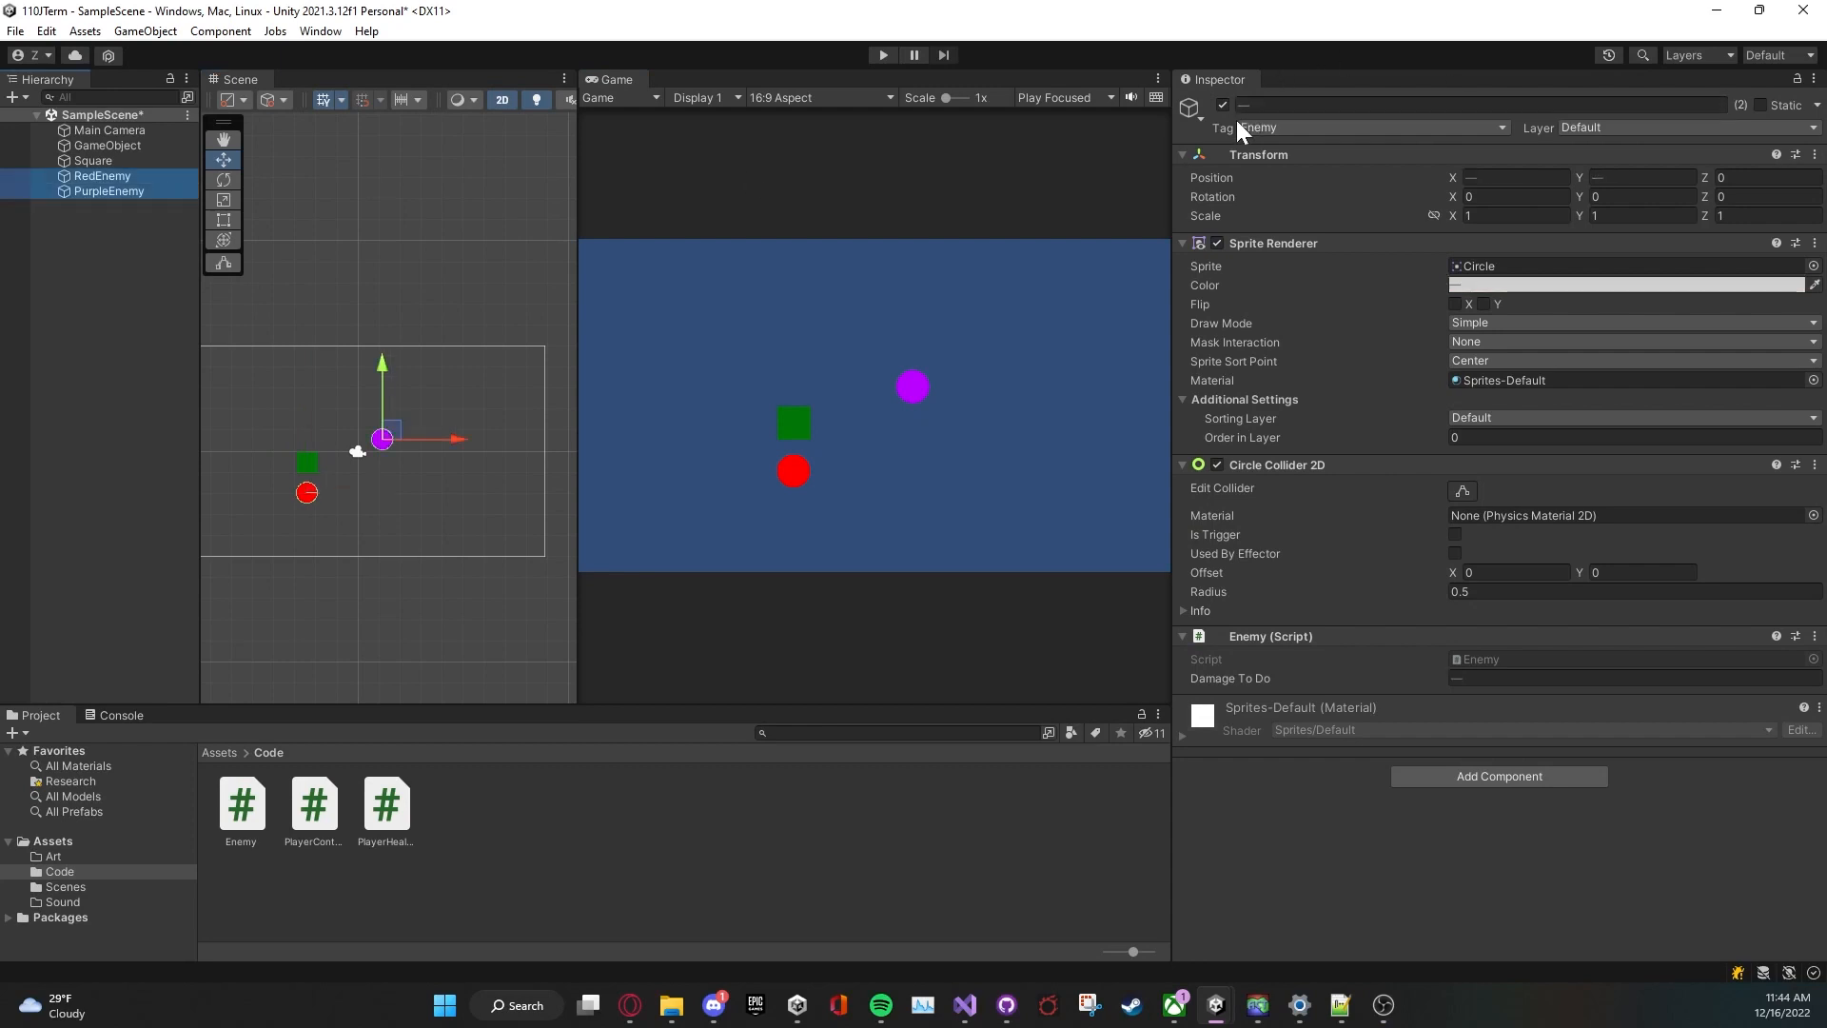
{"action": "left_click", "coordinate": [1222, 104]}
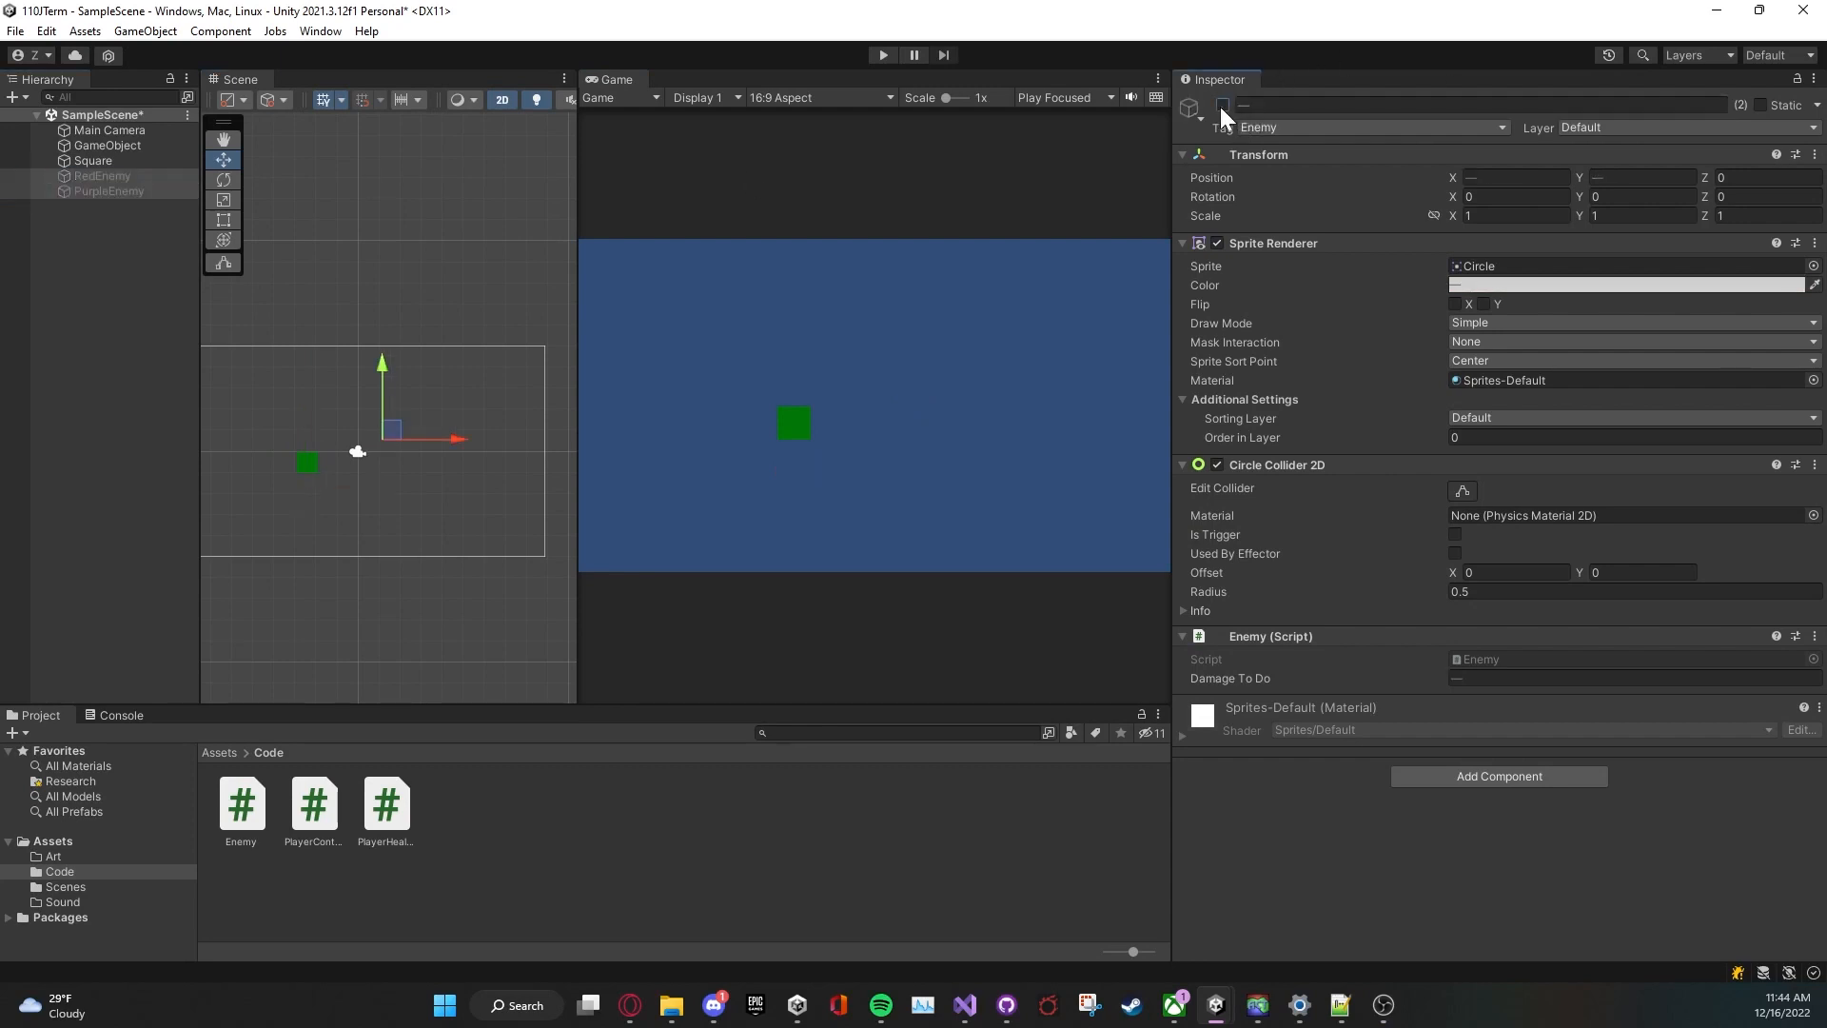
{"action": "left_click", "coordinate": [91, 160]}
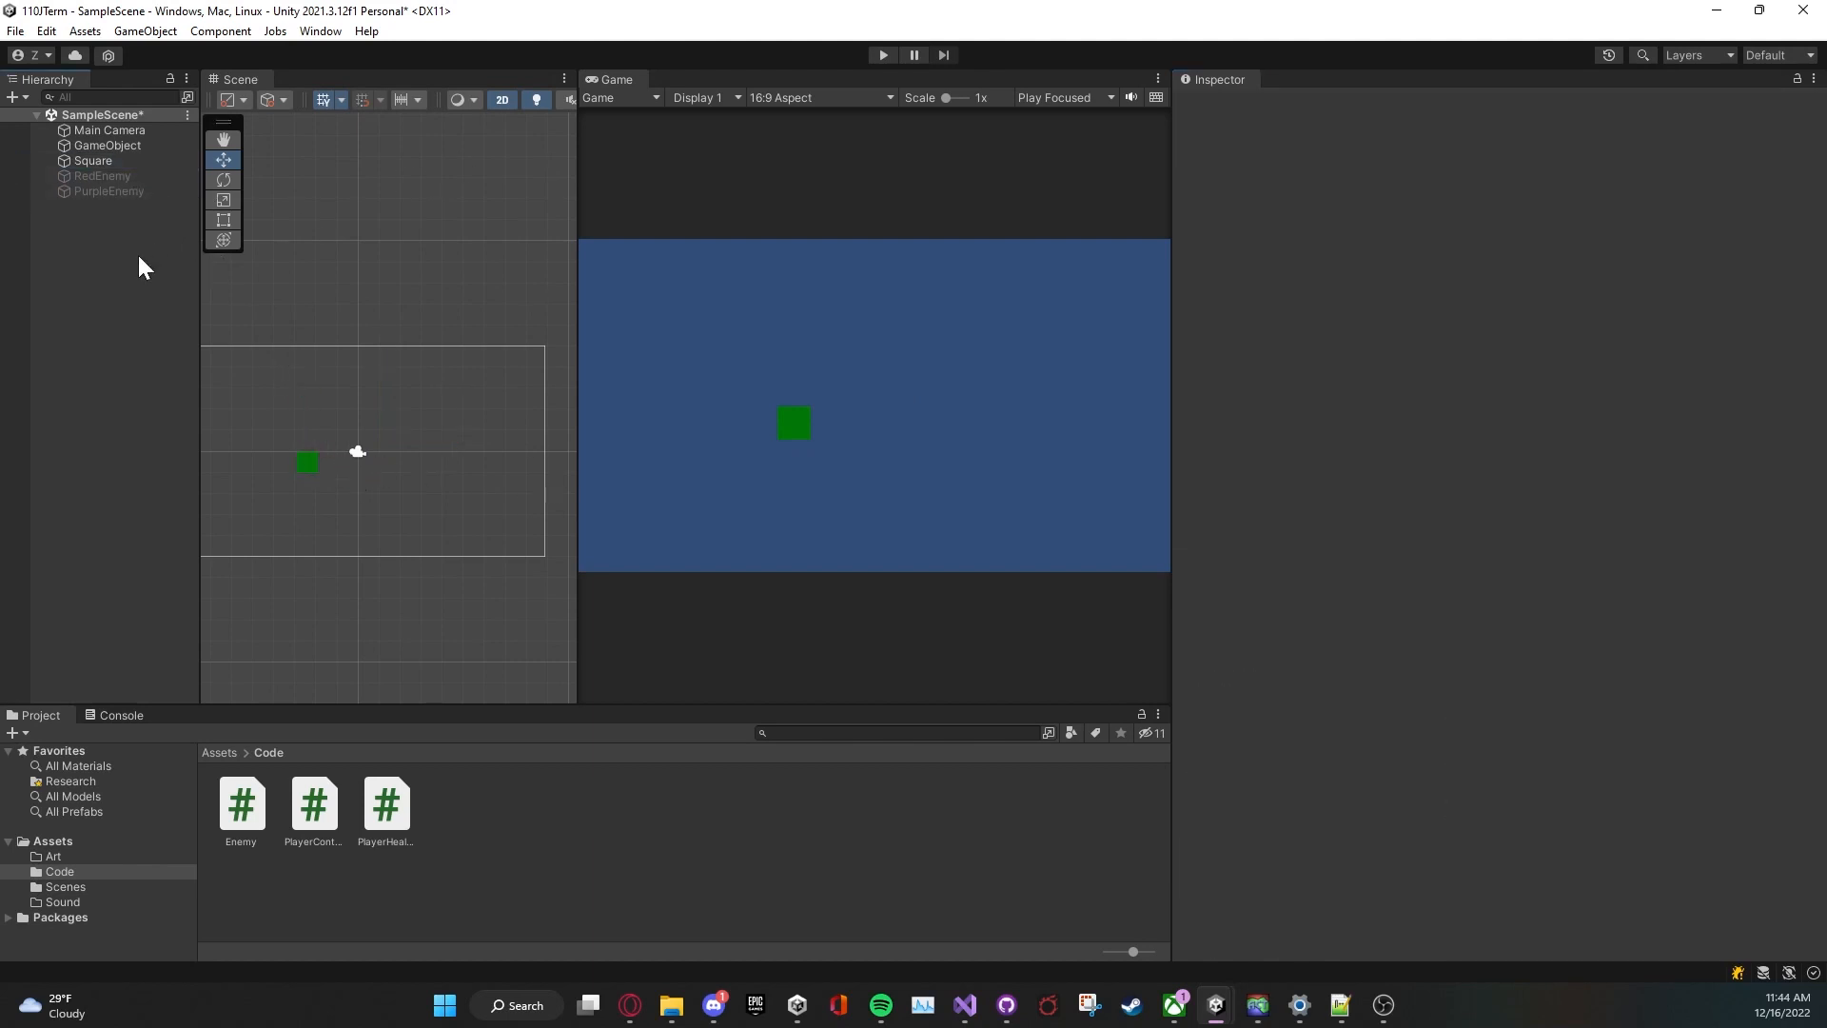
Step: Add a new 2D square sprite and stretch it into a wide floor strip along the scene bottom
{"action": "right_click", "coordinate": [140, 268]}
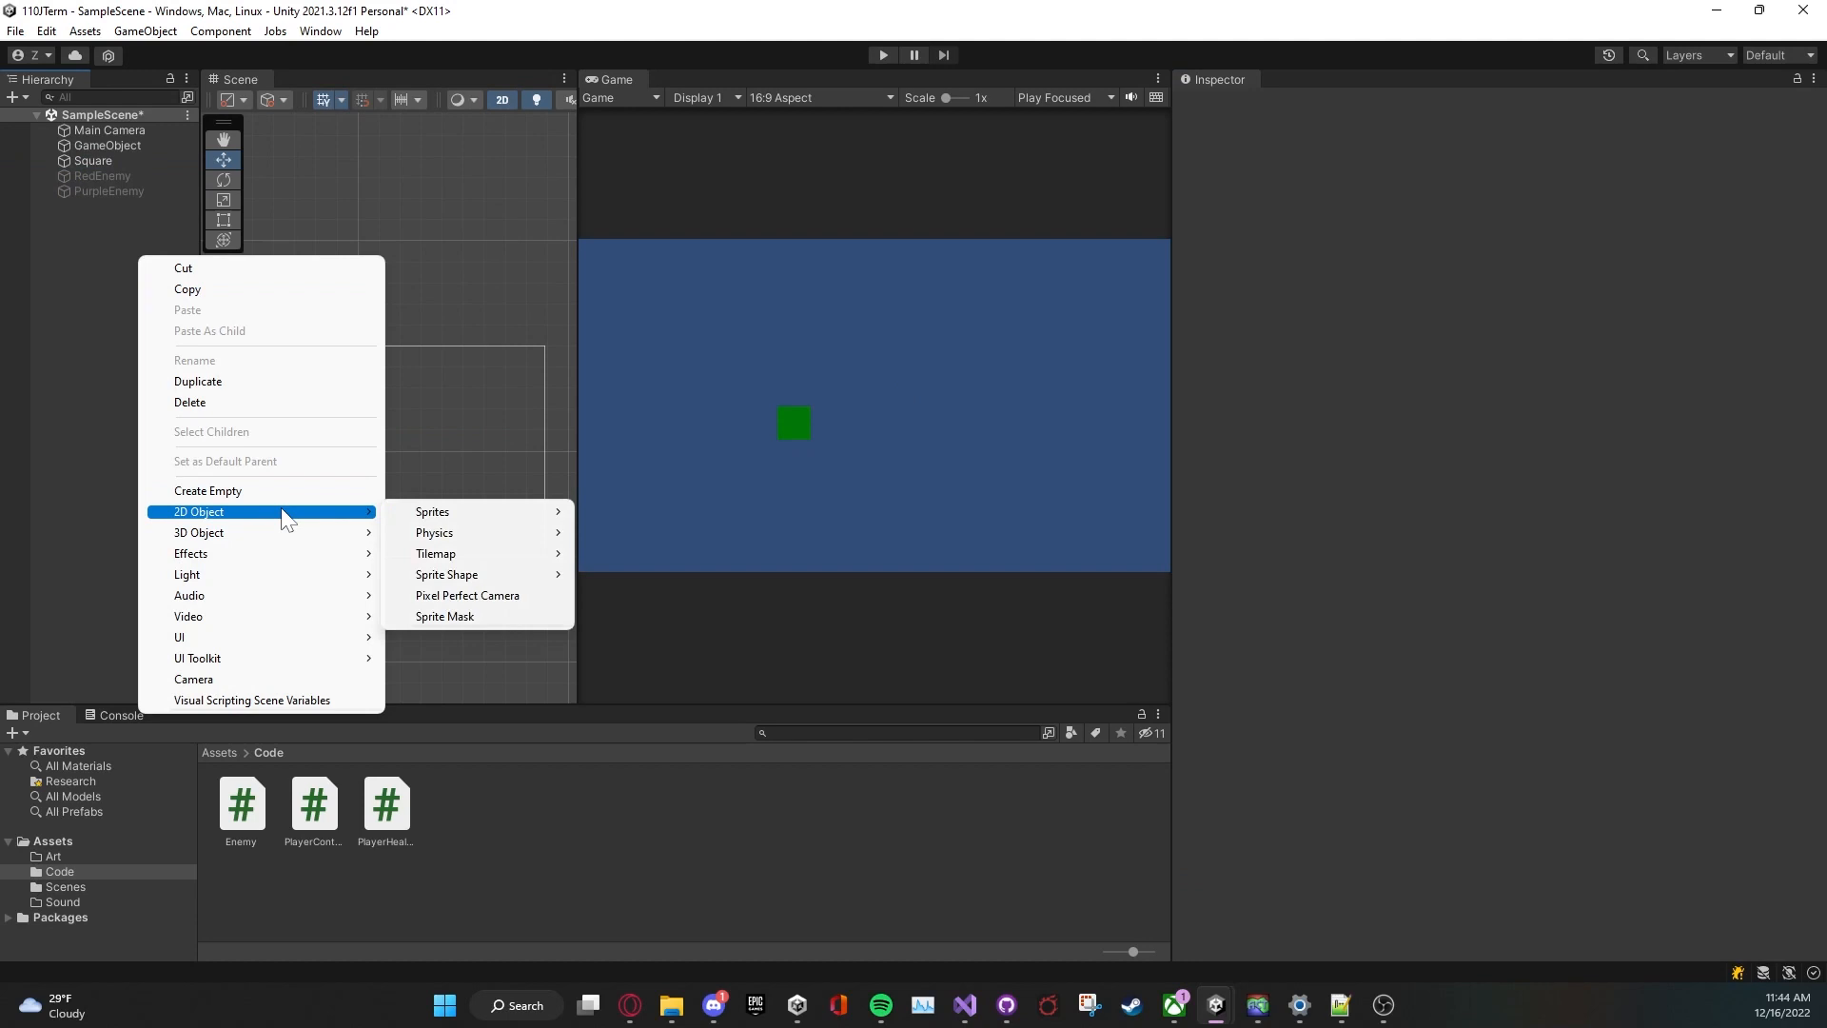
{"action": "left_click", "coordinate": [432, 510]}
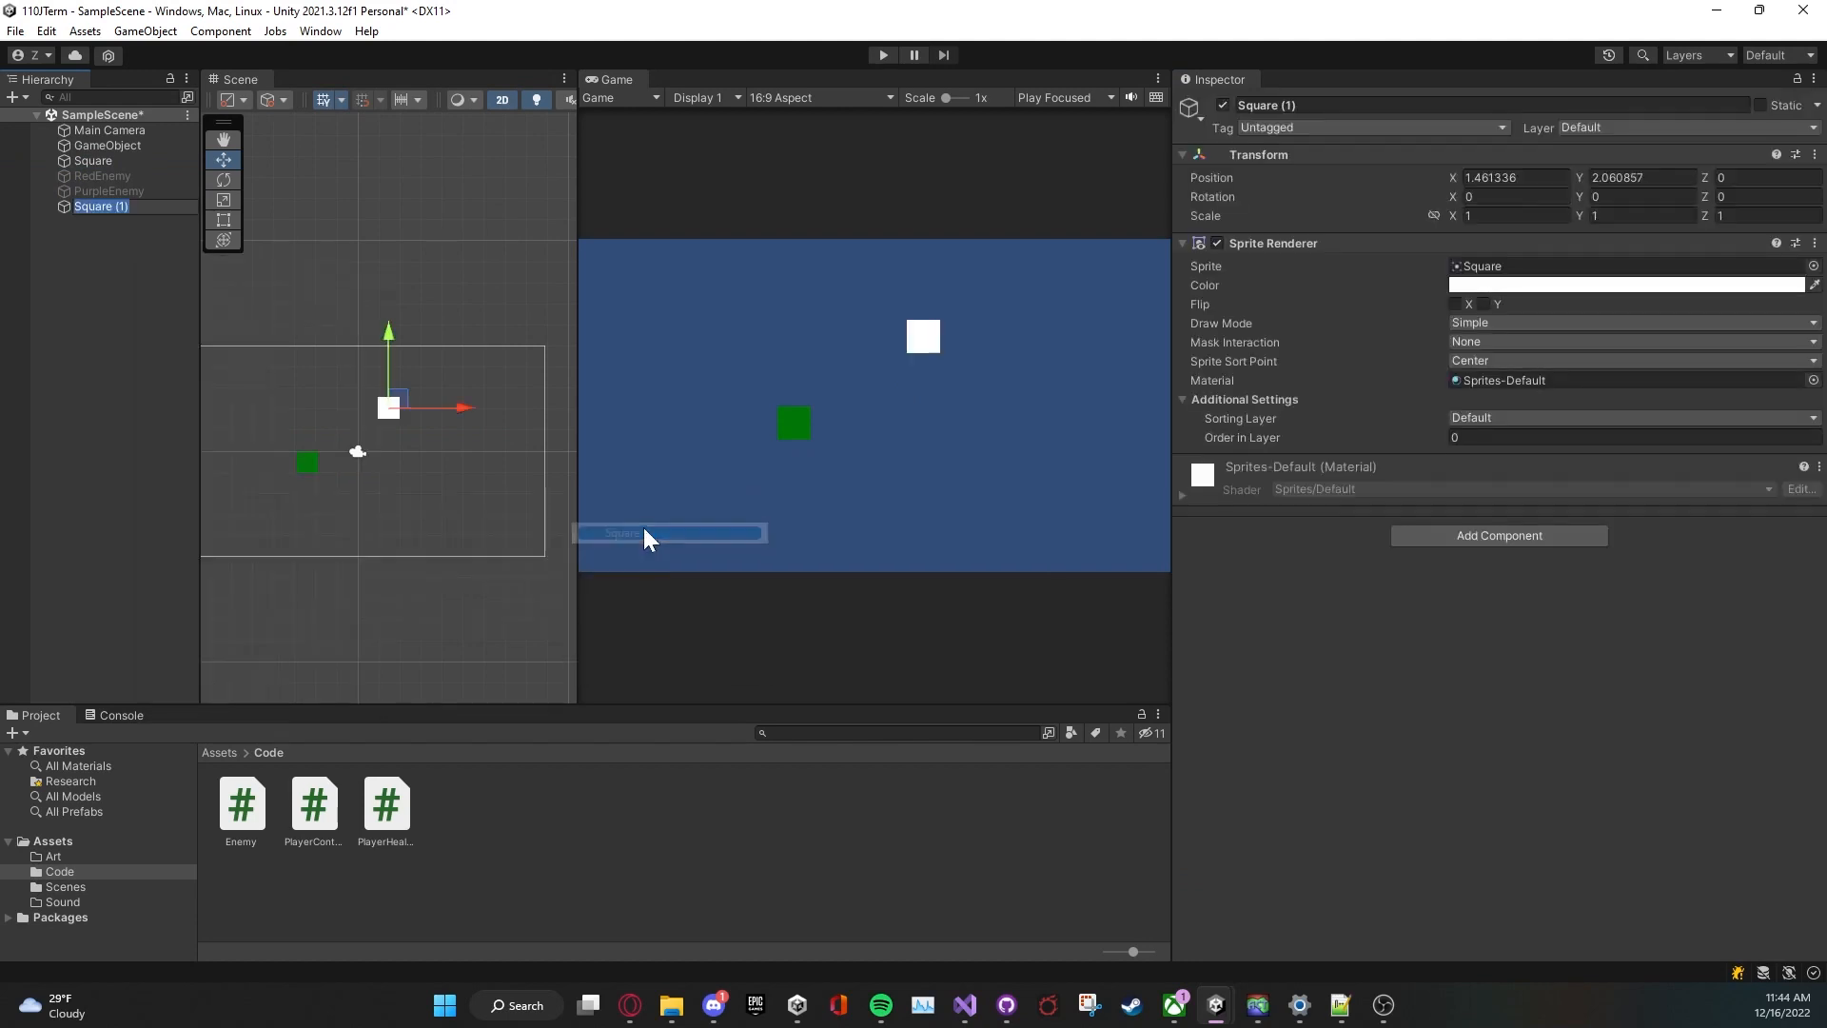
{"action": "left_click_drag", "start_coordinate": [388, 408], "coordinate": [344, 543]}
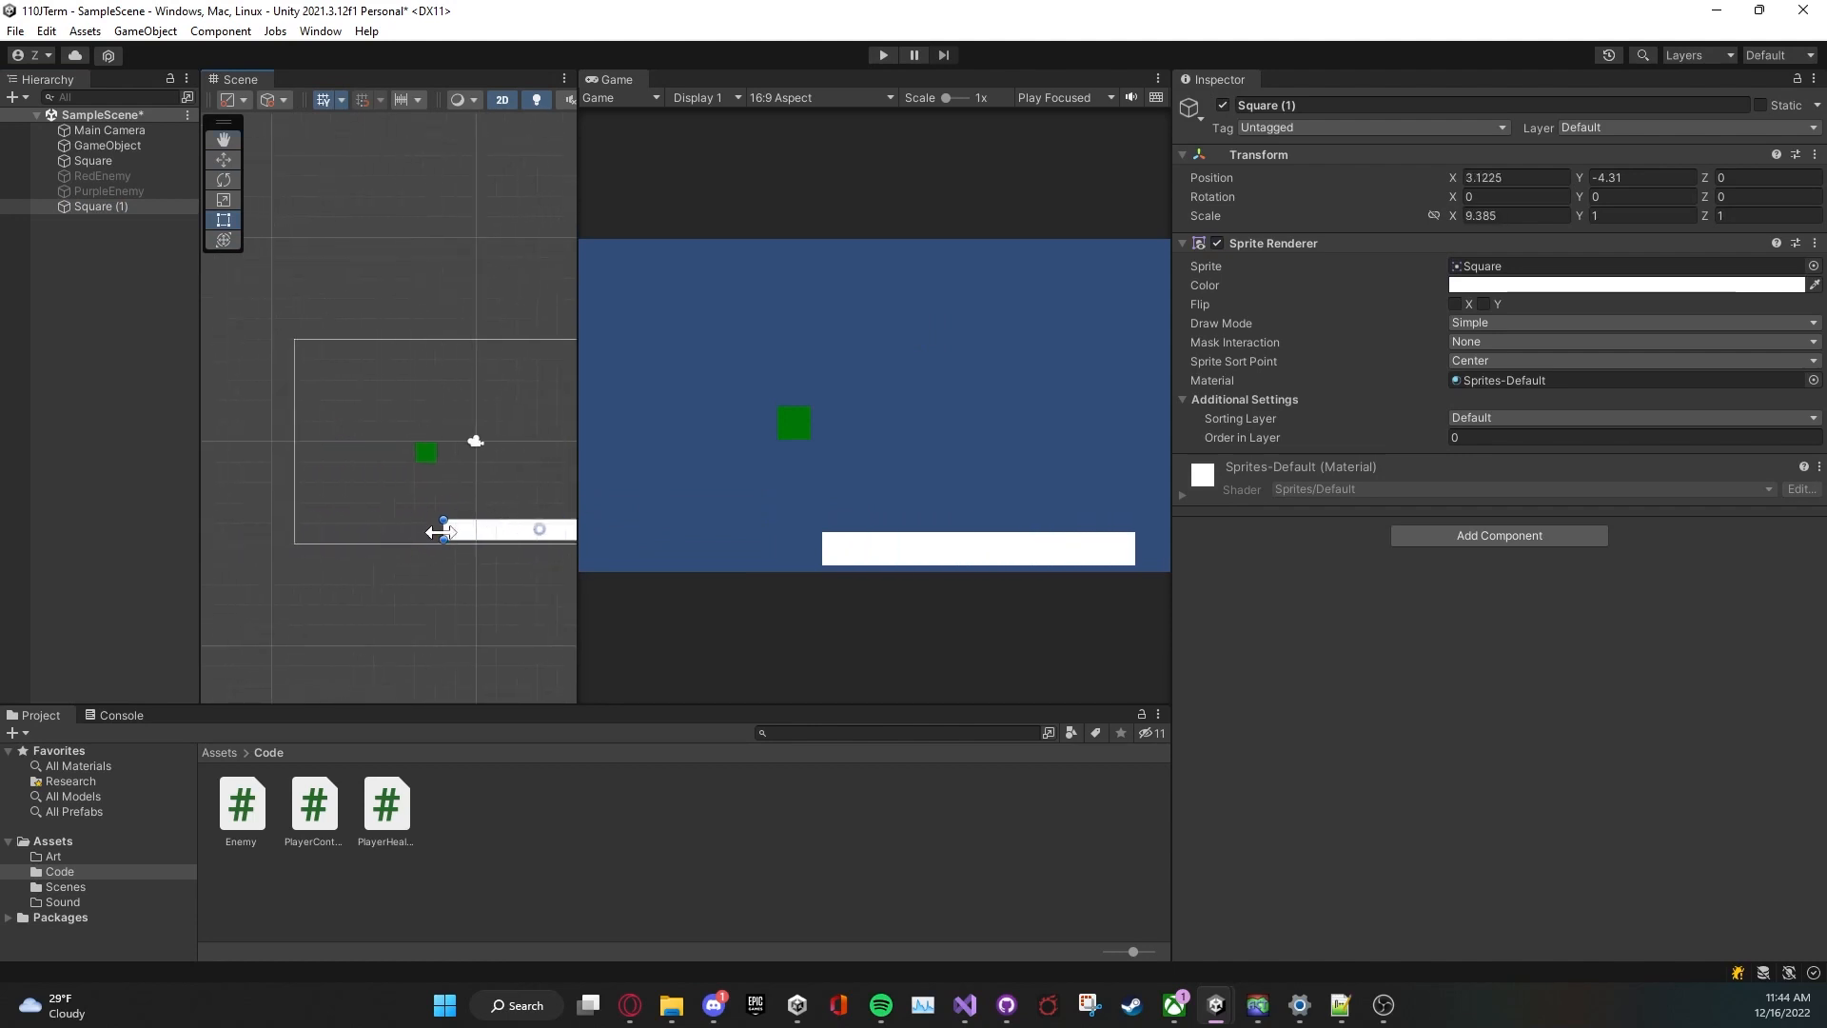
{"action": "left_click_drag", "start_coordinate": [443, 527], "coordinate": [298, 527]}
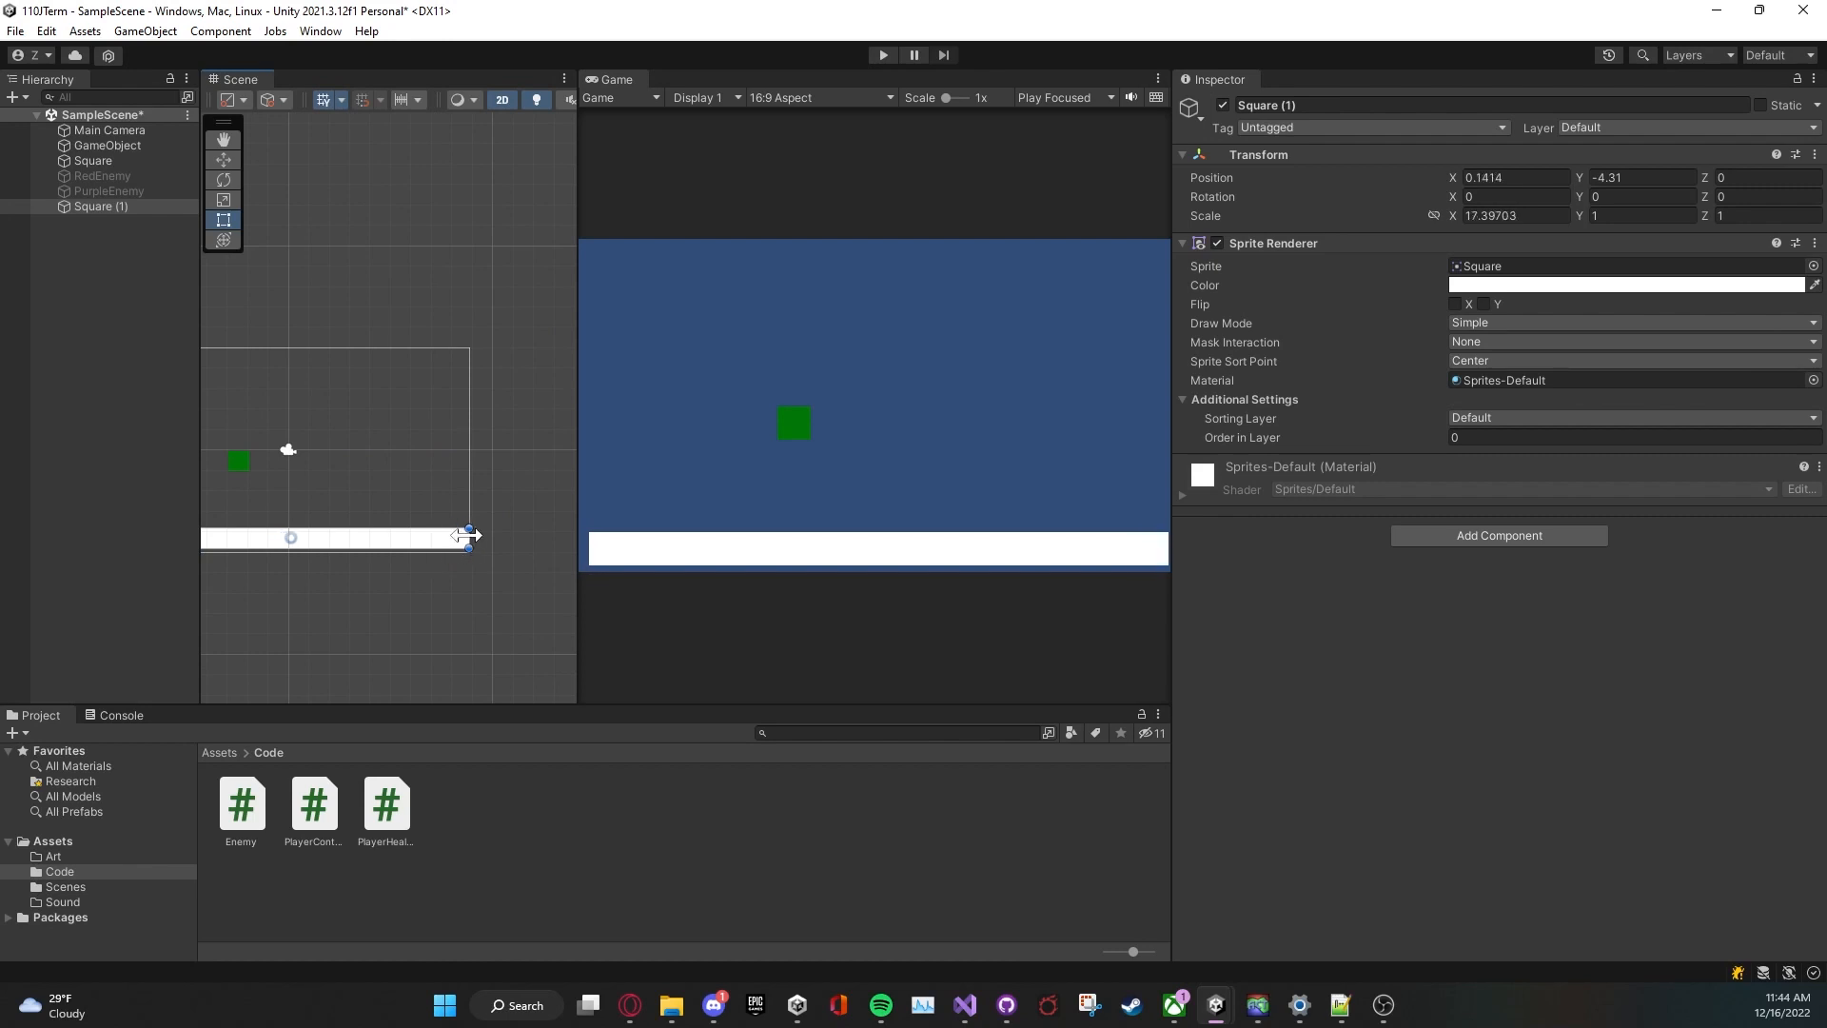
{"action": "left_click_drag", "start_coordinate": [466, 534], "coordinate": [267, 485]}
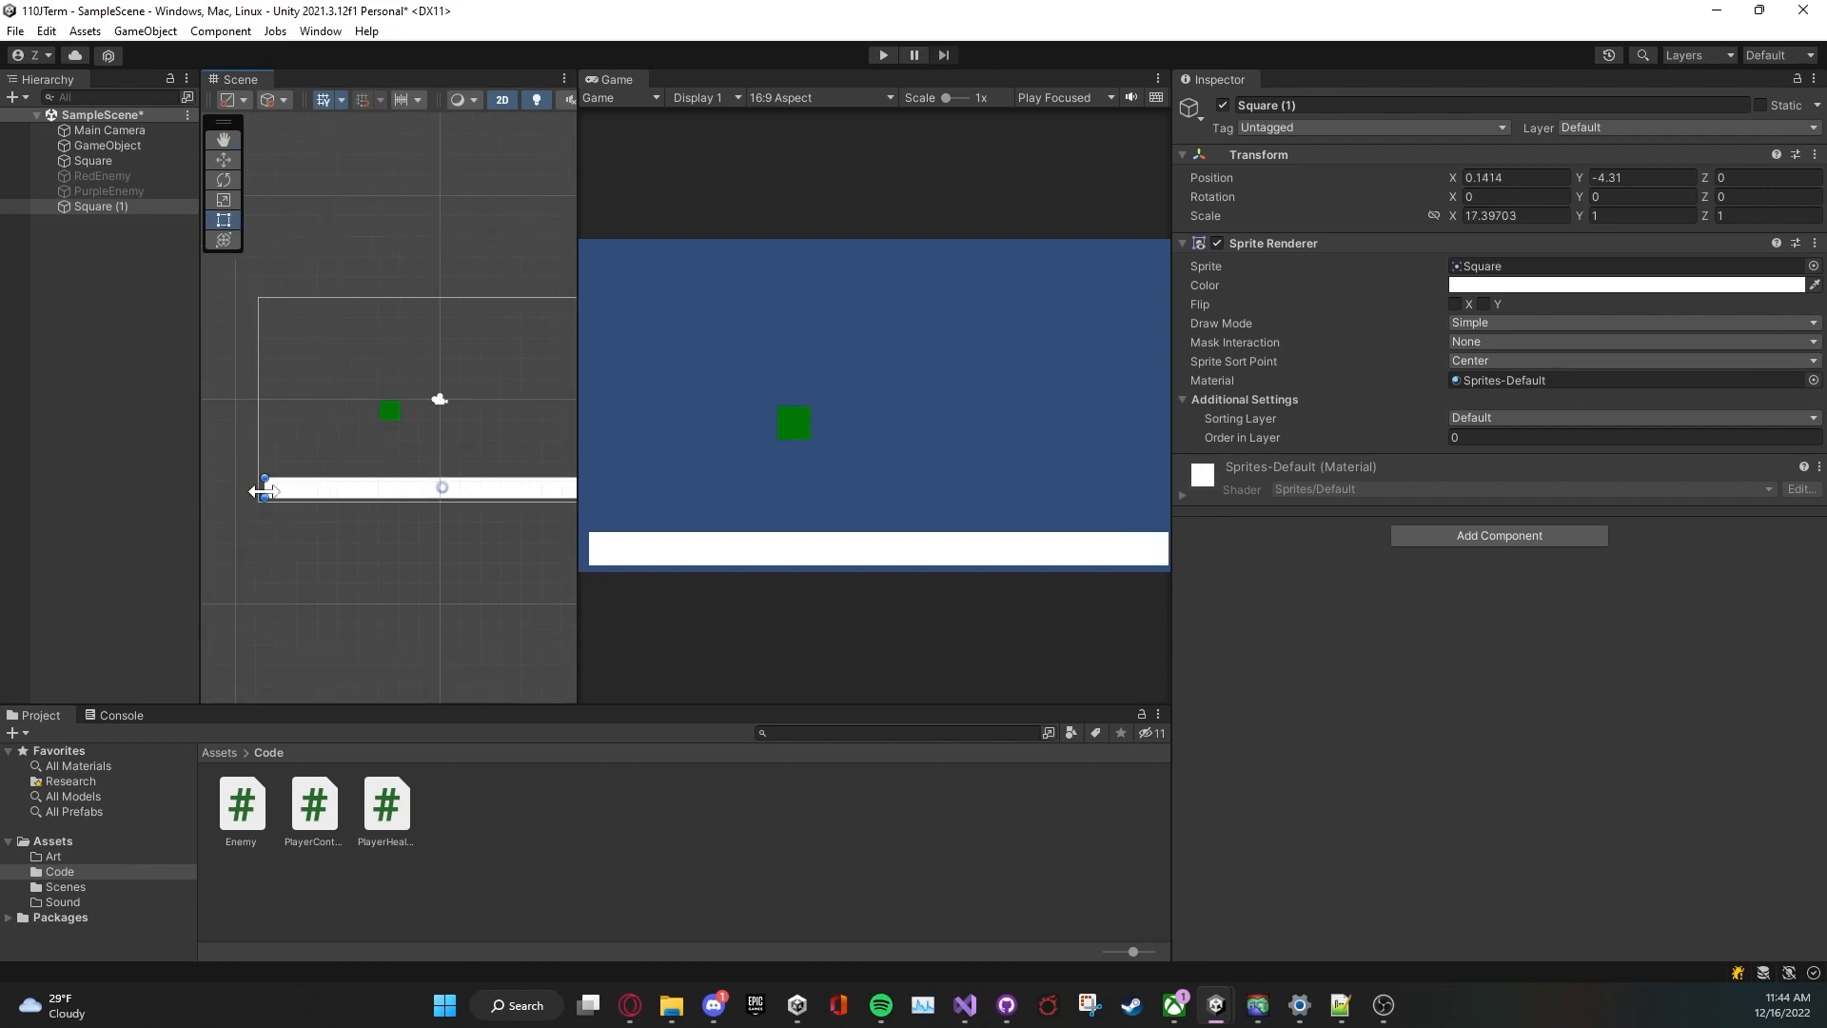
{"action": "left_click_drag", "start_coordinate": [267, 491], "coordinate": [254, 478]}
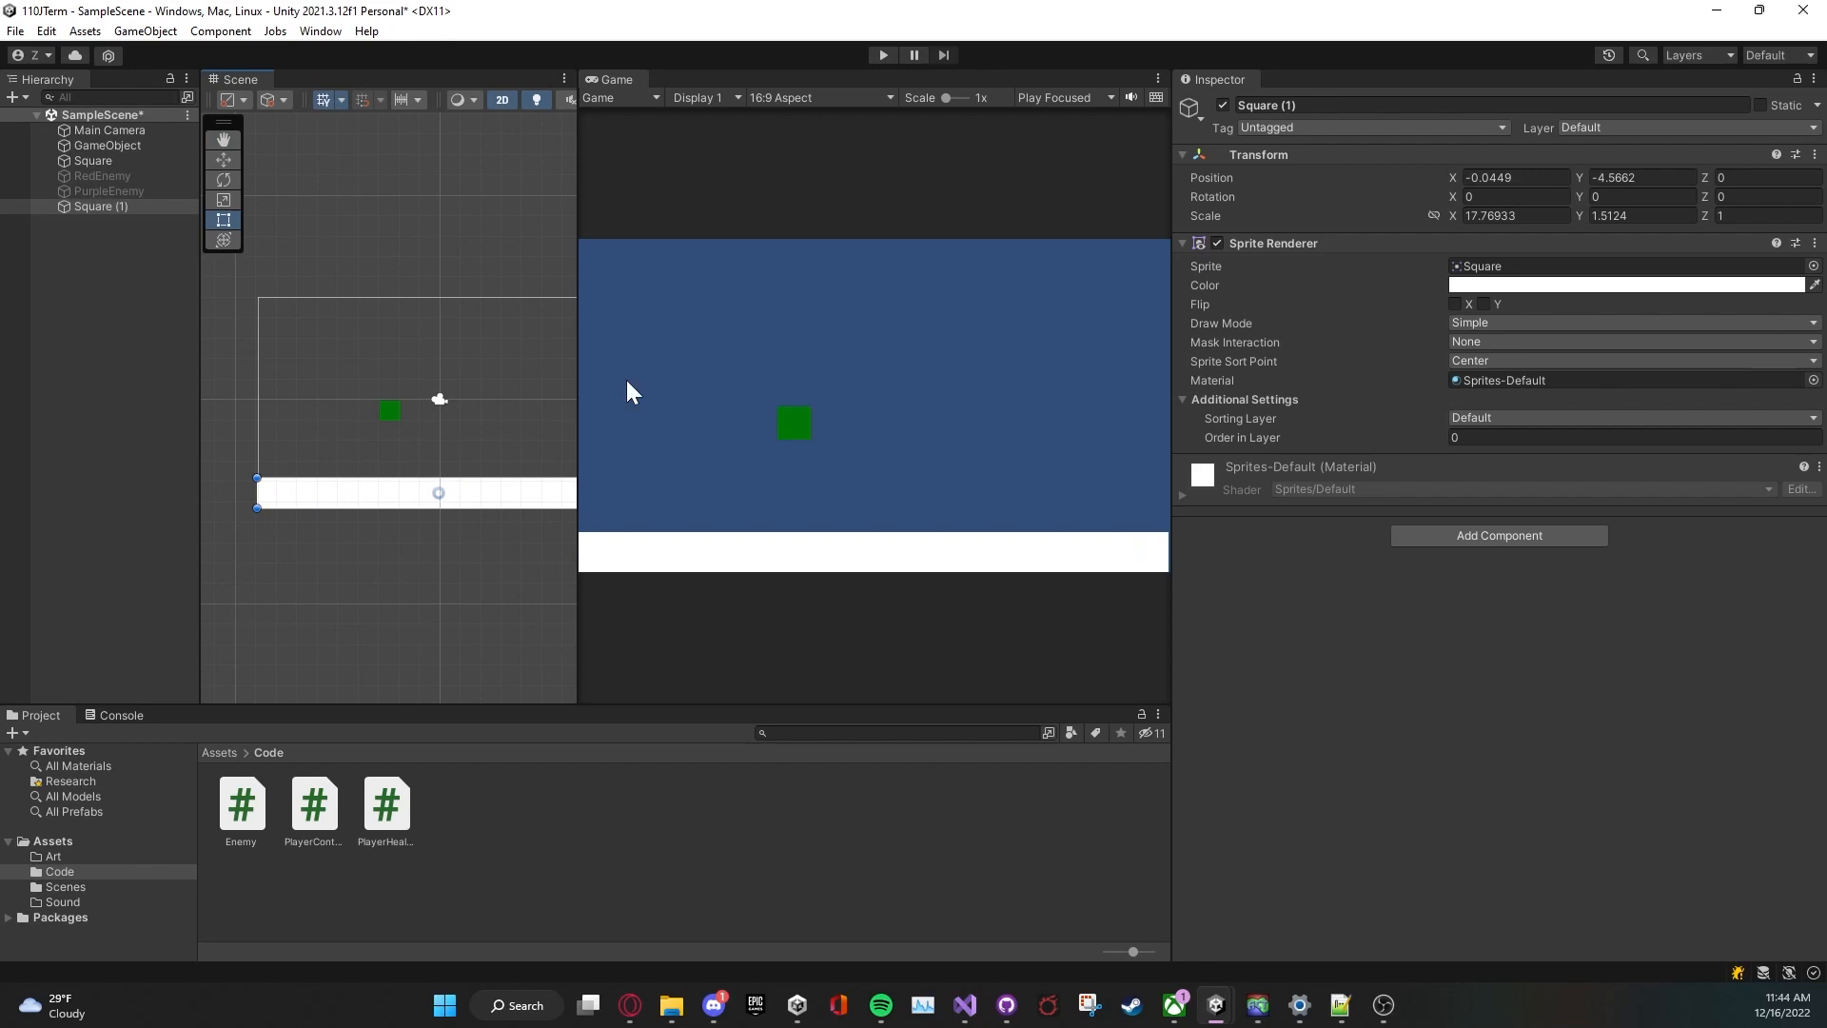
{"action": "left_click", "coordinate": [92, 160]}
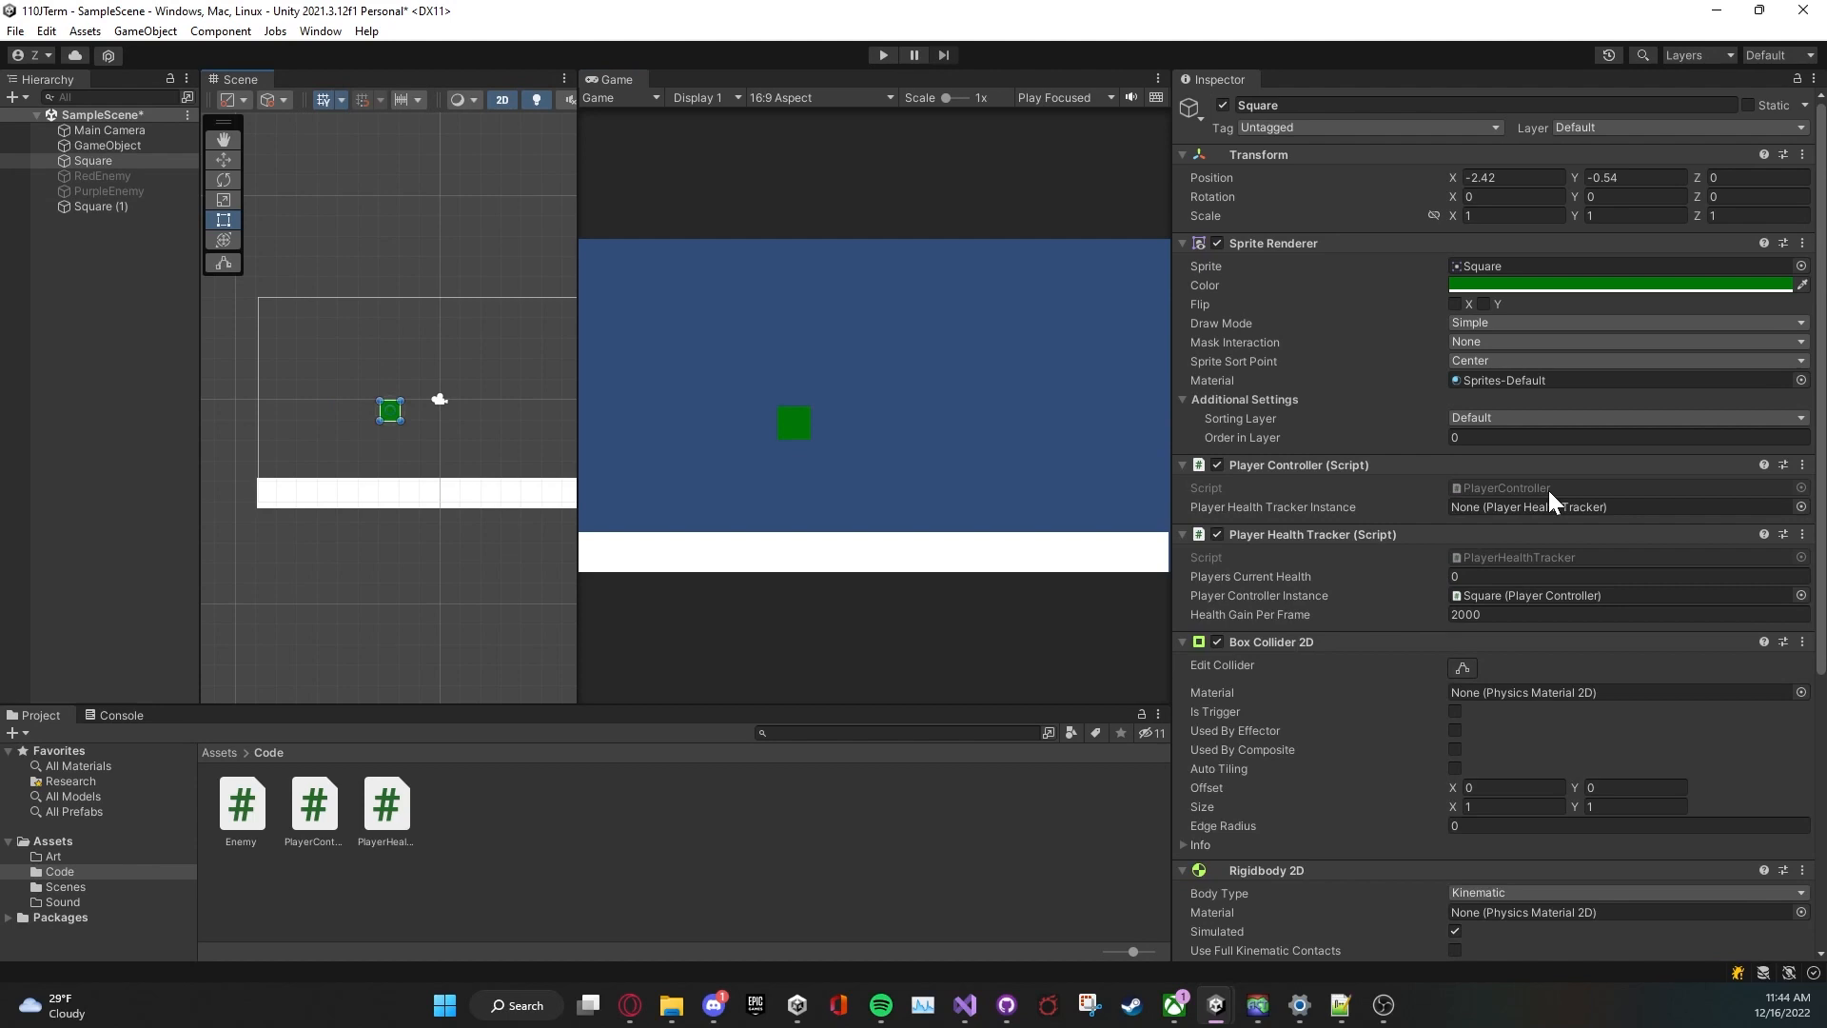
Step: Change the player square's Rigidbody 2D Body Type from Kinematic to Dynamic
{"action": "scroll", "scroll_direction": "down", "scroll_amount": 3}
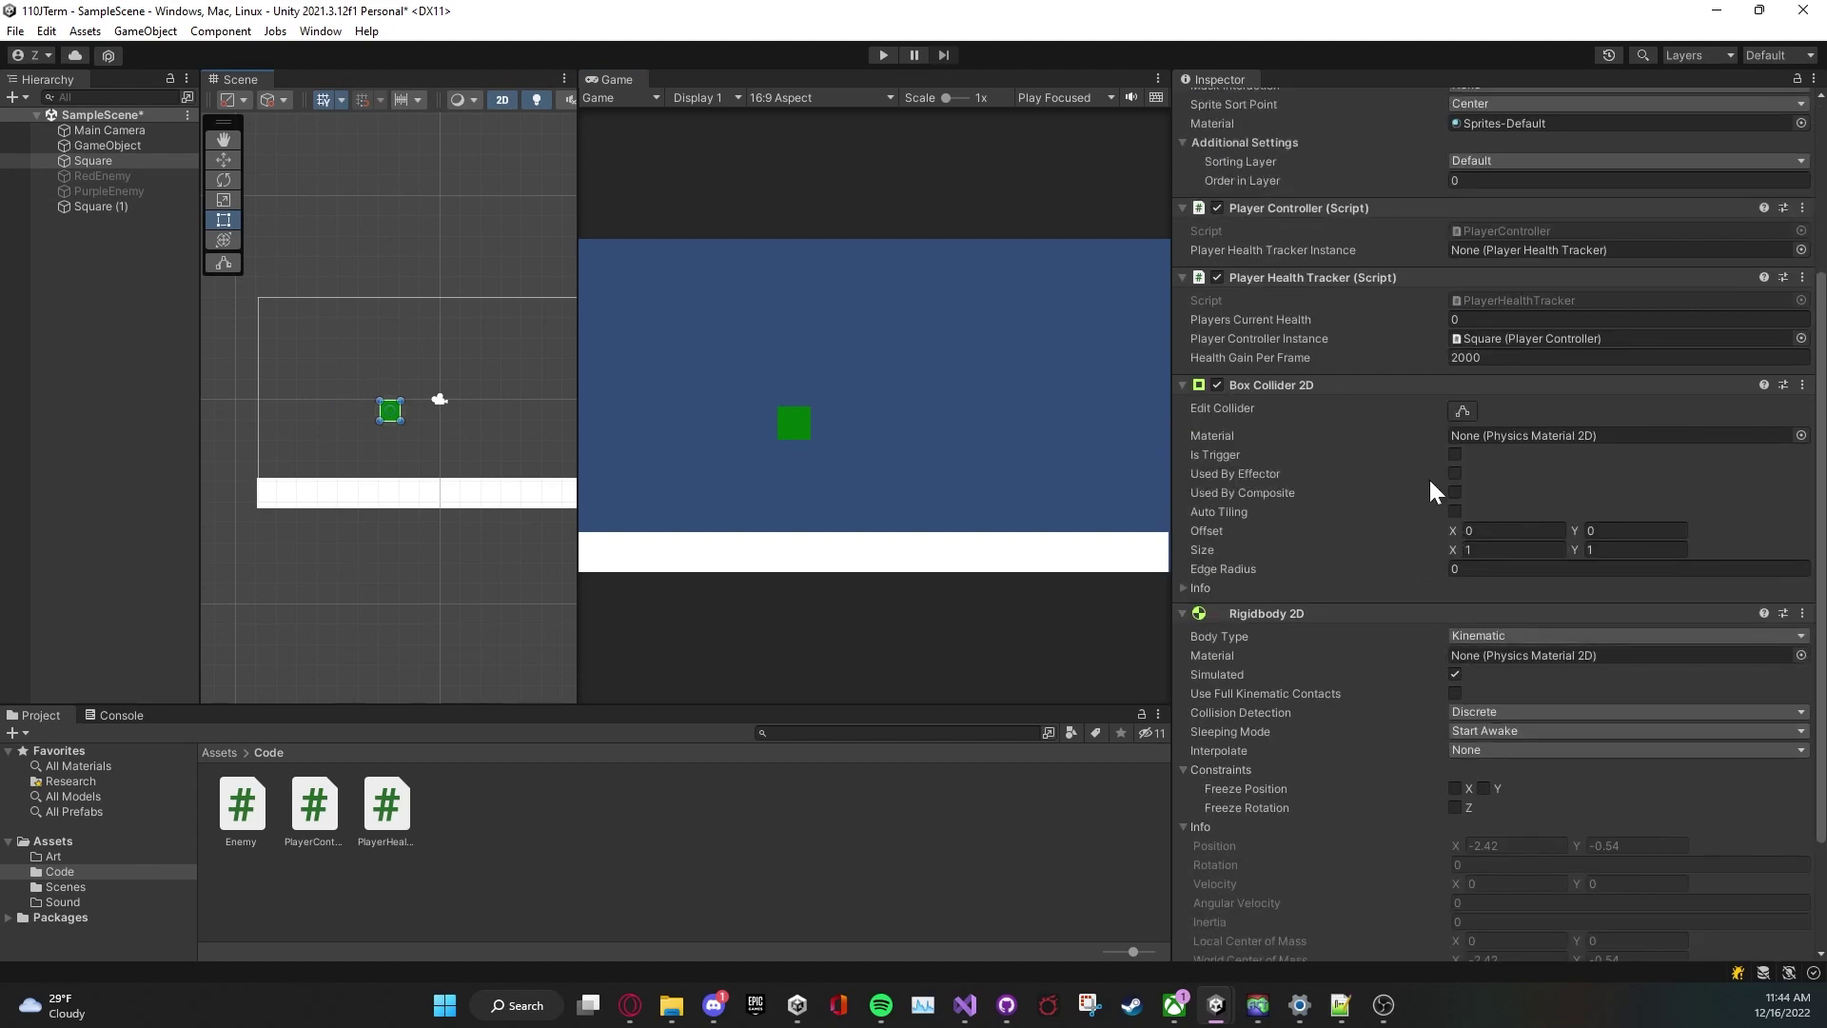
{"action": "mouse_move", "coordinate": [1433, 573]}
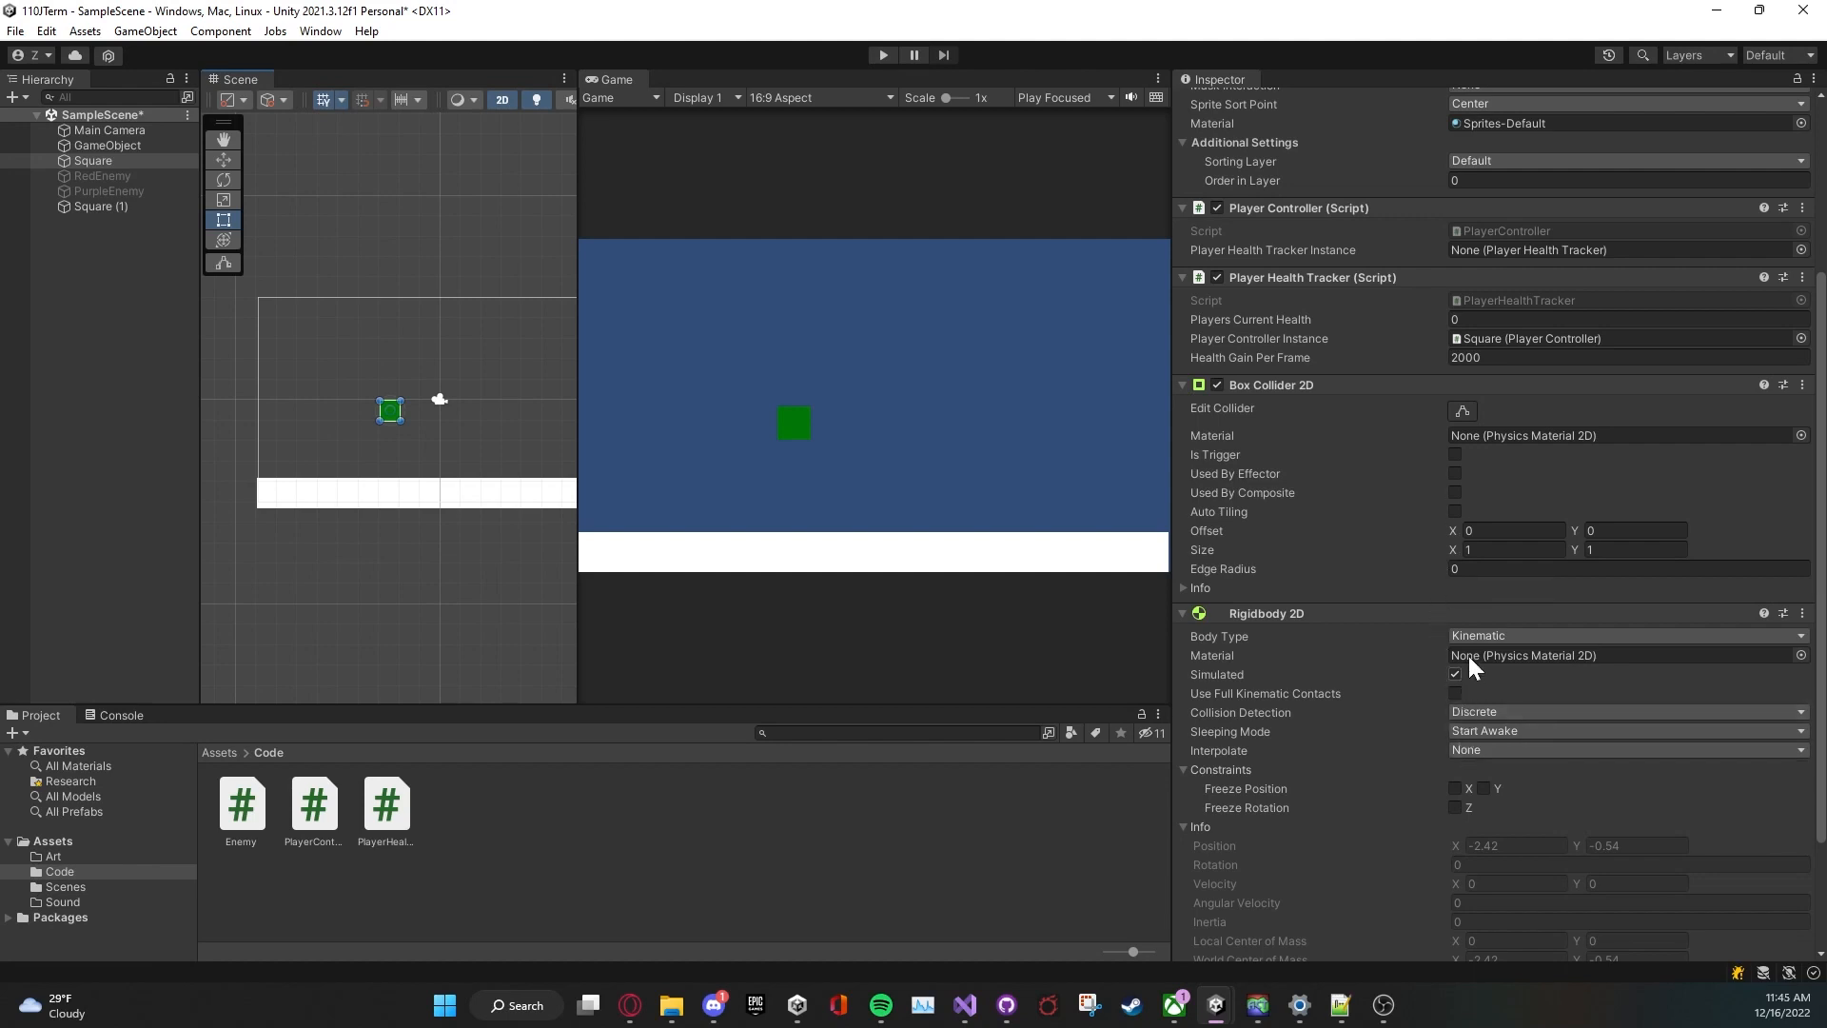
{"action": "left_click", "coordinate": [1627, 635]}
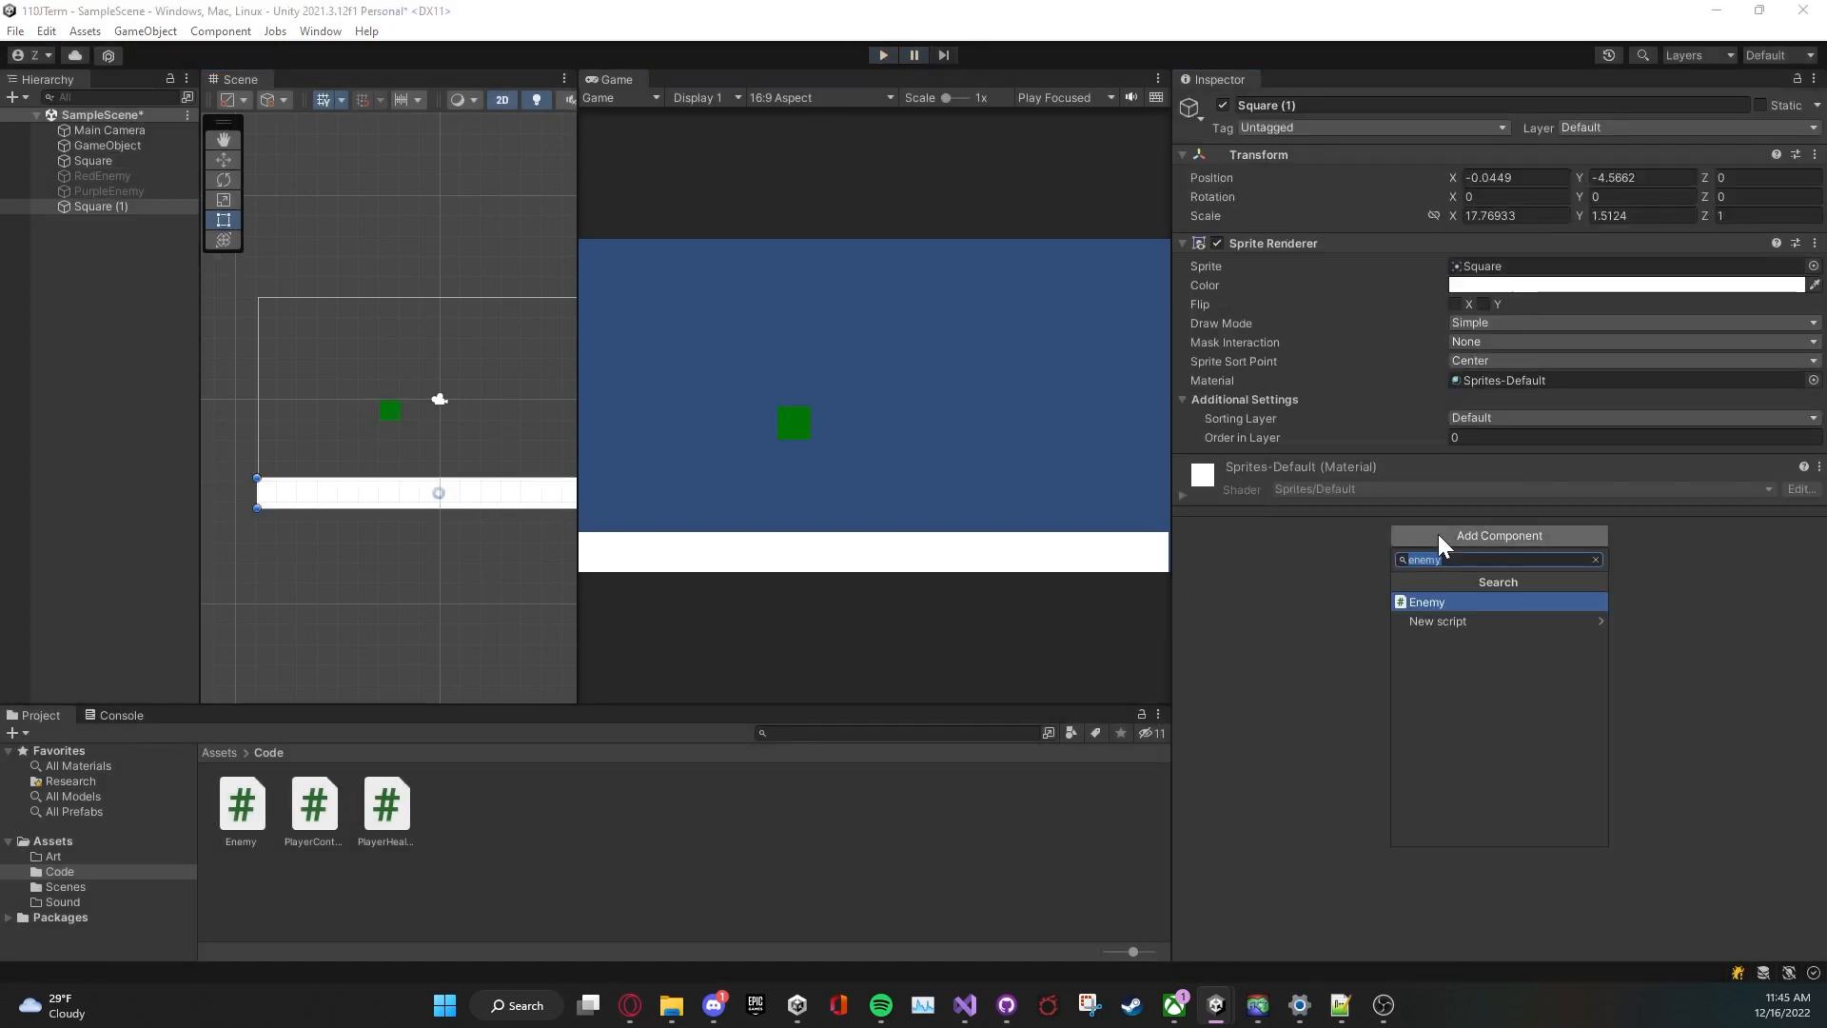
Step: Add a Box Collider 2D to the floor and play-test that the player lands on it
{"action": "type", "text": "box"}
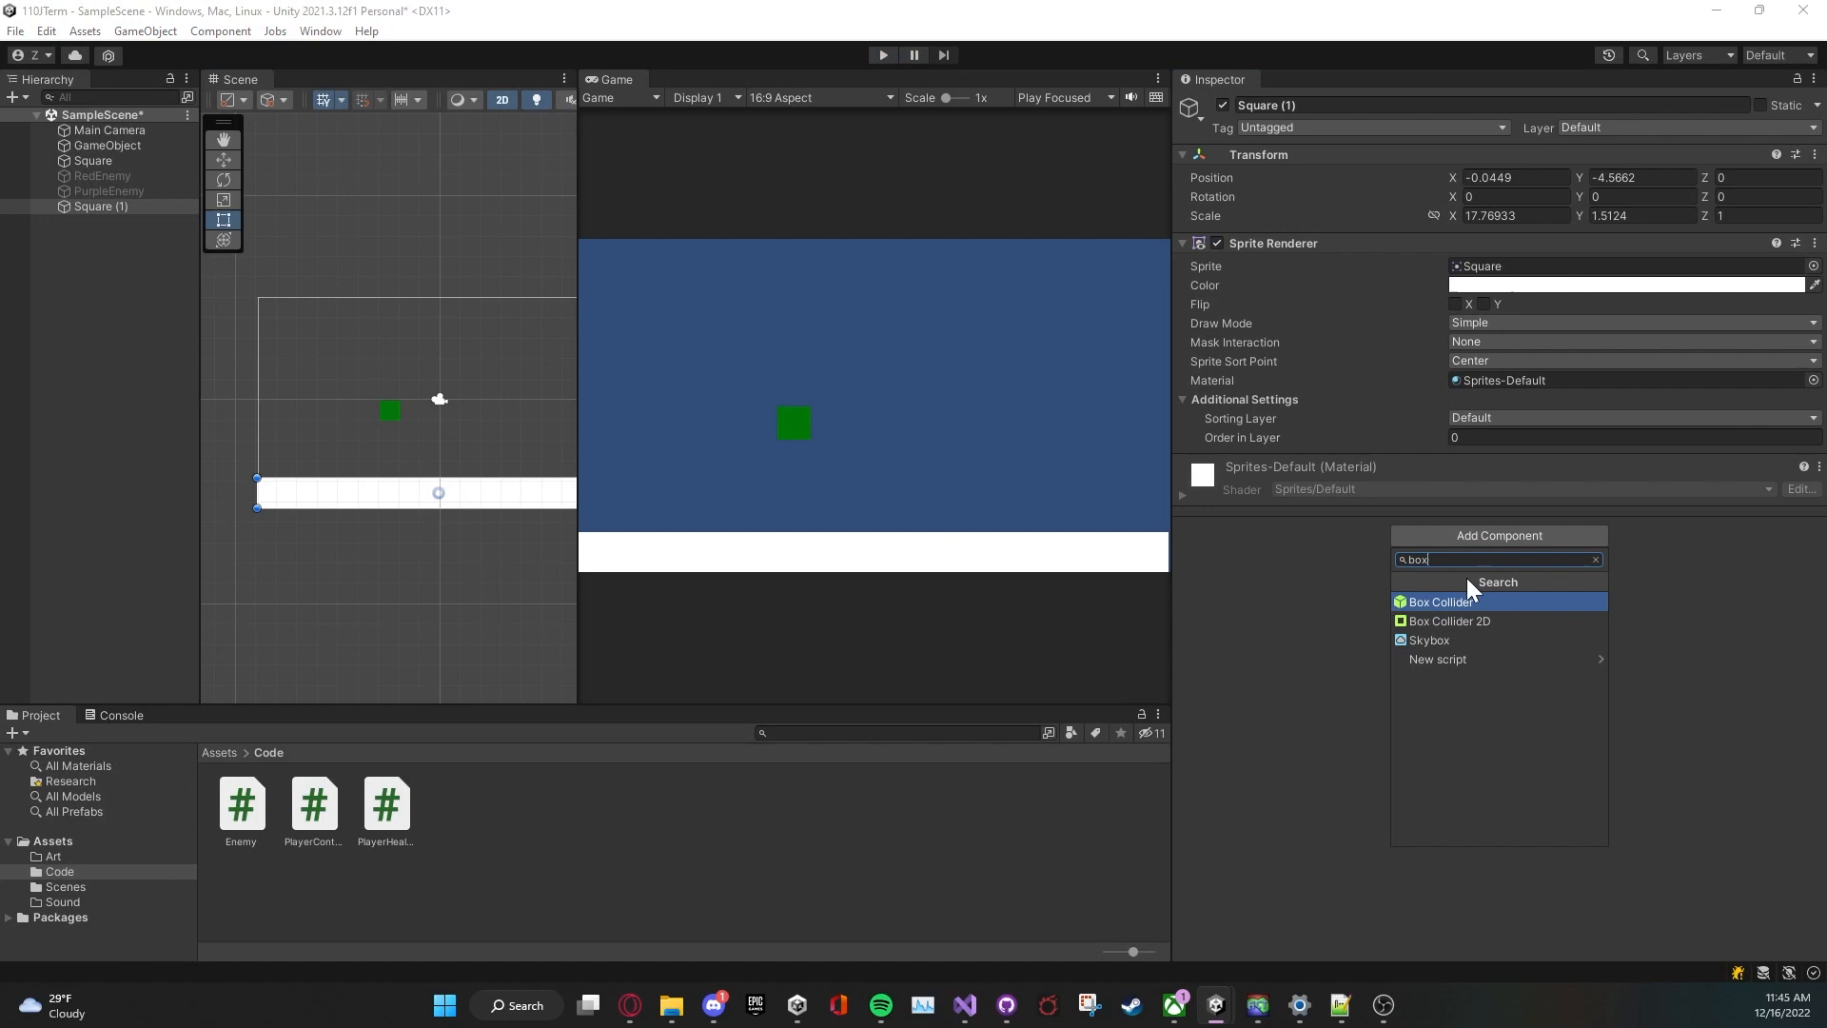
{"action": "left_click", "coordinate": [1450, 620]}
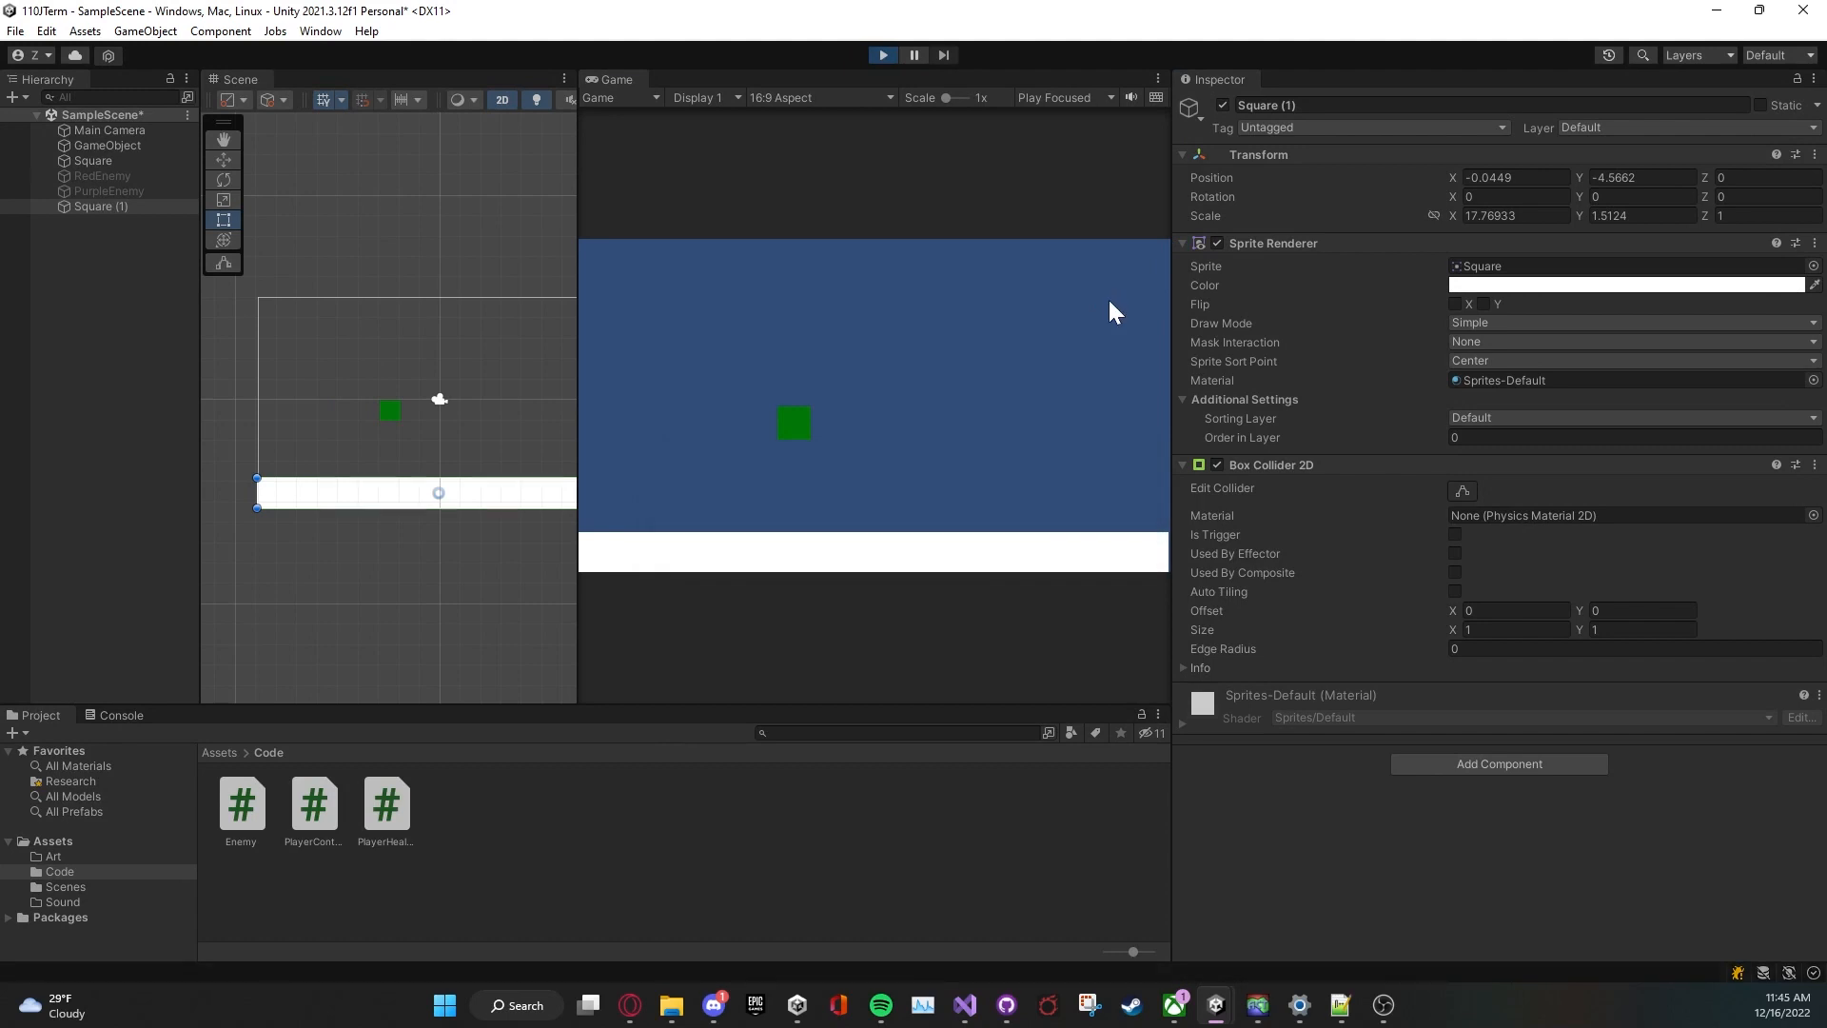
{"action": "left_click", "coordinate": [883, 53]}
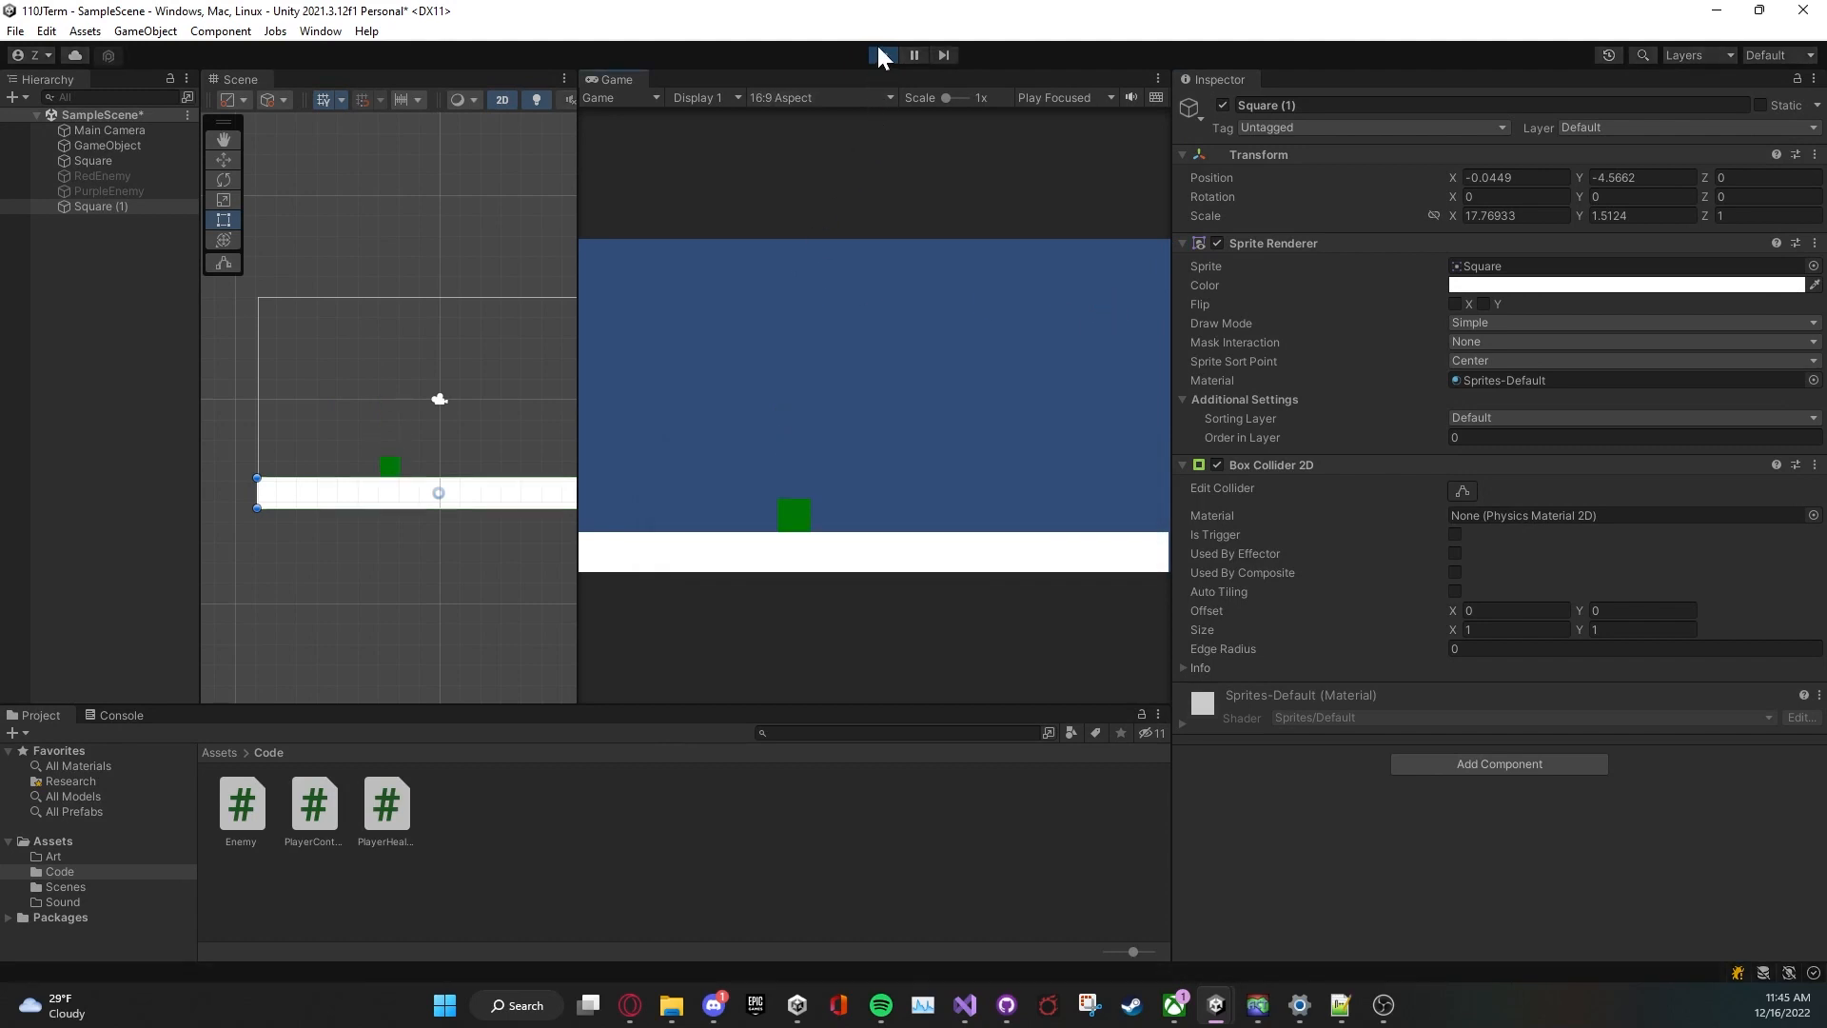
{"action": "left_click", "coordinate": [881, 53]}
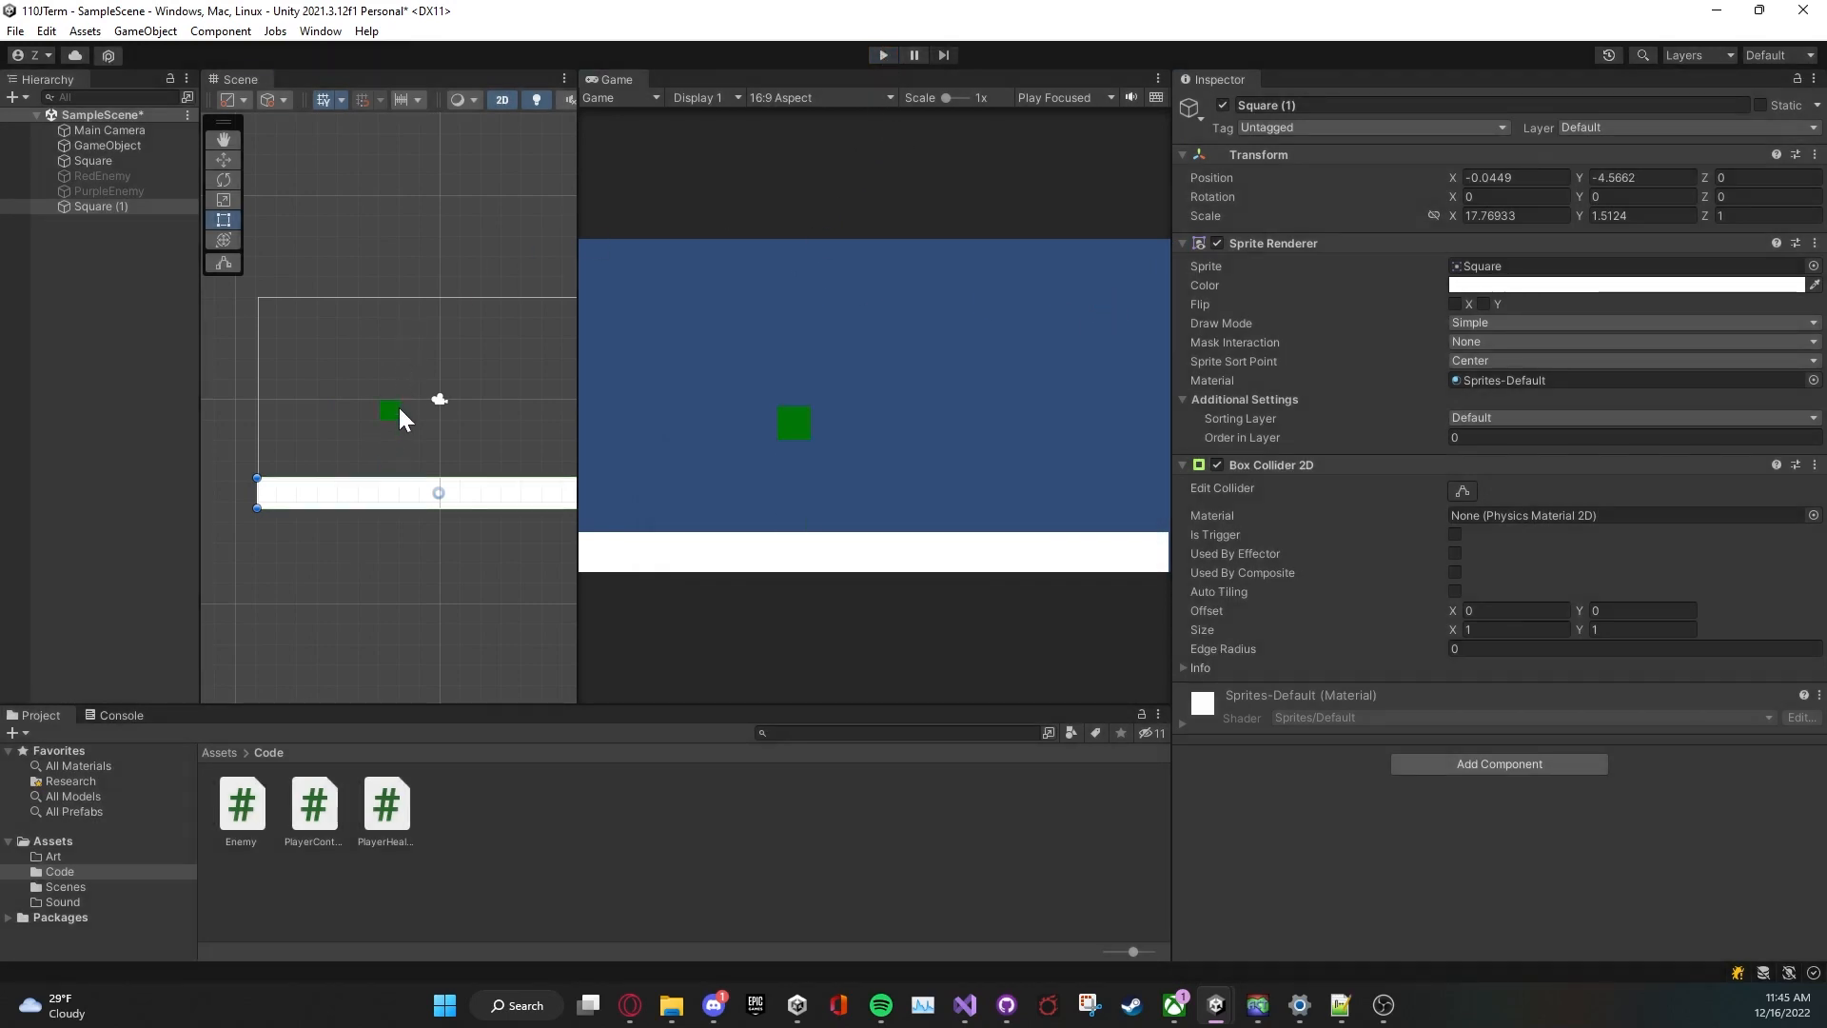
{"action": "left_click", "coordinate": [92, 159]}
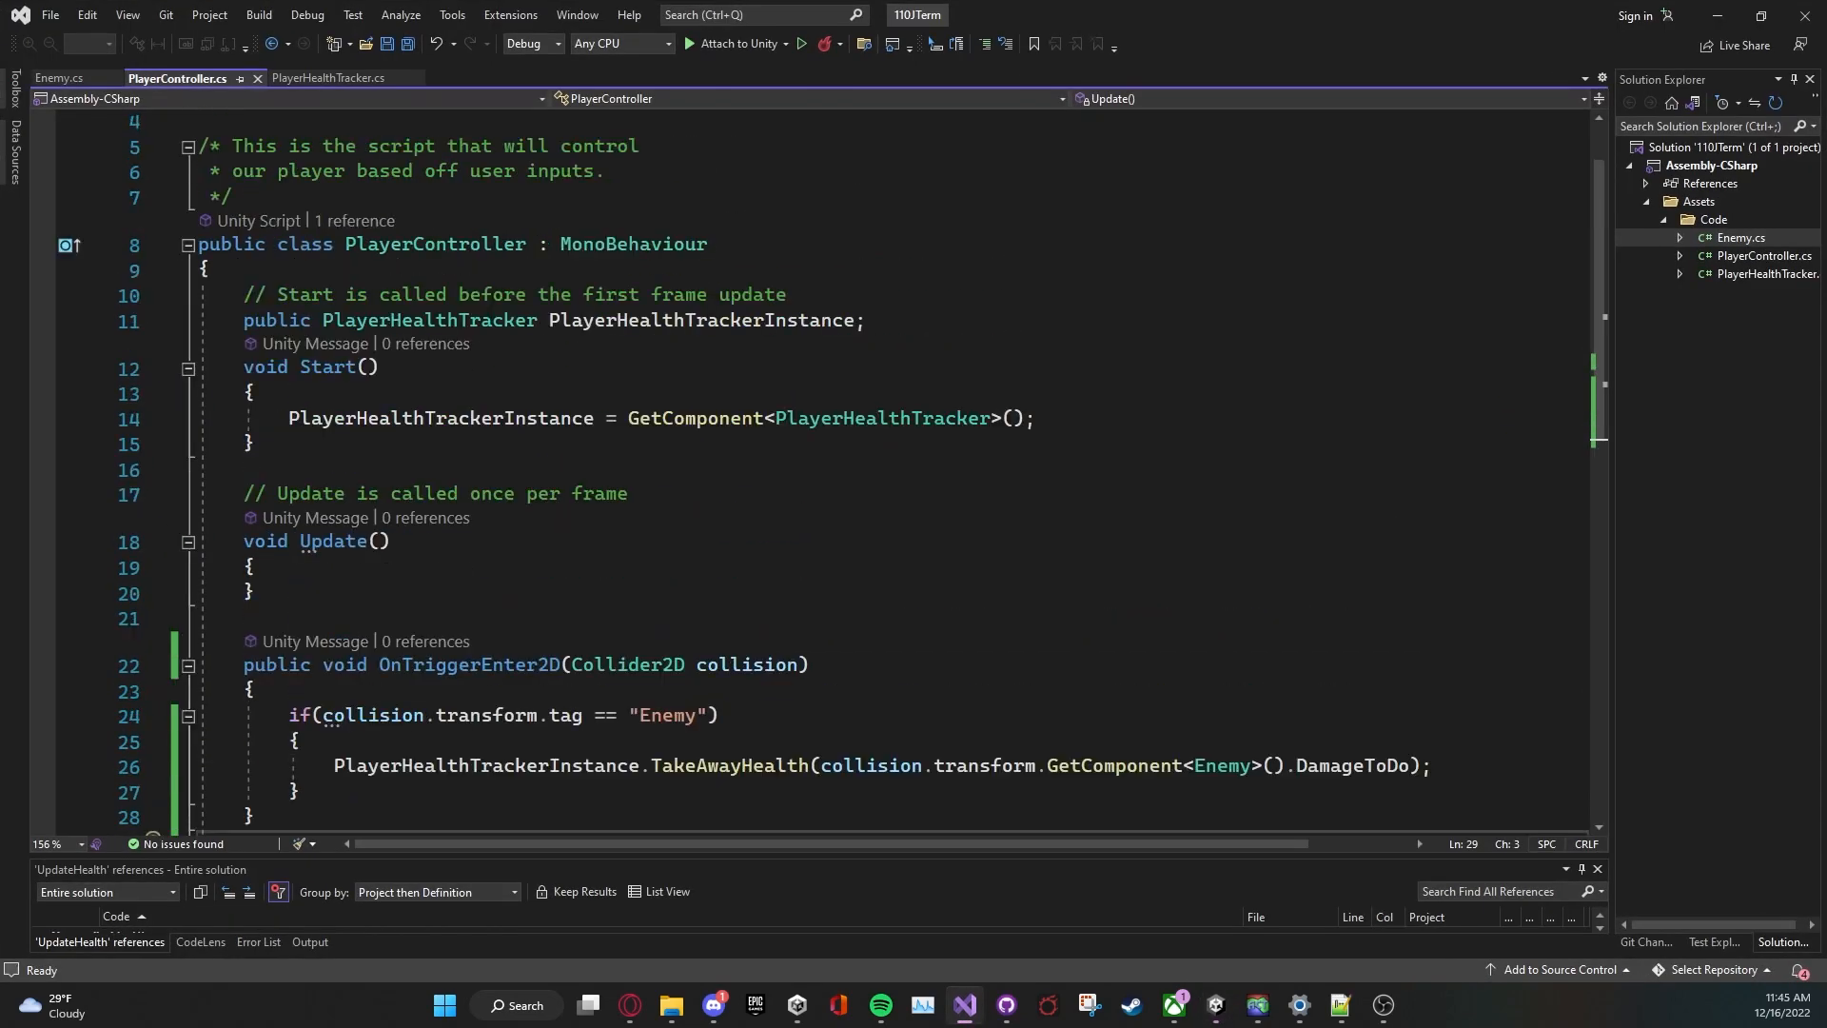
Step: Declare a public Speed field below PlayerHealthTracker and open a blank line inside Update
{"action": "type", "text": "public PlayerHealthTracker PlayerHealthTracker;"}
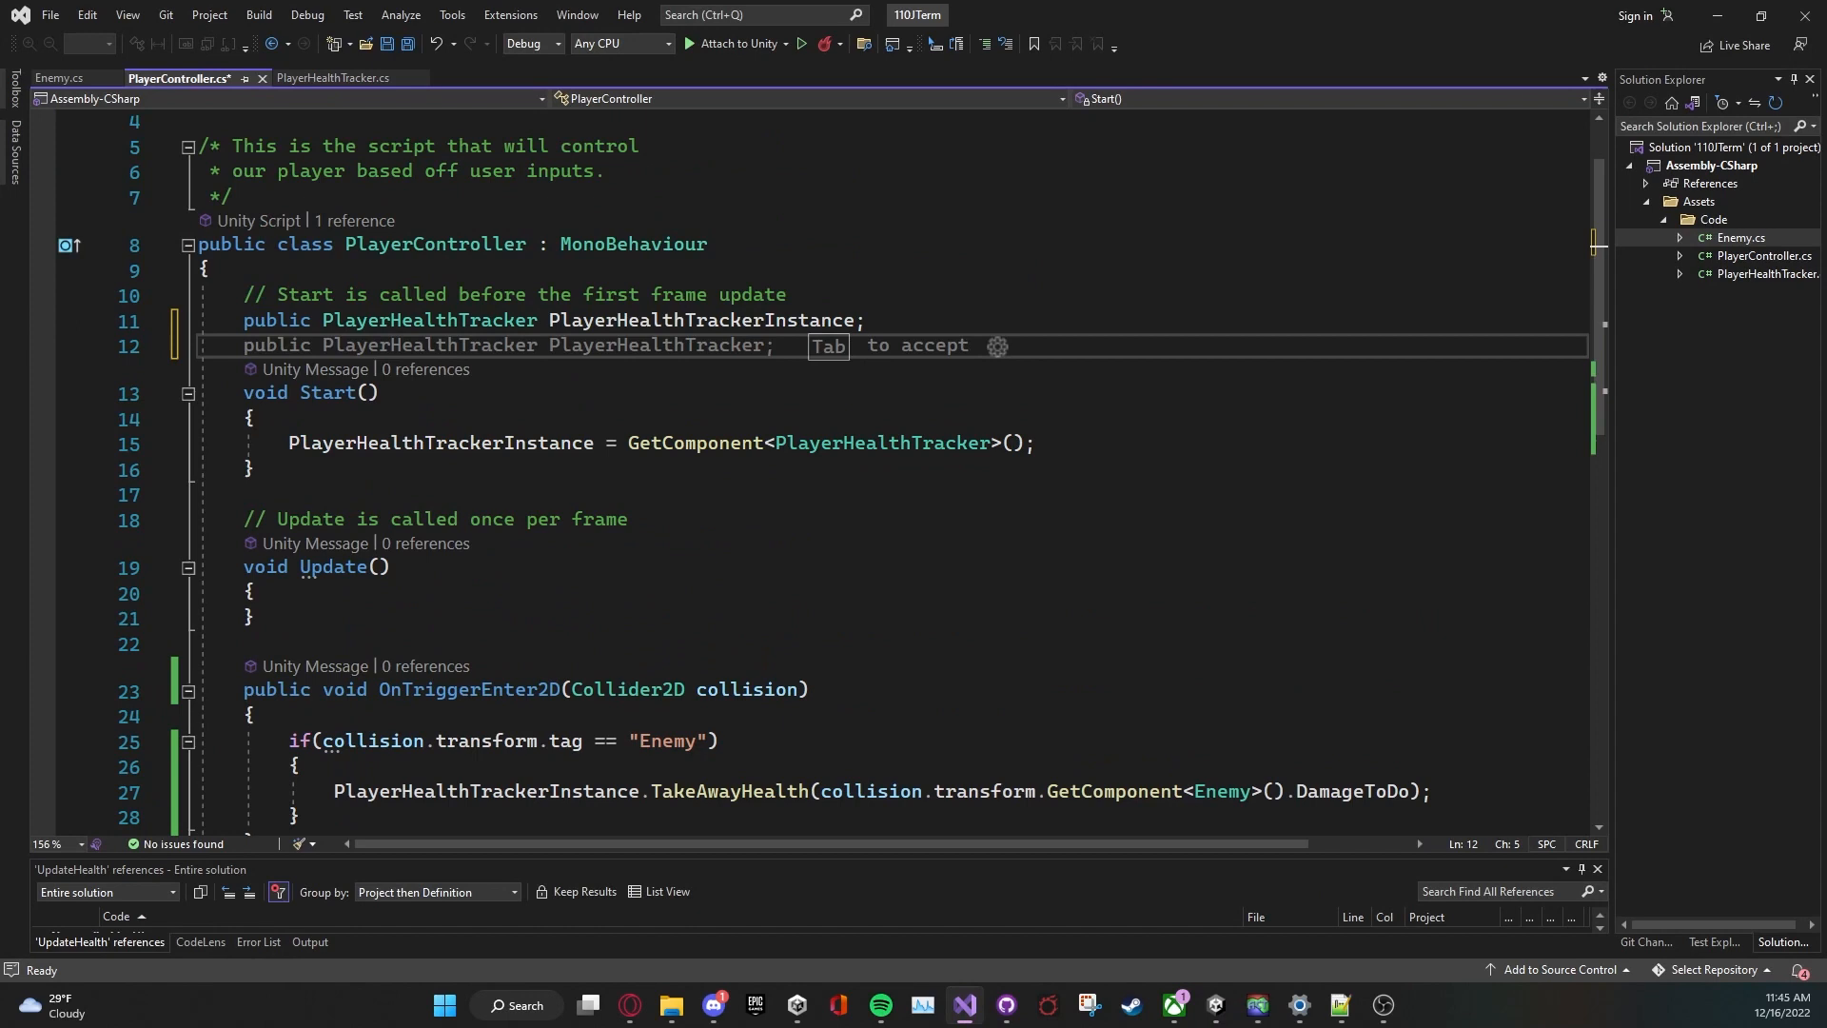
{"action": "type", "text": "fl"}
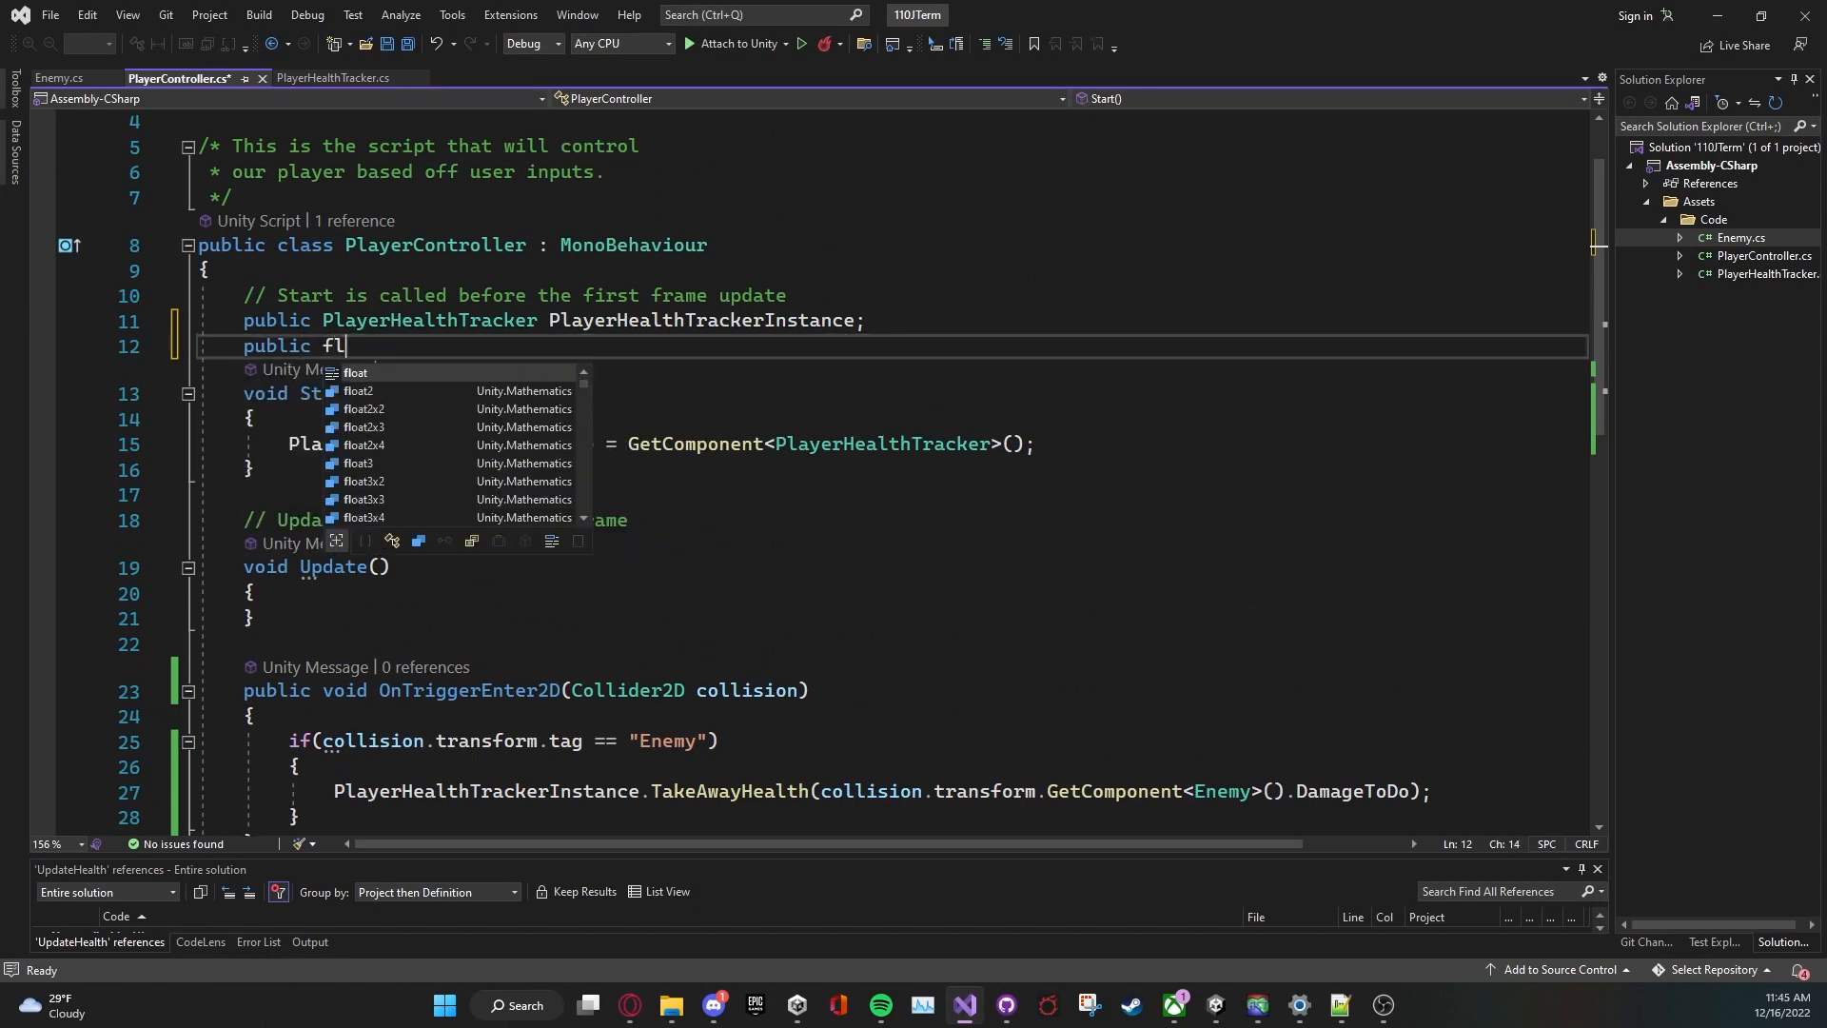
{"action": "type", "text": "oat Spe"}
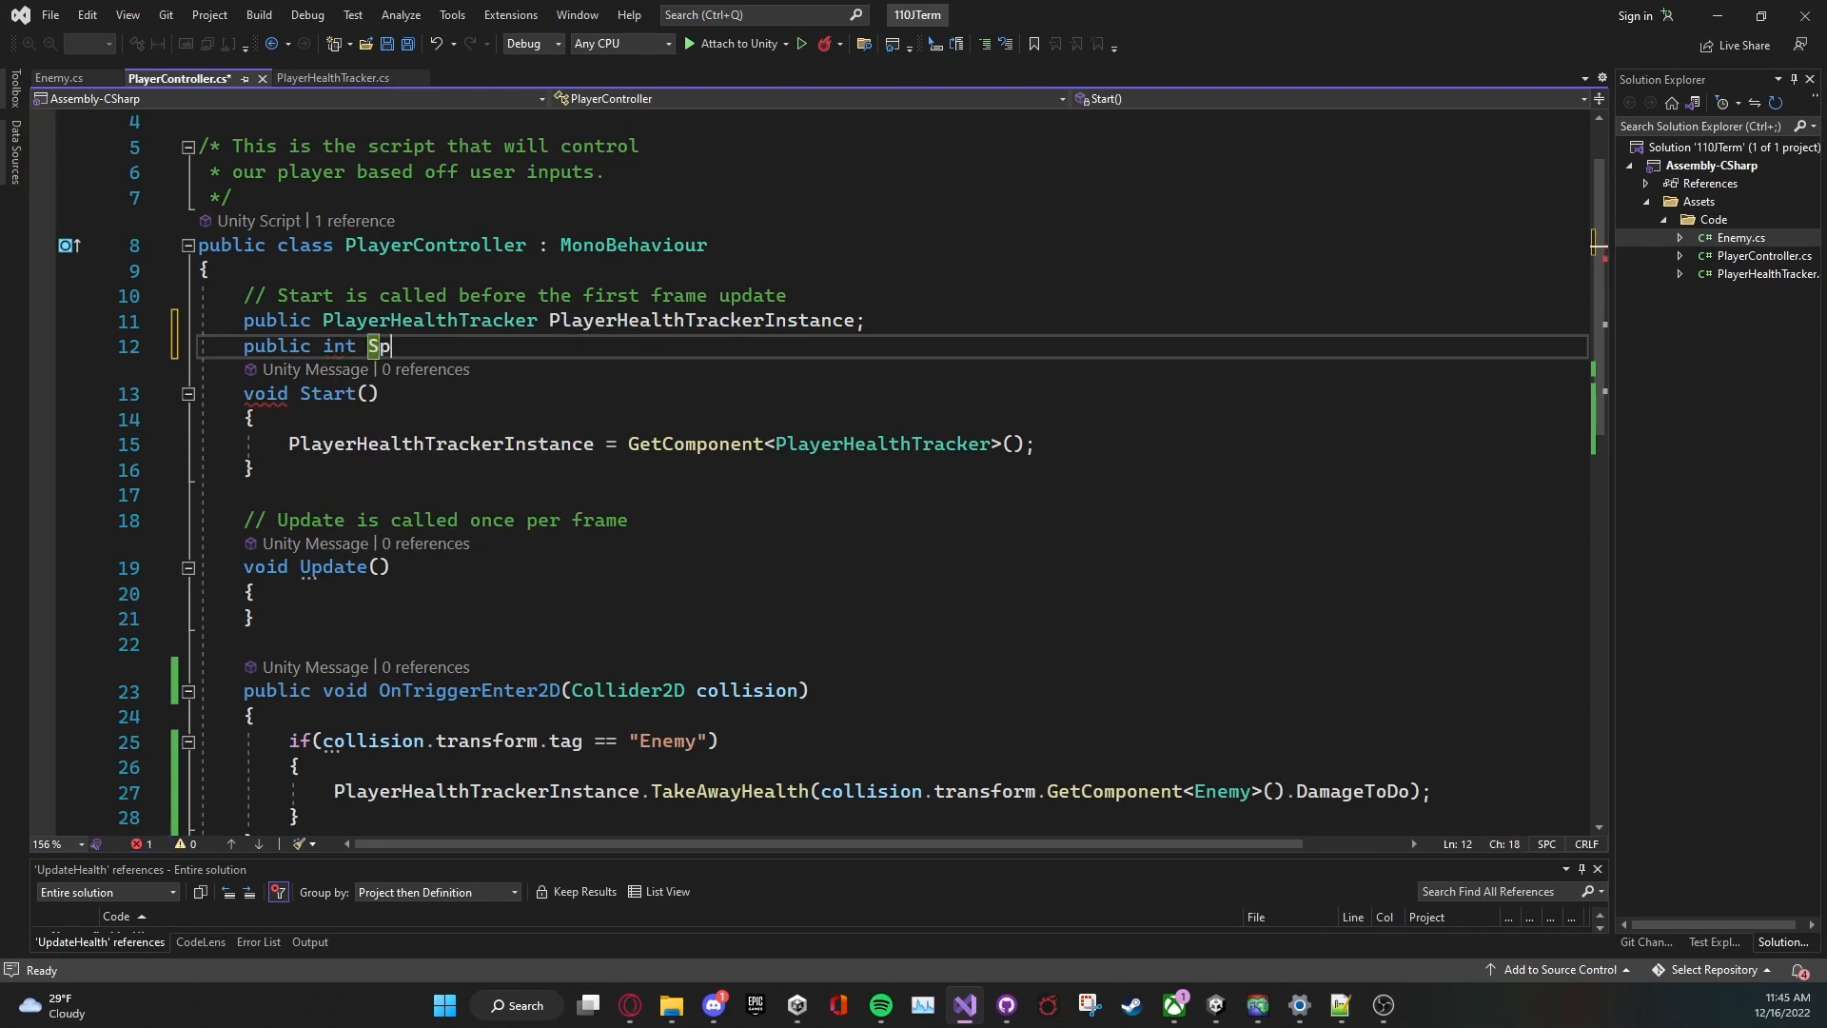
{"action": "type", "text": "eed;"}
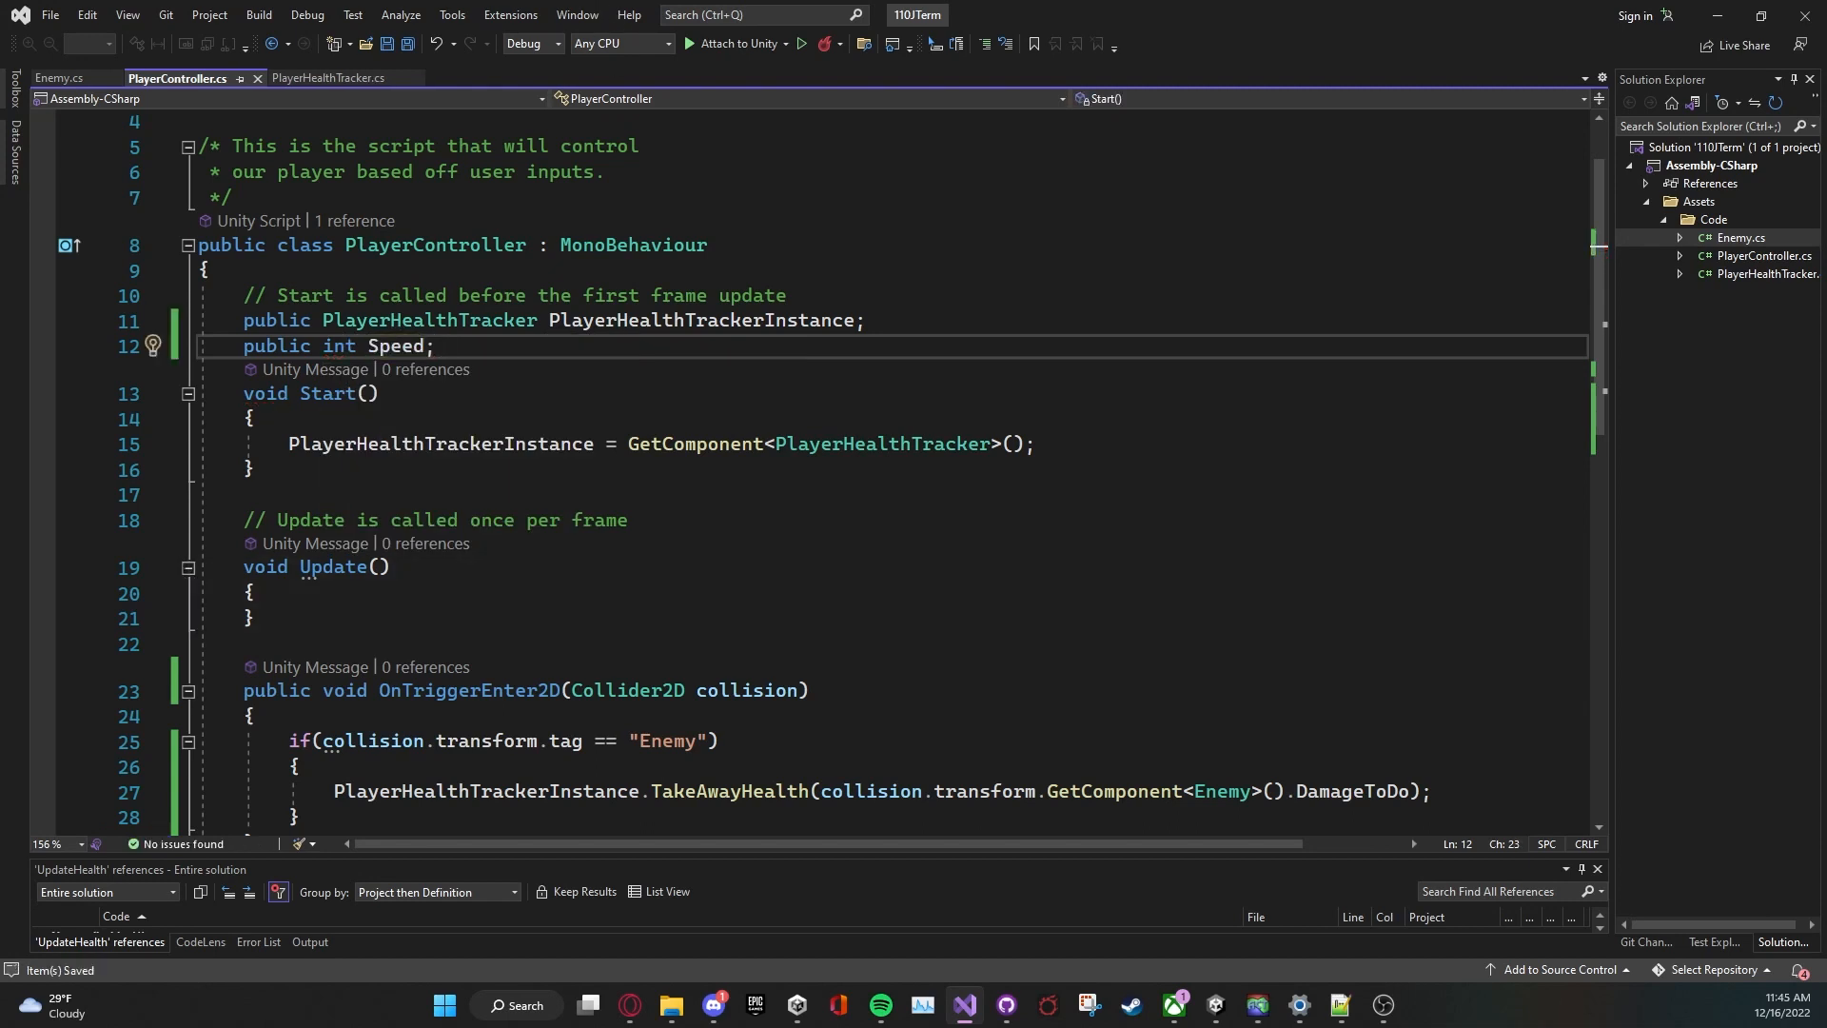
{"action": "scroll", "scroll_direction": "down", "scroll_amount": 3}
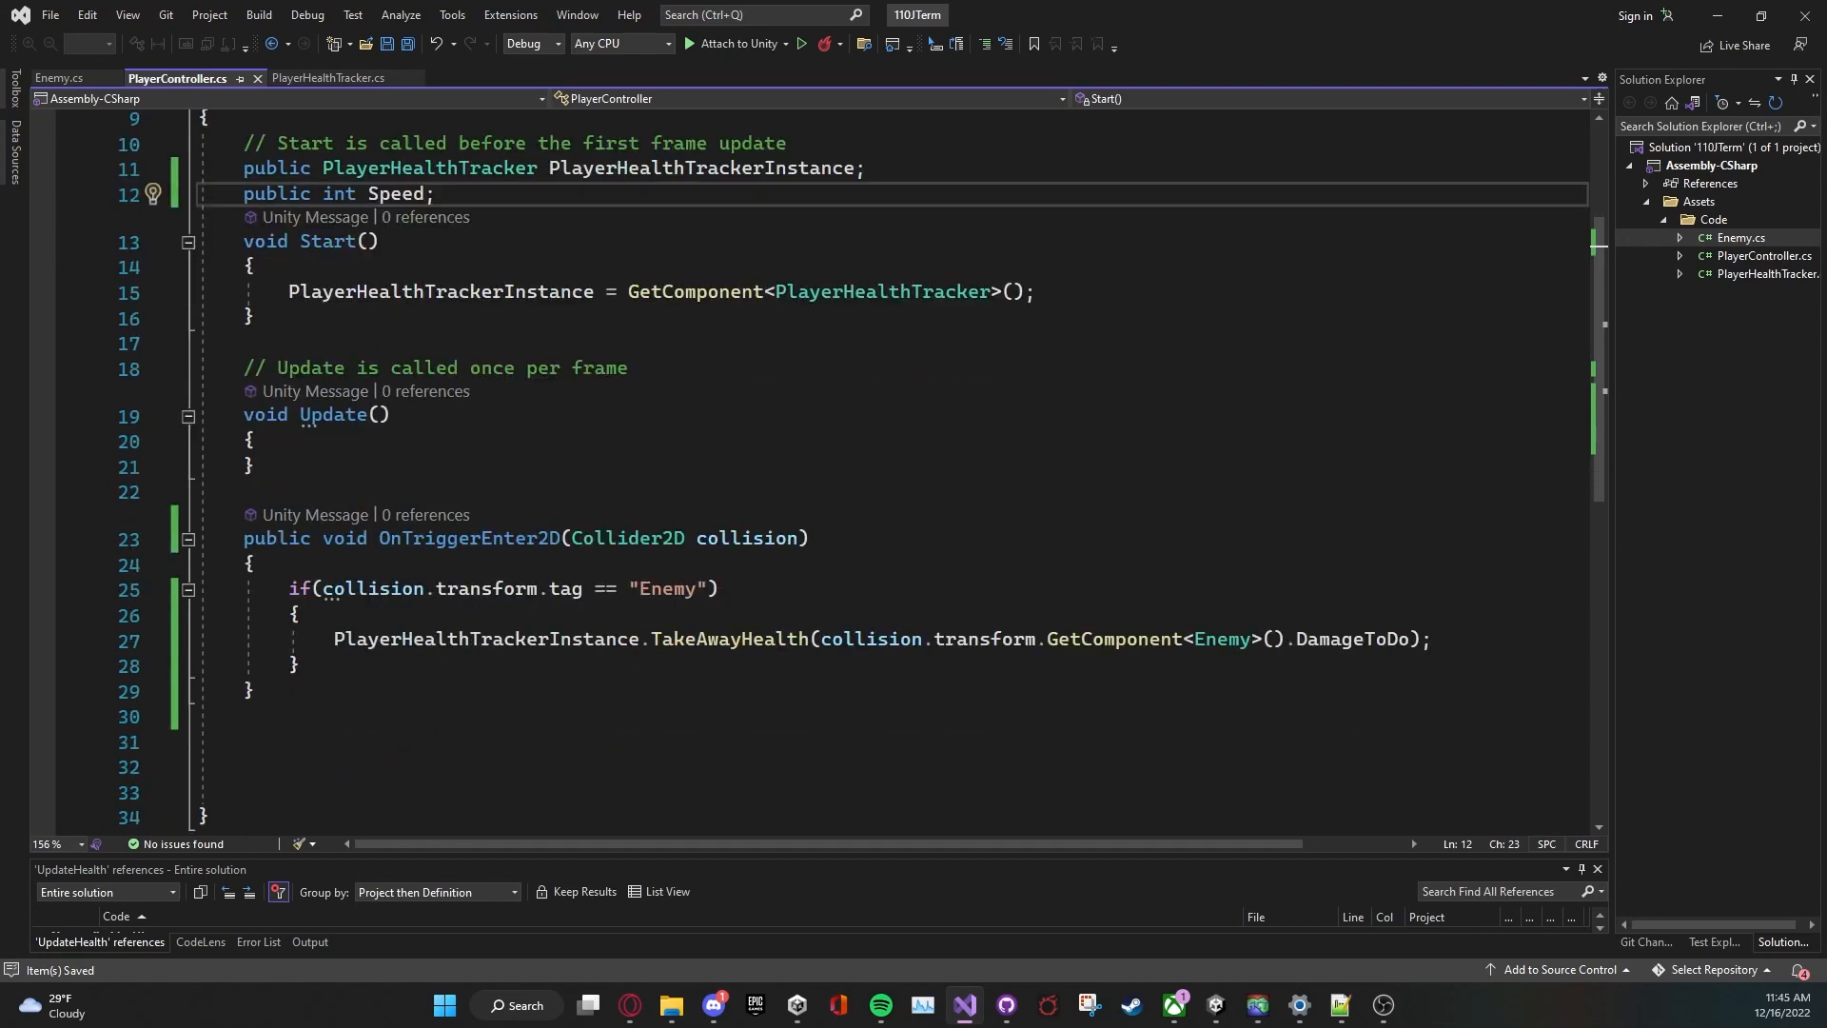
{"action": "left_click", "coordinate": [249, 442]}
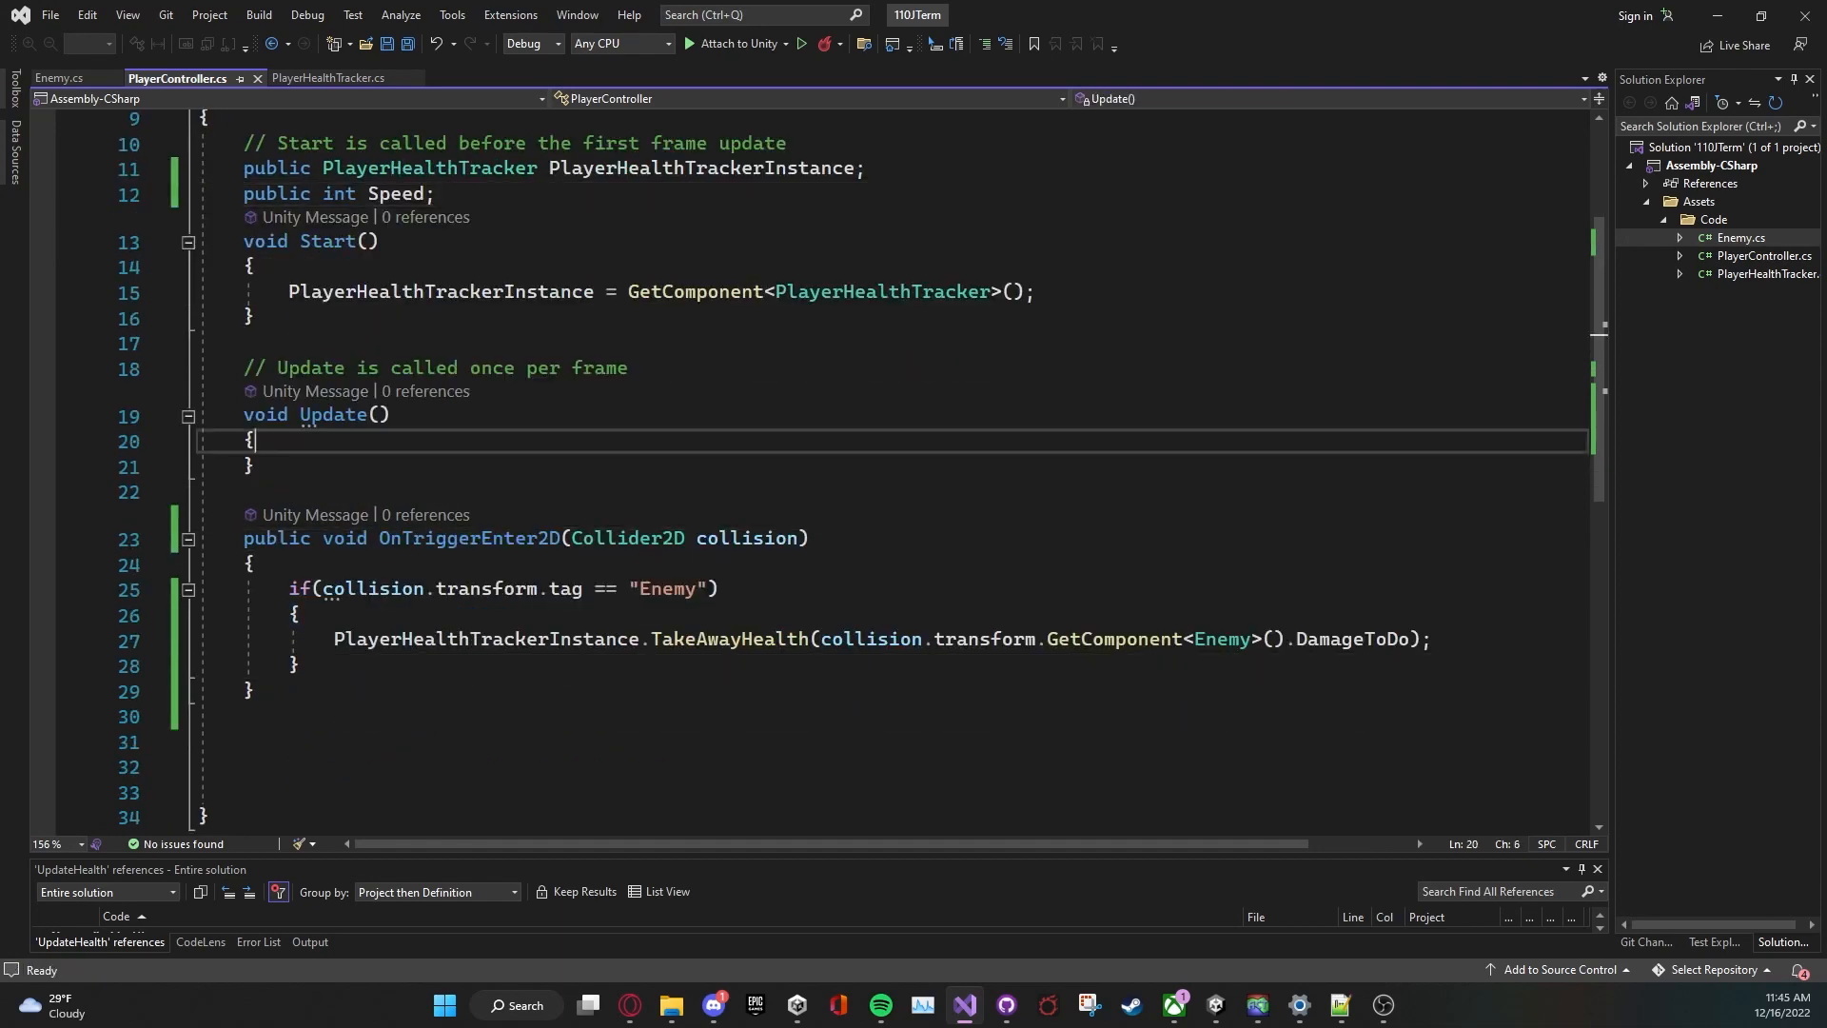
{"action": "key", "text": "Enter"}
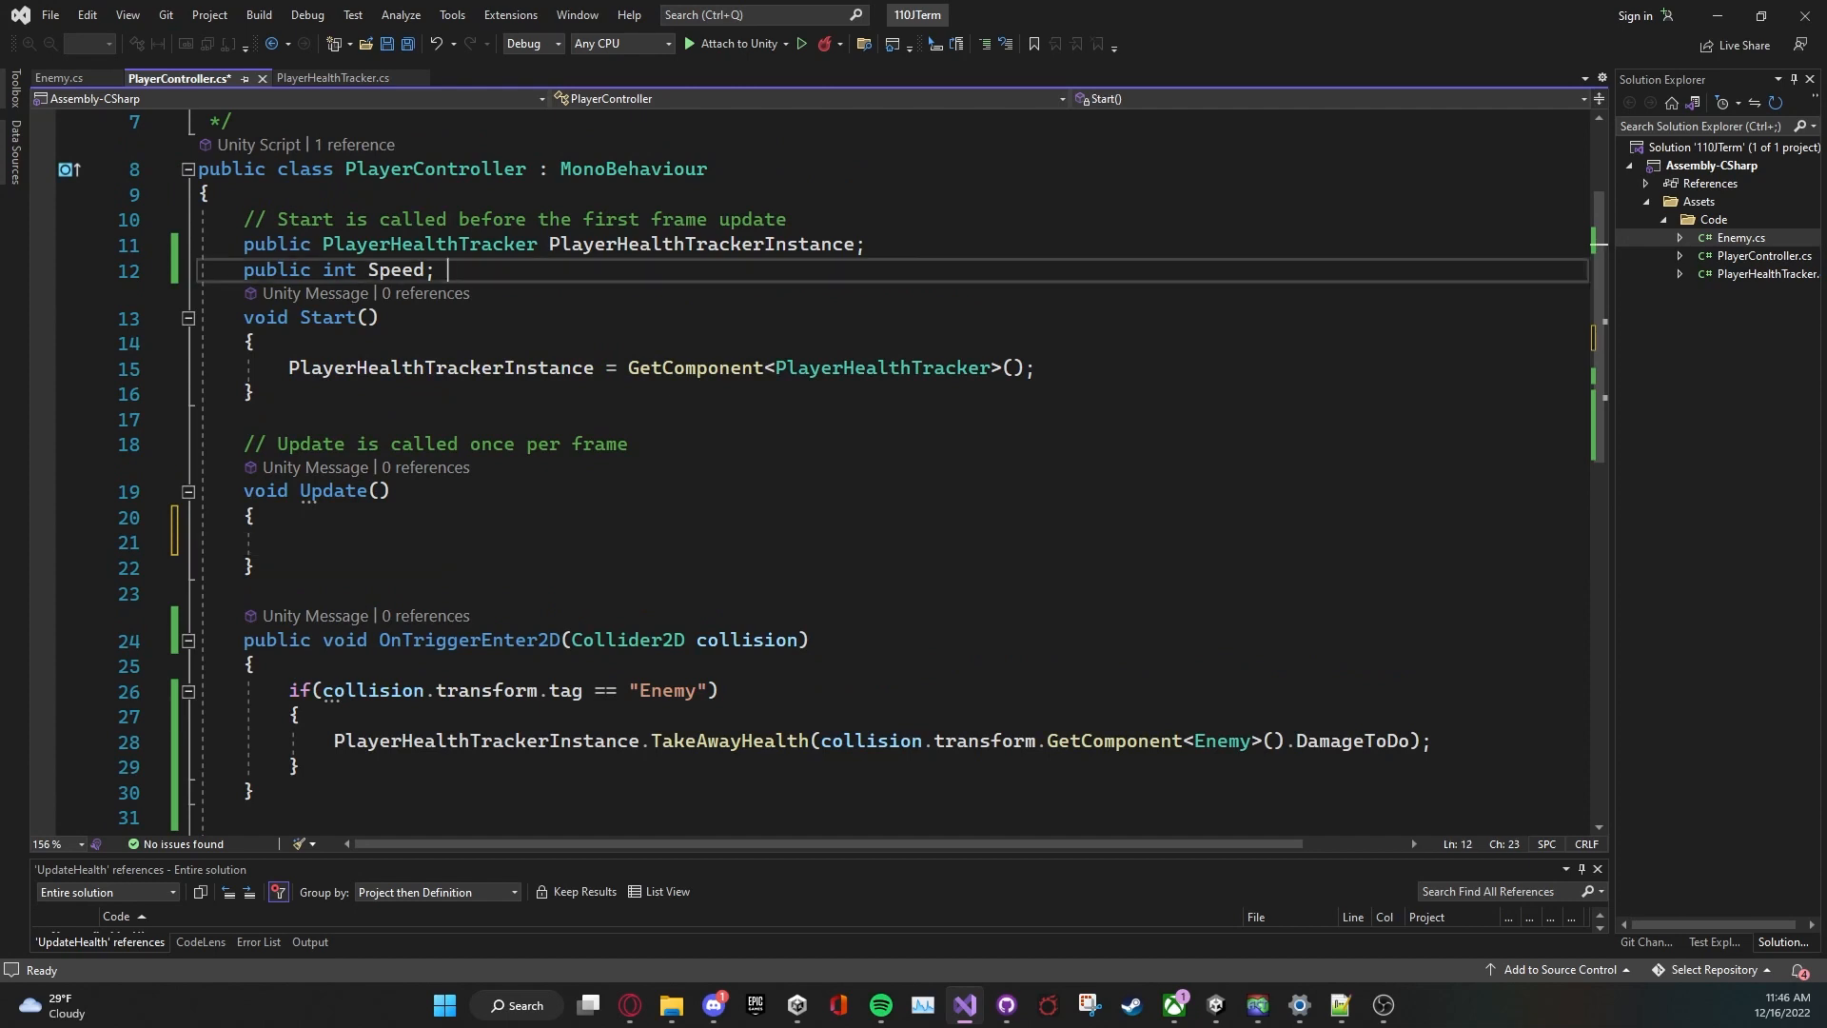
Step: Declare 'public int Direction;' and 'public float XAxis;' fields in PlayerController
{"action": "type", "text": "public"}
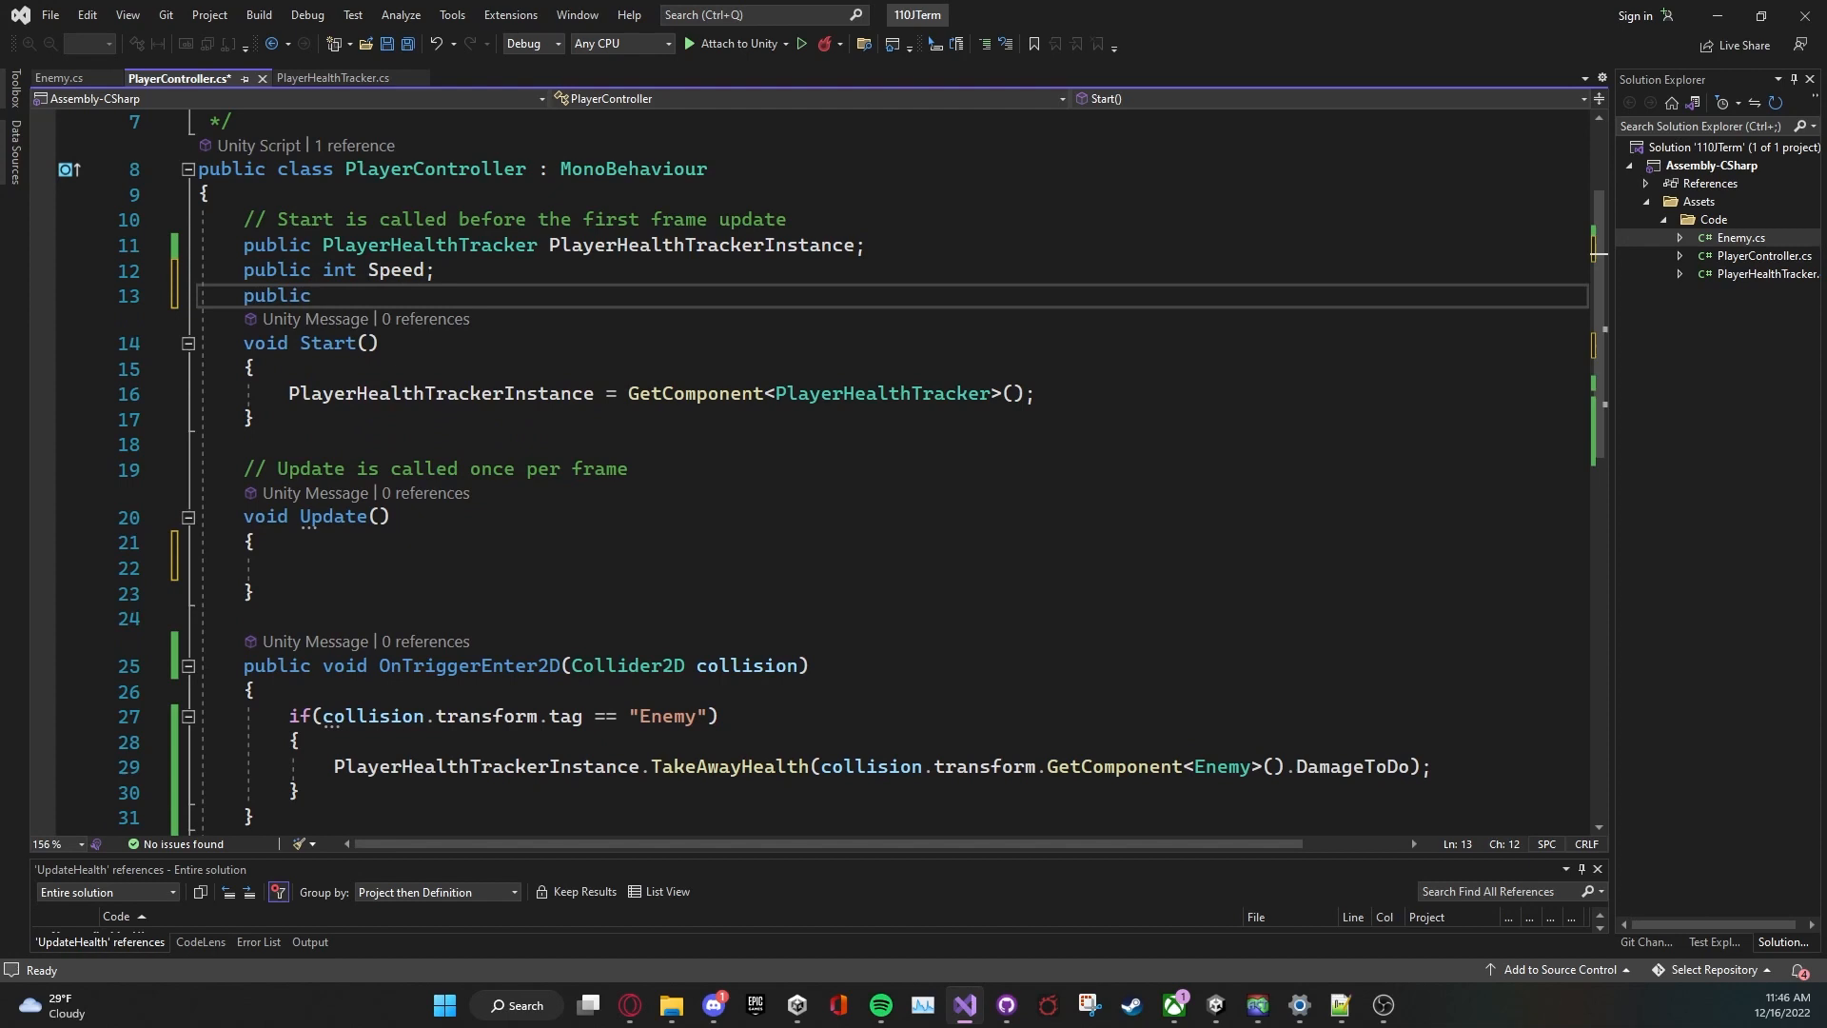
{"action": "type", "text": "int"}
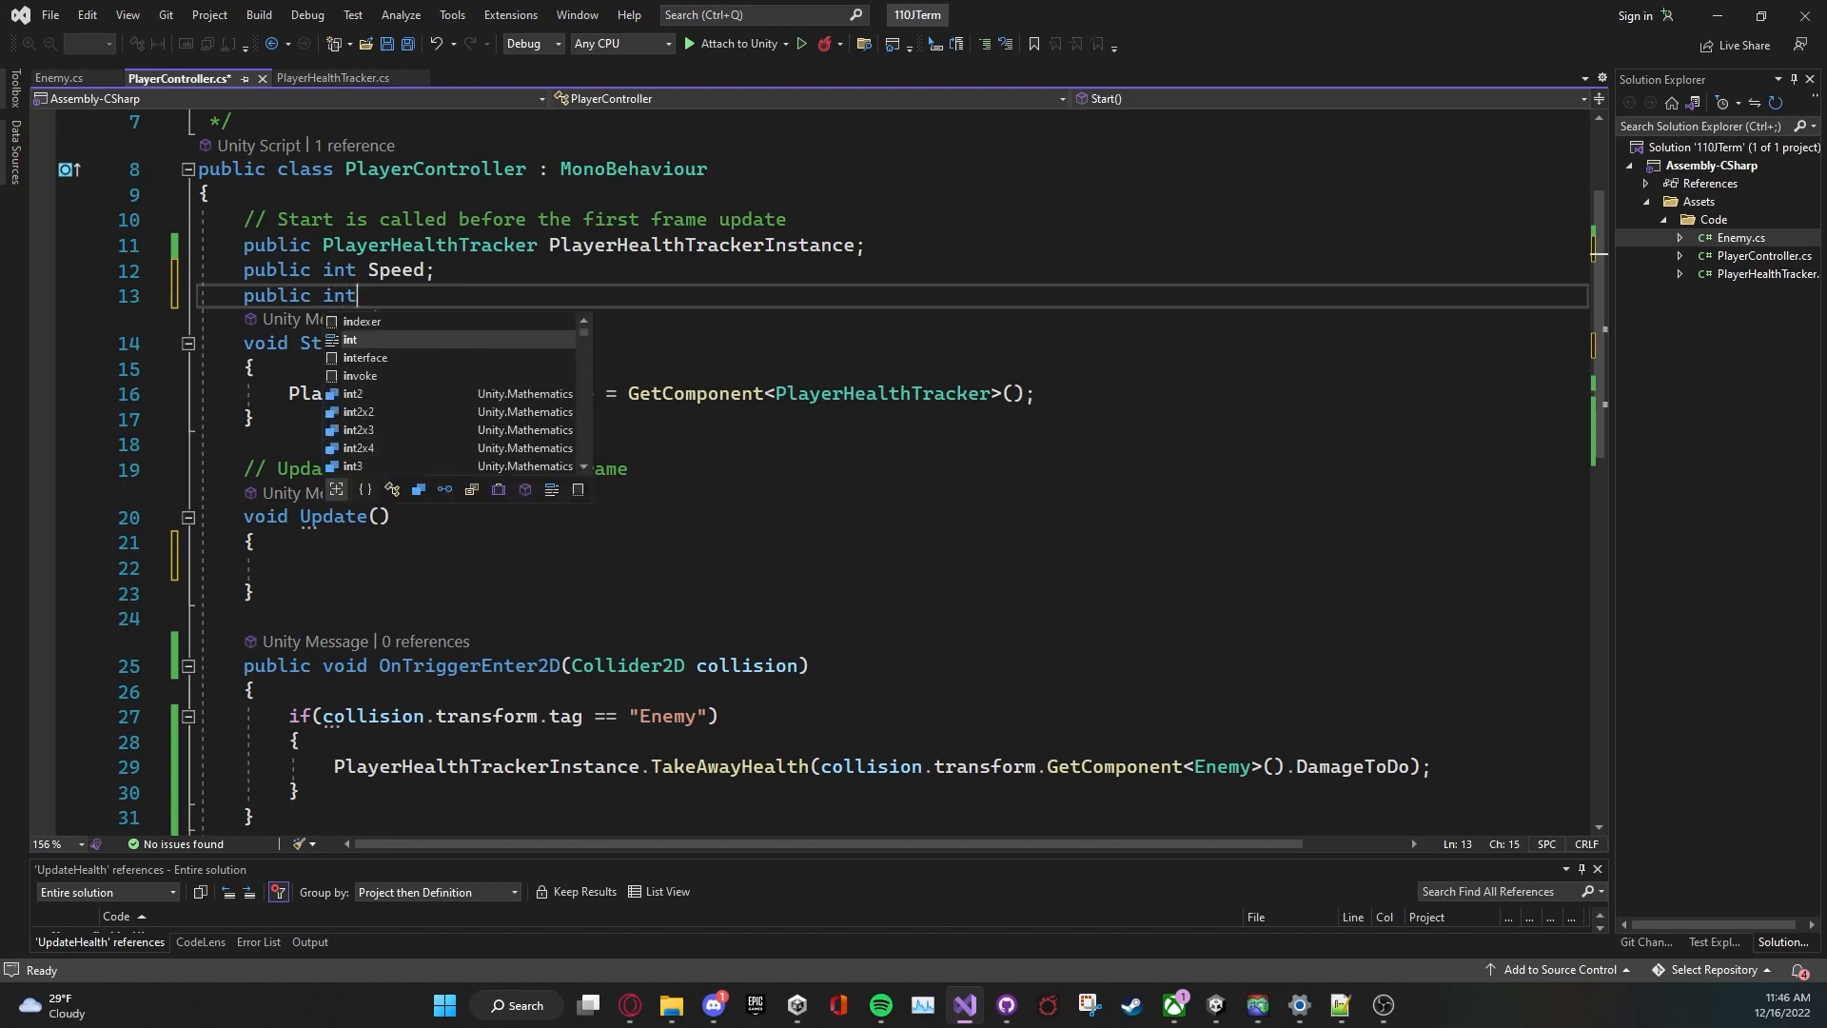
{"action": "type", "text": "Direction"}
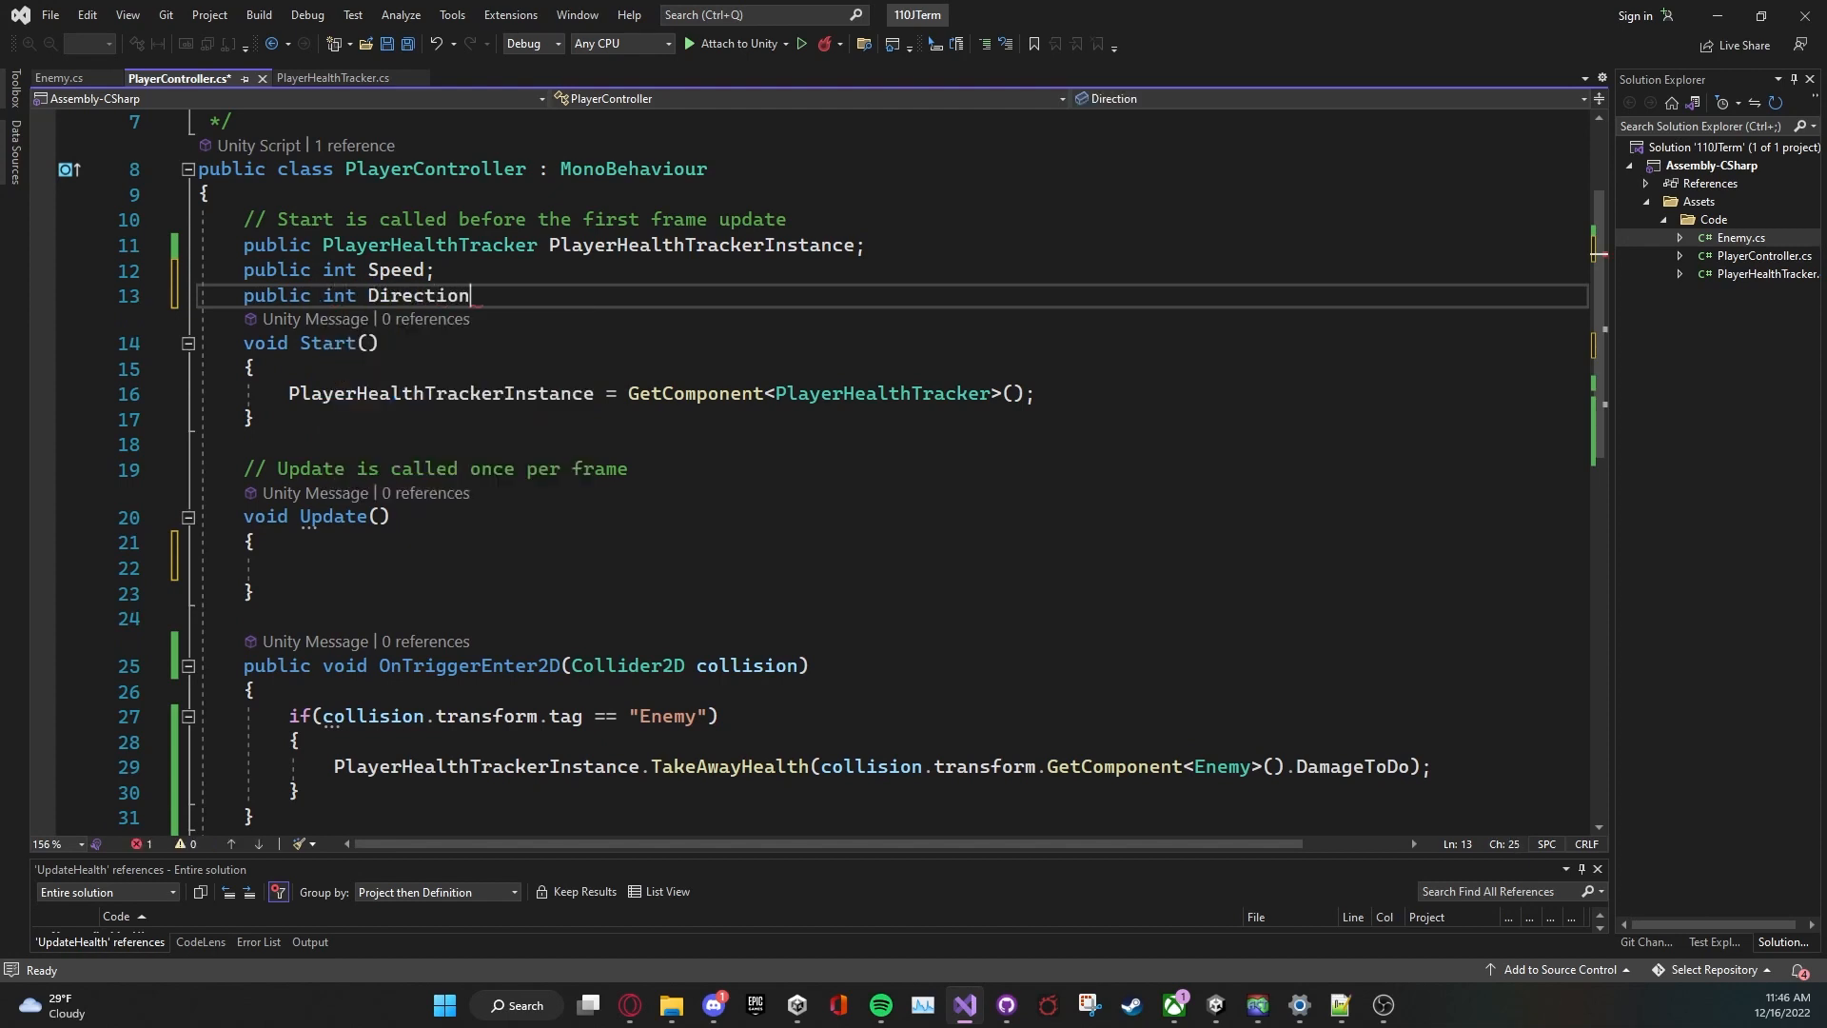
{"action": "key", "text": "Backspace"}
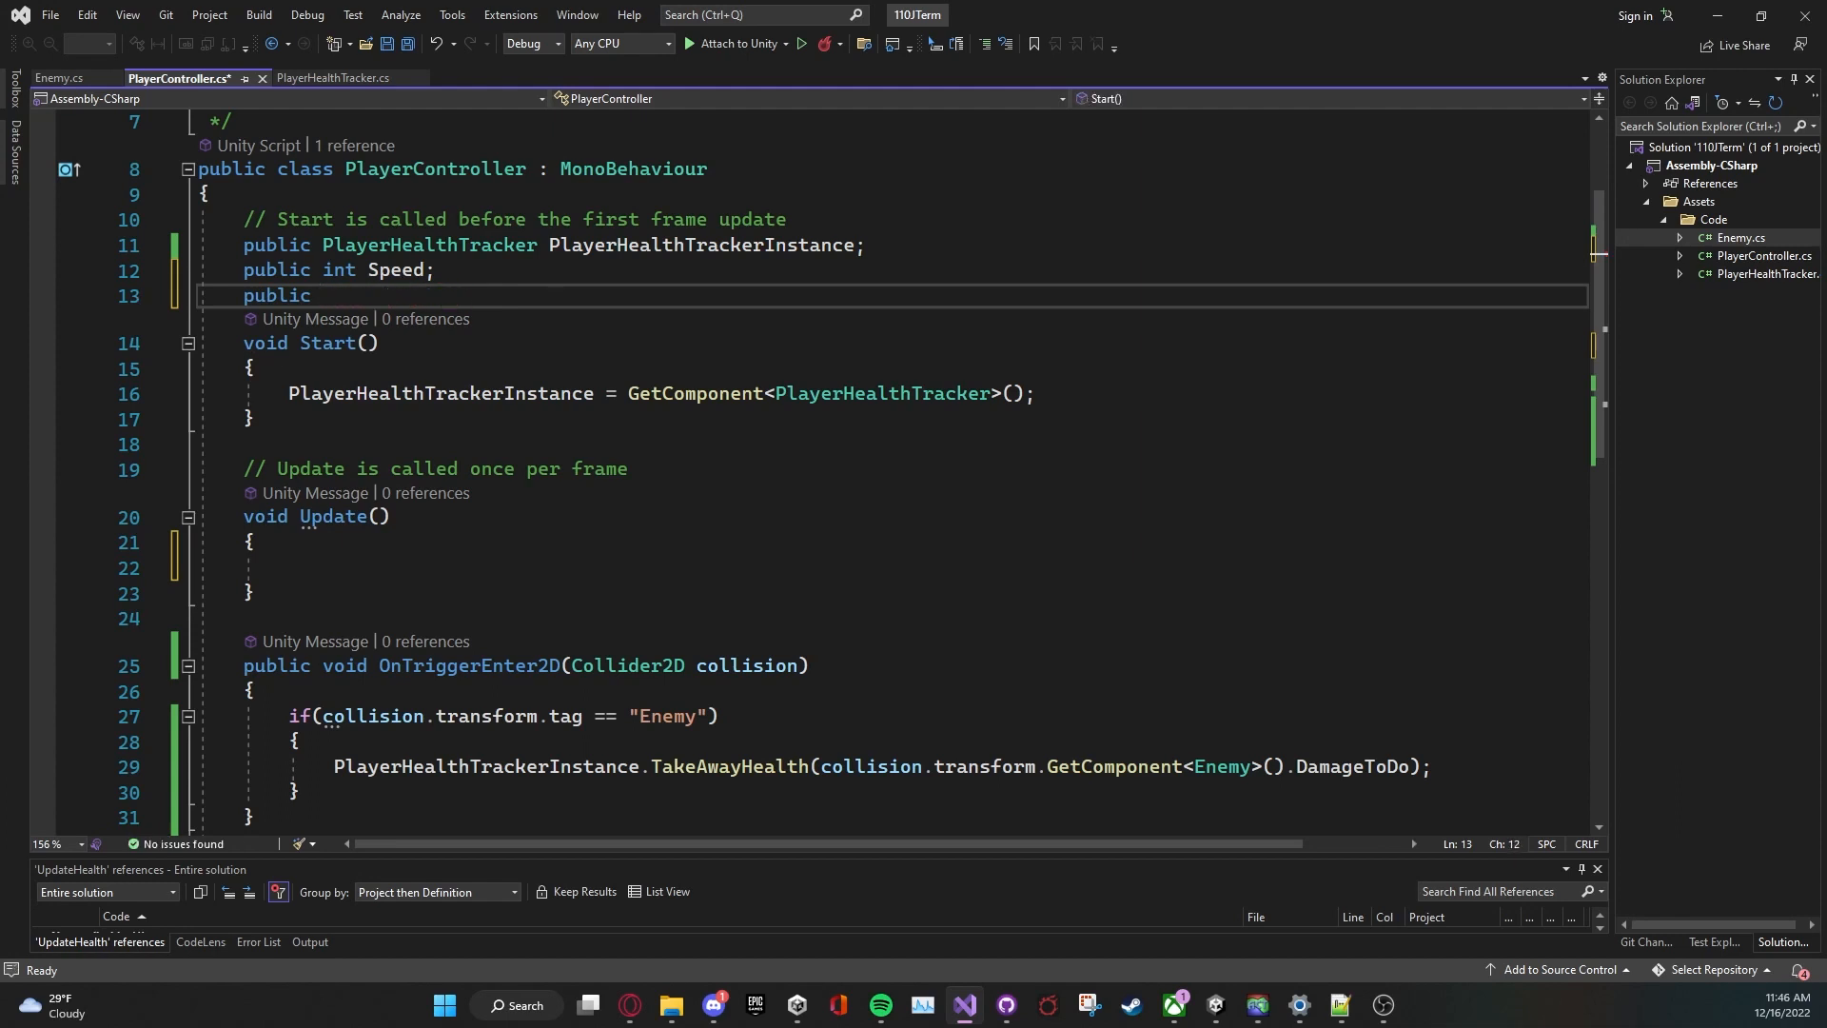
{"action": "type", "text": "int Direction;"}
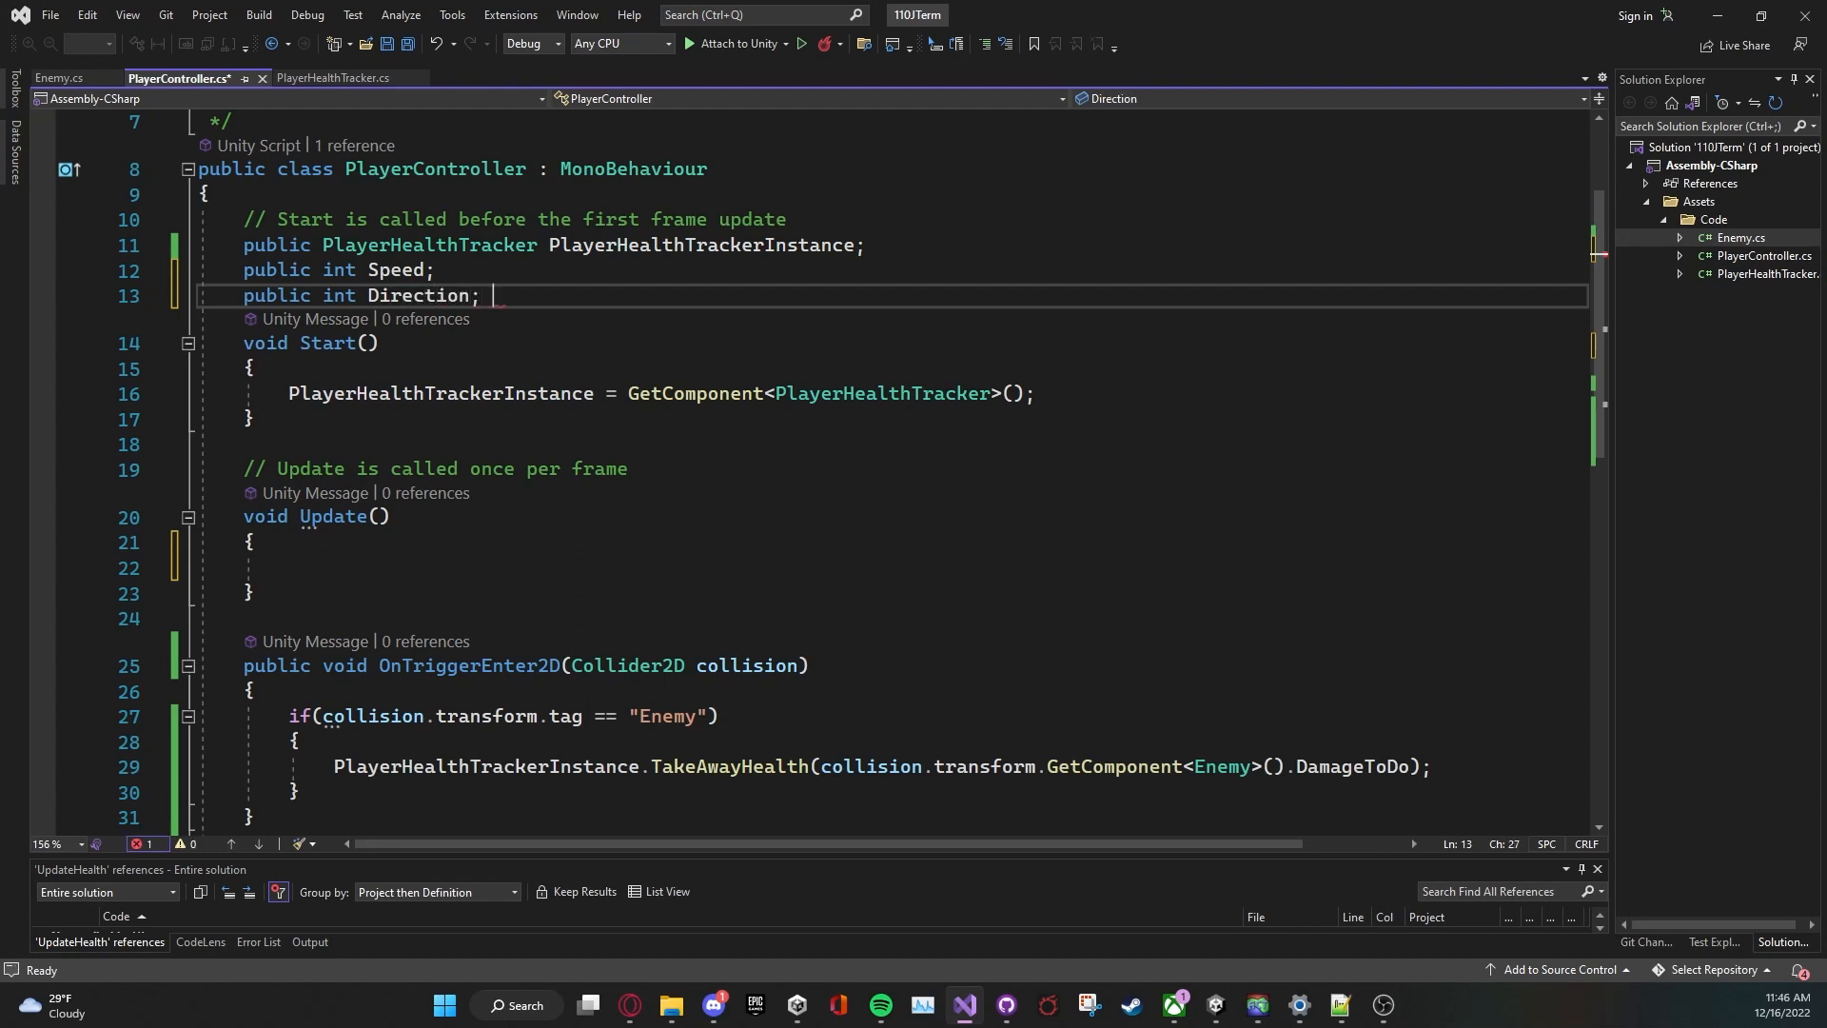
{"action": "type", "text": "public float"}
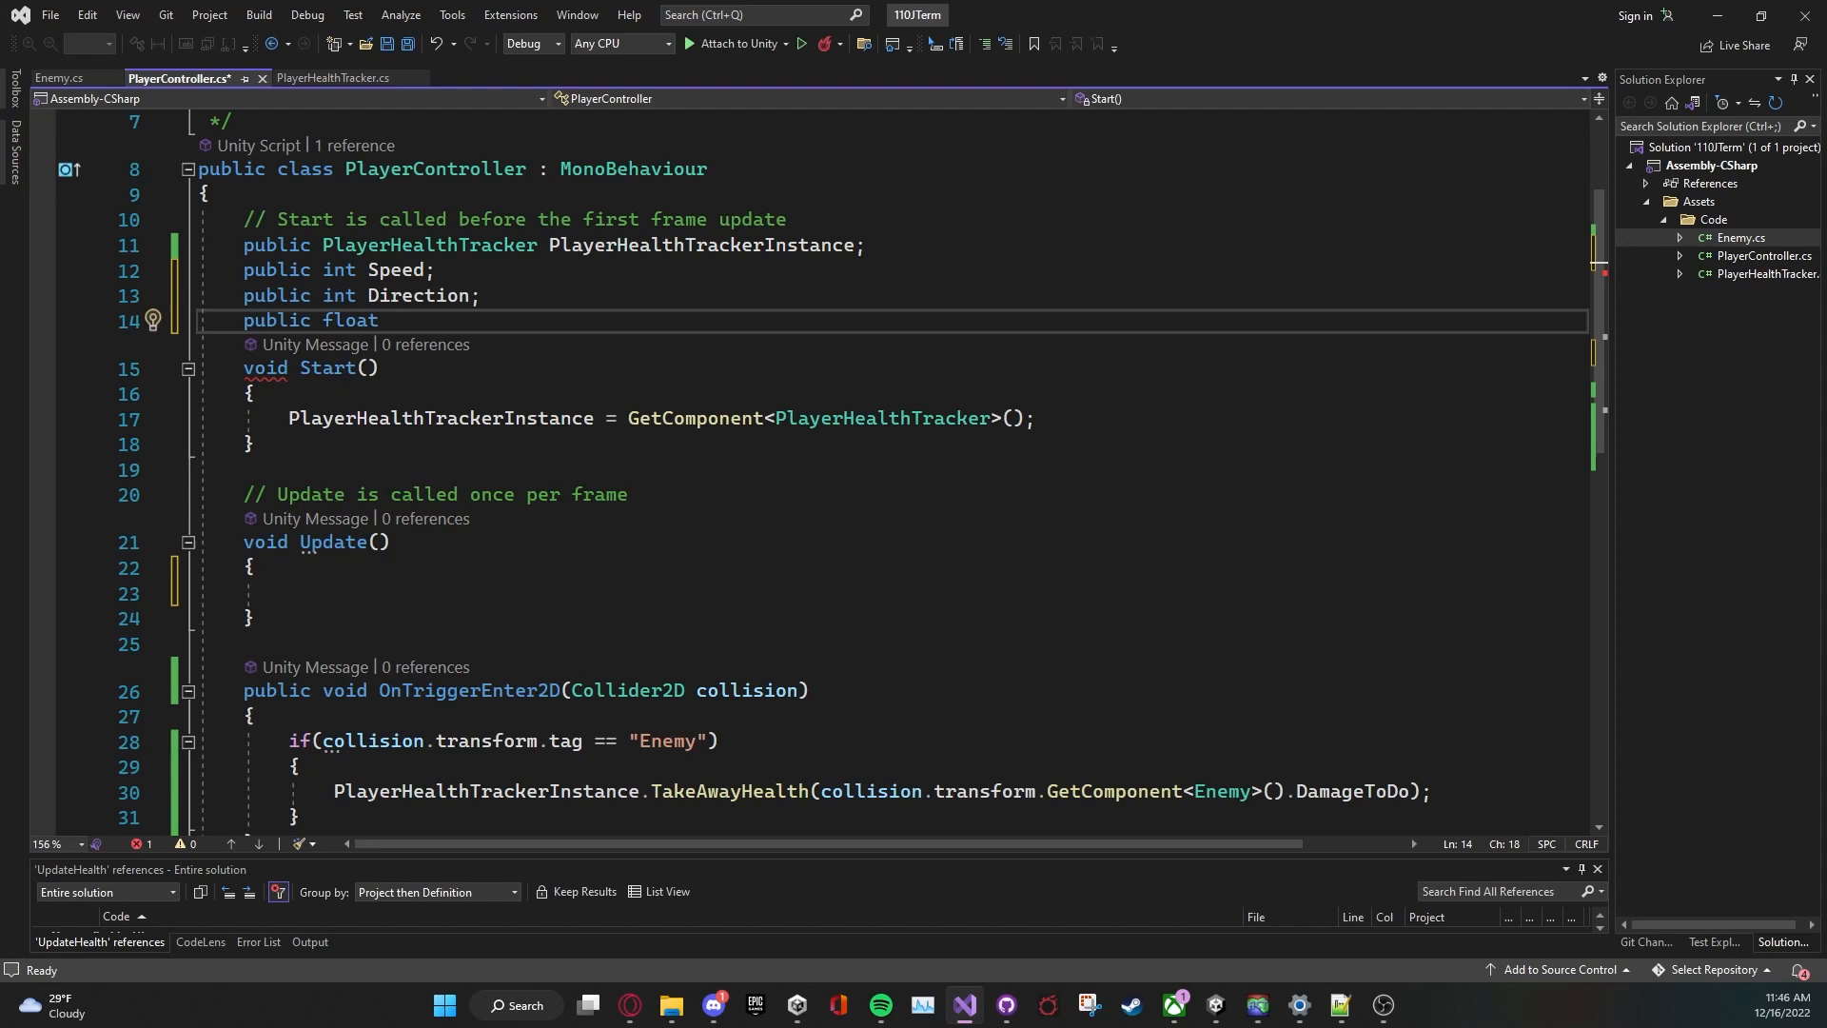
{"action": "type", "text": "XAxis;"}
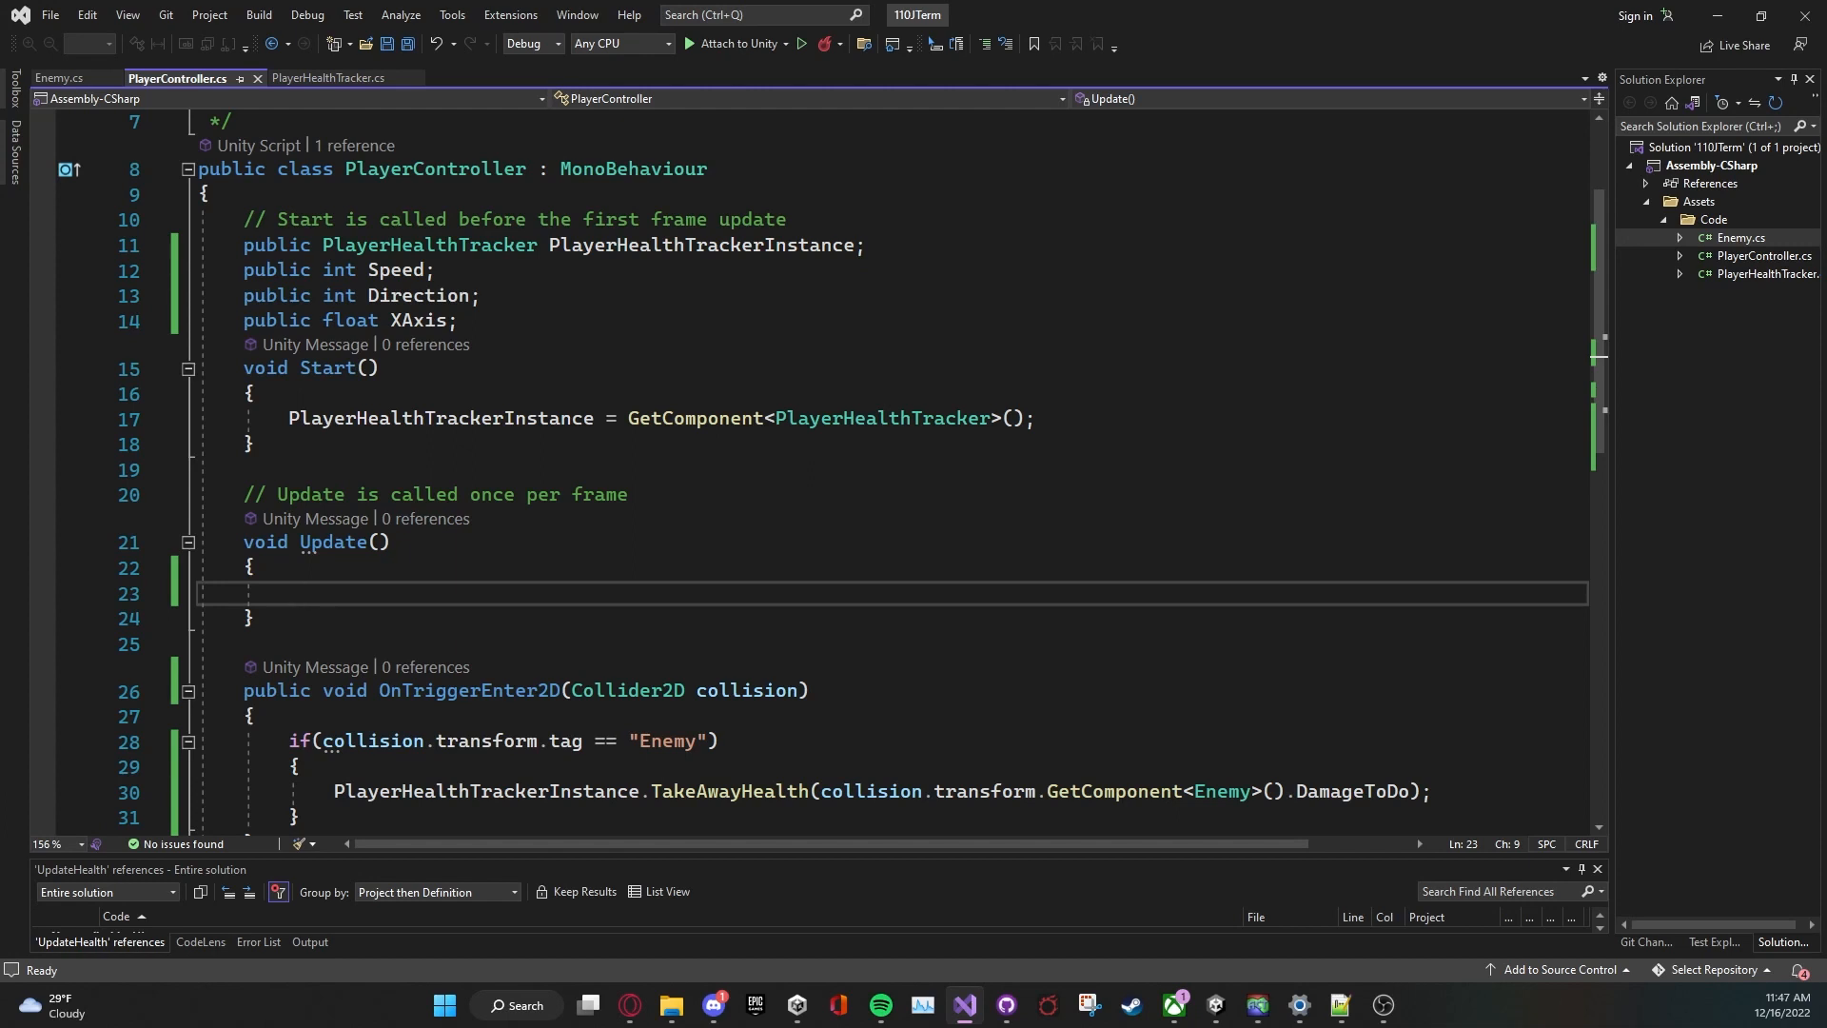
Step: Write XAxis = Input.GetAxis("Horizontal"); in Update, save, and return to Unity
{"action": "type", "text": "u"}
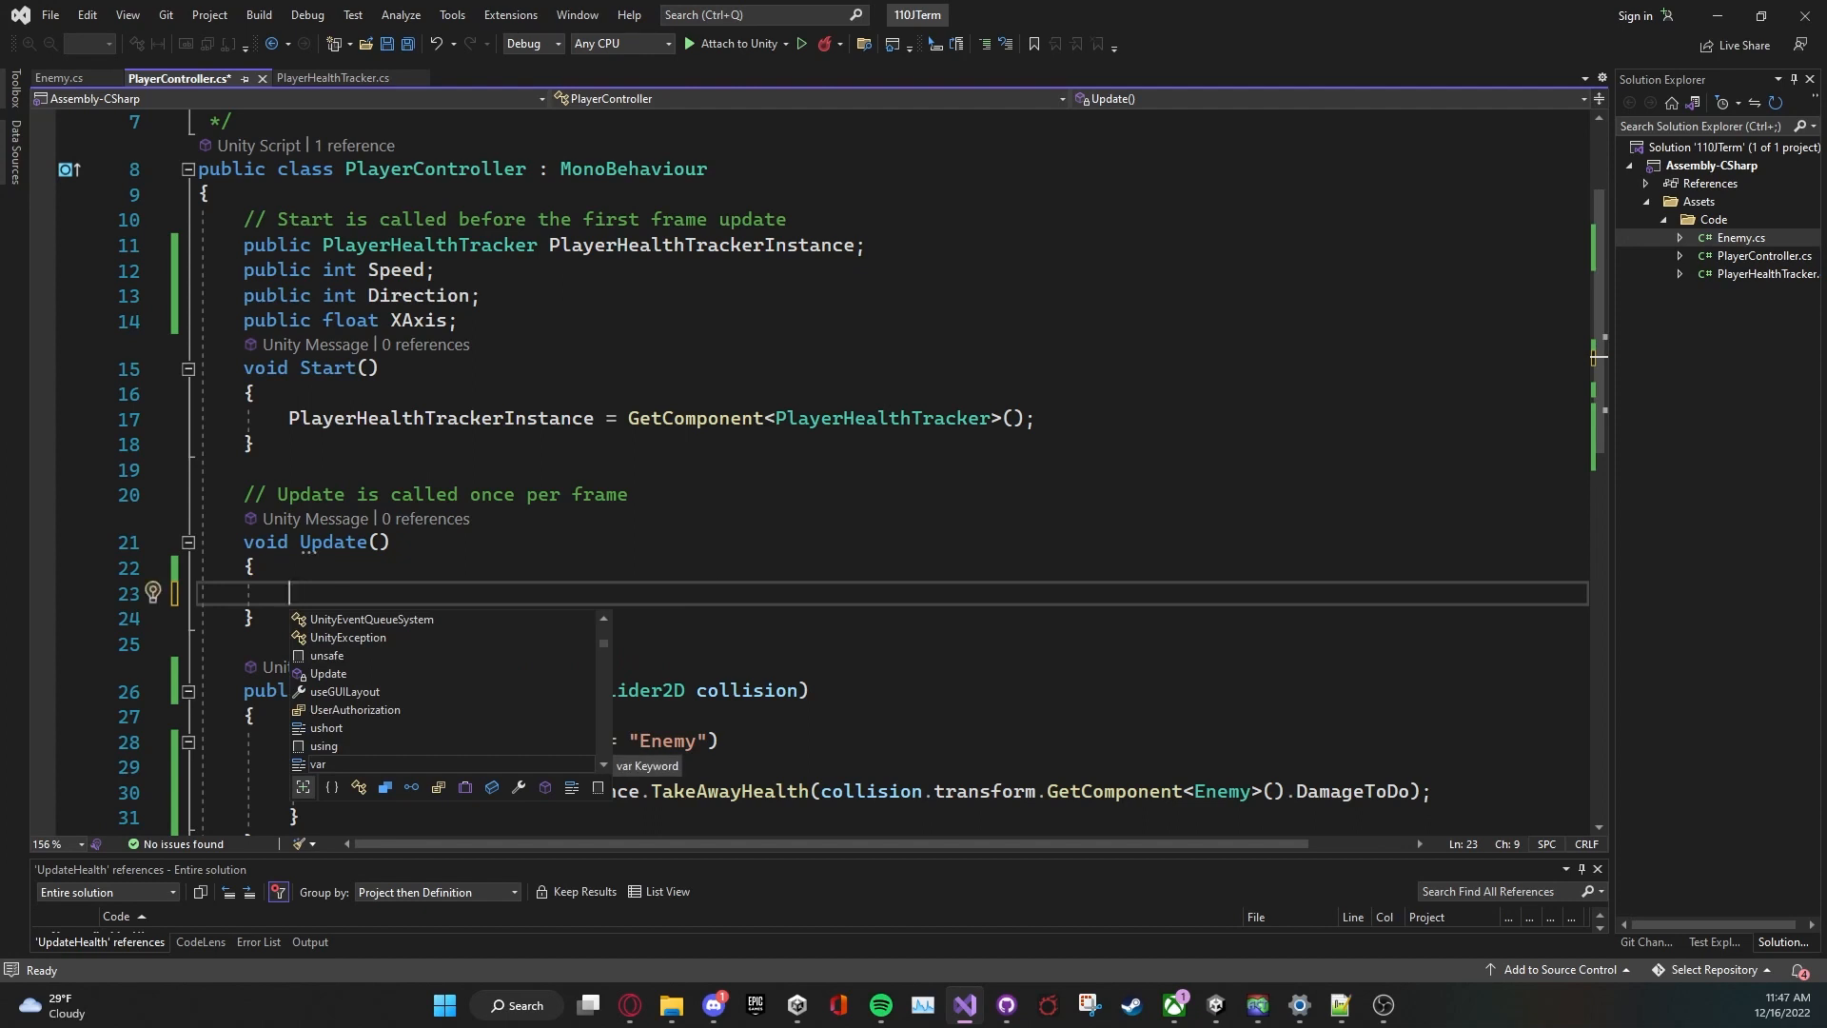
{"action": "type", "text": "XAxis = Time.time;"}
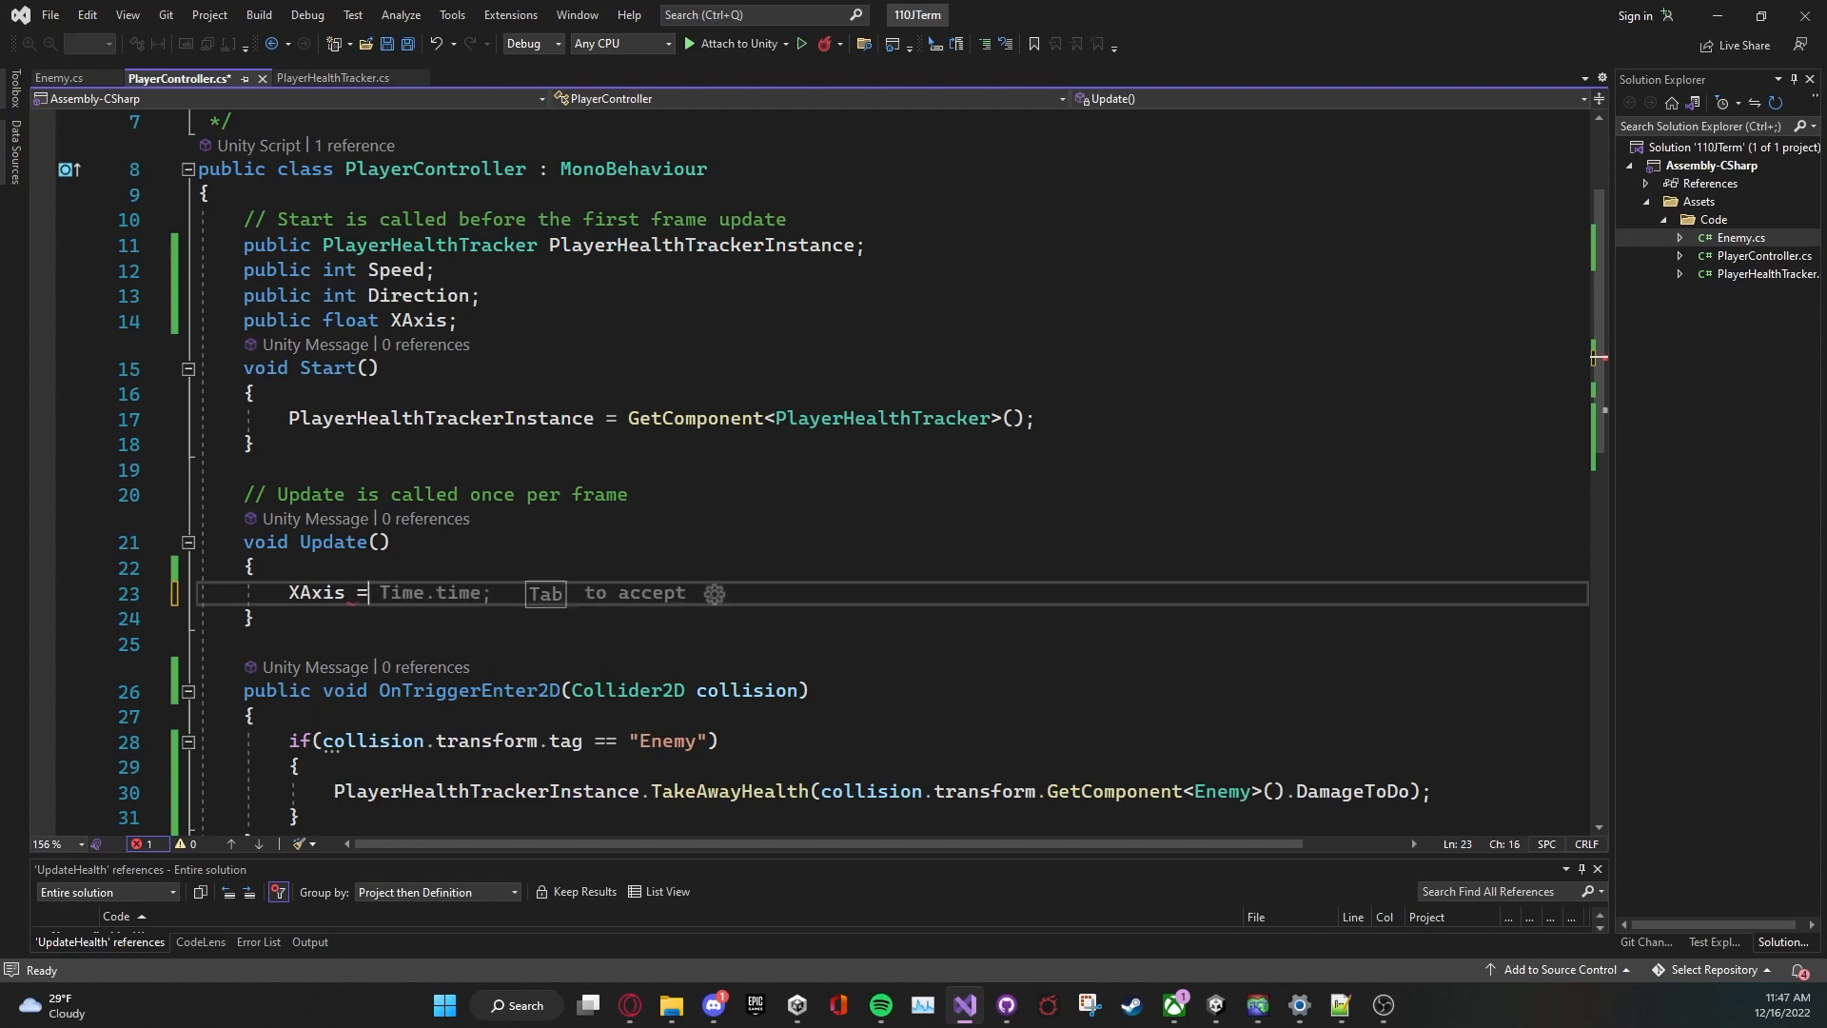
{"action": "type", "text": "Input.GetAxis("}
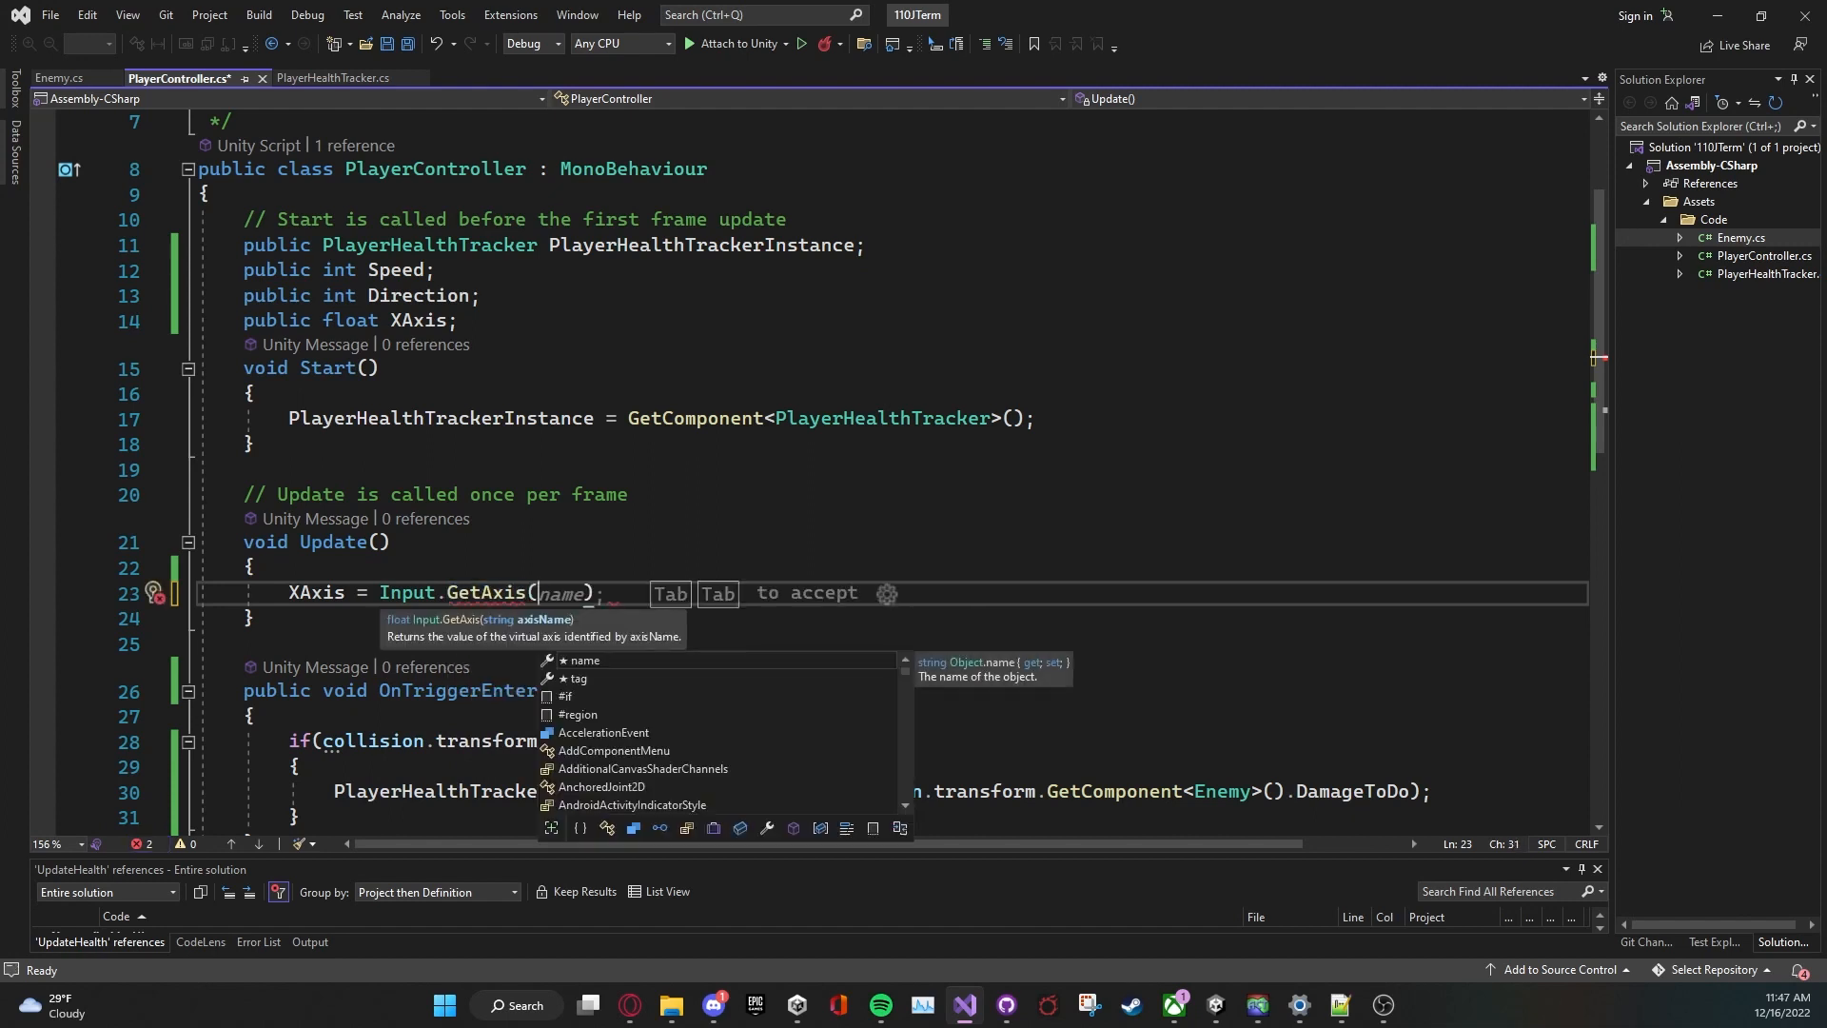
{"action": "type", "text": "\""}
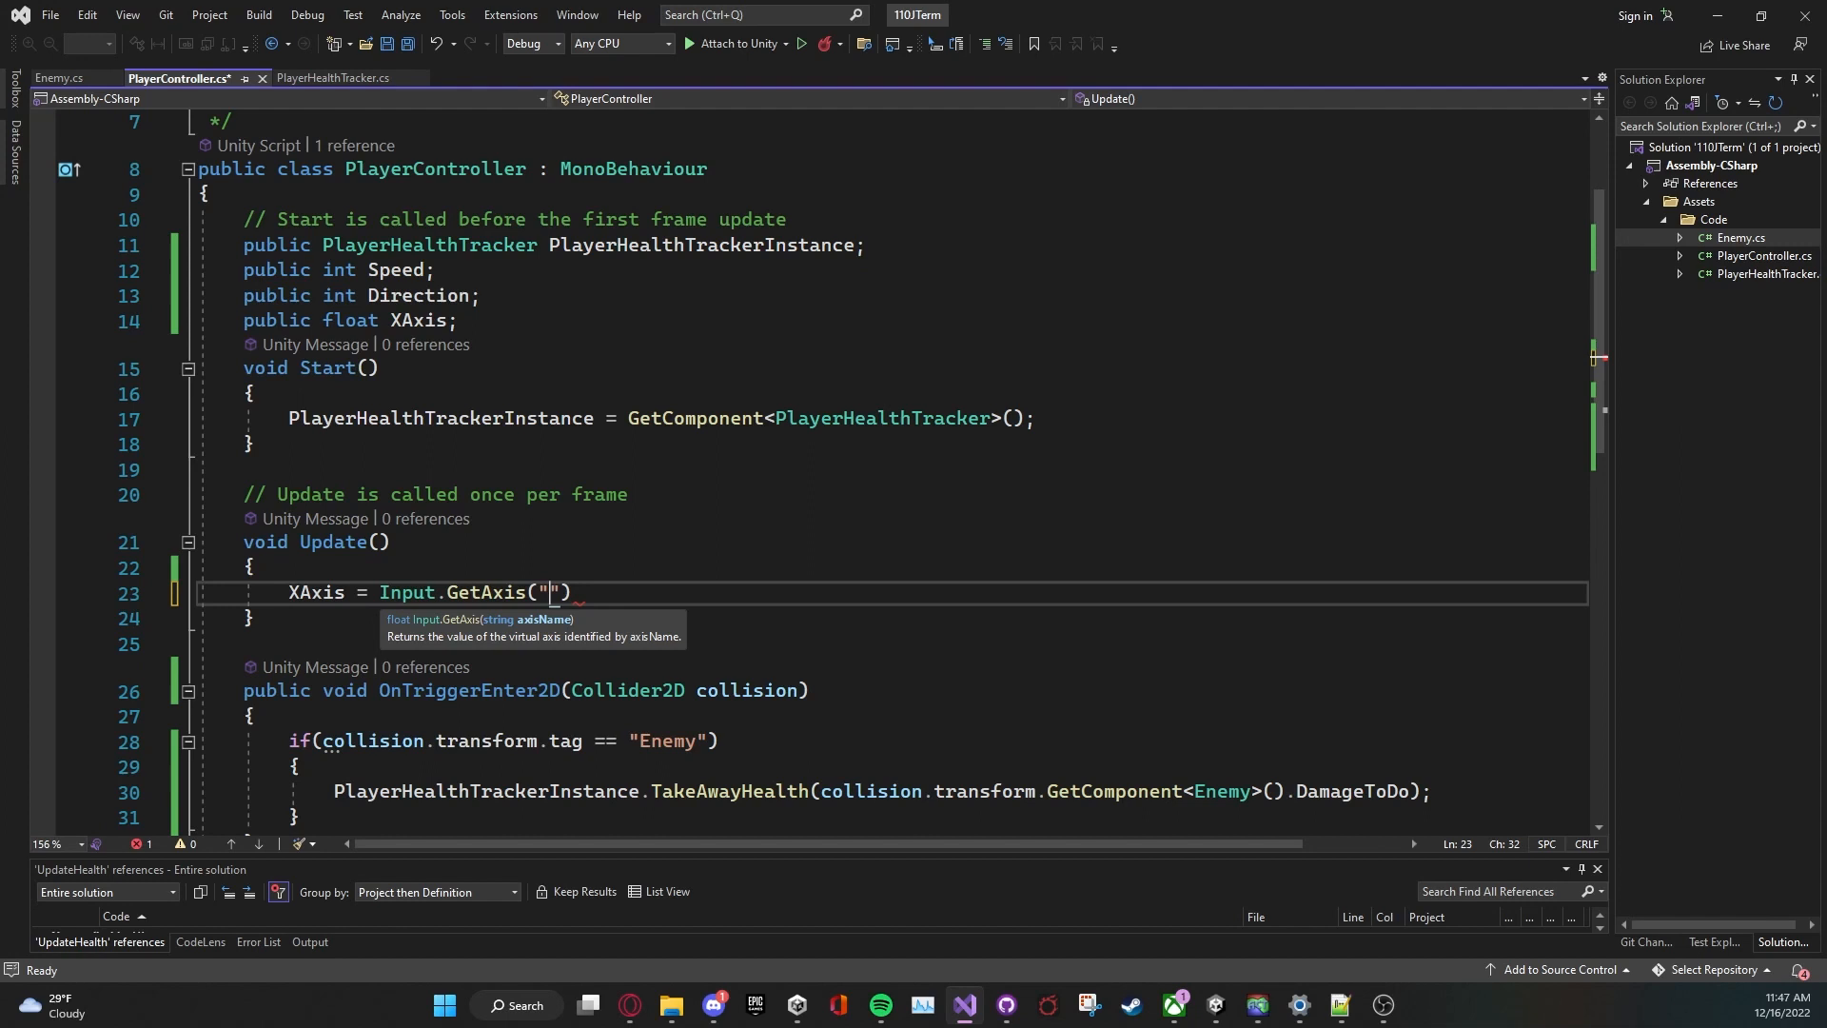
{"action": "mouse_move", "coordinate": [499, 639]}
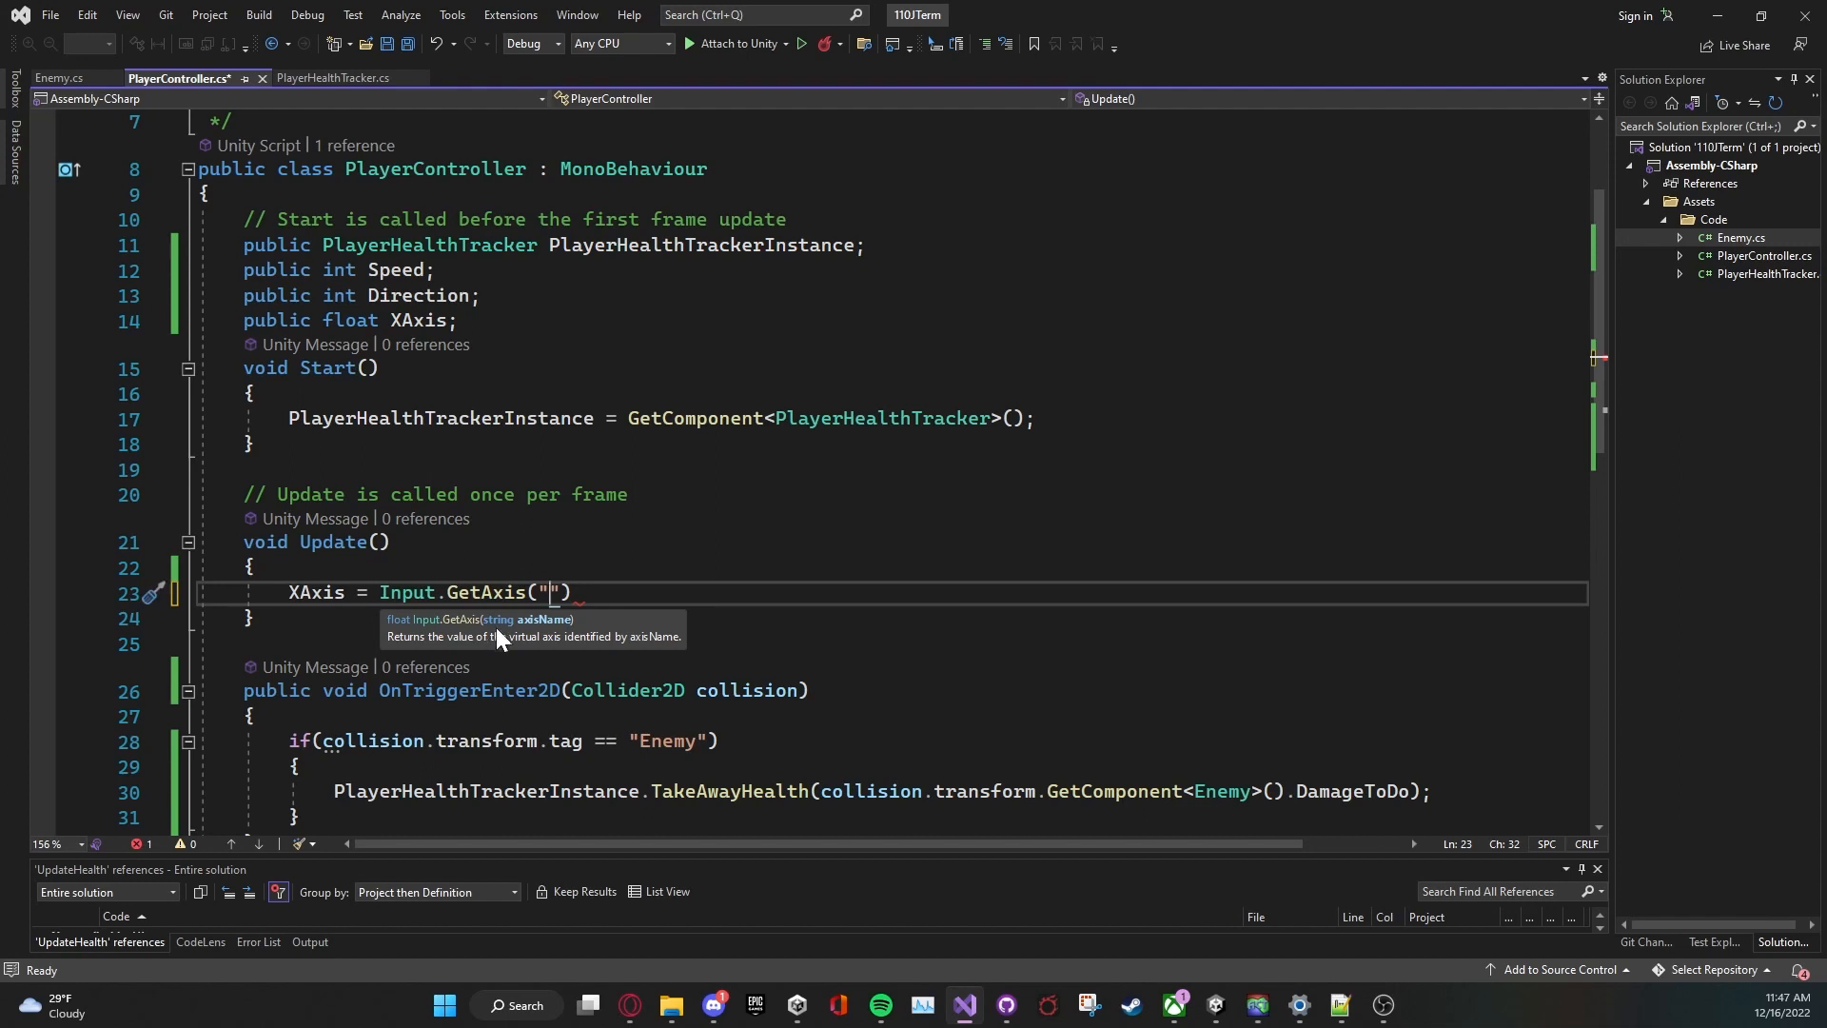
{"action": "mouse_move", "coordinate": [506, 624]}
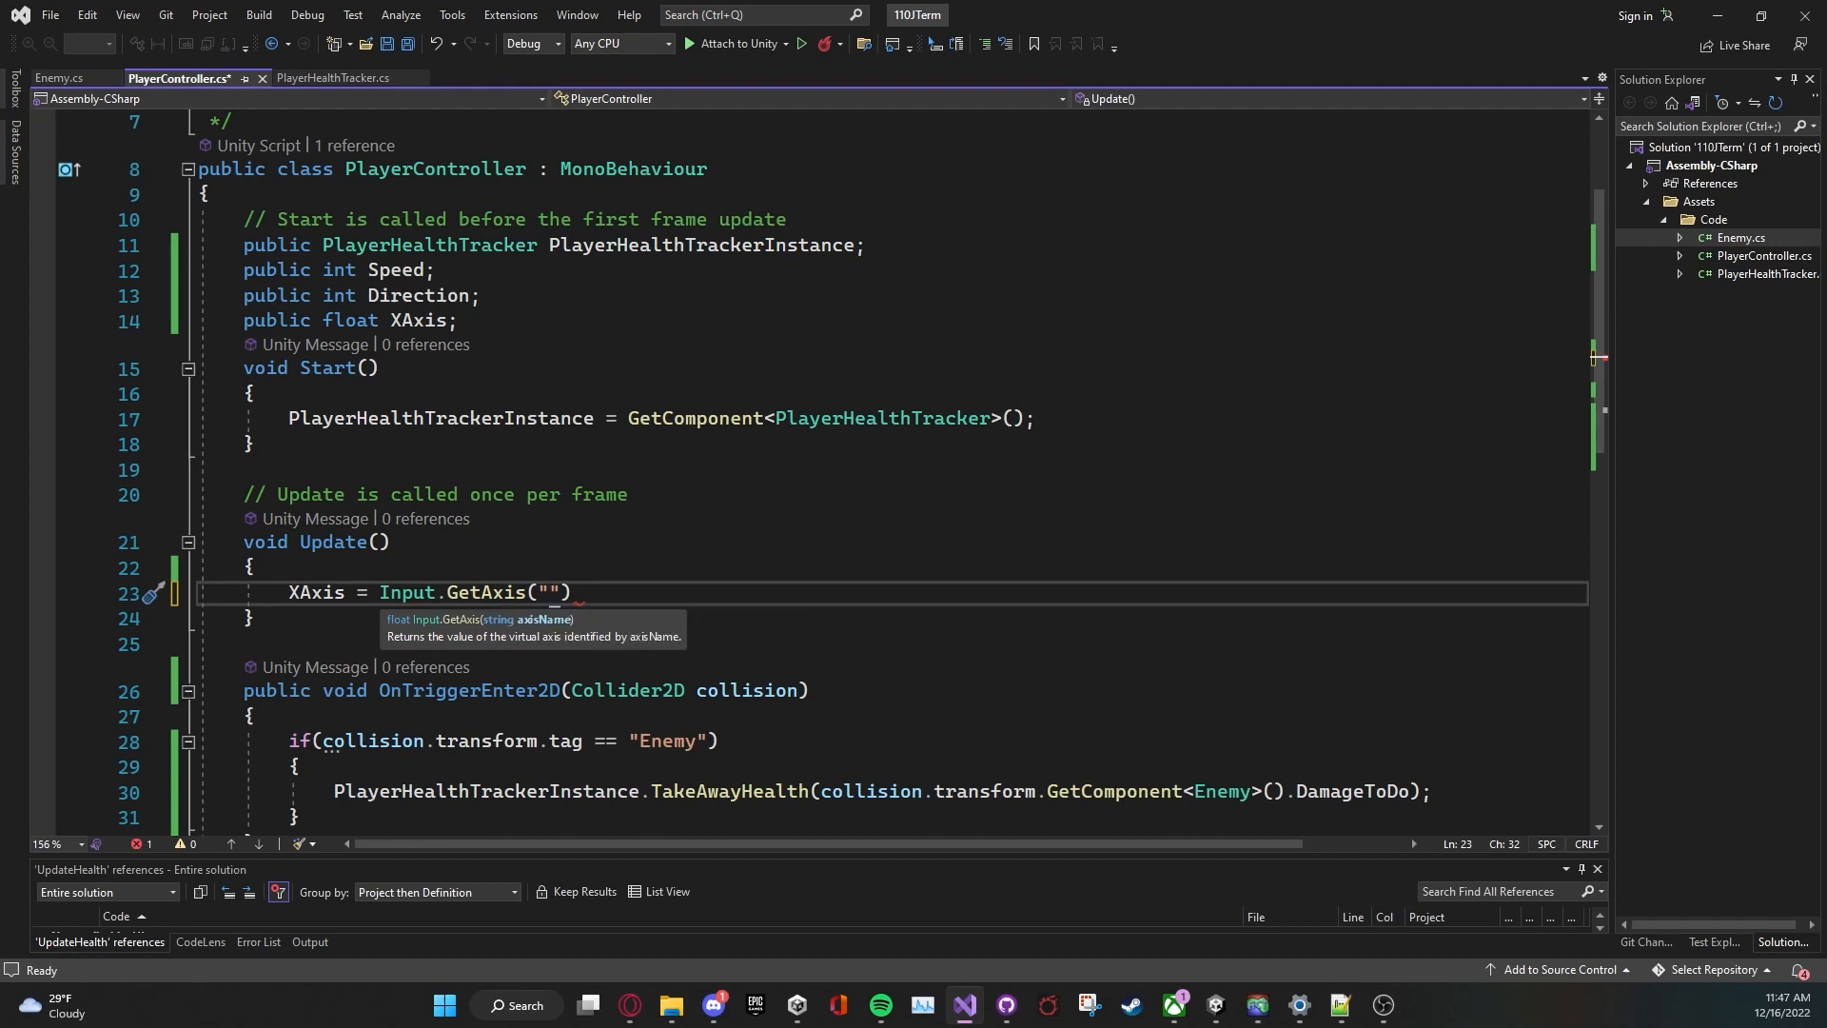
{"action": "type", "text": "Horizonta"}
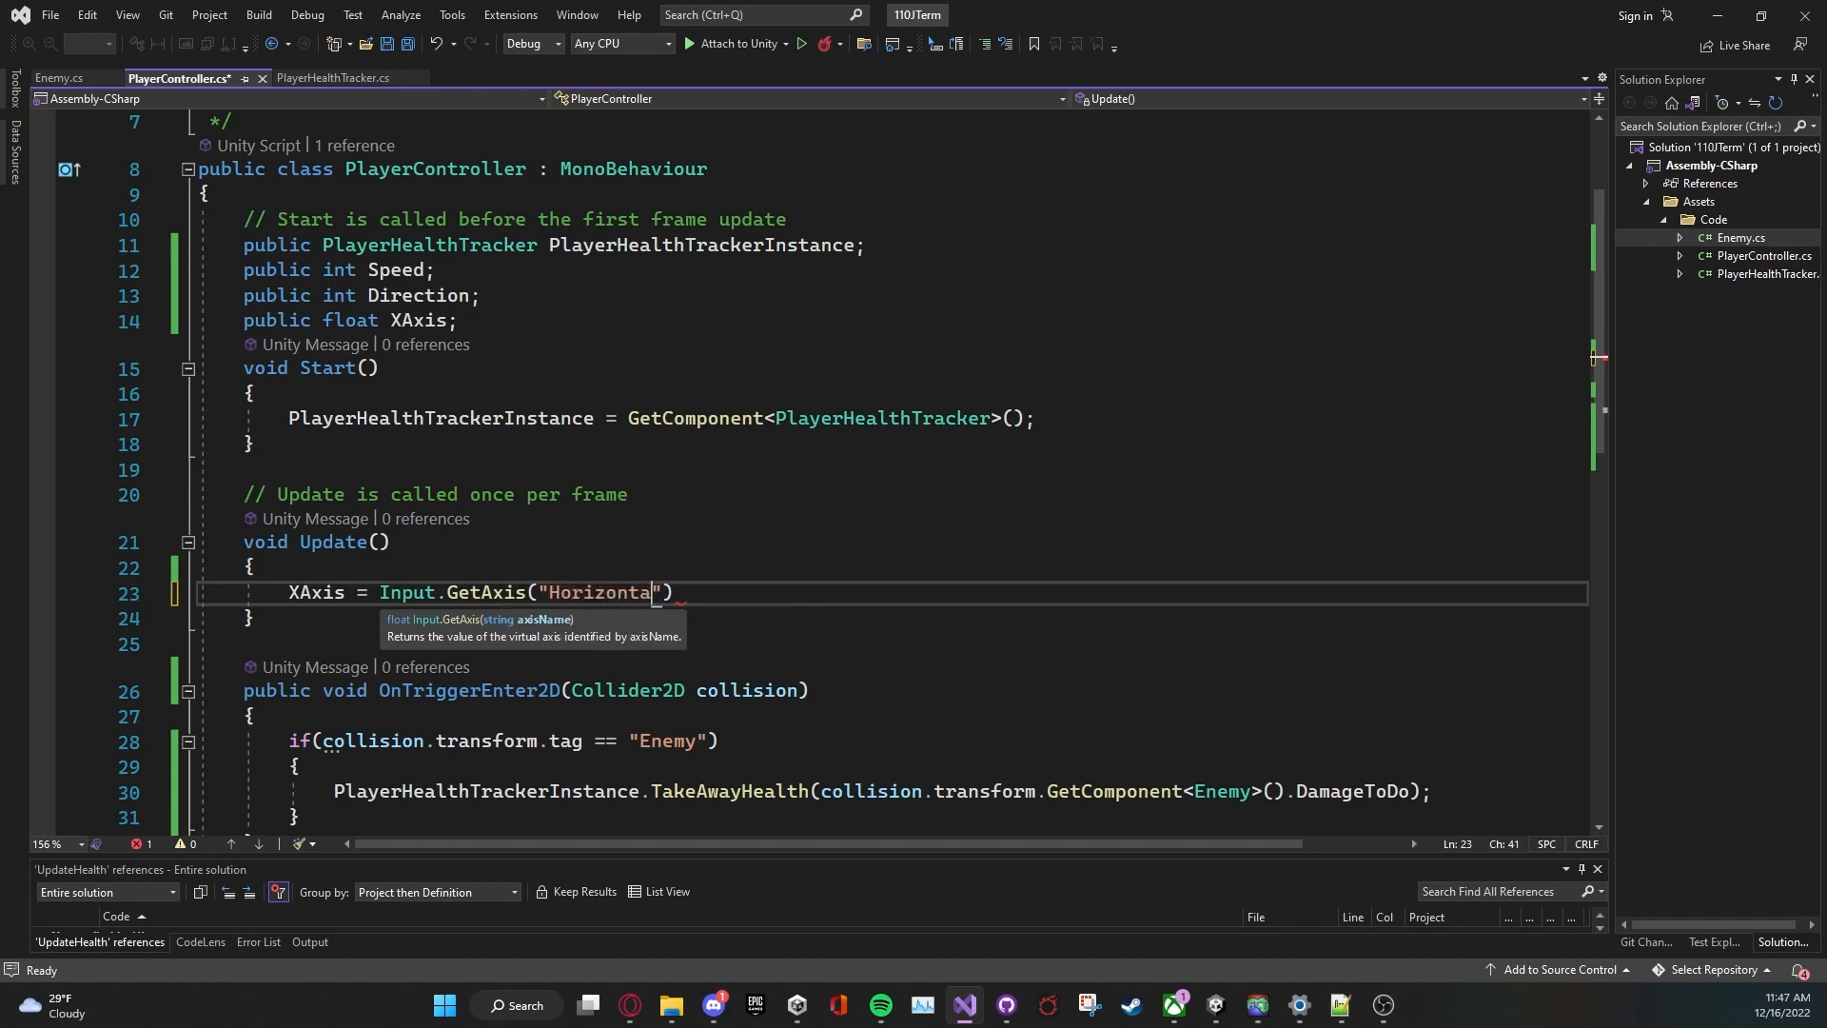
{"action": "type", "text": "l;"}
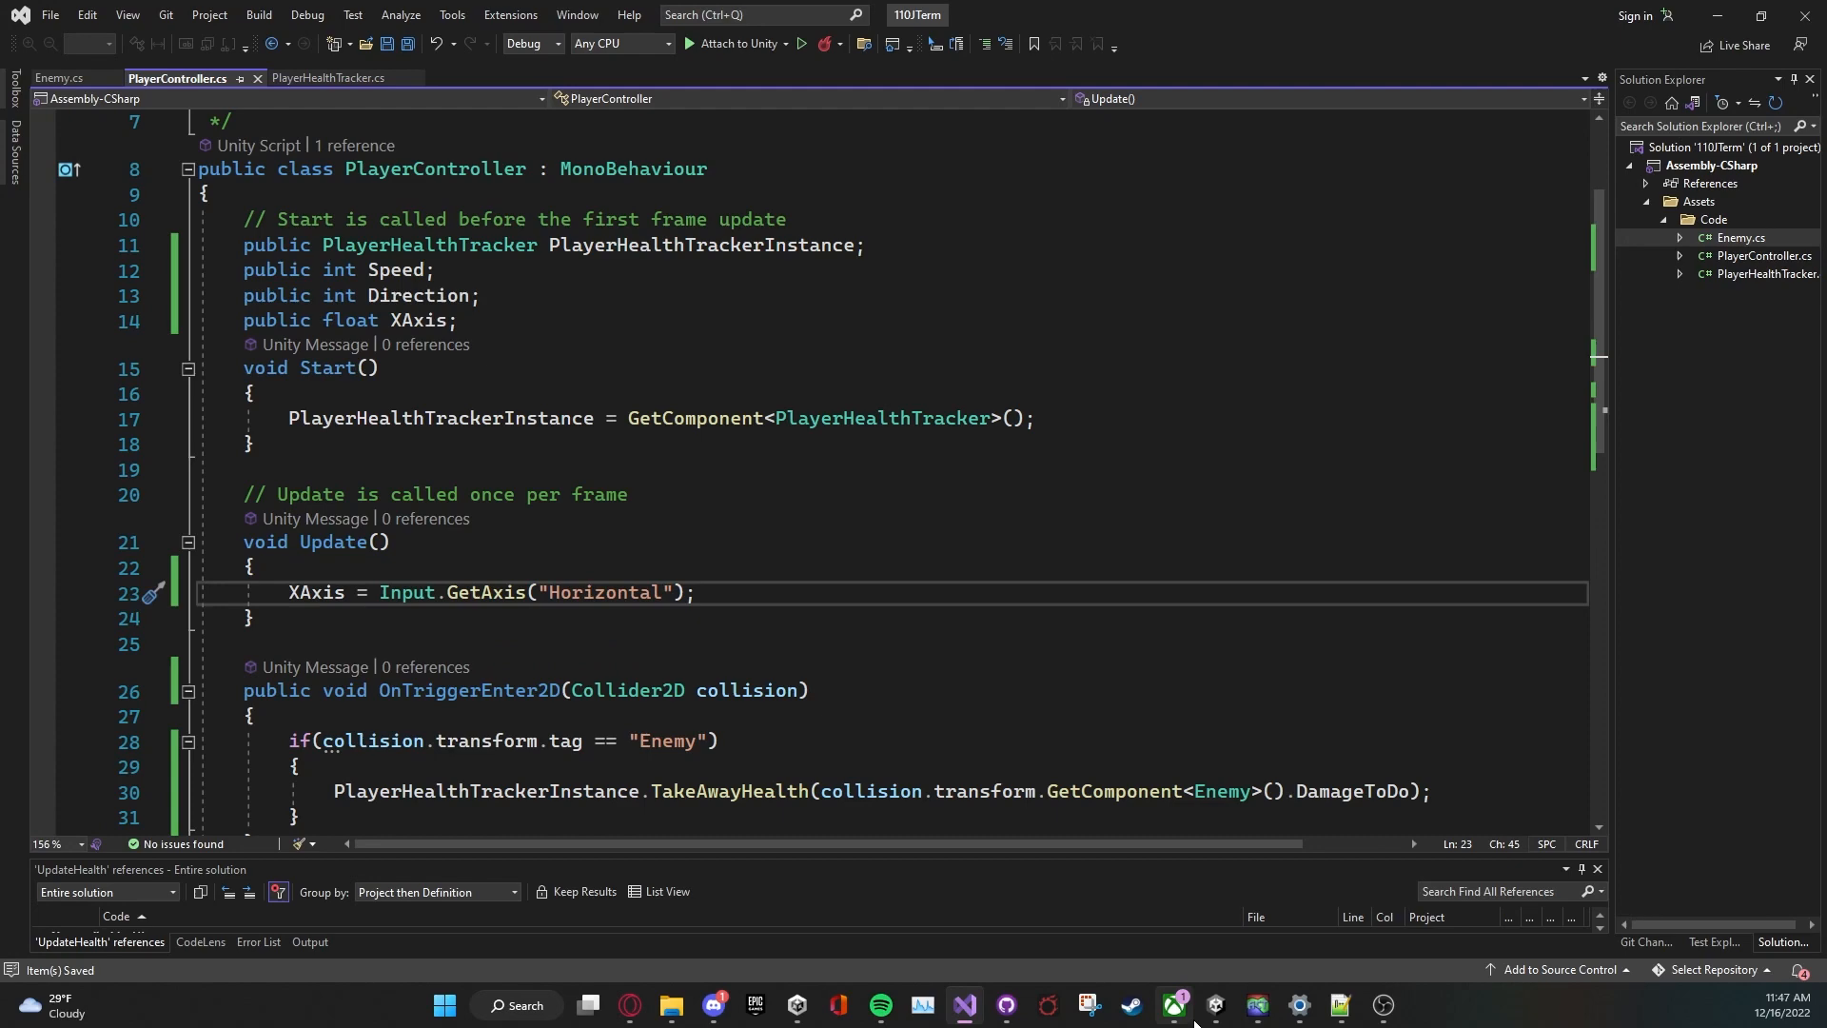
{"action": "left_click", "coordinate": [1220, 1004]}
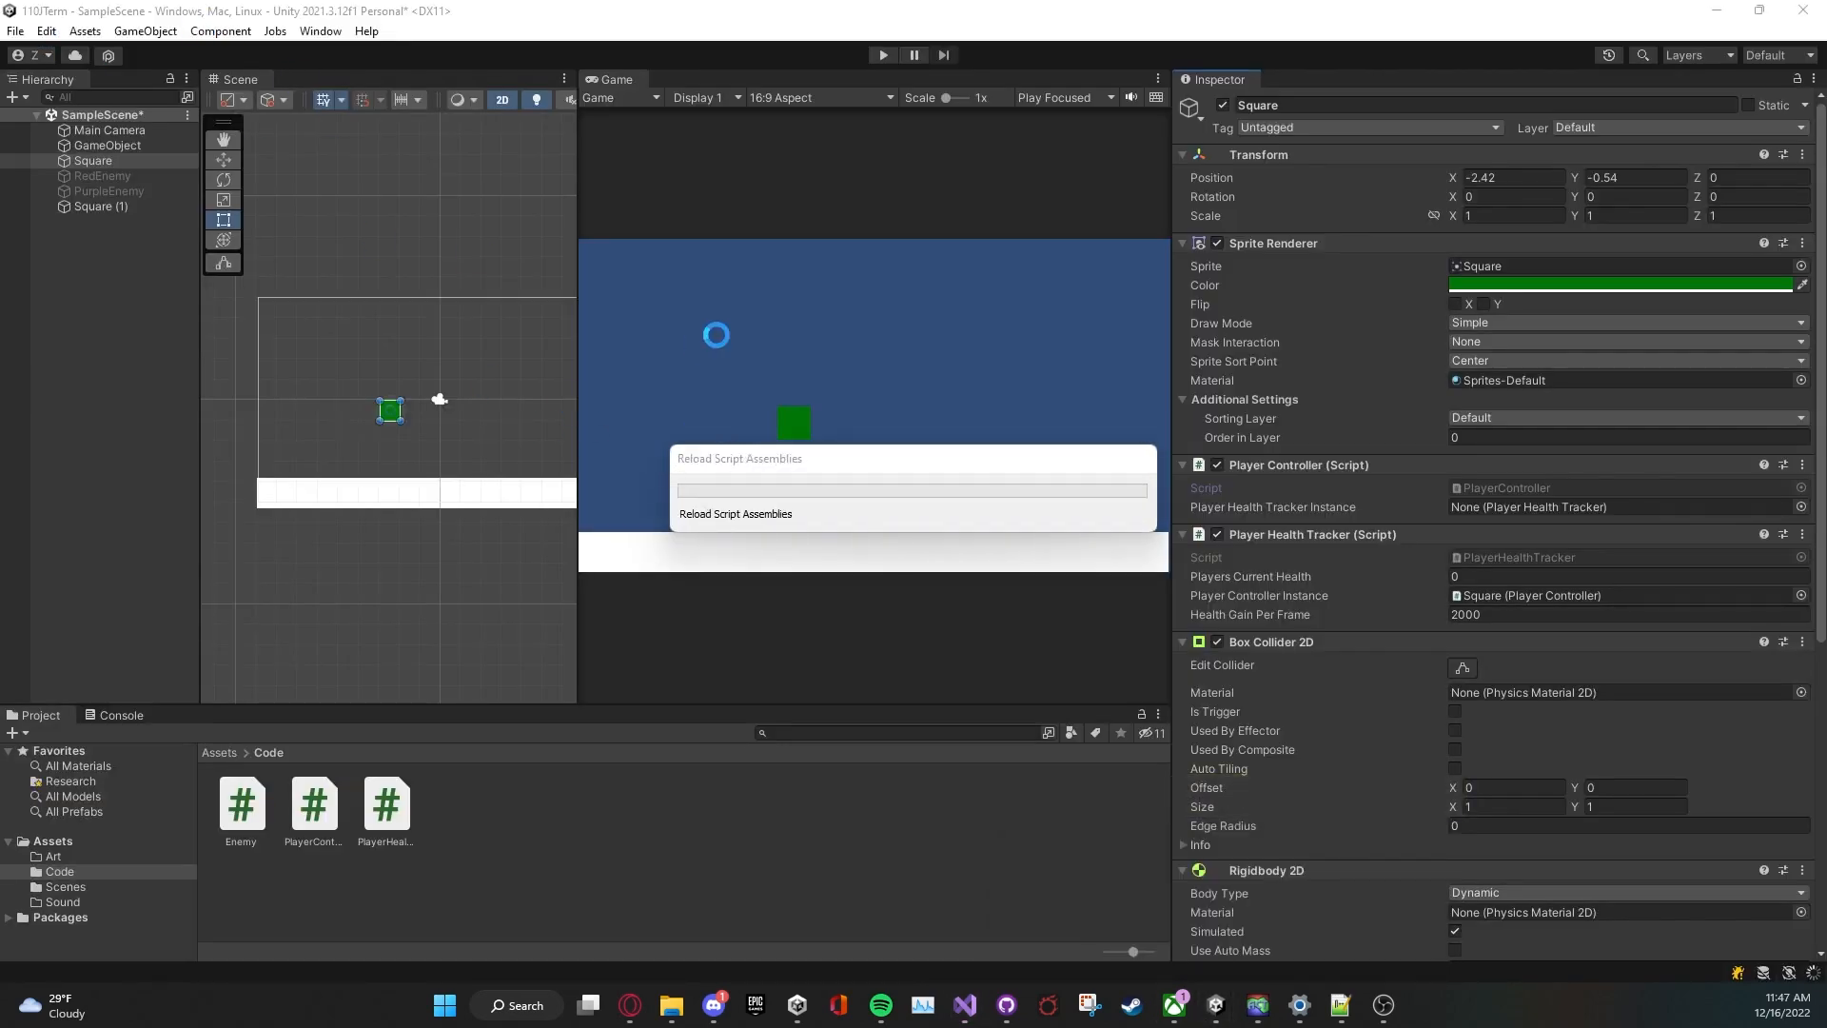
Step: Bring up Edit > Project Settings on the Input Manager page
{"action": "left_click", "coordinate": [38, 30]}
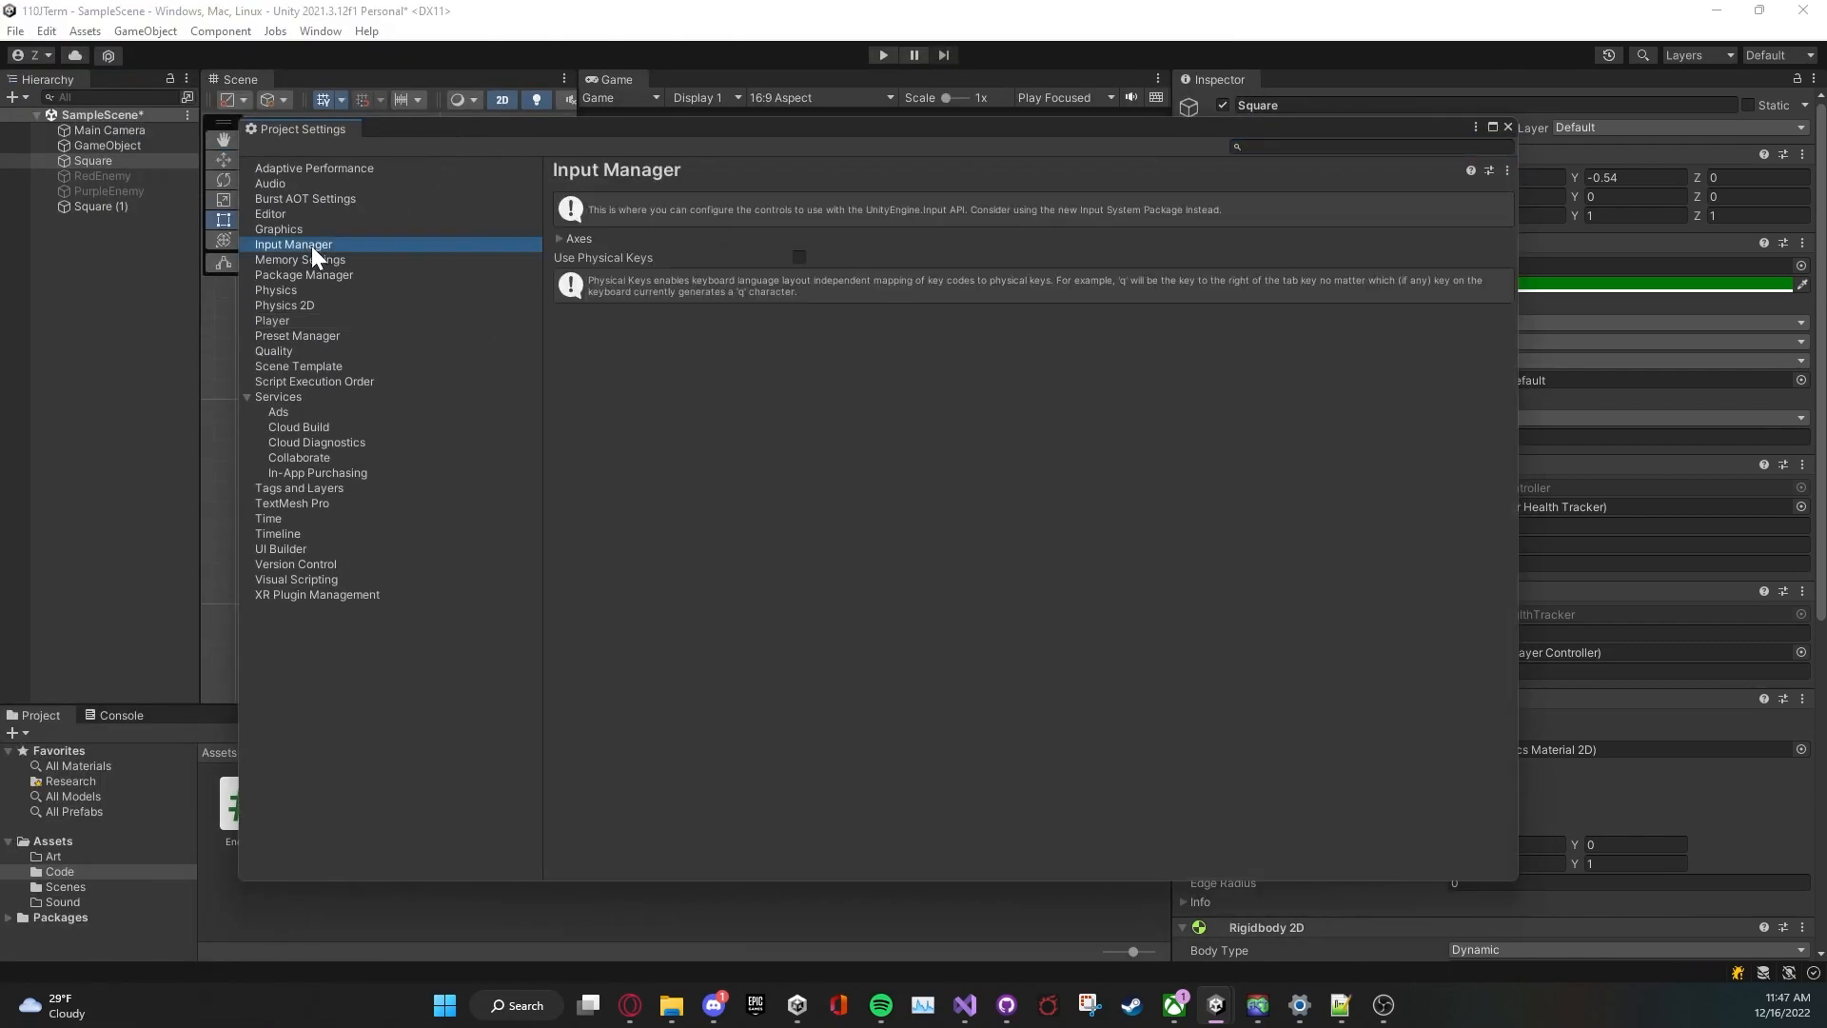
Step: Expand the Axes list and inspect the Horizontal axis bindings, then collapse them
{"action": "left_click", "coordinate": [560, 238]}
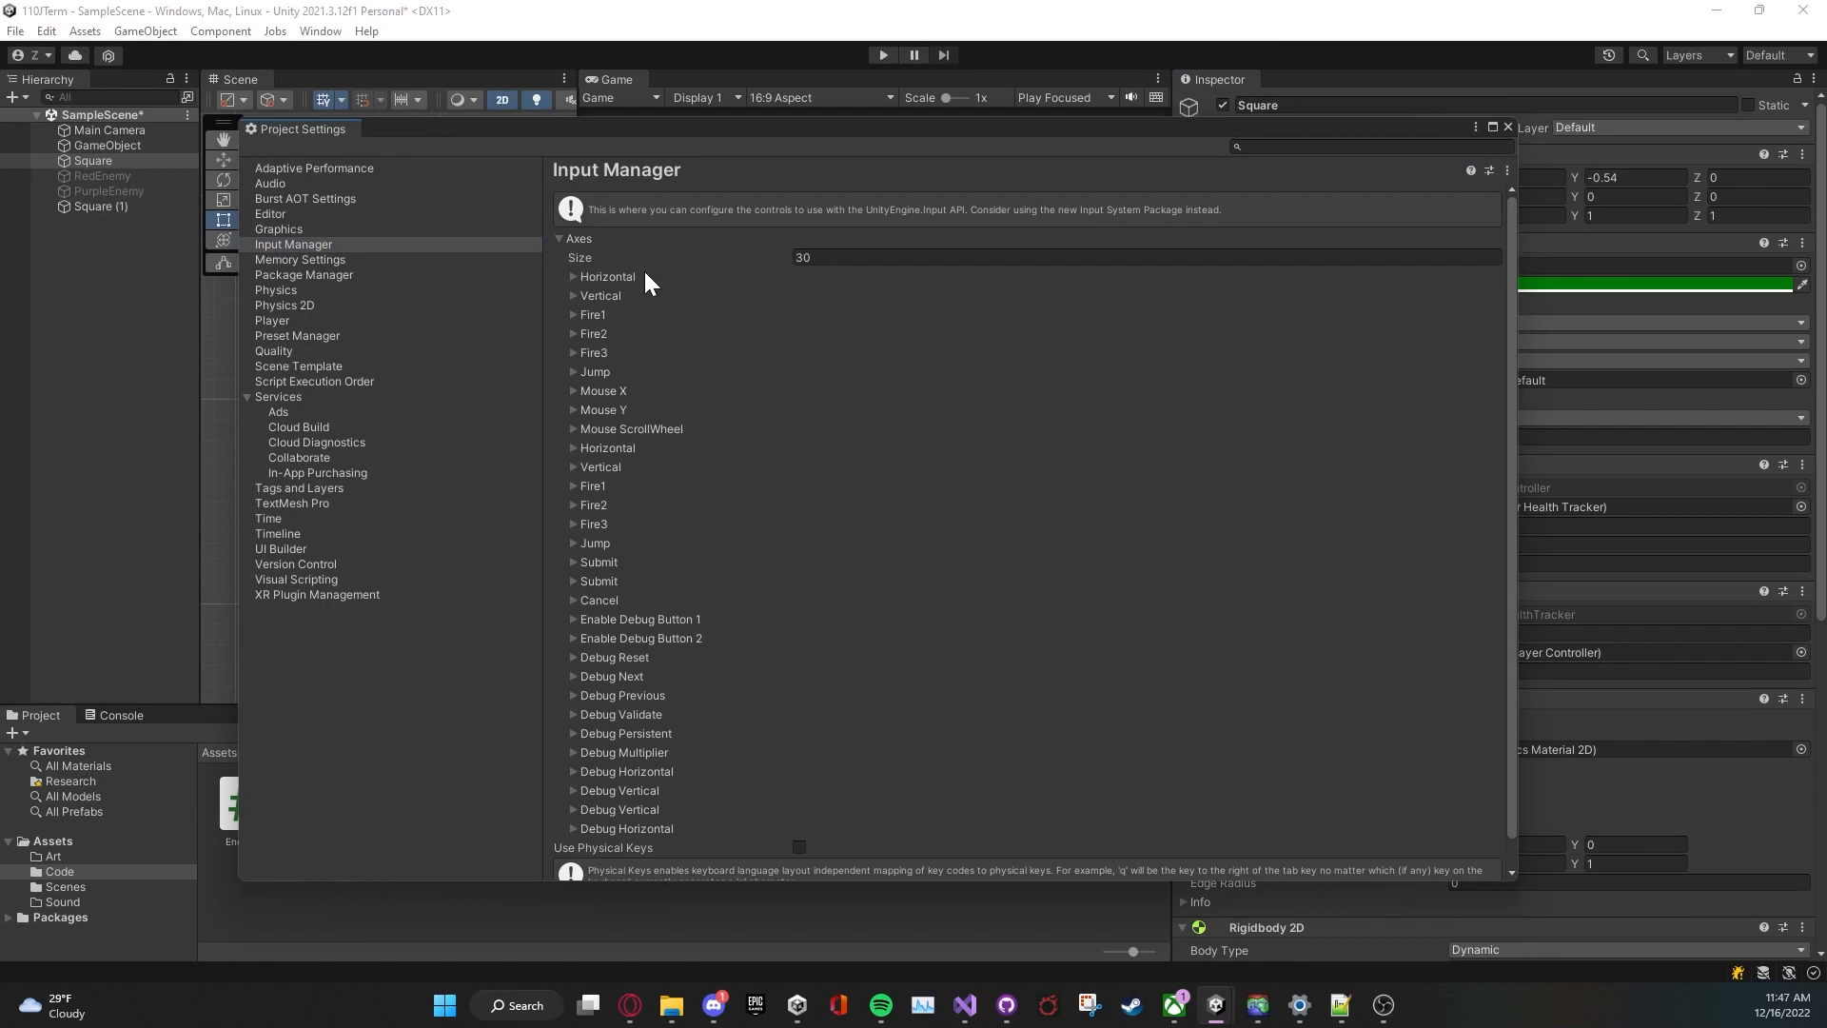
{"action": "scroll", "scroll_direction": "down", "scroll_amount": 3}
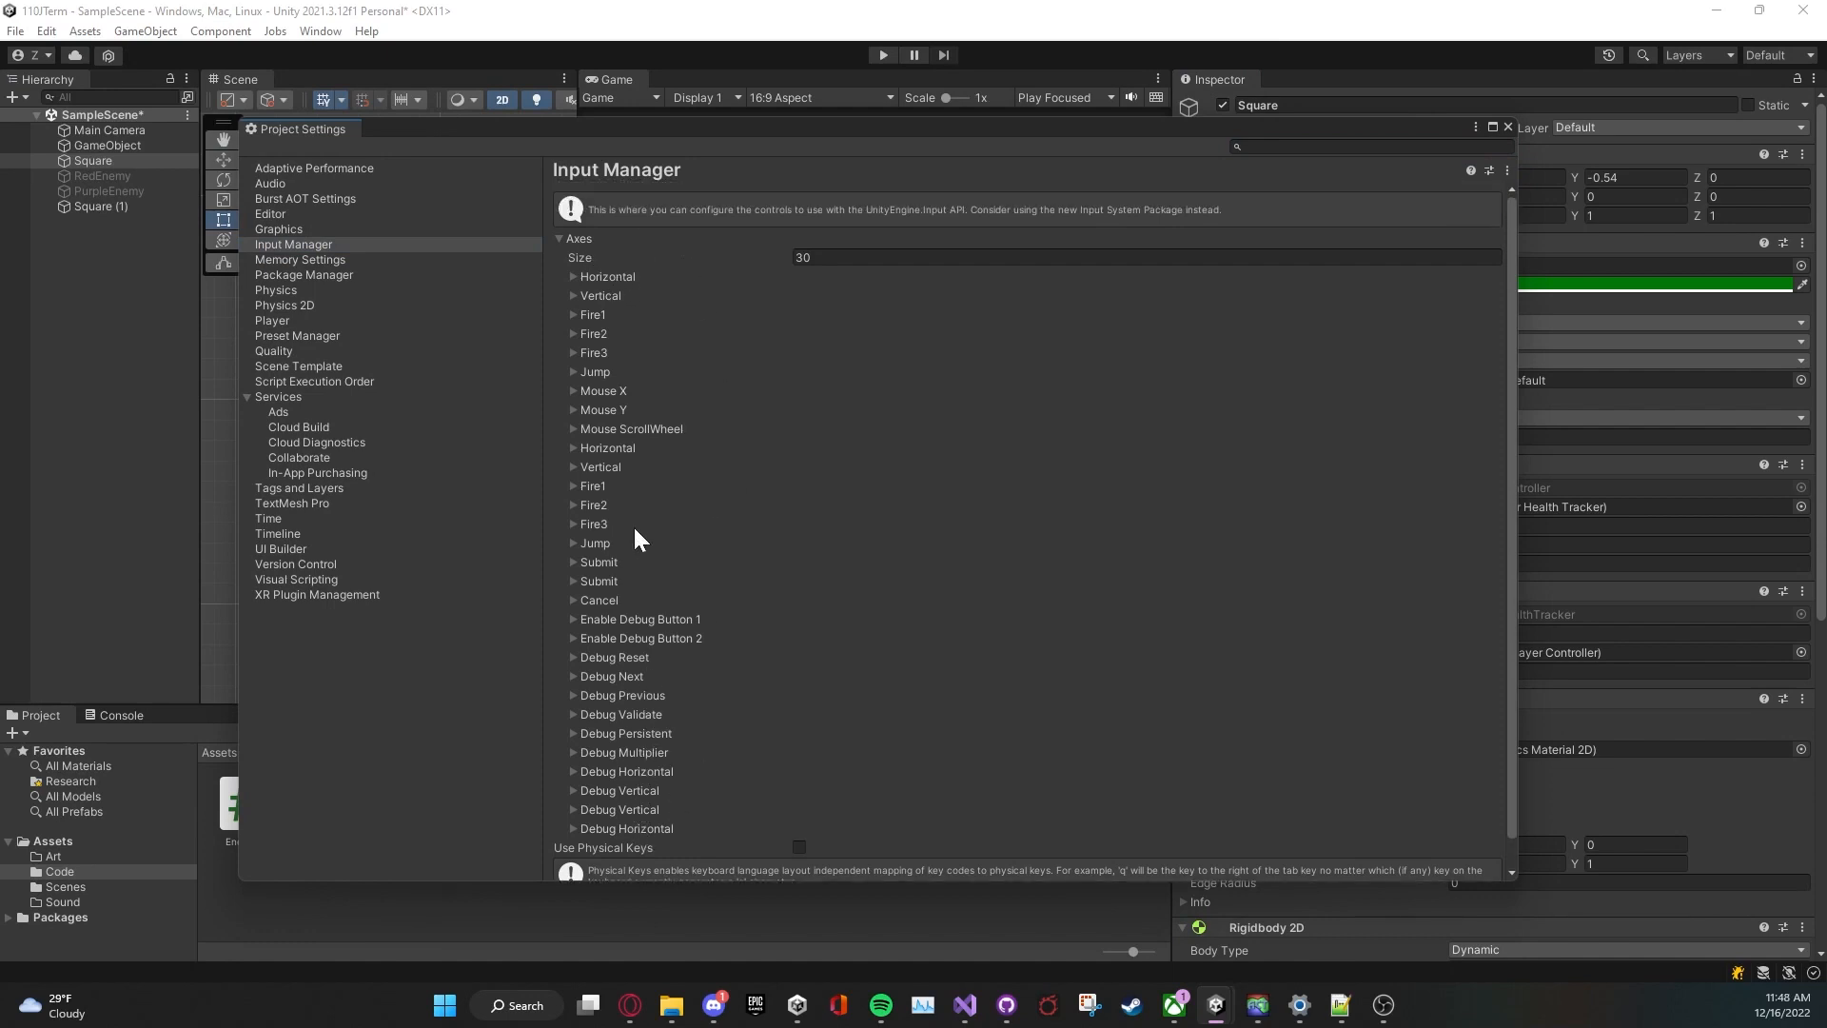
{"action": "left_click", "coordinate": [572, 276]}
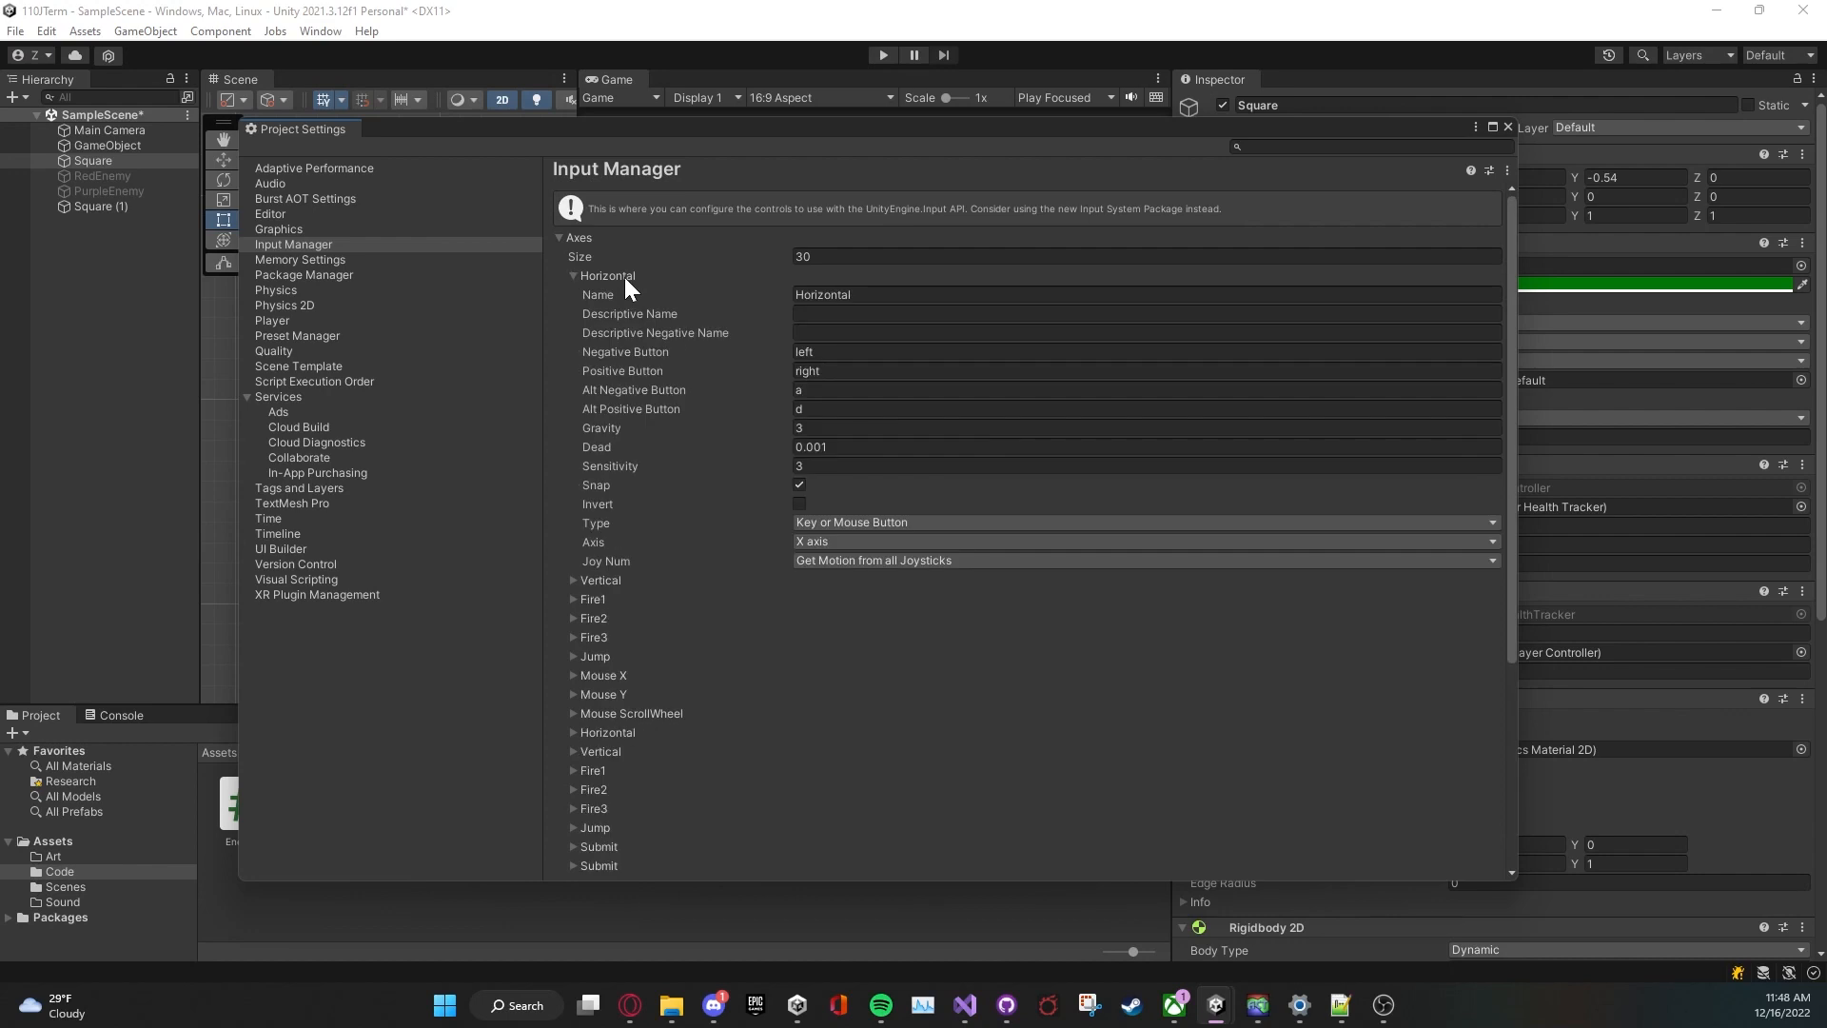
{"action": "mouse_move", "coordinate": [616, 704]}
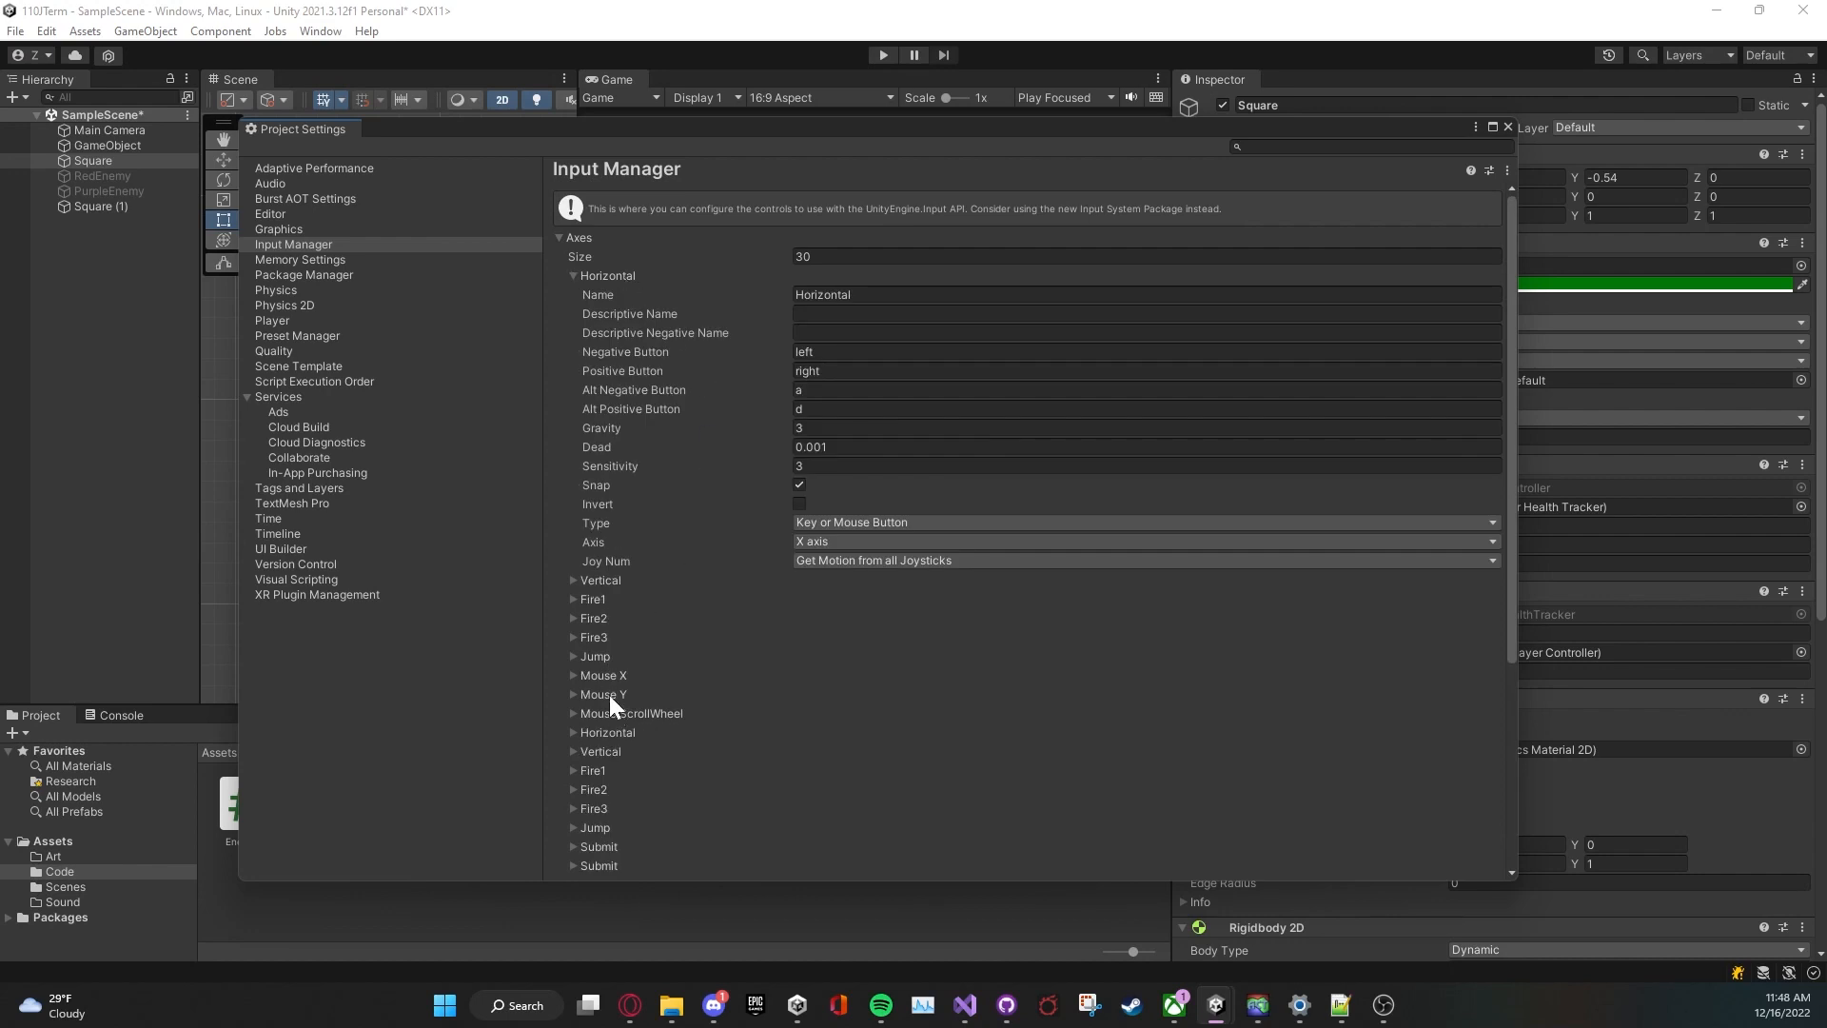
{"action": "scroll", "scroll_direction": "down", "scroll_amount": 3}
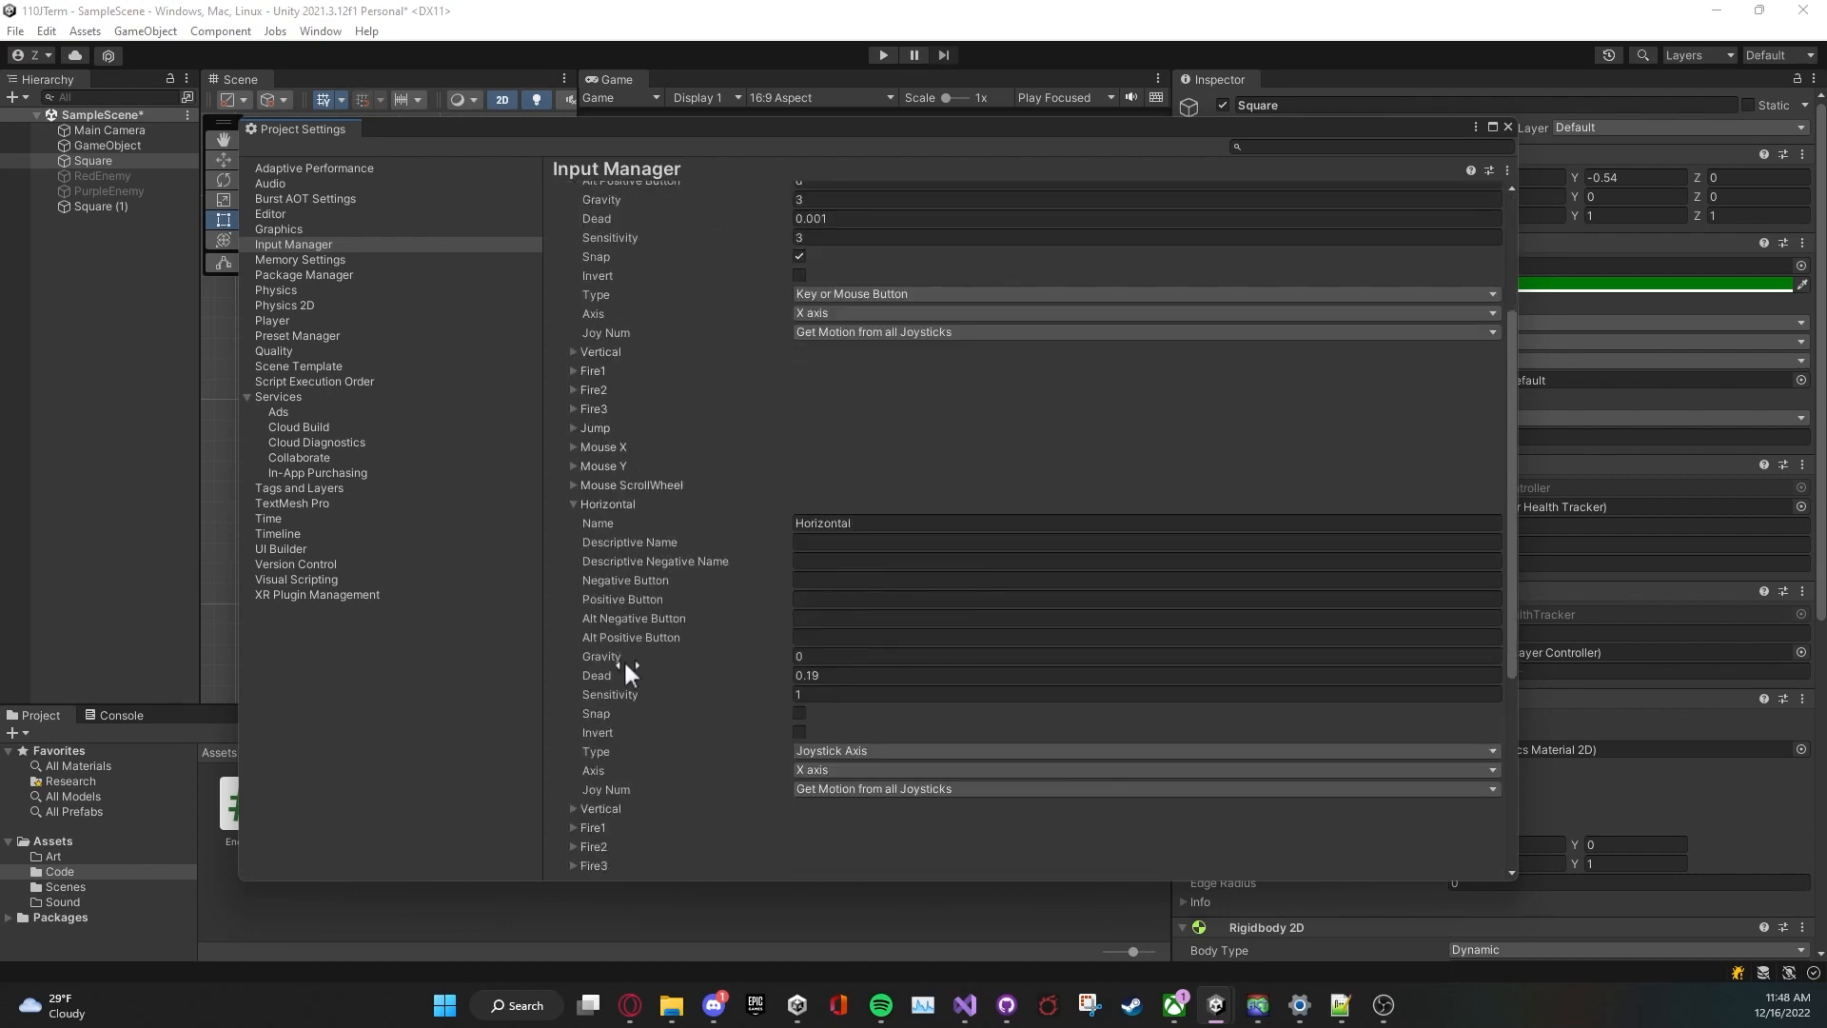
{"action": "scroll", "scroll_direction": "up", "scroll_amount": 3}
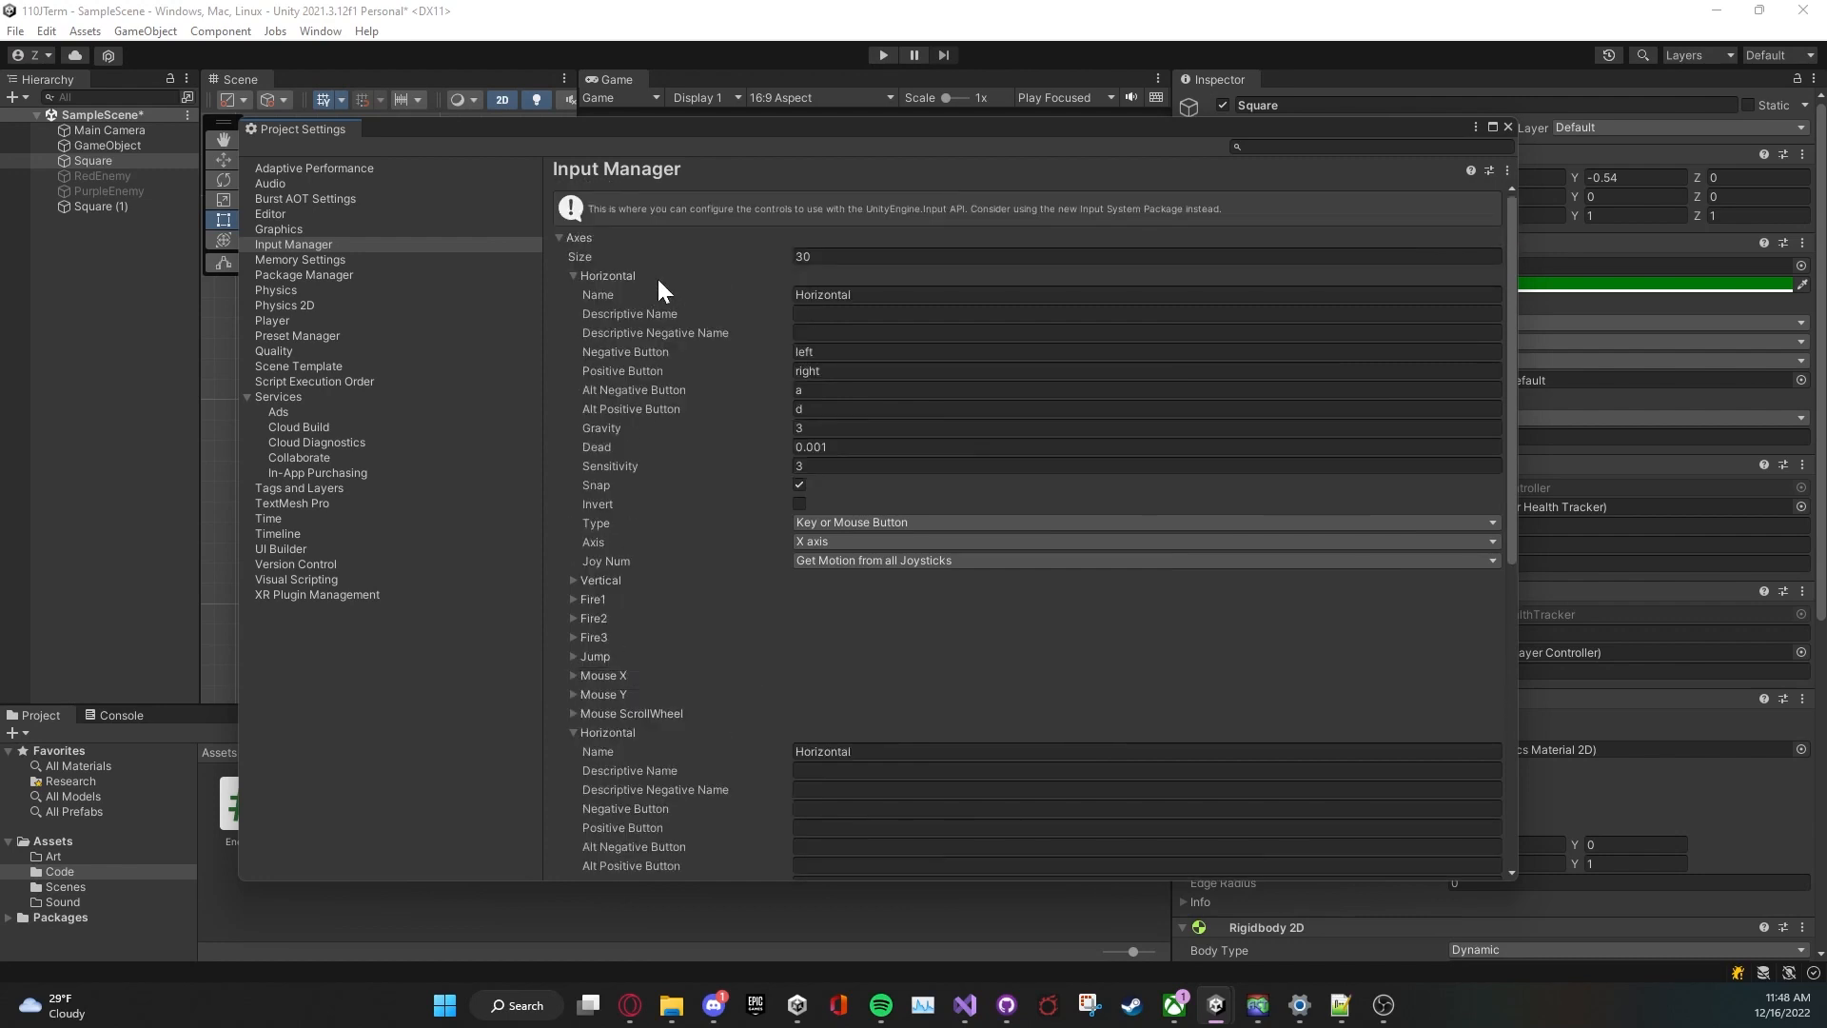
{"action": "left_click", "coordinate": [575, 276]}
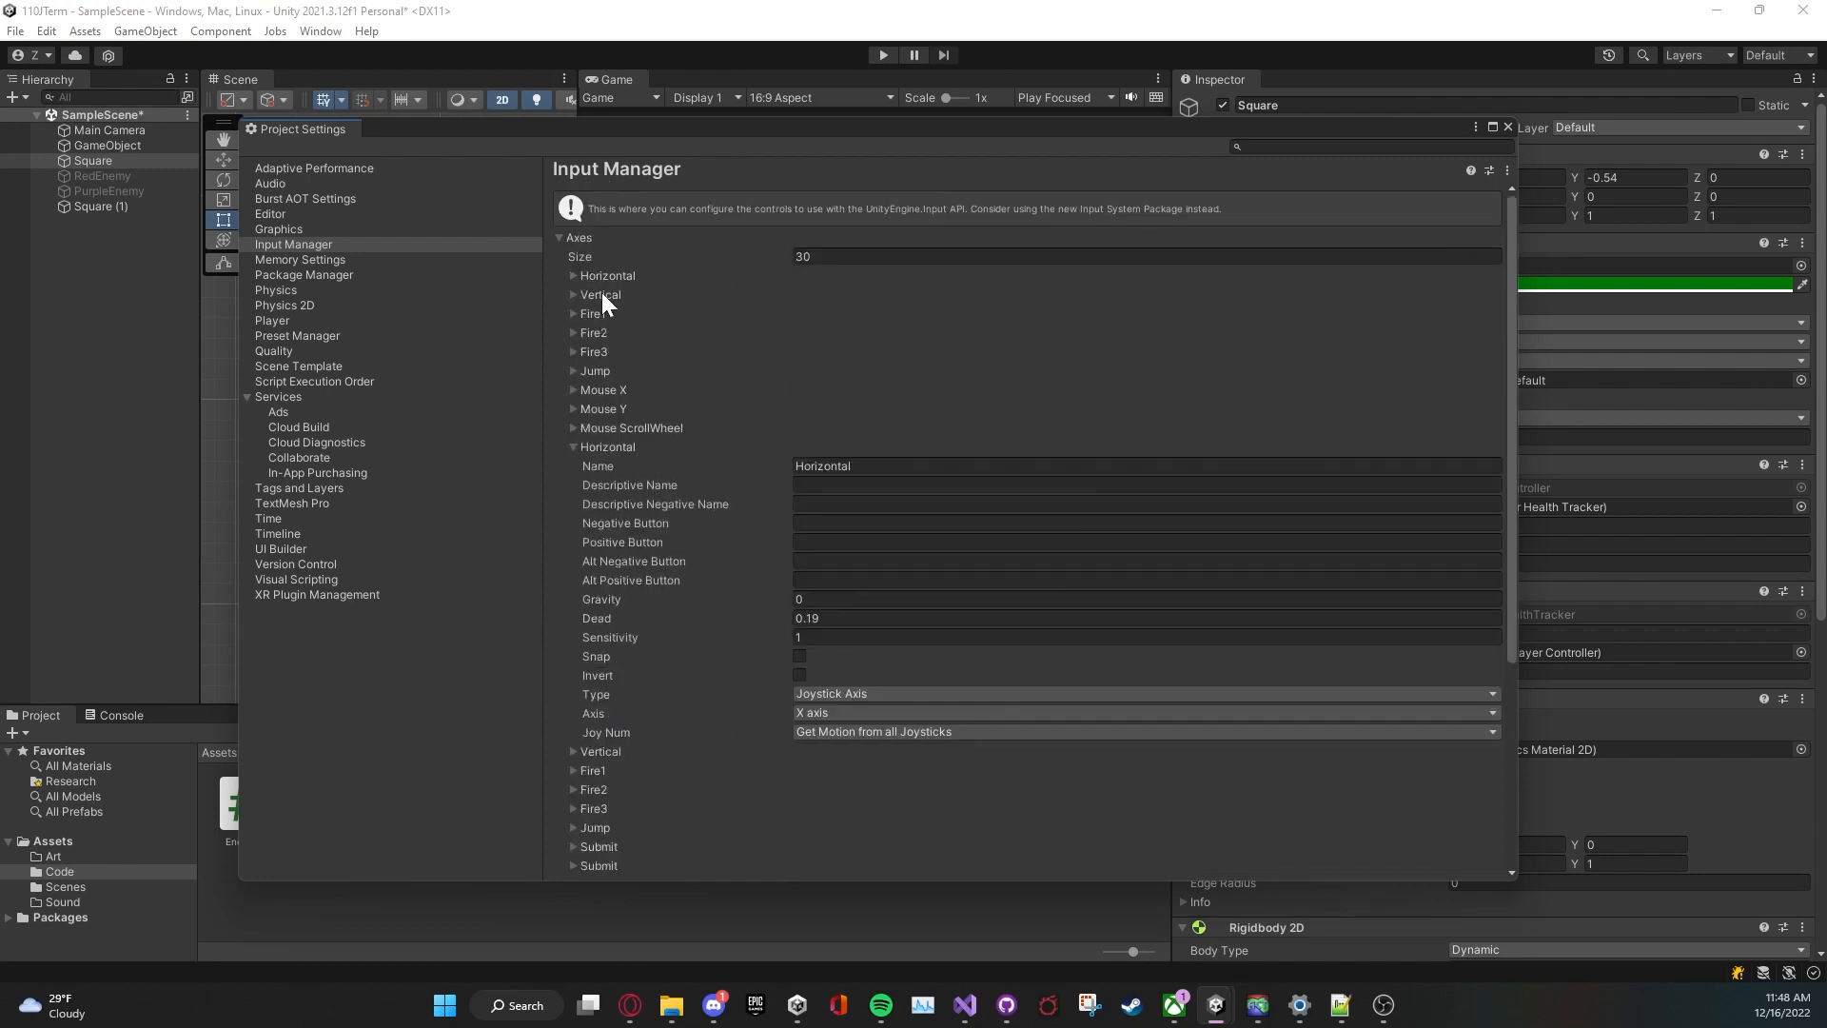
{"action": "scroll", "scroll_direction": "down", "scroll_amount": 3}
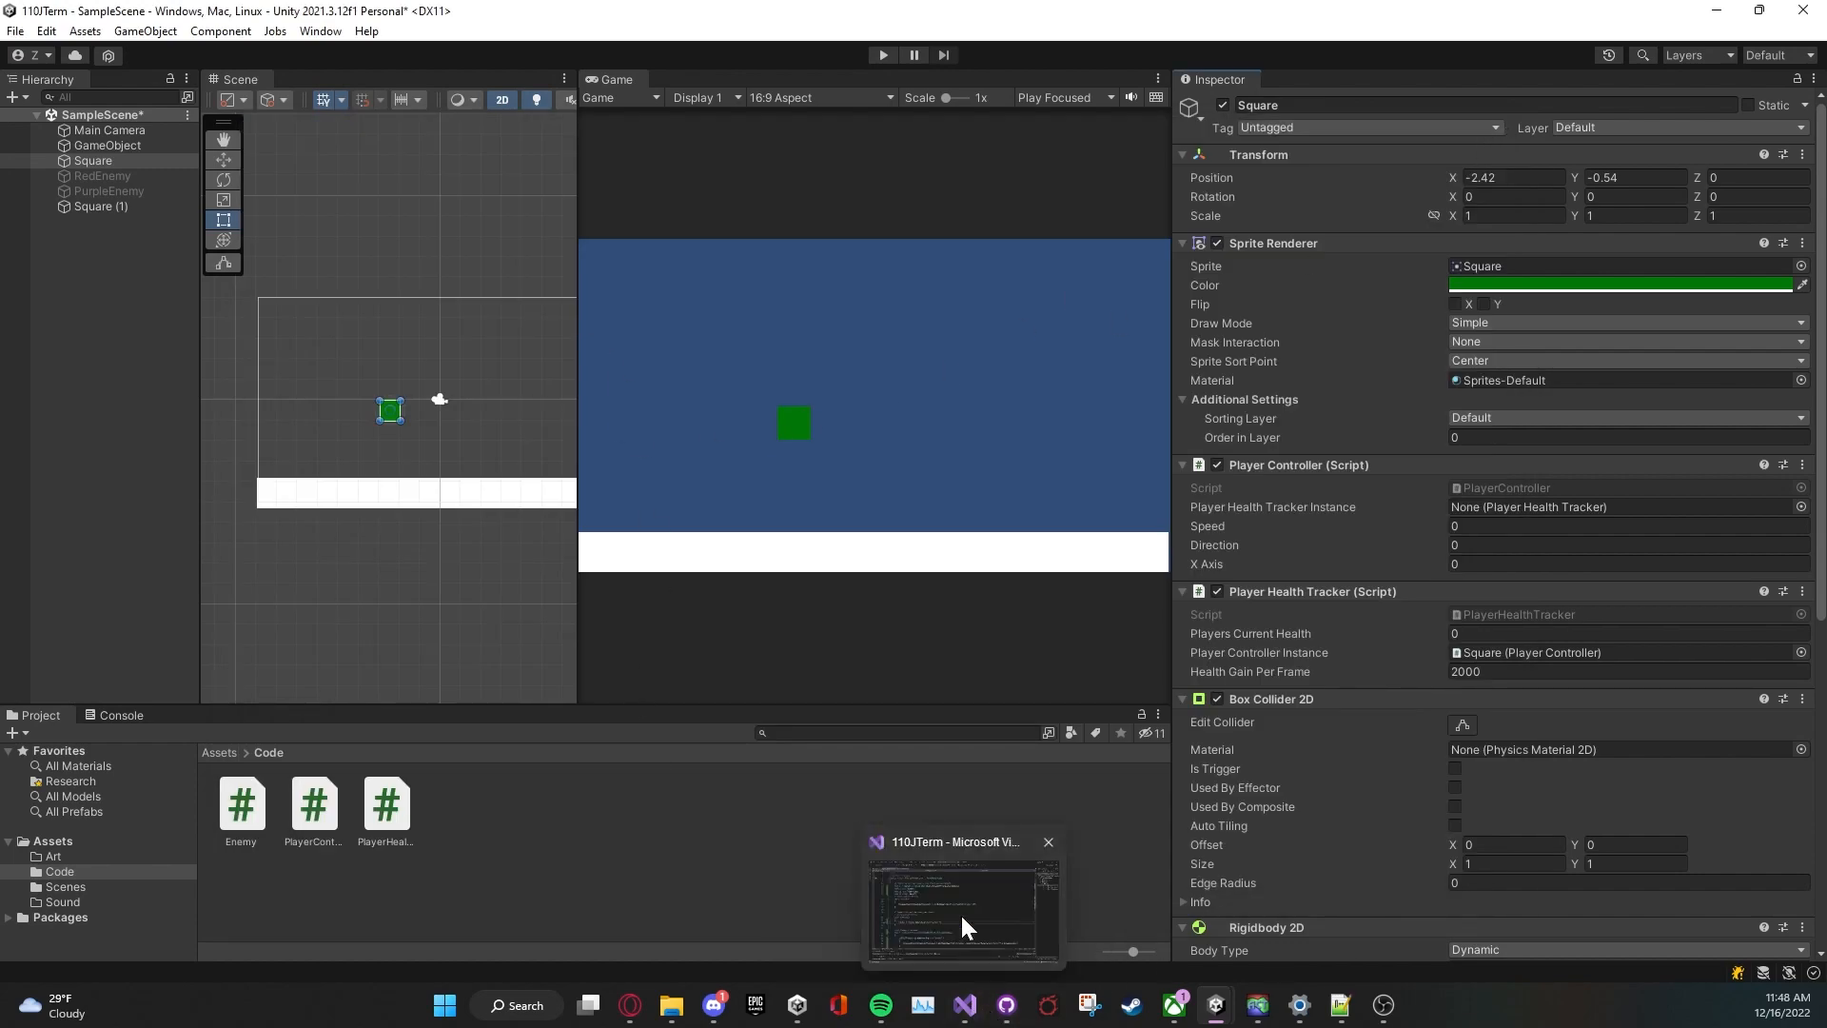
Step: In PlayerHealthTracker, change TakeAwayHealth's return type to int and start its return statement
{"action": "left_click", "coordinate": [962, 907]}
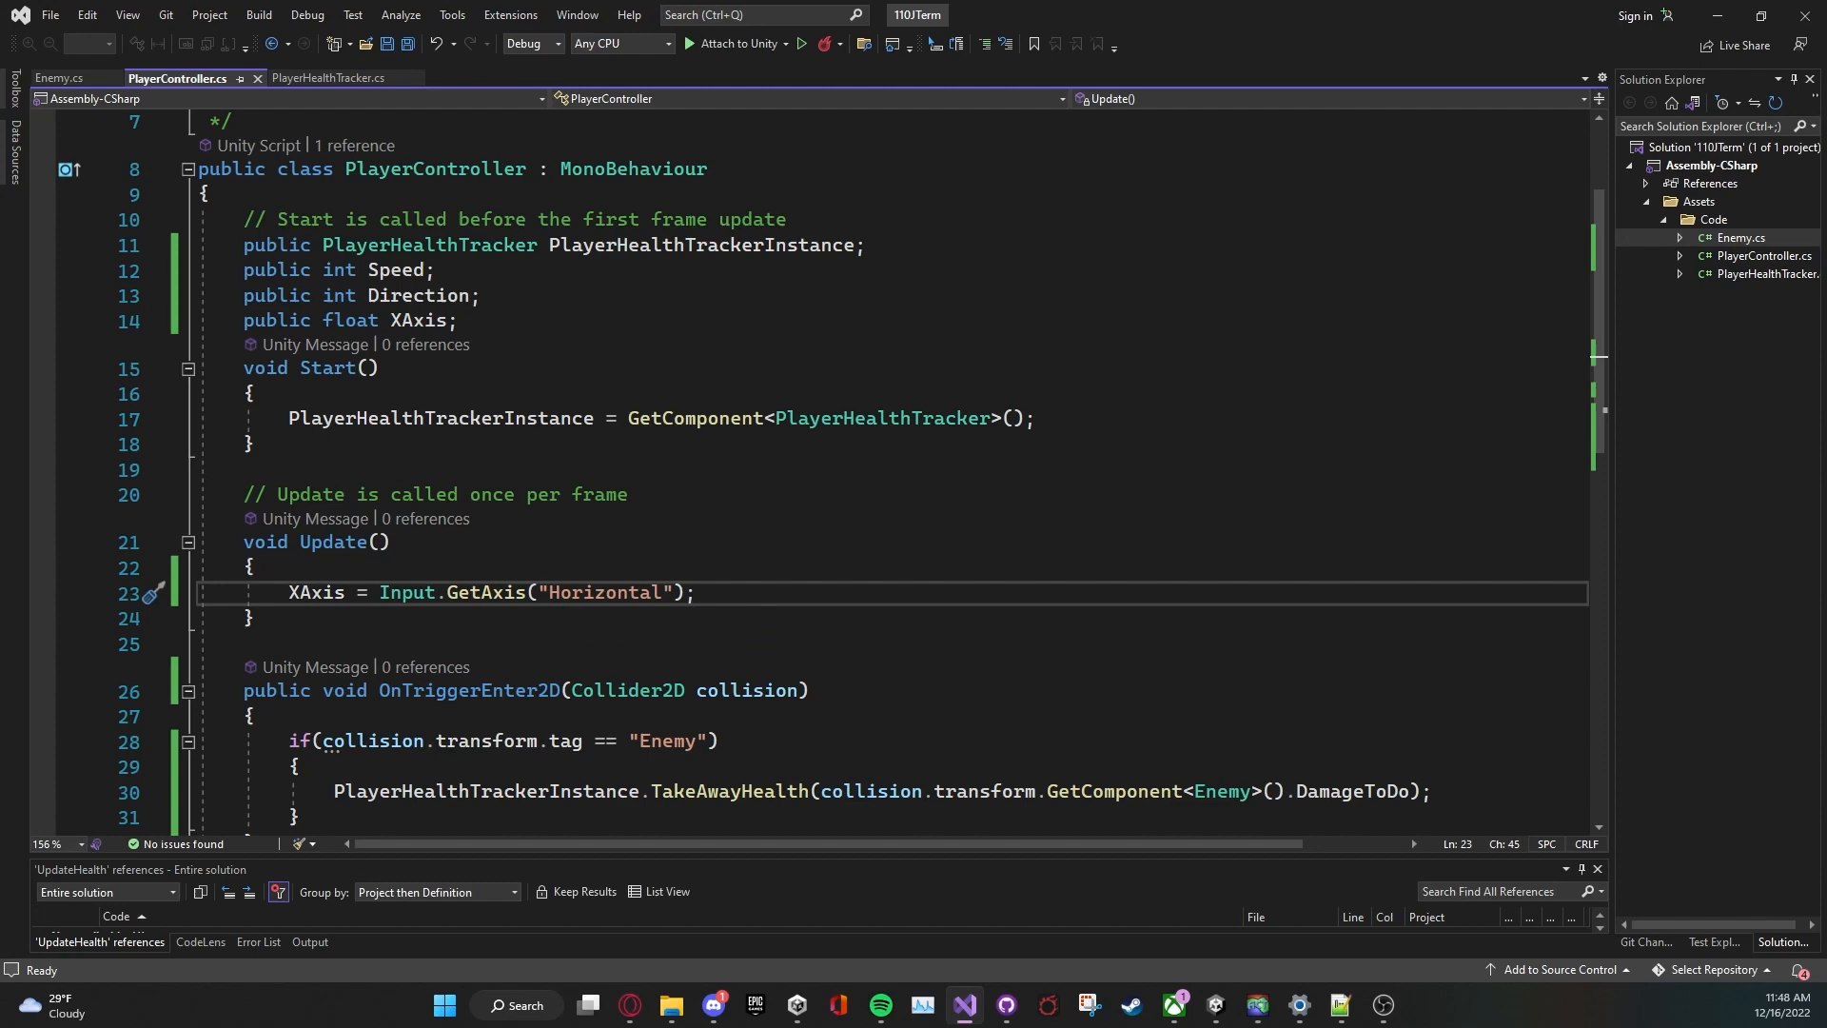
{"action": "scroll", "scroll_direction": "down", "scroll_amount": 3}
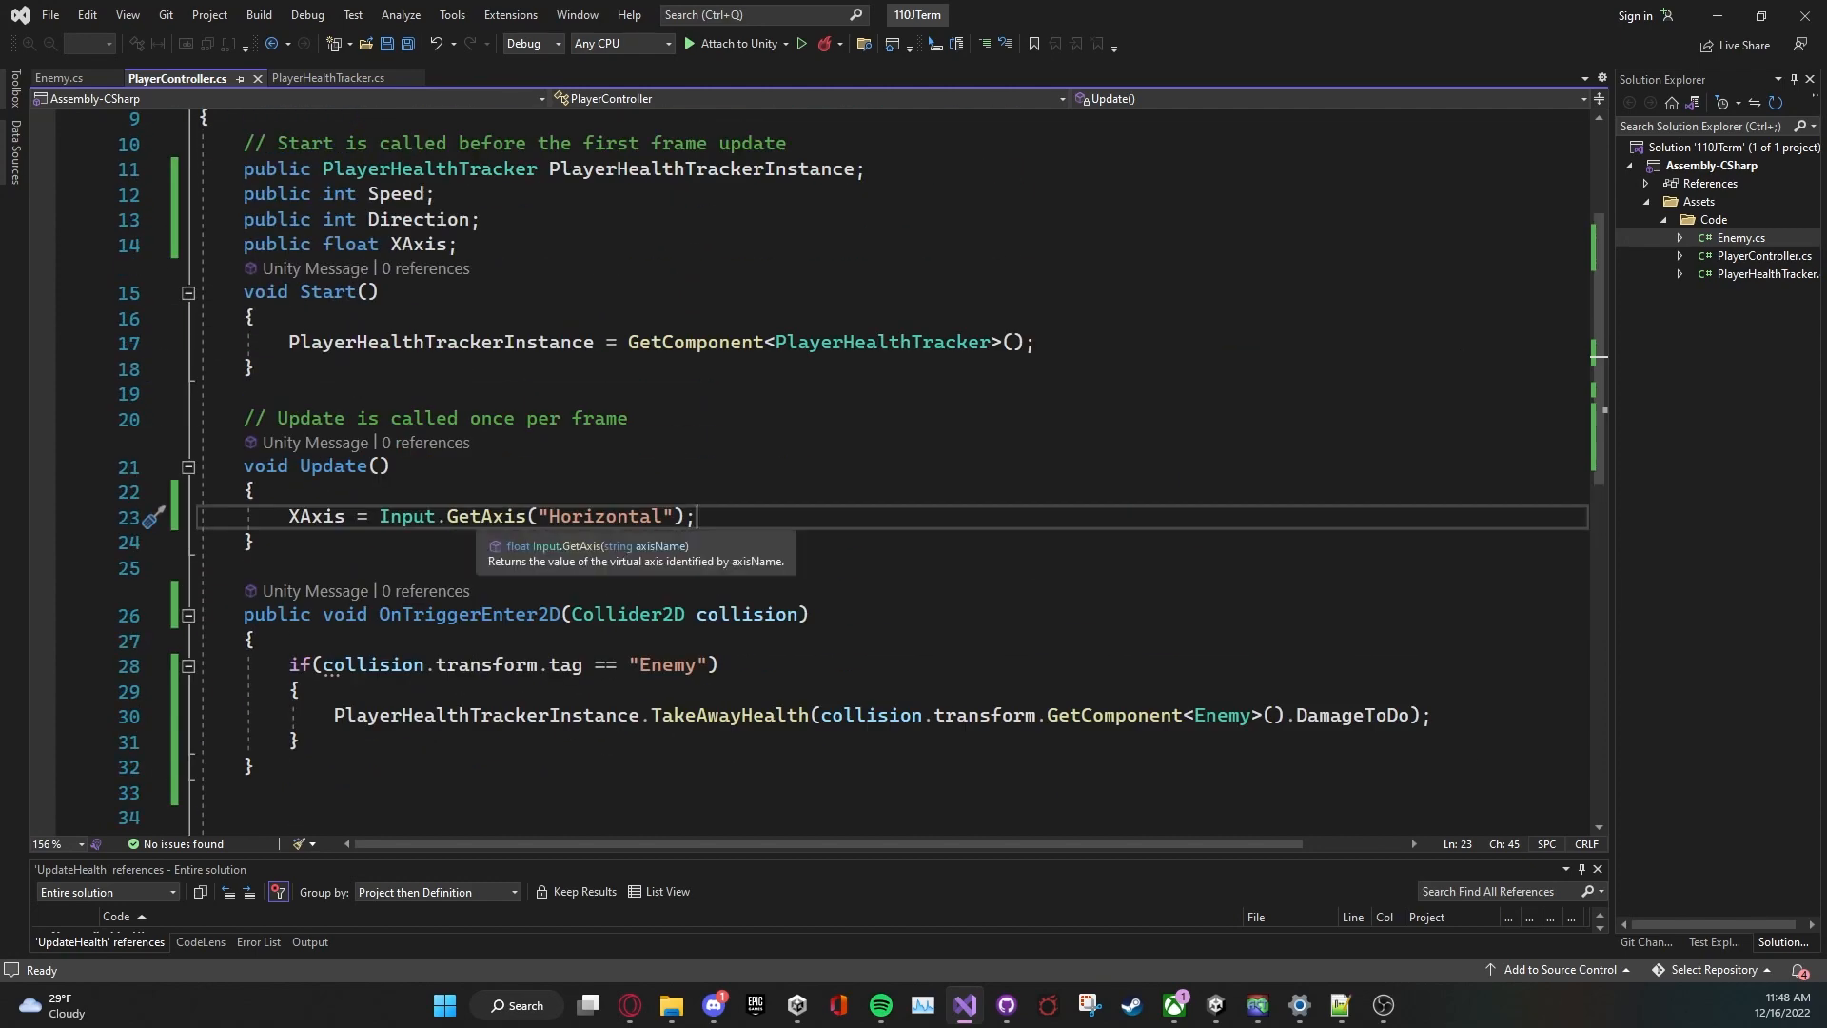
{"action": "double_click", "coordinate": [486, 516]}
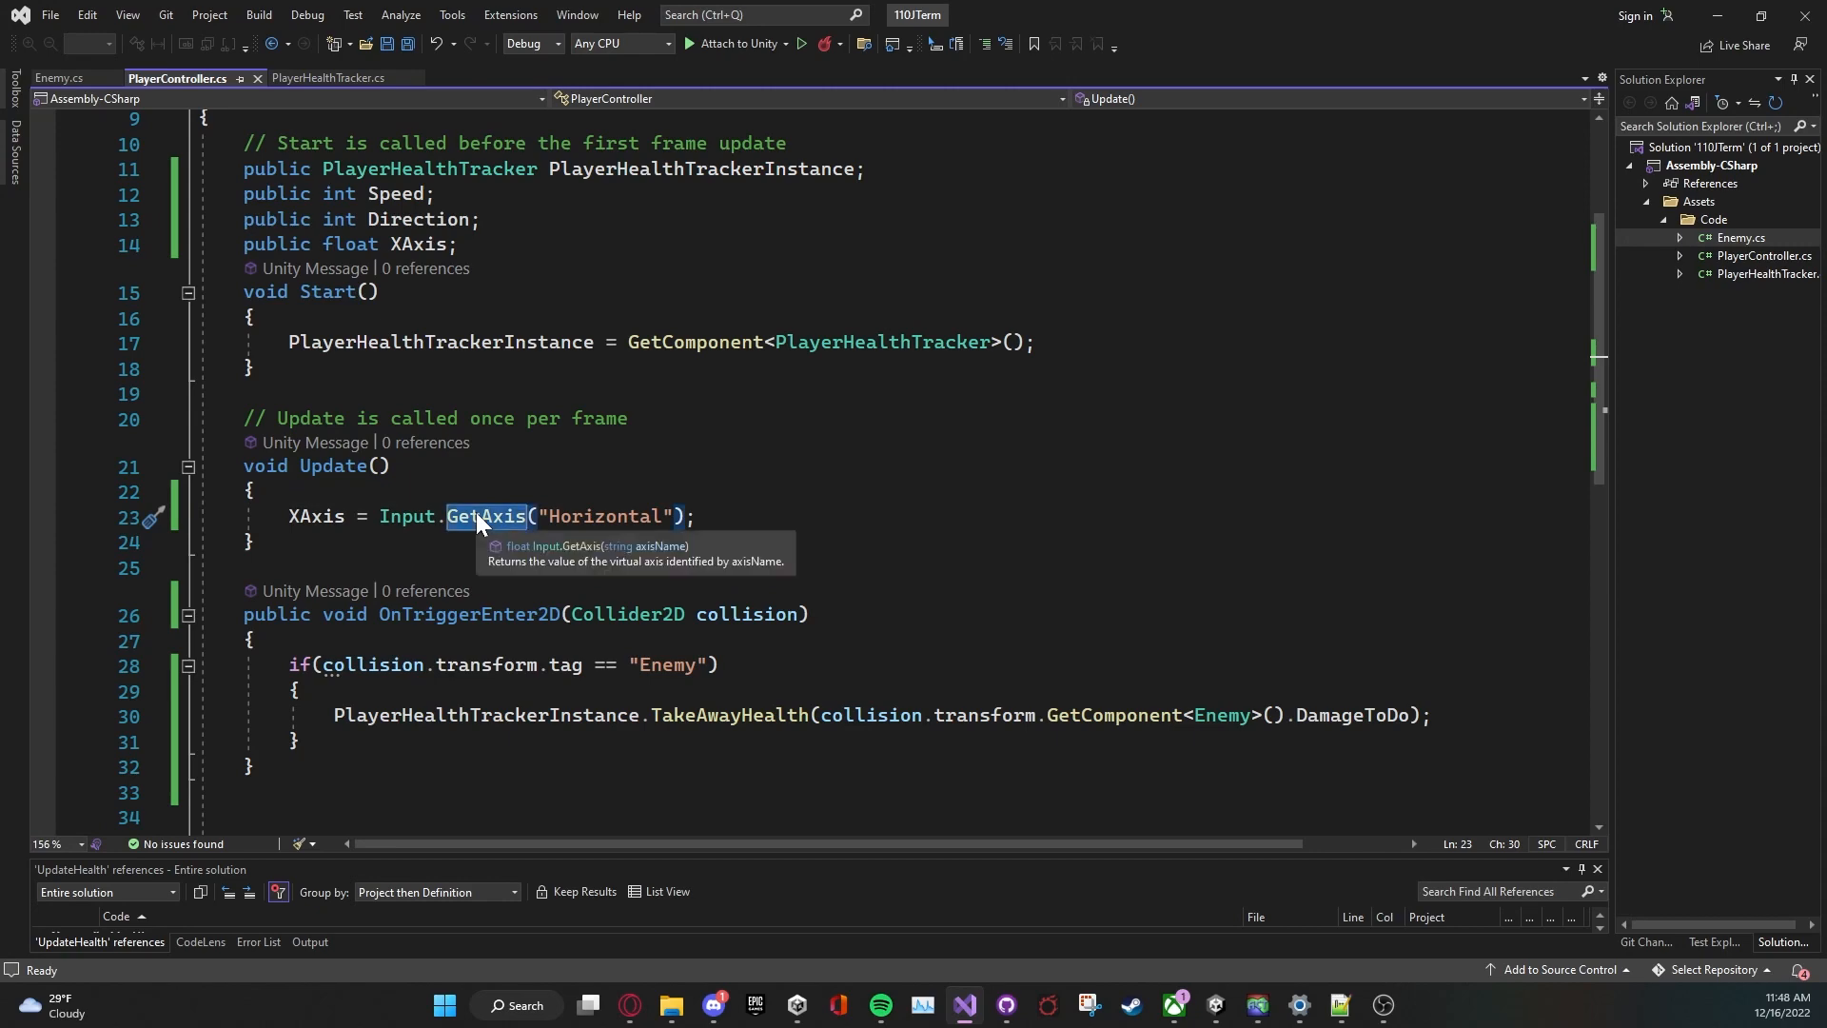
{"action": "left_click", "coordinate": [328, 78]}
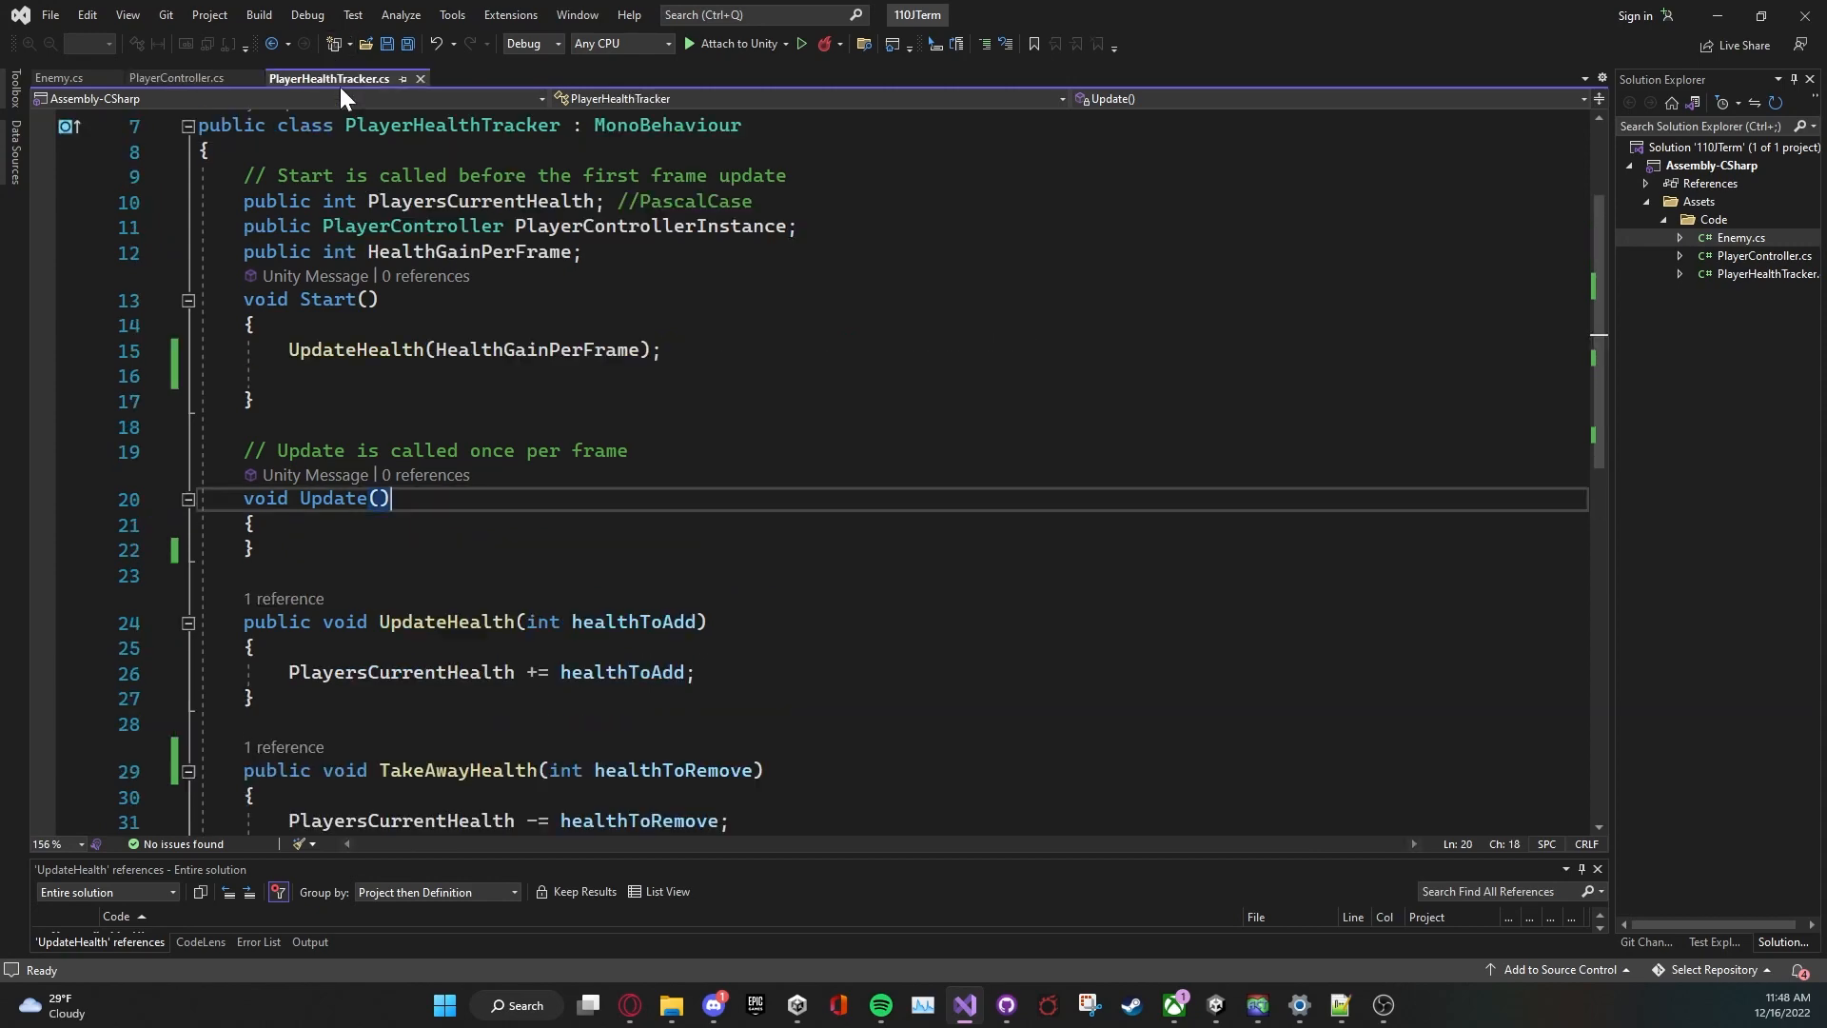
{"action": "scroll", "scroll_direction": "down", "scroll_amount": 3}
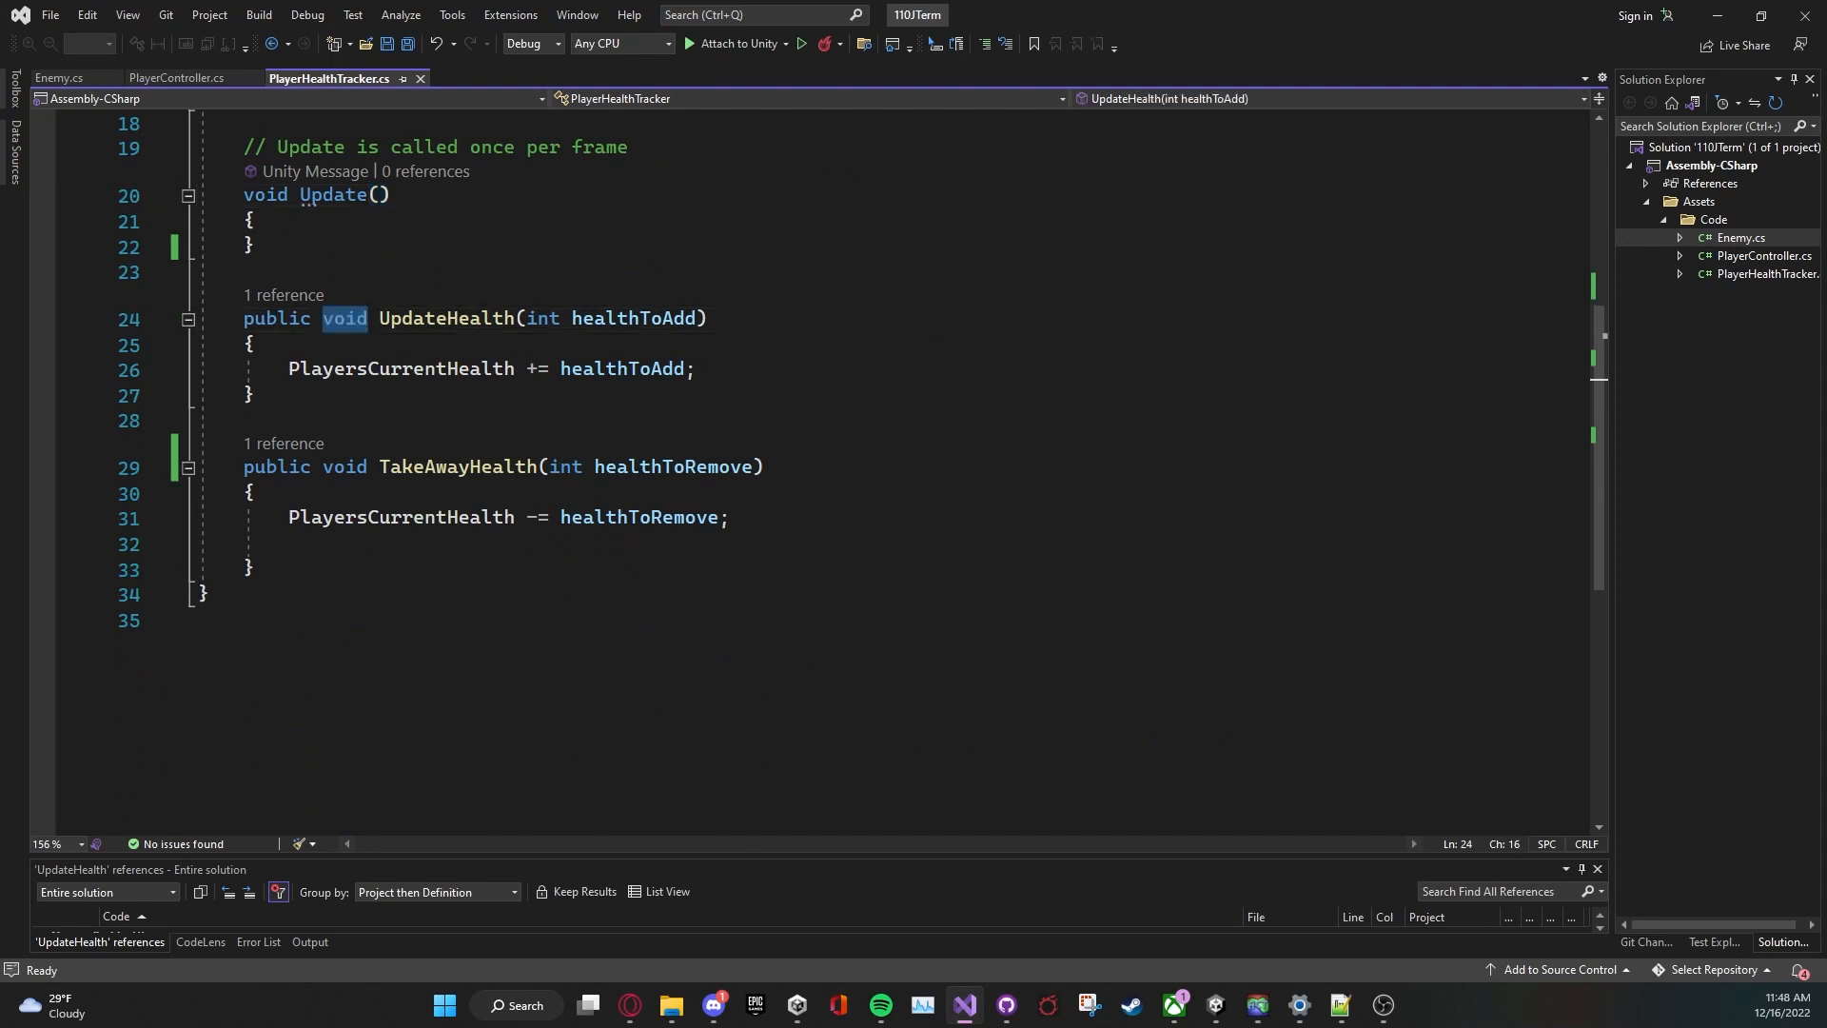
{"action": "type", "text": "int"}
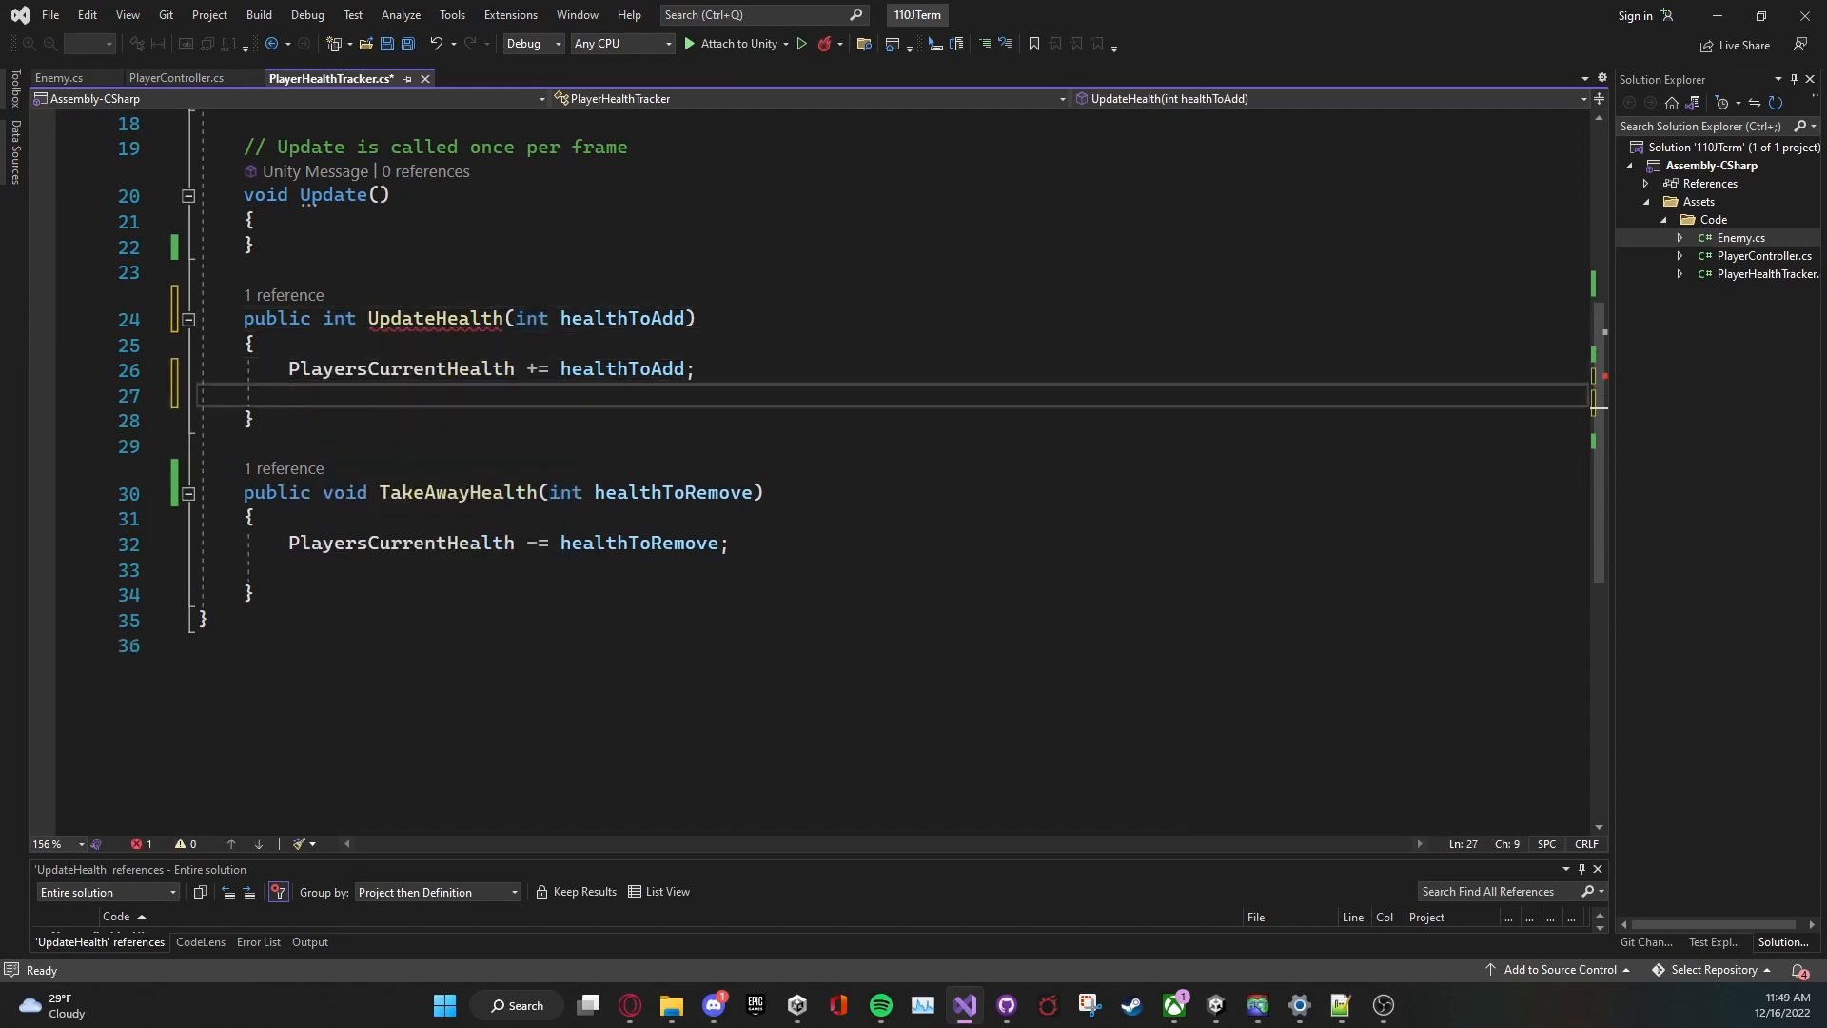
{"action": "type", "text": "return playersCurrentHealth;"}
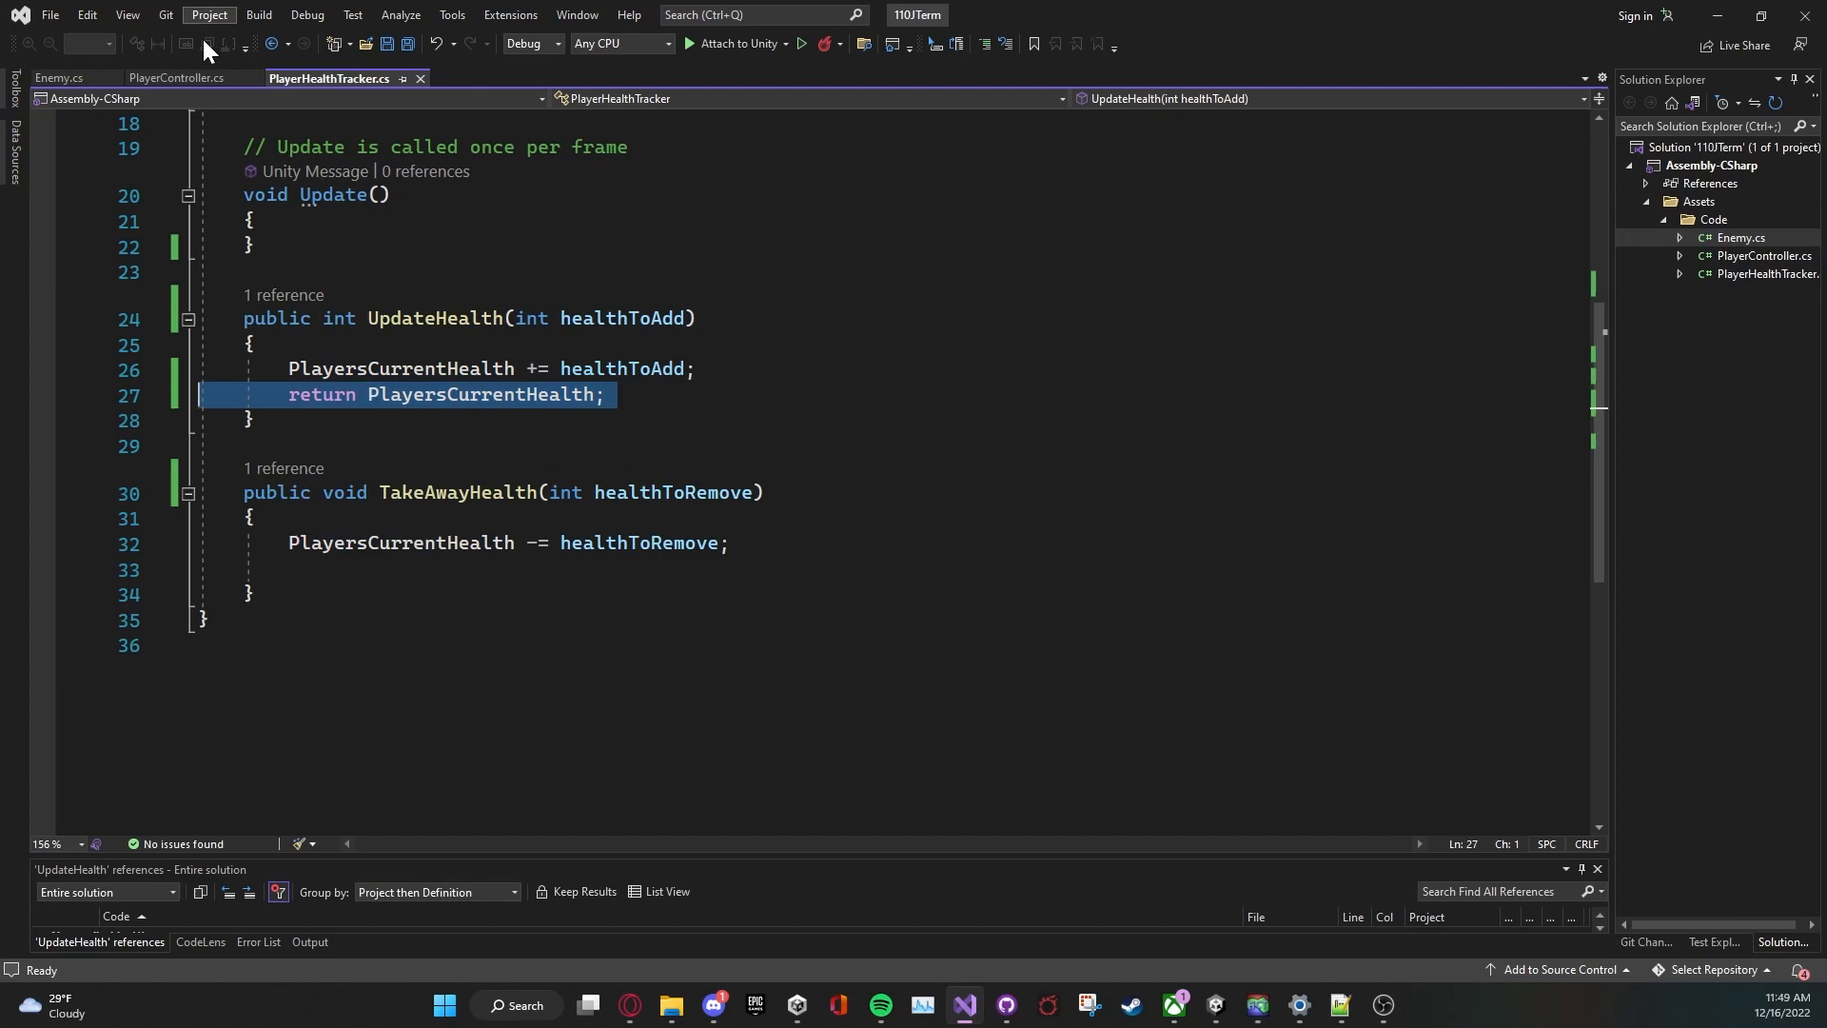
Step: Finish 'return PlayersCurrentHealth;' and keep UpdateHealth returning void, then save
{"action": "left_click", "coordinate": [177, 78]}
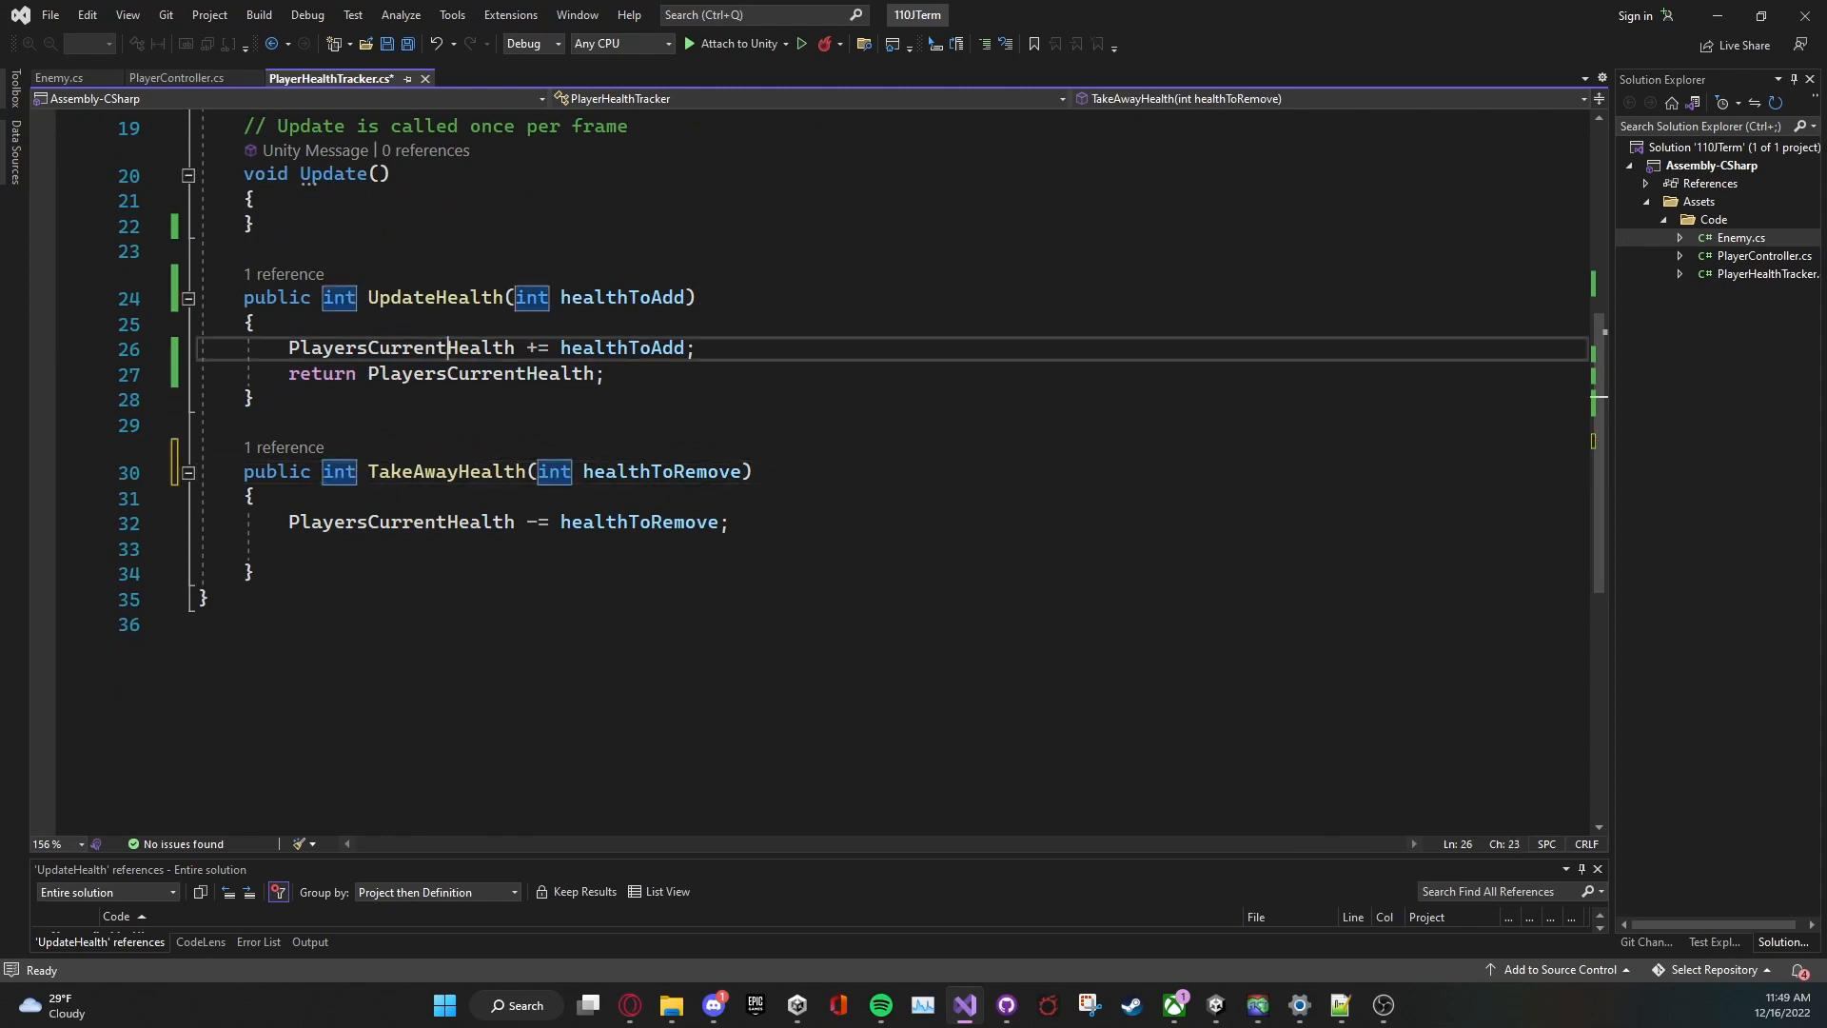
{"action": "type", "text": "return PlayersCurrentHealth;"}
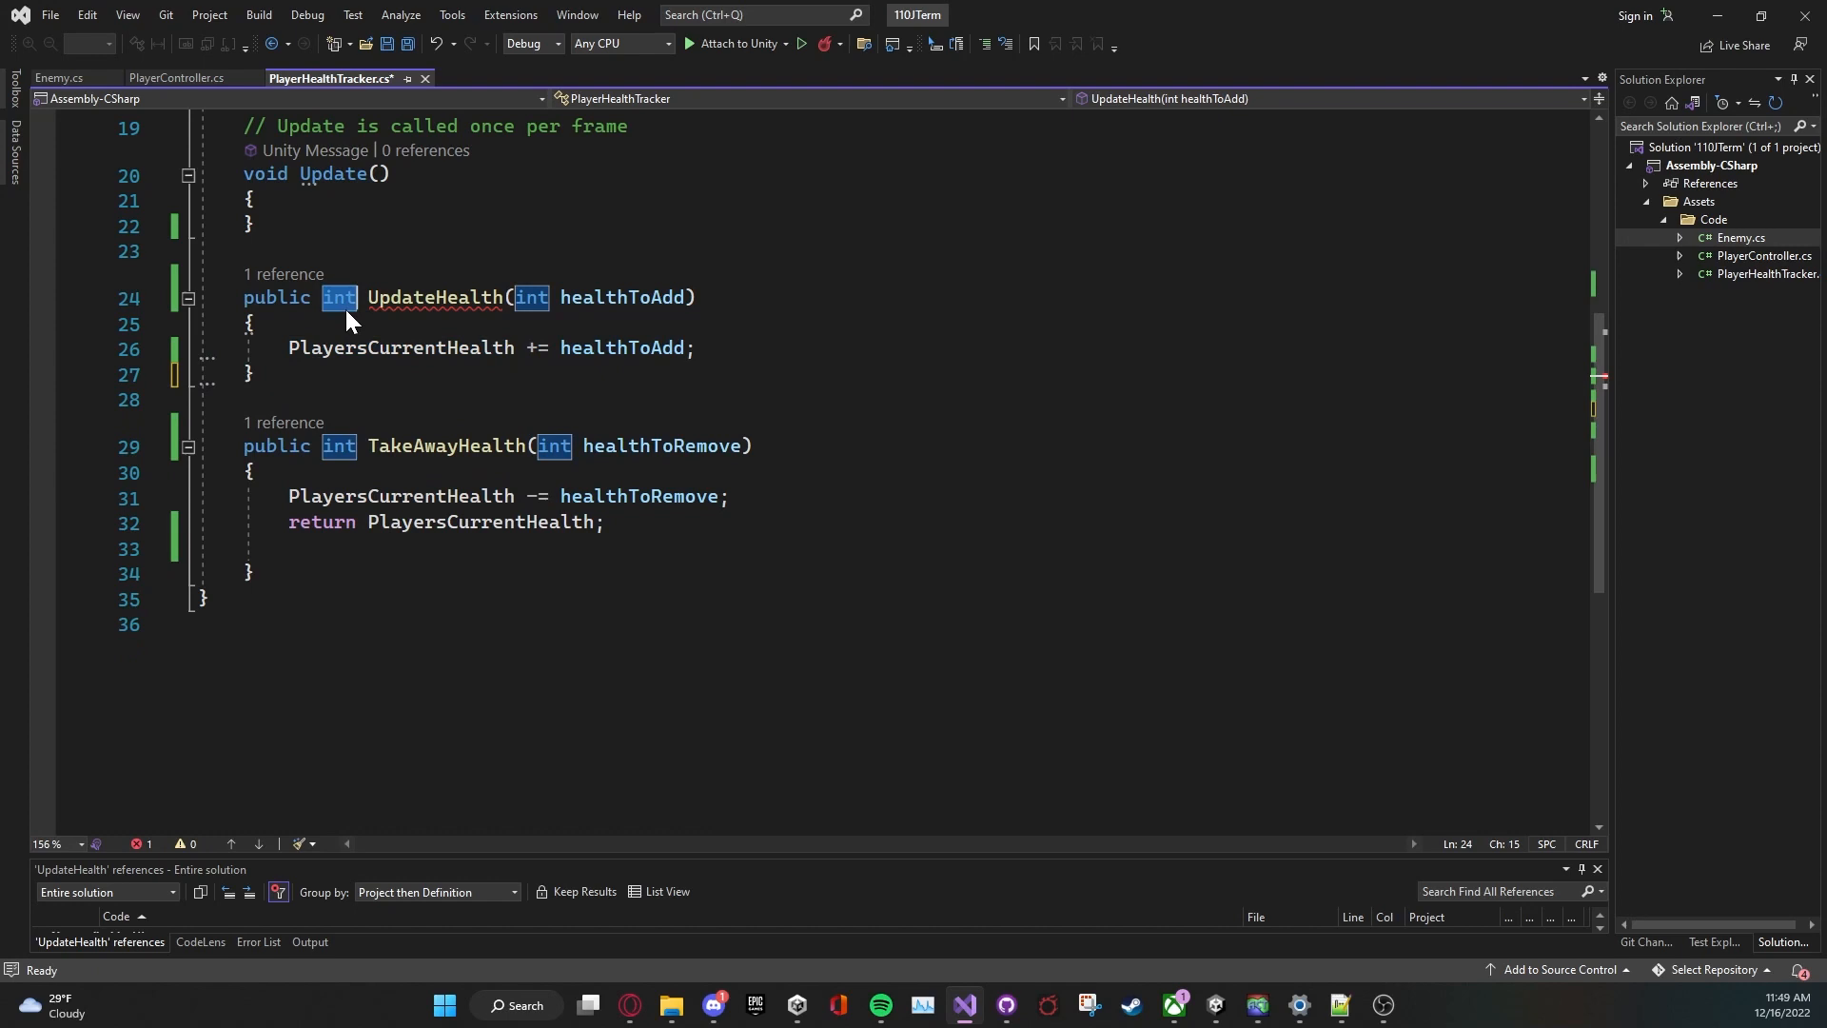
{"action": "type", "text": "void"}
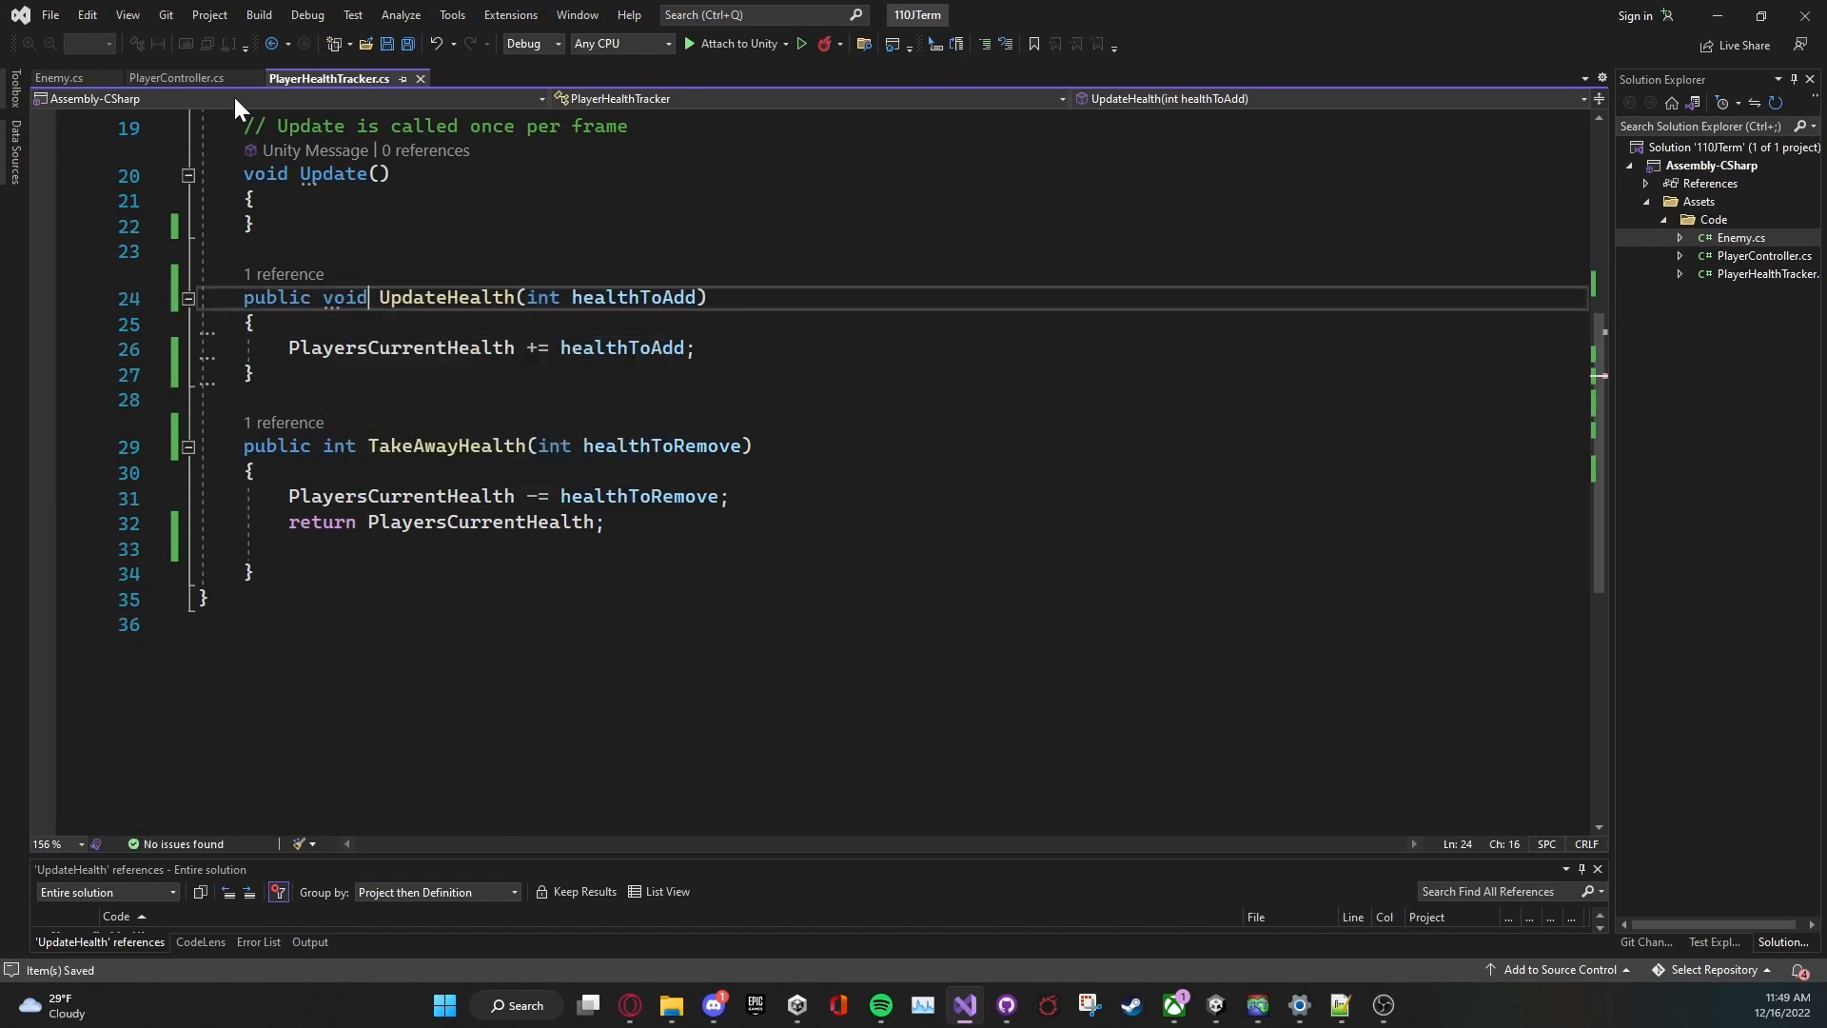
Step: Store TakeAwayHealth's result in 'int currentHealth' and add the '//if currentHealth is 0 or less die' comment
{"action": "left_click", "coordinate": [177, 78]}
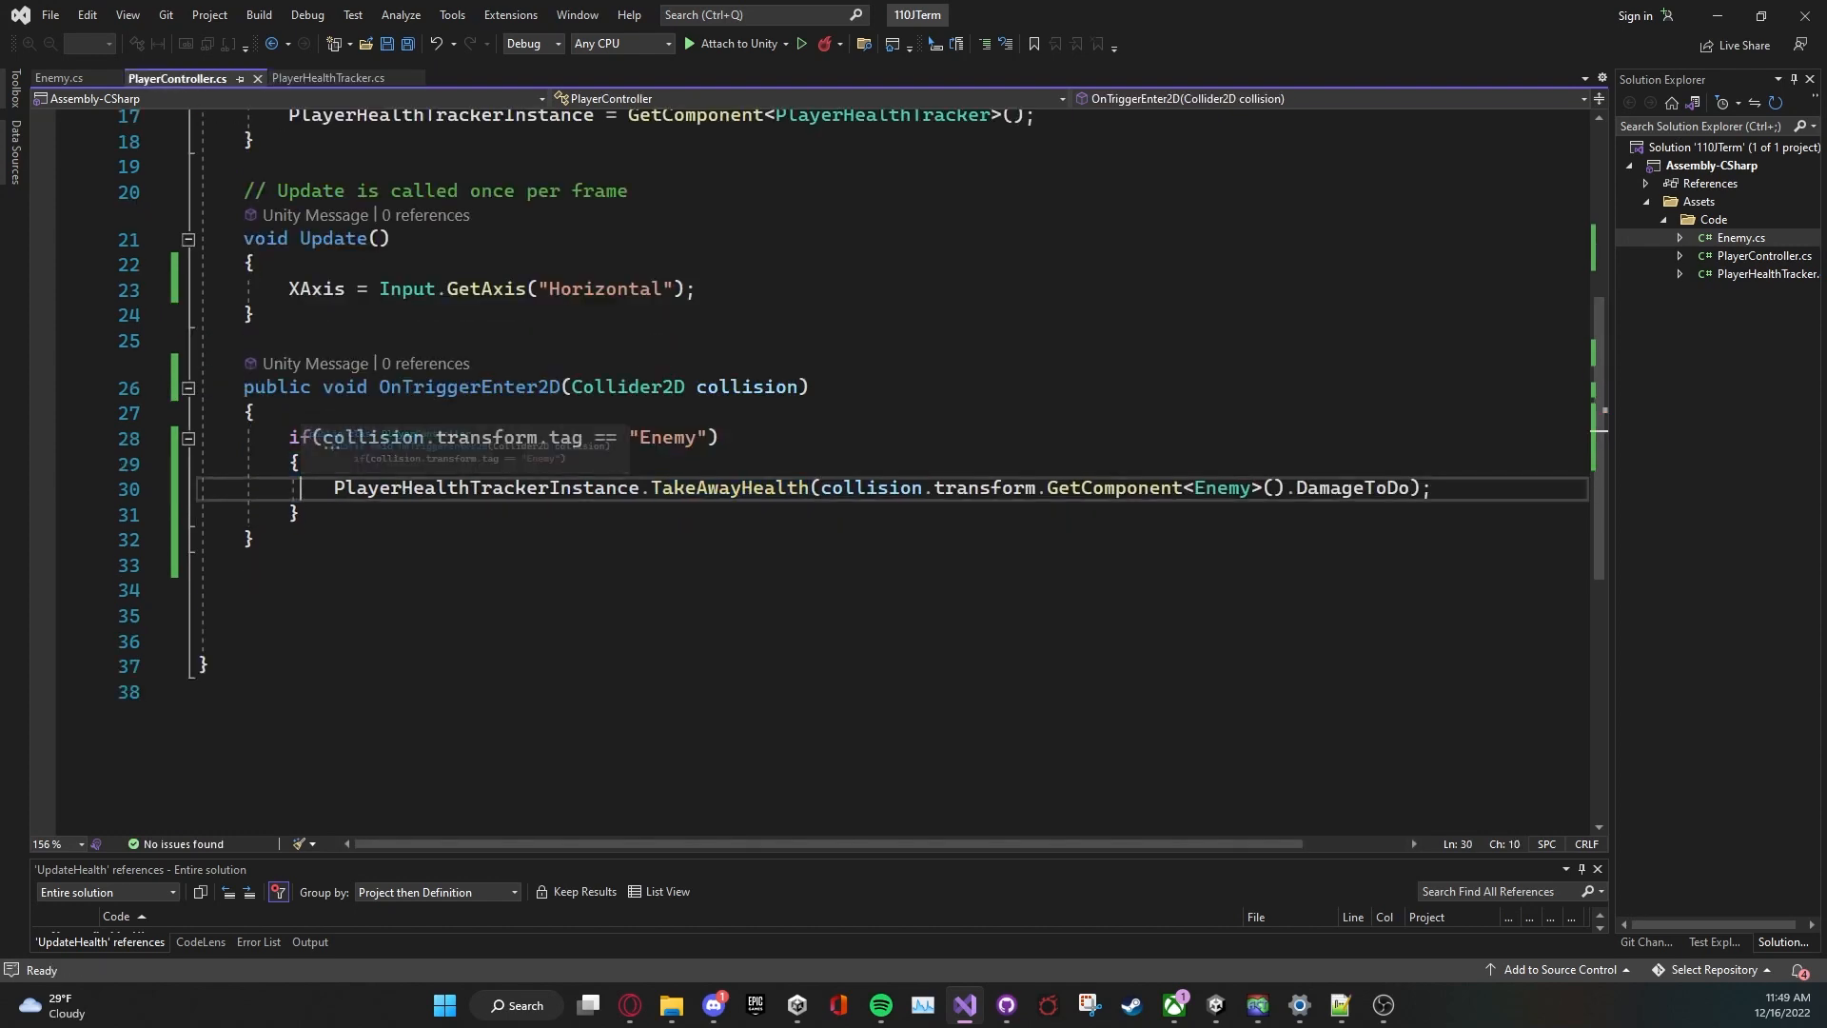
{"action": "type", "text": "int h"}
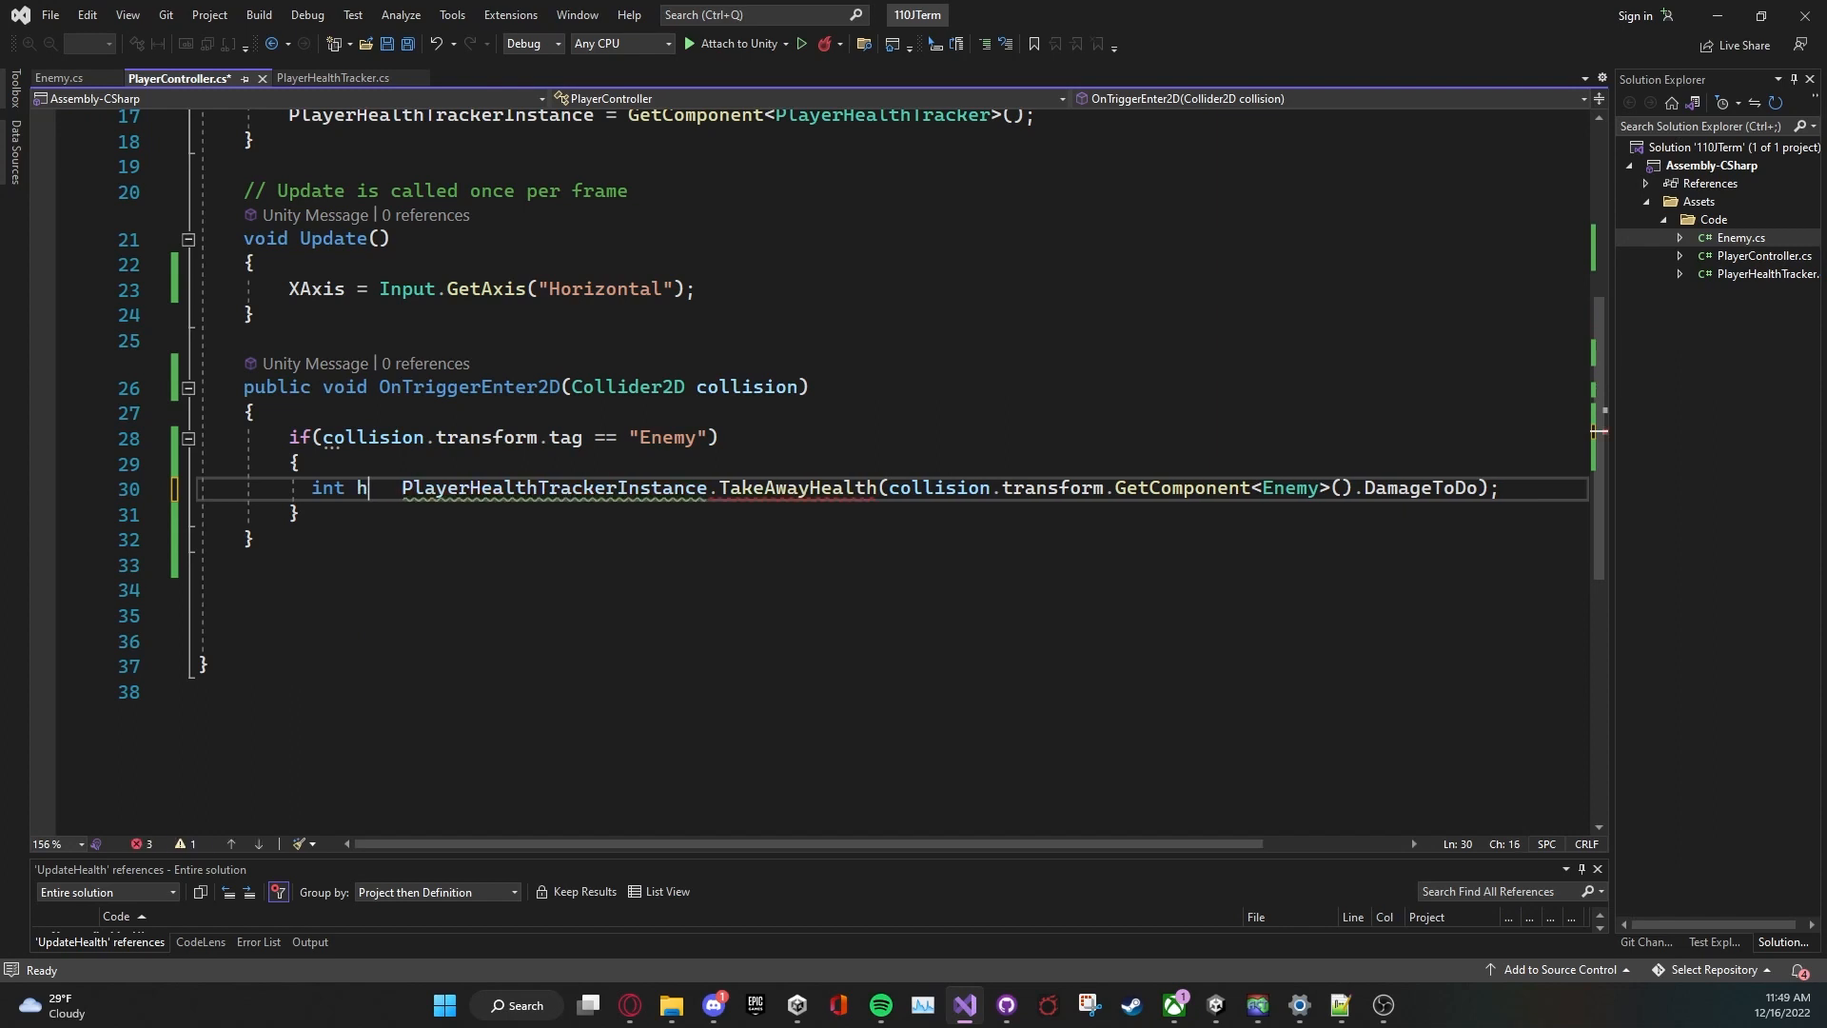
{"action": "type", "text": "curren"}
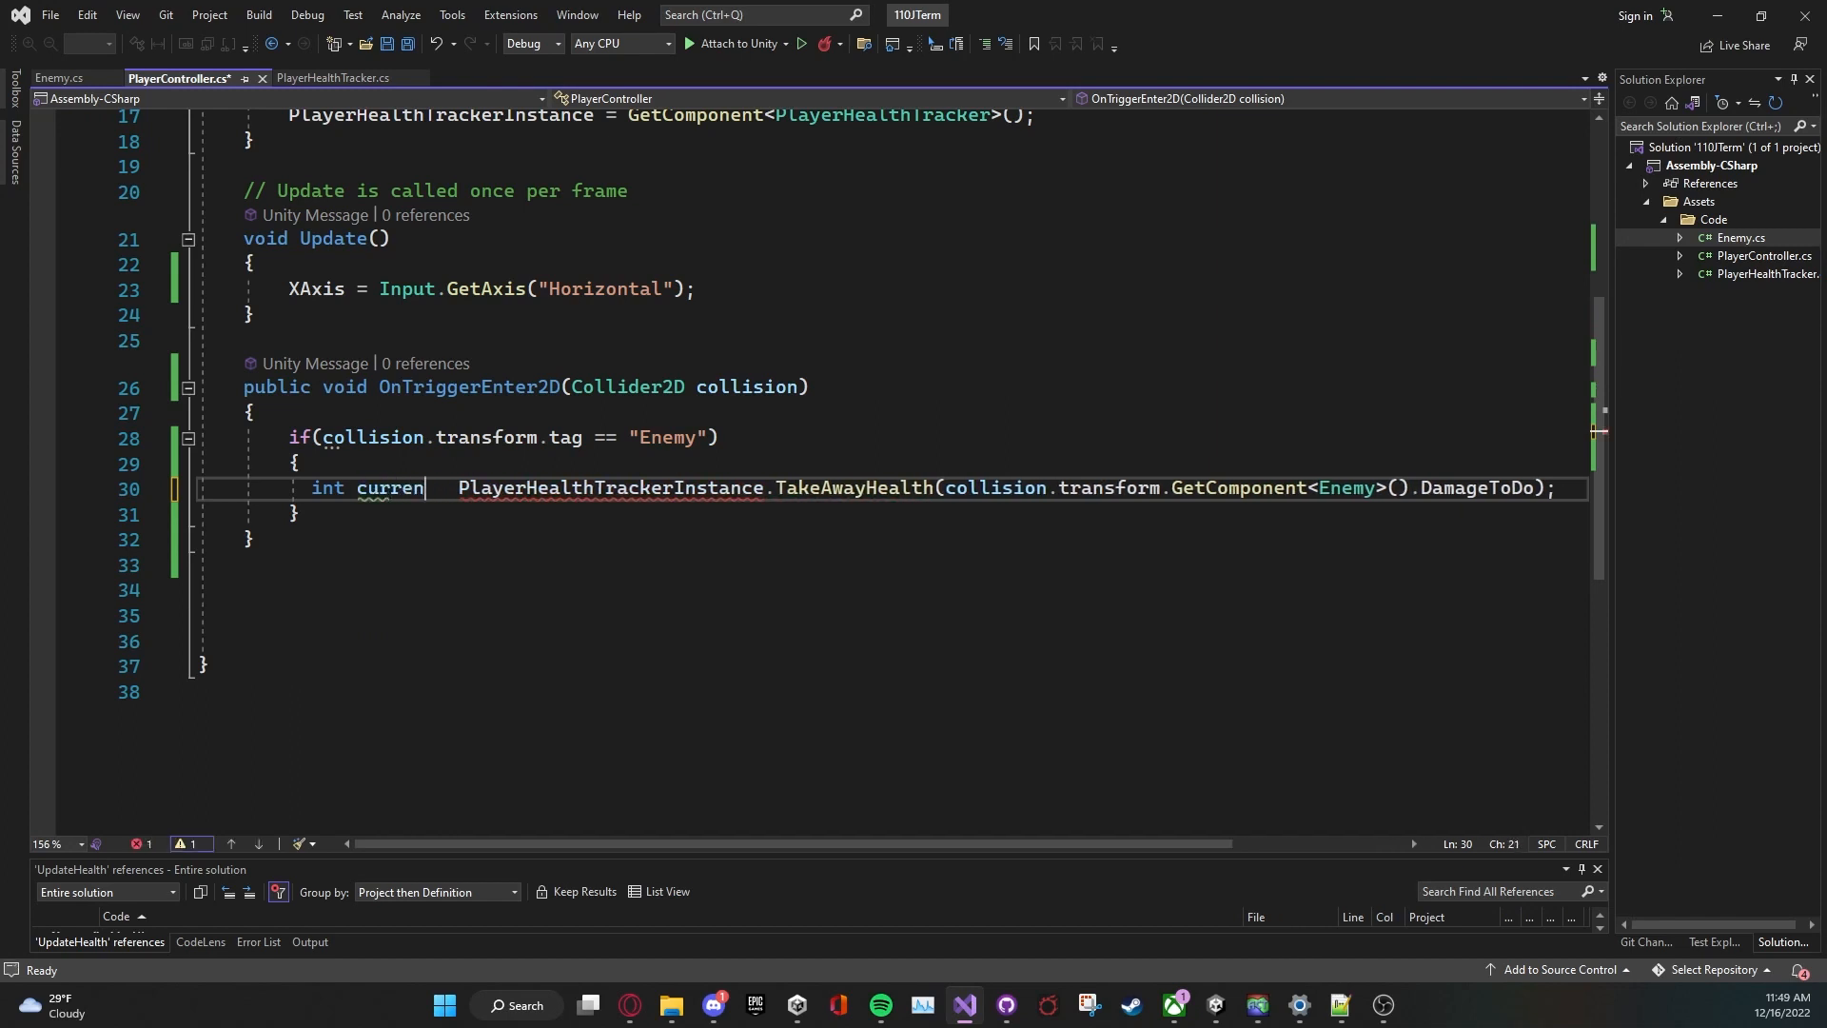
{"action": "type", "text": "tHealth ="}
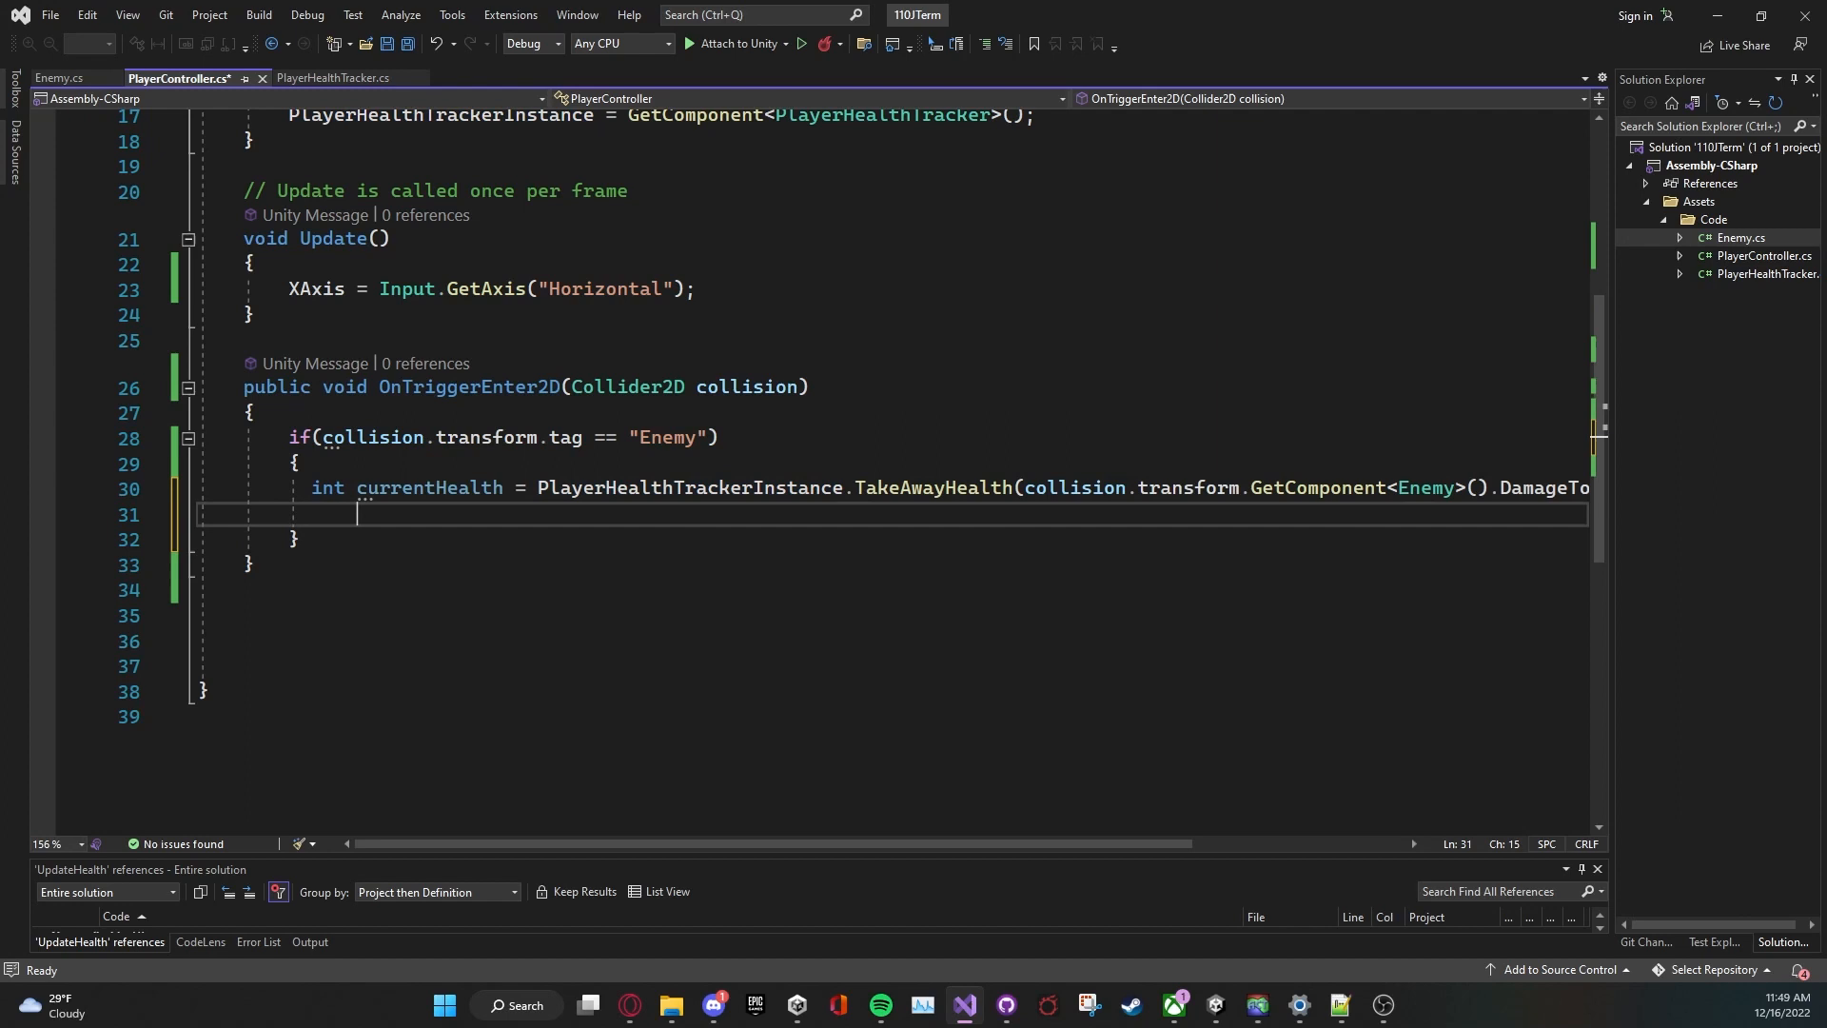
{"action": "type", "text": "//ifh"}
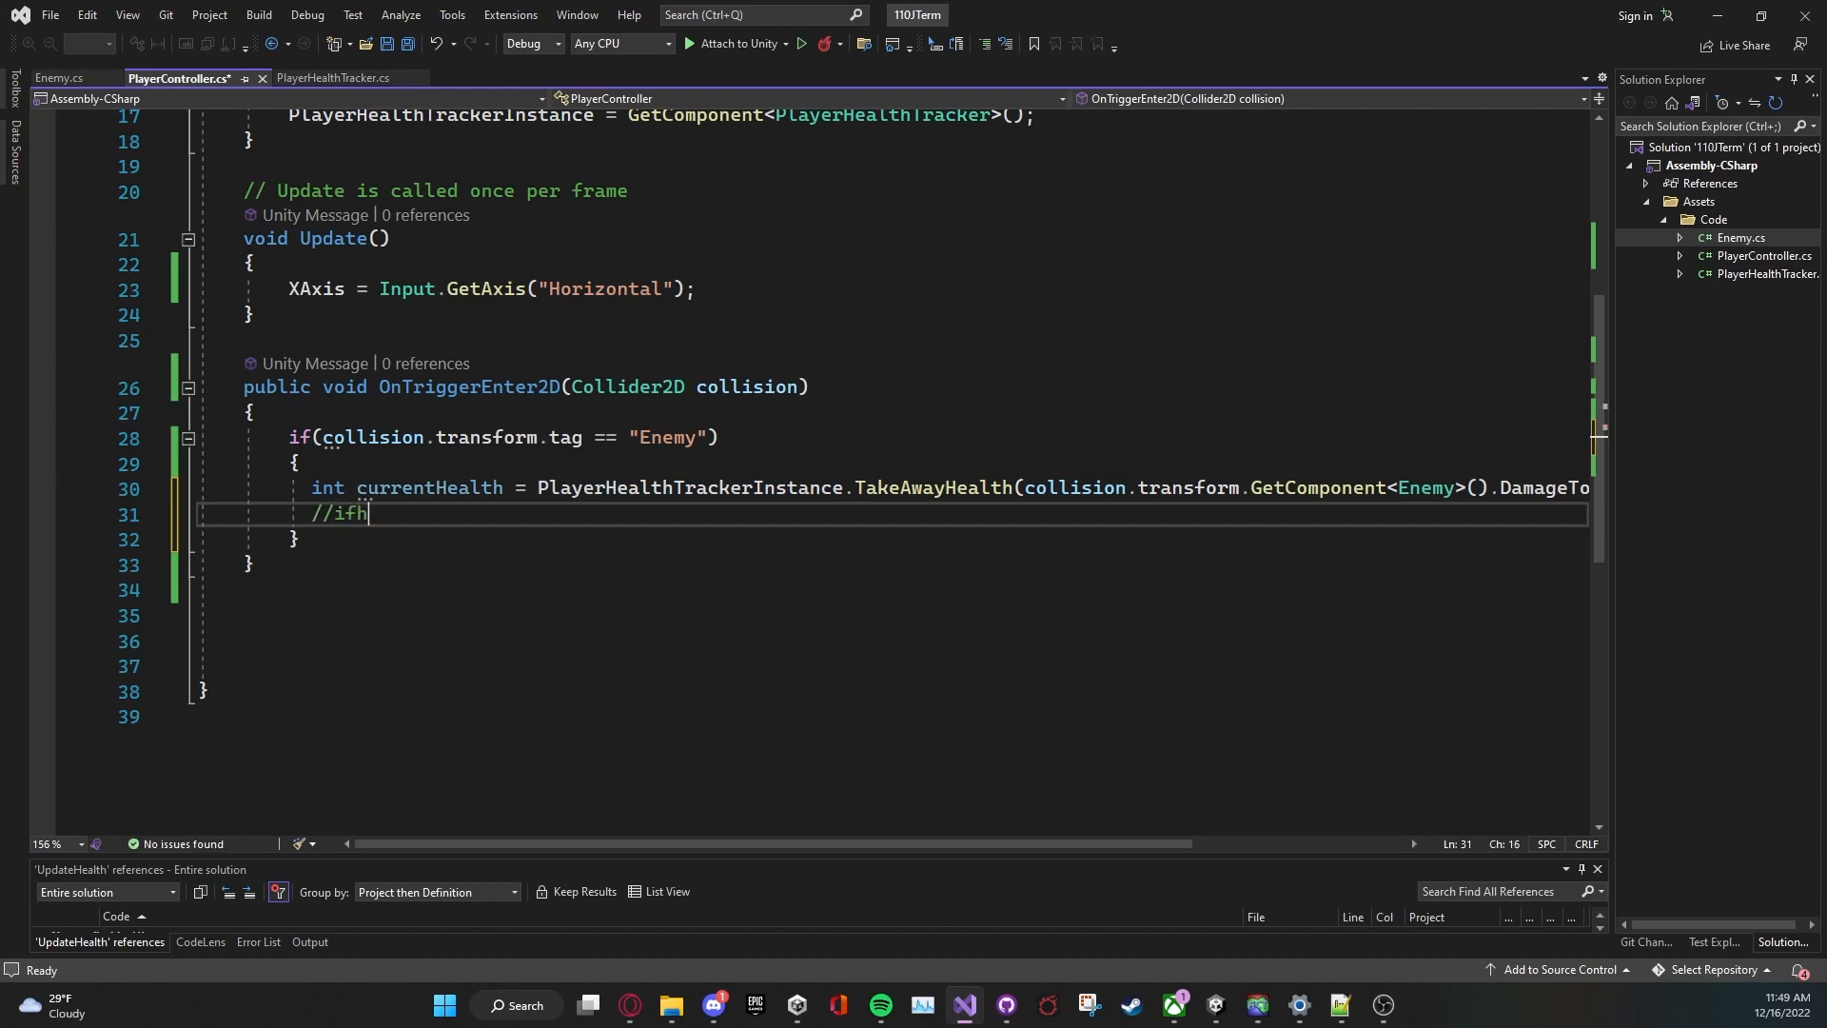
{"action": "type", "text": "health is 0 or less d"}
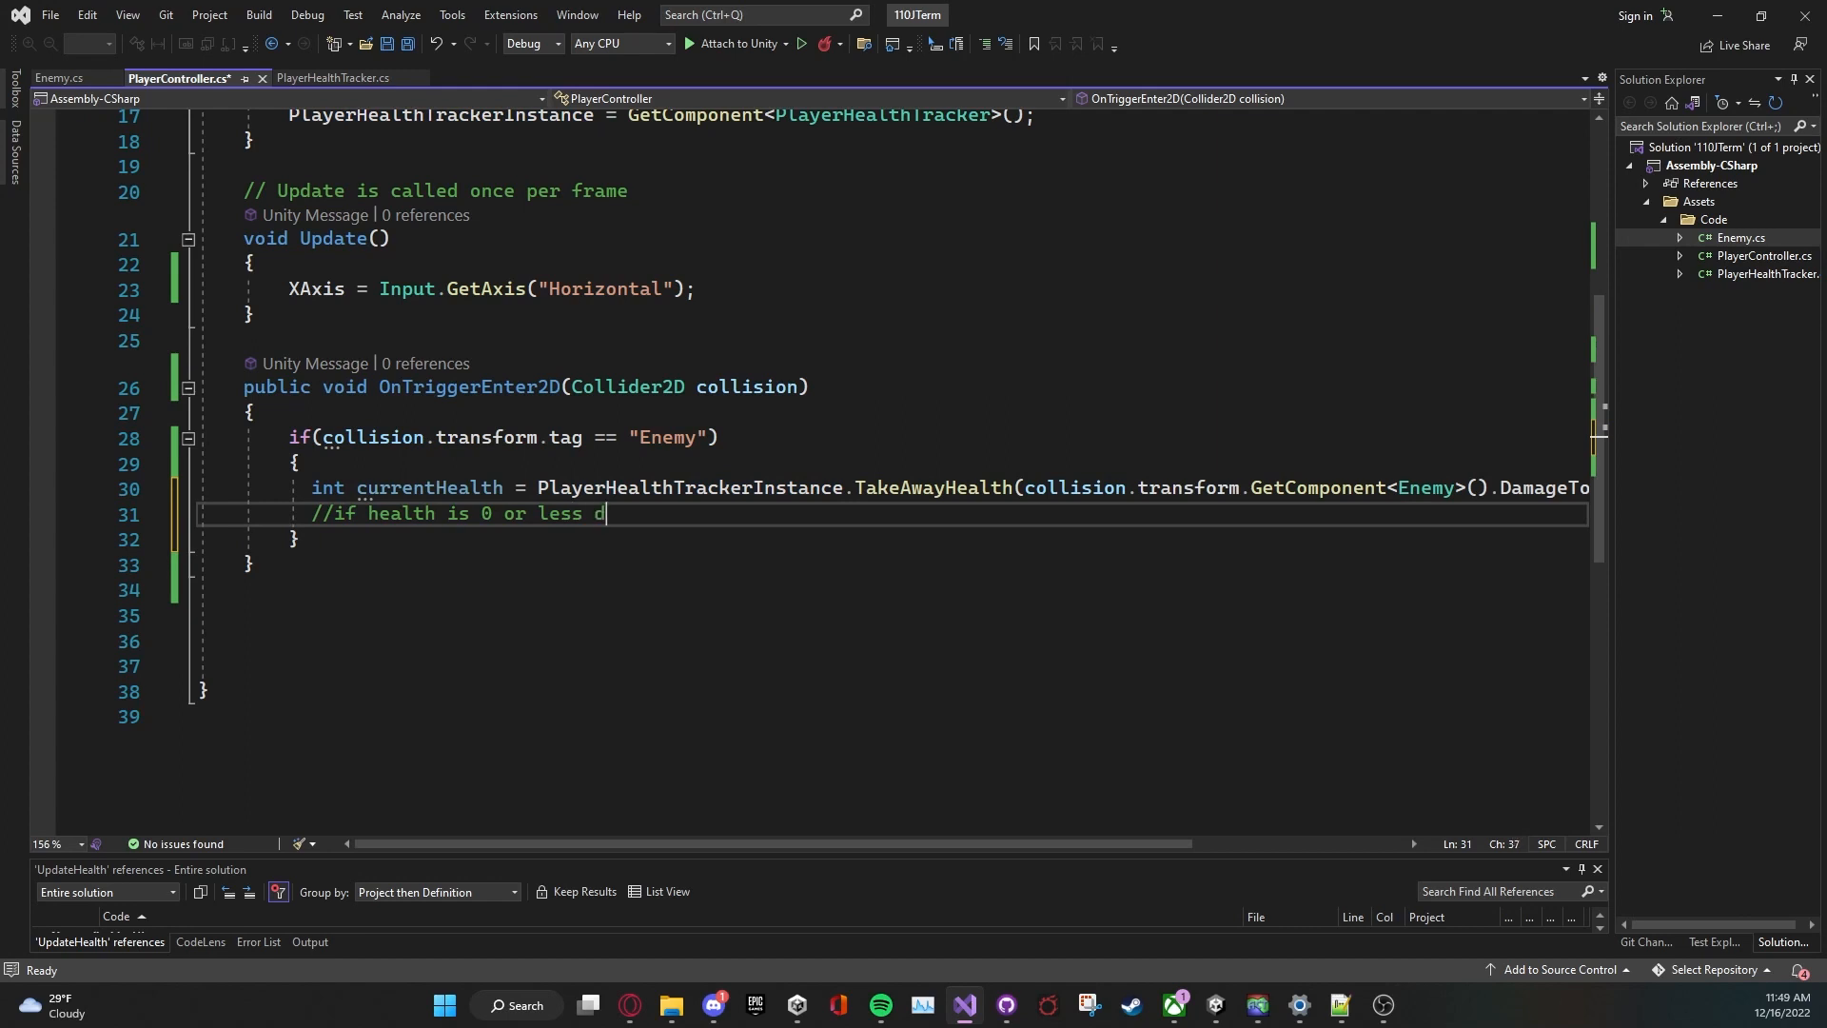
{"action": "type", "text": "ie"}
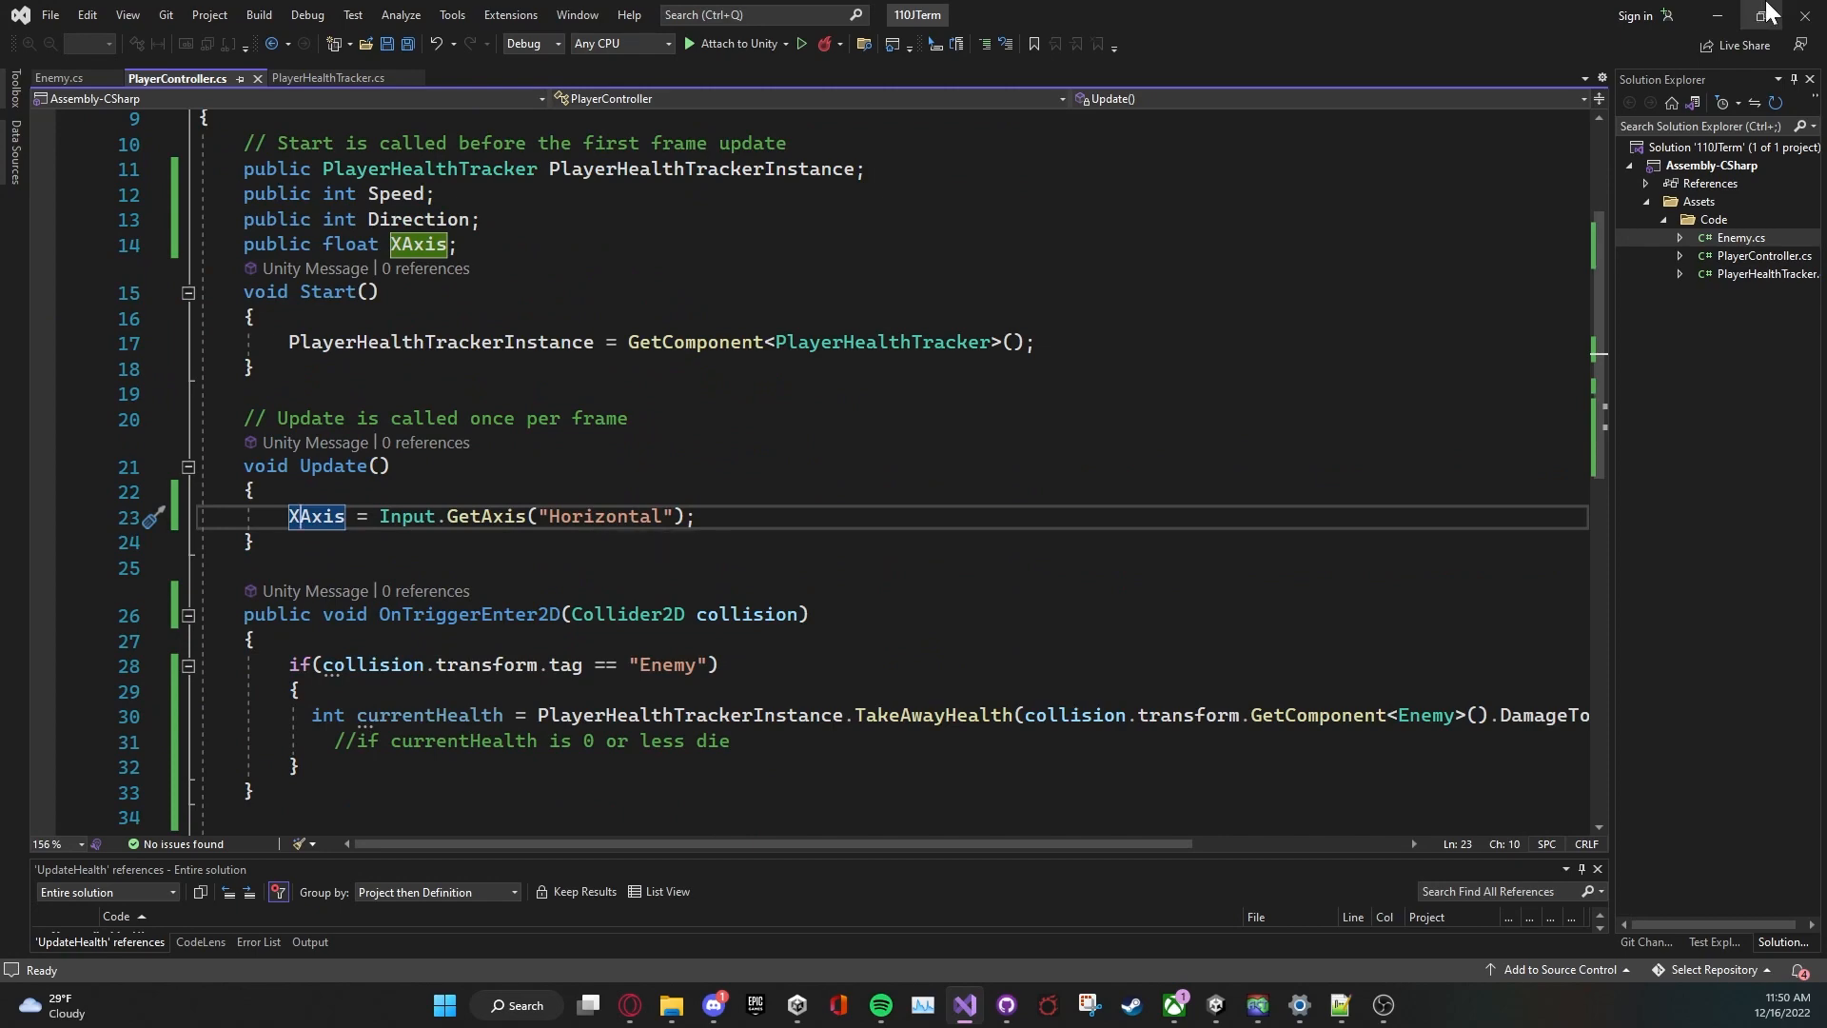
Step: Play the scene in Unity to check the square's health, then bring Visual Studio back
{"action": "left_click", "coordinate": [1214, 1005]}
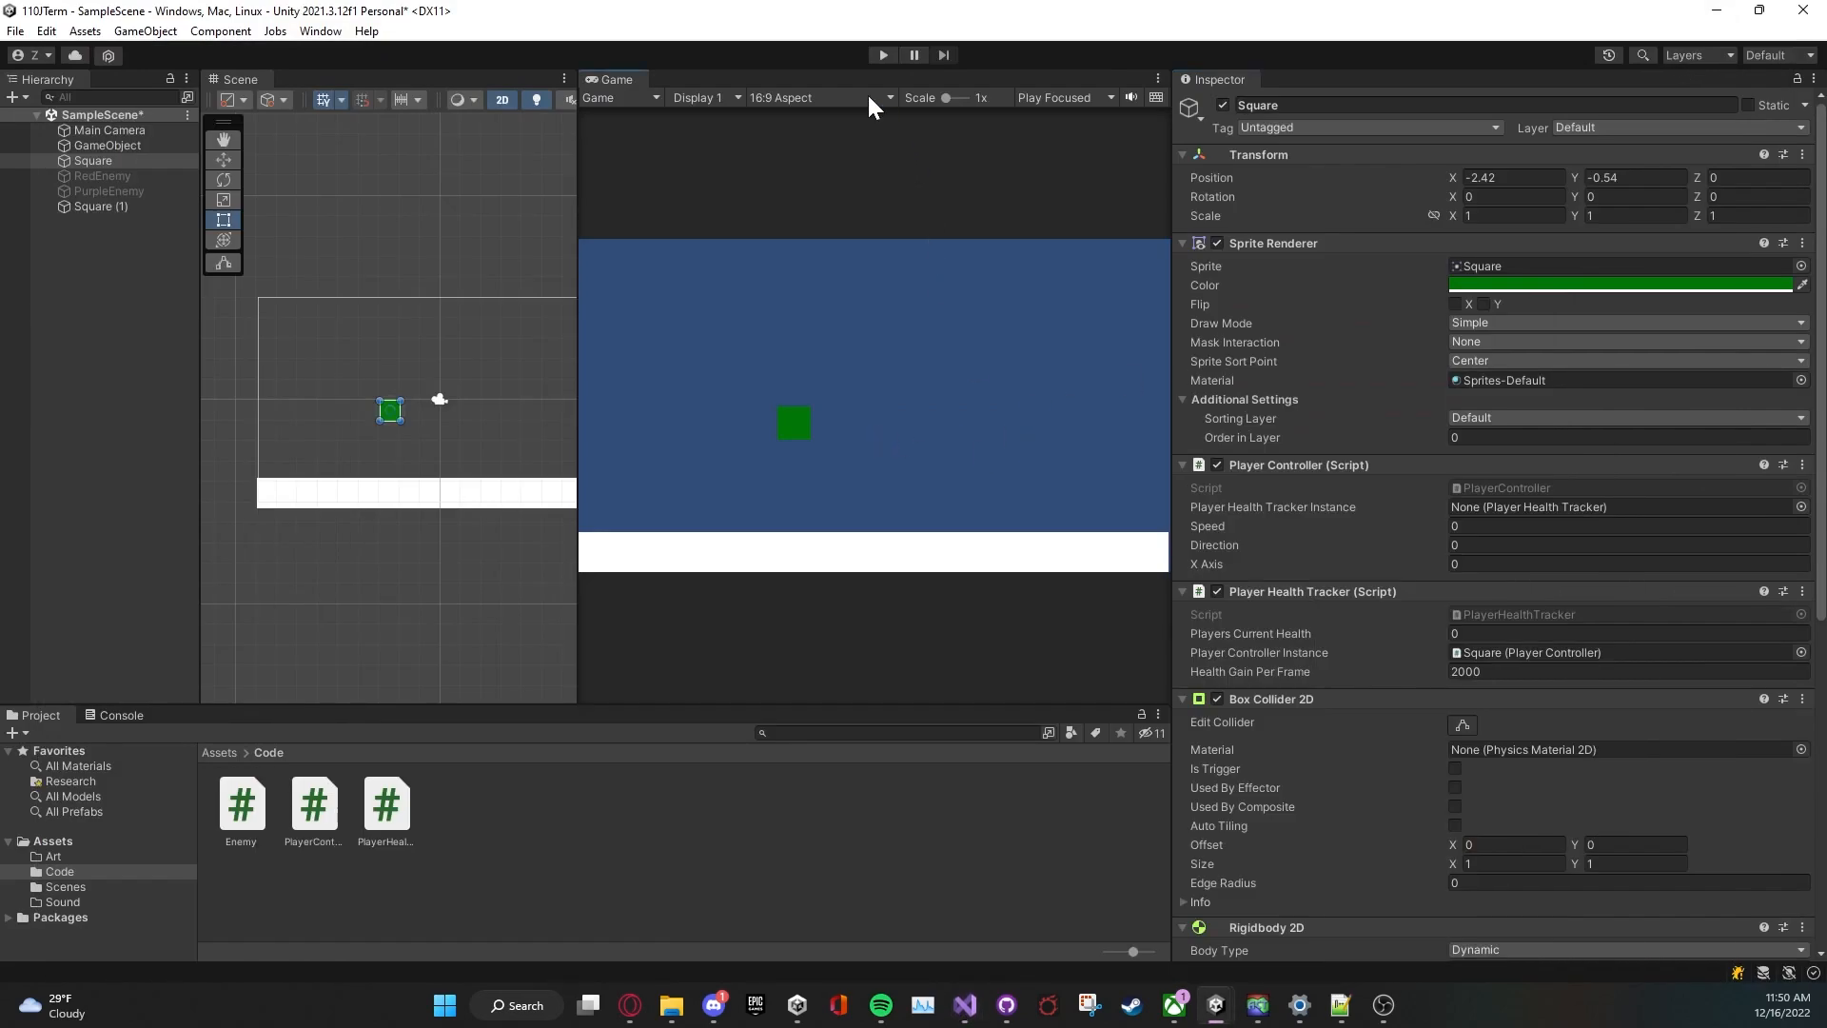
{"action": "scroll", "scroll_direction": "down", "scroll_amount": 3}
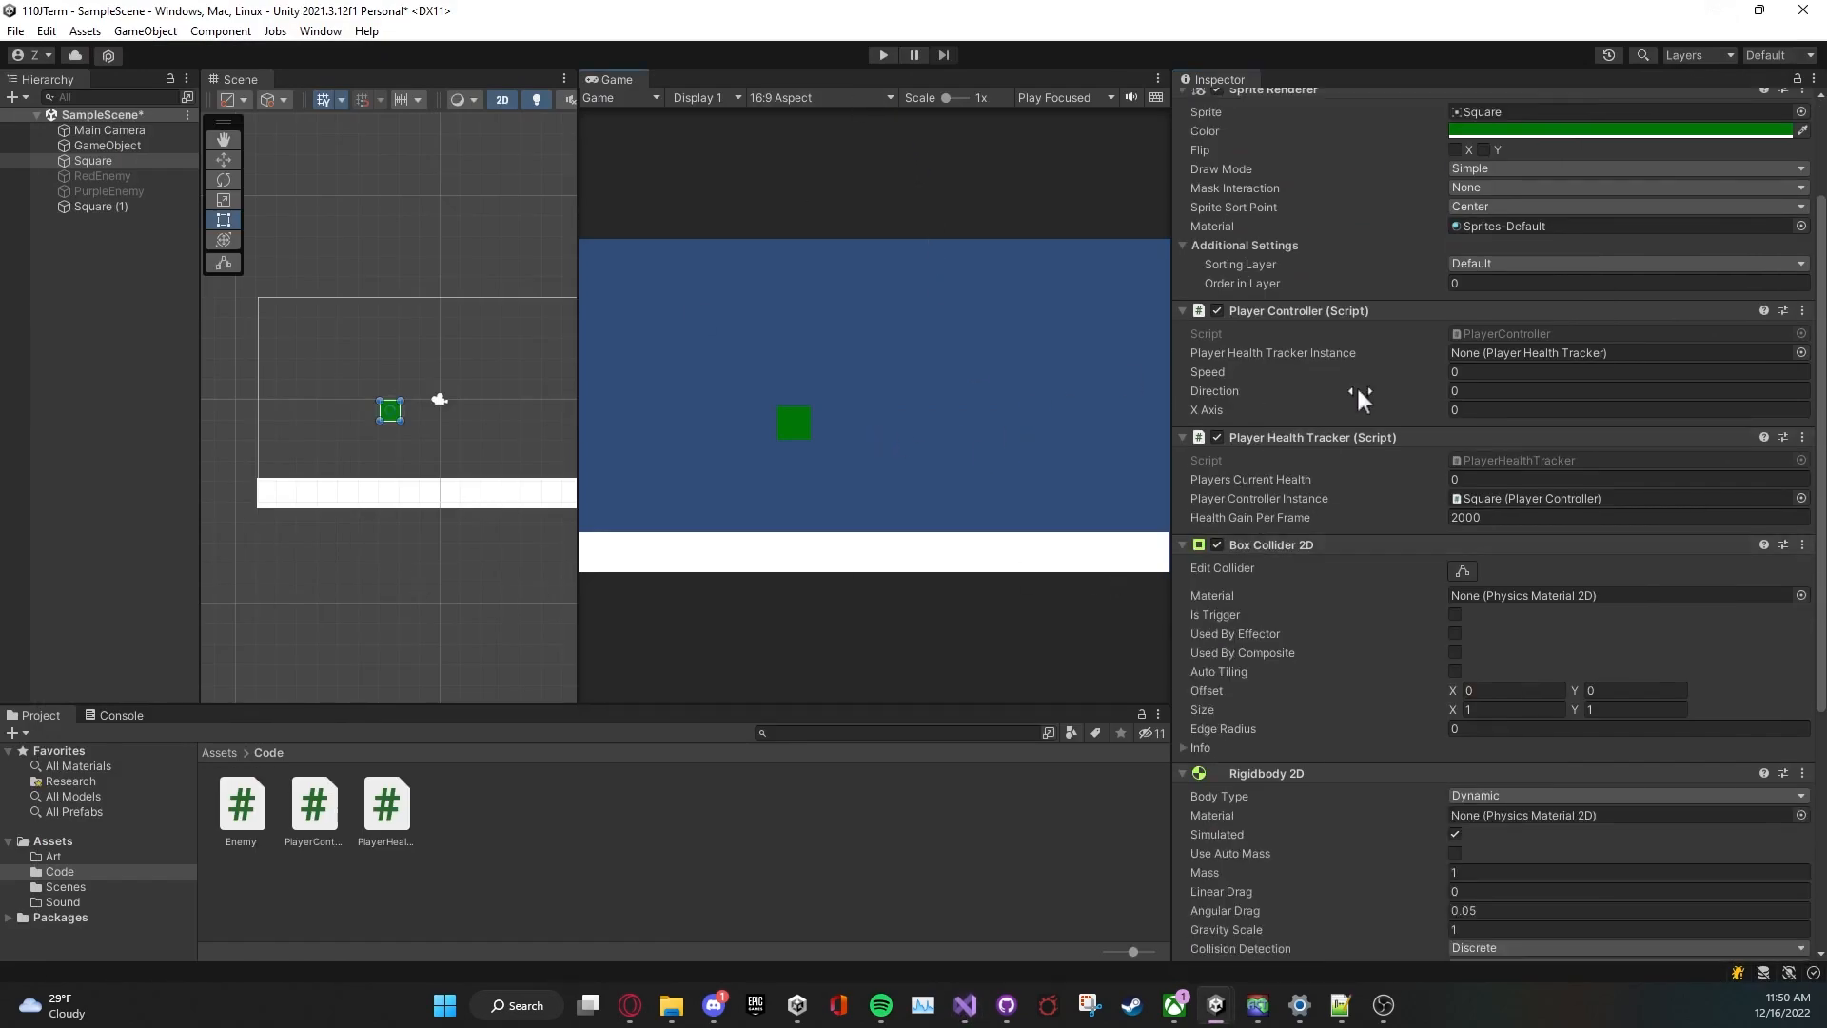
{"action": "left_click", "coordinate": [883, 53]}
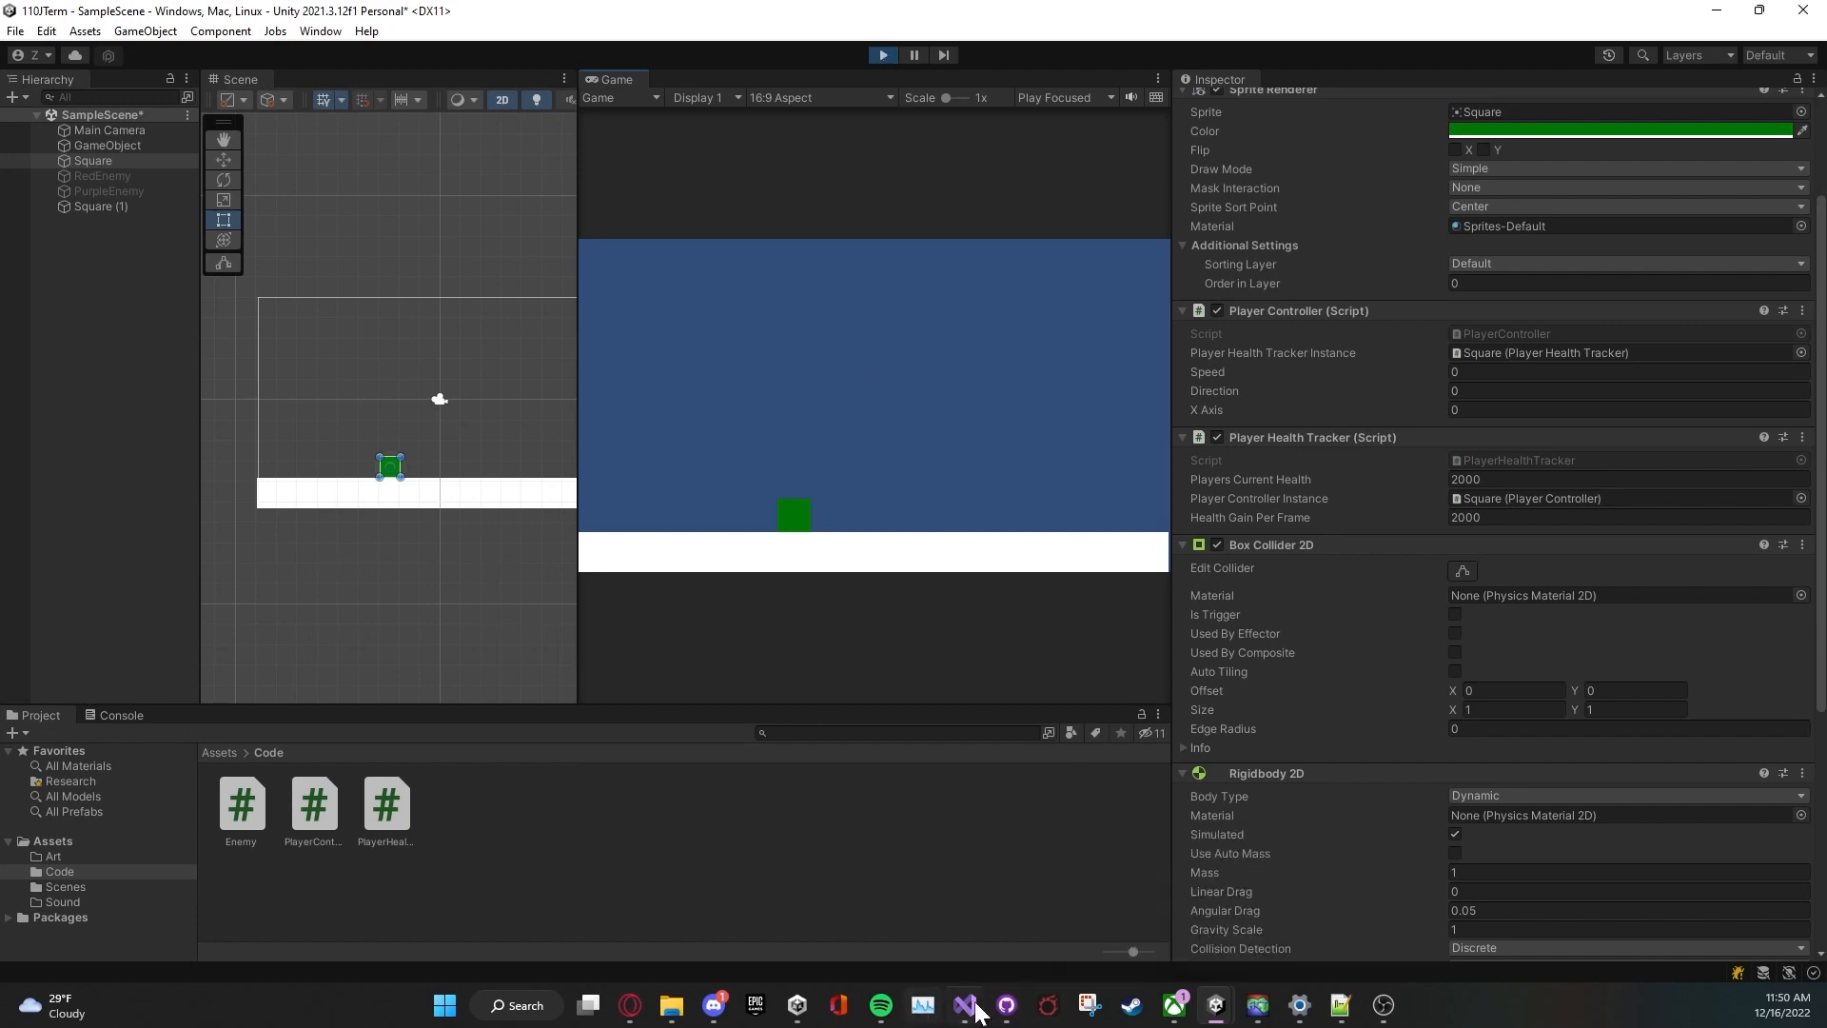
{"action": "left_click", "coordinate": [963, 1005]}
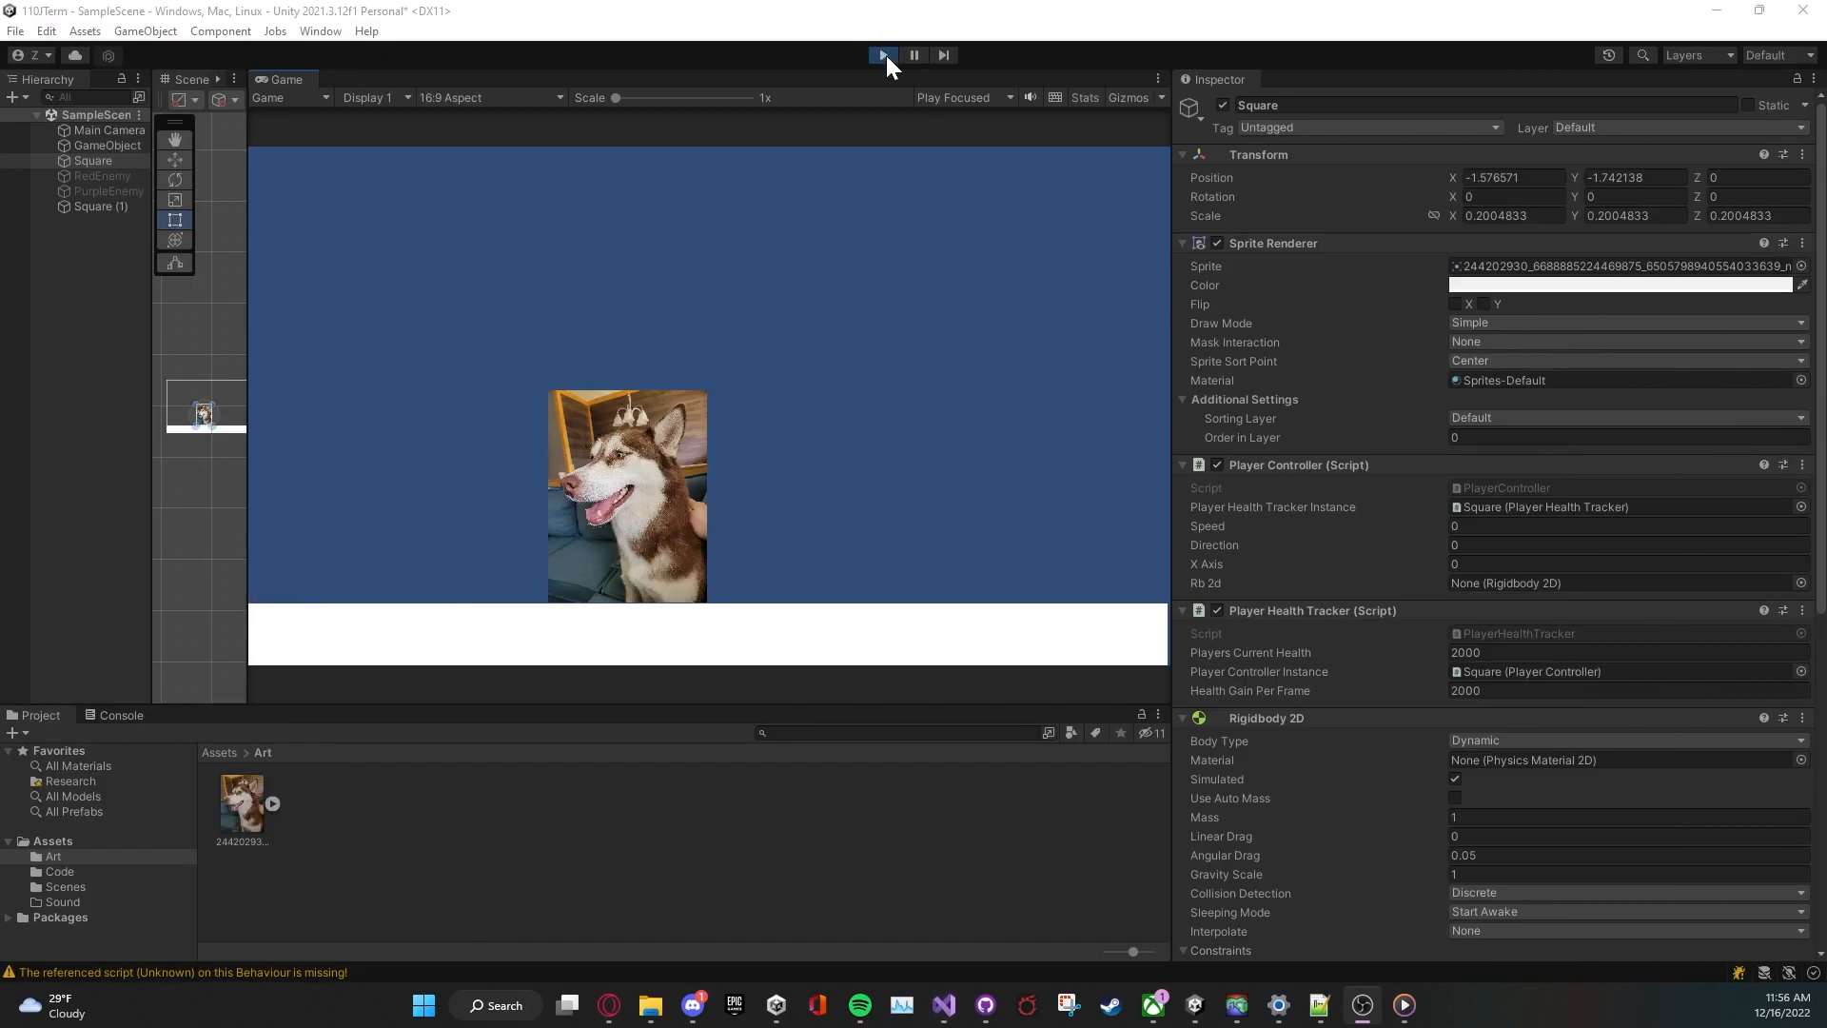
{"action": "mouse_move", "coordinate": [628, 531]}
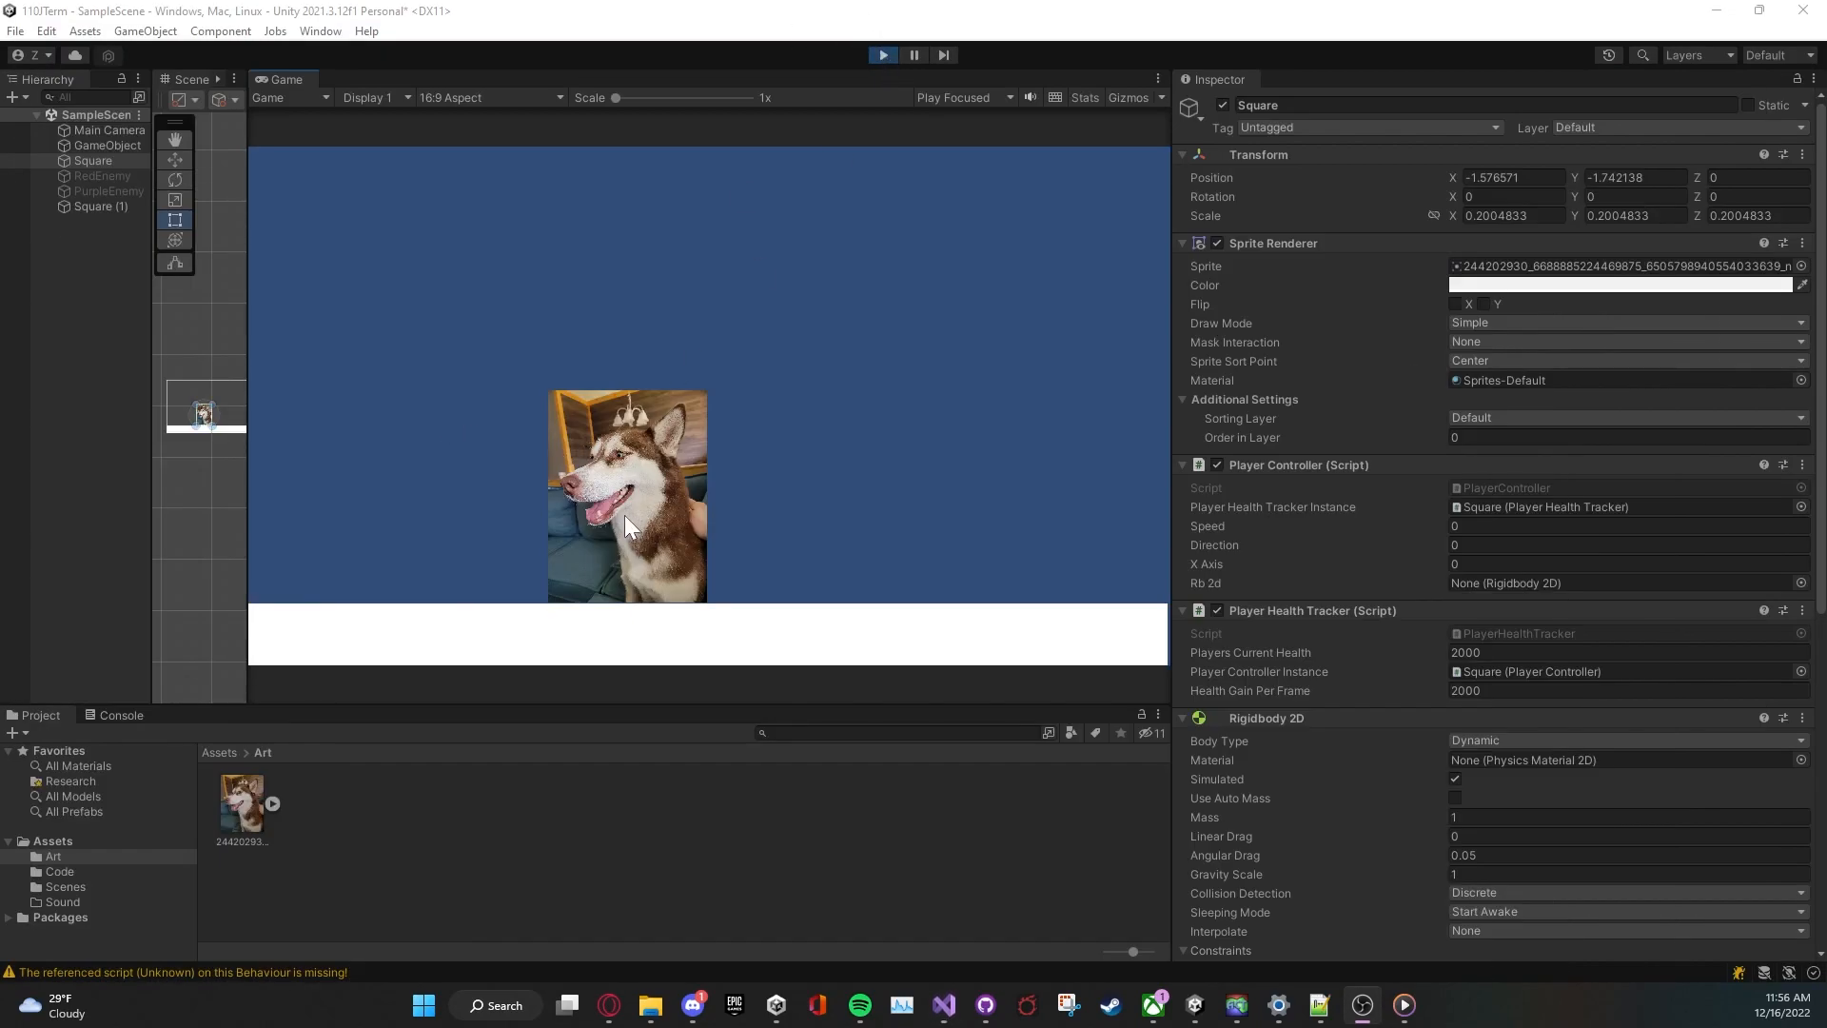
{"action": "mouse_move", "coordinate": [605, 586]}
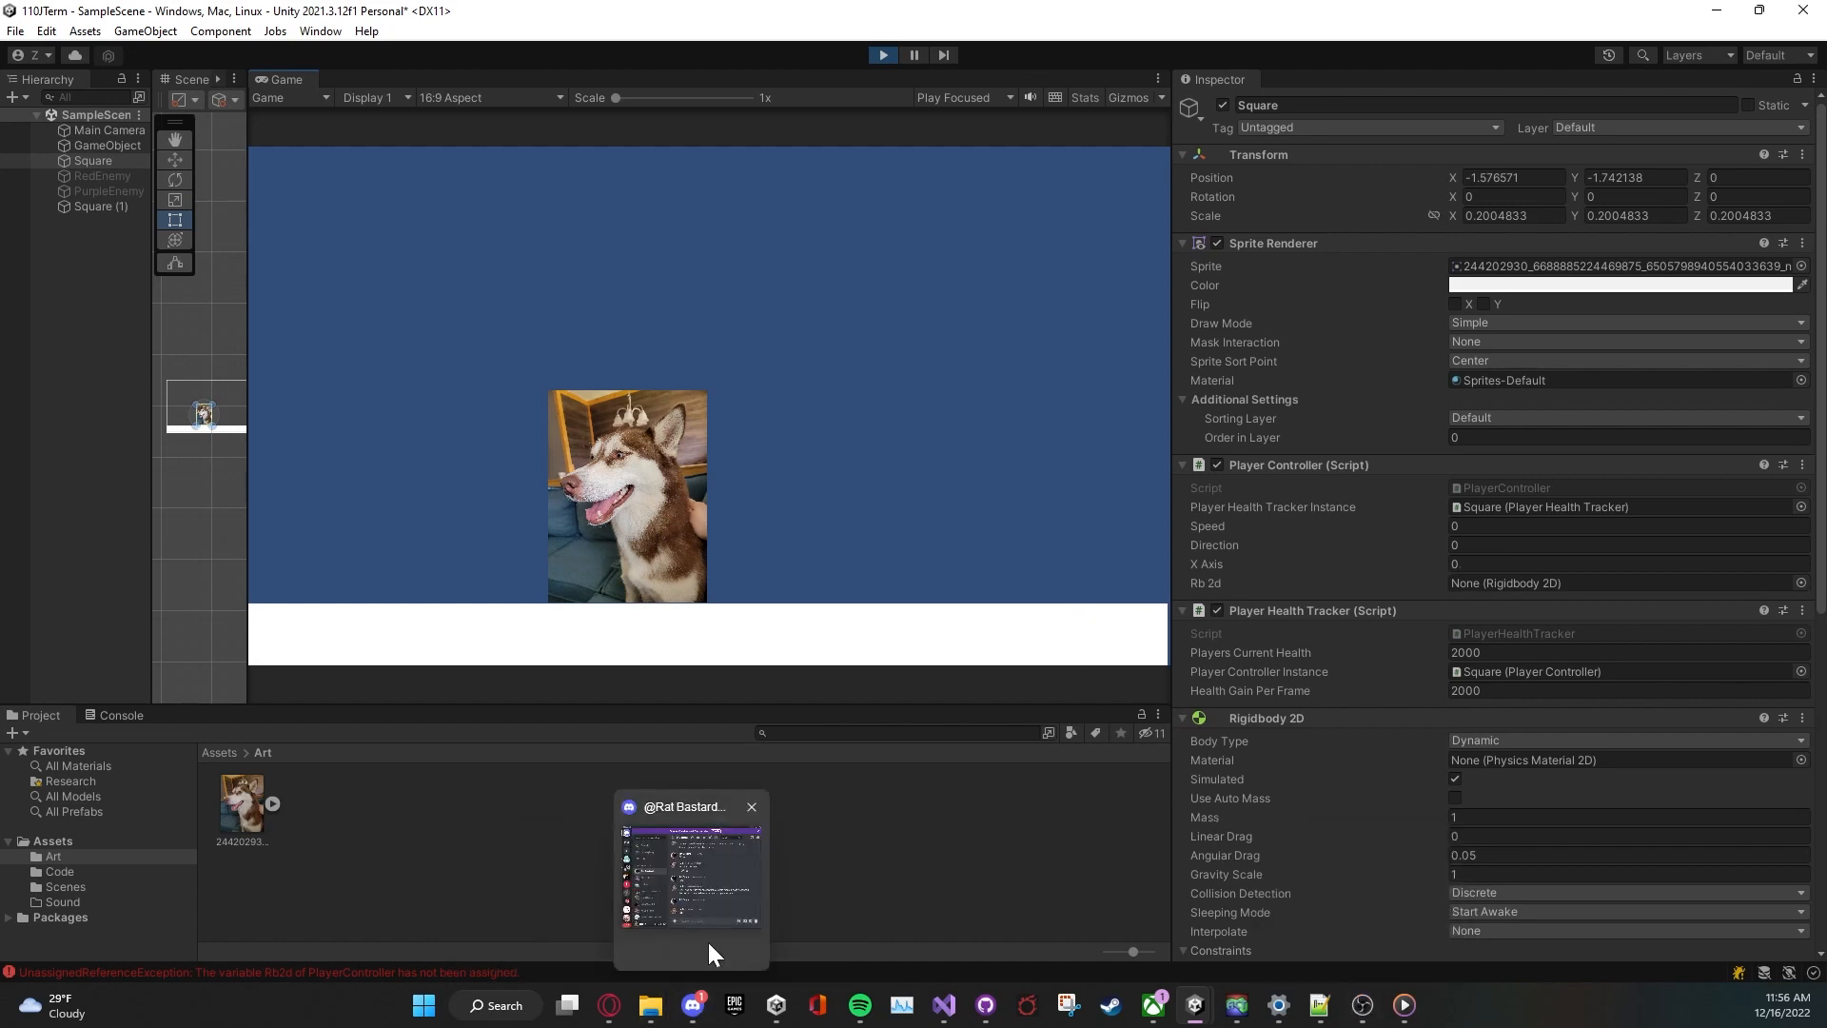
{"action": "mouse_move", "coordinate": [1191, 1001]}
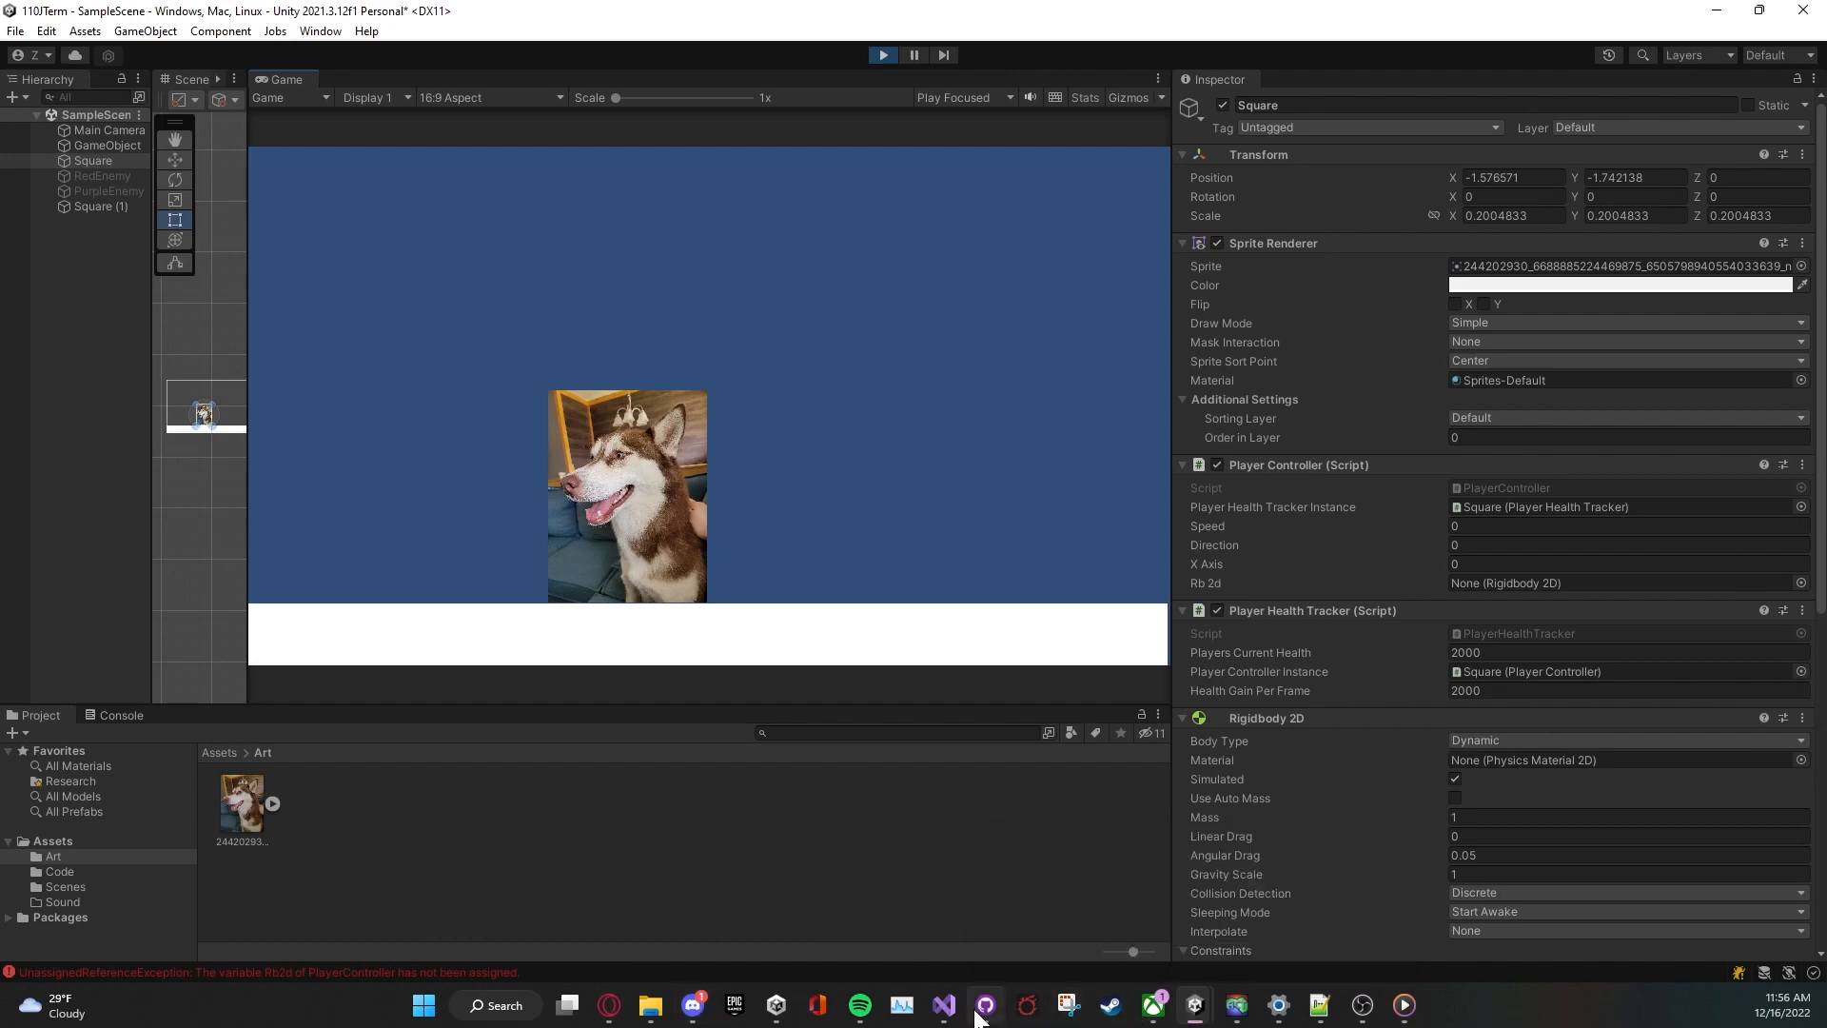
Step: Return to the PlayerController script after the unassigned Rb2d error
{"action": "left_click", "coordinate": [941, 1004]}
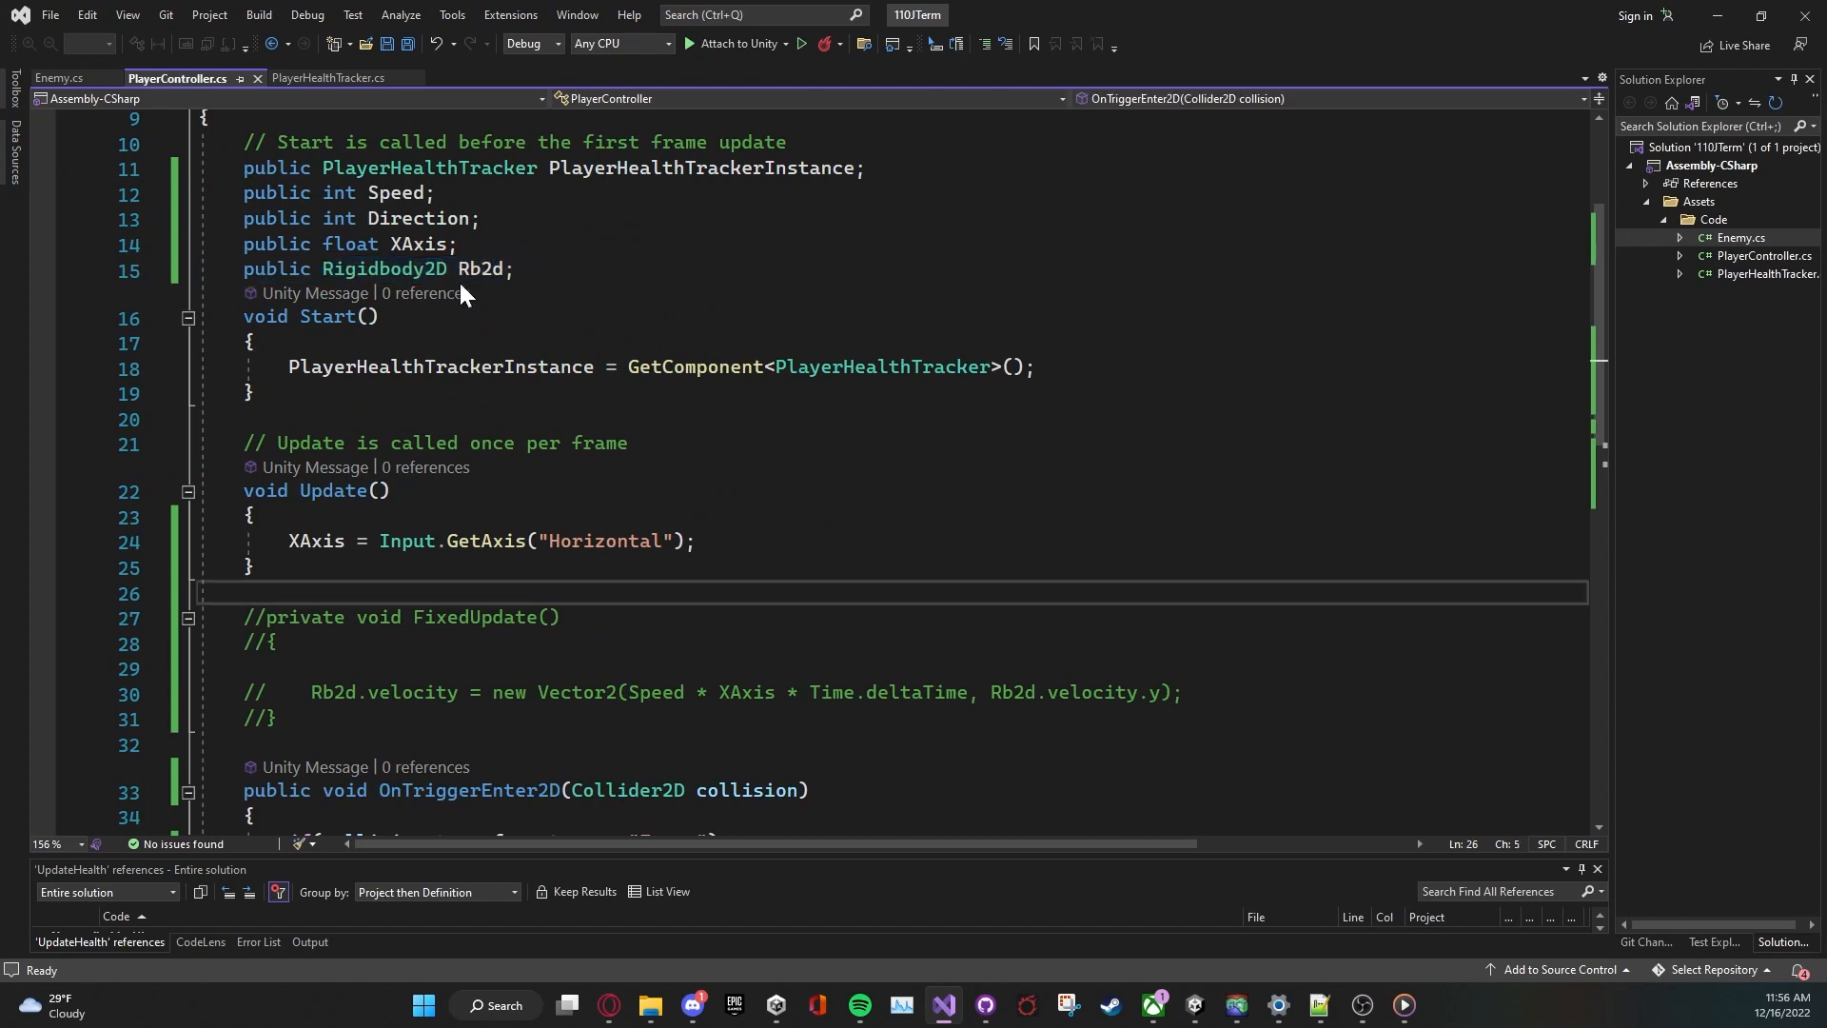
Step: Check where the XAxis field is used before removing Direction
{"action": "left_click", "coordinate": [335, 491]}
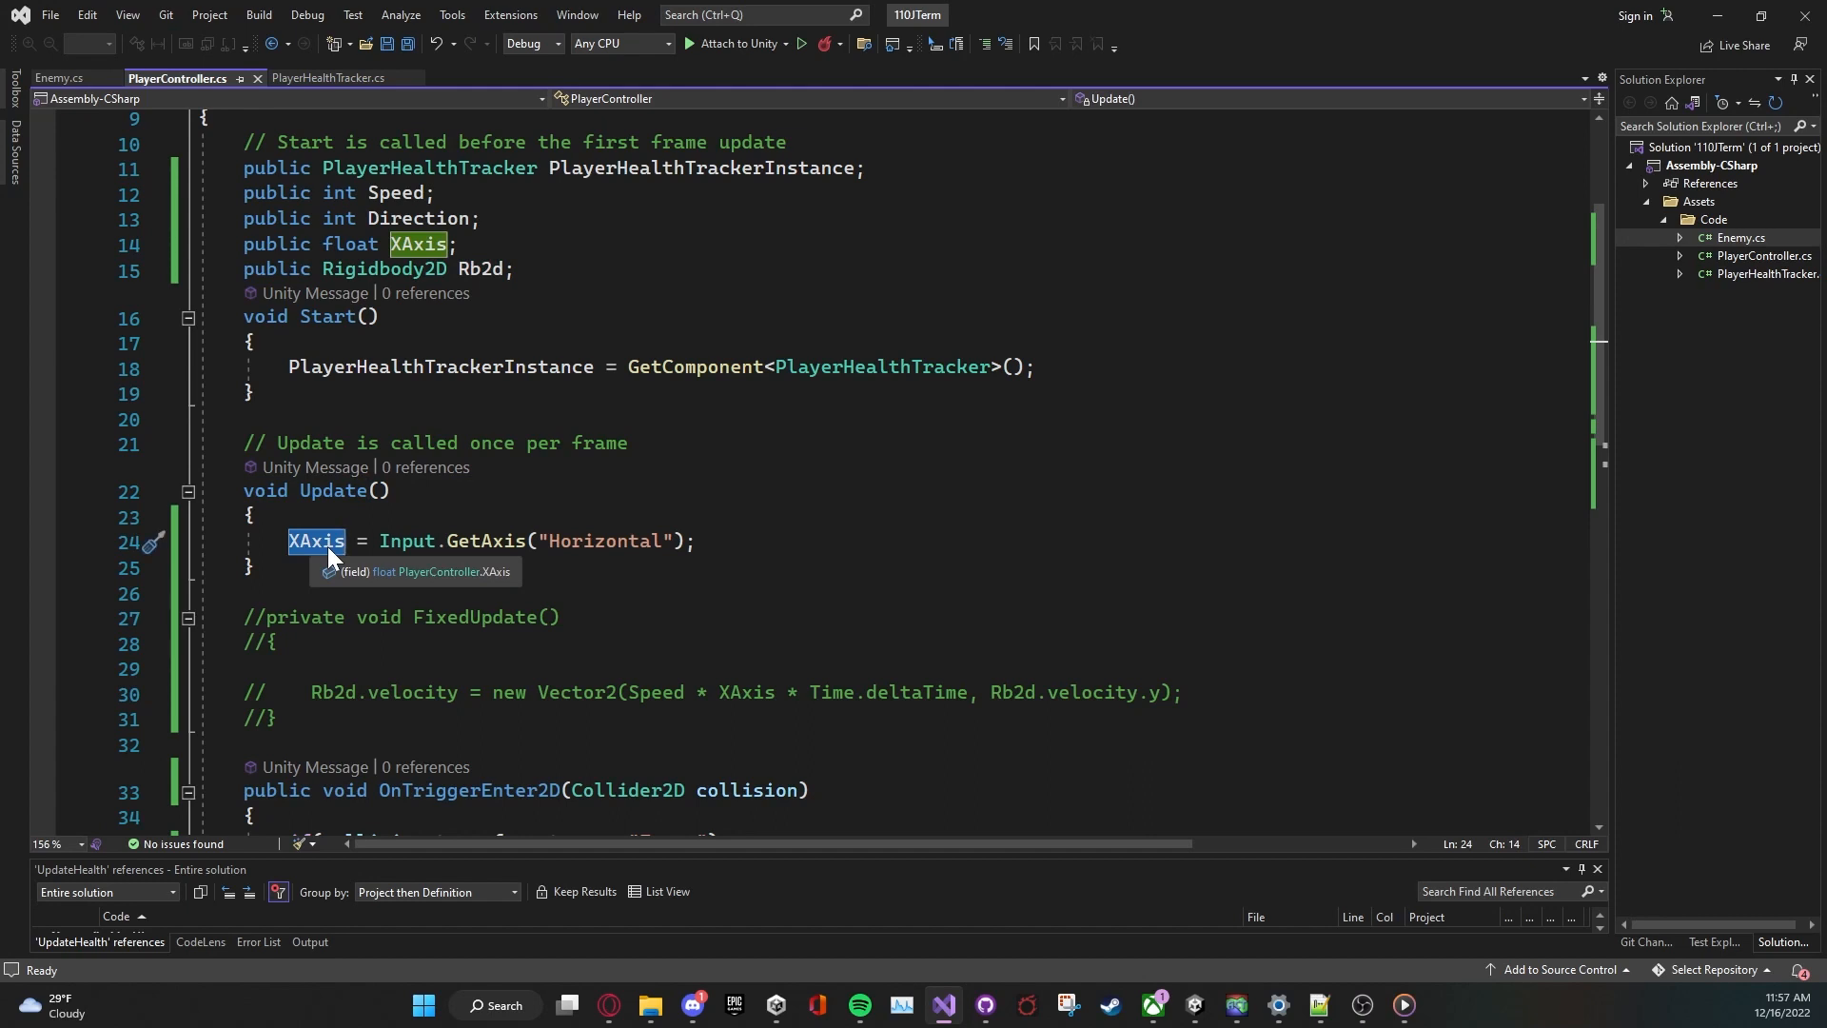
{"action": "mouse_move", "coordinate": [335, 555]}
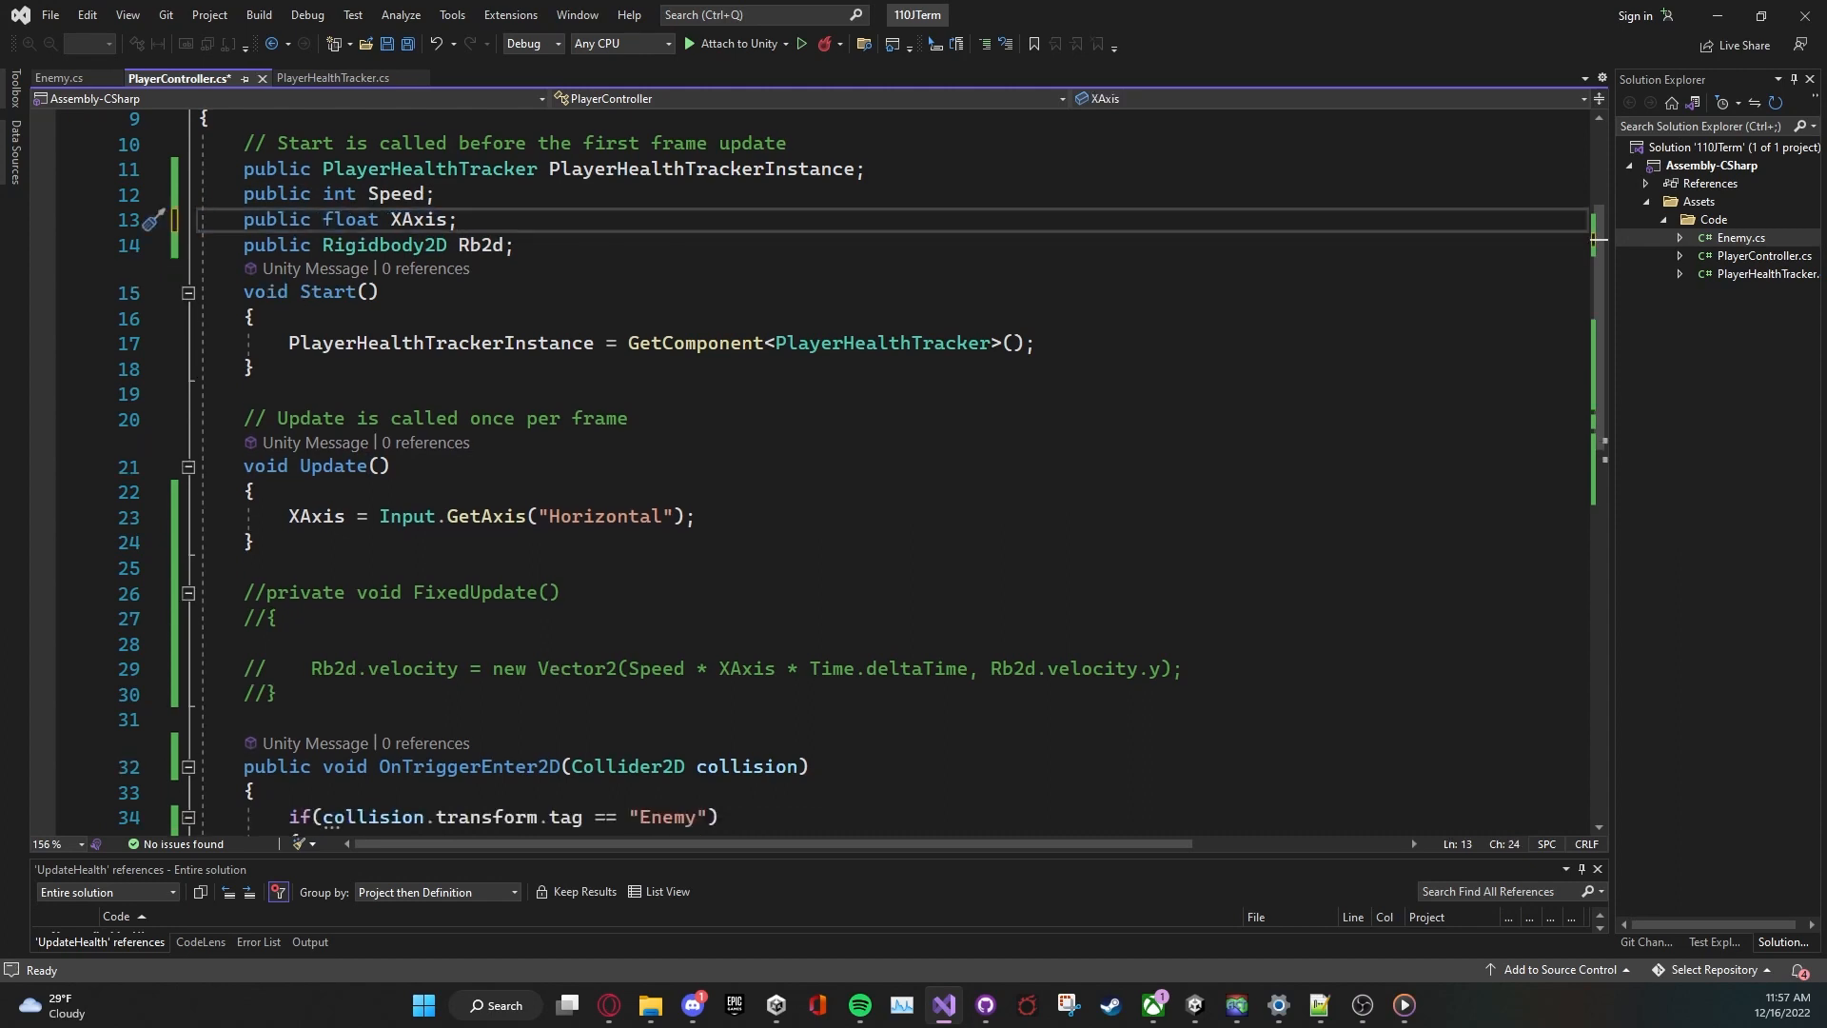
Step: Save PlayerController with the FixedUpdate velocity code re-enabled
{"action": "key", "text": "Ctrl+S"}
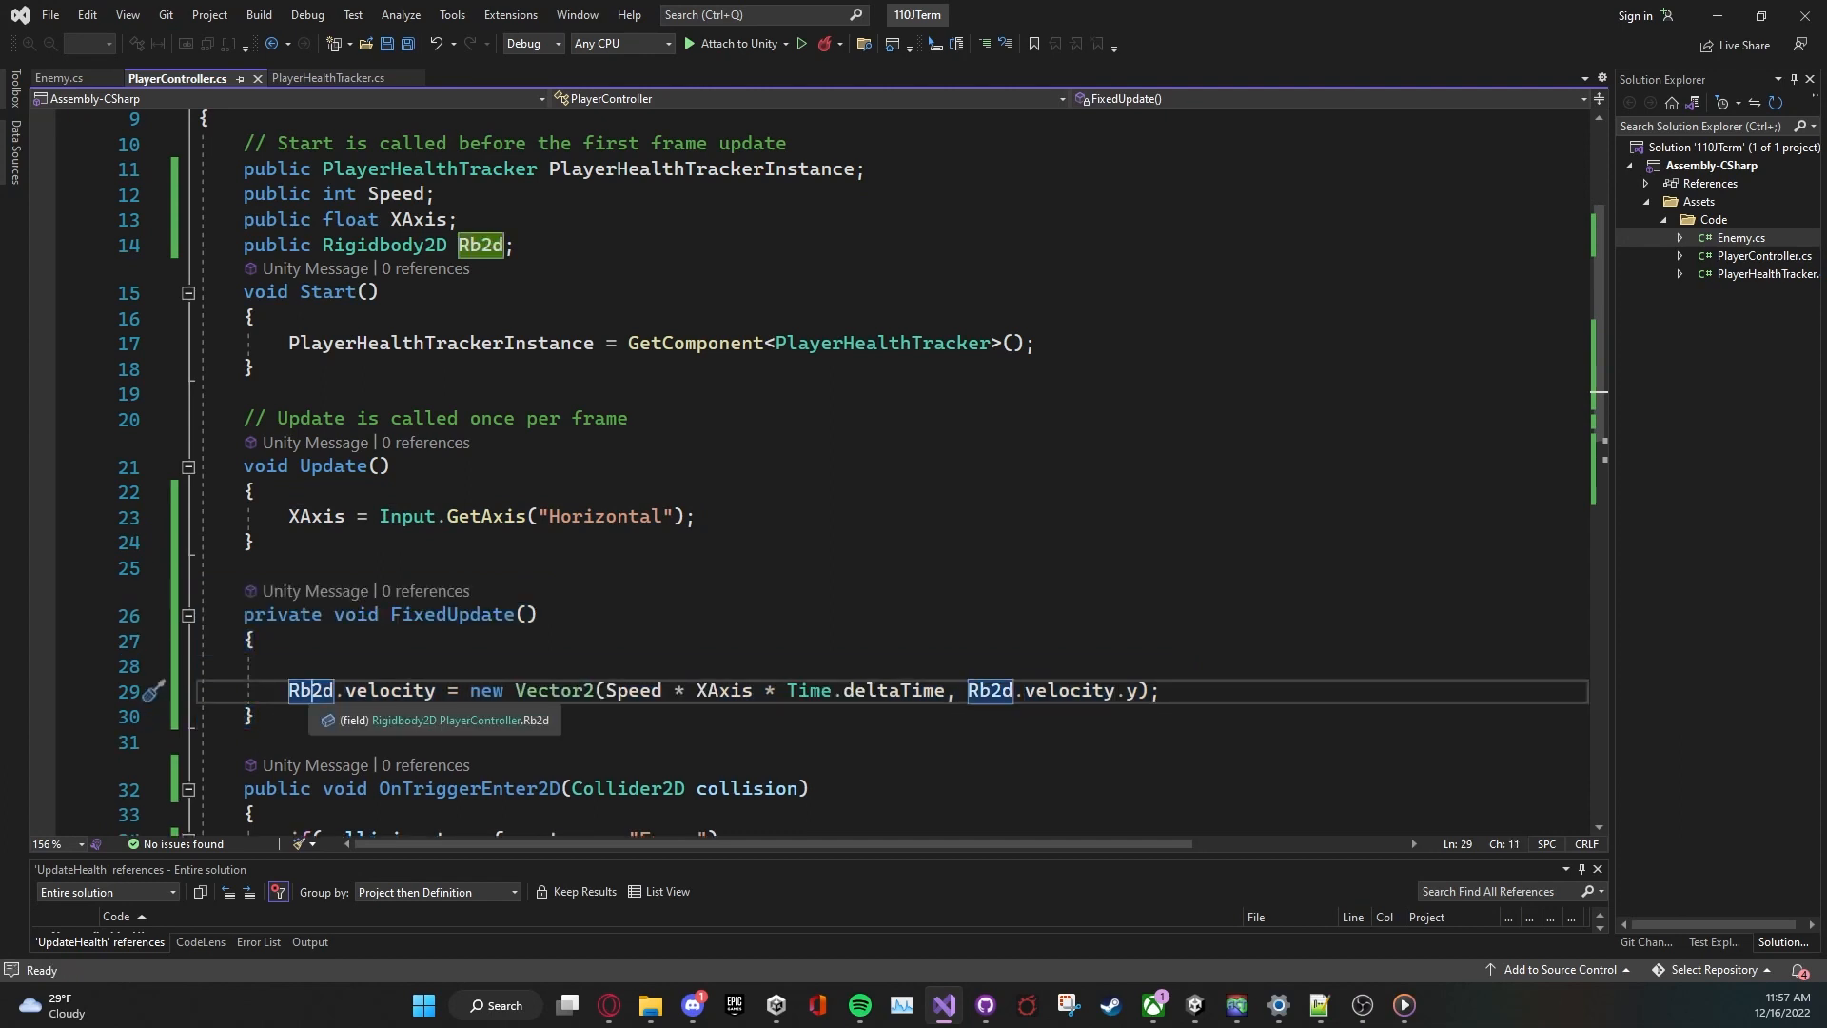
Step: Rewrite the velocity as new Vector2(Speed * XAxis * Time.deltaTime, Rb2d.velocity.y)
{"action": "double_click", "coordinate": [390, 690]}
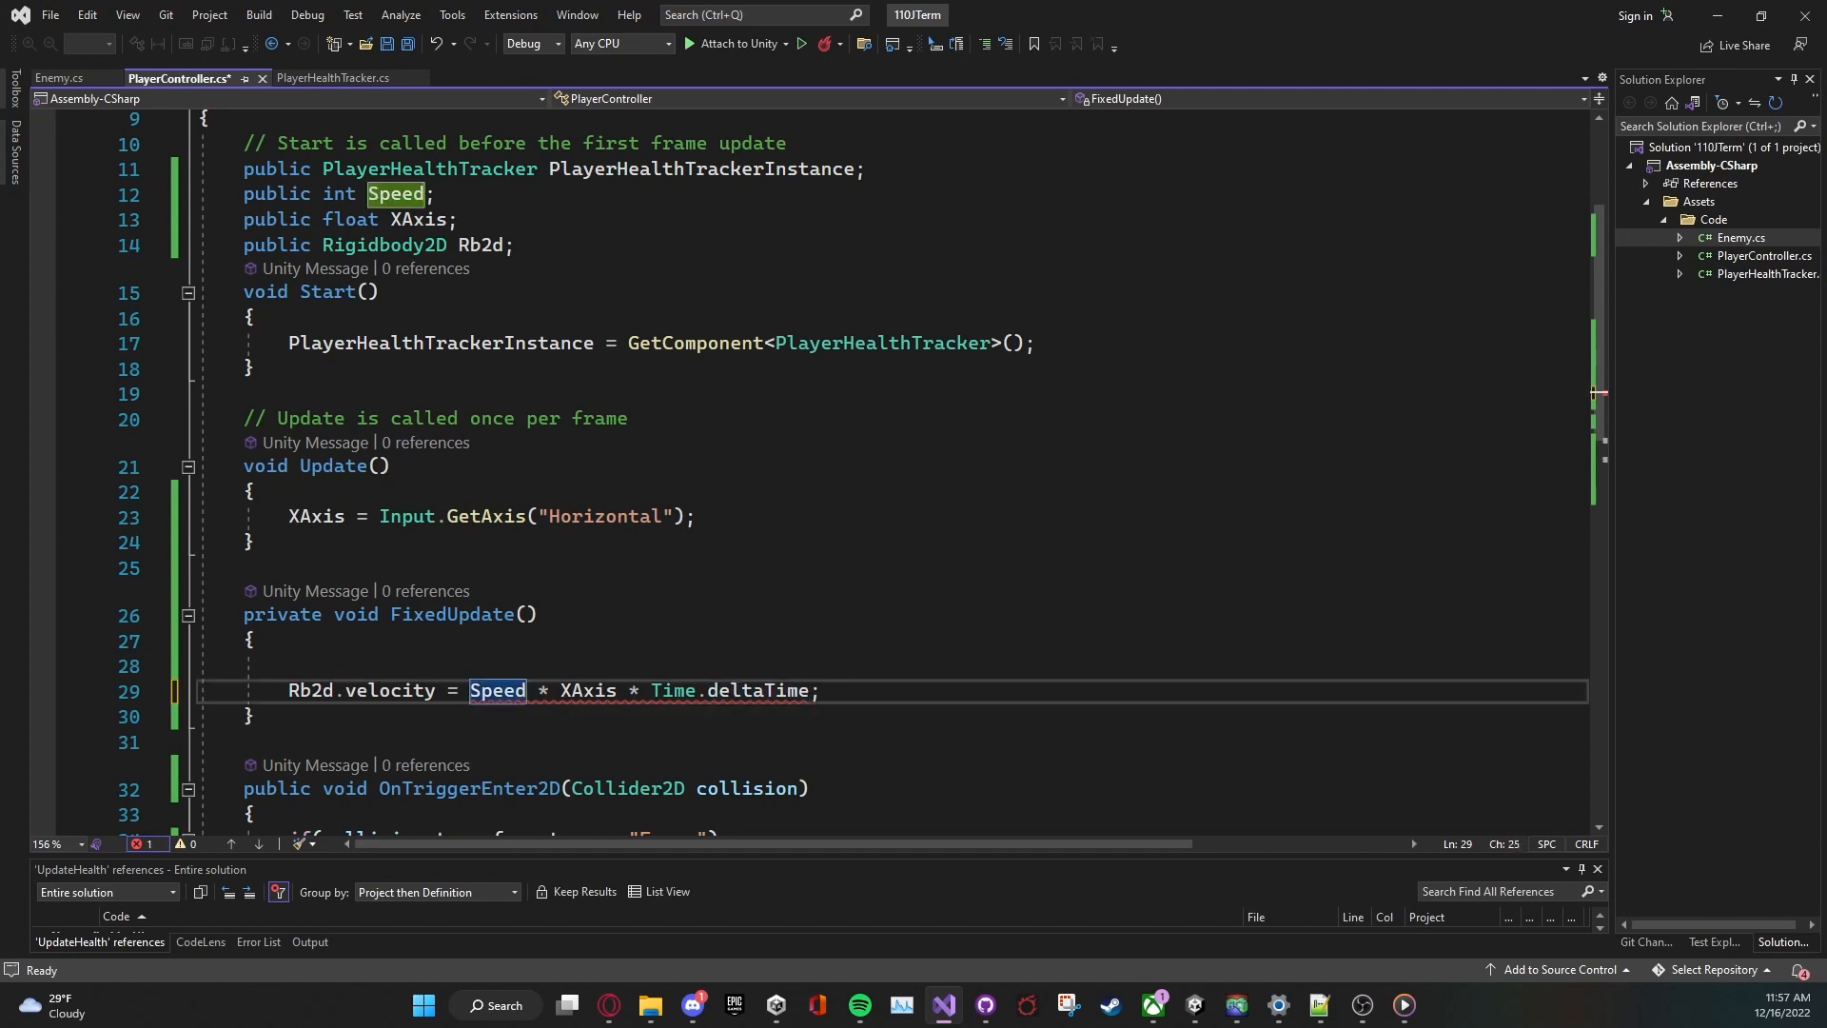
{"action": "mouse_move", "coordinate": [674, 691]}
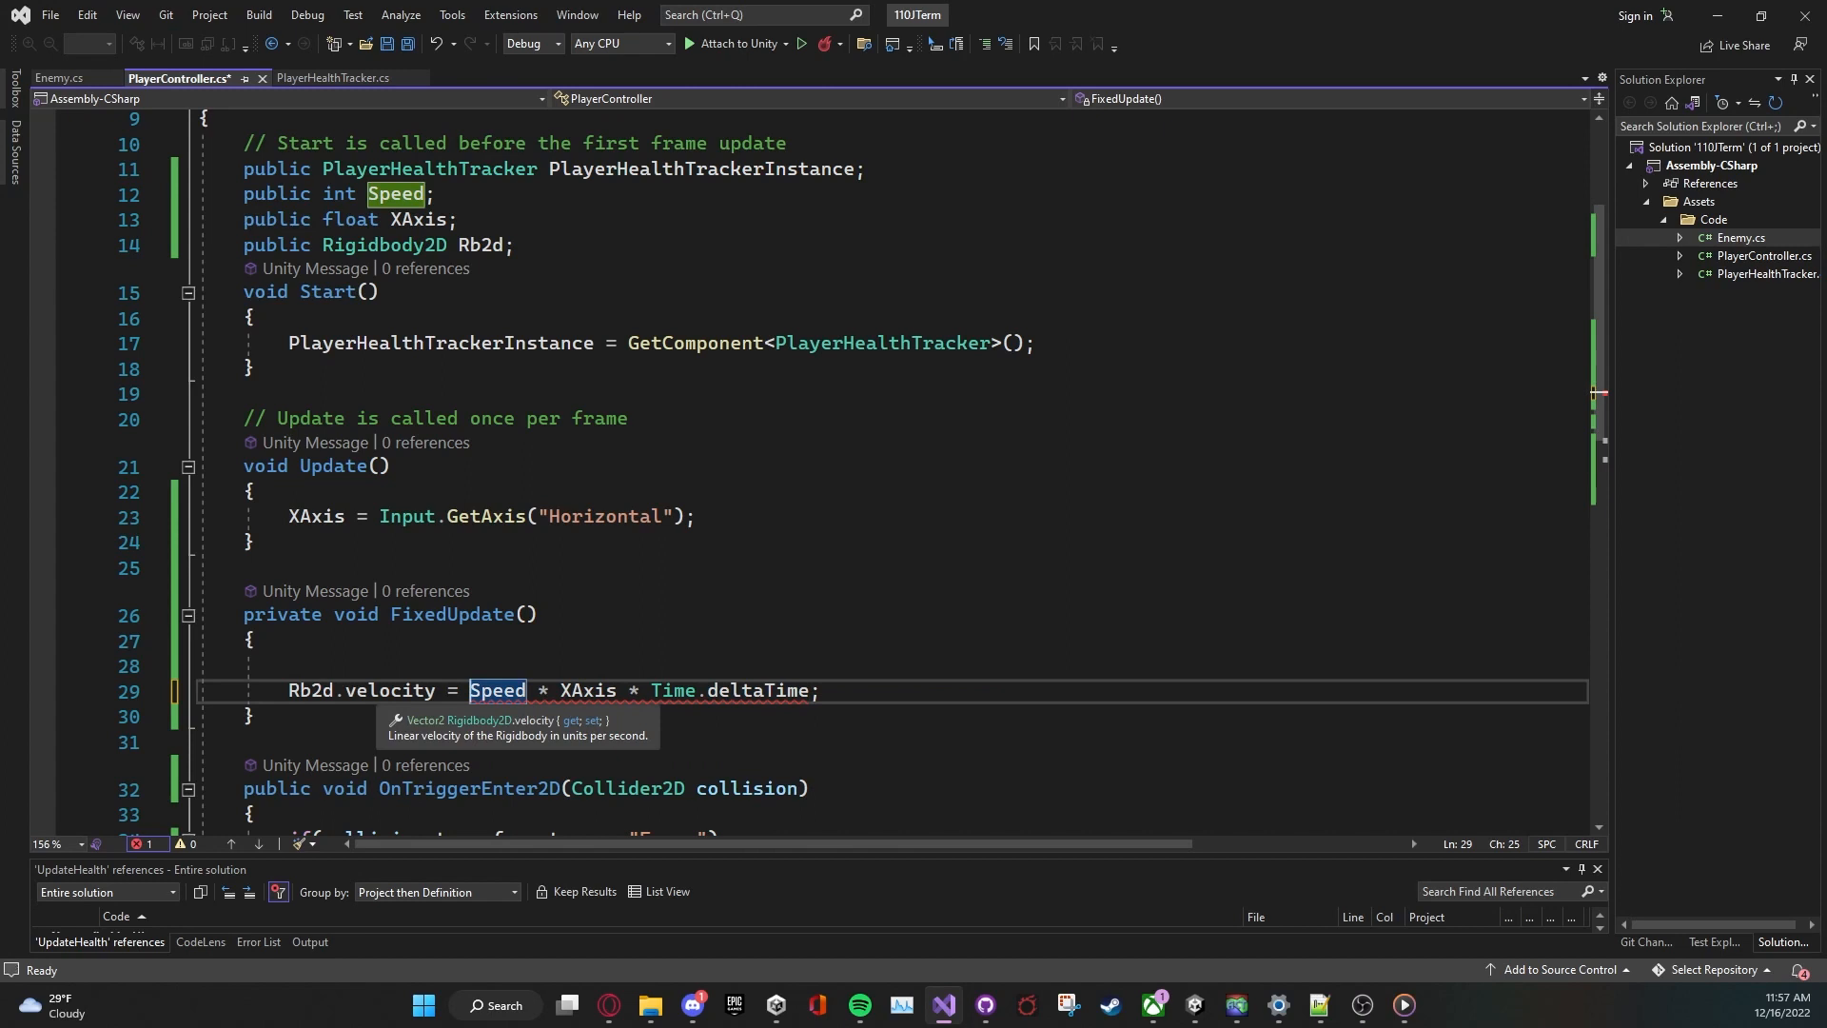
{"action": "mouse_move", "coordinate": [497, 691]}
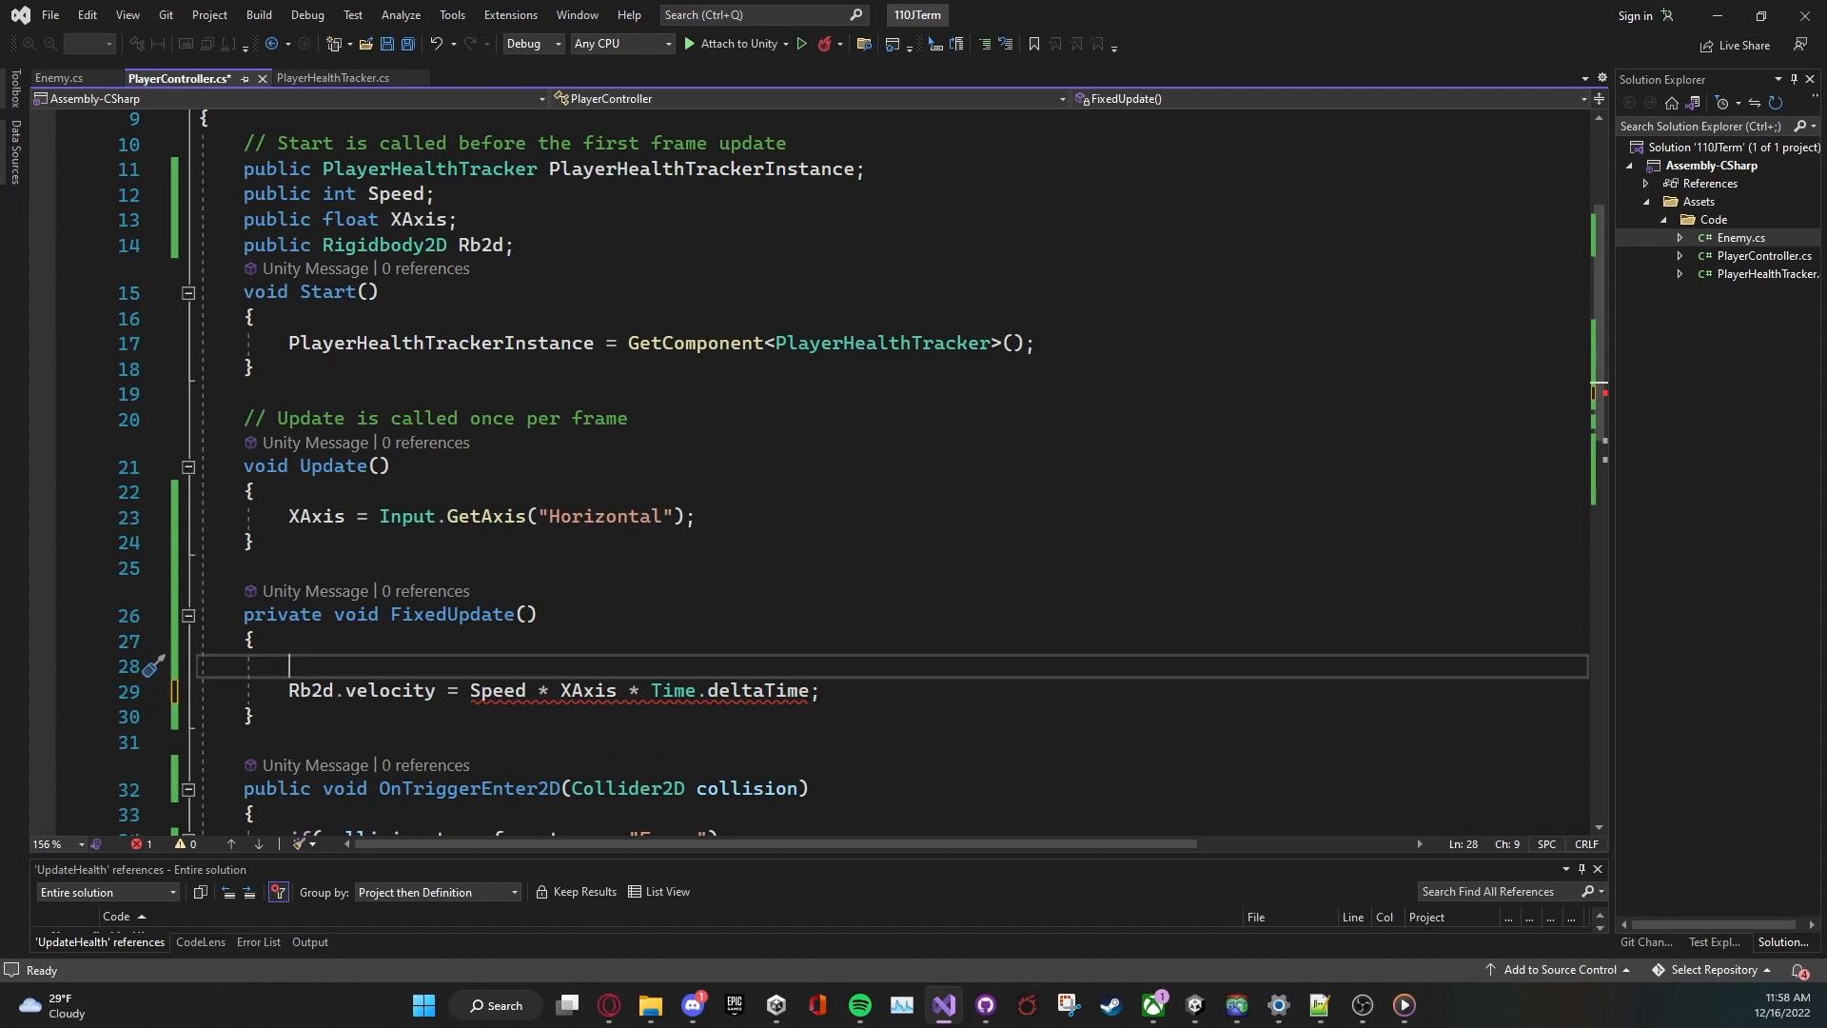
{"action": "mouse_move", "coordinate": [391, 691]}
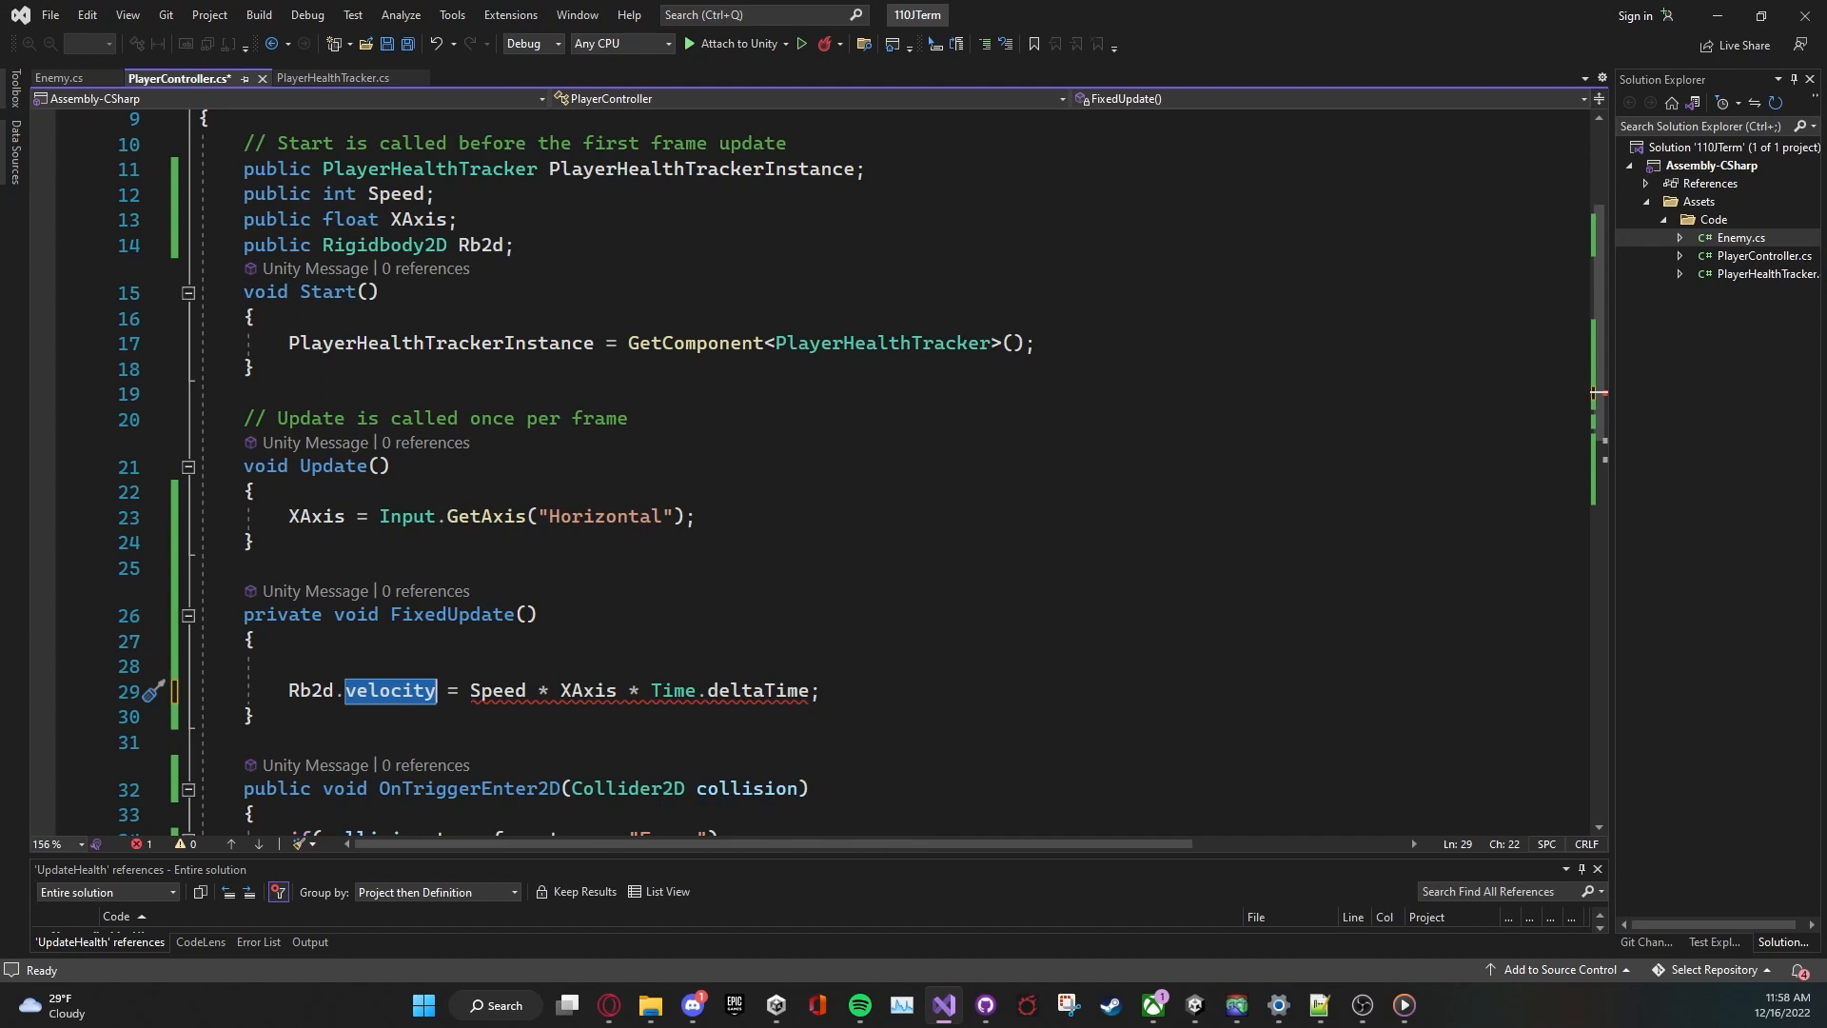
{"action": "mouse_move", "coordinate": [274, 777]}
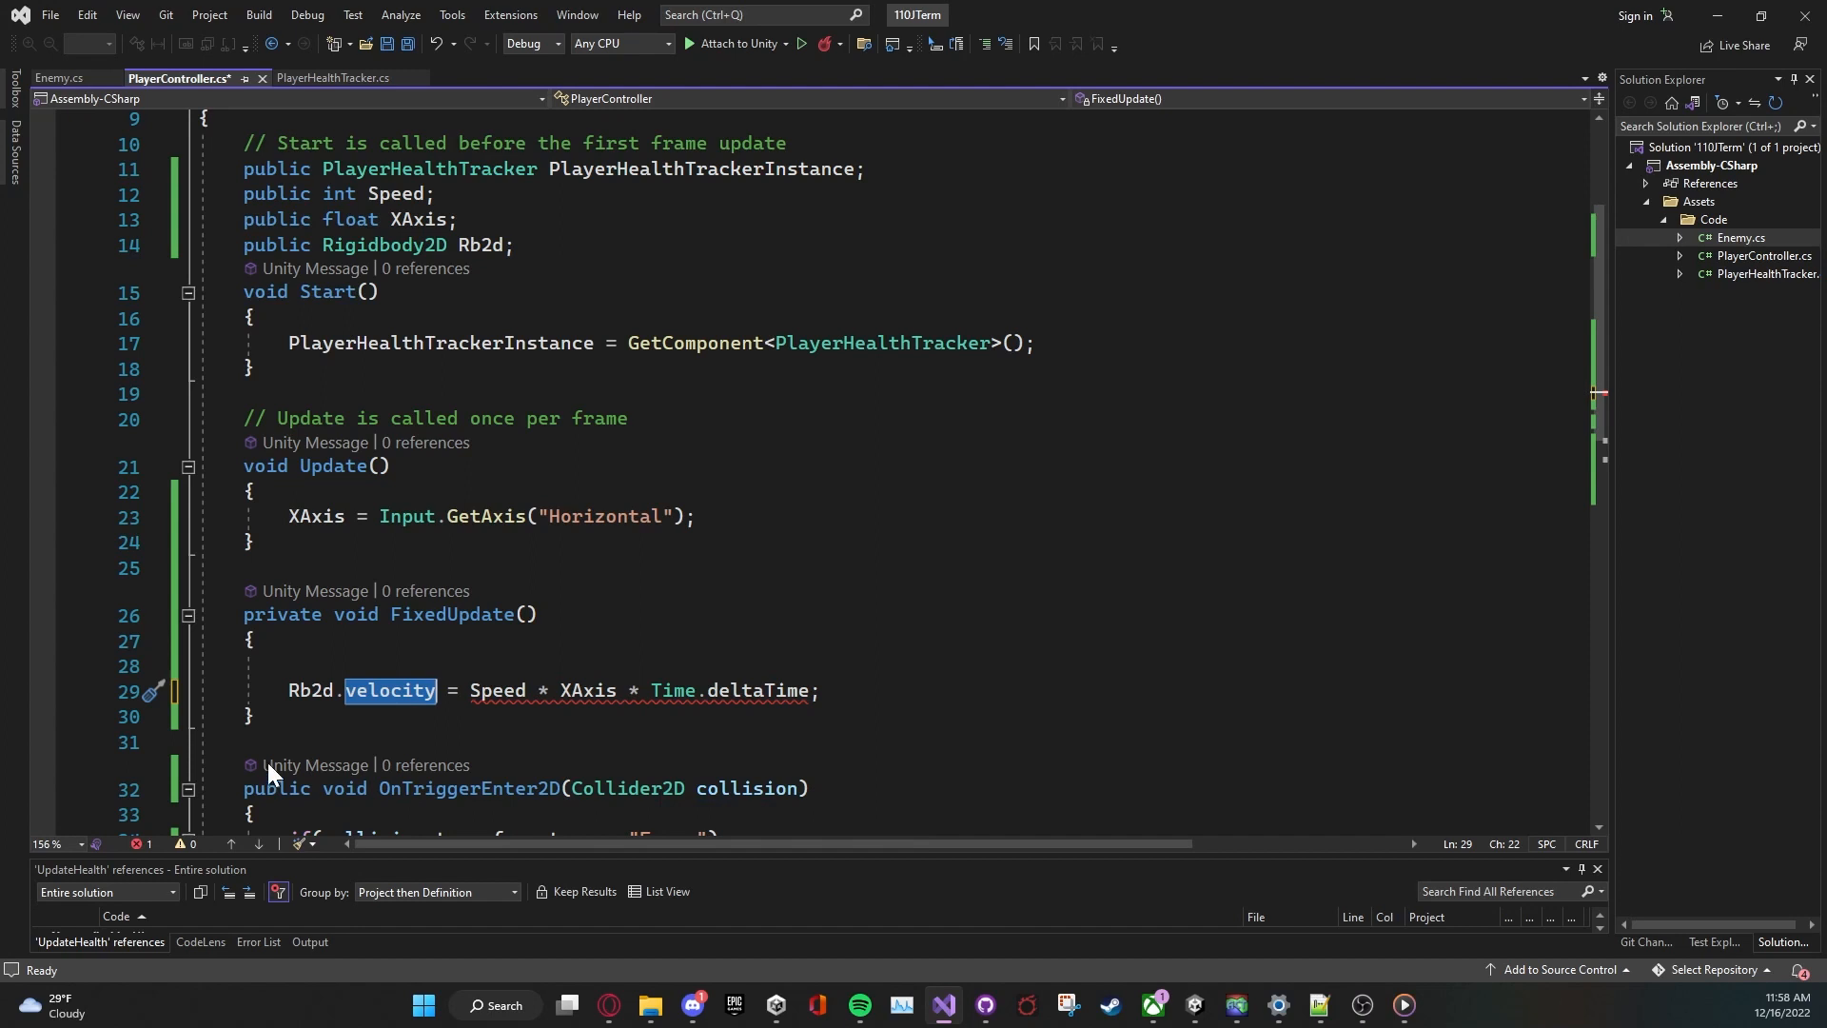
{"action": "mouse_move", "coordinate": [272, 771]}
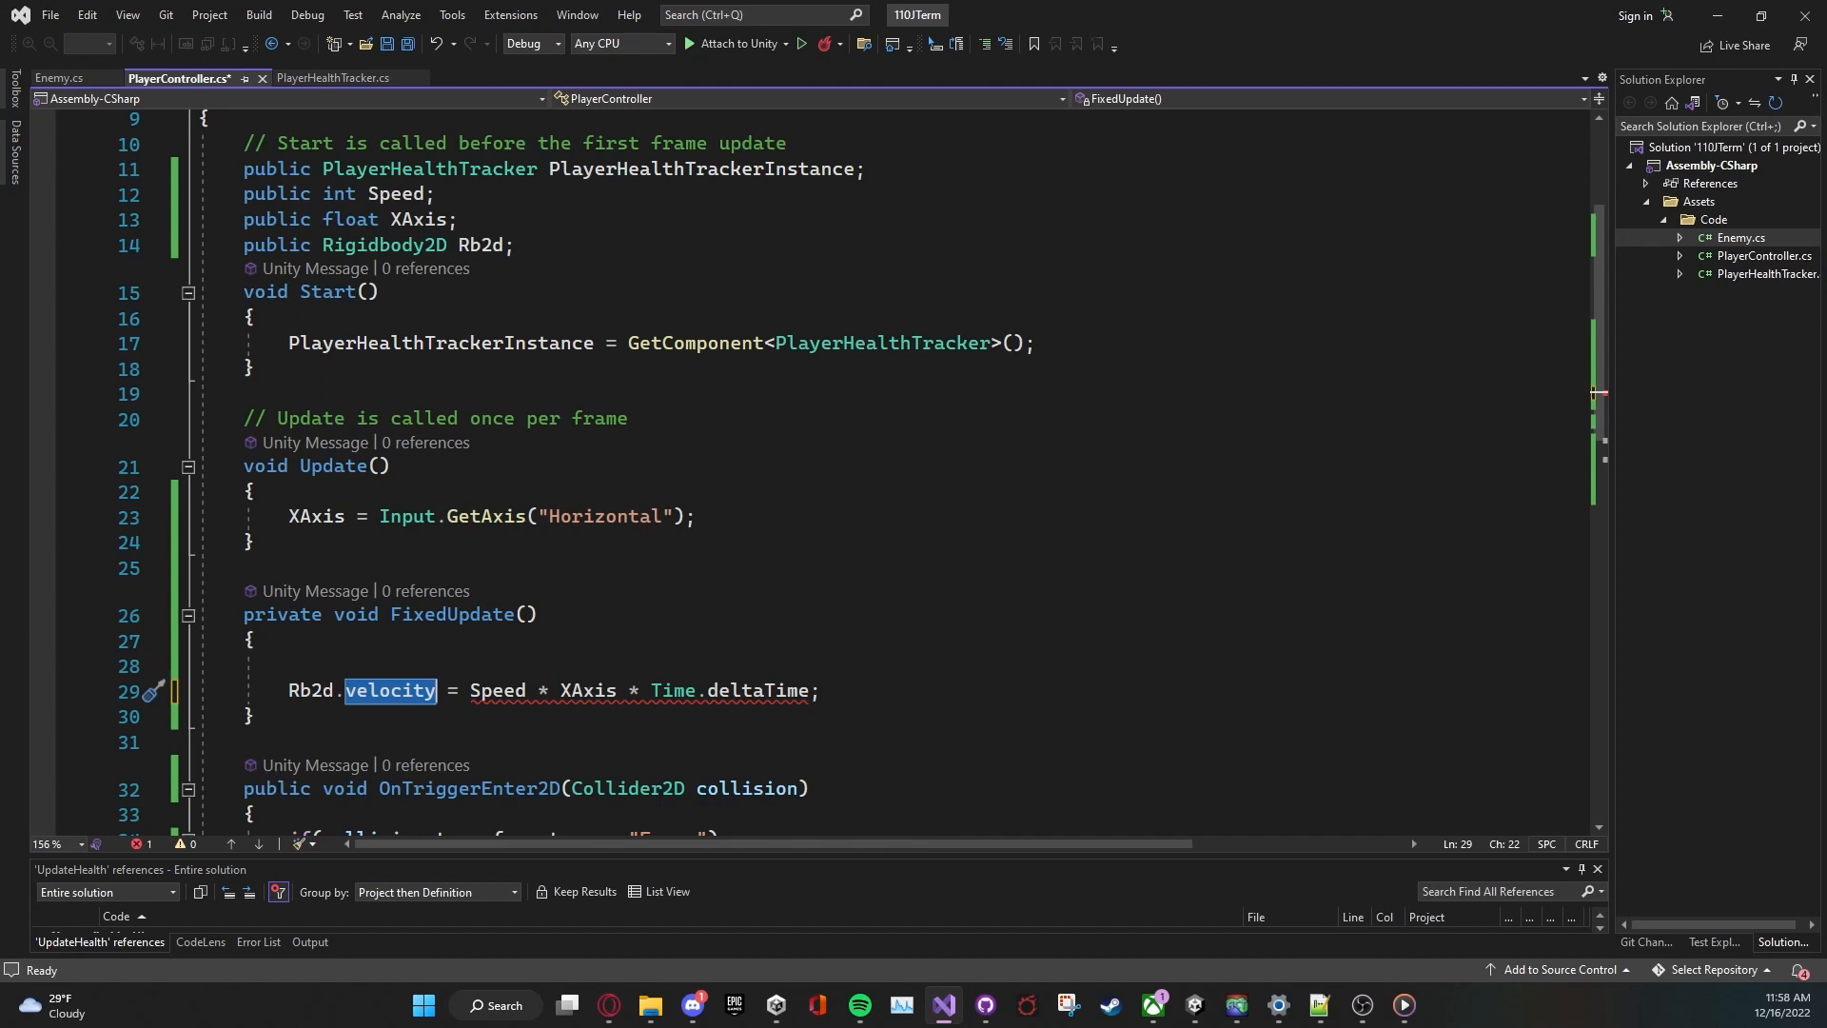
{"action": "mouse_move", "coordinate": [415, 704]}
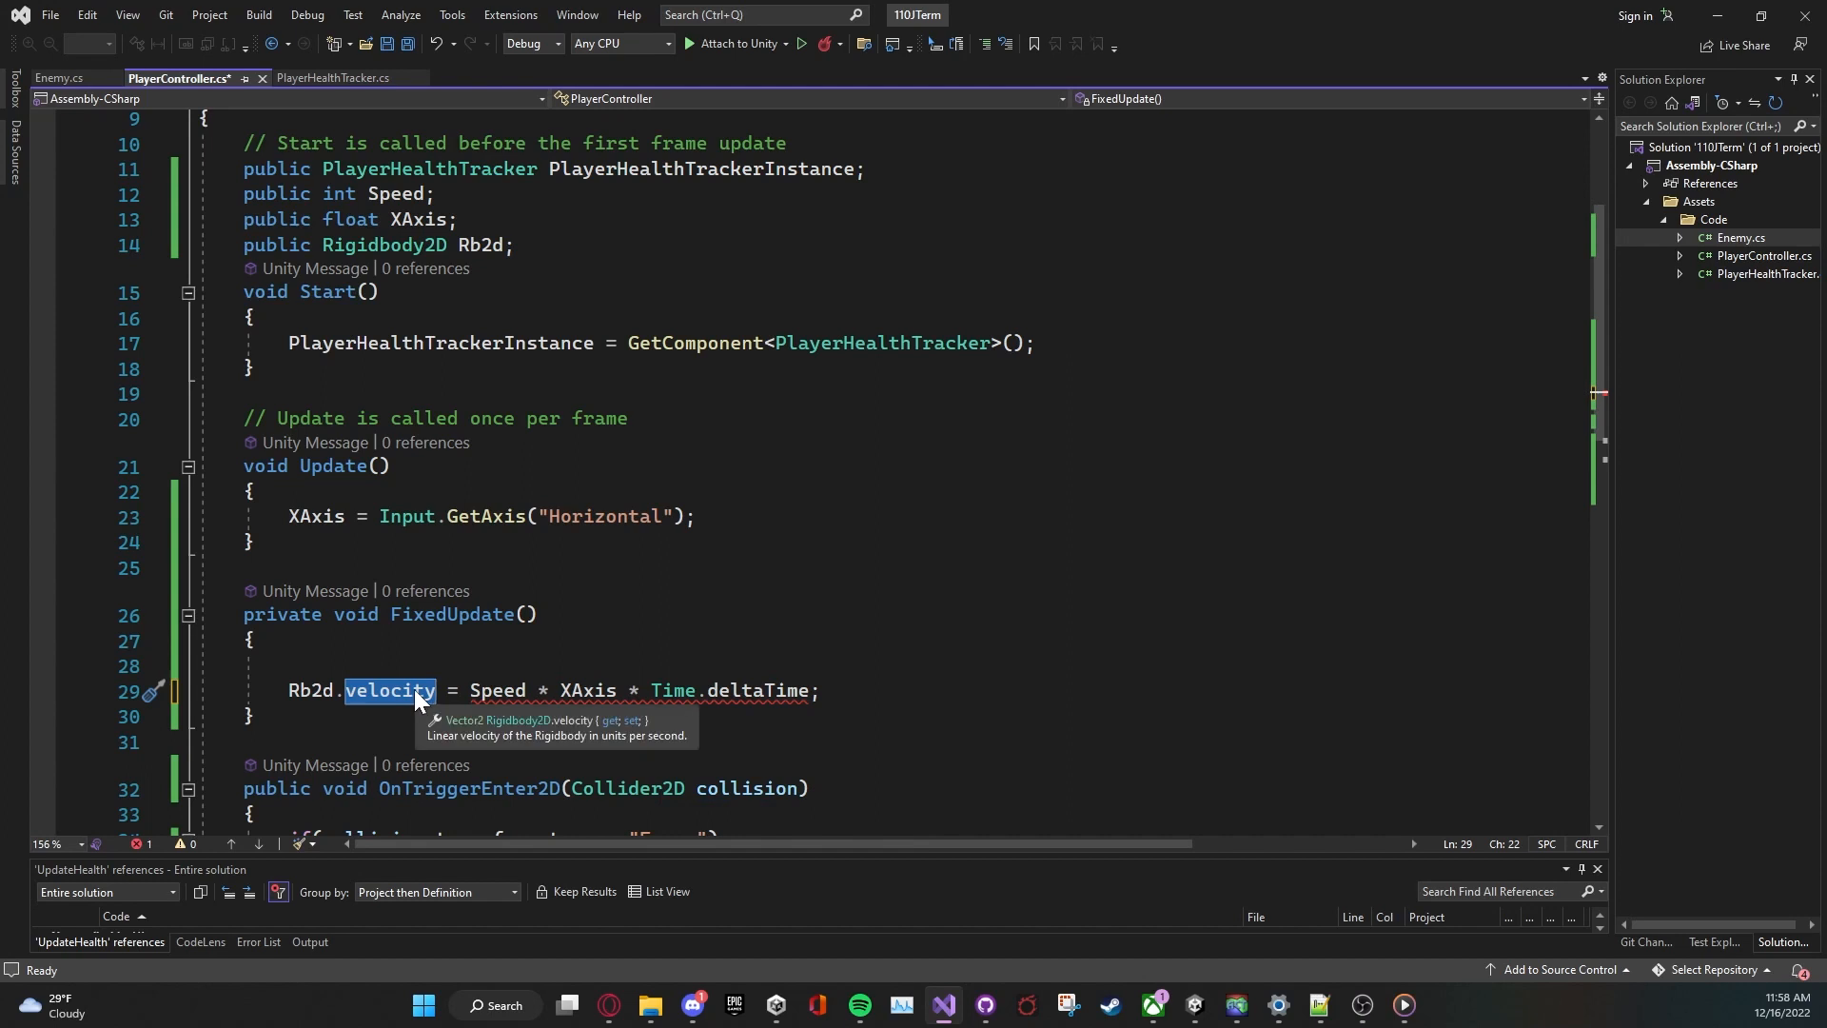
{"action": "mouse_move", "coordinate": [411, 699]}
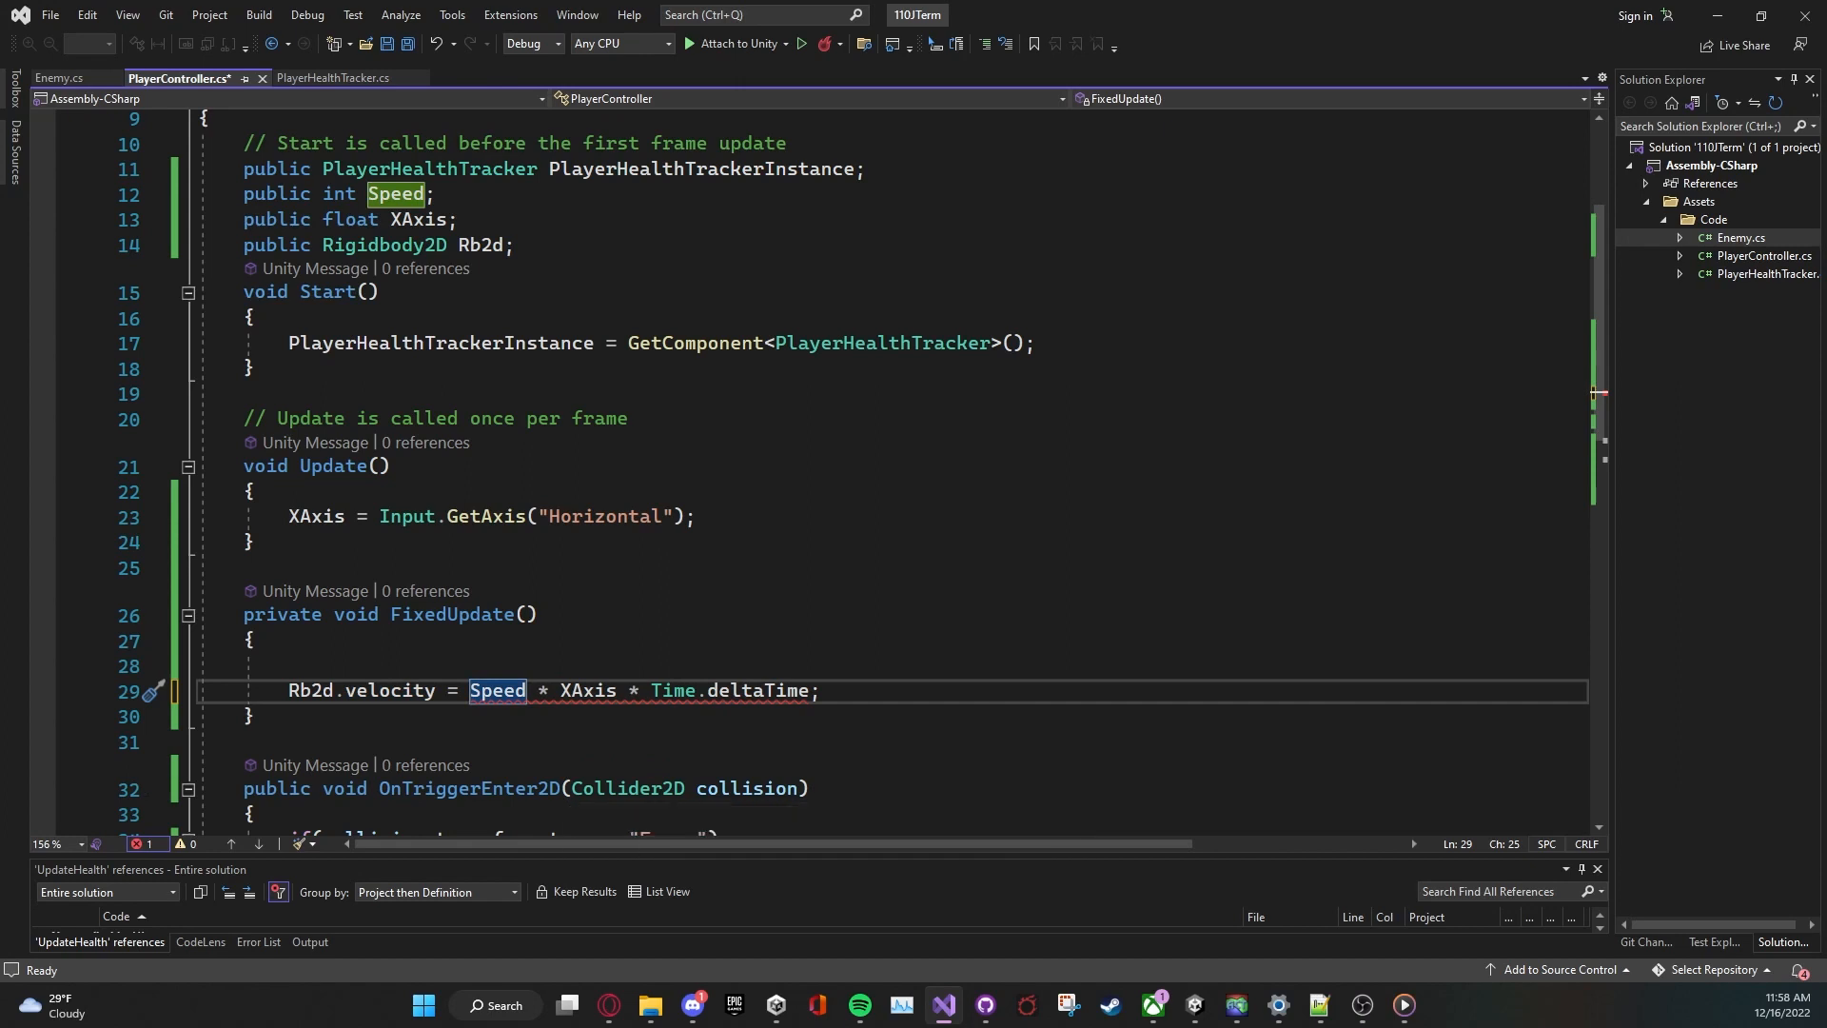
{"action": "mouse_move", "coordinate": [392, 691]}
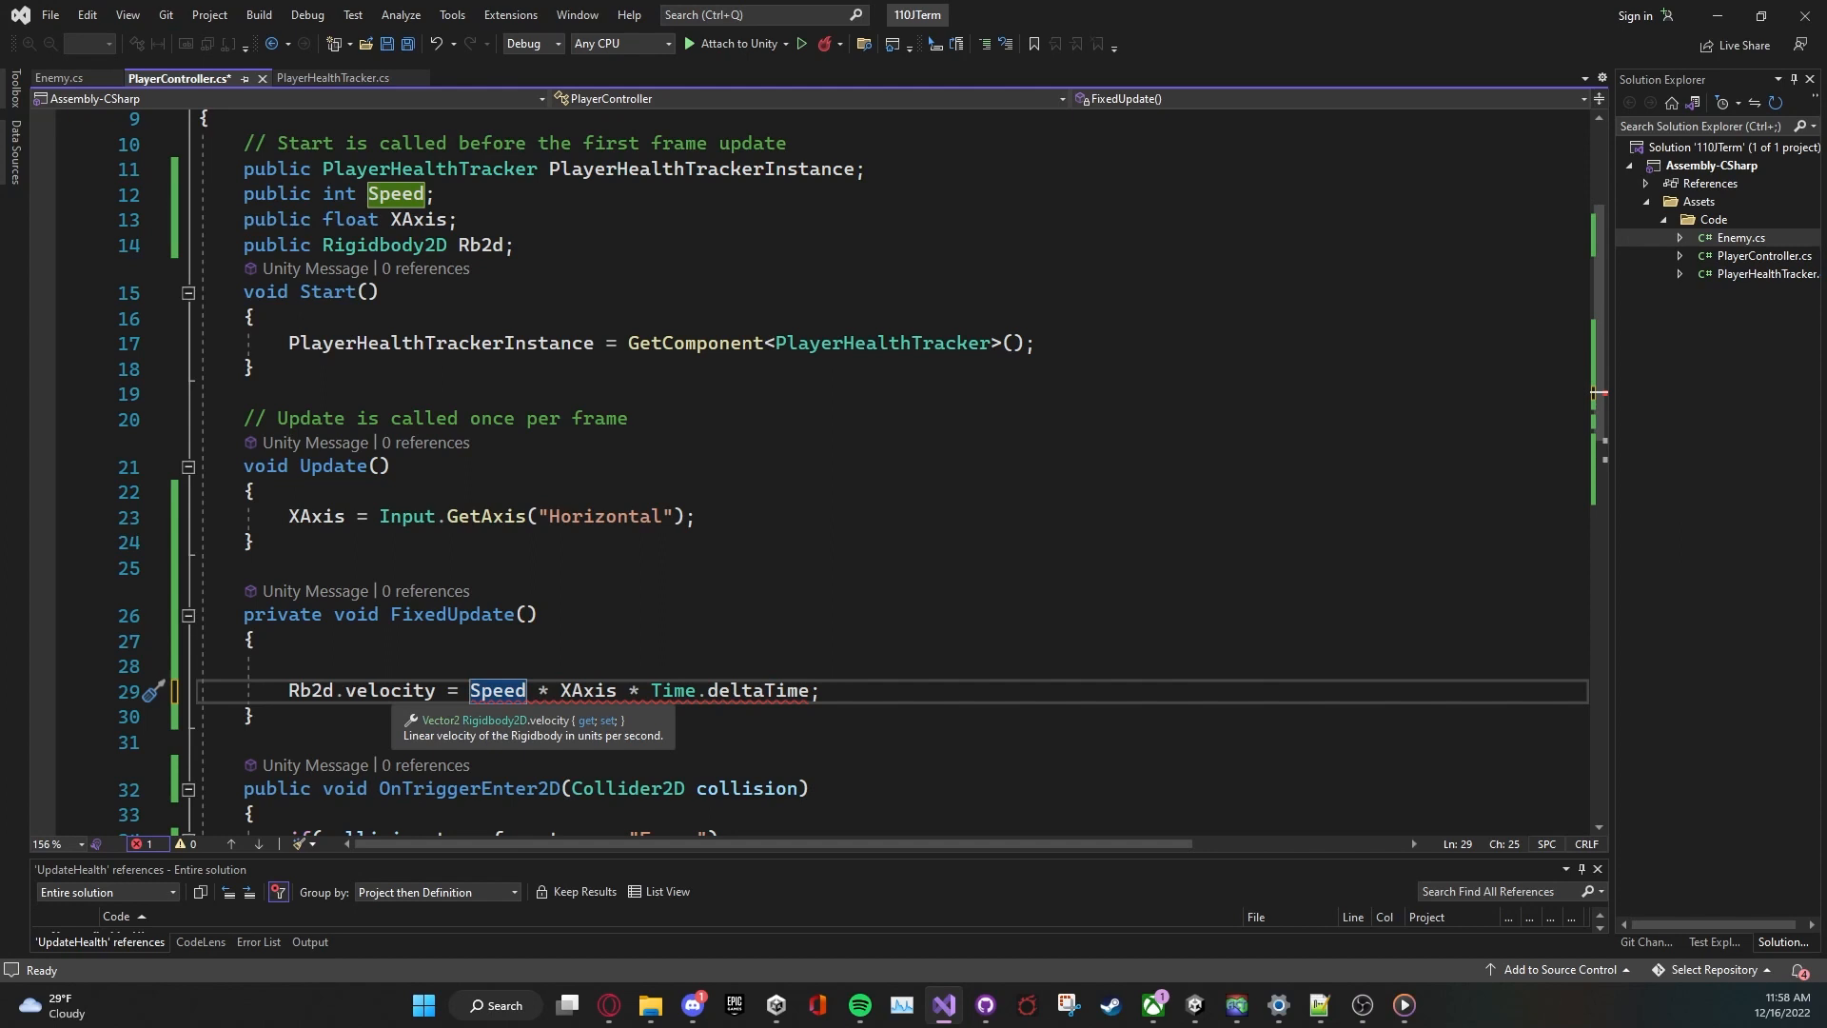
{"action": "type", "text": "new Vector2("}
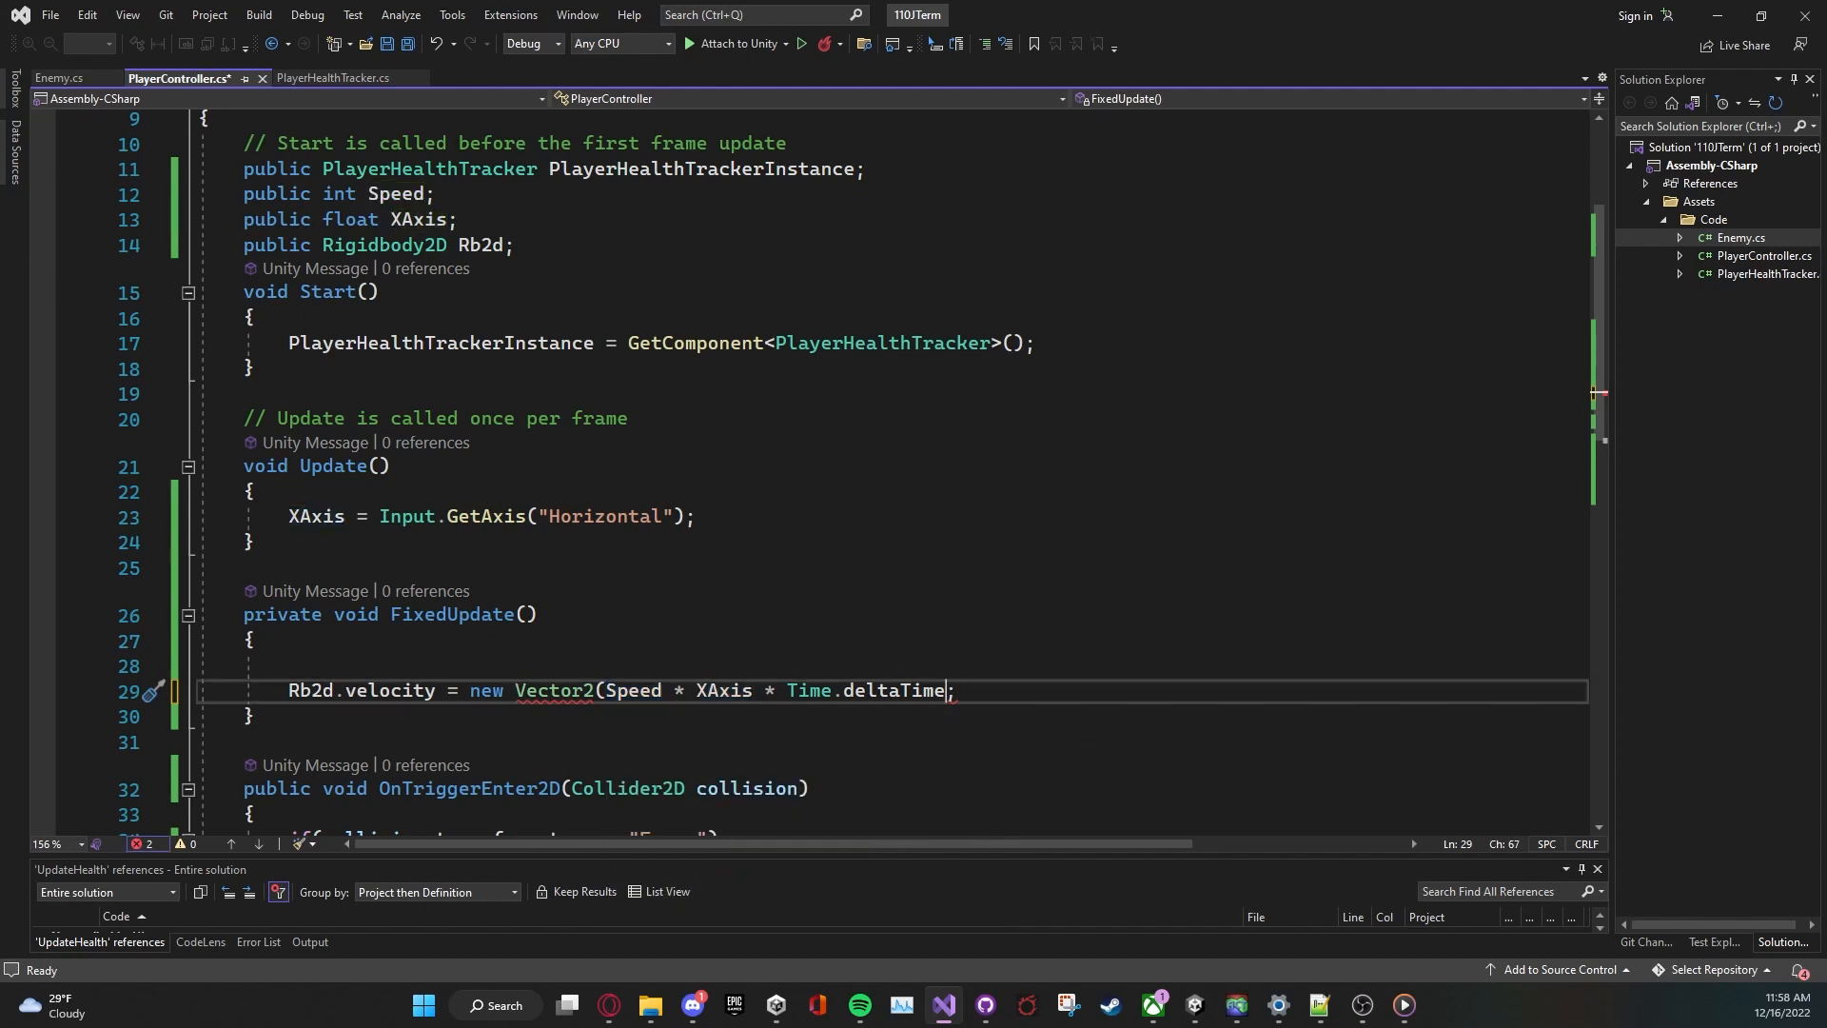
{"action": "type", "text": ","}
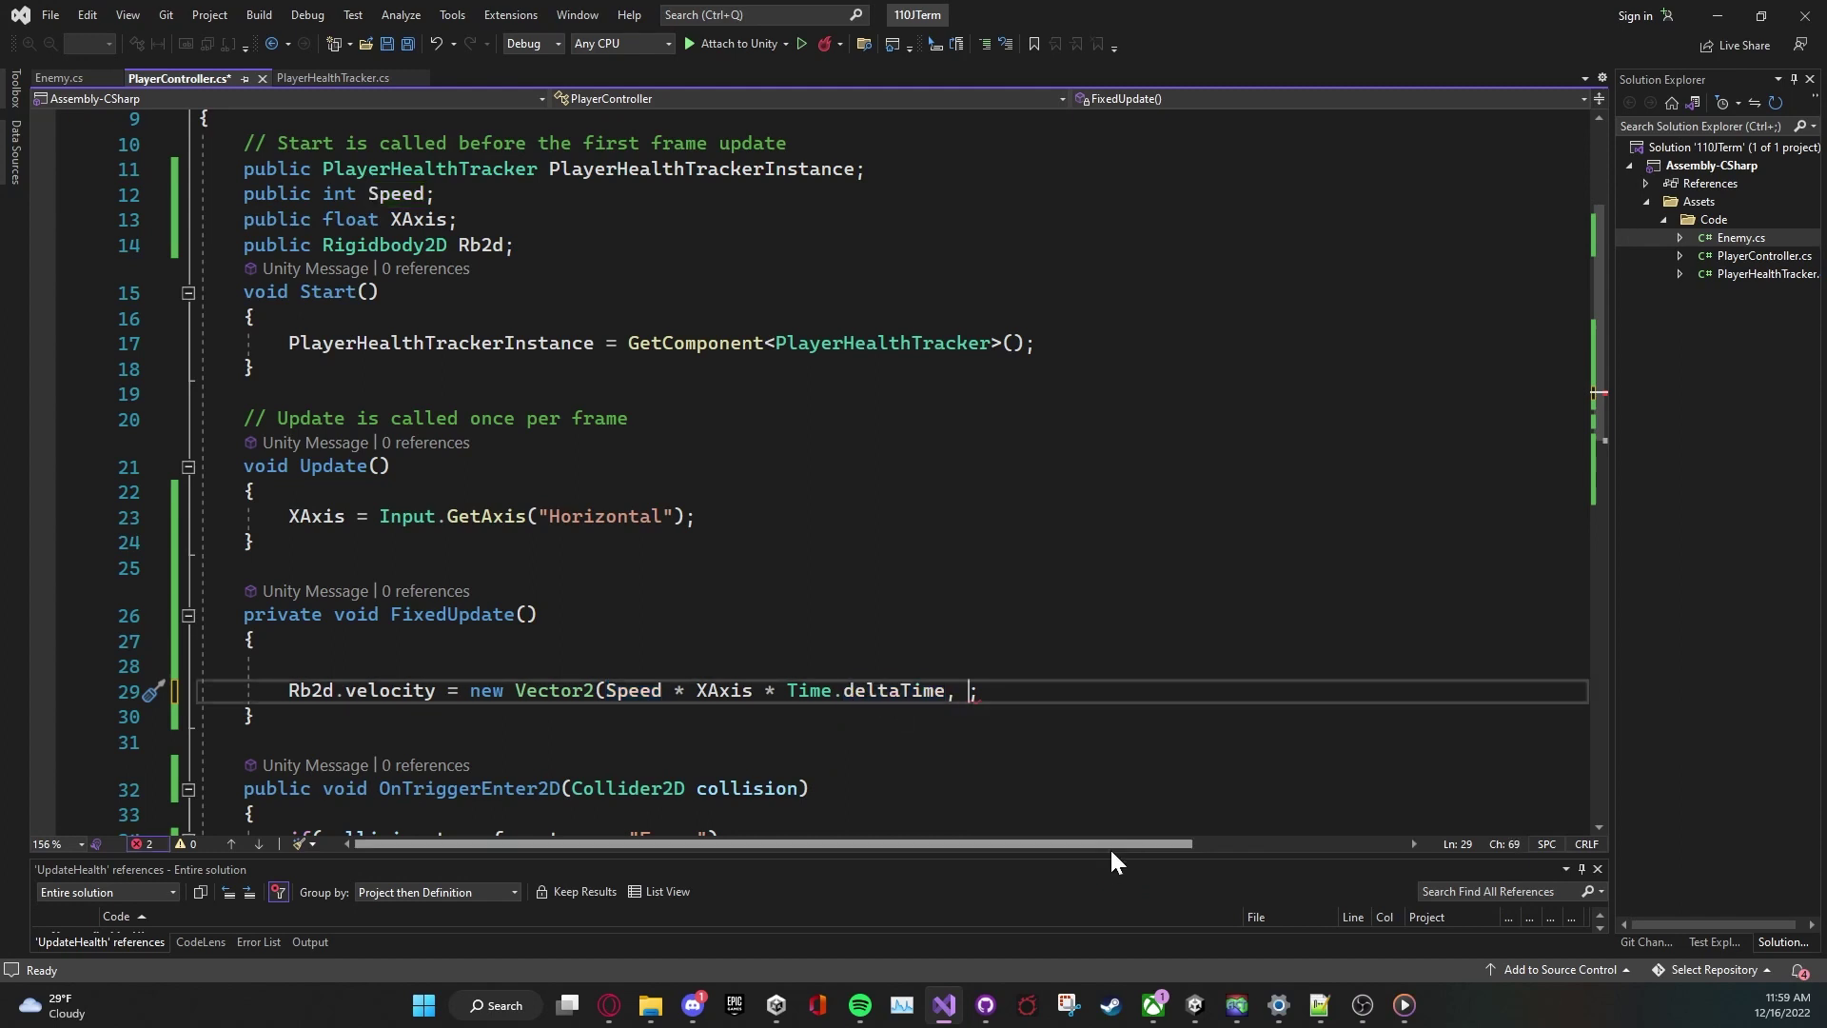
{"action": "type", "text": "rb2"}
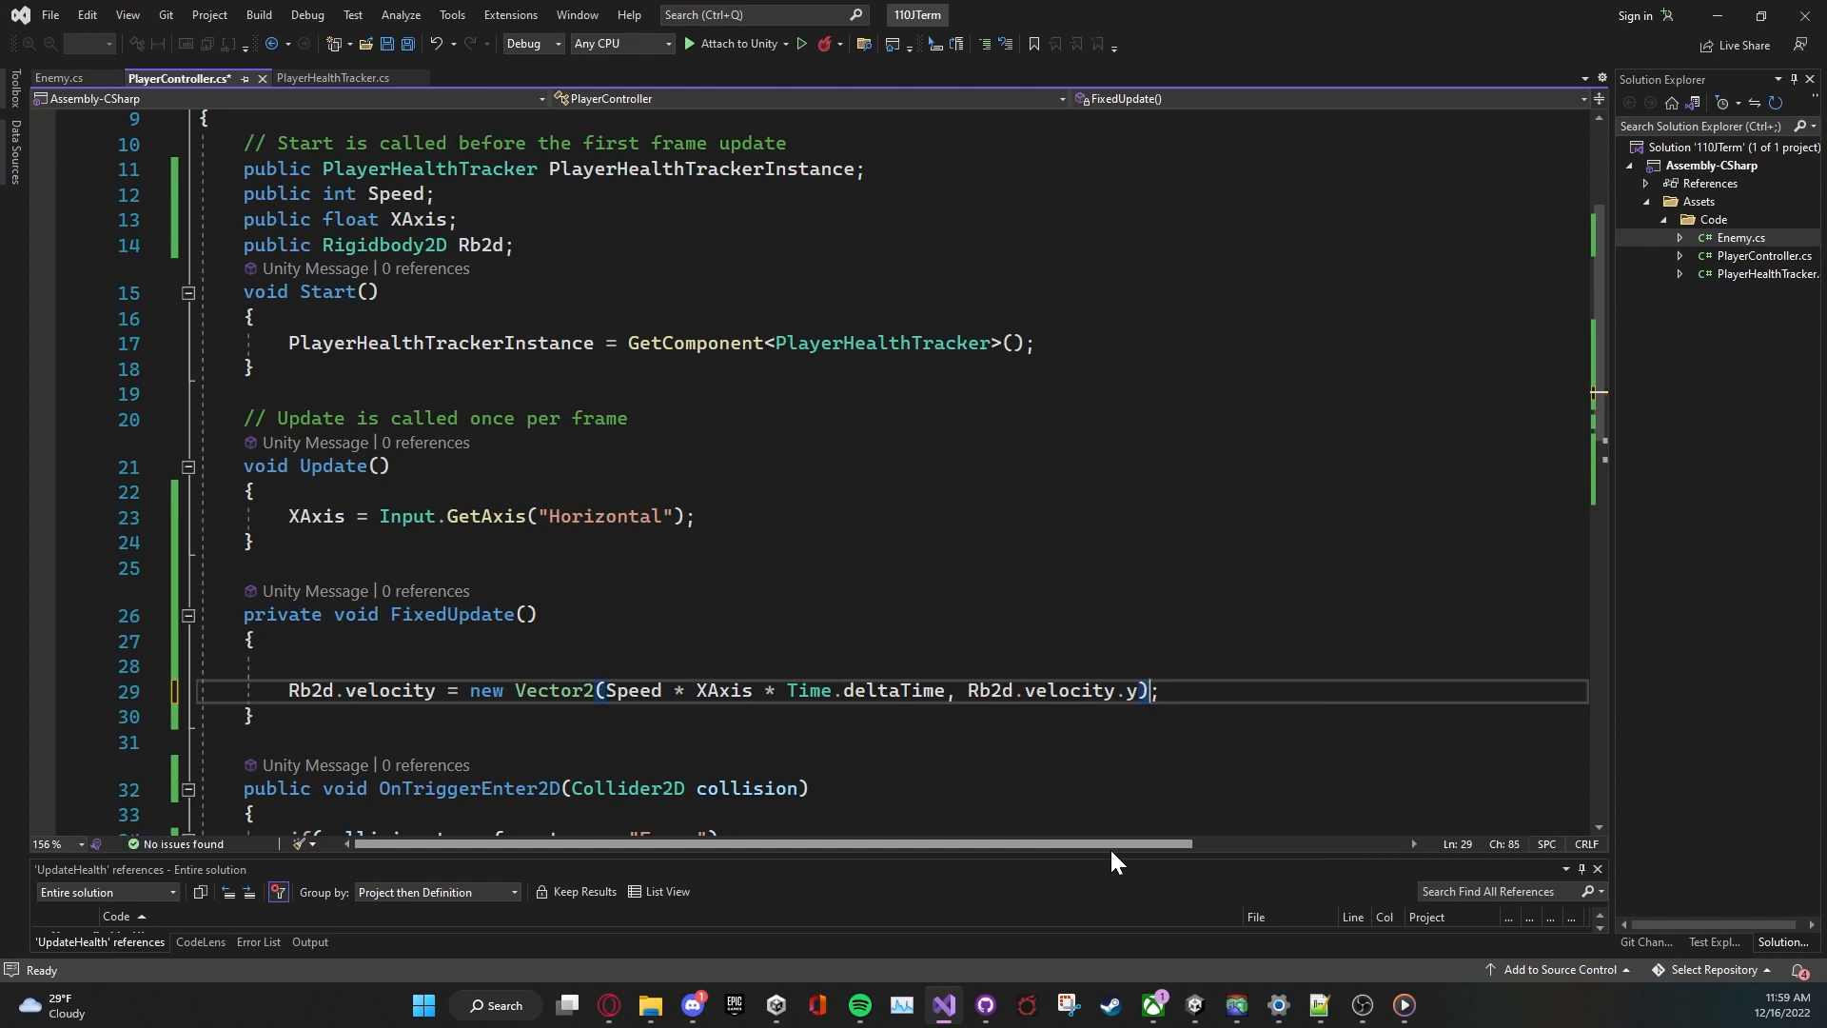
{"action": "type", "text": "s"}
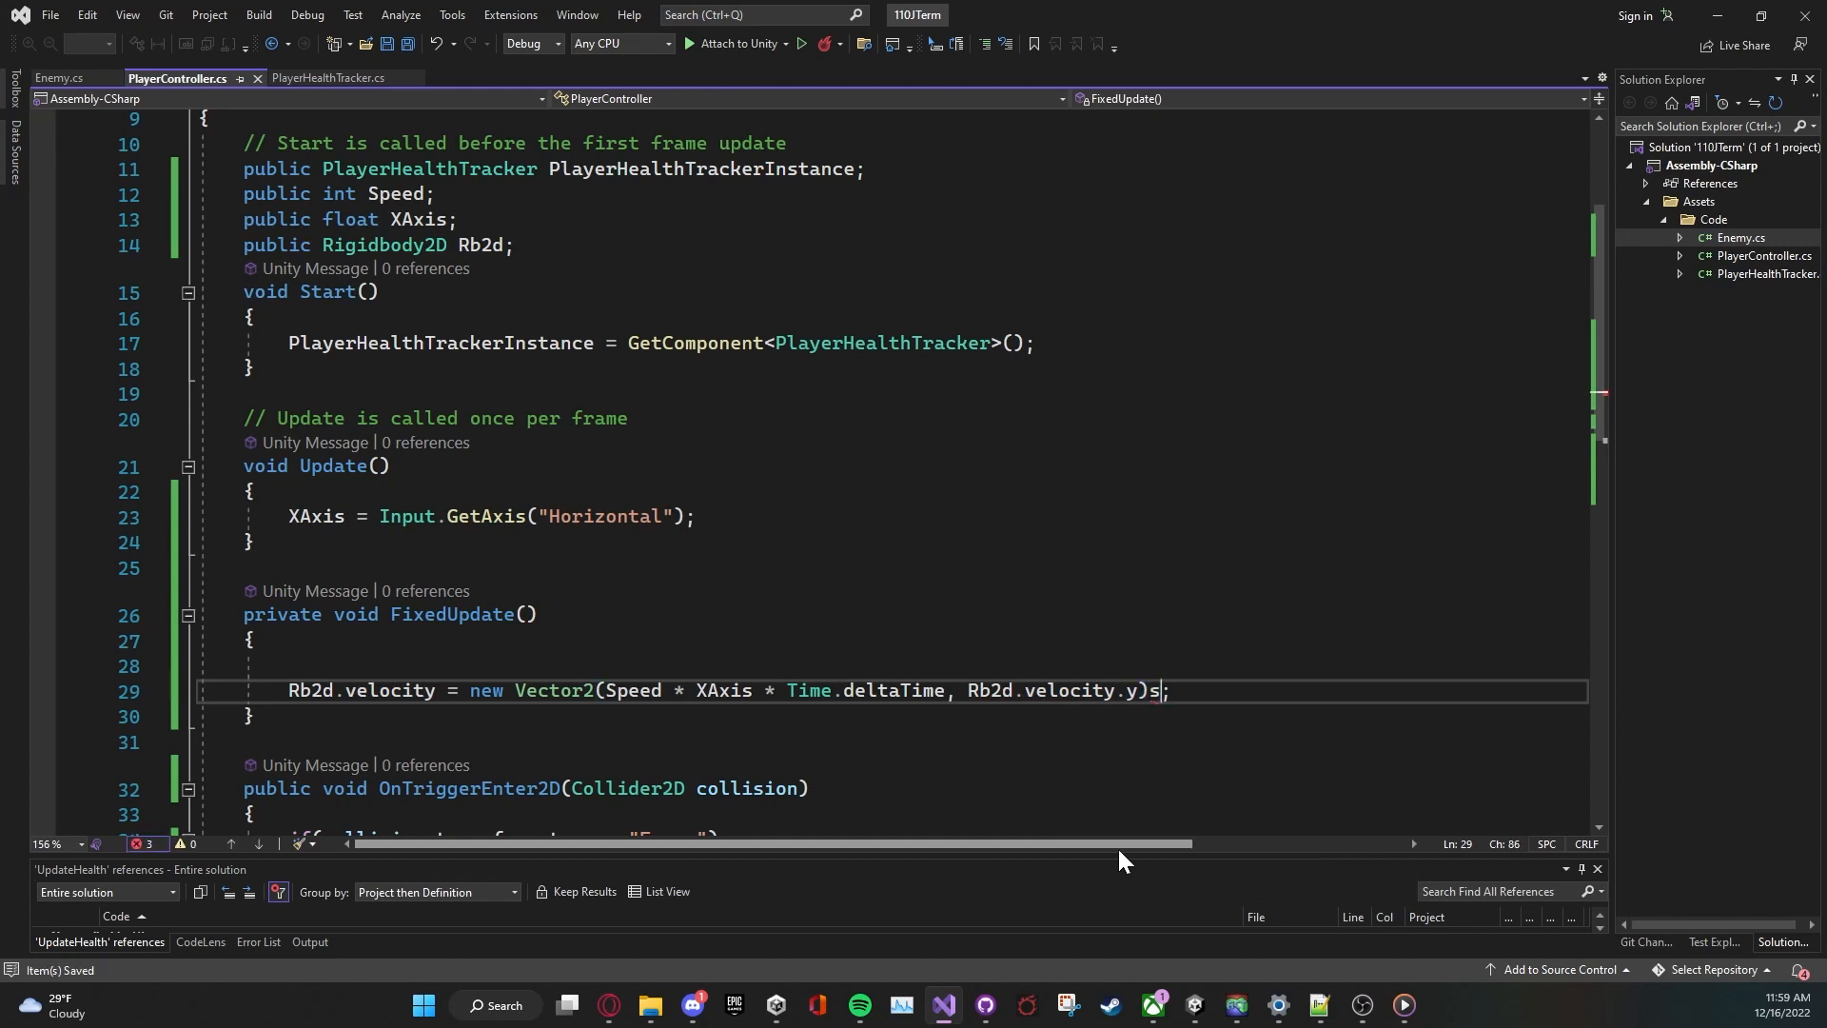
Step: Set the player's Speed to 10 in the Inspector and run a short movement test
{"action": "key", "text": "Backspace"}
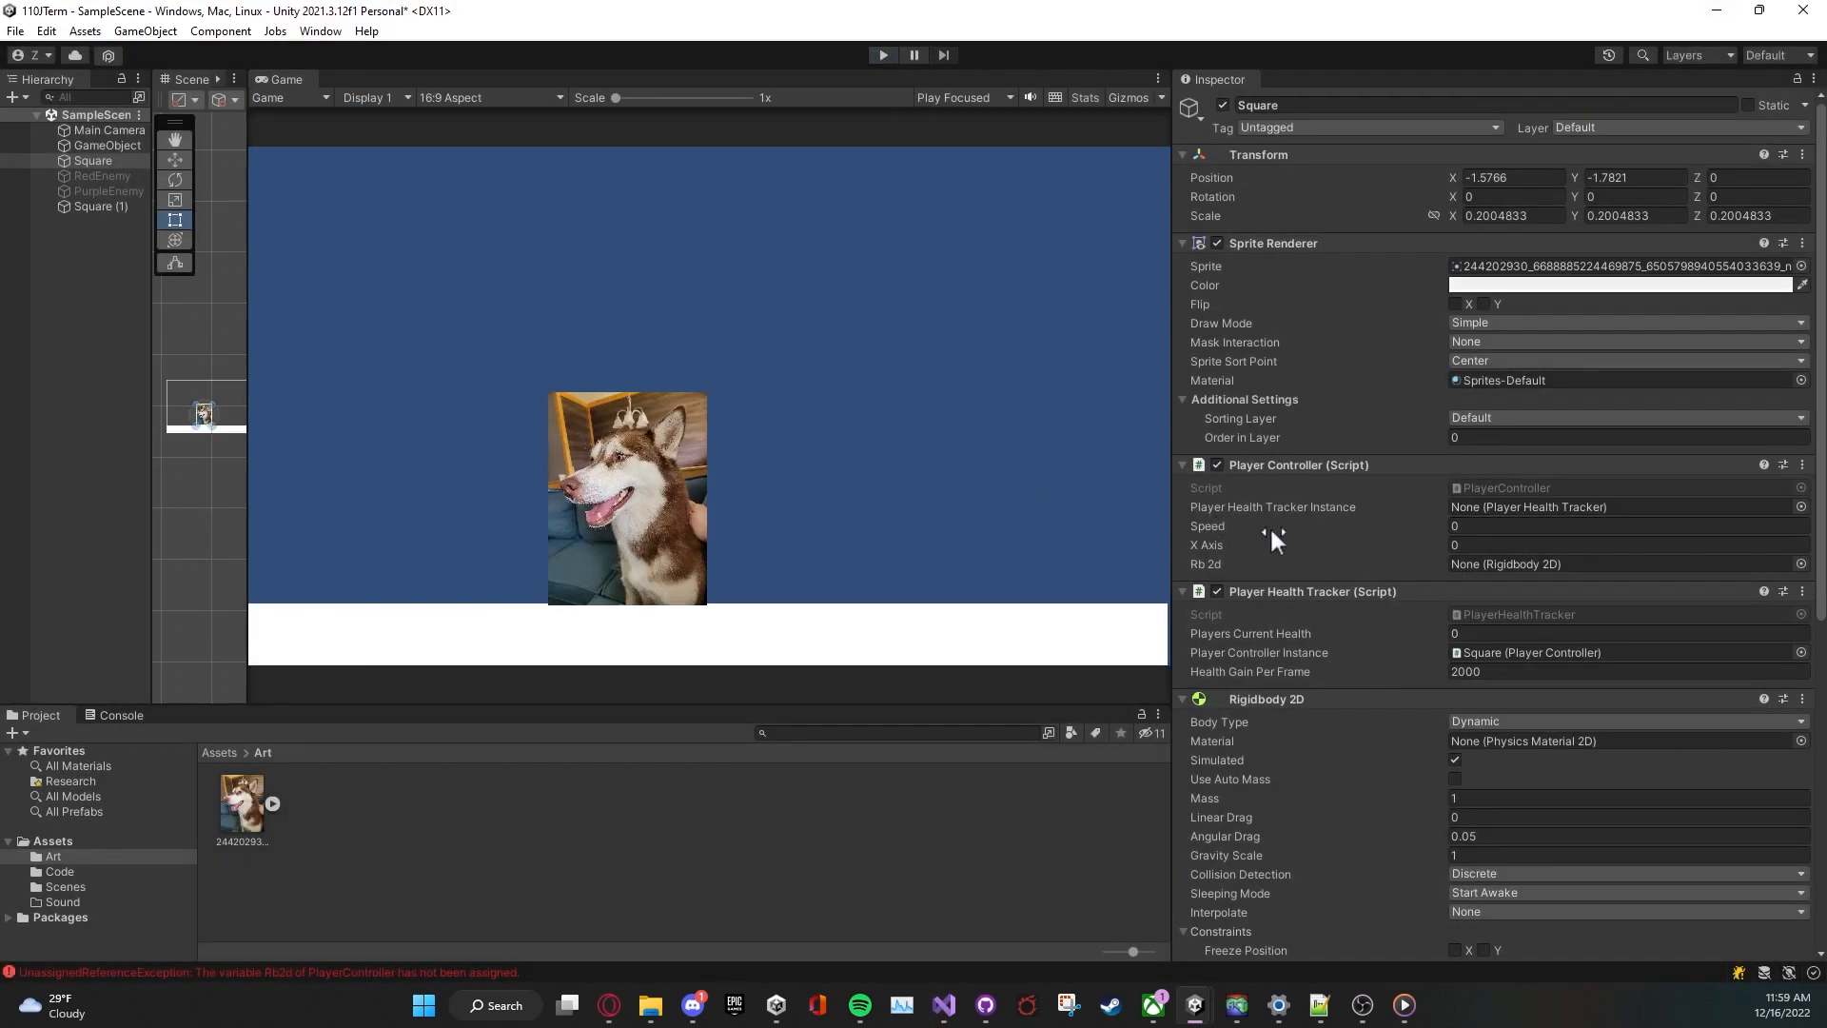
{"action": "left_click", "coordinate": [1629, 525]}
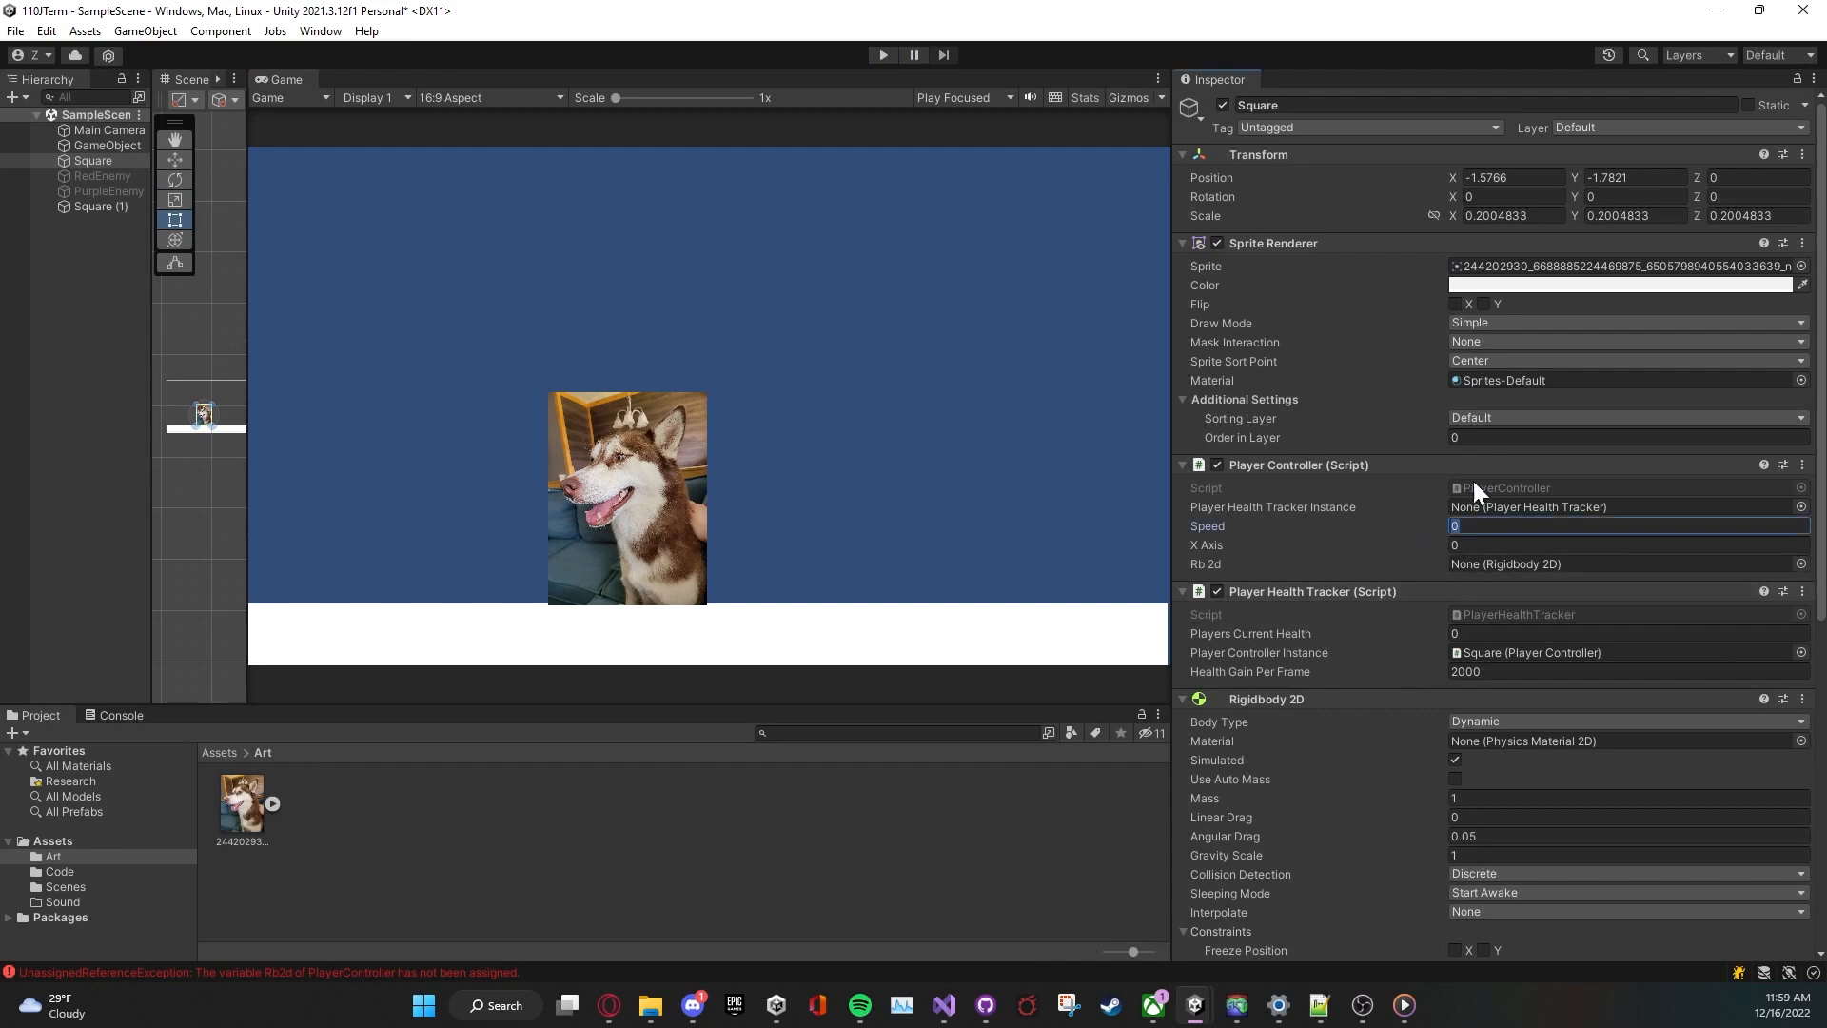
{"action": "type", "text": "10"}
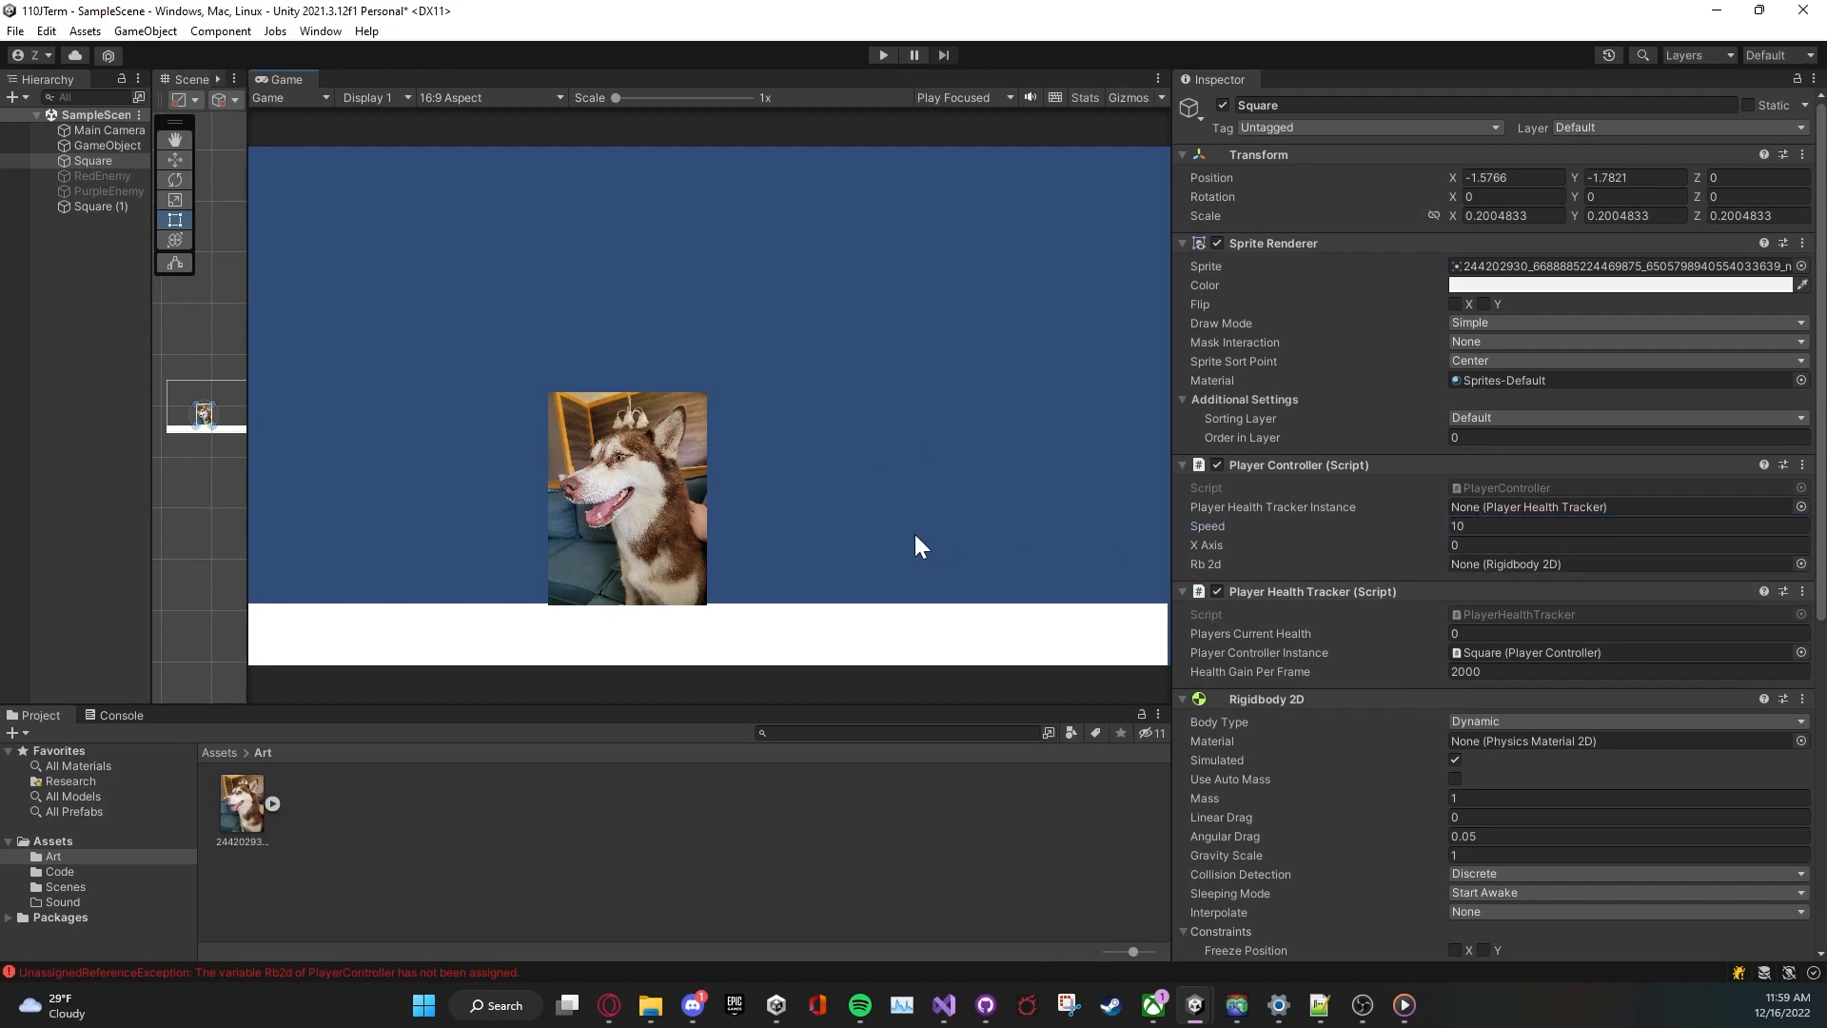
{"action": "left_click", "coordinate": [883, 53]}
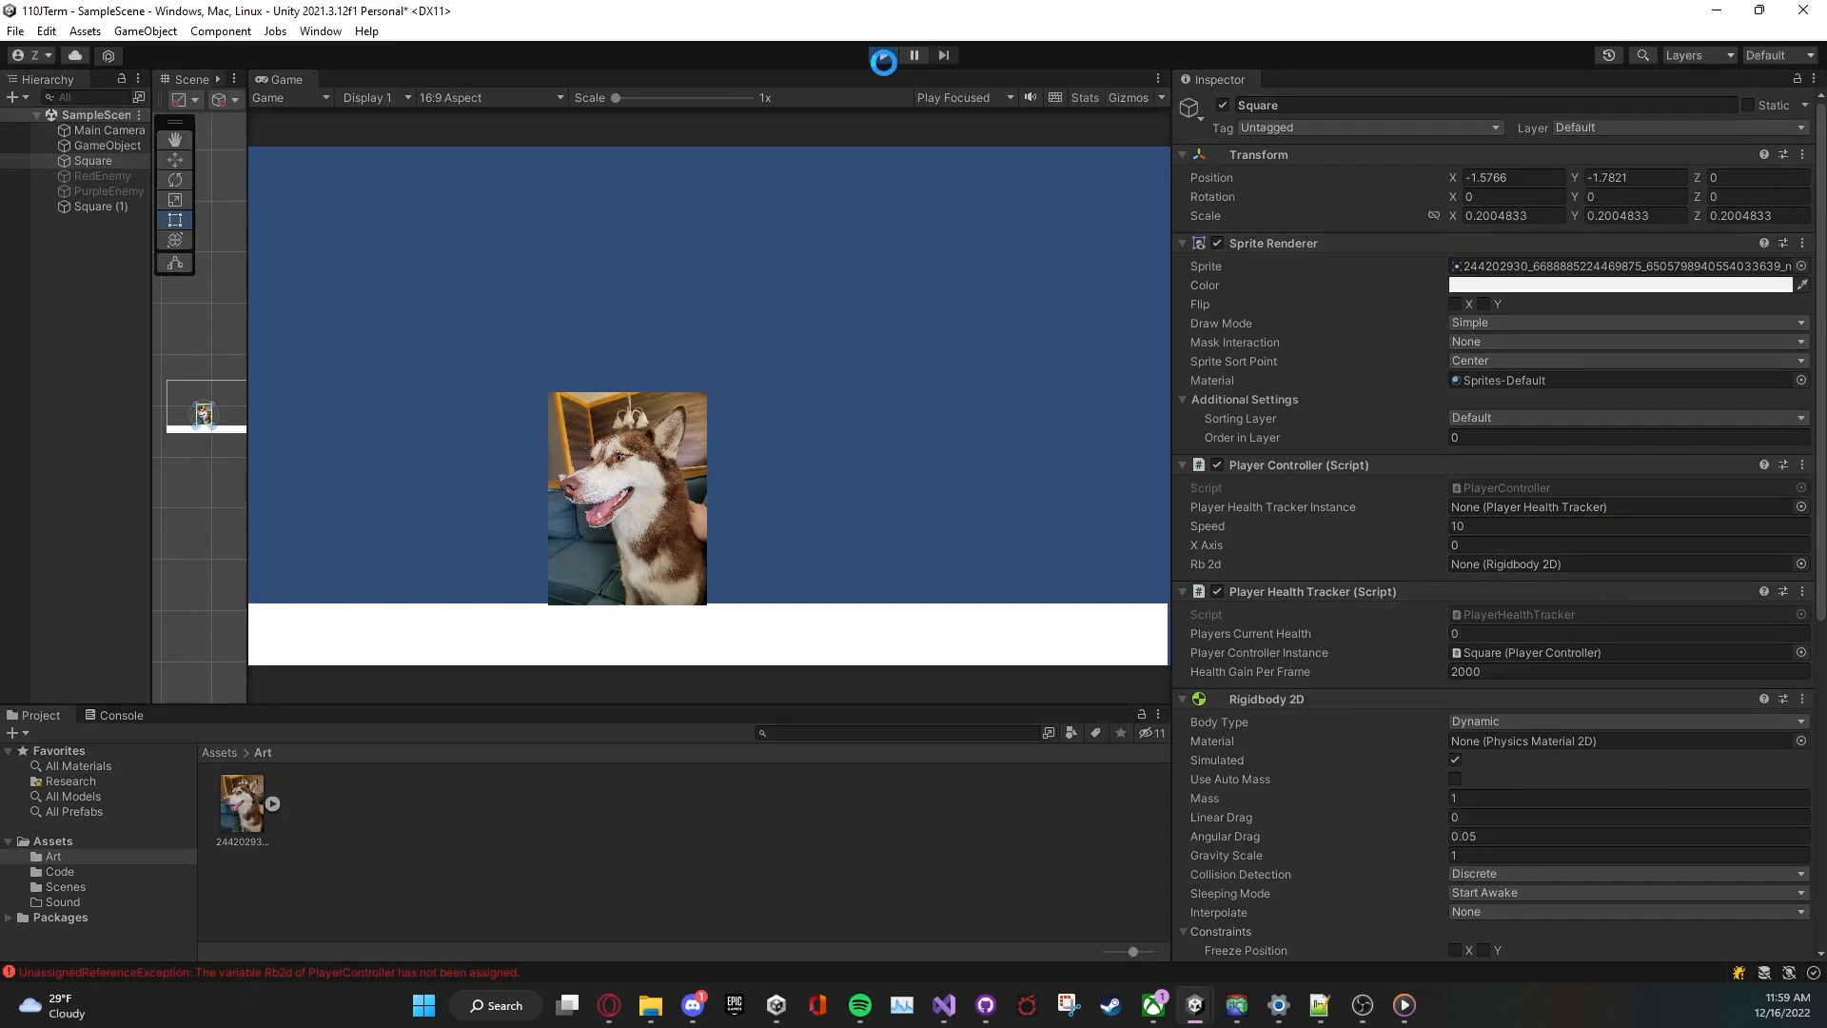
{"action": "left_click", "coordinate": [883, 53]}
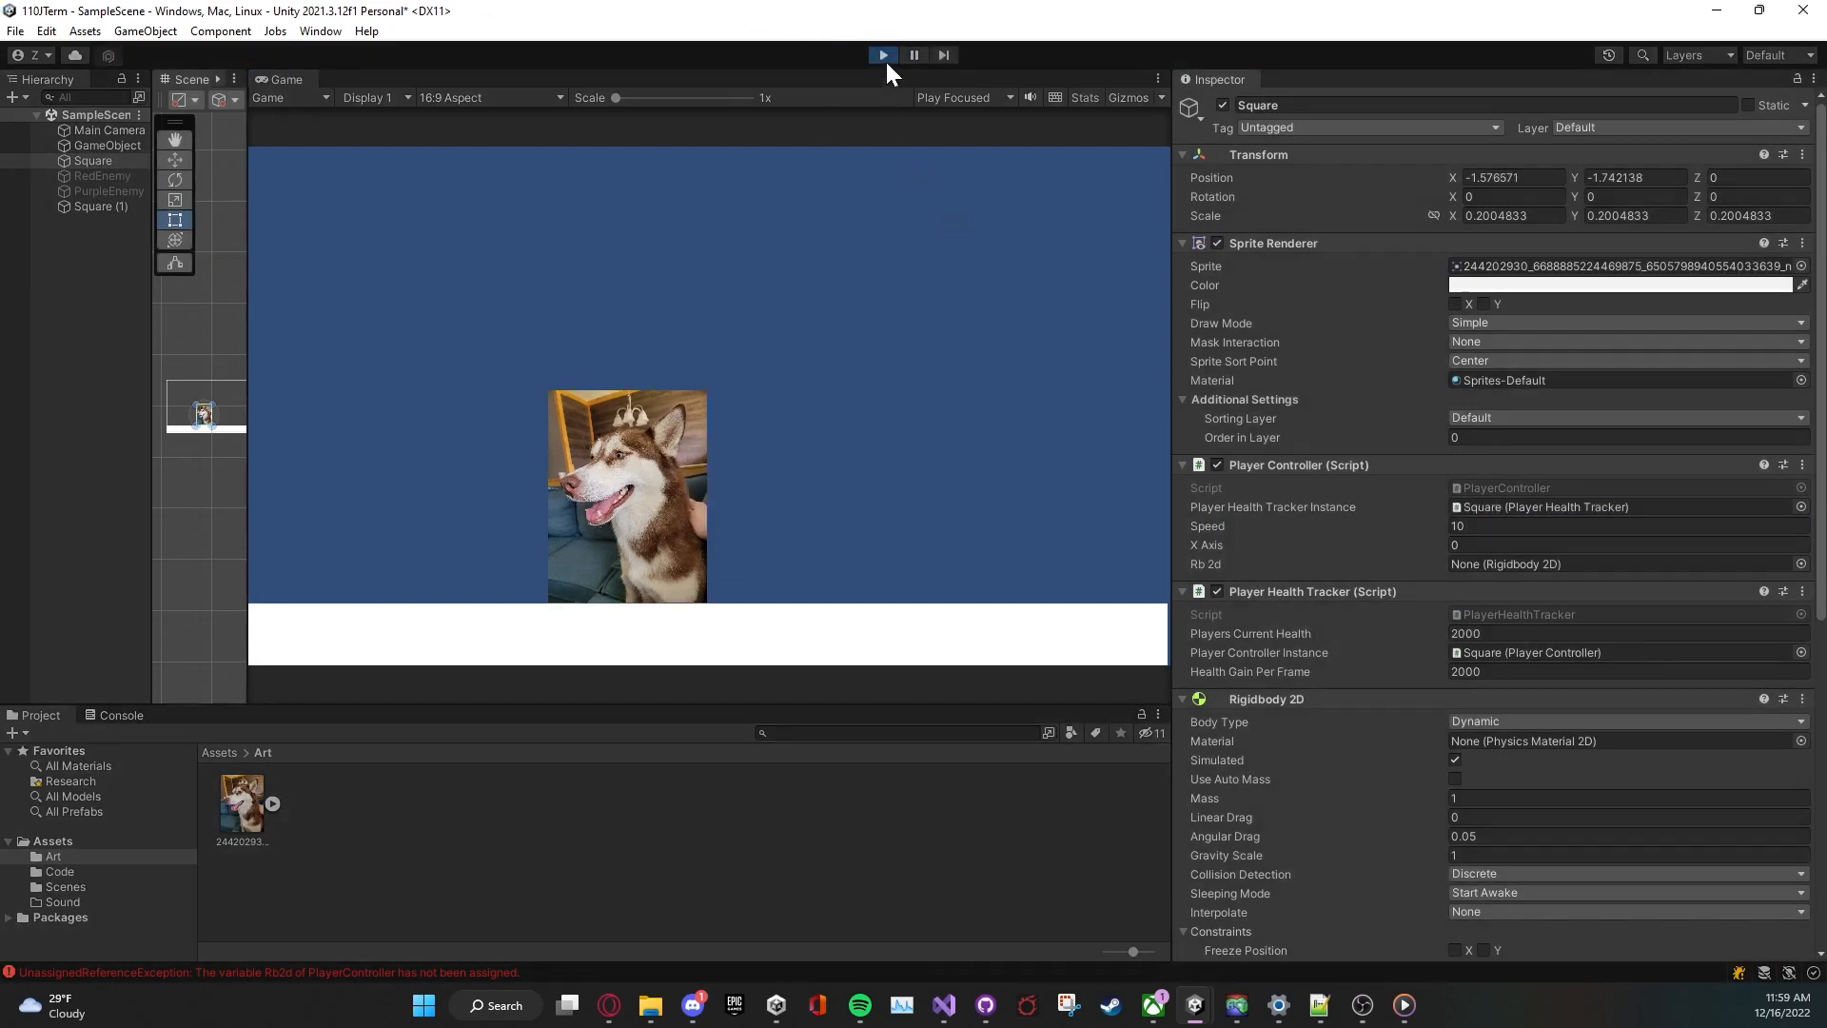
{"action": "left_click", "coordinate": [883, 53]}
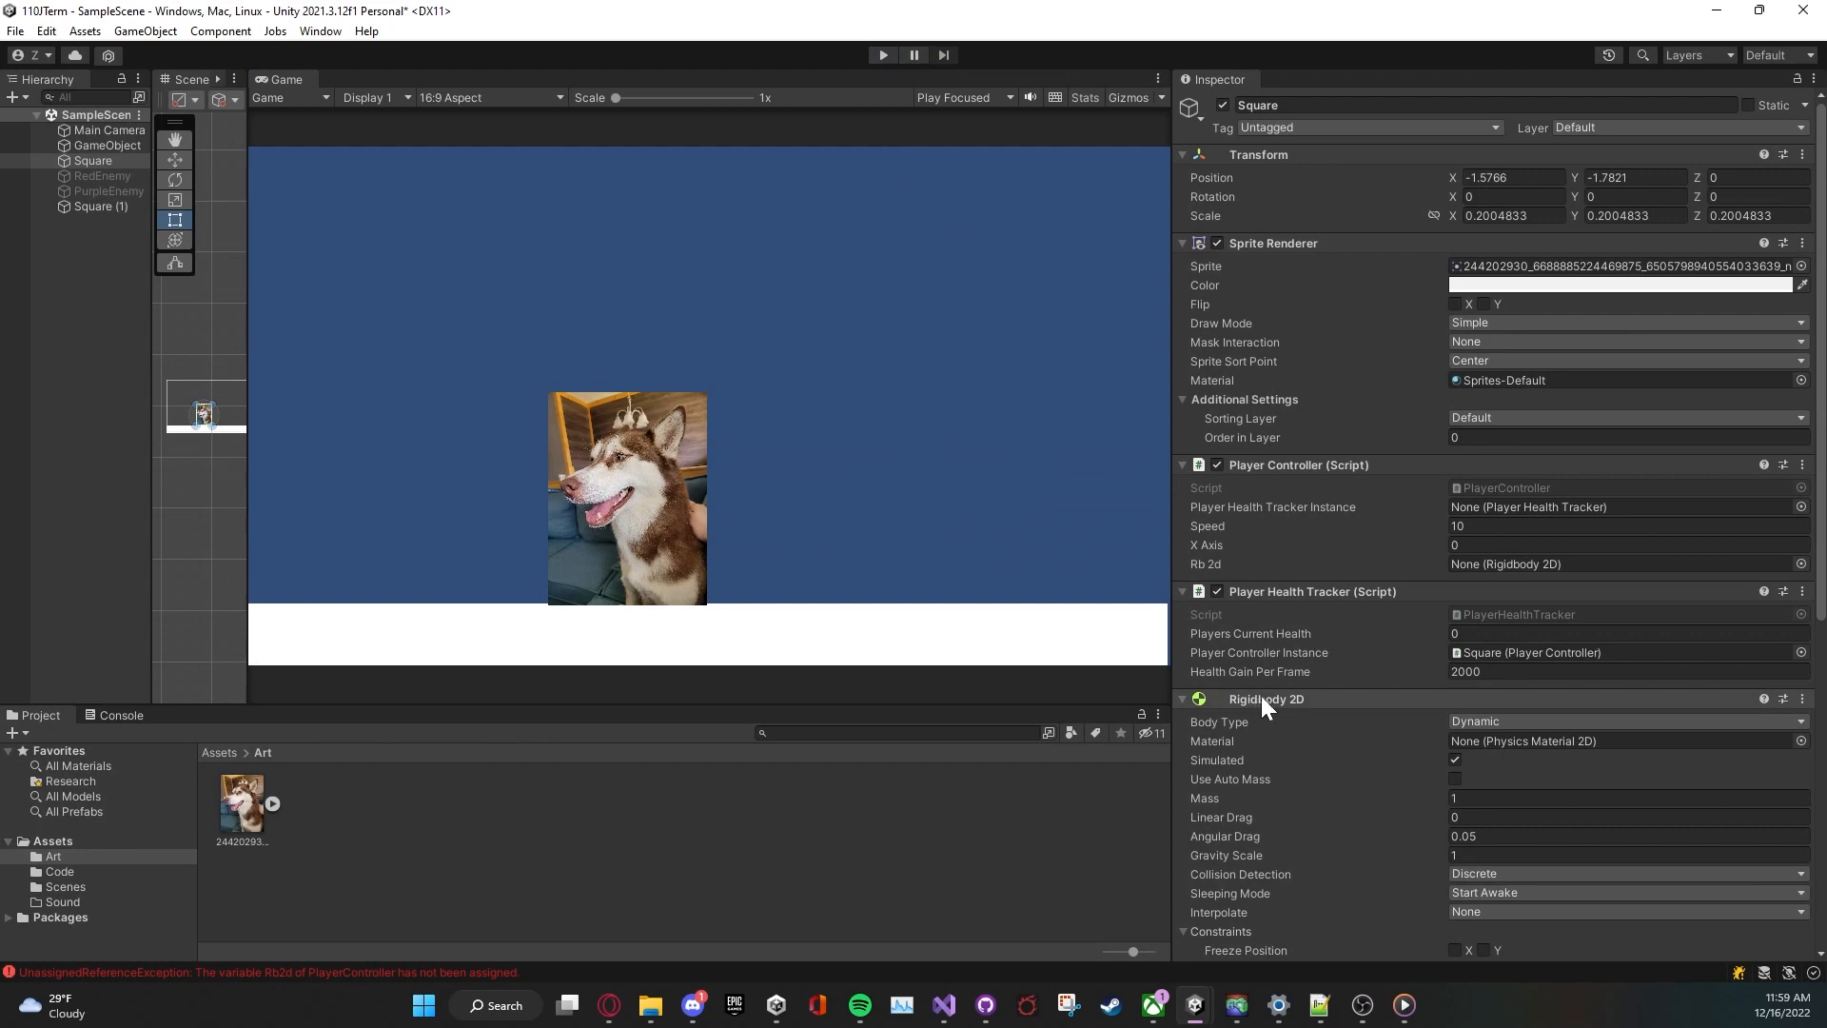
{"action": "mouse_move", "coordinate": [1281, 704]}
{"action": "type", "text": "196"}
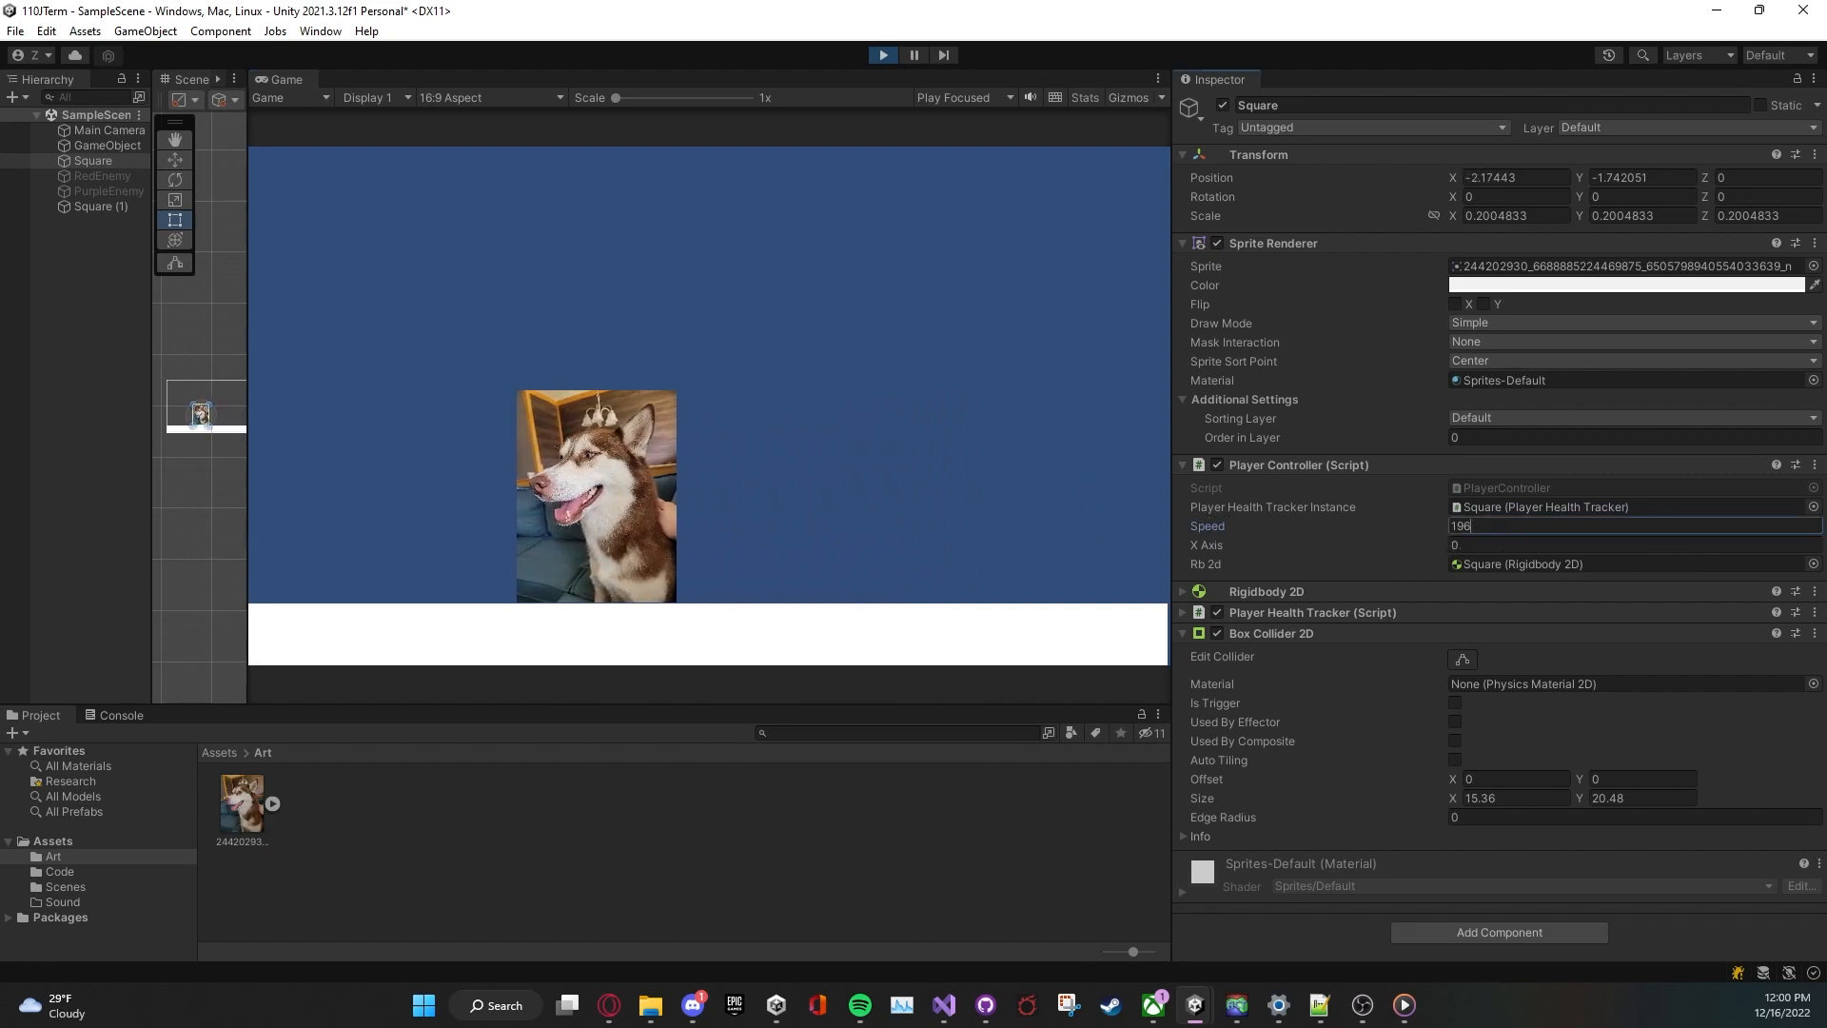
Step: Raise Speed to 400 during play and preview the husky sprite's X flip
{"action": "type", "text": "400"}
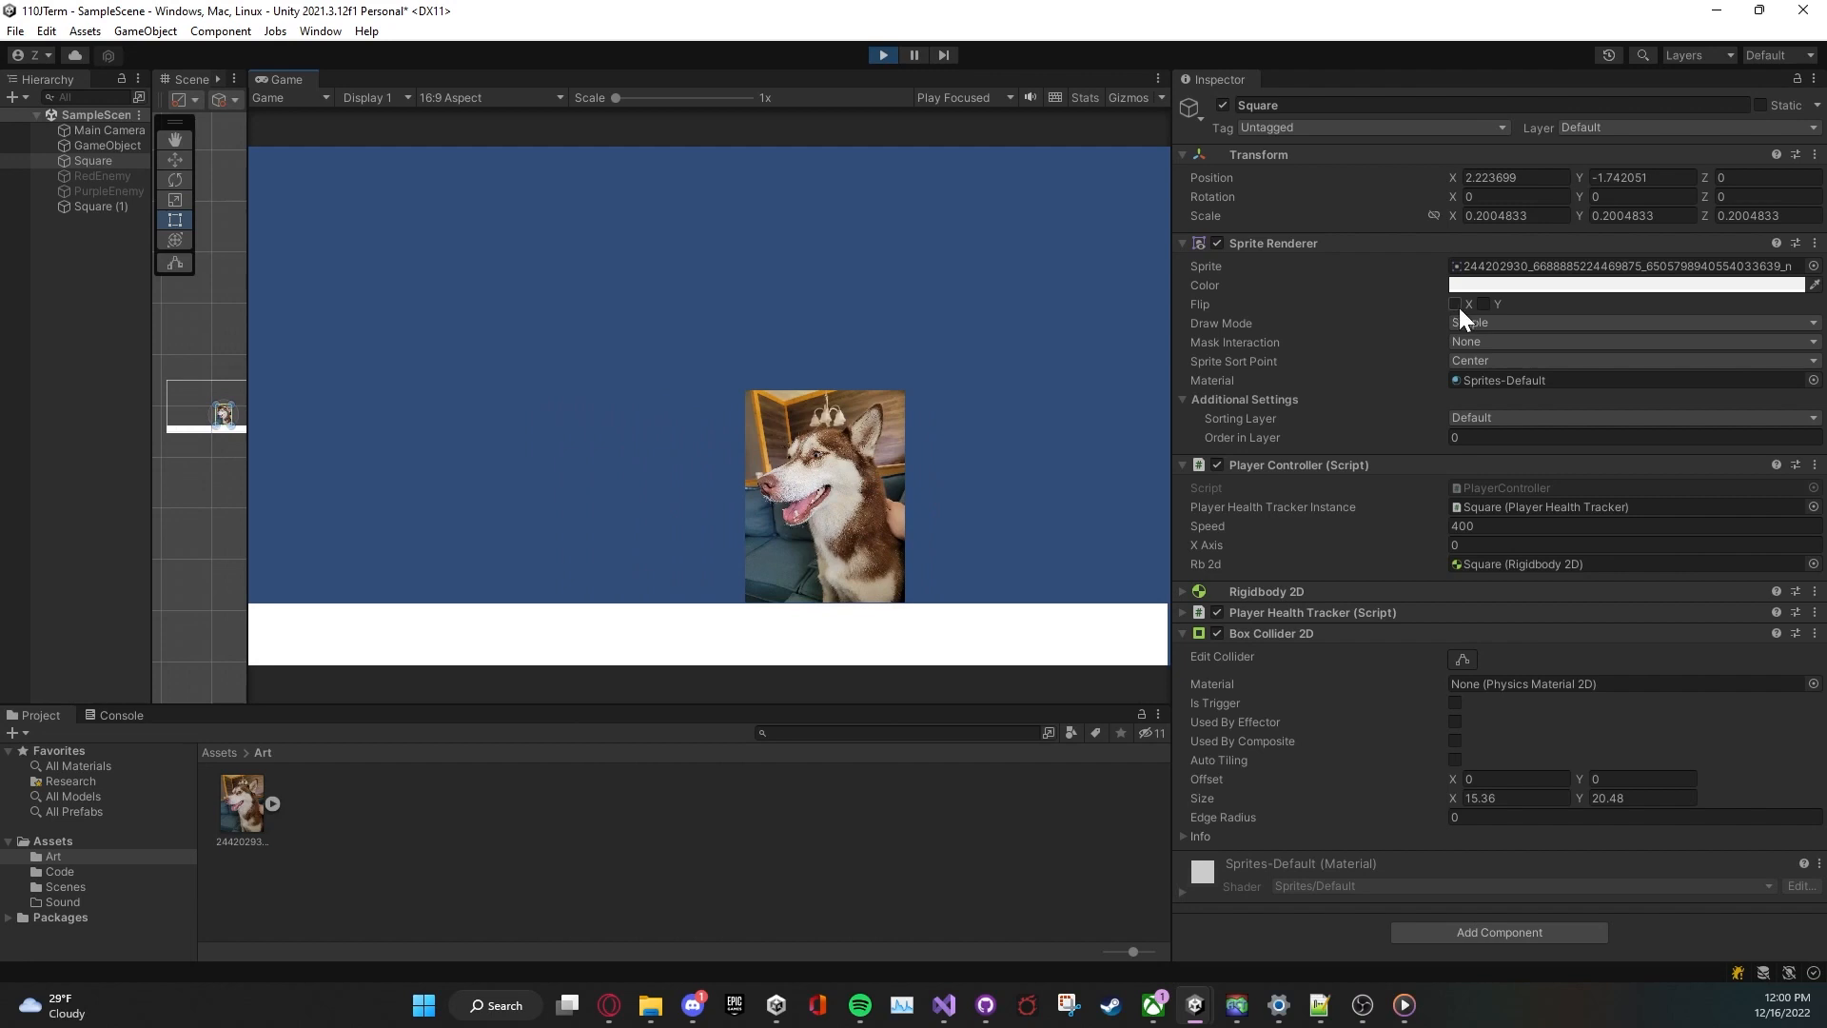
{"action": "left_click", "coordinate": [1454, 302]}
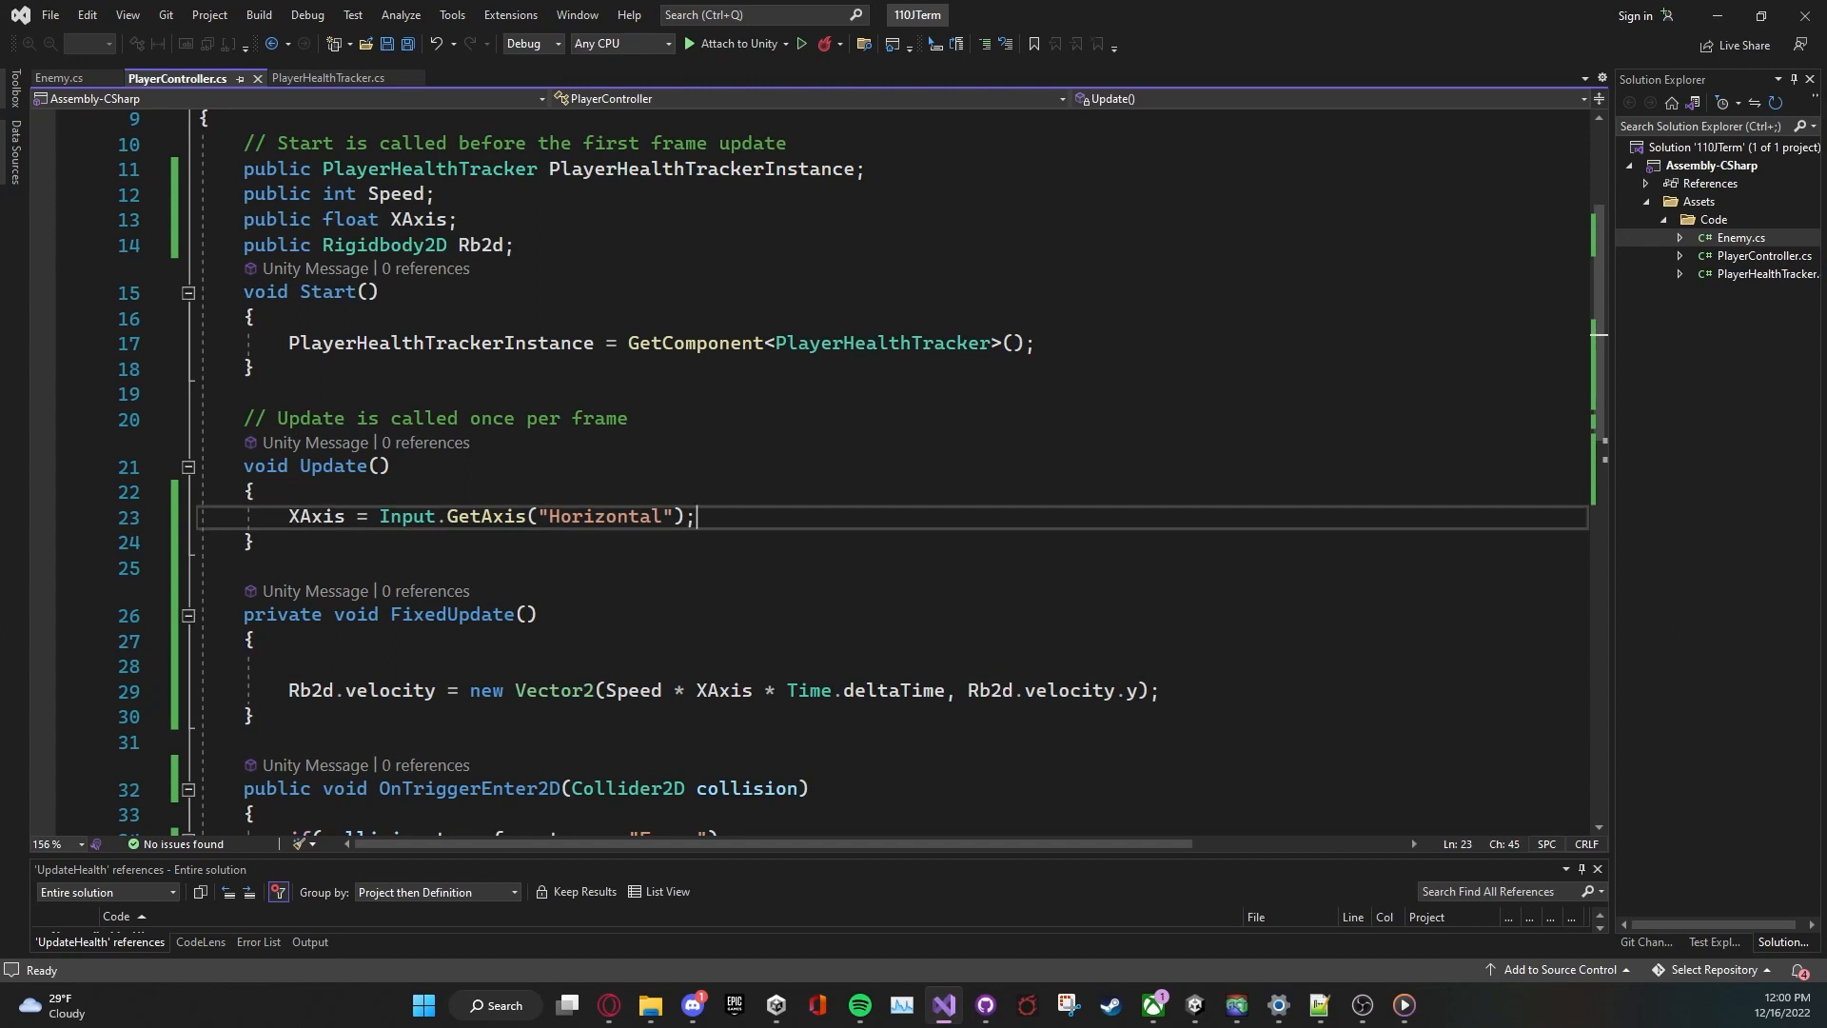
Step: Start an if (XAxis >= 0) check in Update, then switch to Unity
{"action": "type", "text": "if()"}
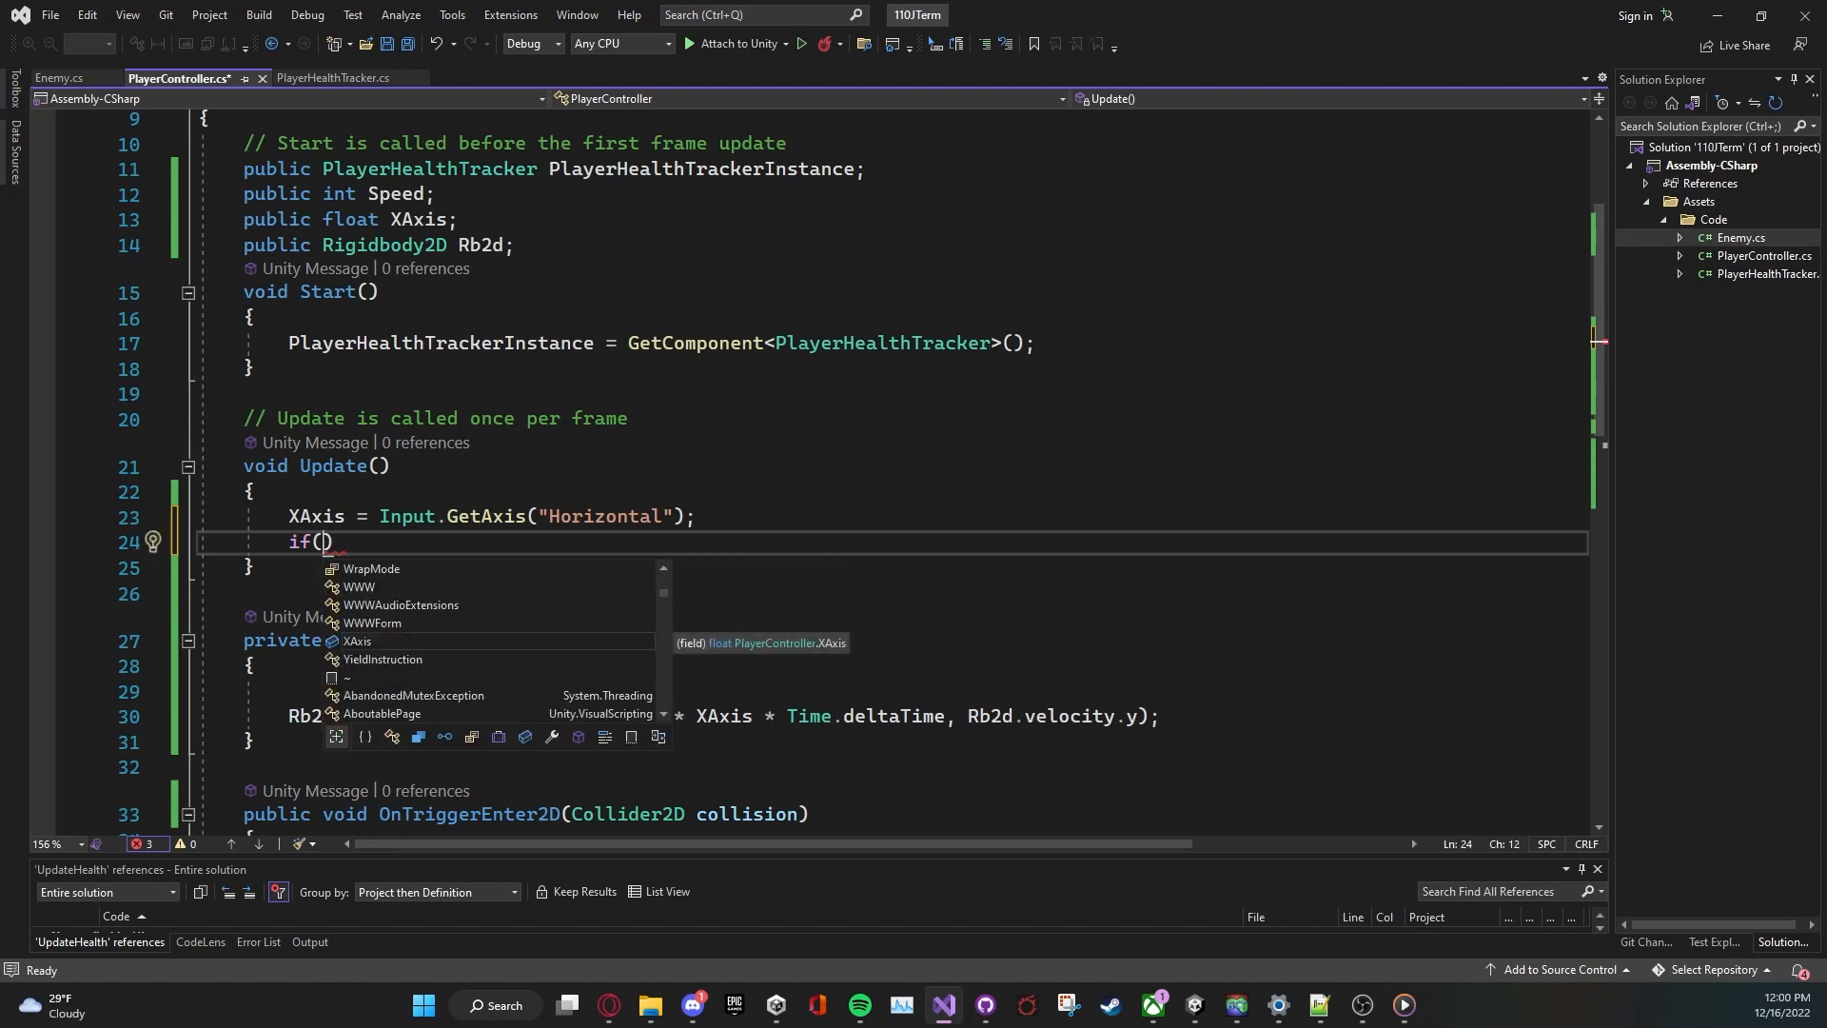
{"action": "type", "text": "Xa"}
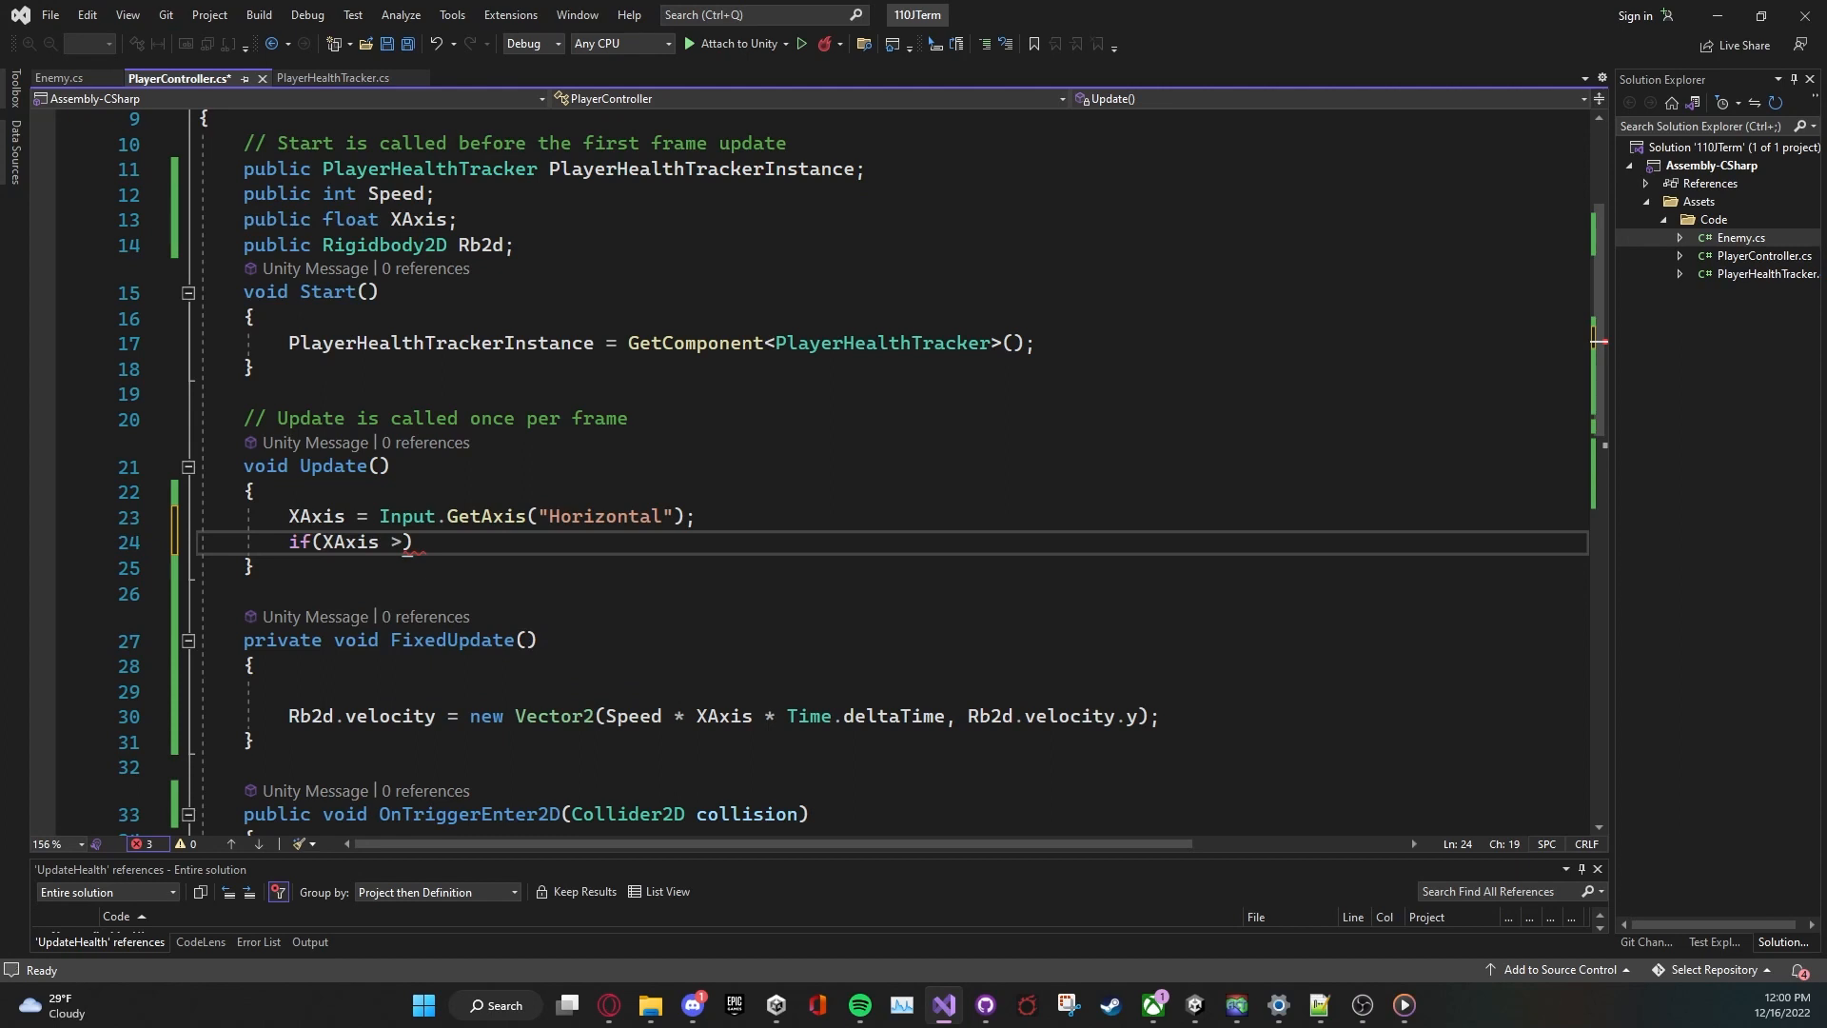
{"action": "type", "text": "= 0"}
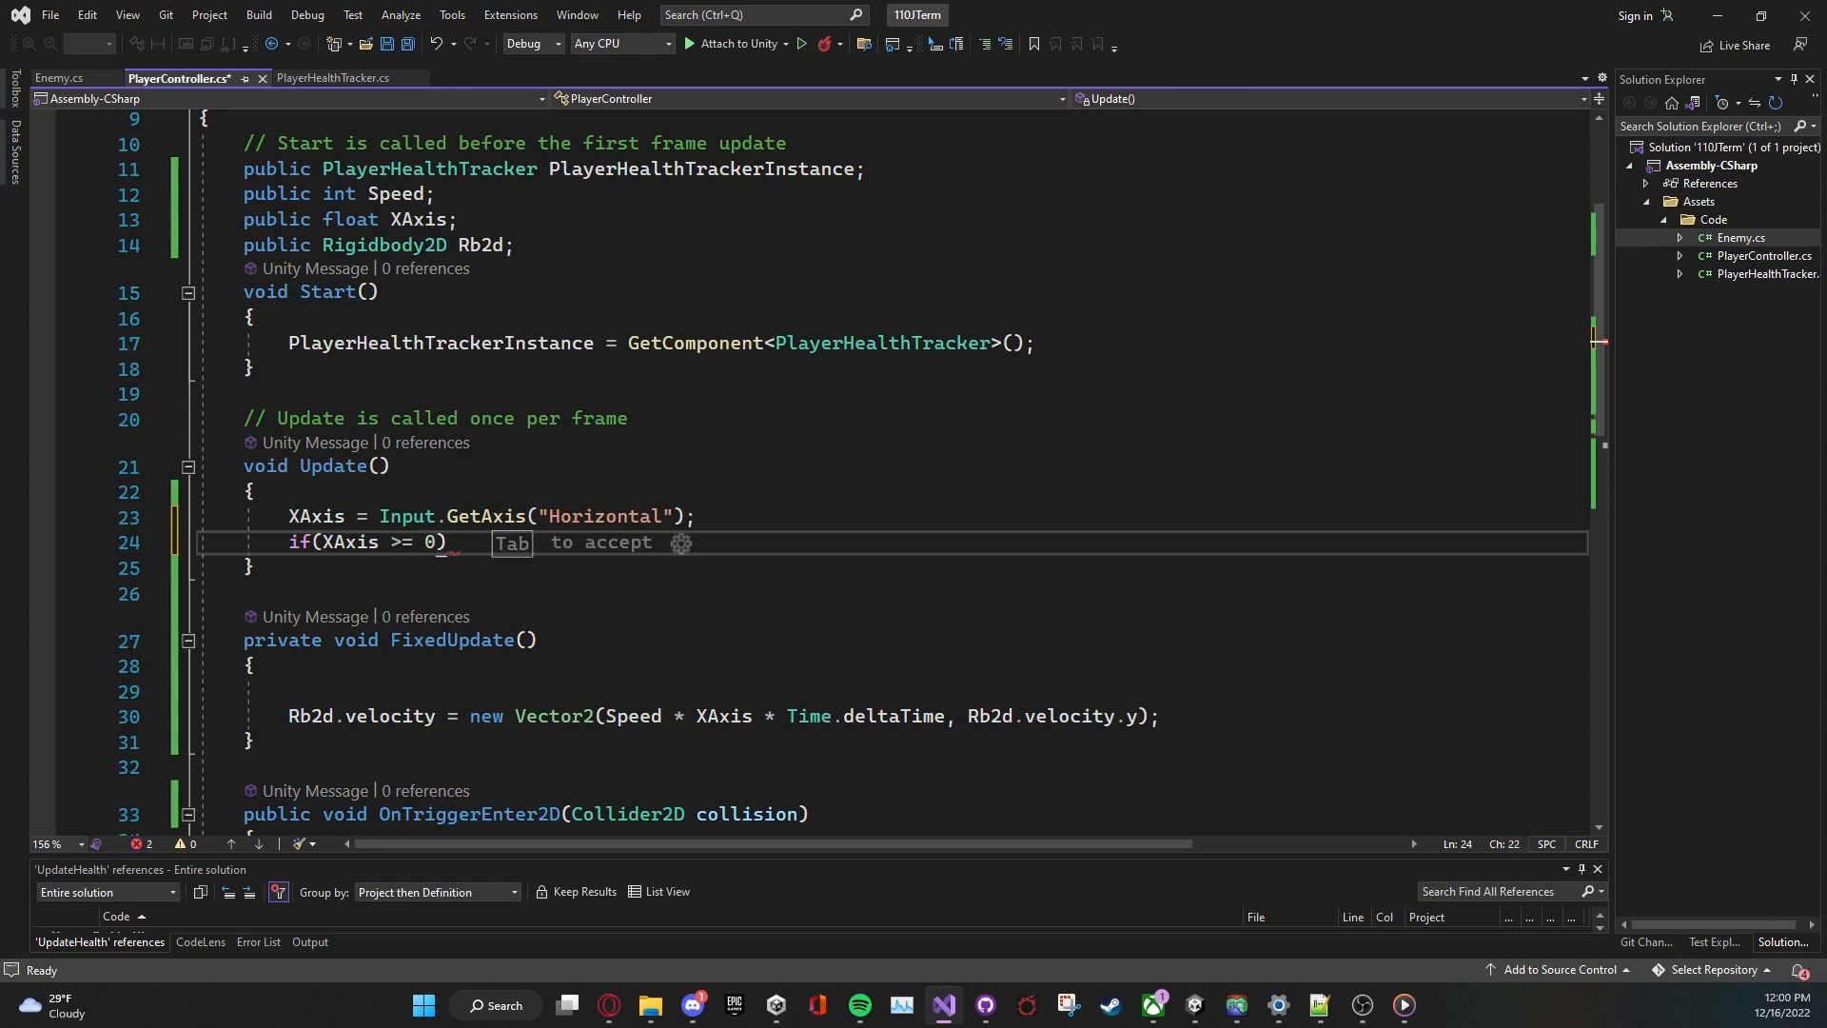
{"action": "key", "text": "Escape"}
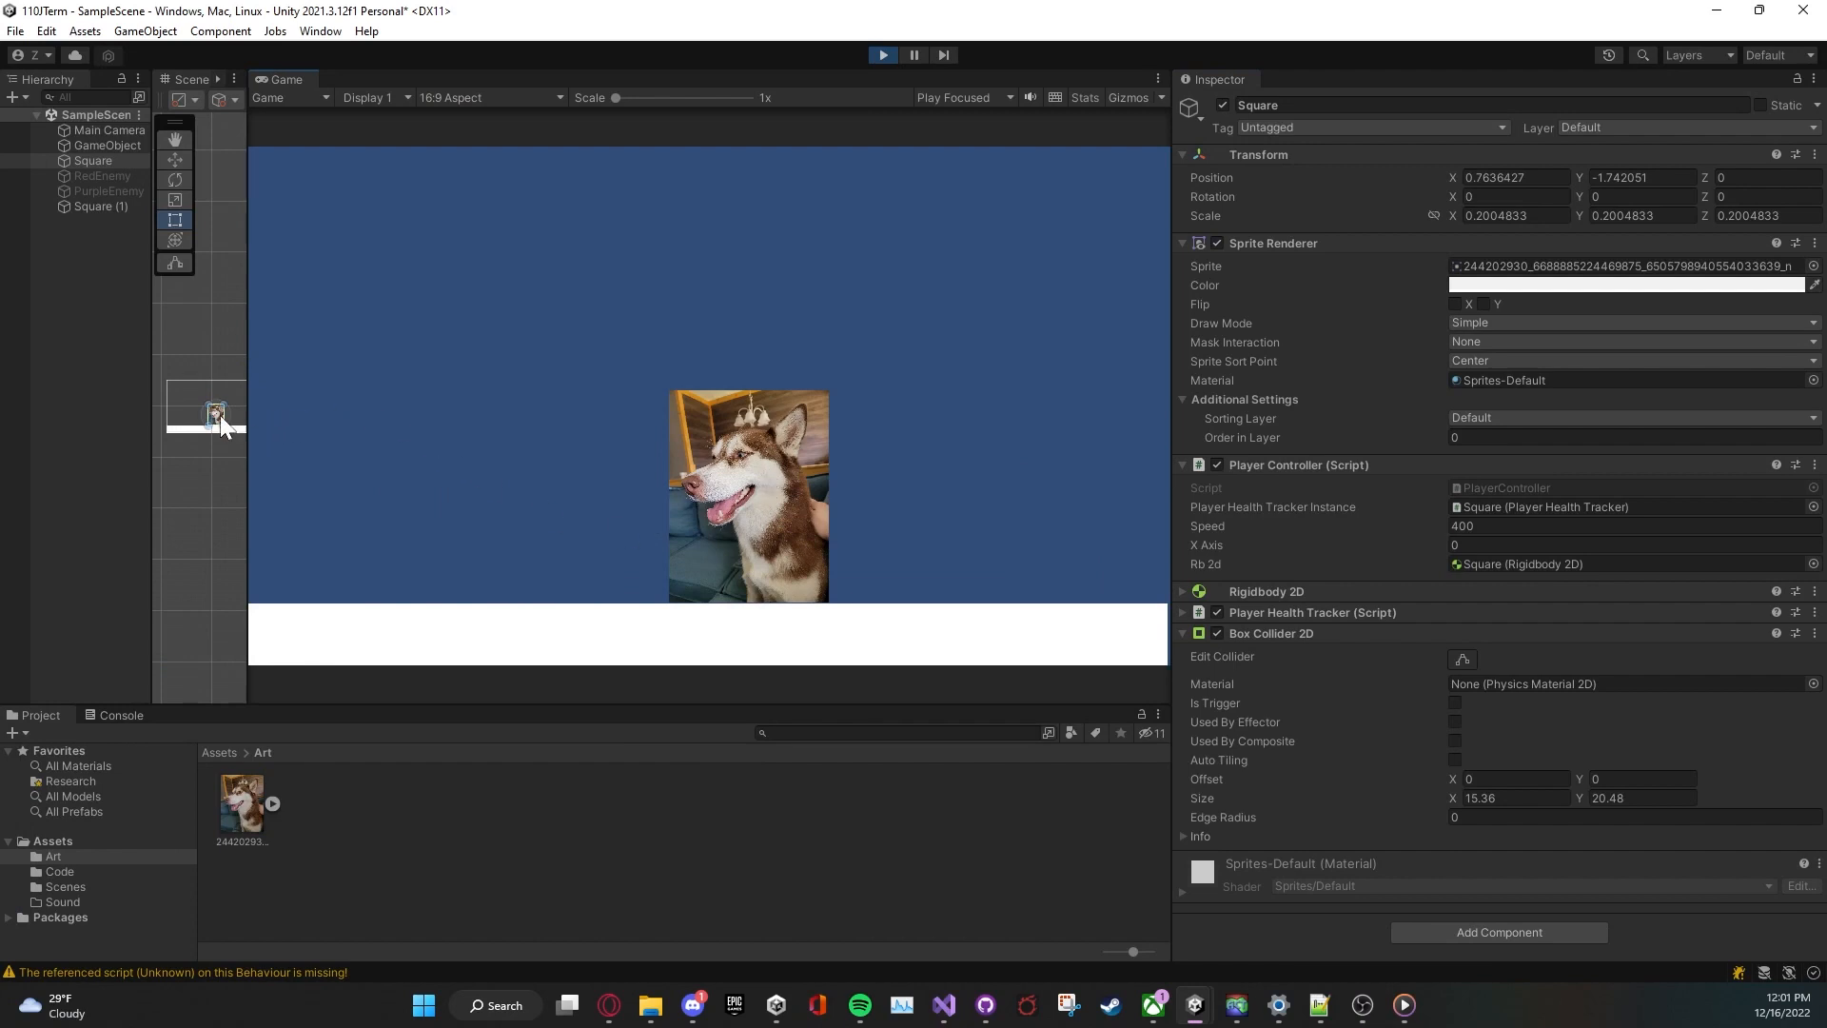
{"action": "mouse_move", "coordinate": [1037, 485]}
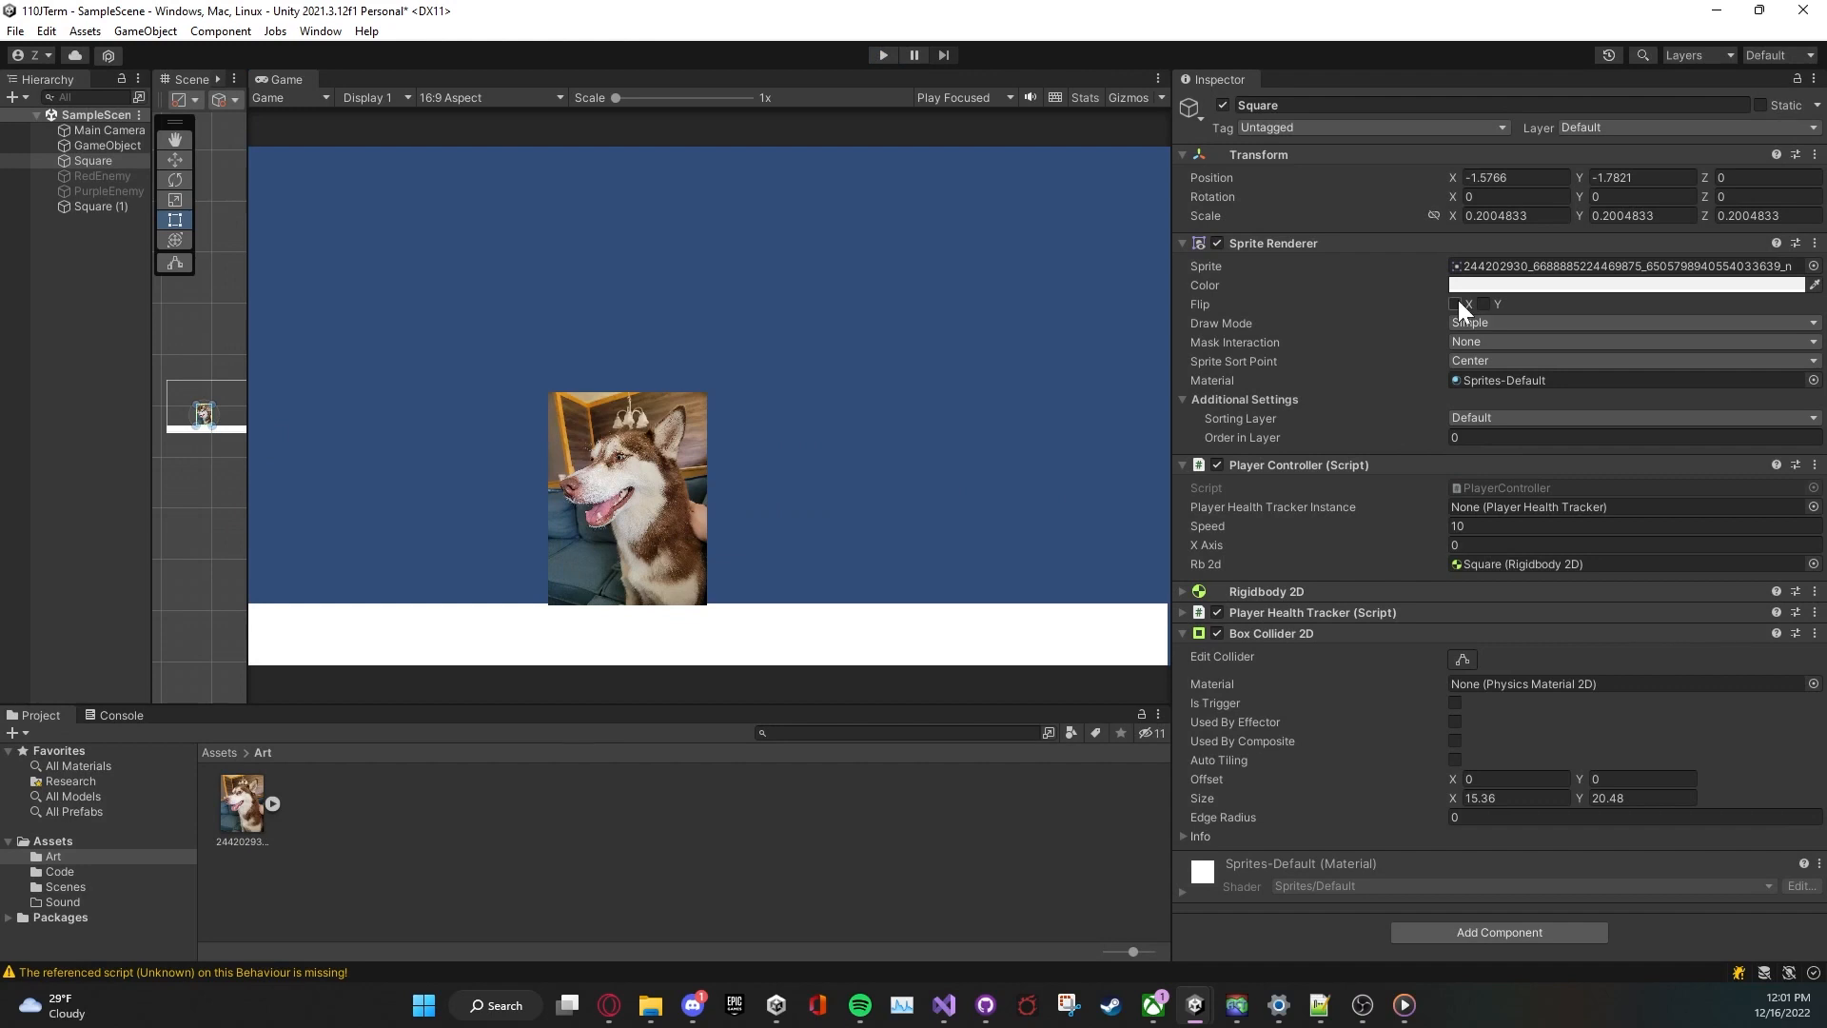
Step: Toggle Sprite Renderer Flip X on and off to preview the mirrored husky
{"action": "left_click", "coordinate": [1454, 303]}
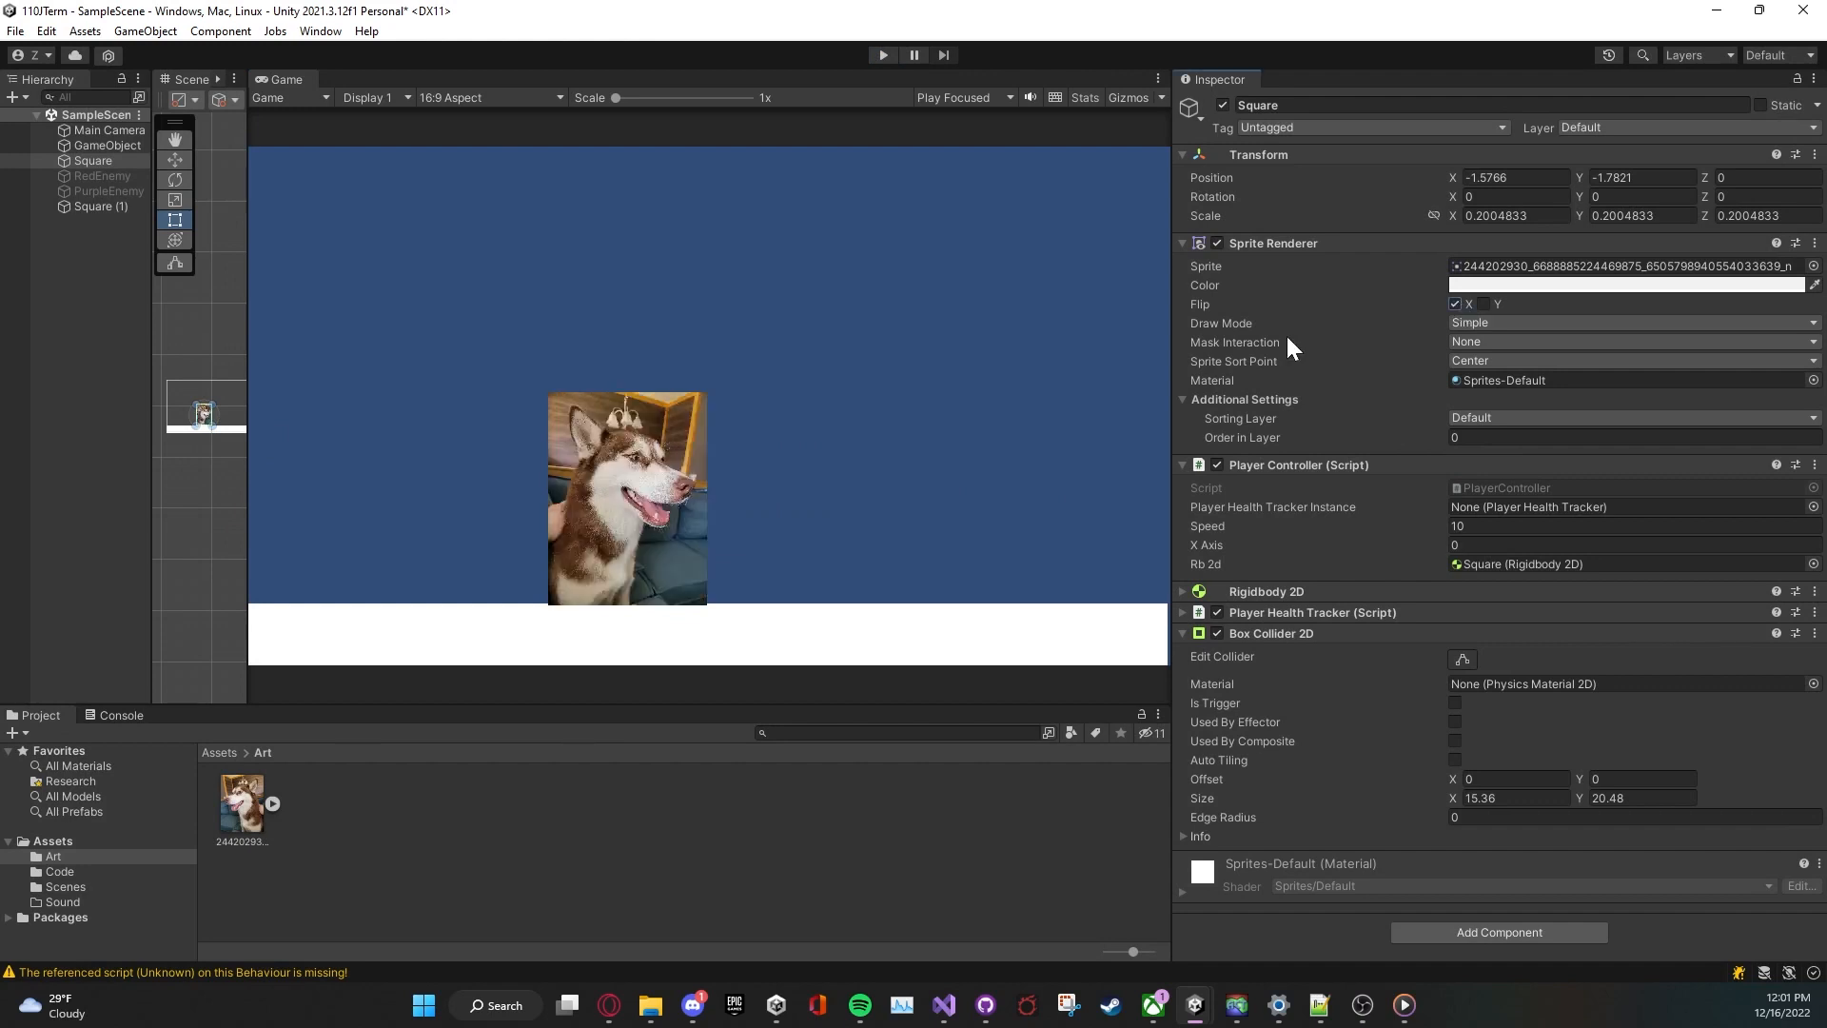
{"action": "mouse_move", "coordinate": [1138, 506]}
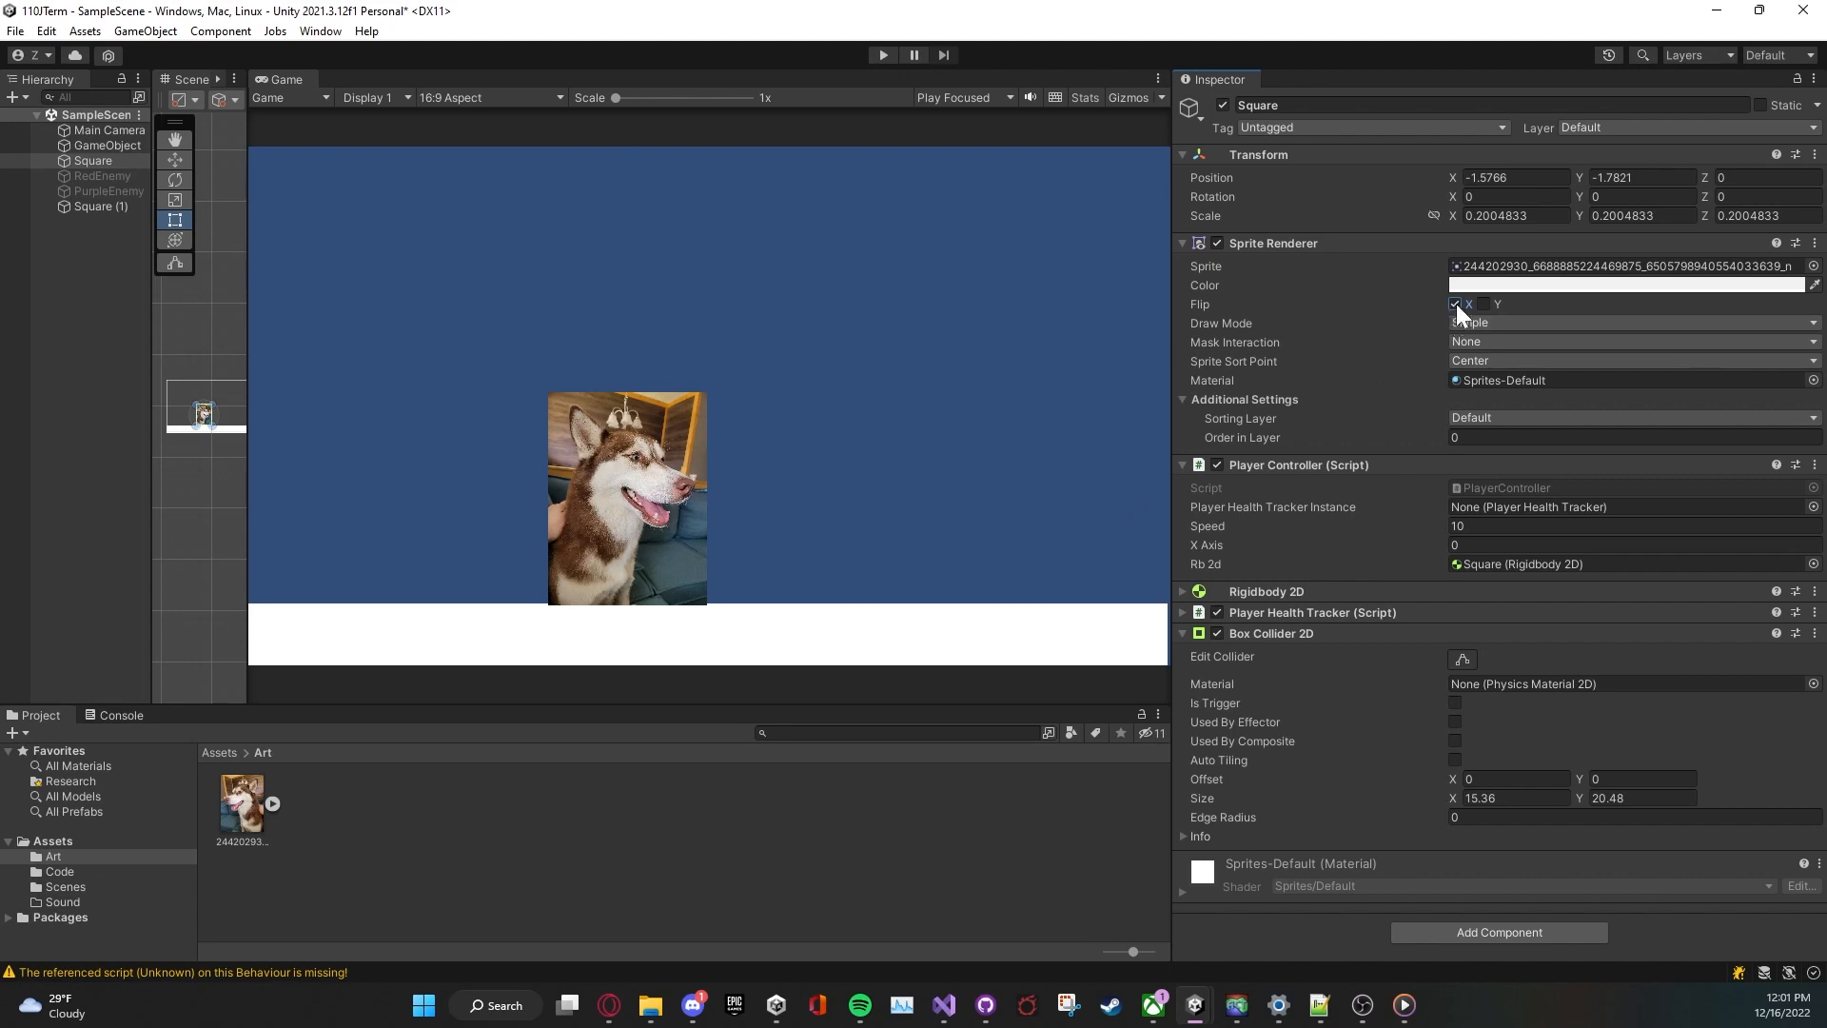
{"action": "left_click", "coordinate": [1453, 303]}
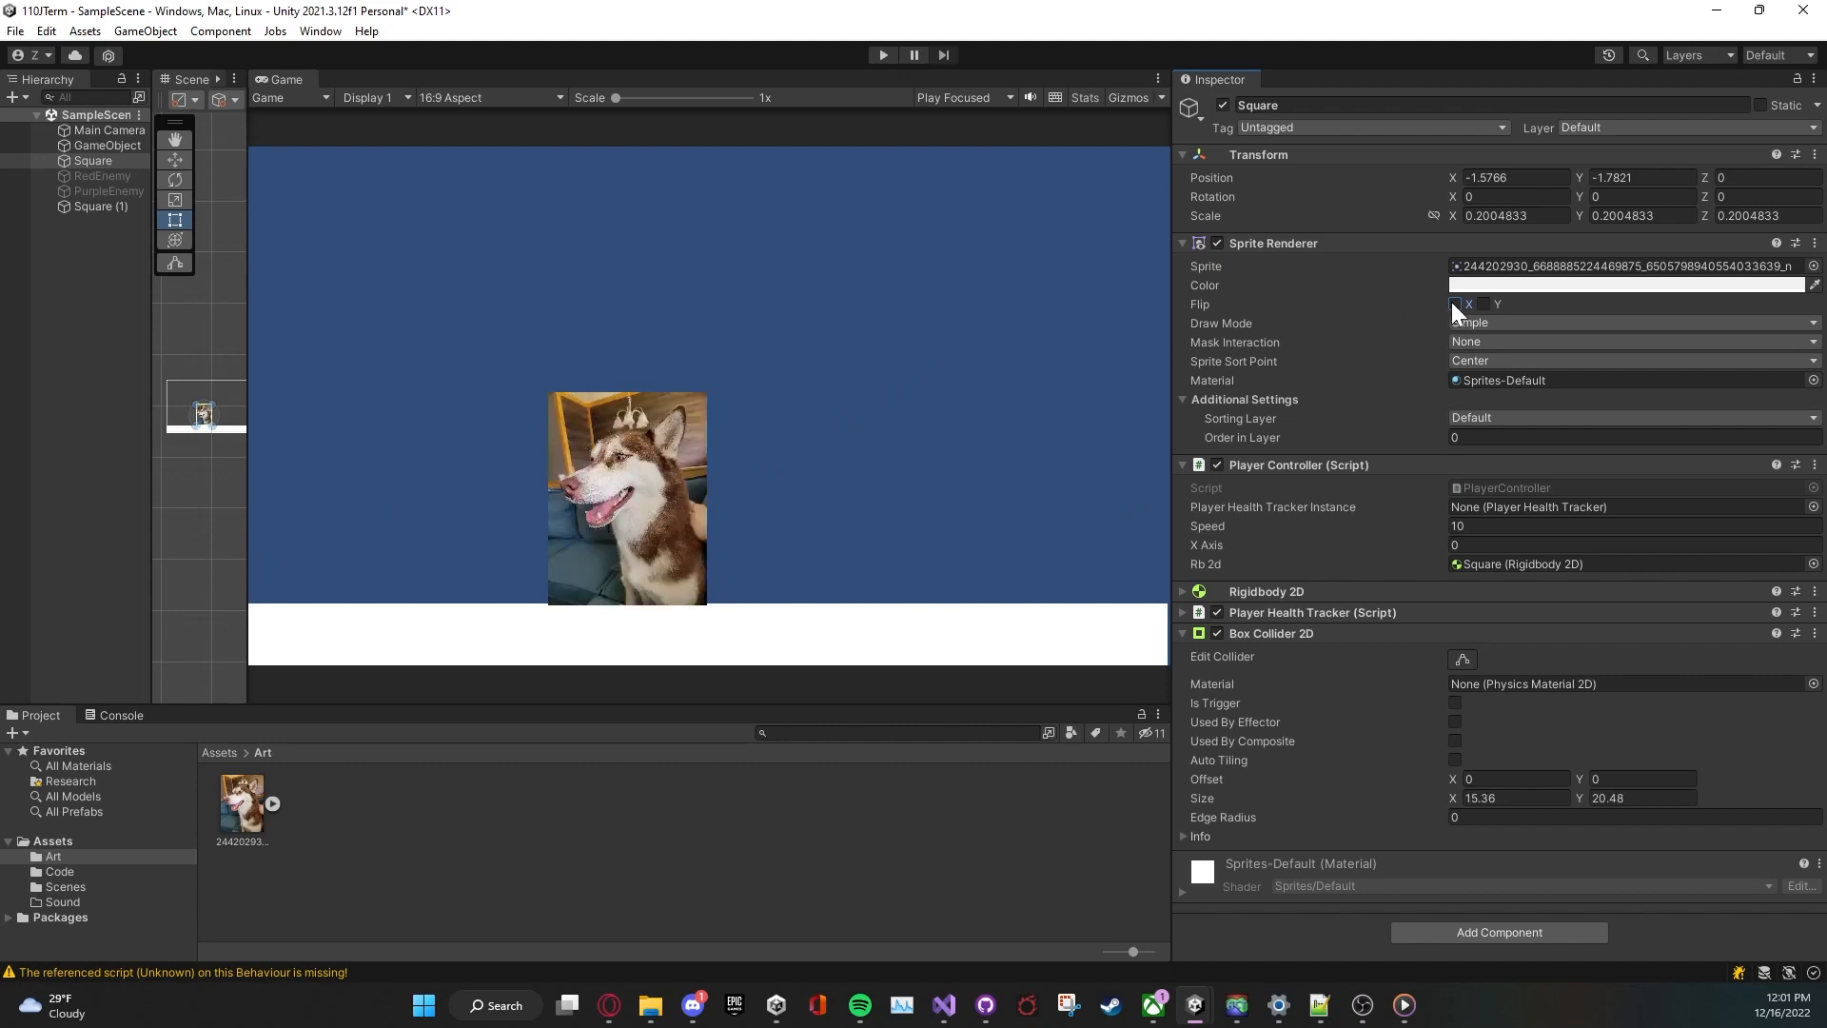
{"action": "left_click", "coordinate": [1454, 304]}
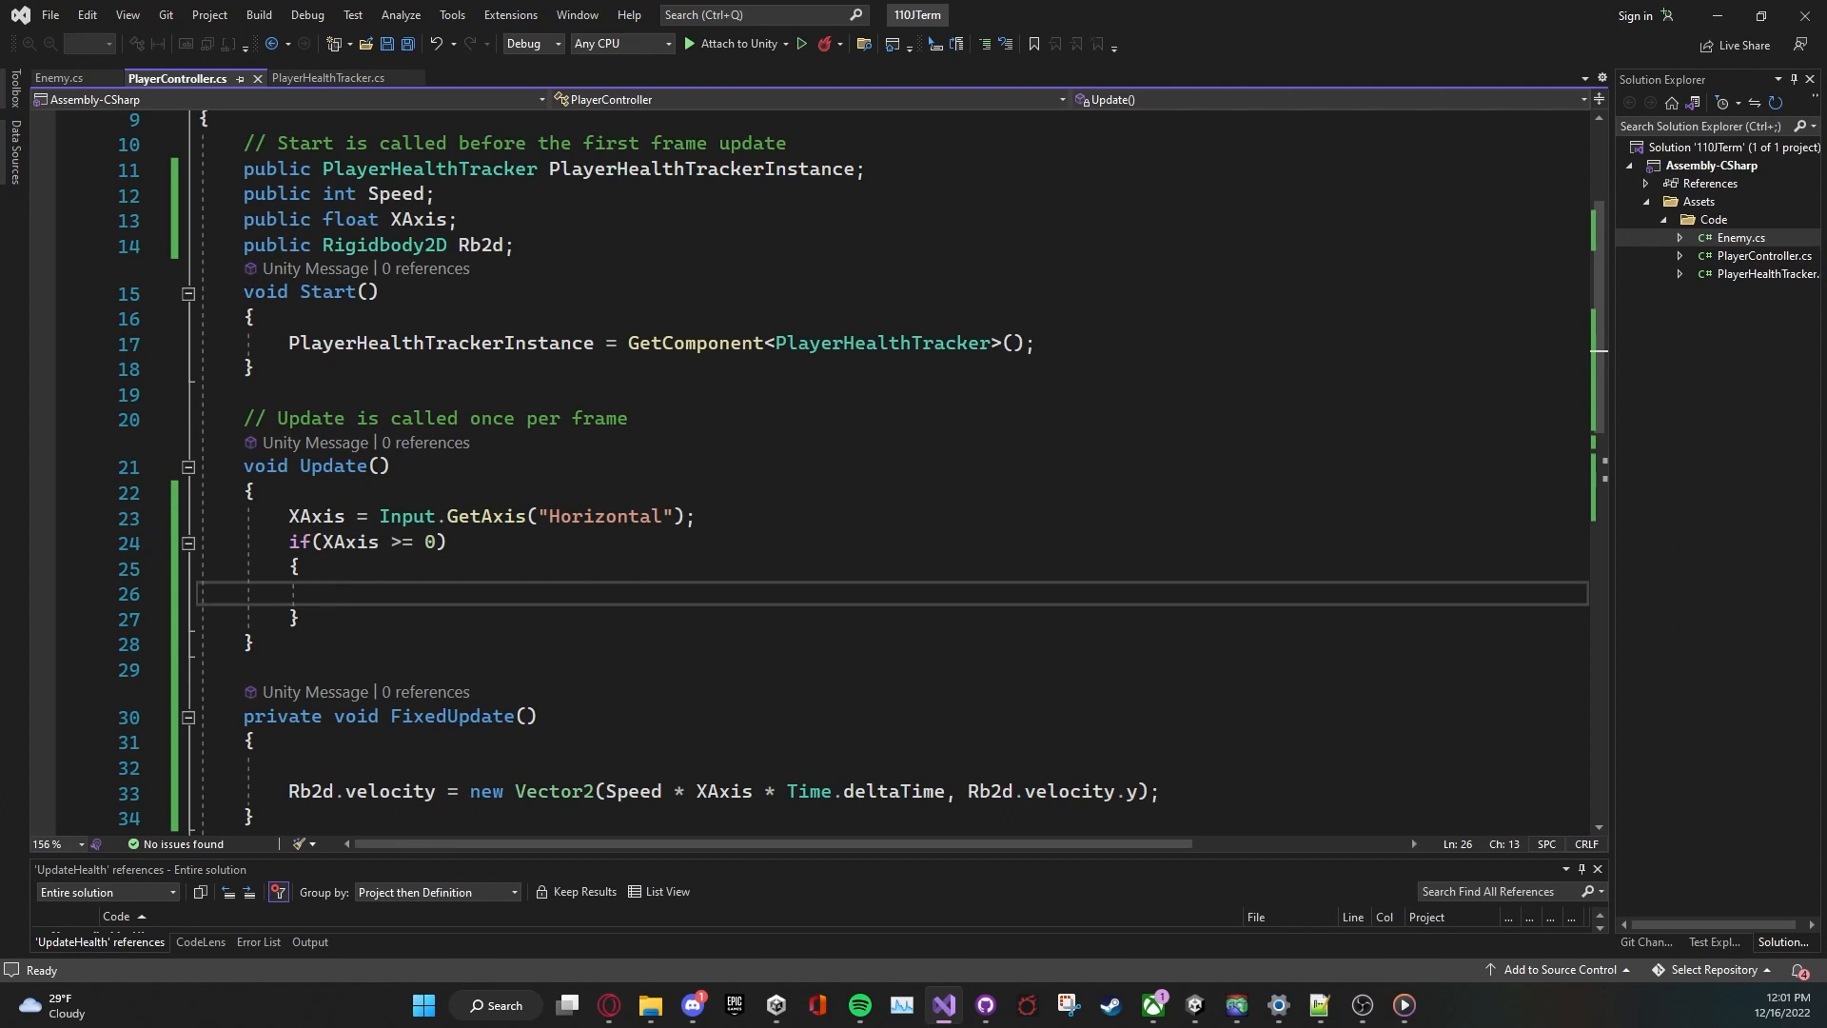
Step: Declare private SpriteRenderer mySpriteRenderer and assign it via GetComponent<SpriteRenderer>() in Start
{"action": "type", "text": "getc"}
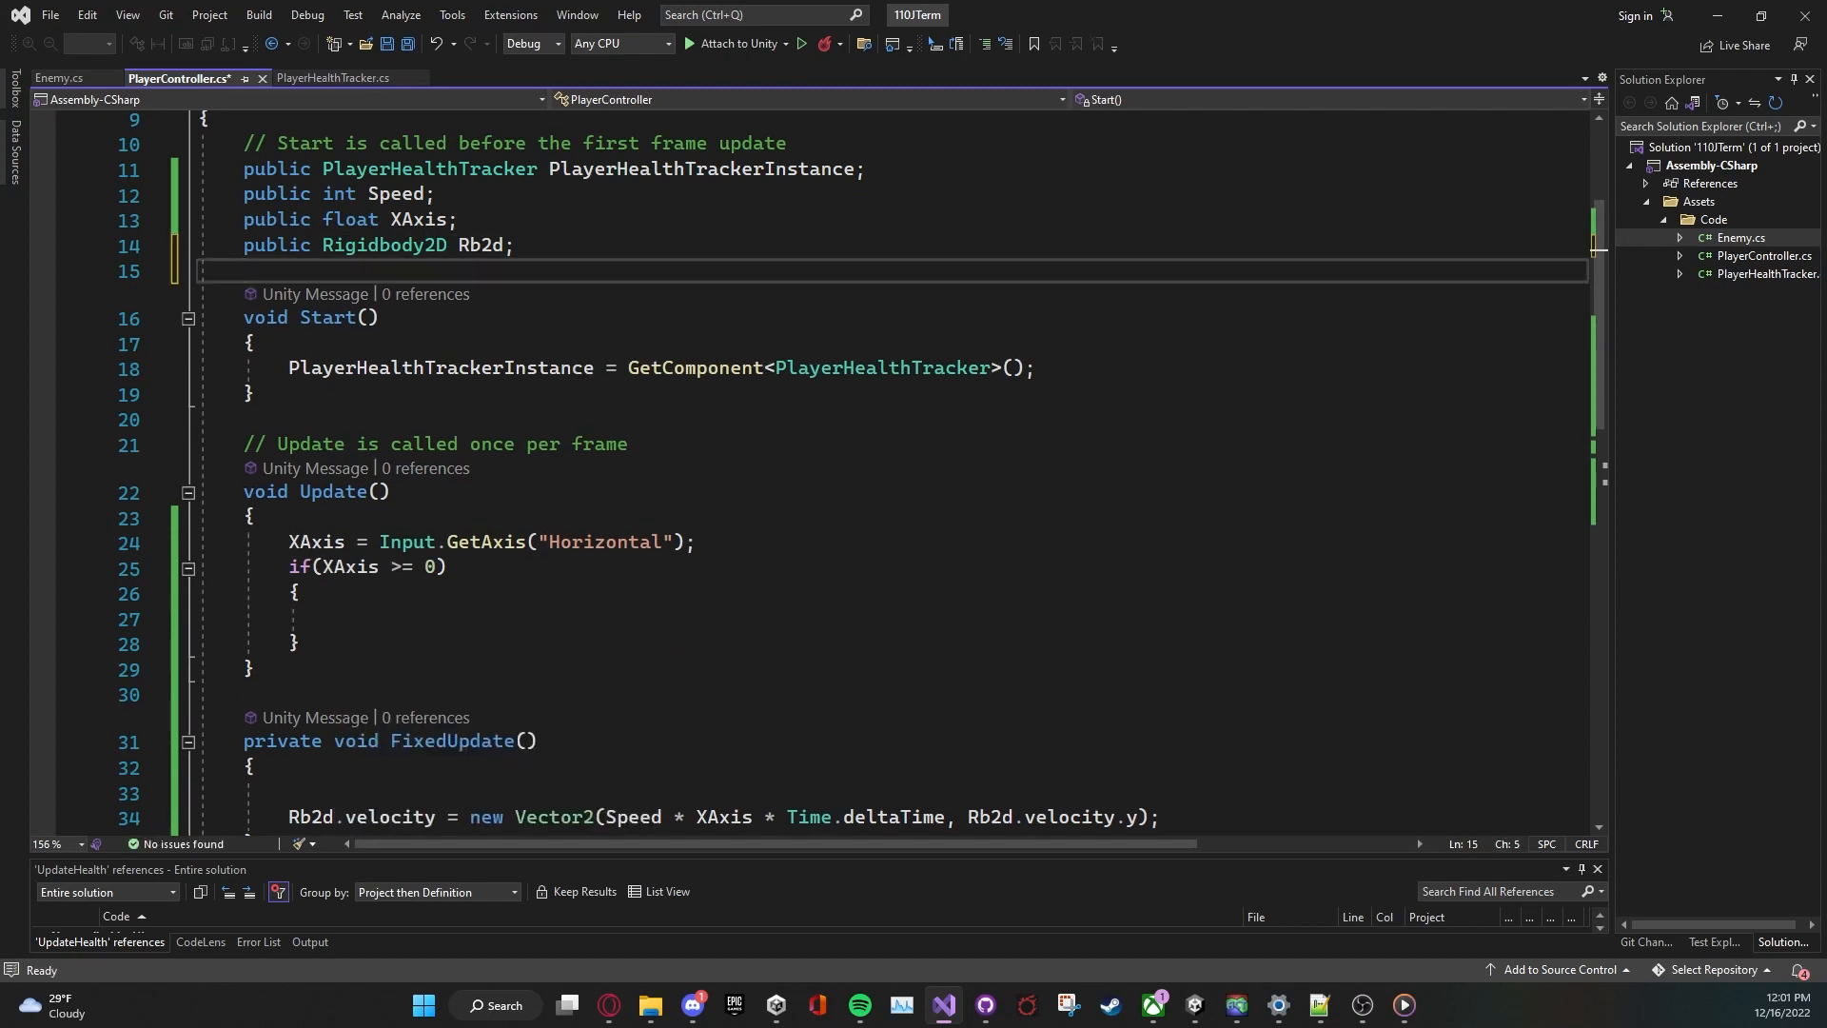
{"action": "type", "text": "publ"}
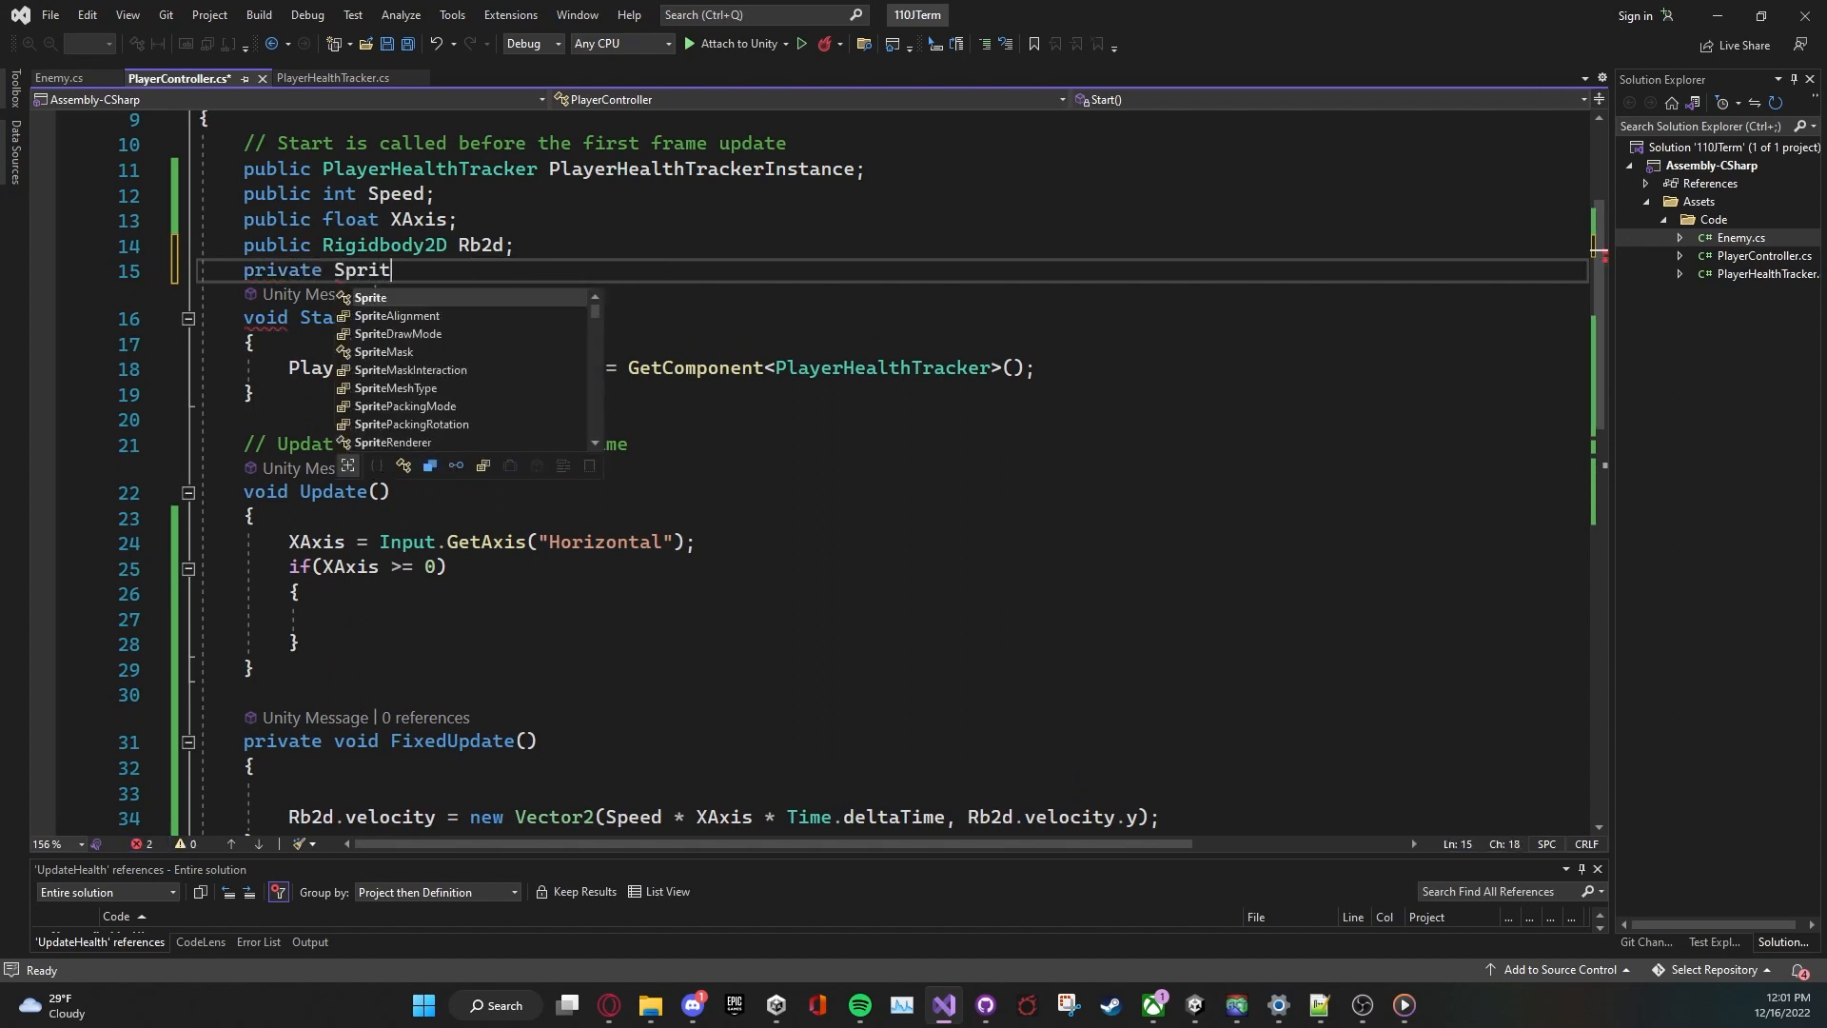
{"action": "type", "text": "Renderer"}
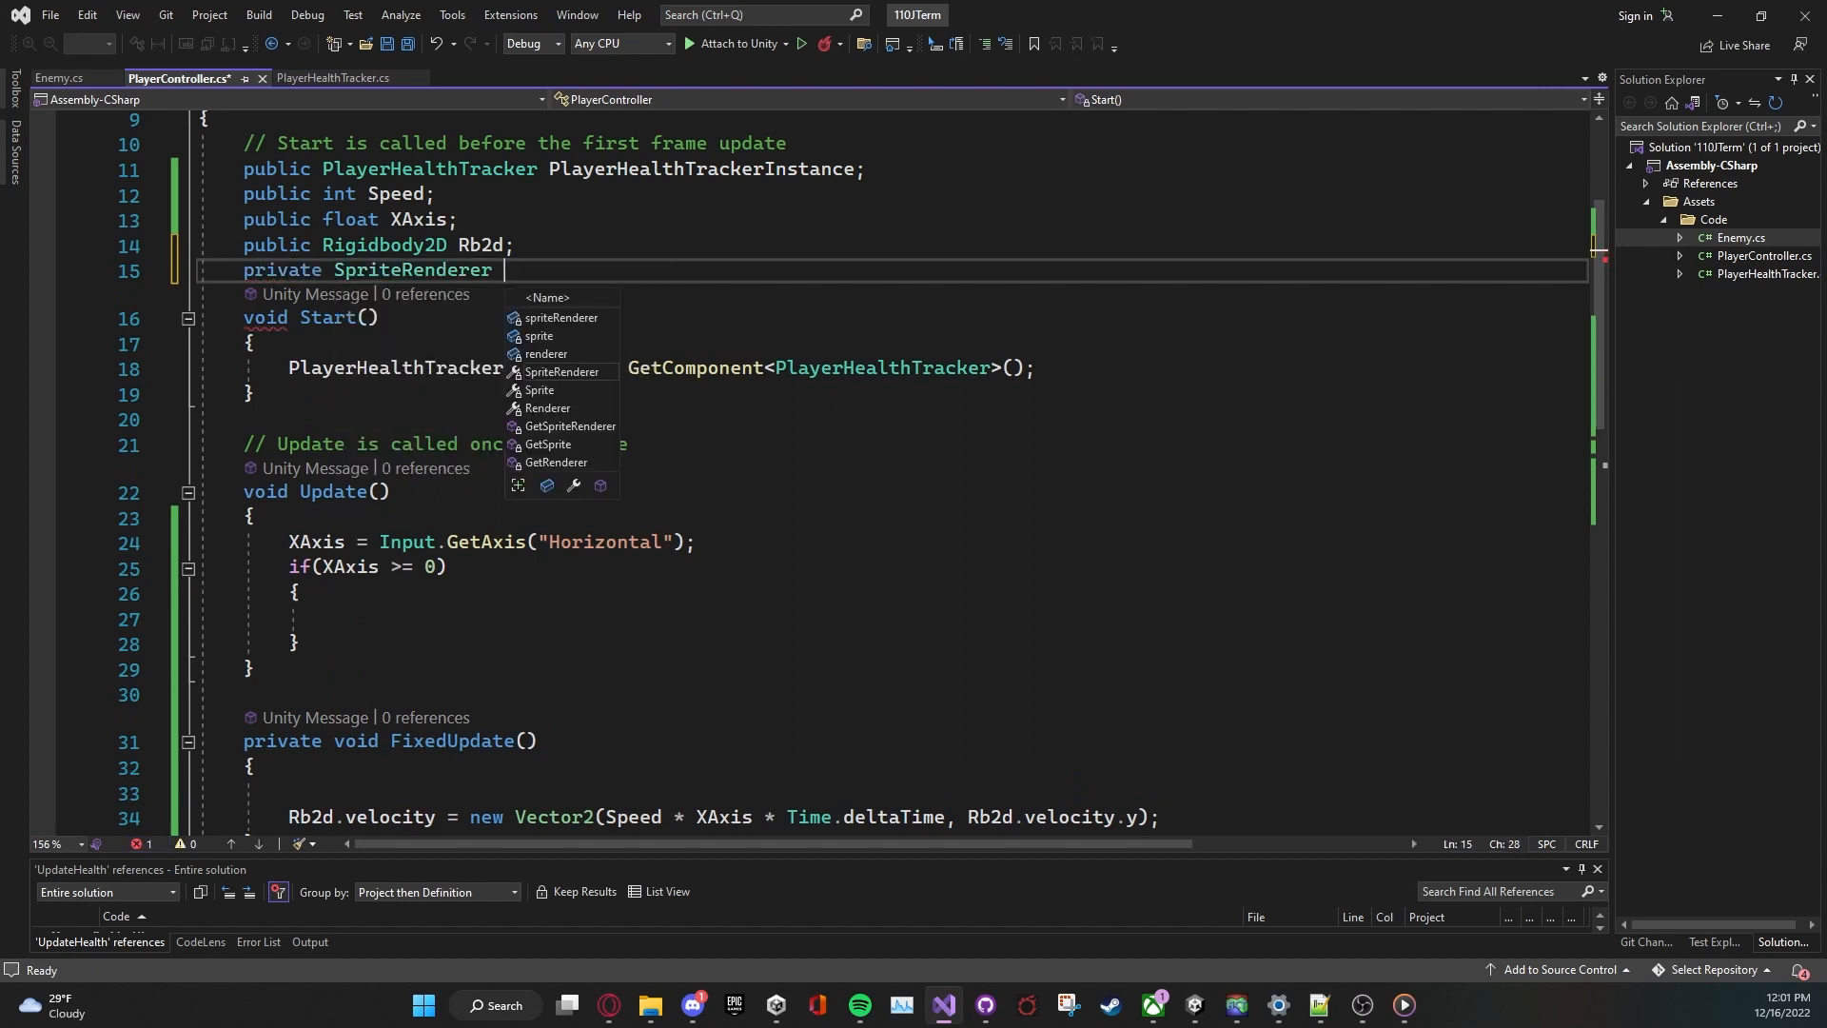
{"action": "type", "text": "mySpriteRenderer;"}
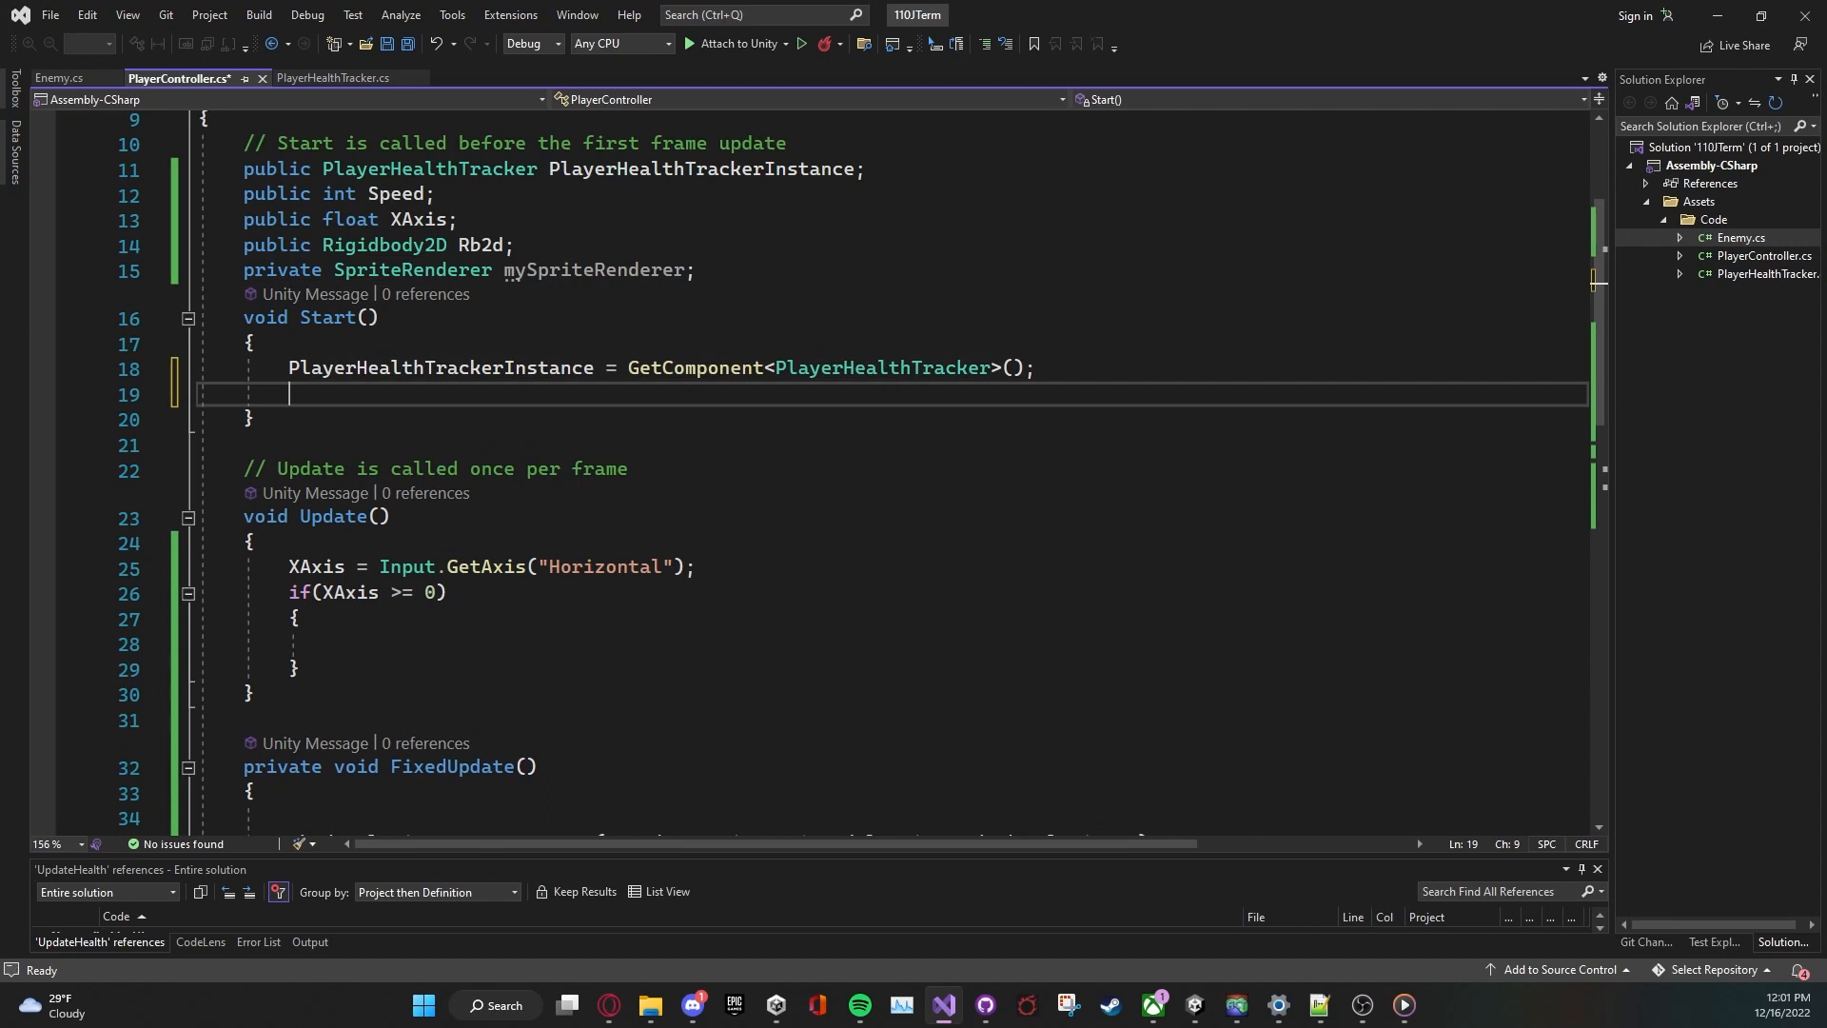
{"action": "type", "text": "mySpriteRenderer = GetComponent<SpriteRenderer>();"}
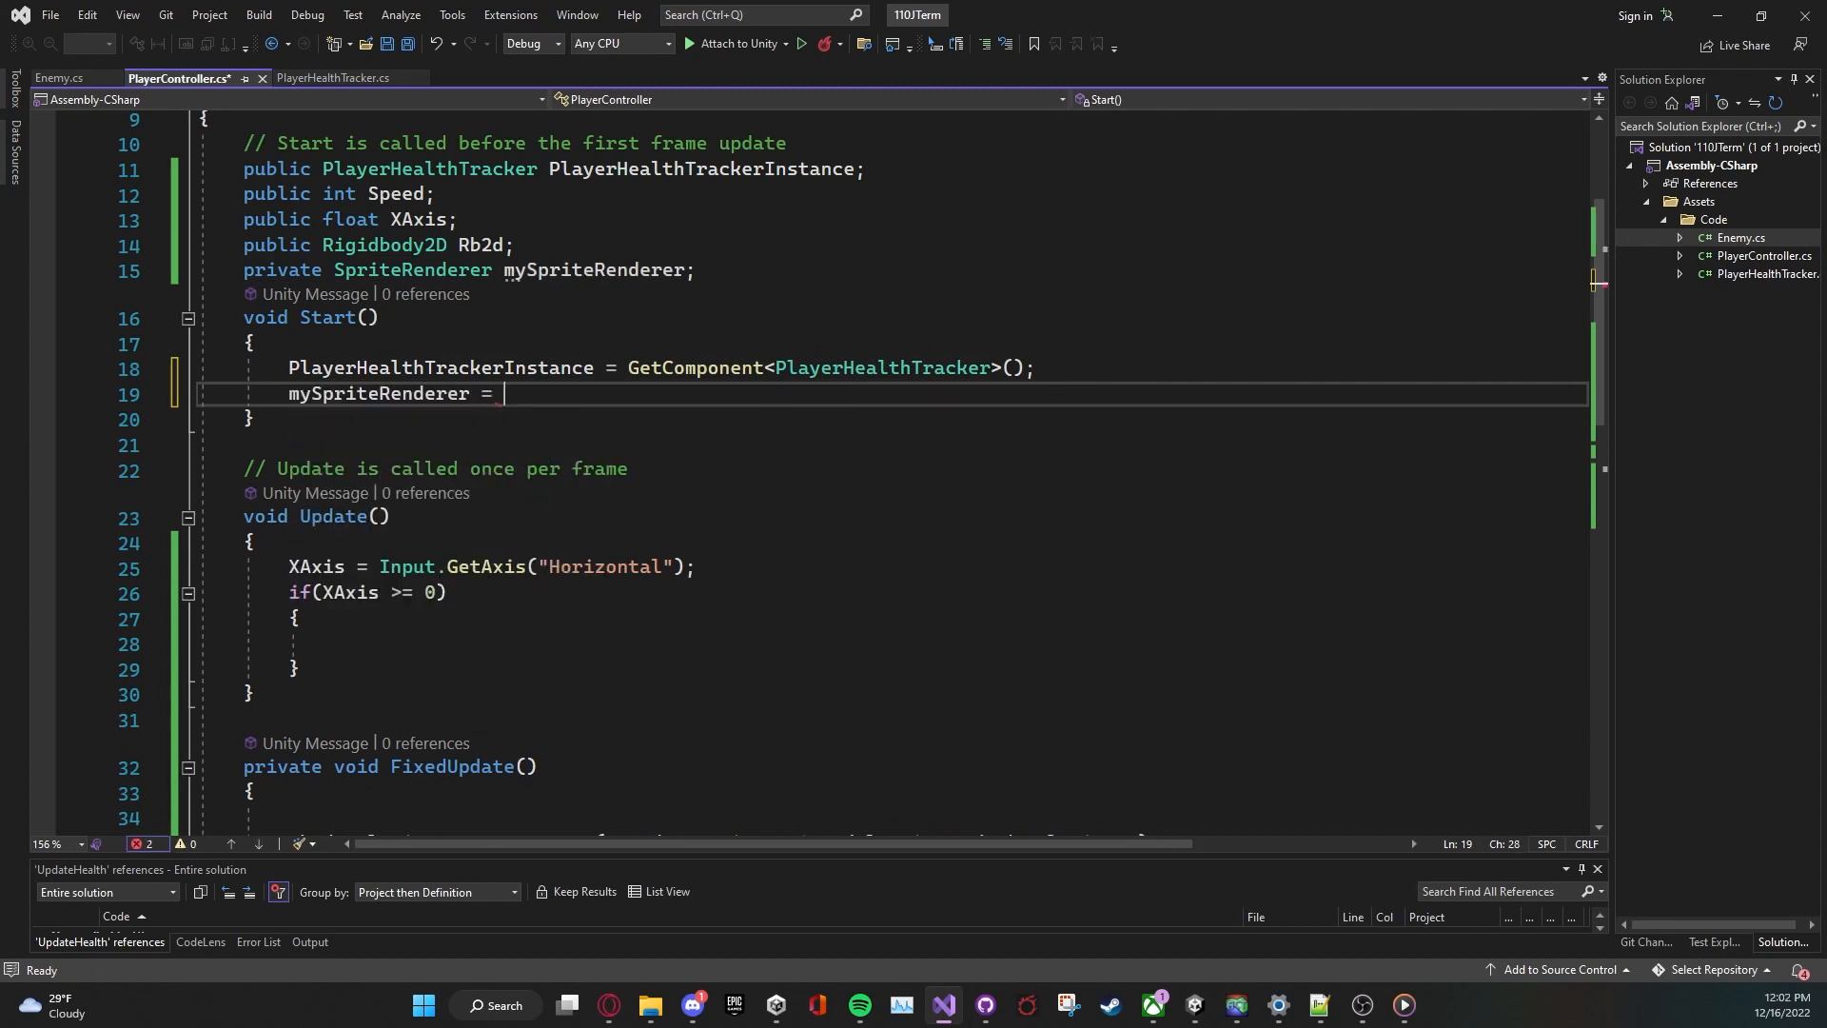
{"action": "type", "text": "GetComponent<Spr"}
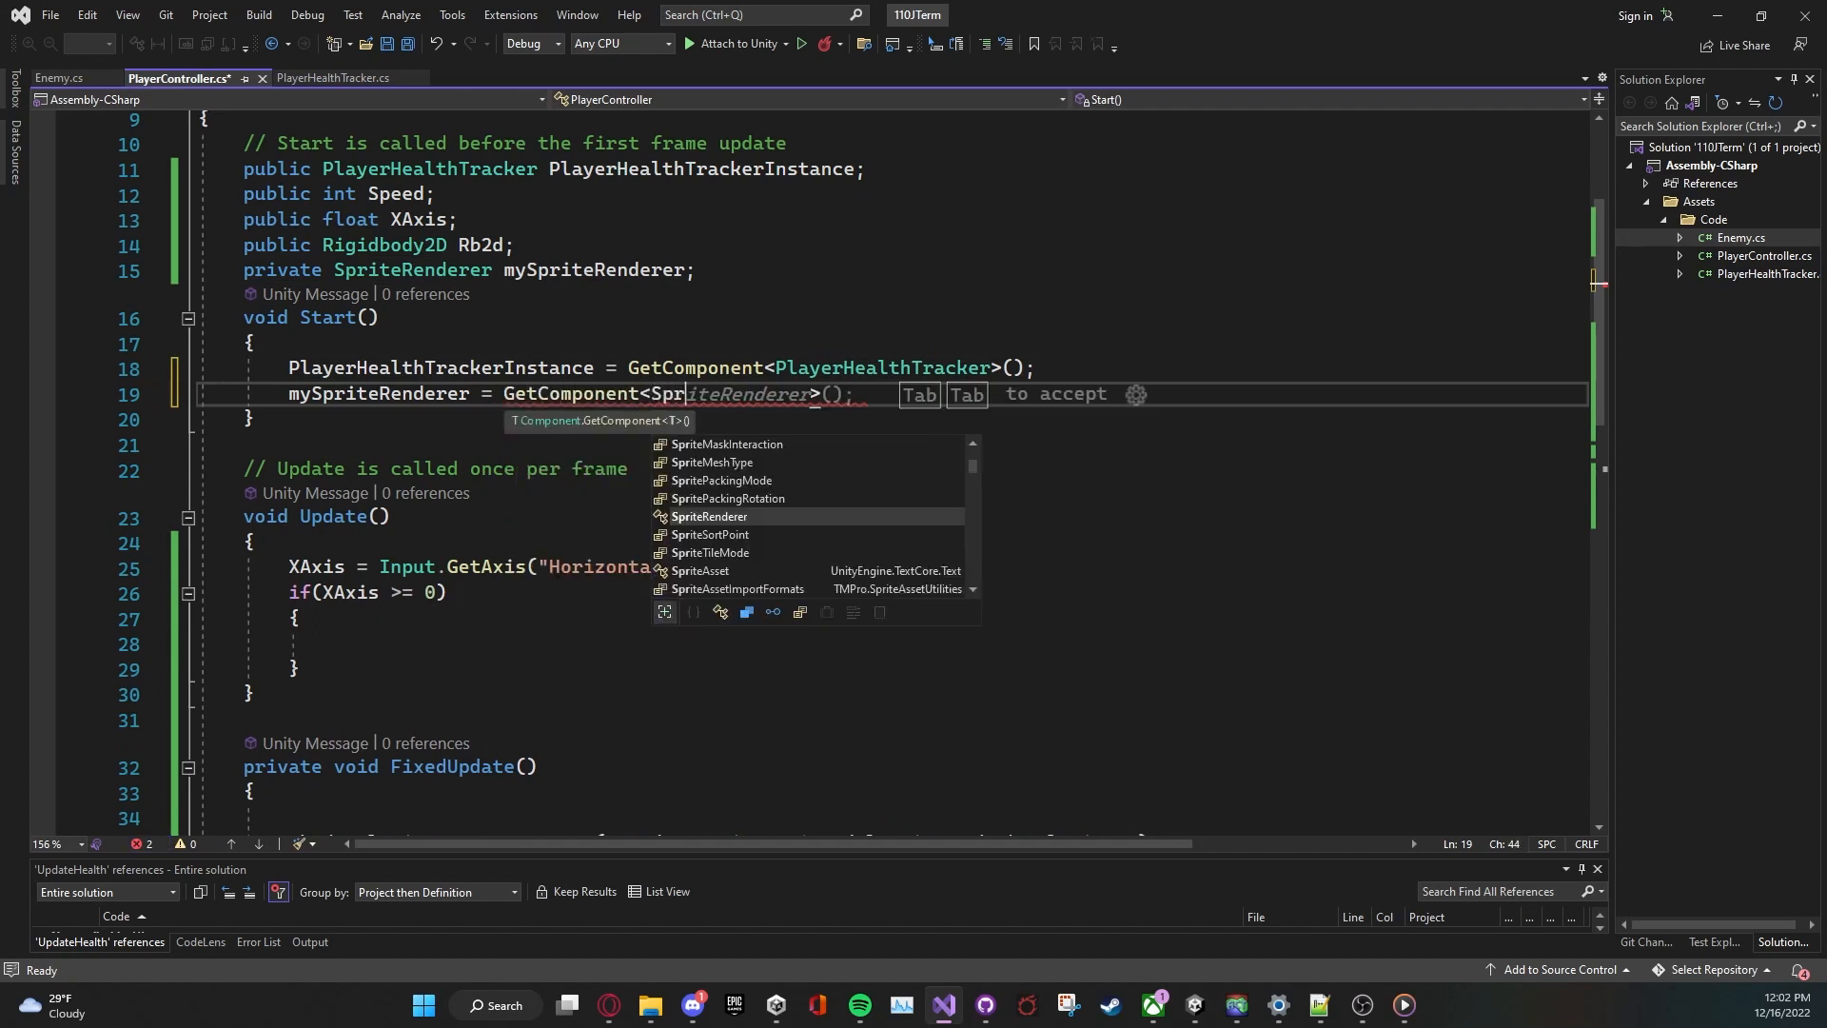
{"action": "key", "text": "Tab"}
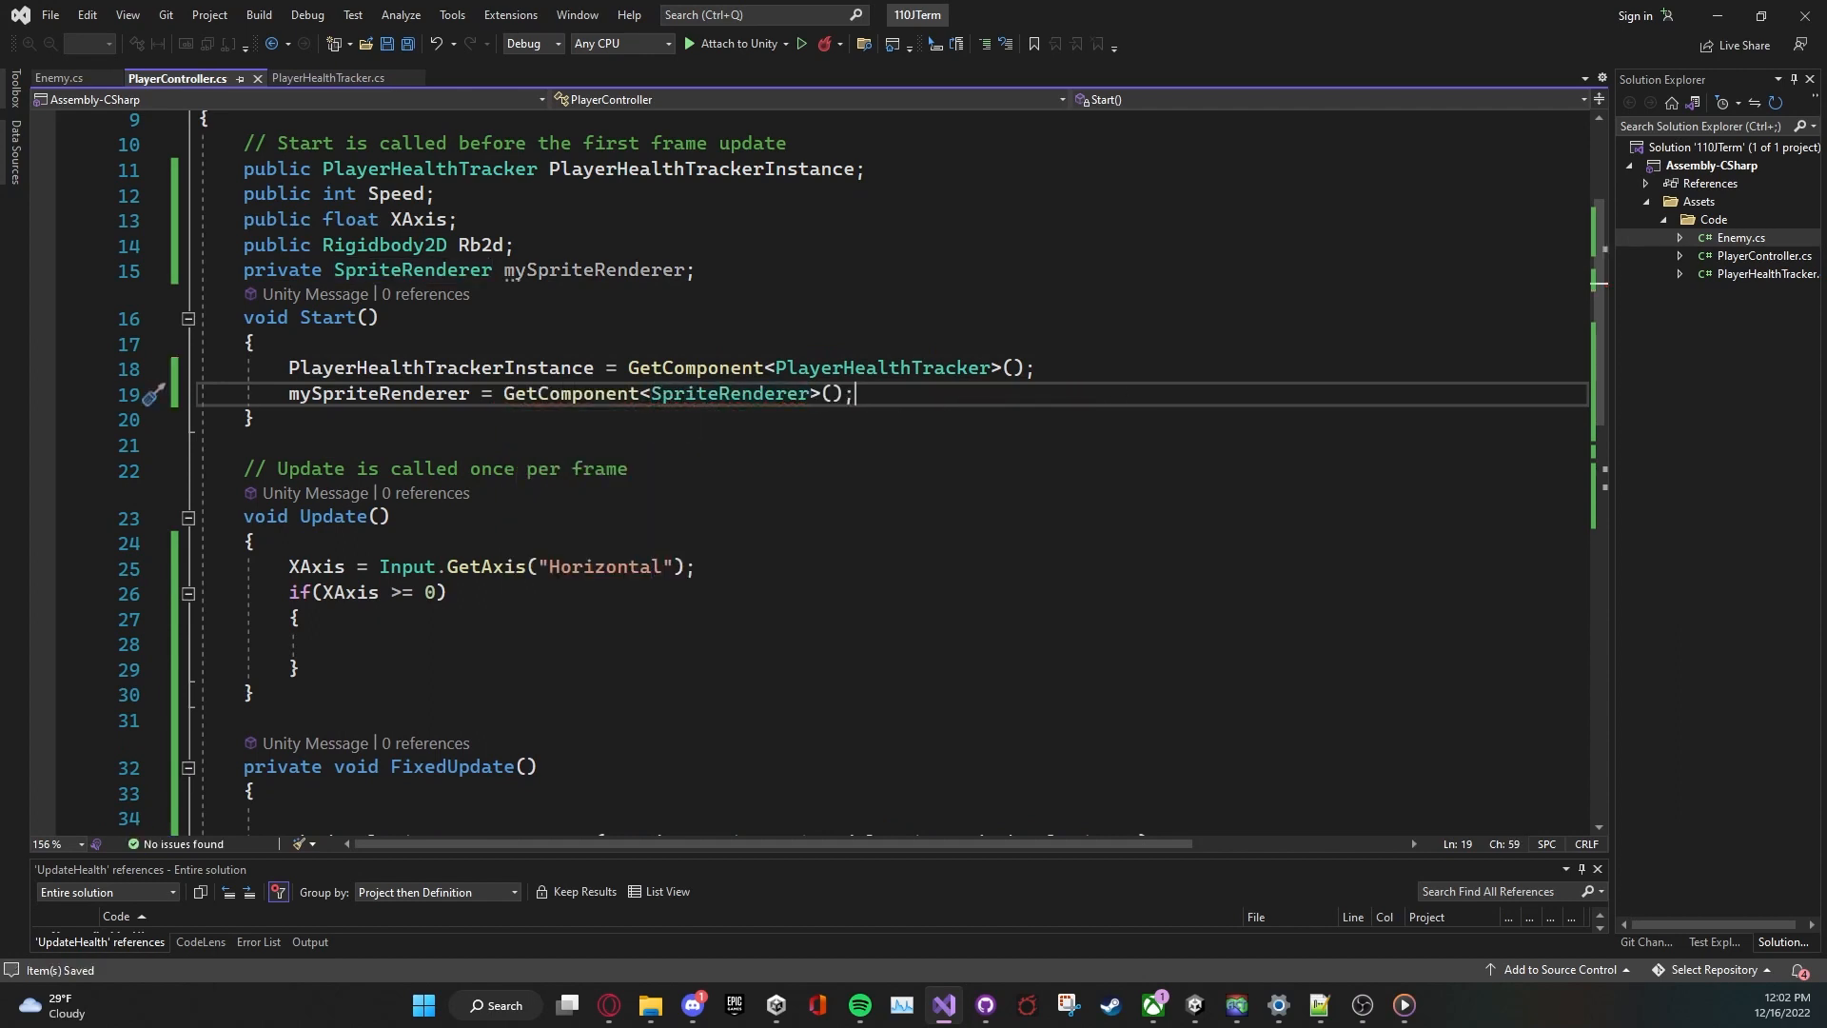
{"action": "double_click", "coordinate": [378, 392]}
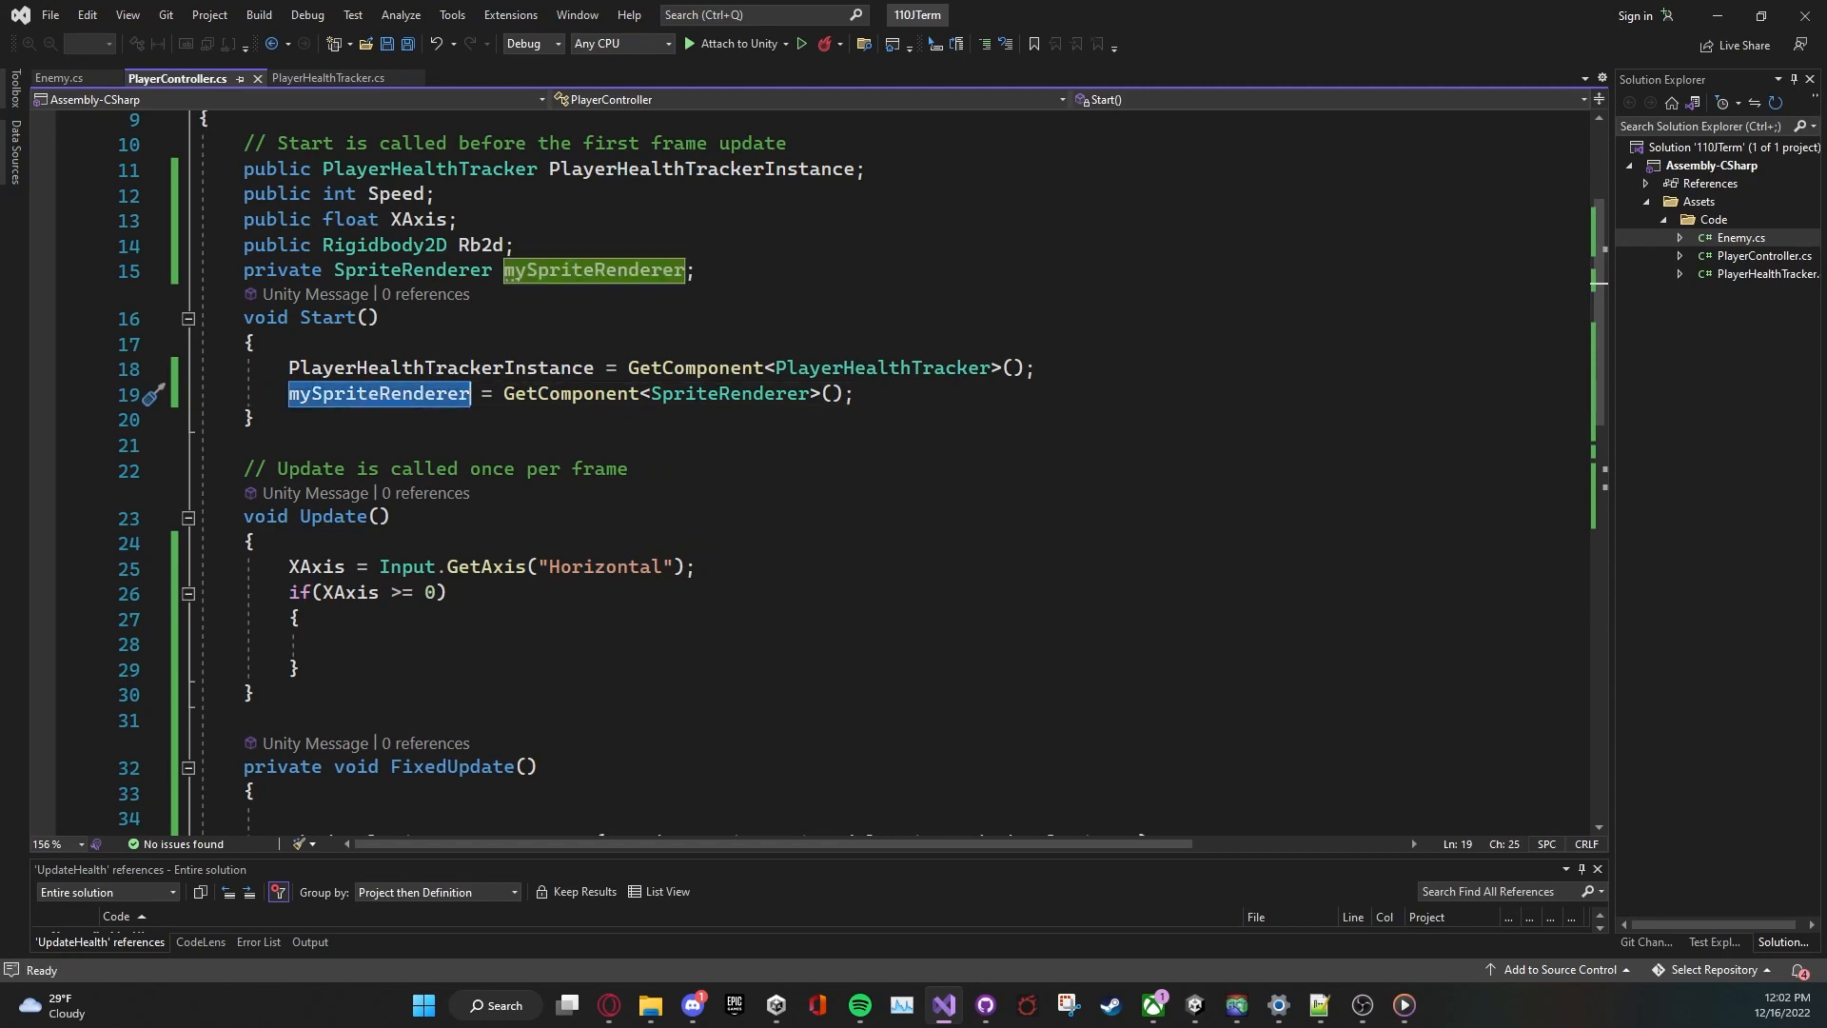
Step: Start mySpriteRenderer inside the if (XAxis >= 0) block and check the Square's Flip X setting in Unity
{"action": "type", "text": "mySpriteRenderer"}
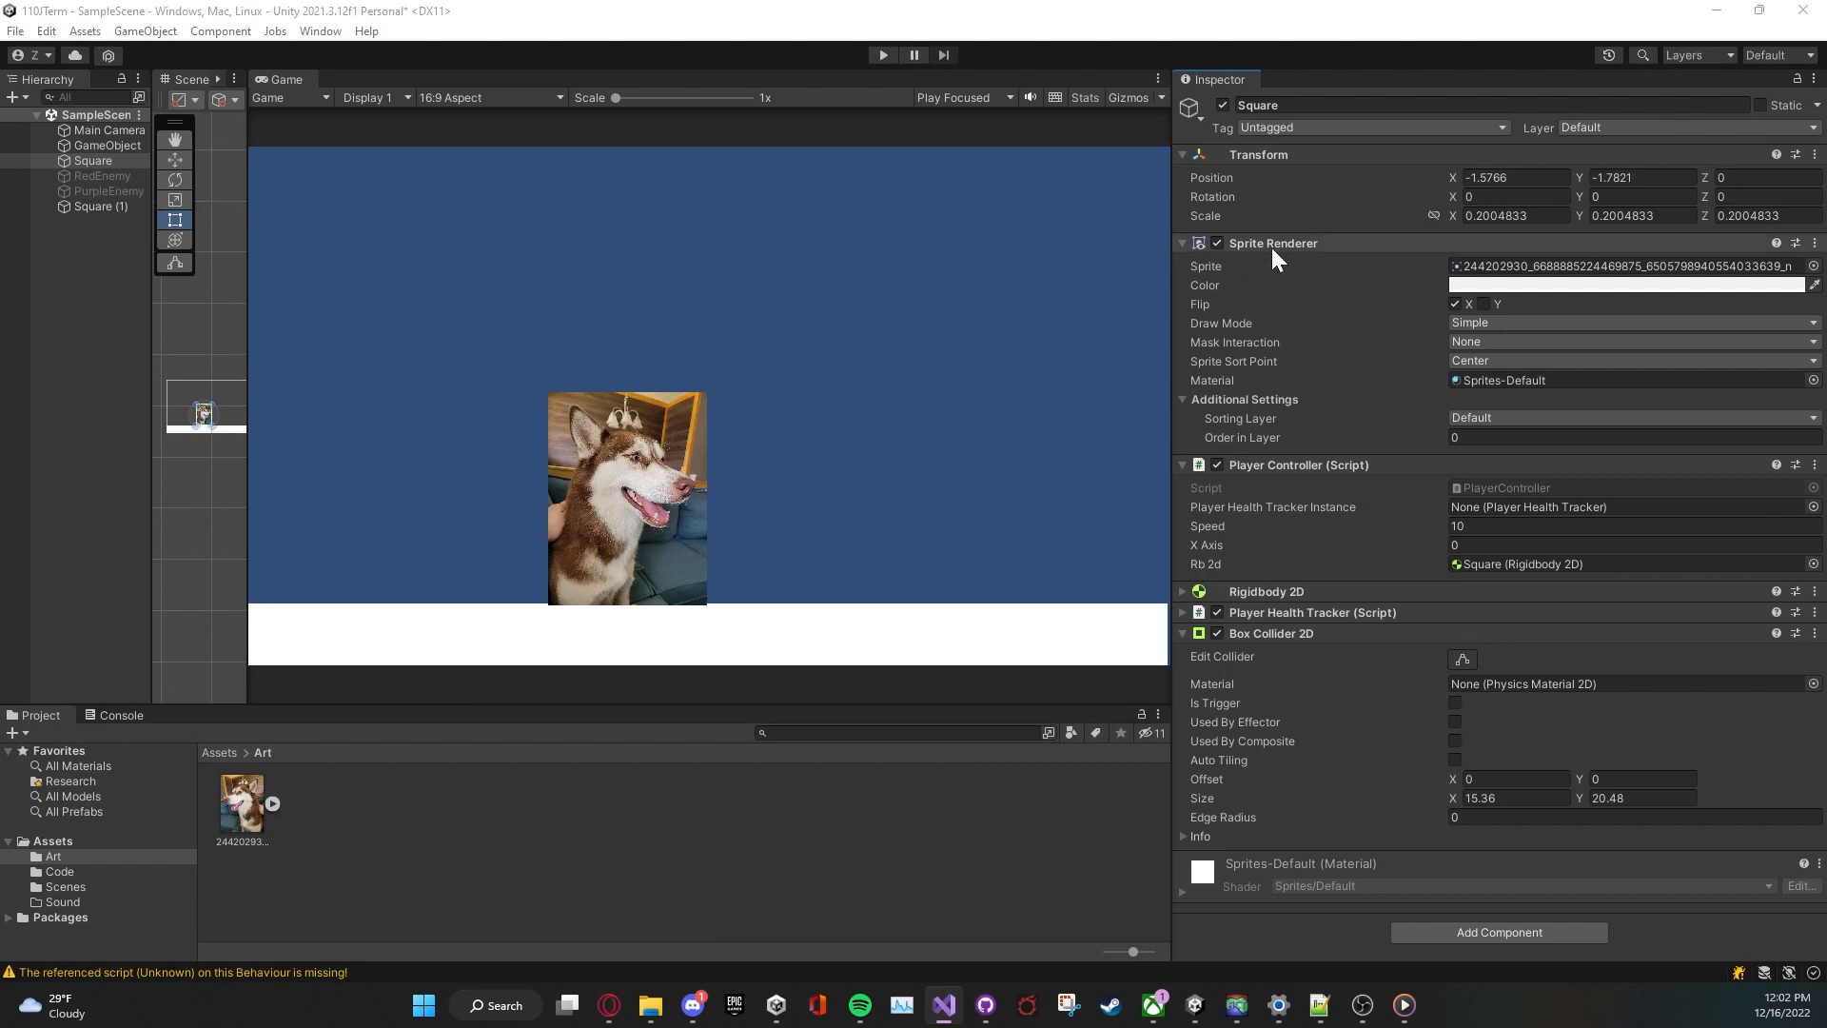
{"action": "mouse_move", "coordinate": [1435, 281]}
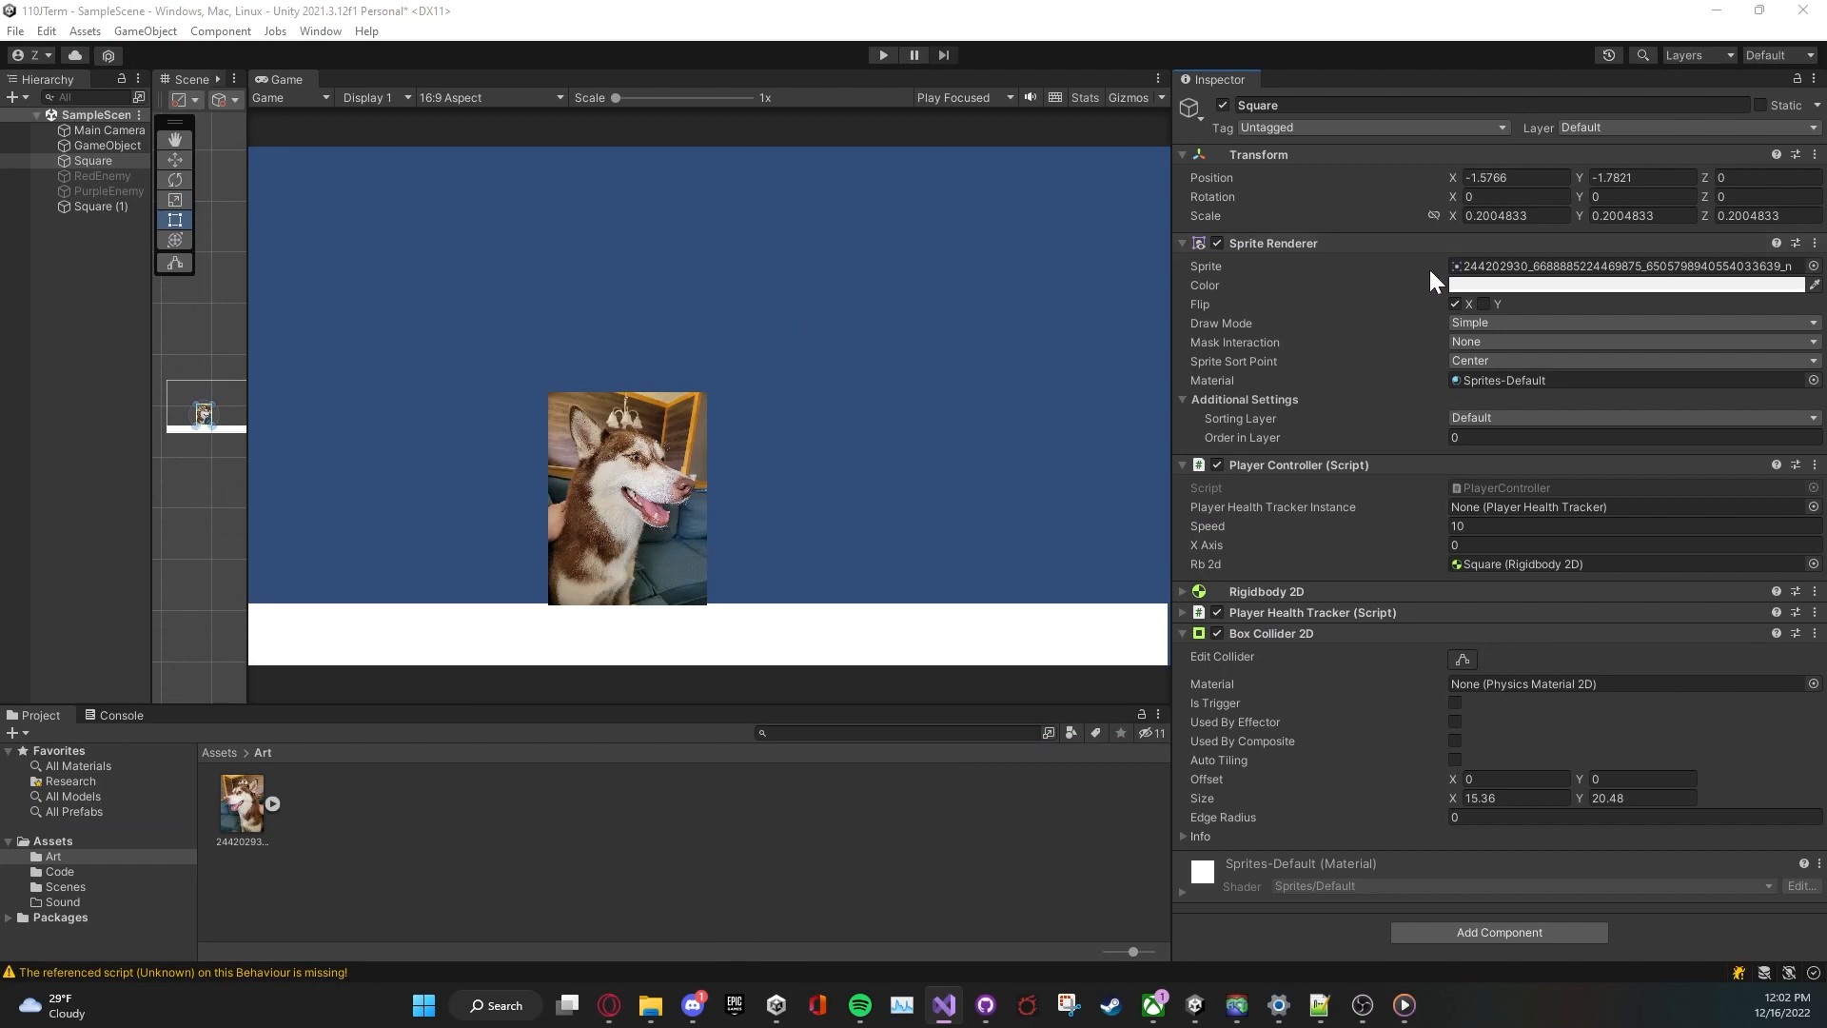
{"action": "left_click", "coordinate": [1453, 303]}
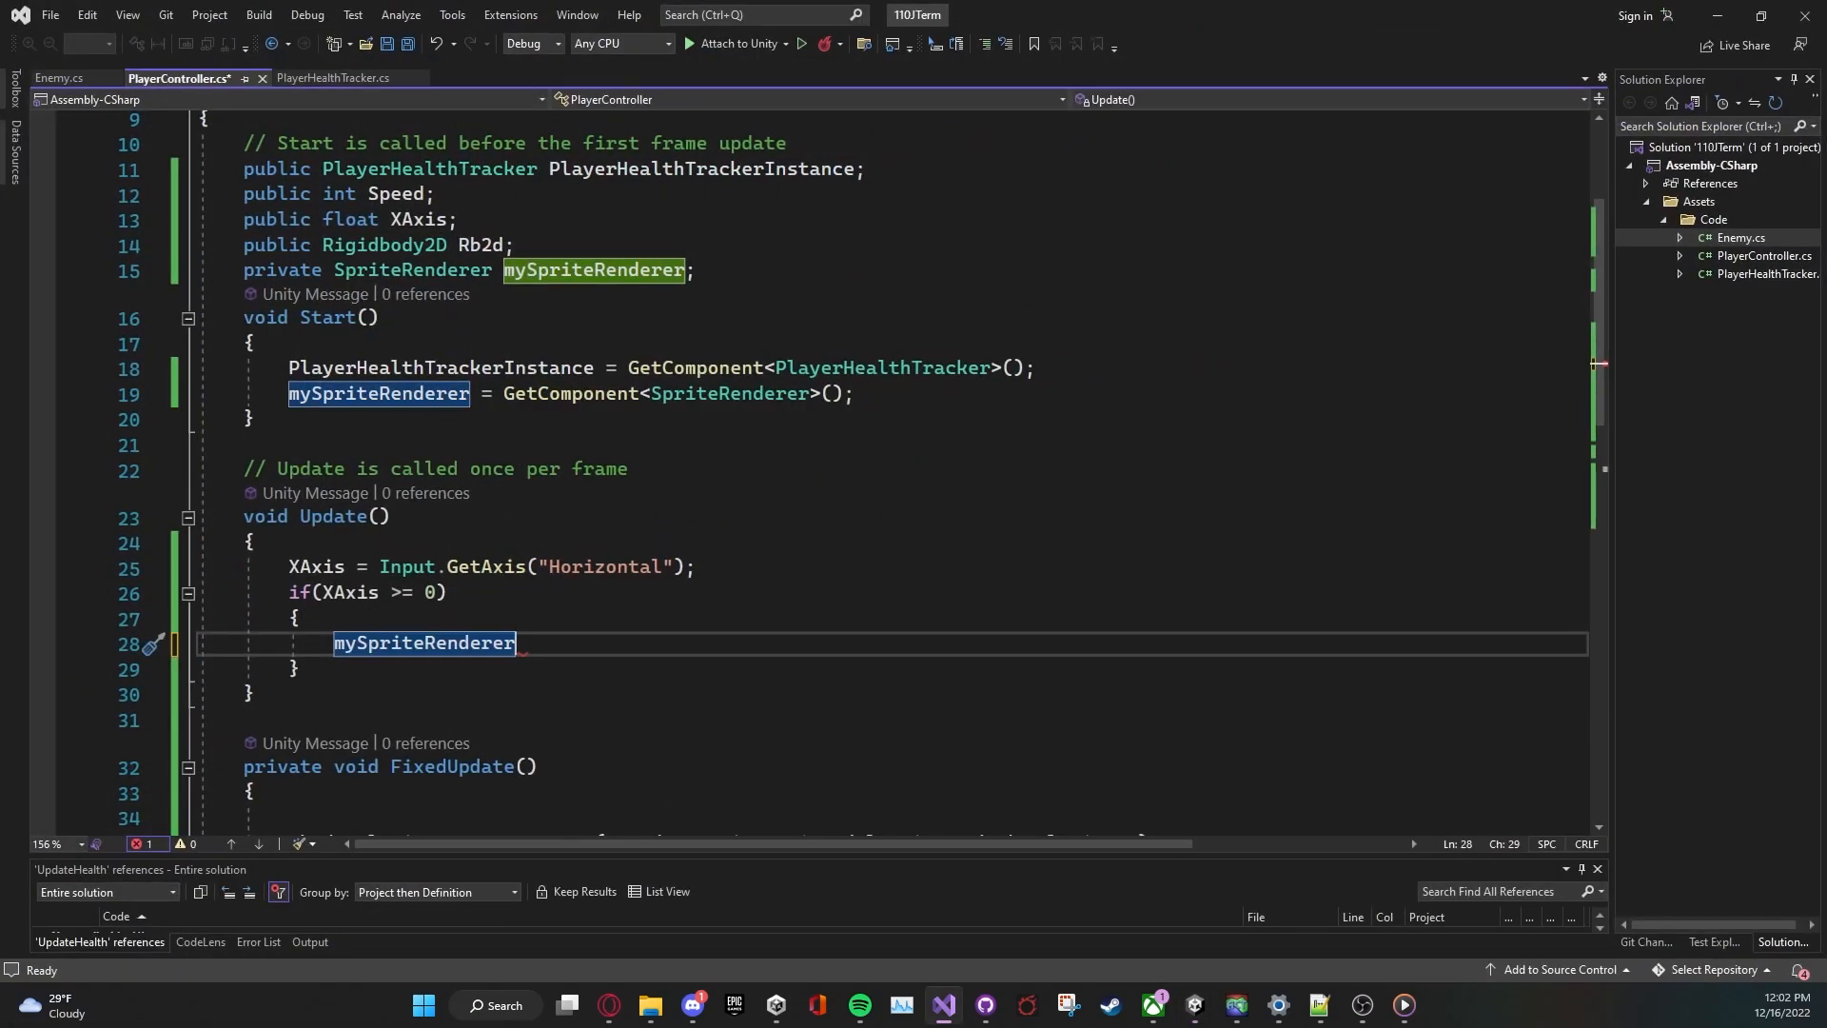
Step: Complete the if block with mySpriteRenderer.flipX = true; and save the script
{"action": "type", "text": ".flipX = true;"}
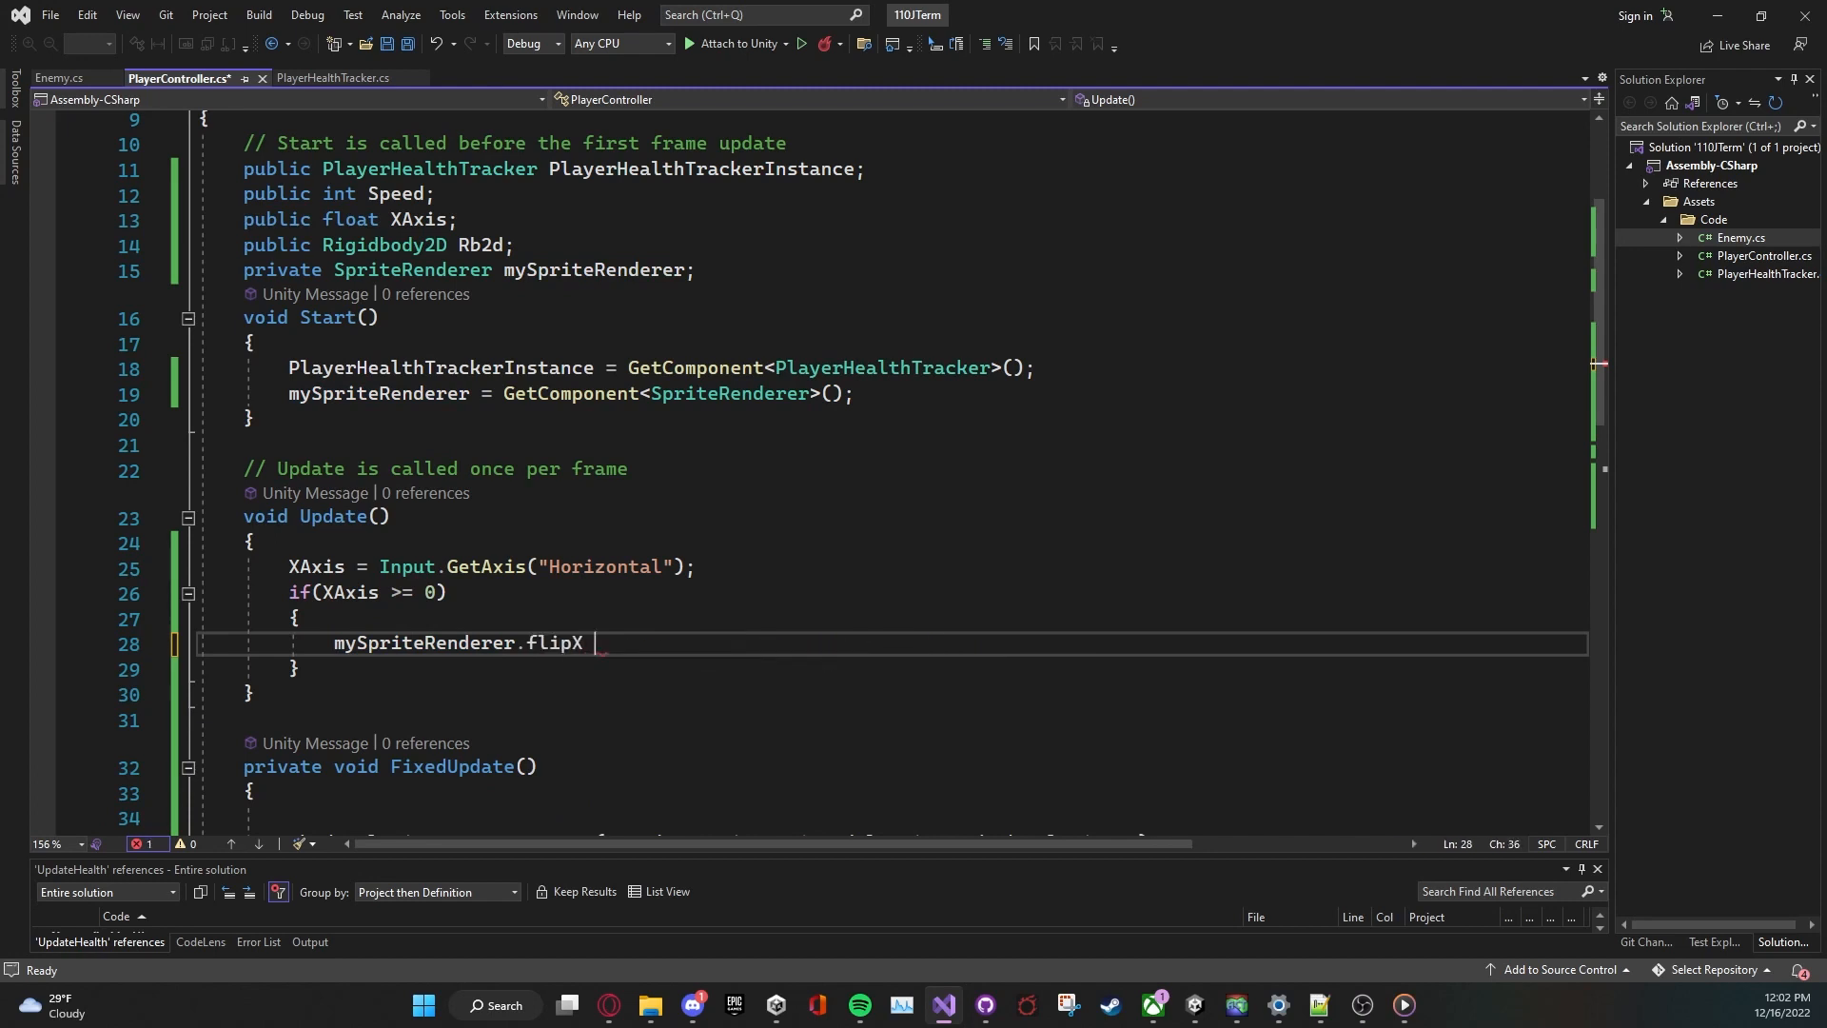
{"action": "type", "text": "="}
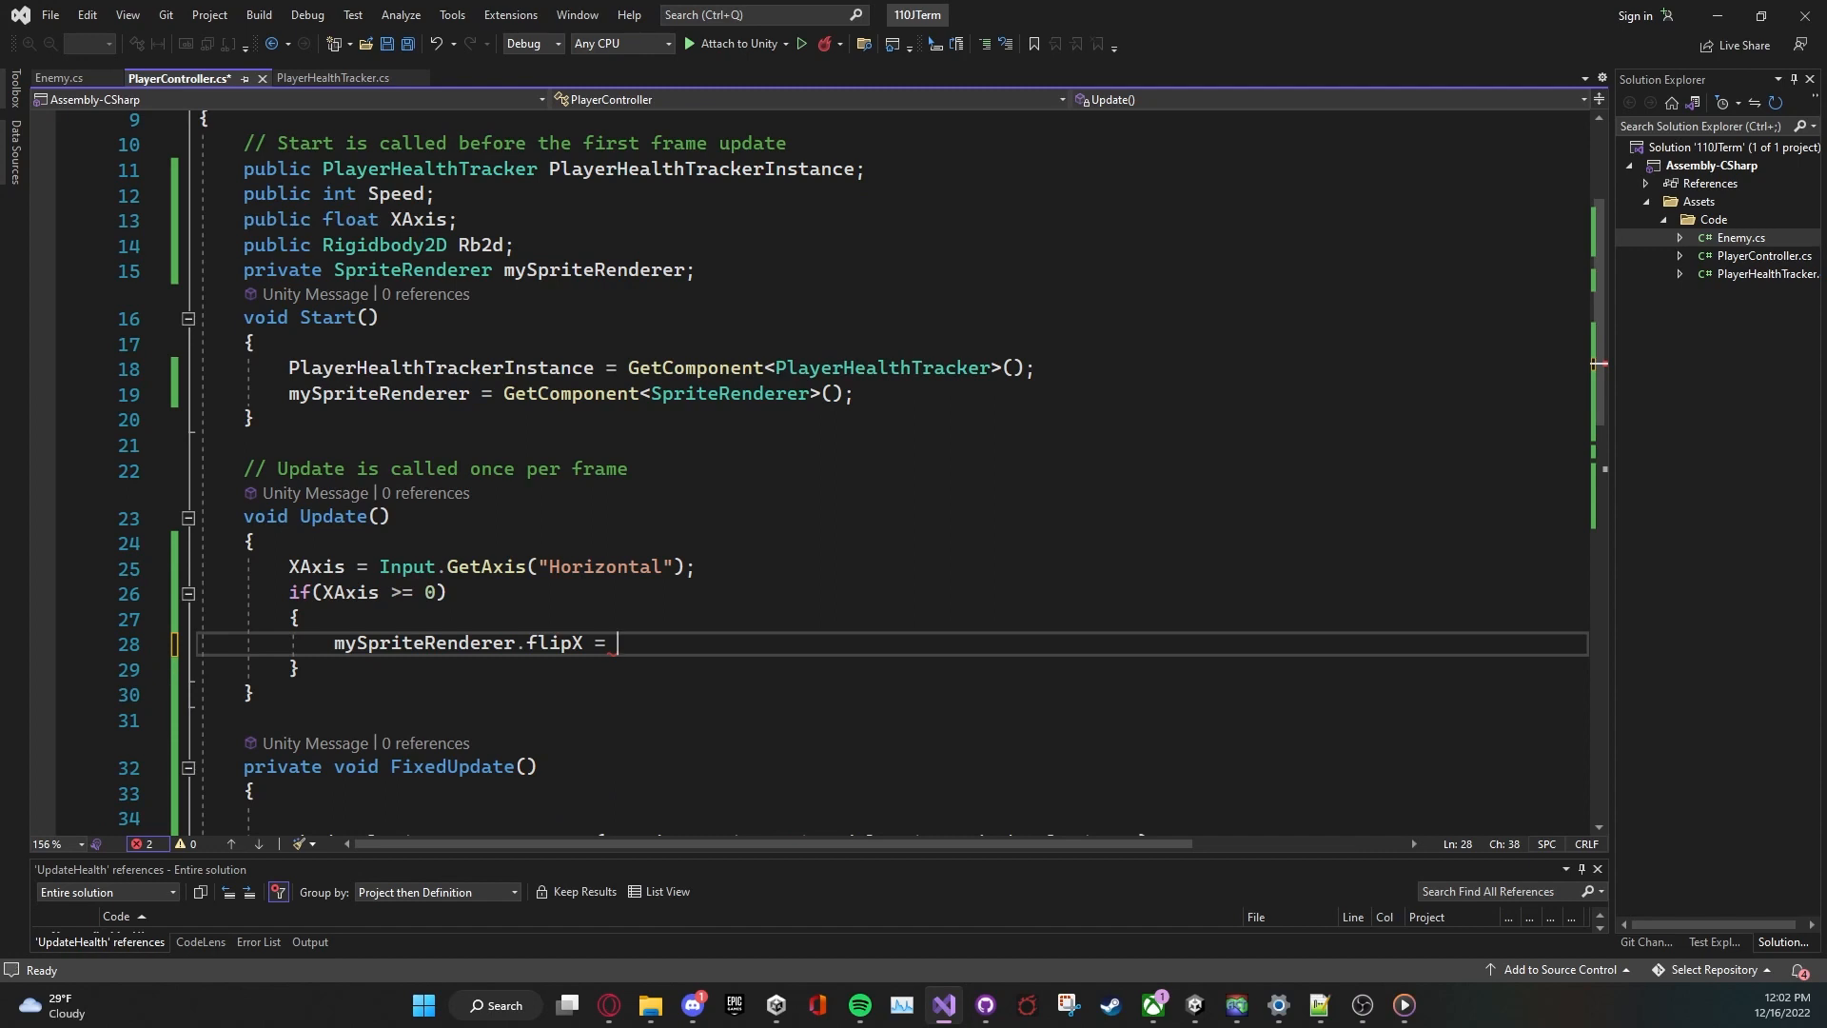
{"action": "type", "text": "true;"}
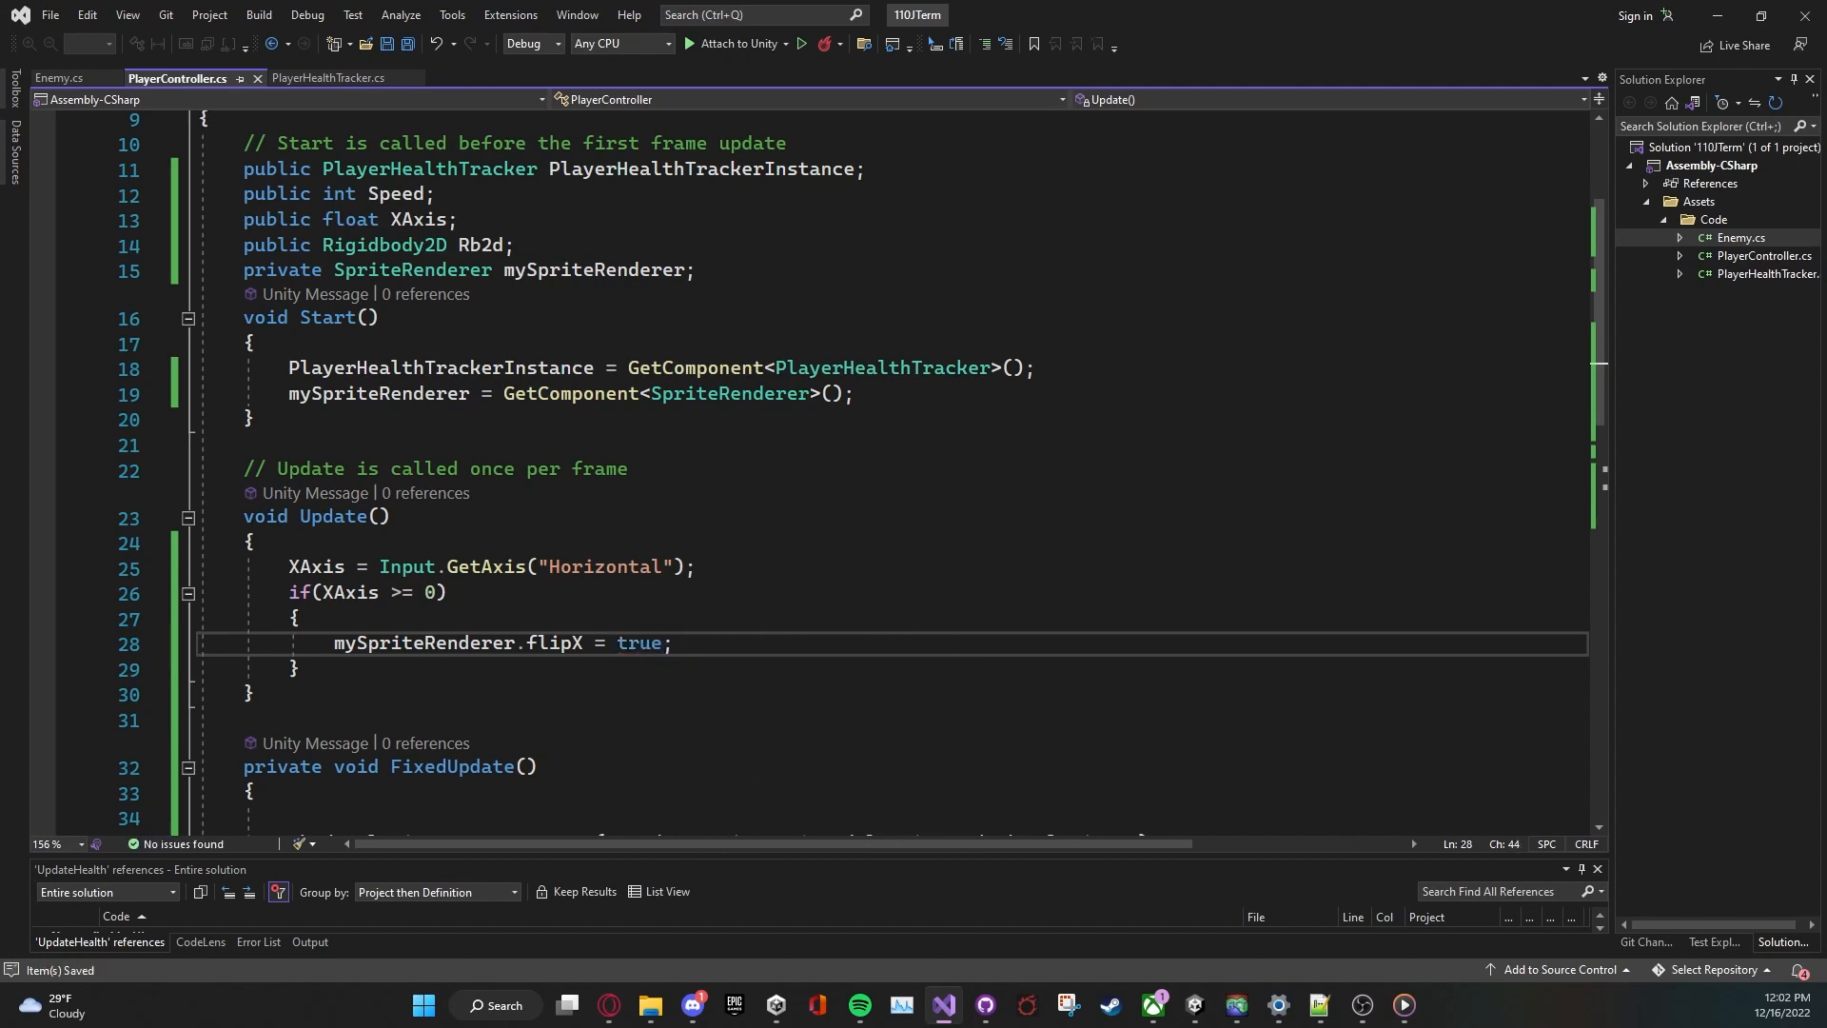
Step: Add an else if(XAxis < 0) branch and an empty else branch after the flipX if block
{"action": "type", "text": "e"}
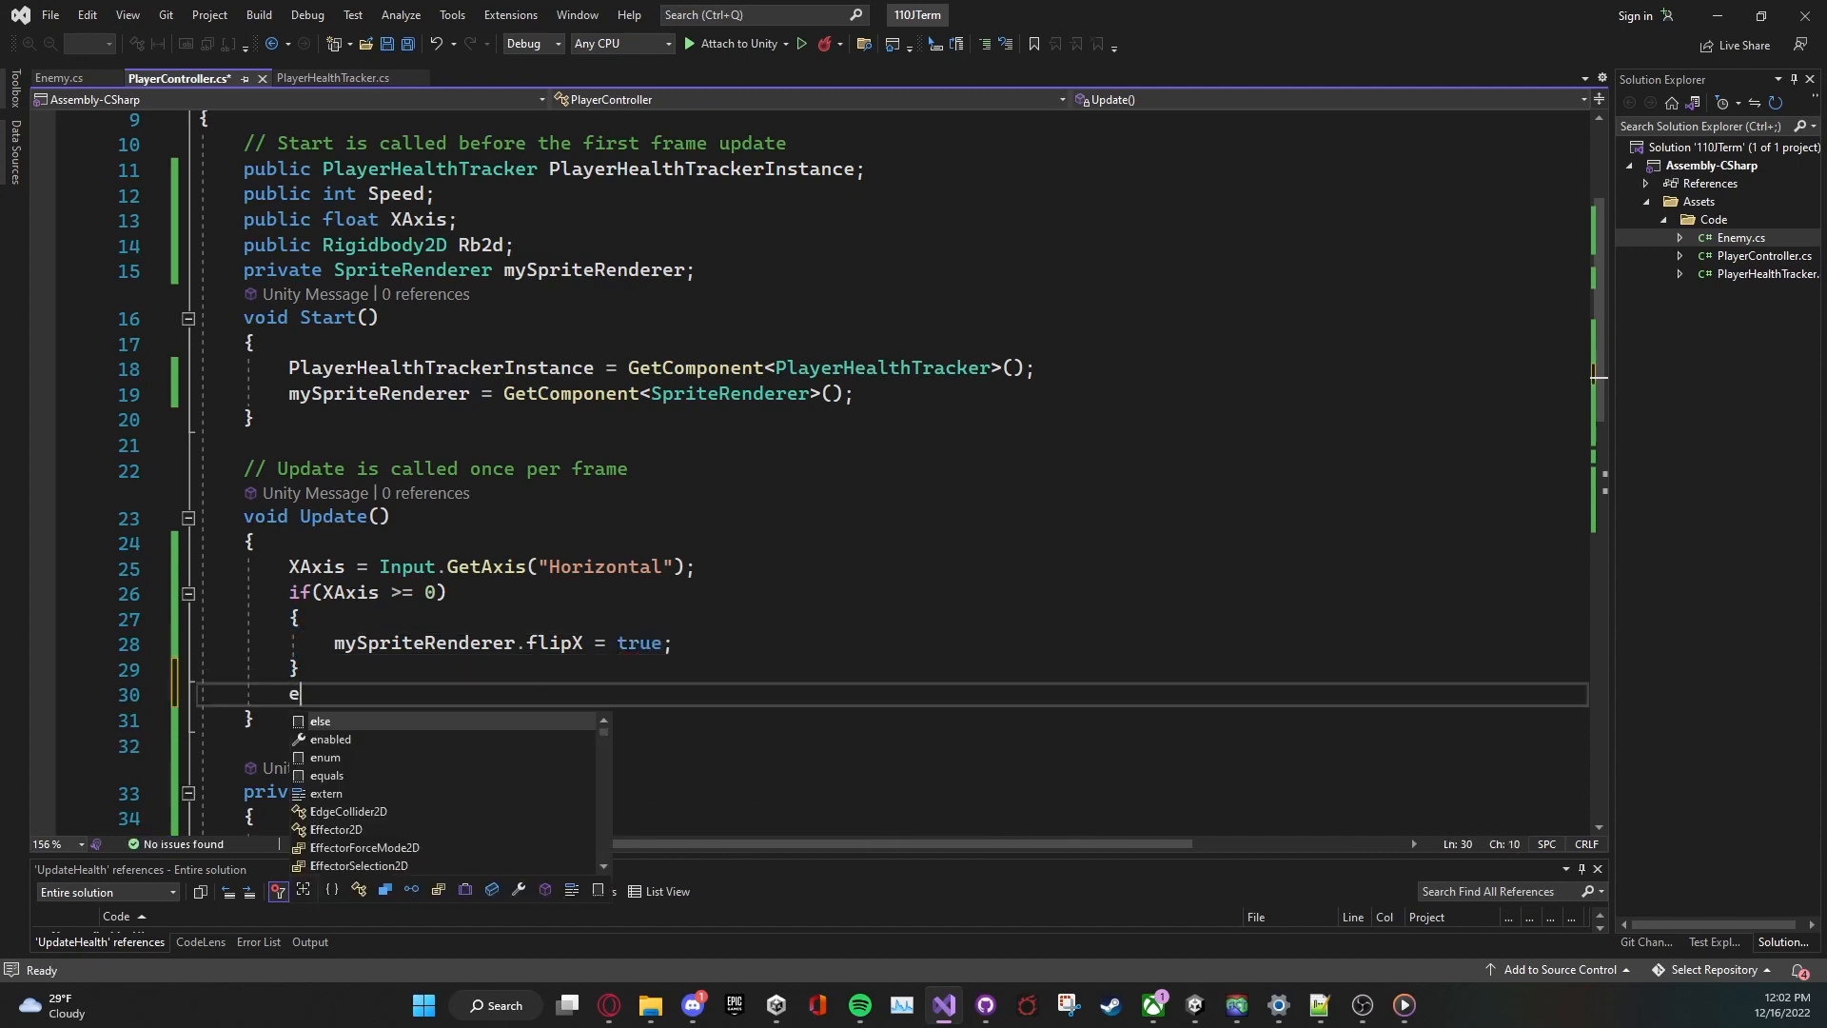
{"action": "type", "text": "lse"}
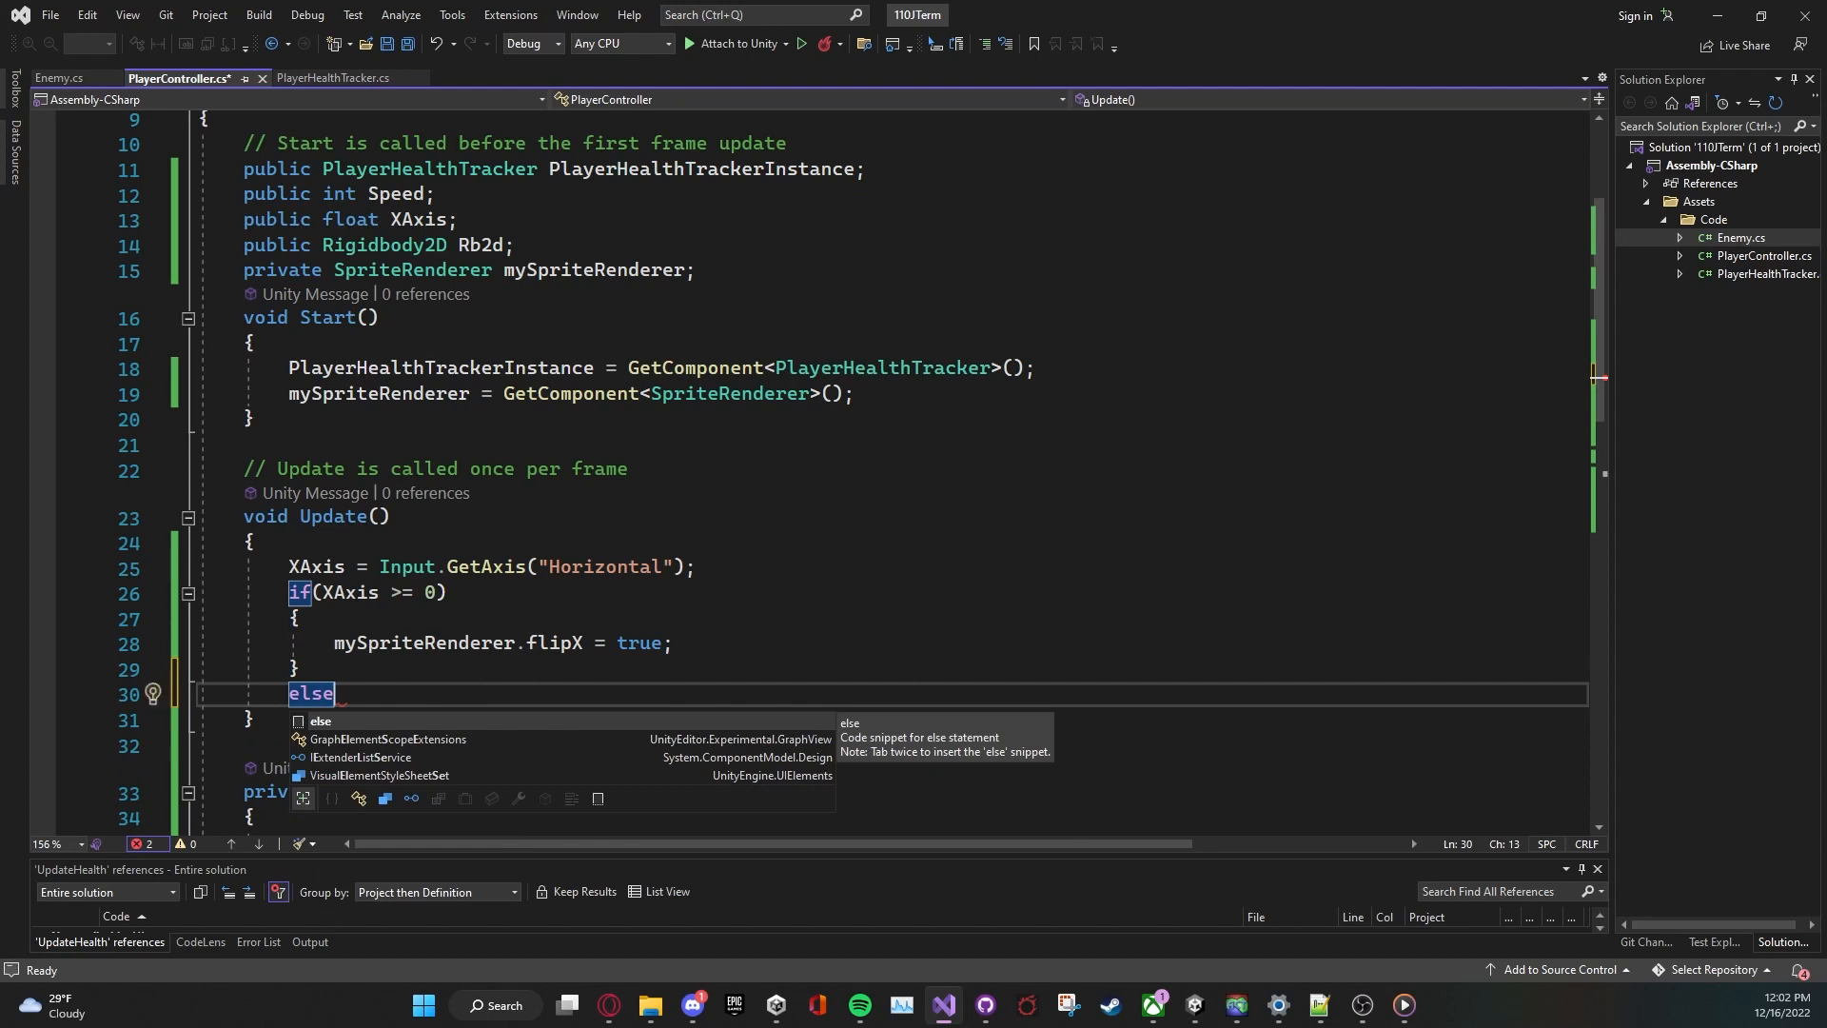
{"action": "type", "text": "if(XAxis < 0)"}
{"action": "type", "text": "{"}
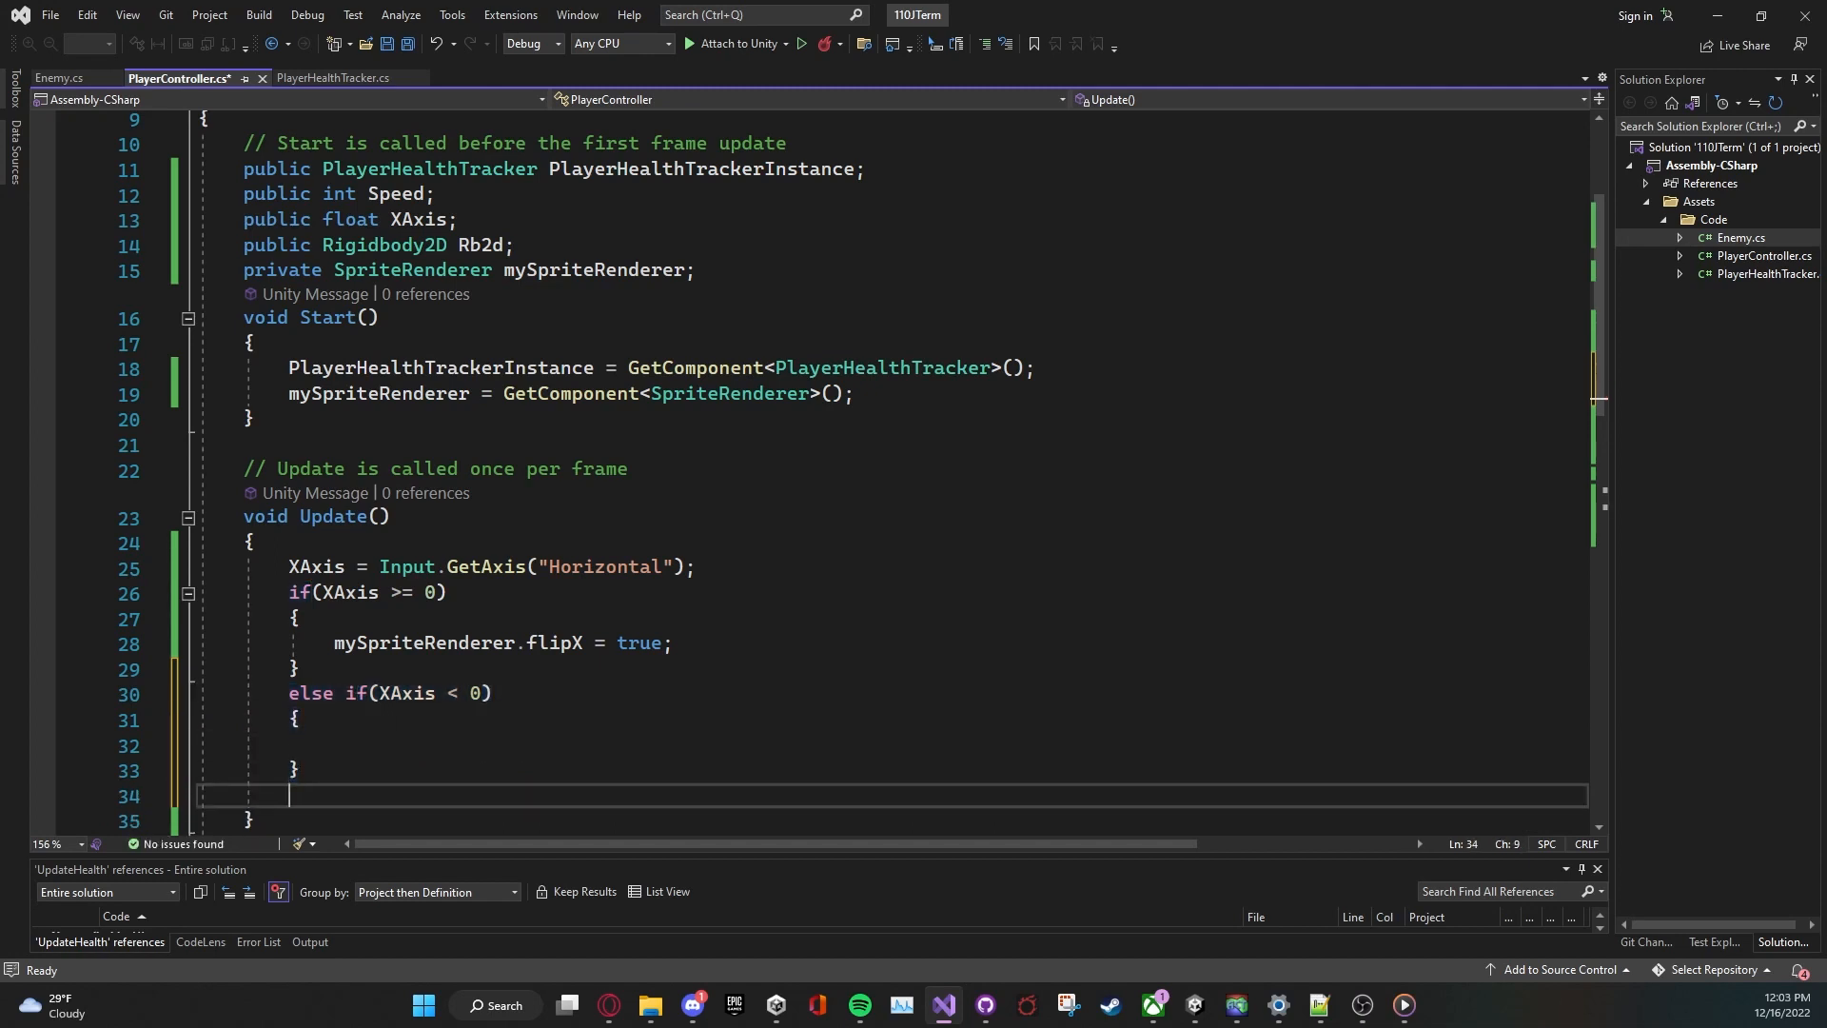
{"action": "type", "text": "else"}
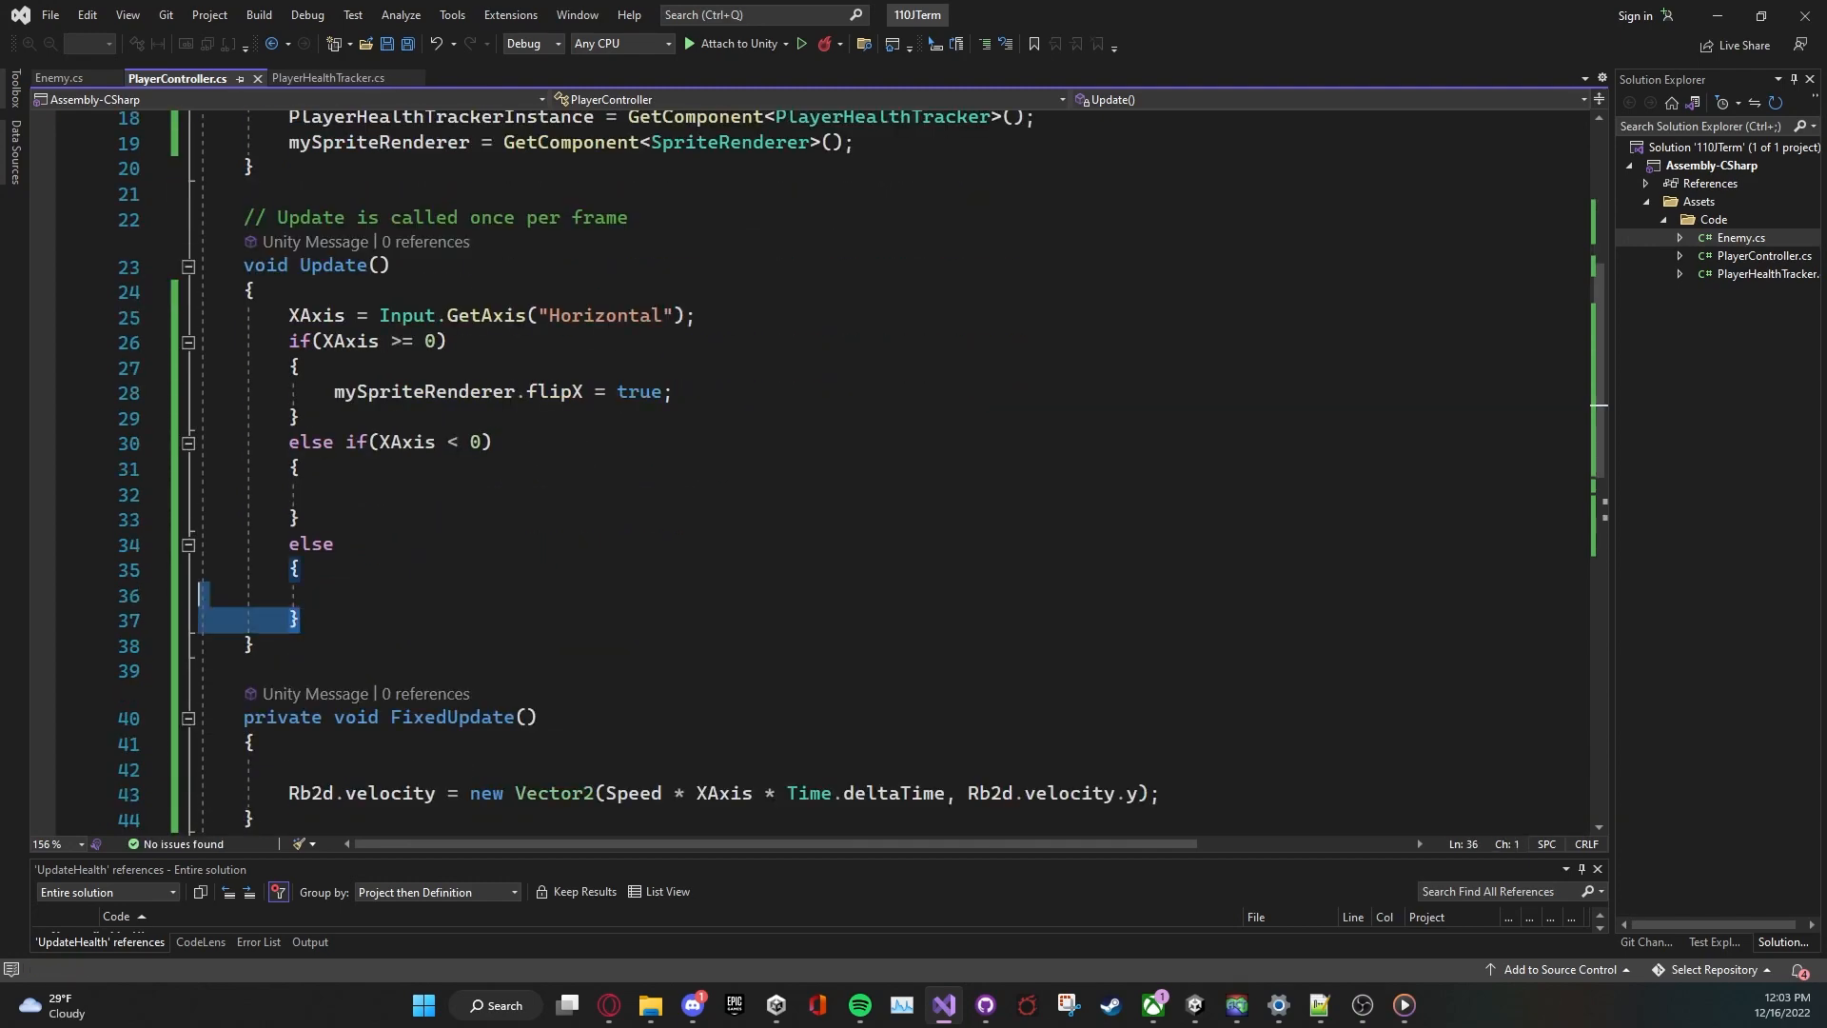
Step: Drop the extra branch so a single else sets mySpriteRenderer.flipX = false, save, and return to Unity
{"action": "key", "text": "Delete"}
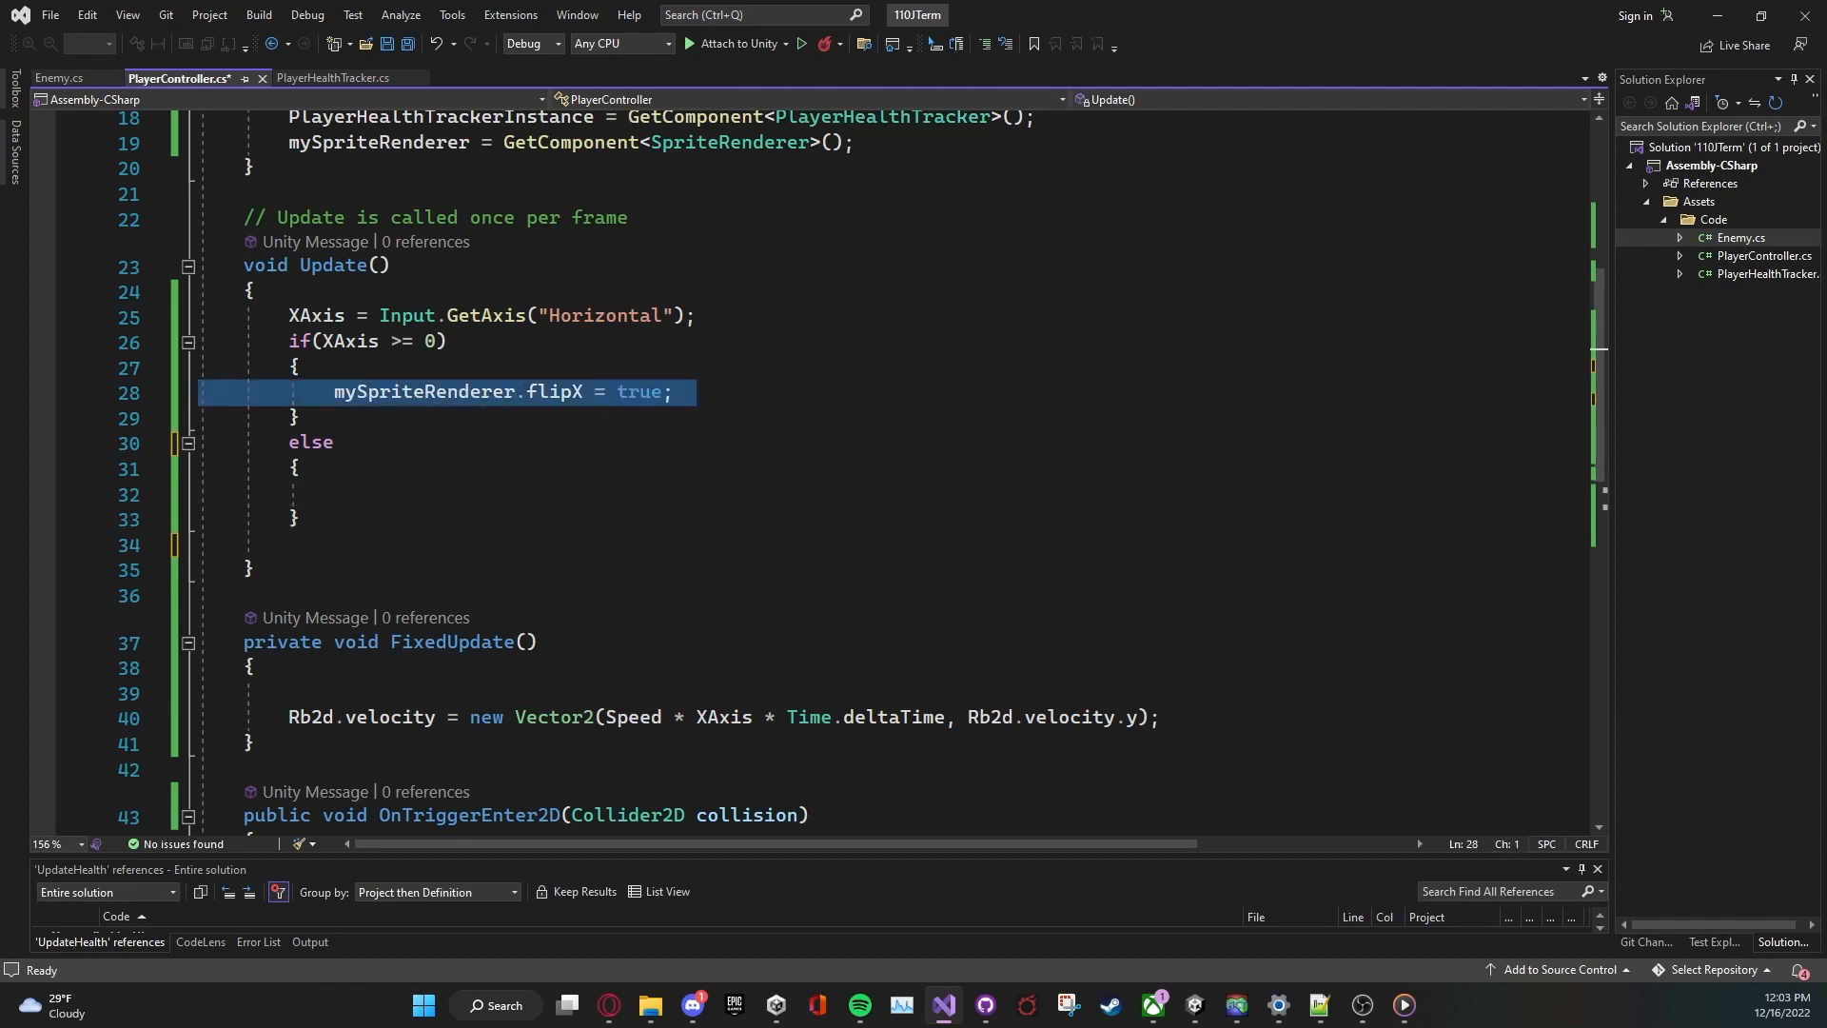
{"action": "type", "text": "mySpriteRenderer.flipX = true;"}
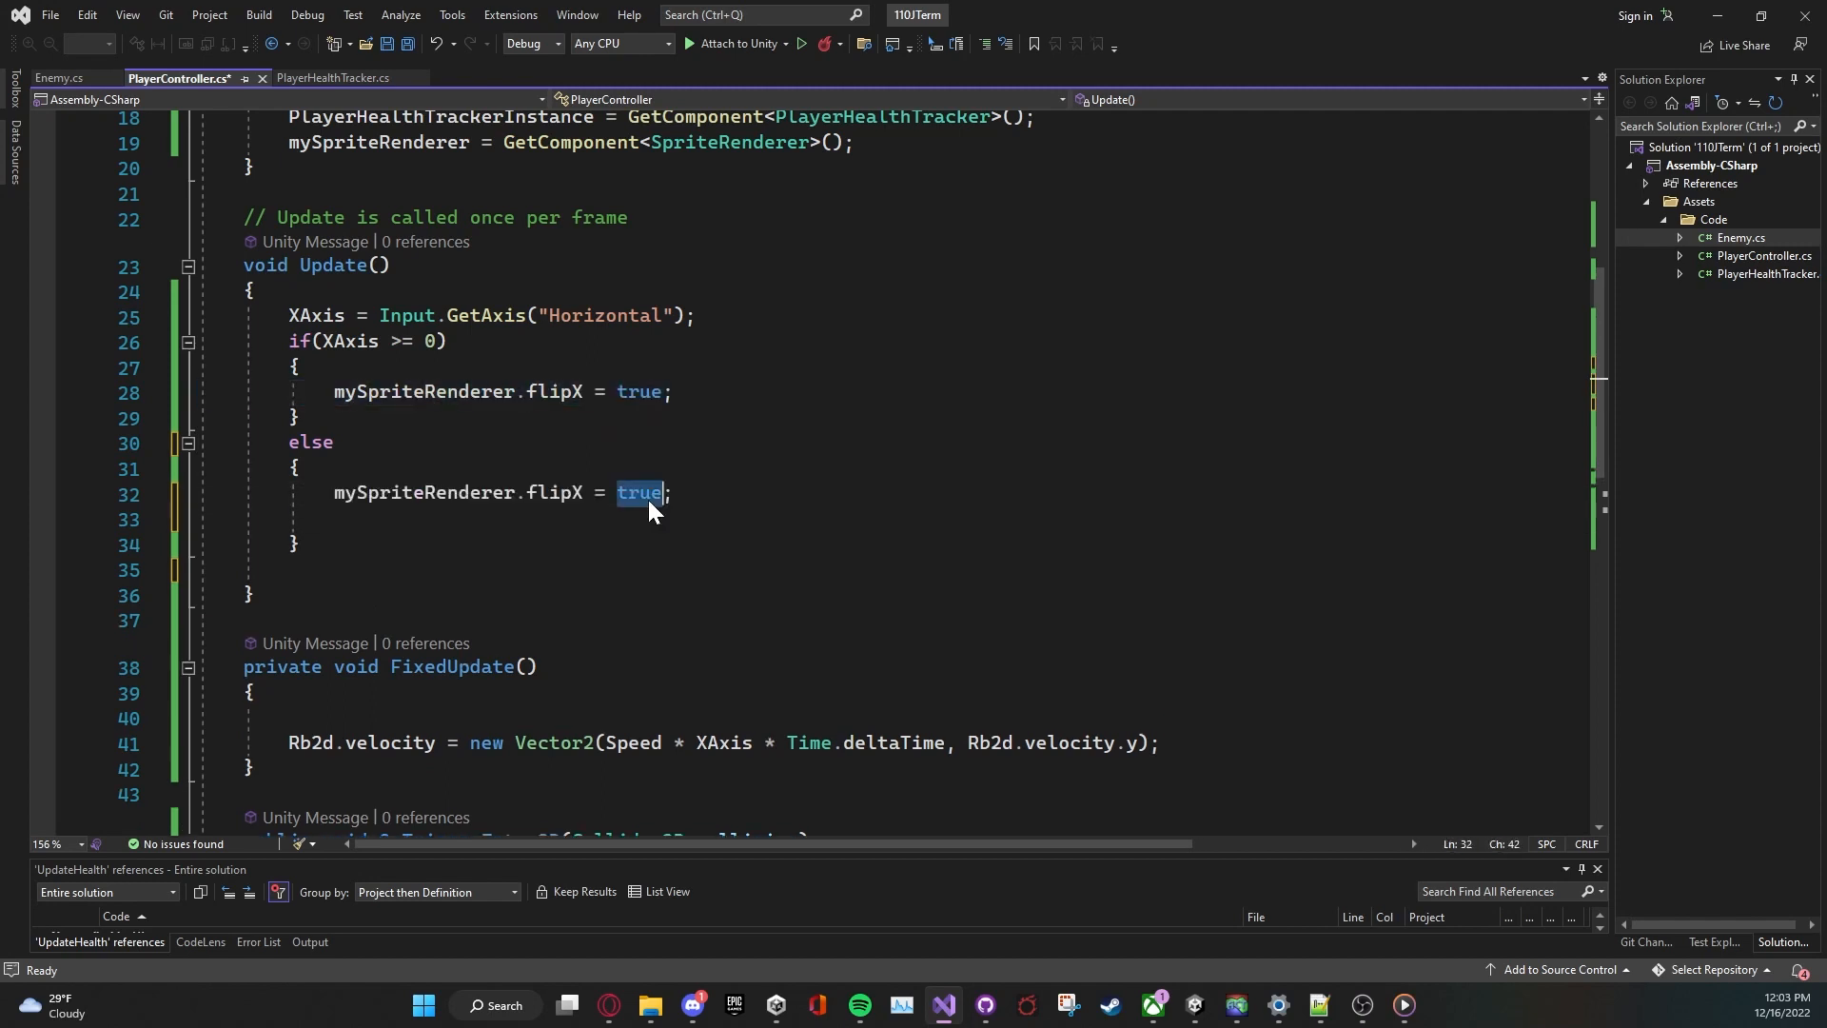
{"action": "type", "text": "false"}
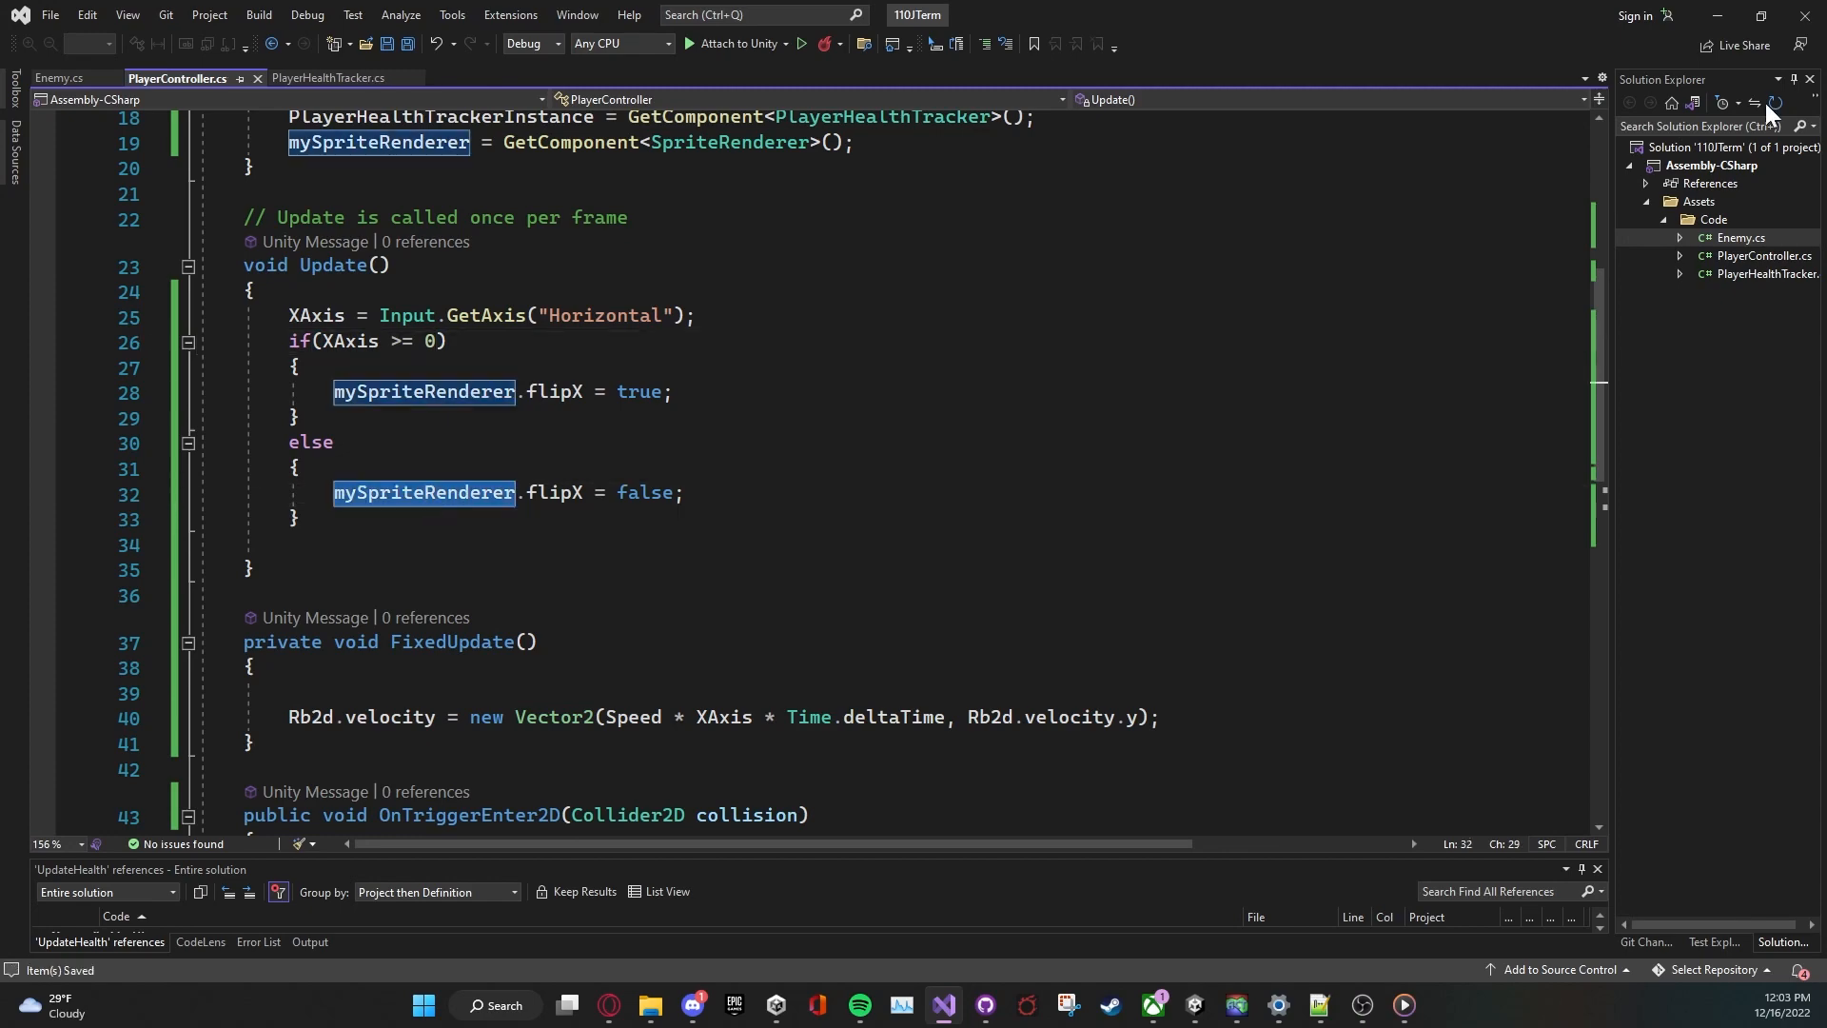
{"action": "left_click", "coordinate": [942, 1004]}
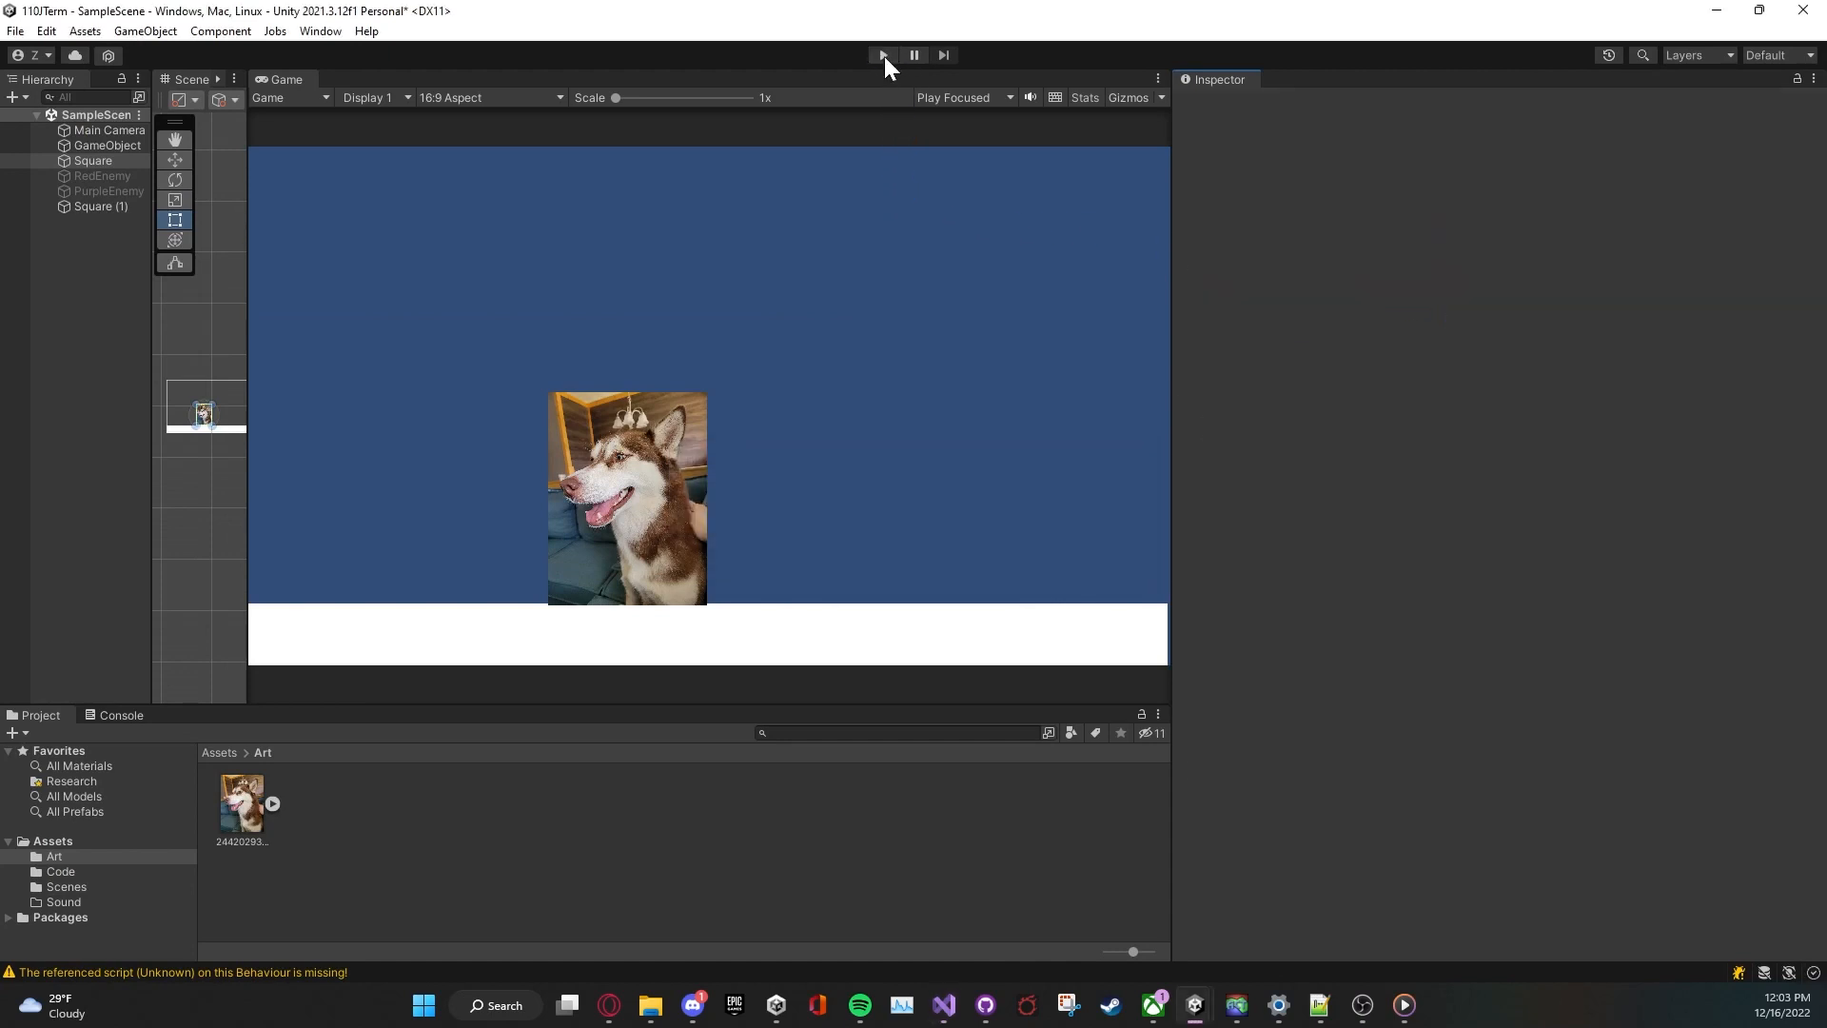
Step: Set the Square's Player Controller Speed to 400, play-test the husky flipping while moving, then return to Visual Studio
{"action": "left_click", "coordinate": [883, 53]}
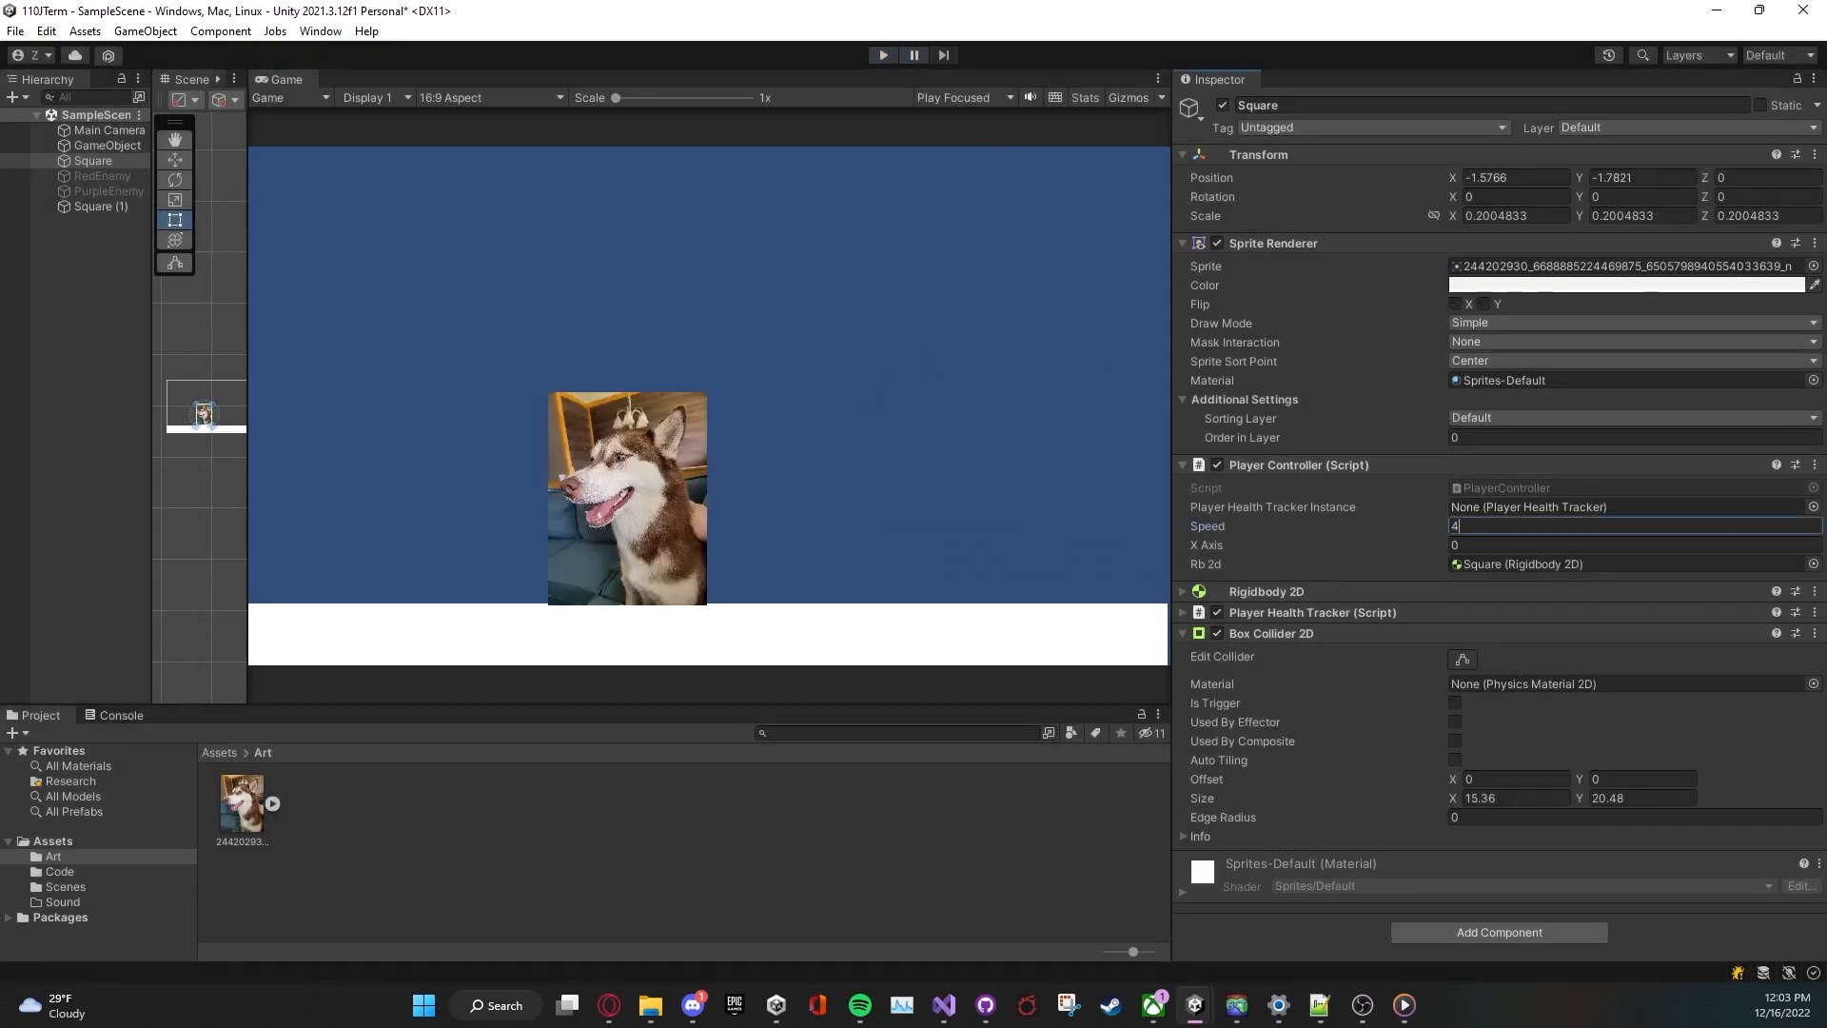
{"action": "type", "text": "400"}
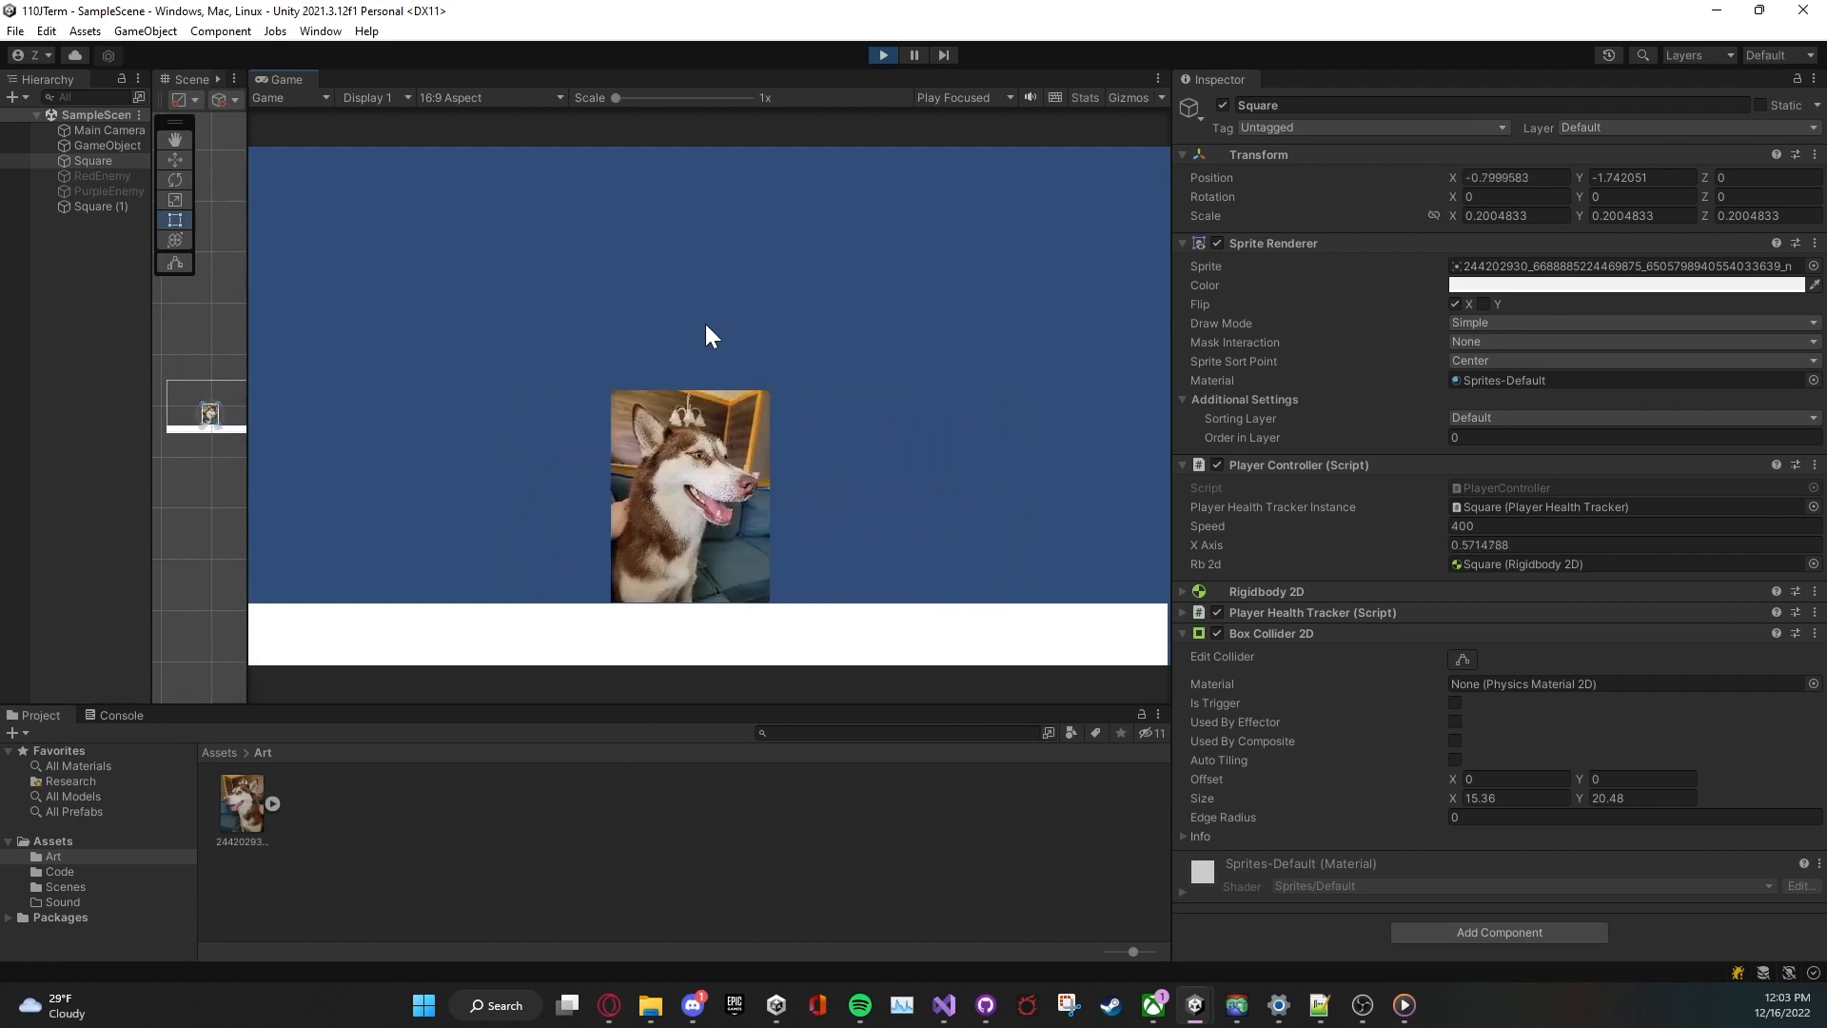
{"action": "left_click", "coordinate": [563, 1005]}
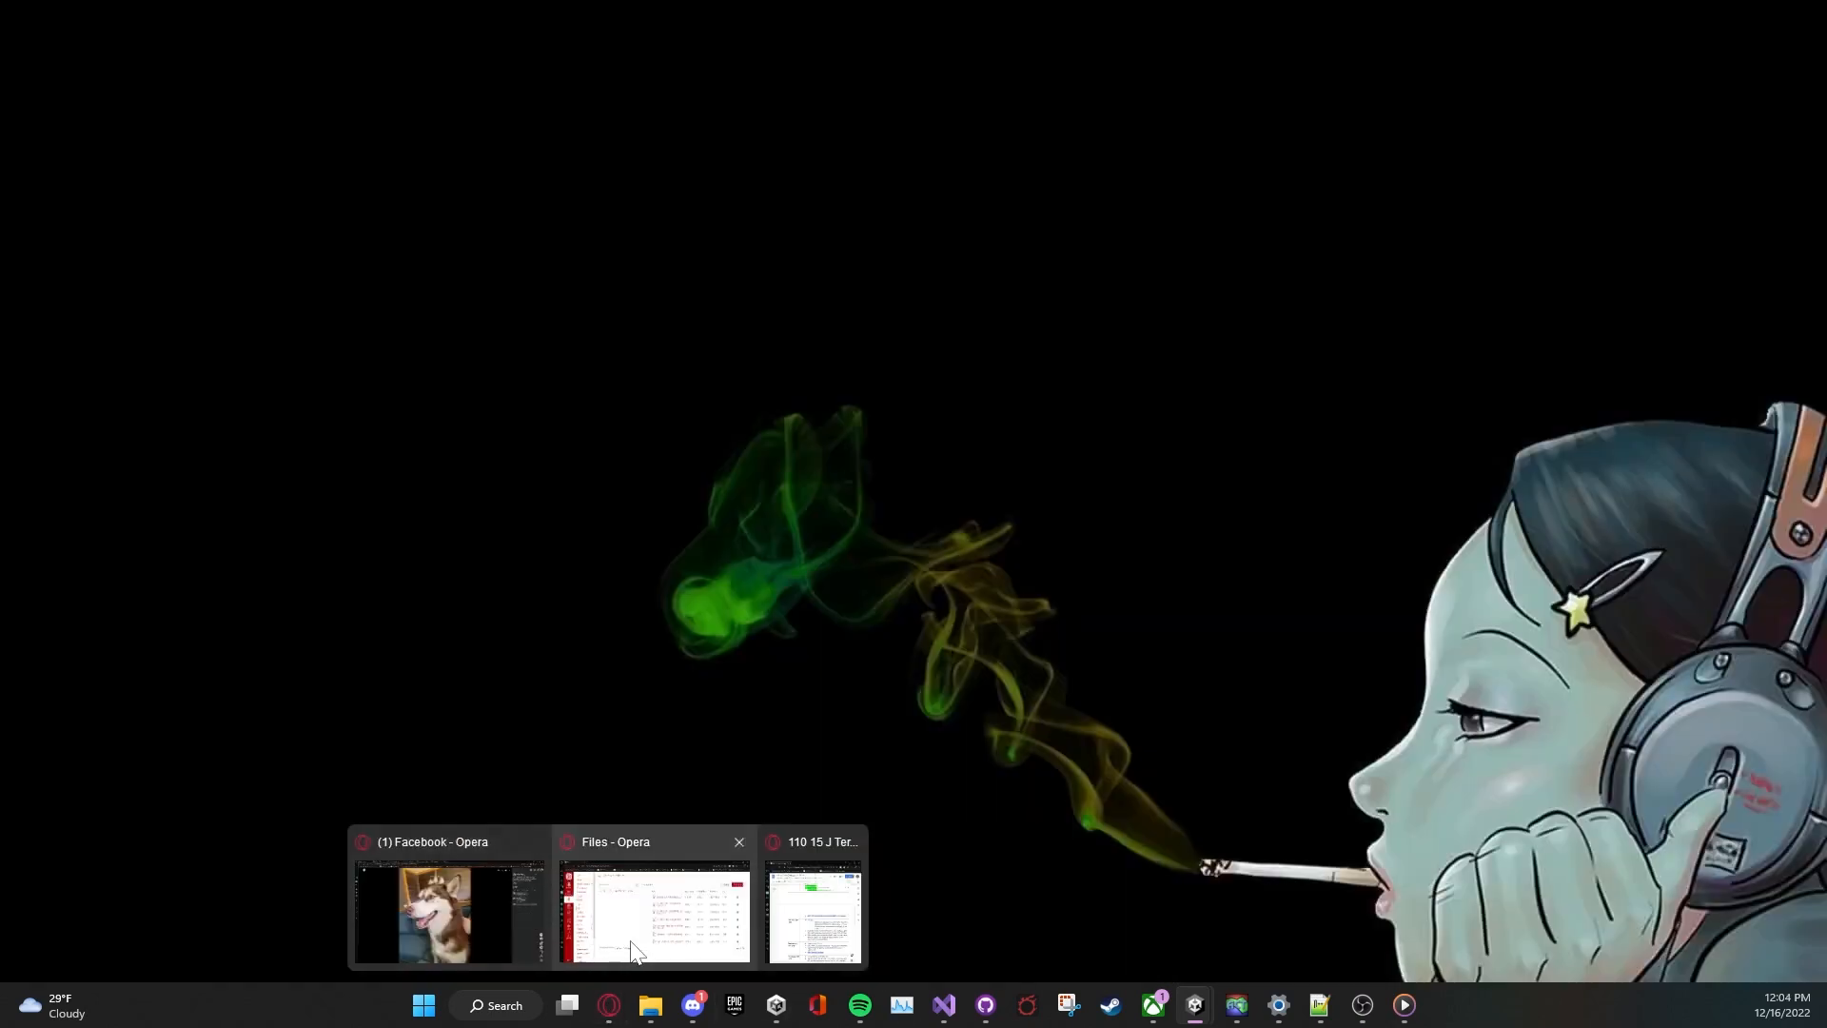
{"action": "mouse_move", "coordinate": [792, 921]}
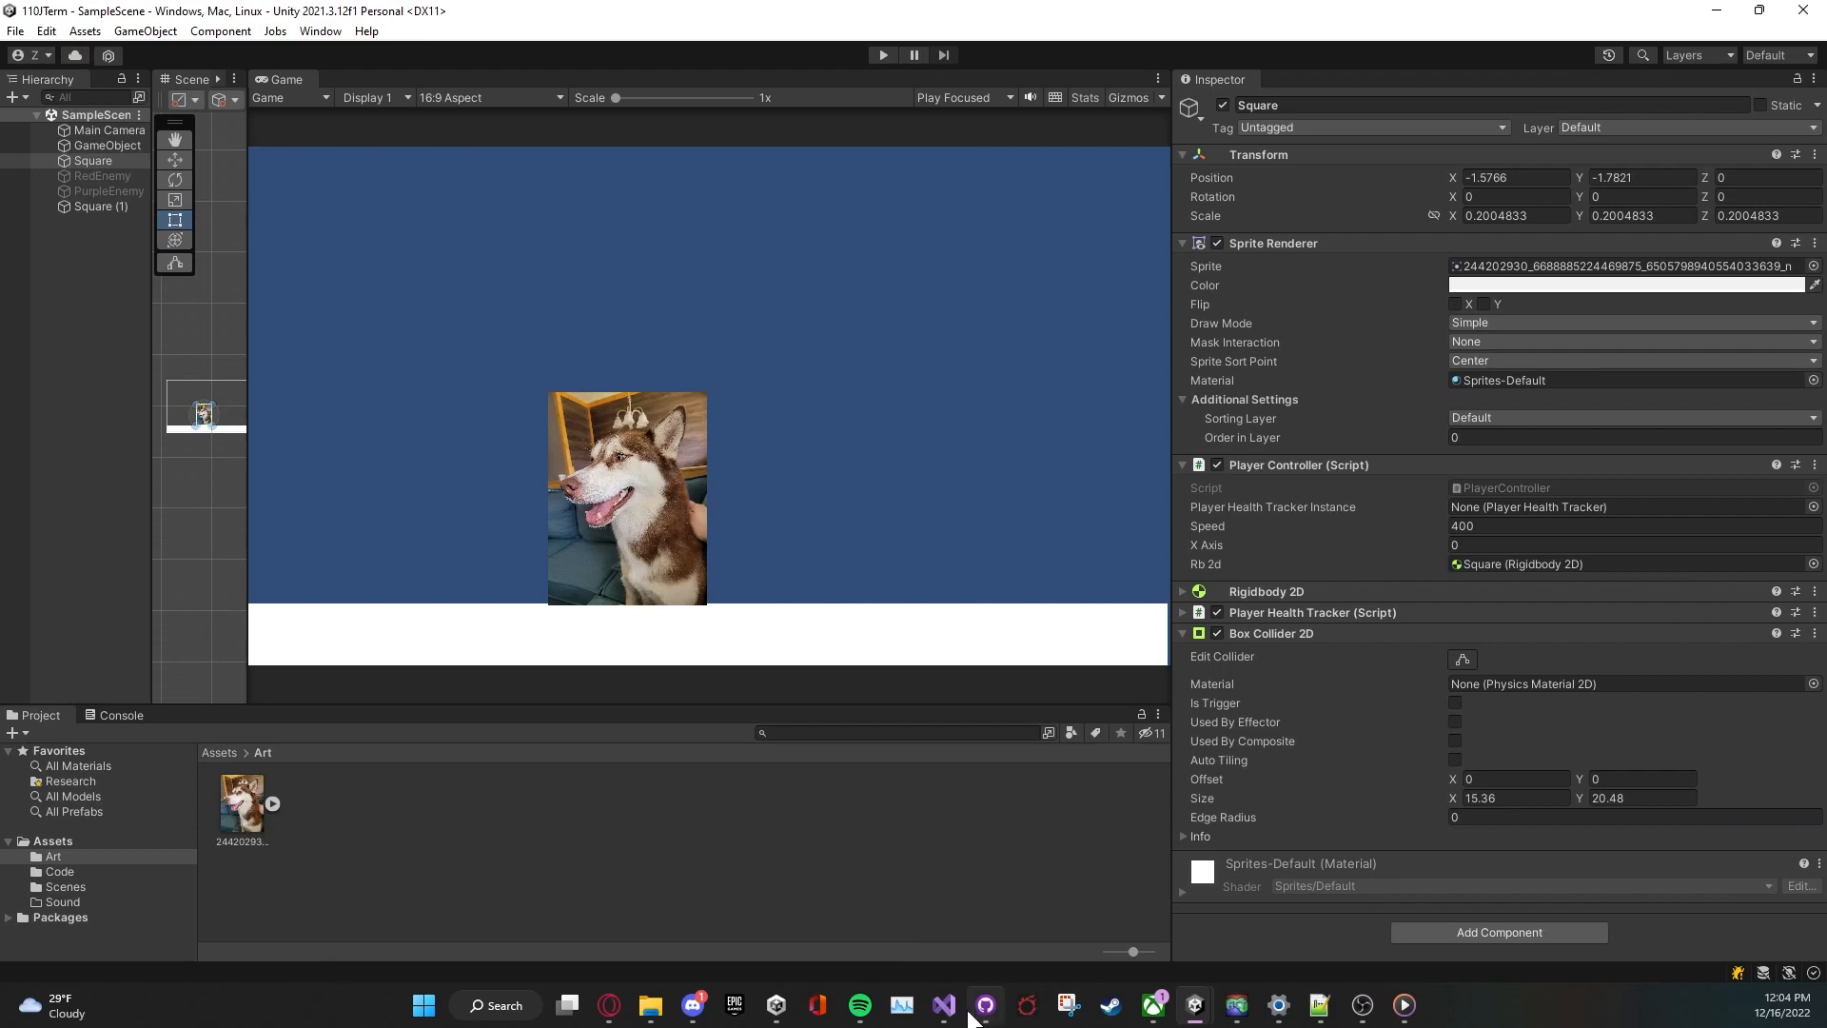
{"action": "left_click", "coordinate": [942, 1005]}
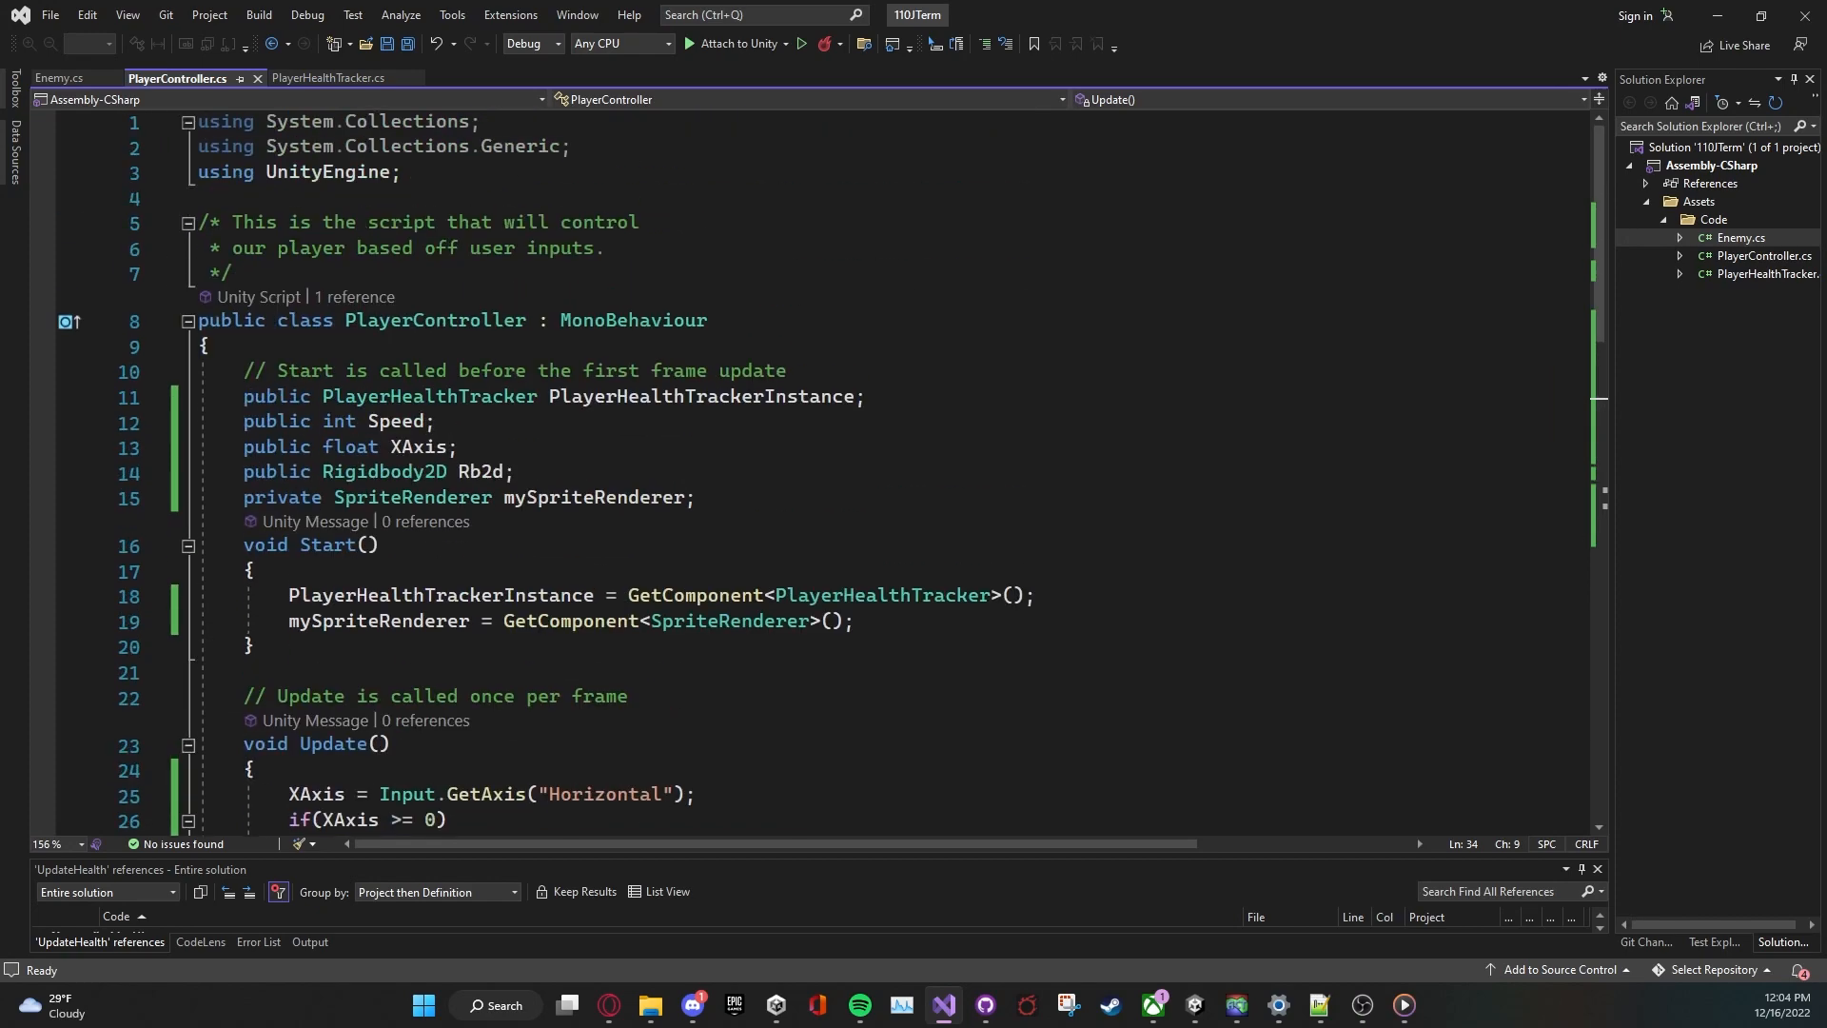
Step: Declare a public bool PressedJumpButton field in PlayerController
{"action": "type", "text": "publi"}
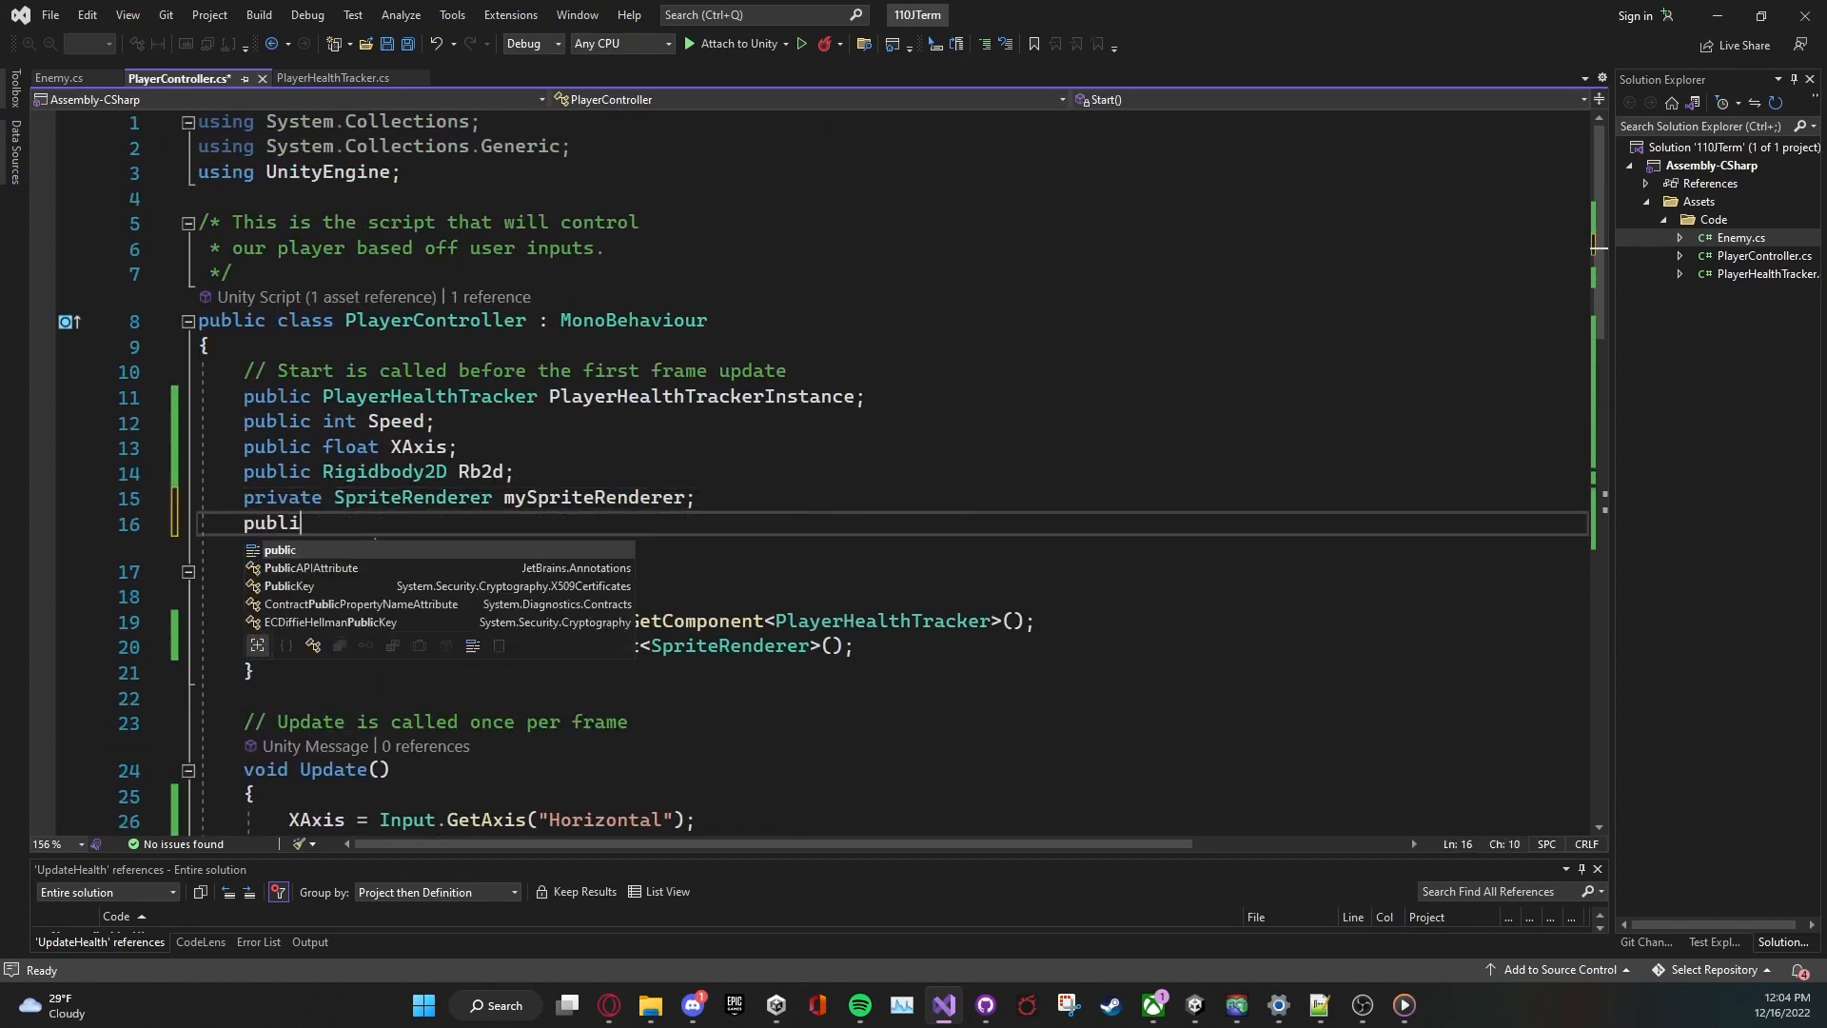
{"action": "type", "text": "c bool"}
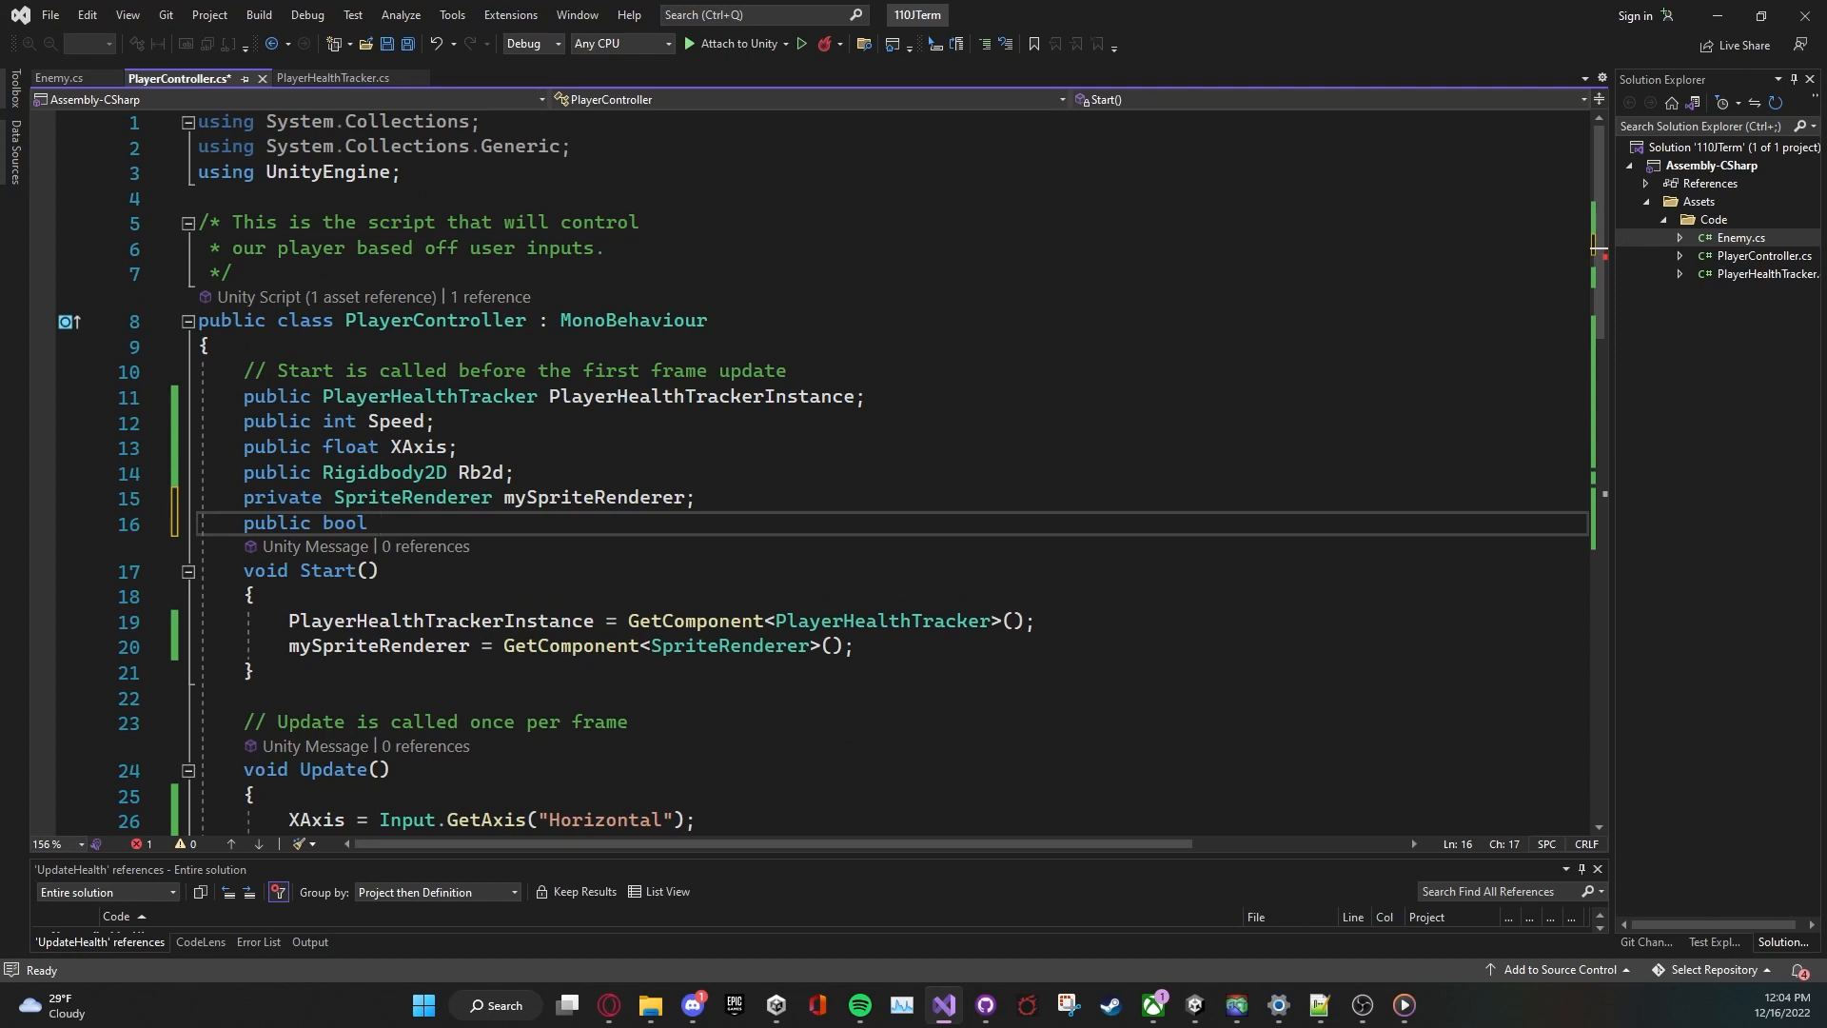
{"action": "type", "text": "PressedJumpButton;"}
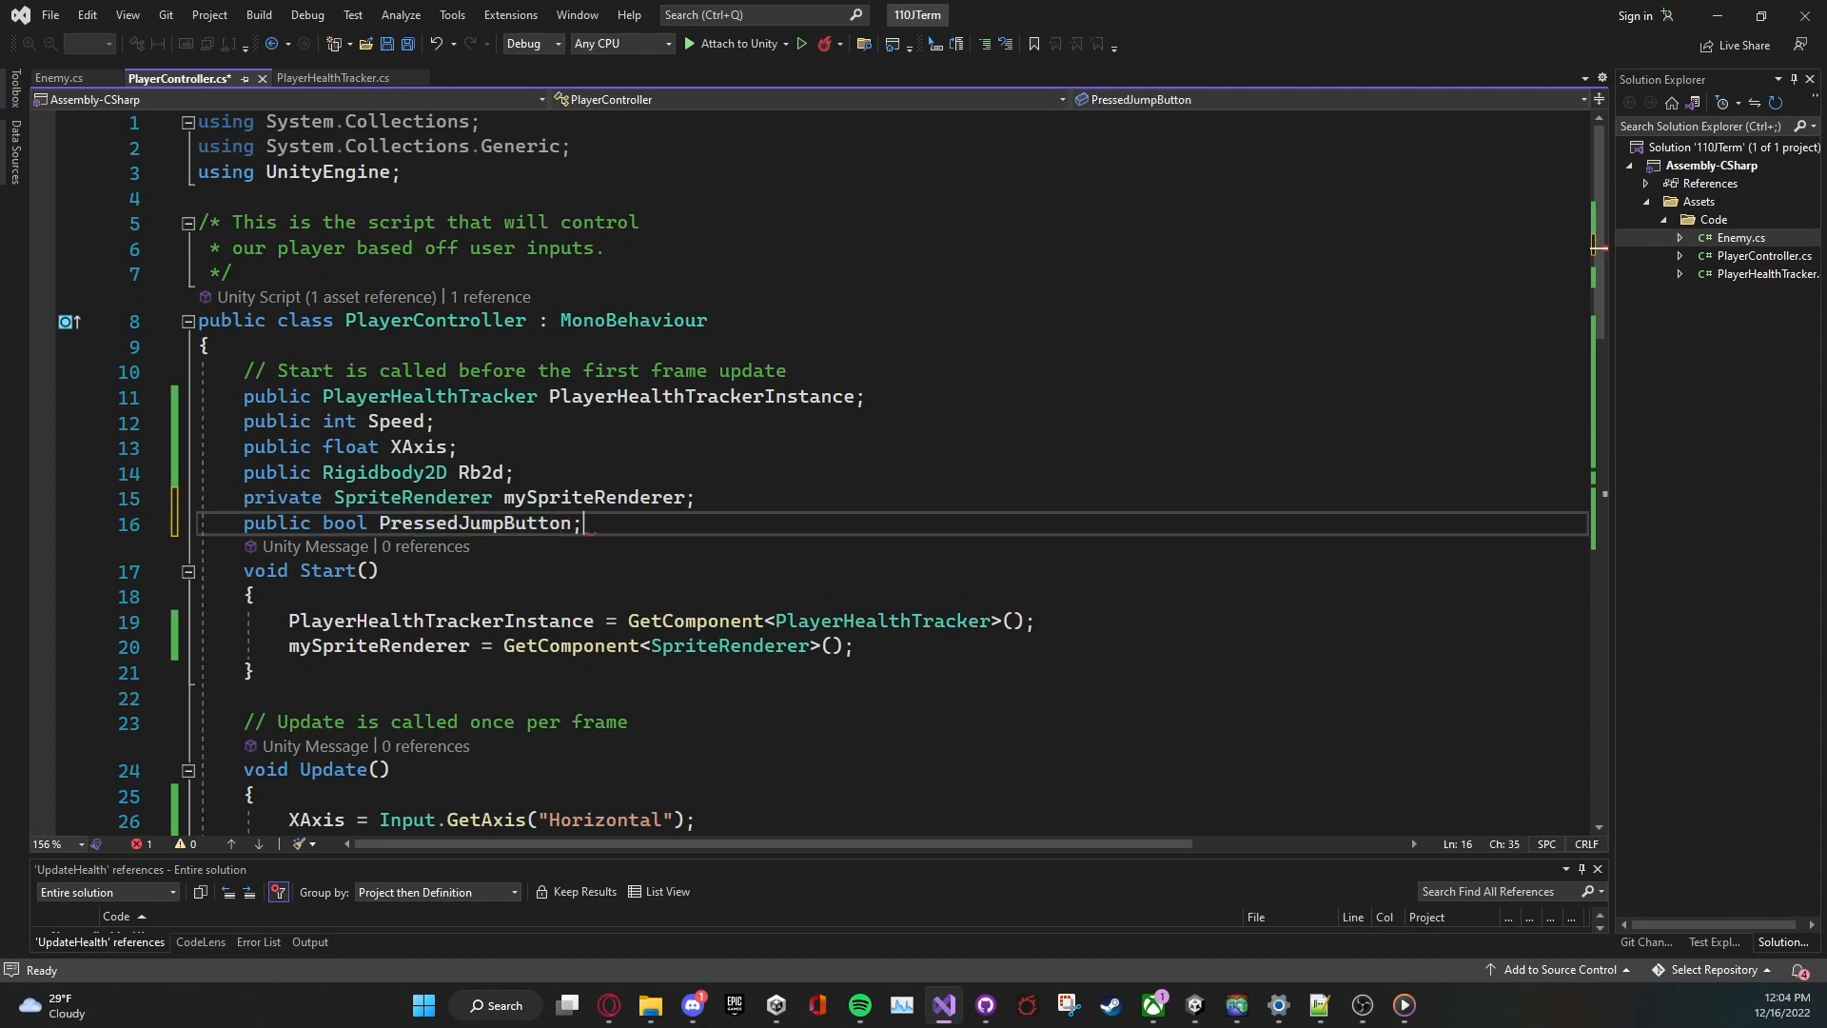
{"action": "double_click", "coordinate": [476, 521]}
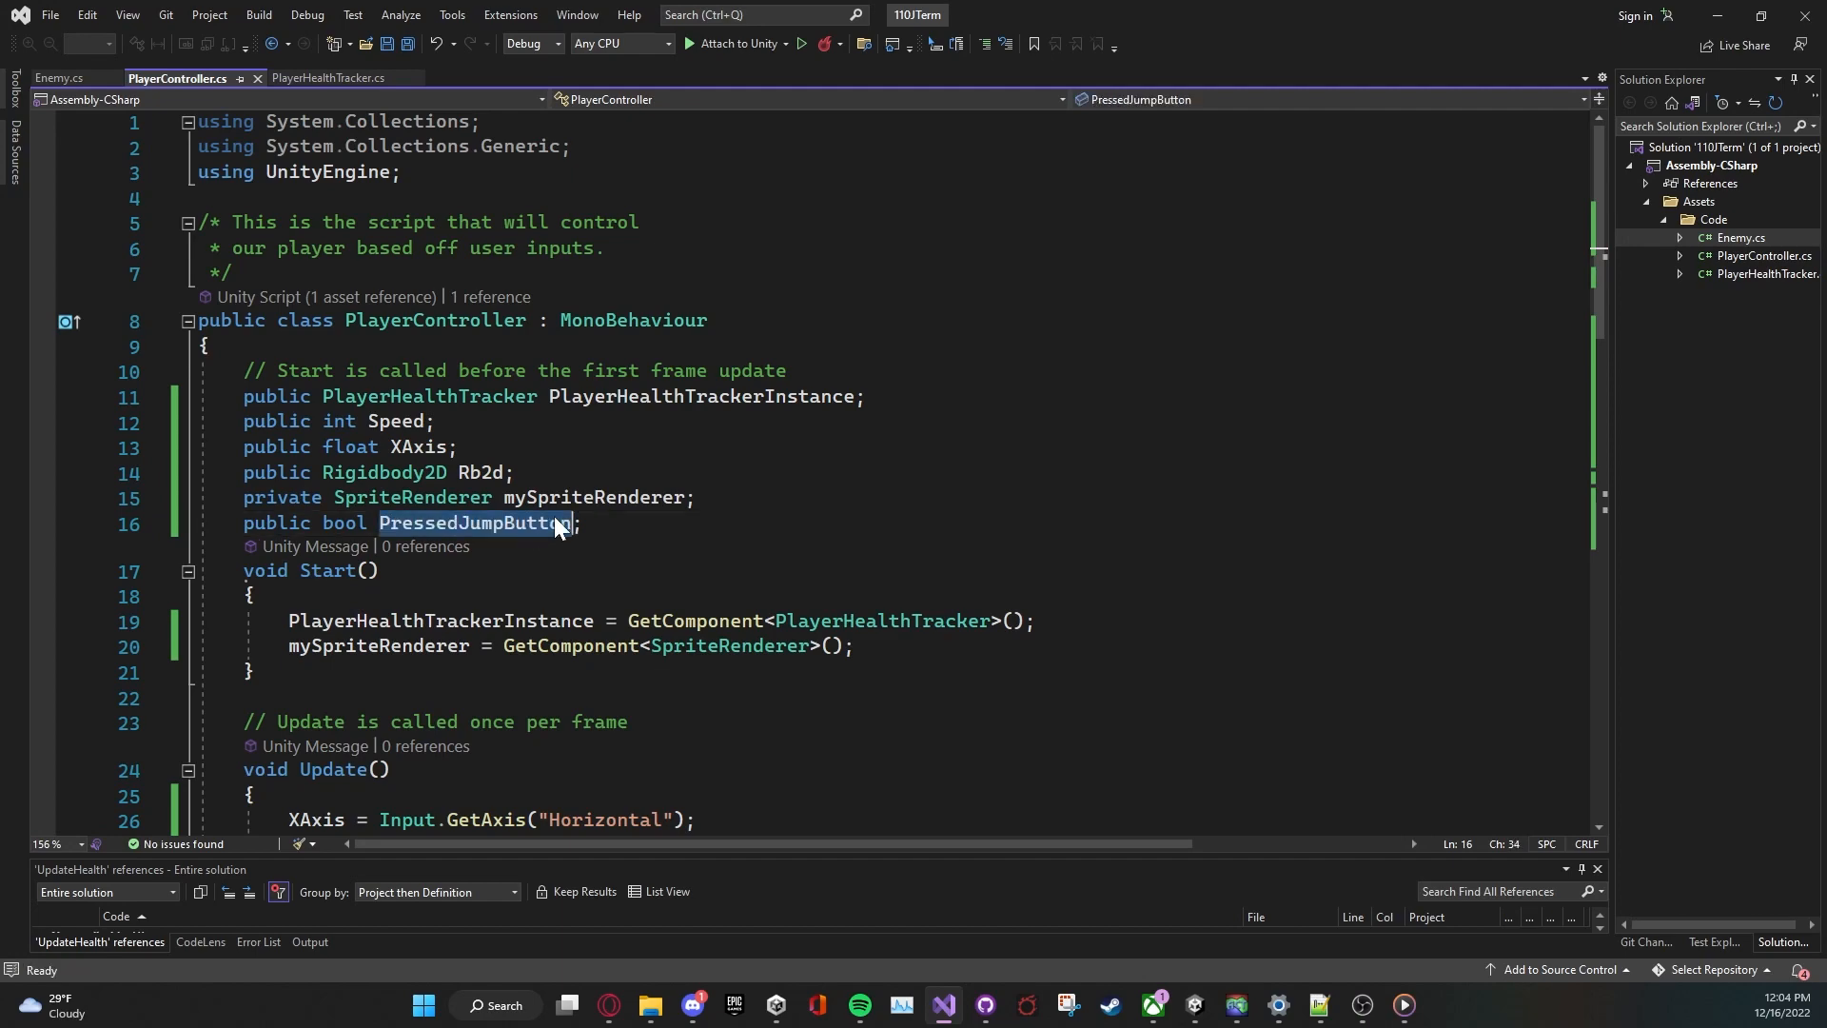
{"action": "scroll", "scroll_direction": "down", "scroll_amount": 3}
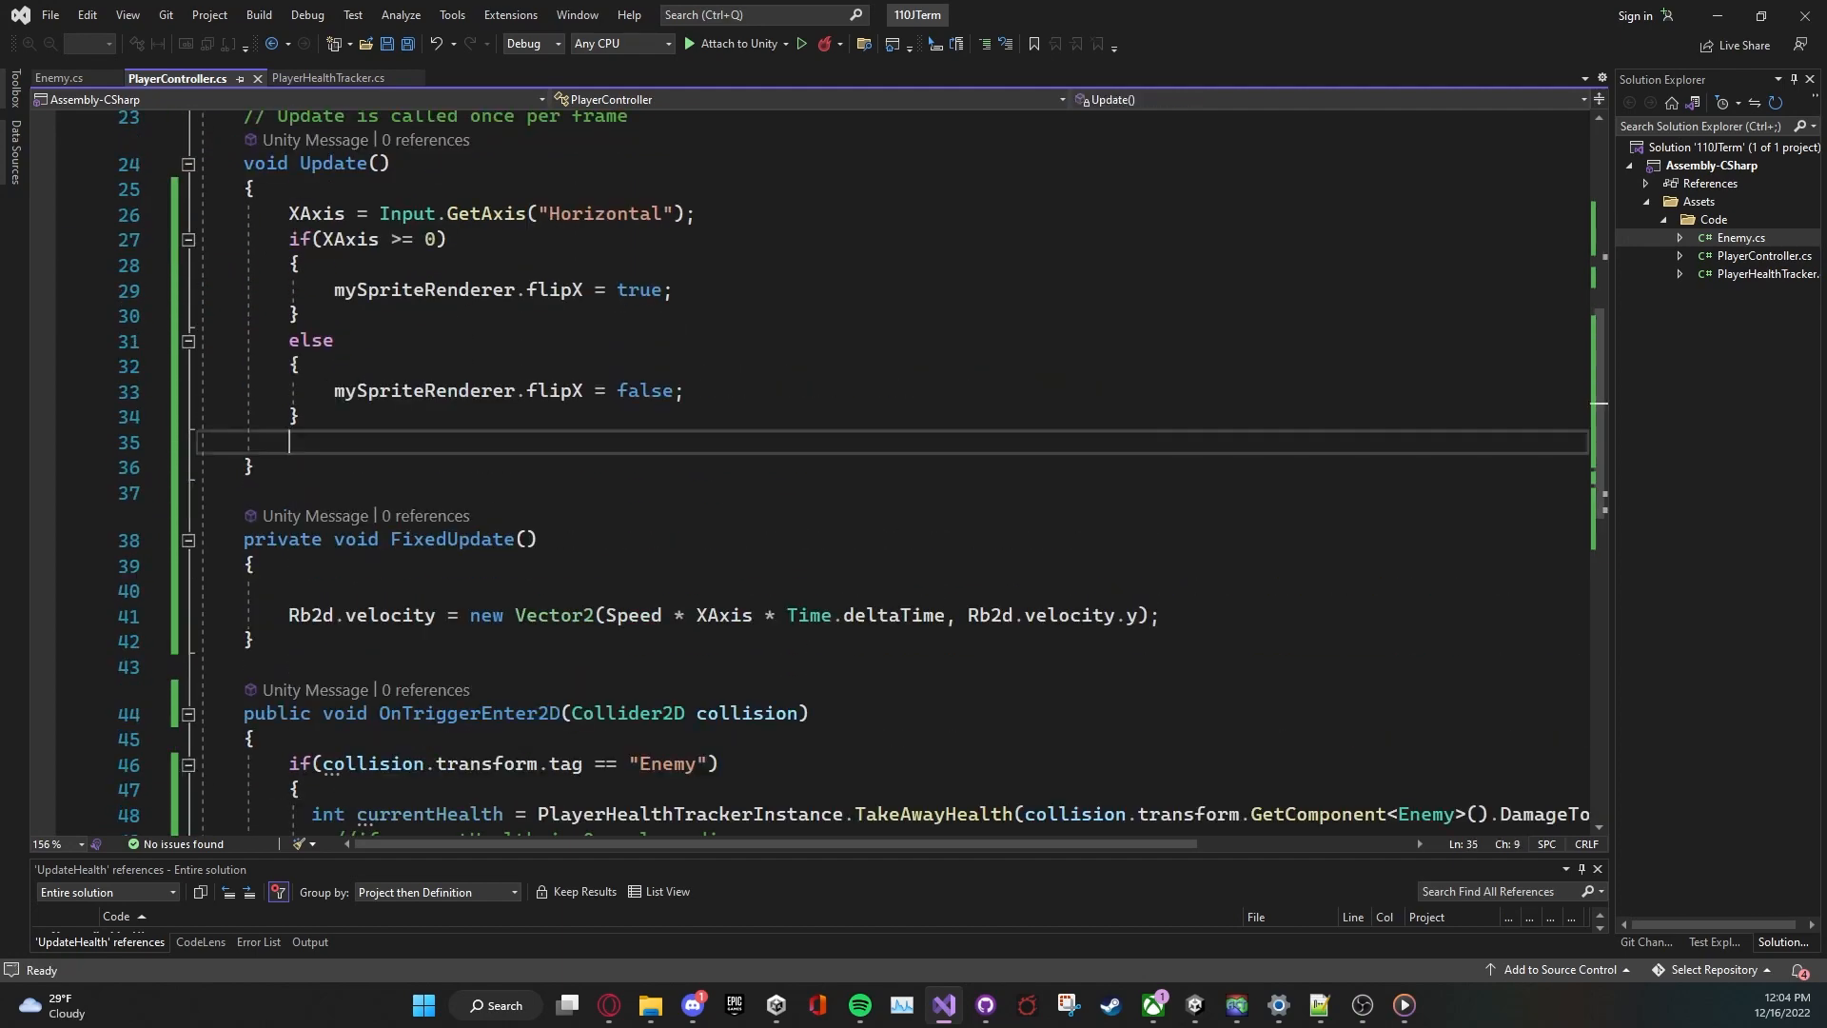
{"action": "type", "text": "PressedJumpButton"}
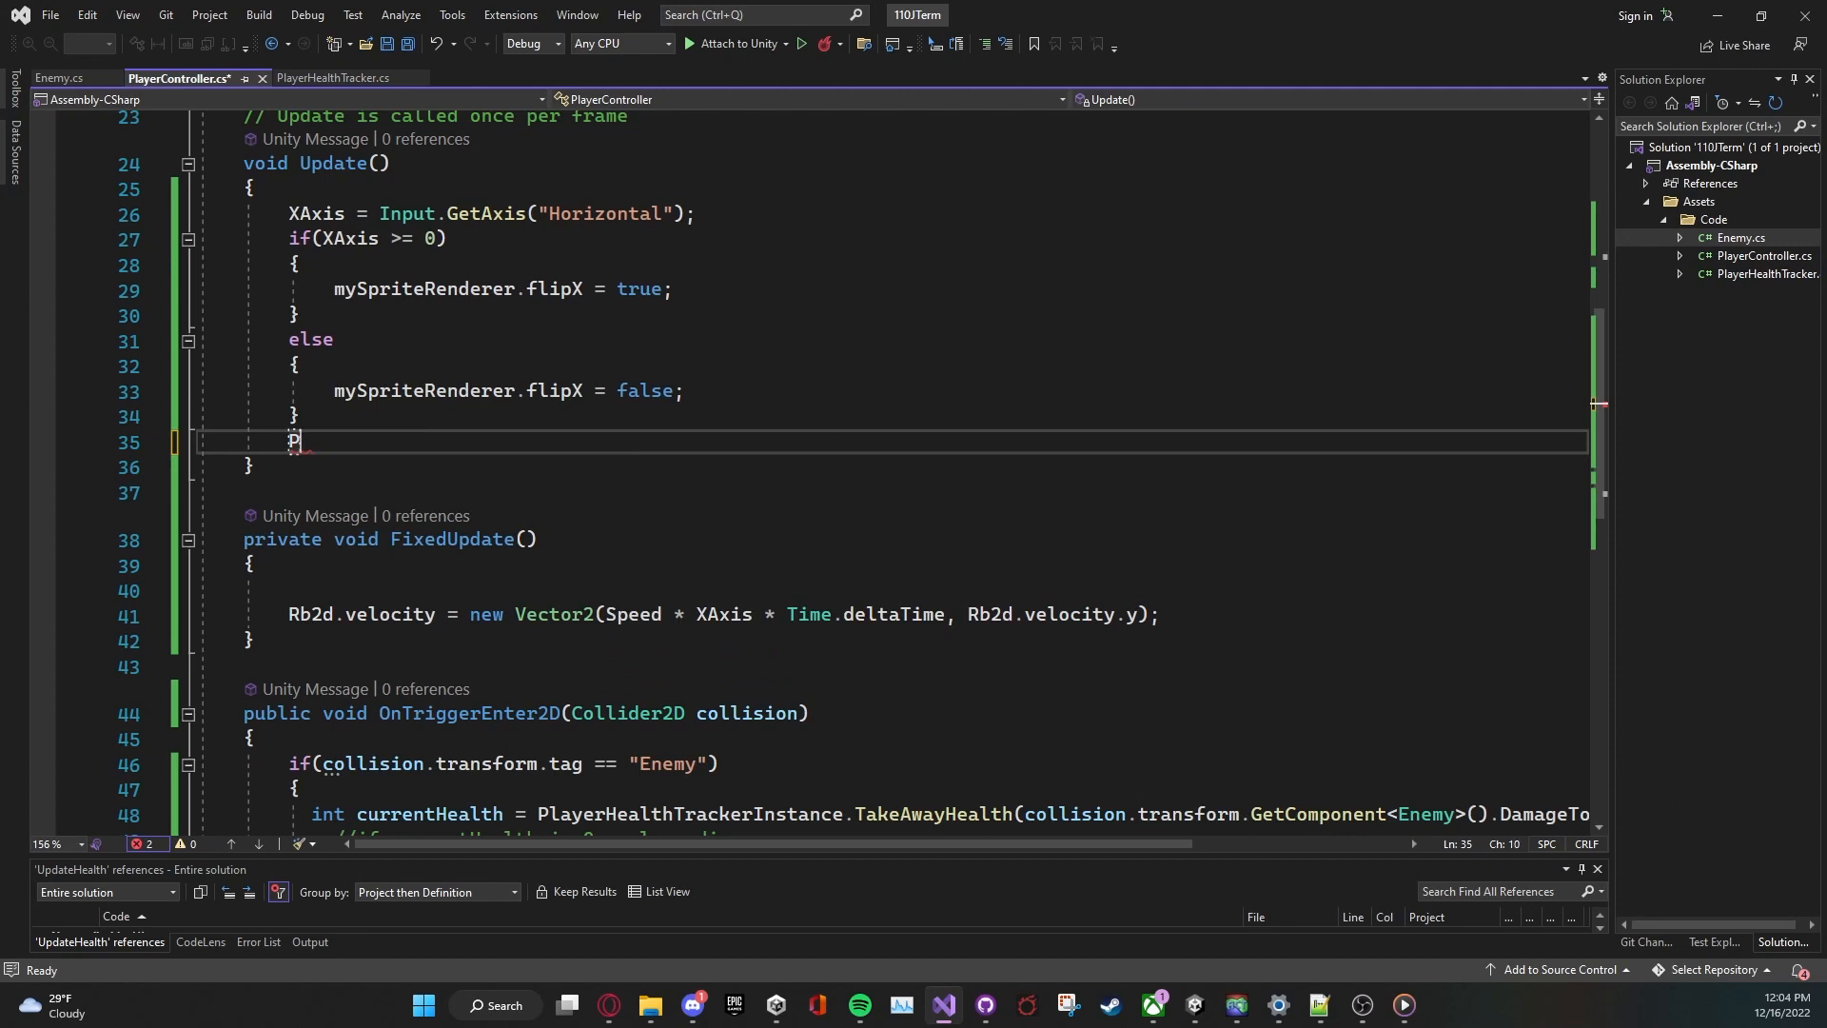
Step: In Update, add if (Input.GetKeyDown(KeyCode.Space)) printing "Pressed Jump Button" and save
{"action": "type", "text": "if()"}
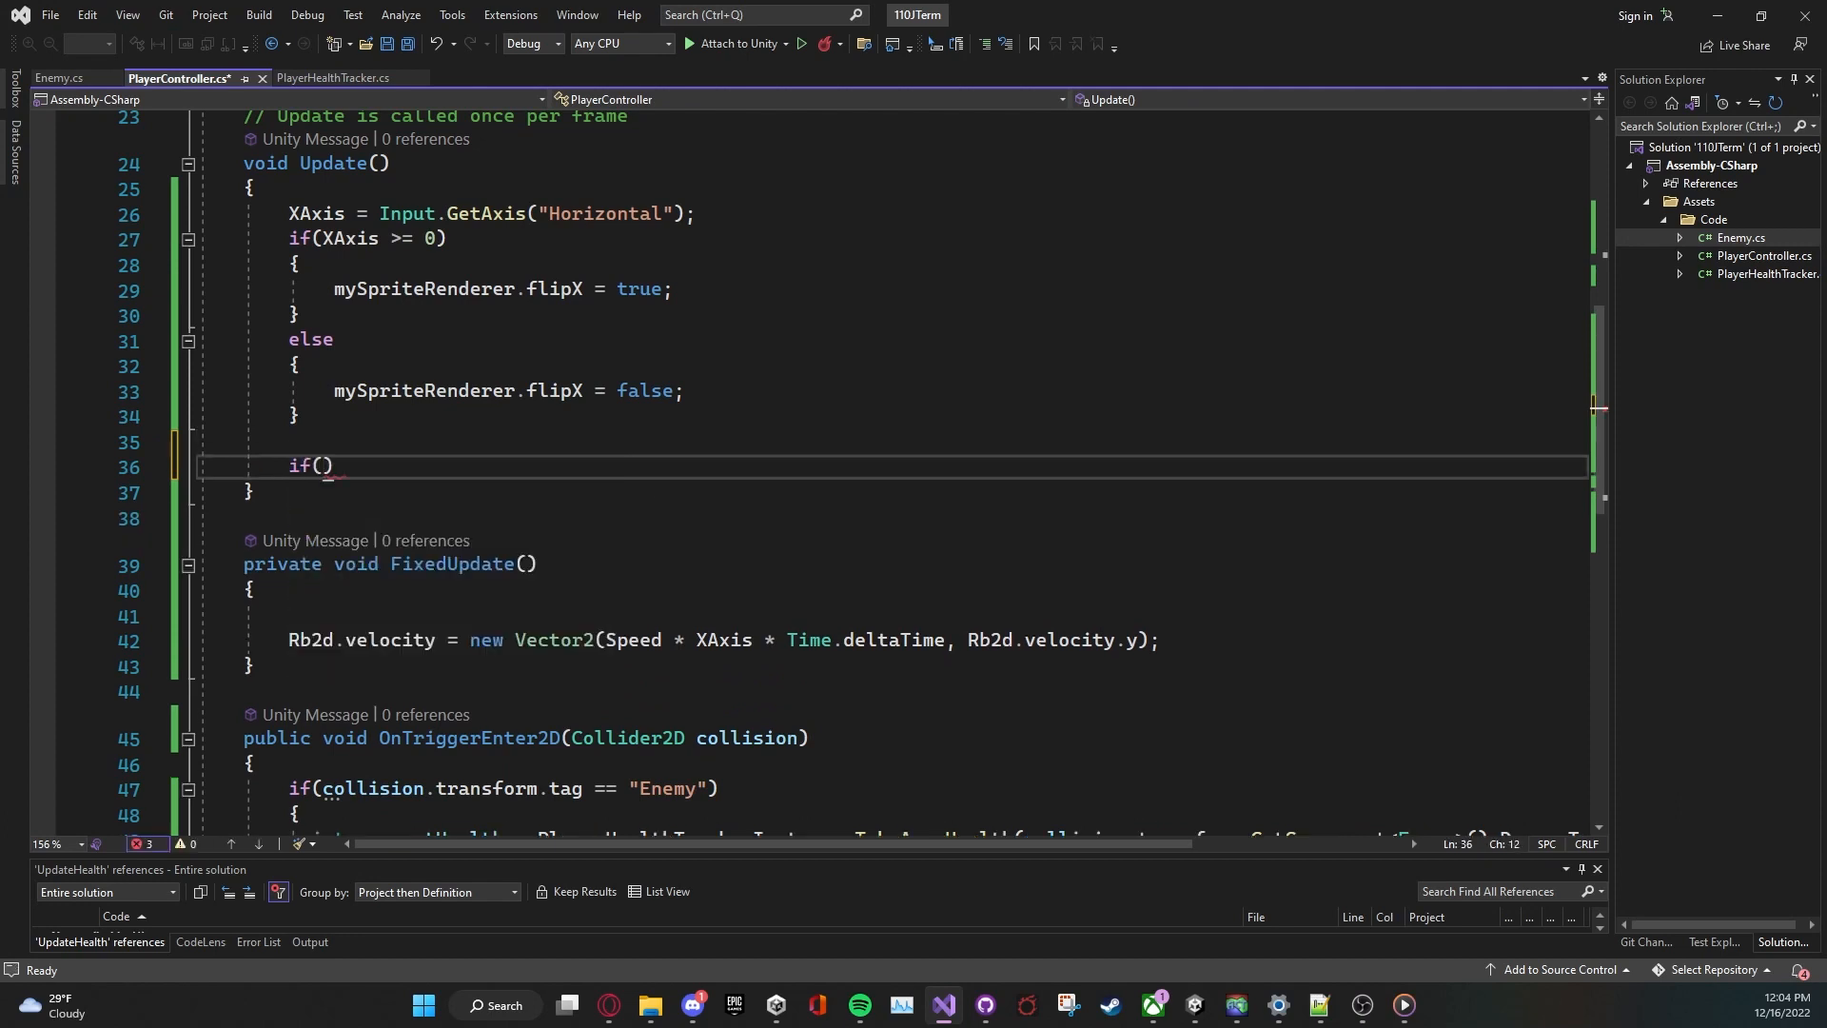
{"action": "type", "text": "Input."}
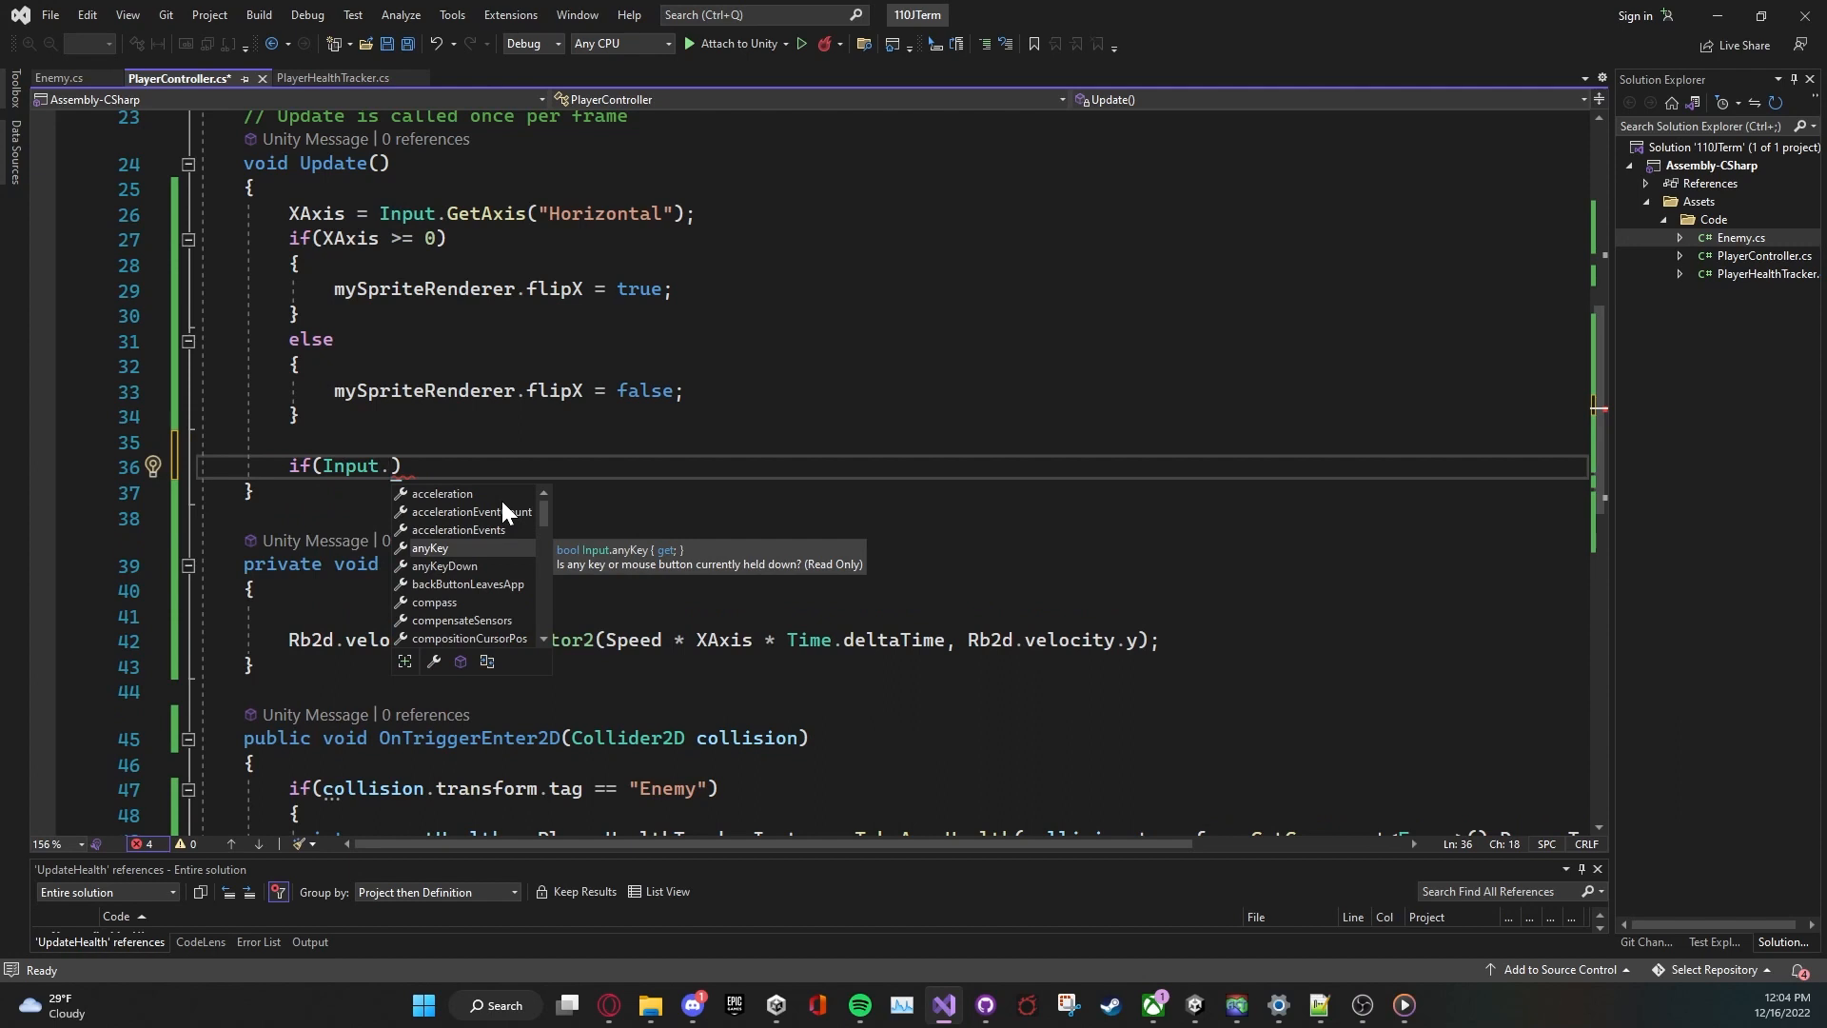
{"action": "type", "text": "GetKeyDown("}
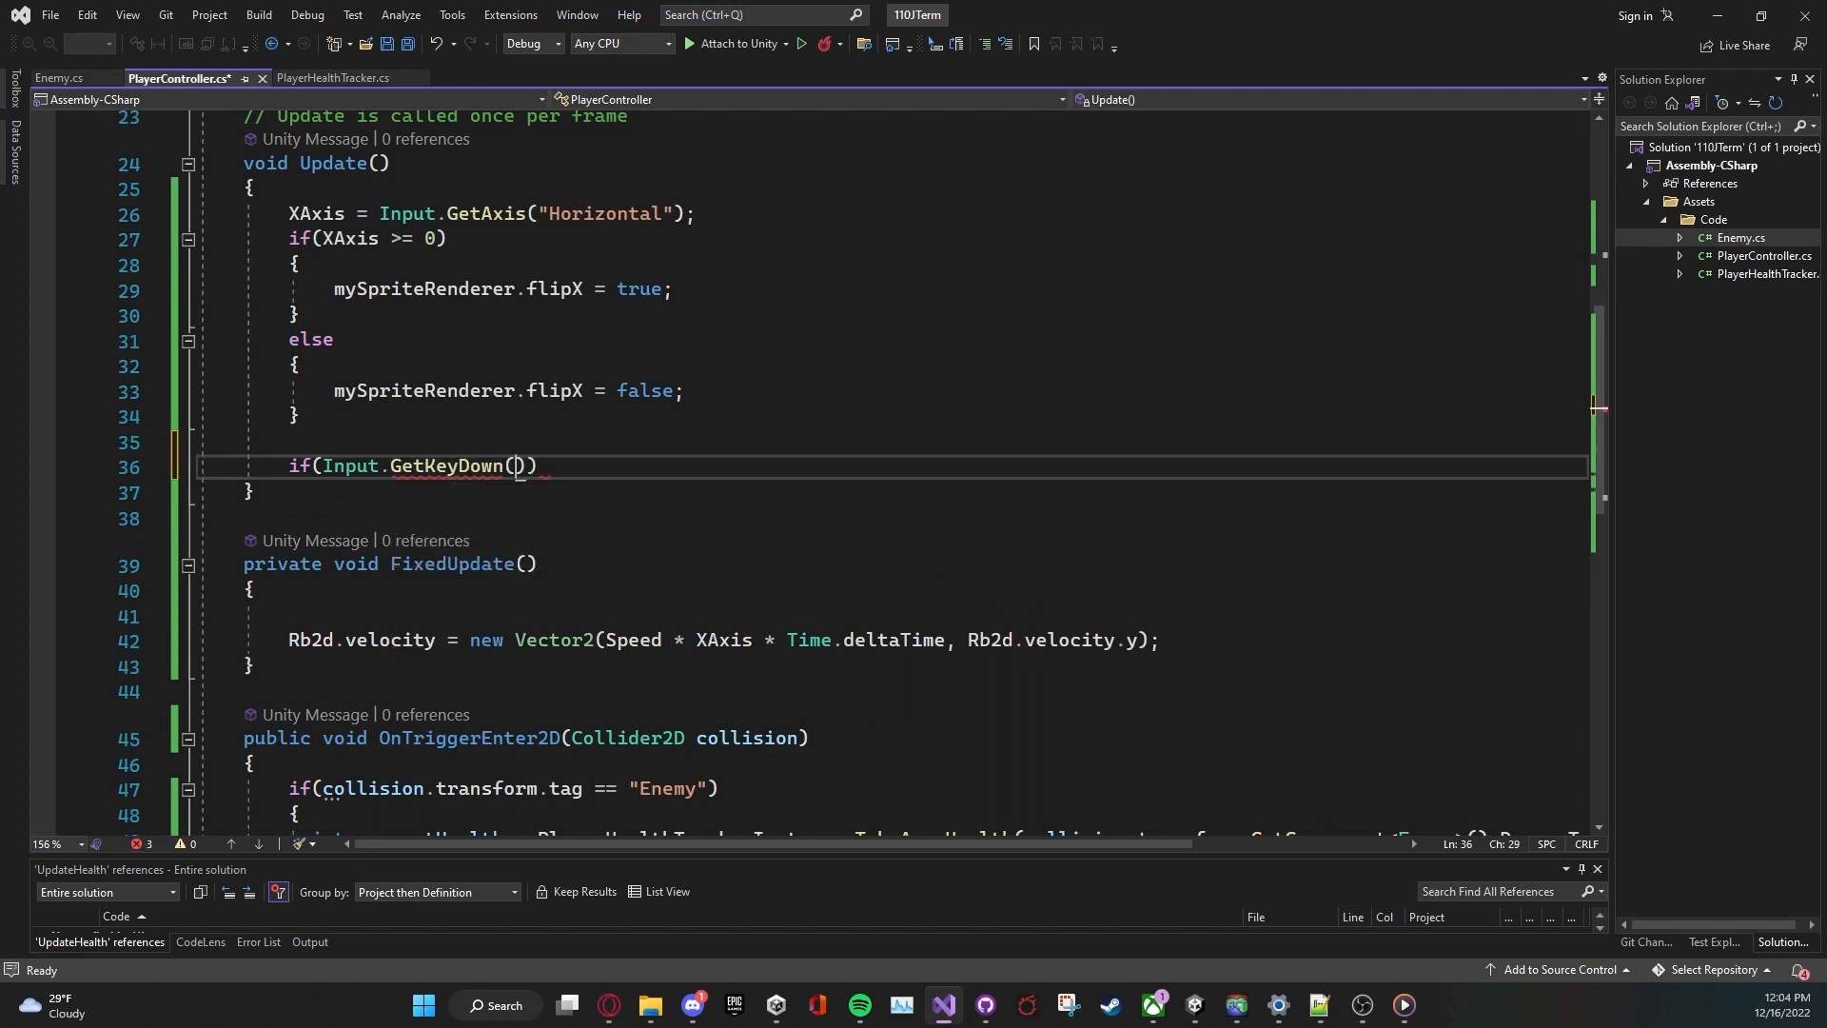
{"action": "type", "text": "\"\""}
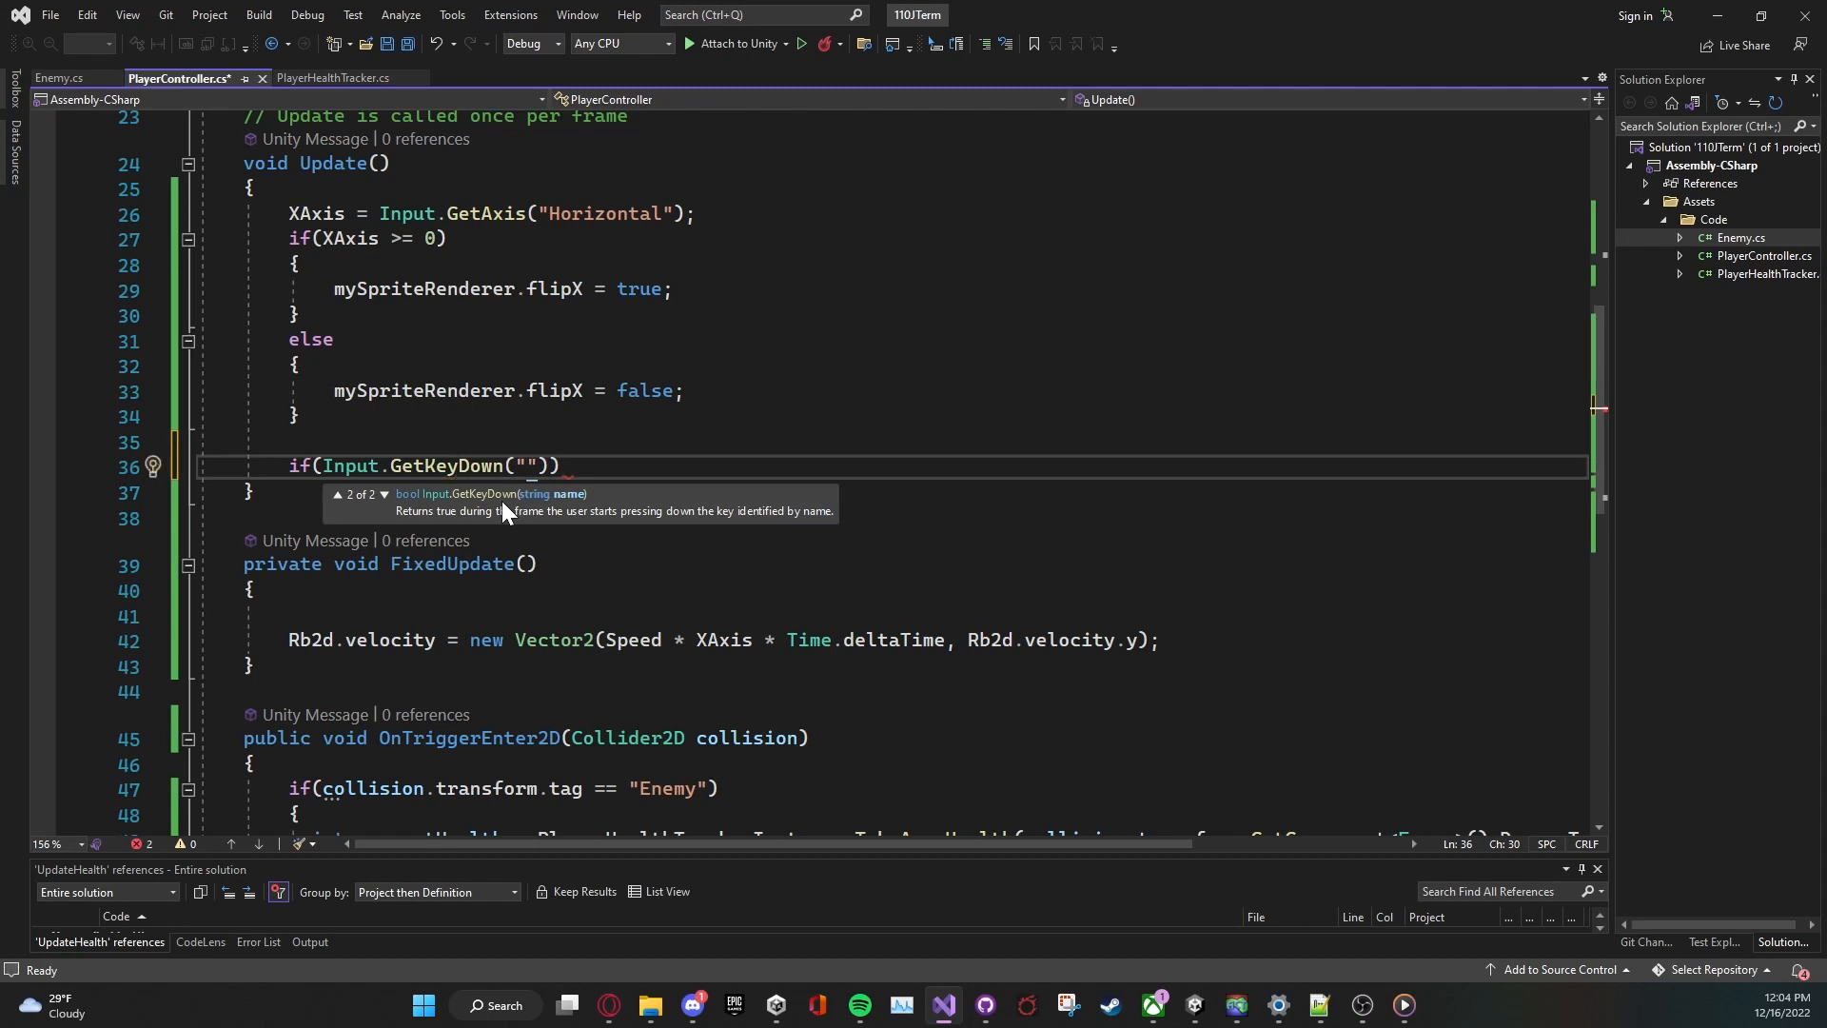
{"action": "key", "text": "Backspace"}
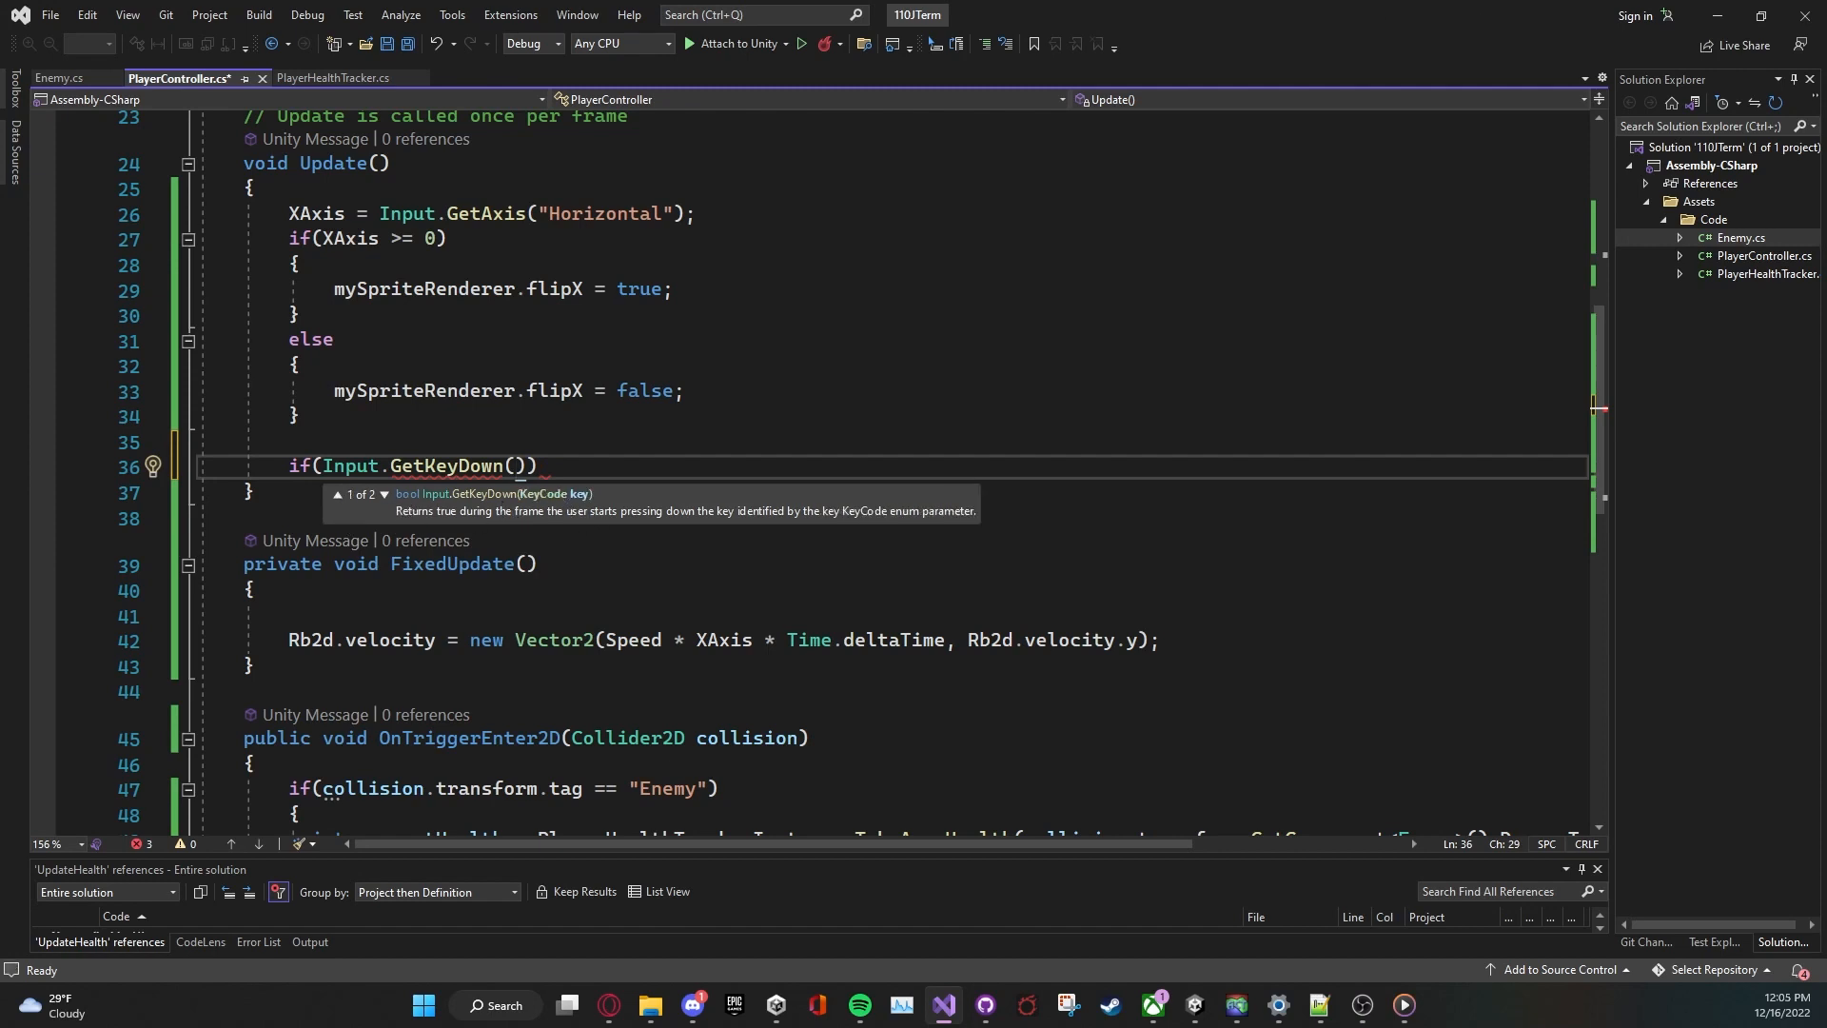
{"action": "type", "text": "KeyCod"}
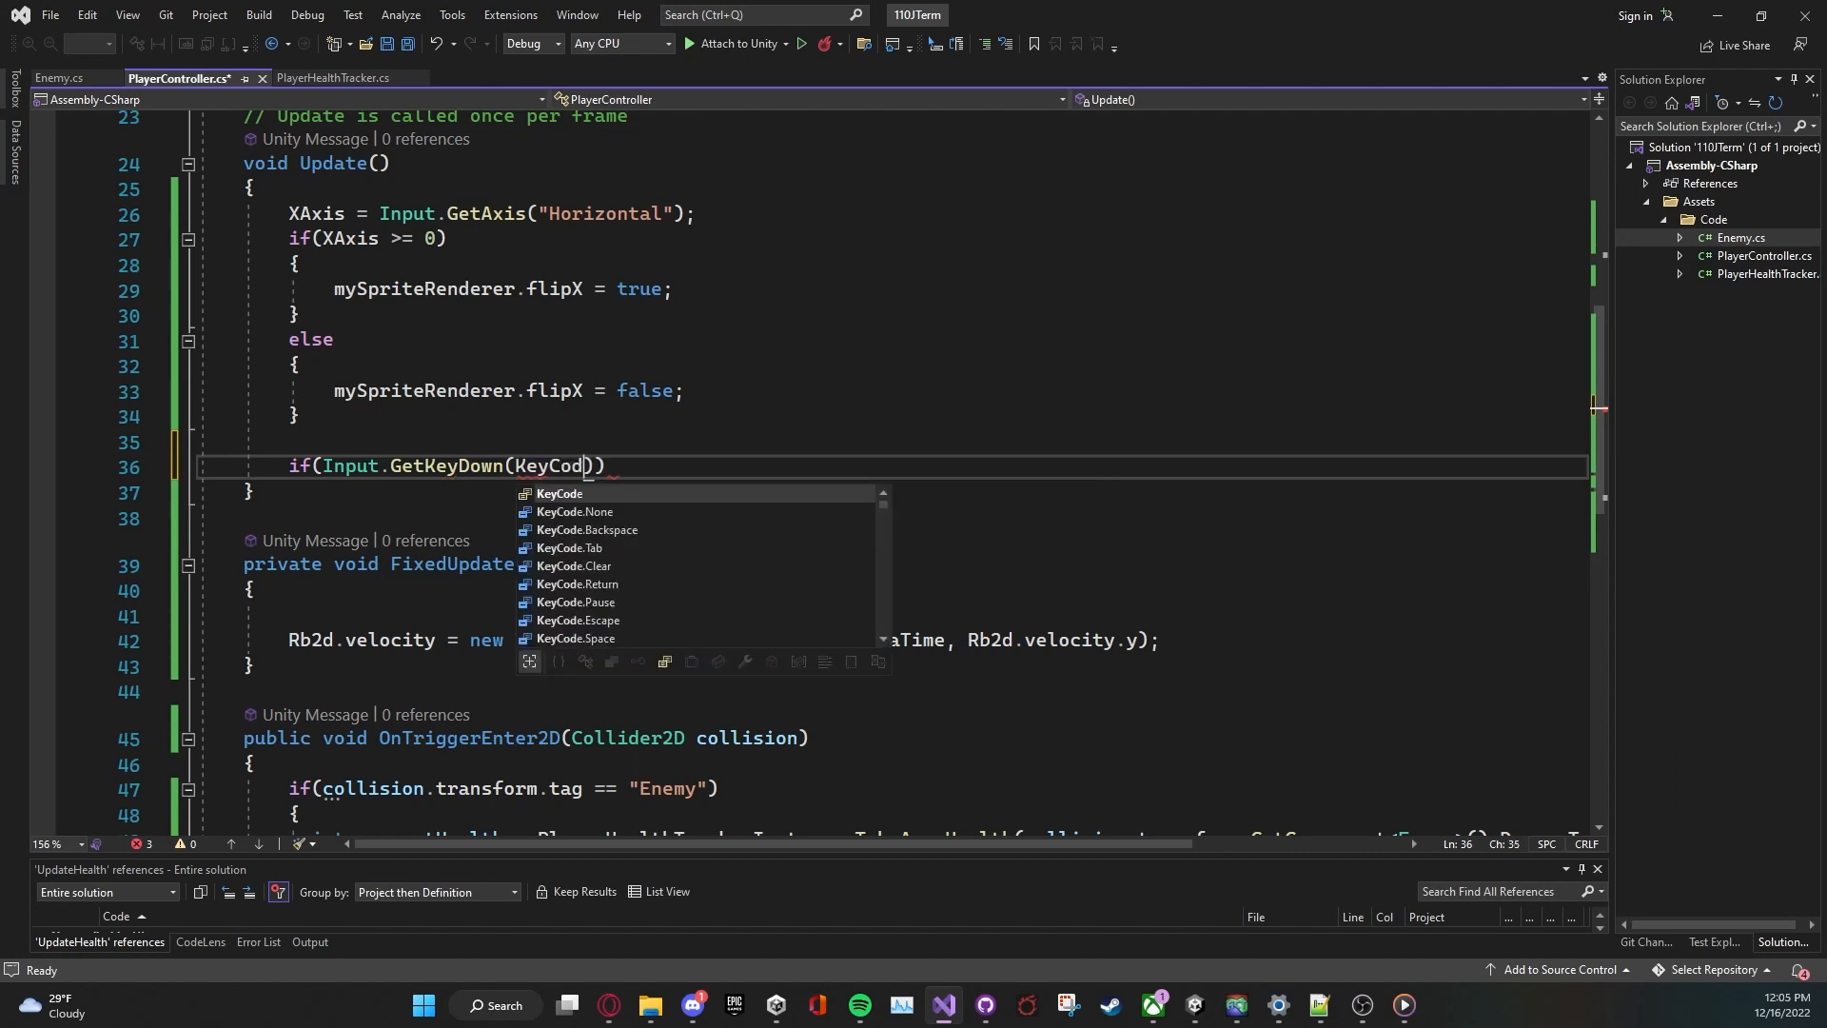
{"action": "type", "text": ".Space"}
{"action": "type", "text": "print(\"Pressed Jump Button)\")"}
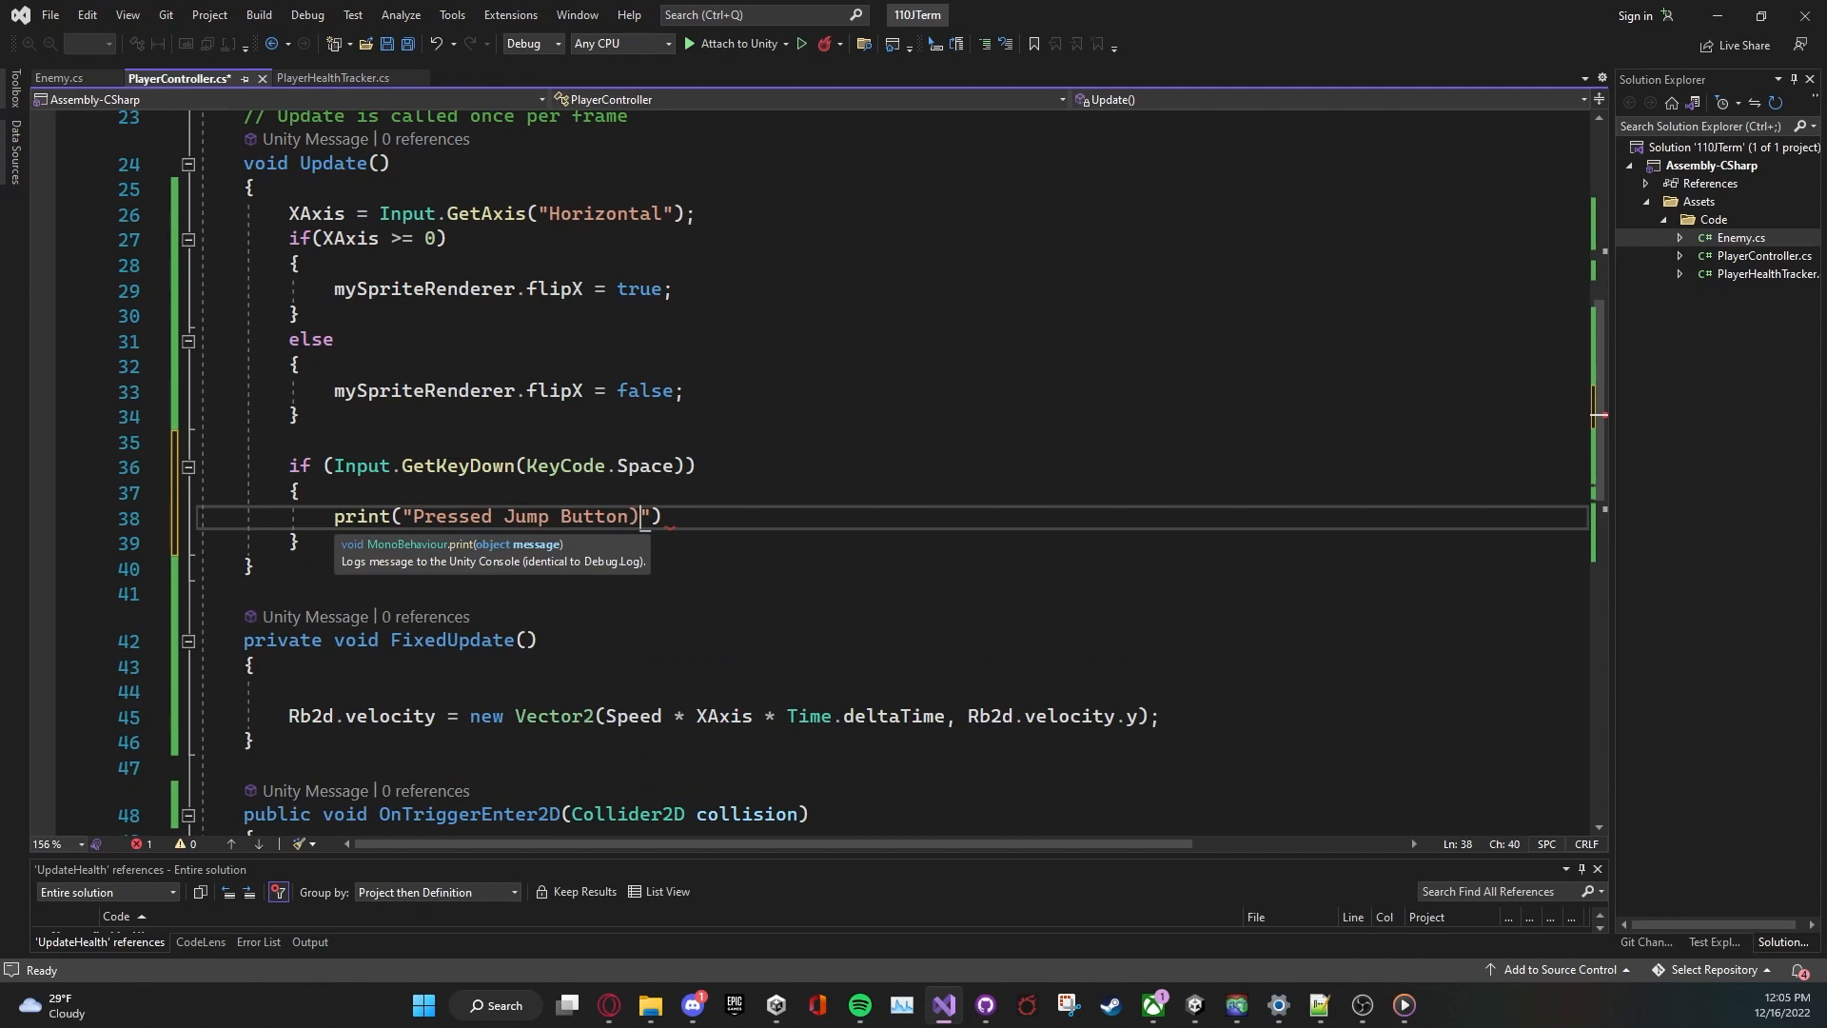
{"action": "key", "text": "Ctrl+s"}
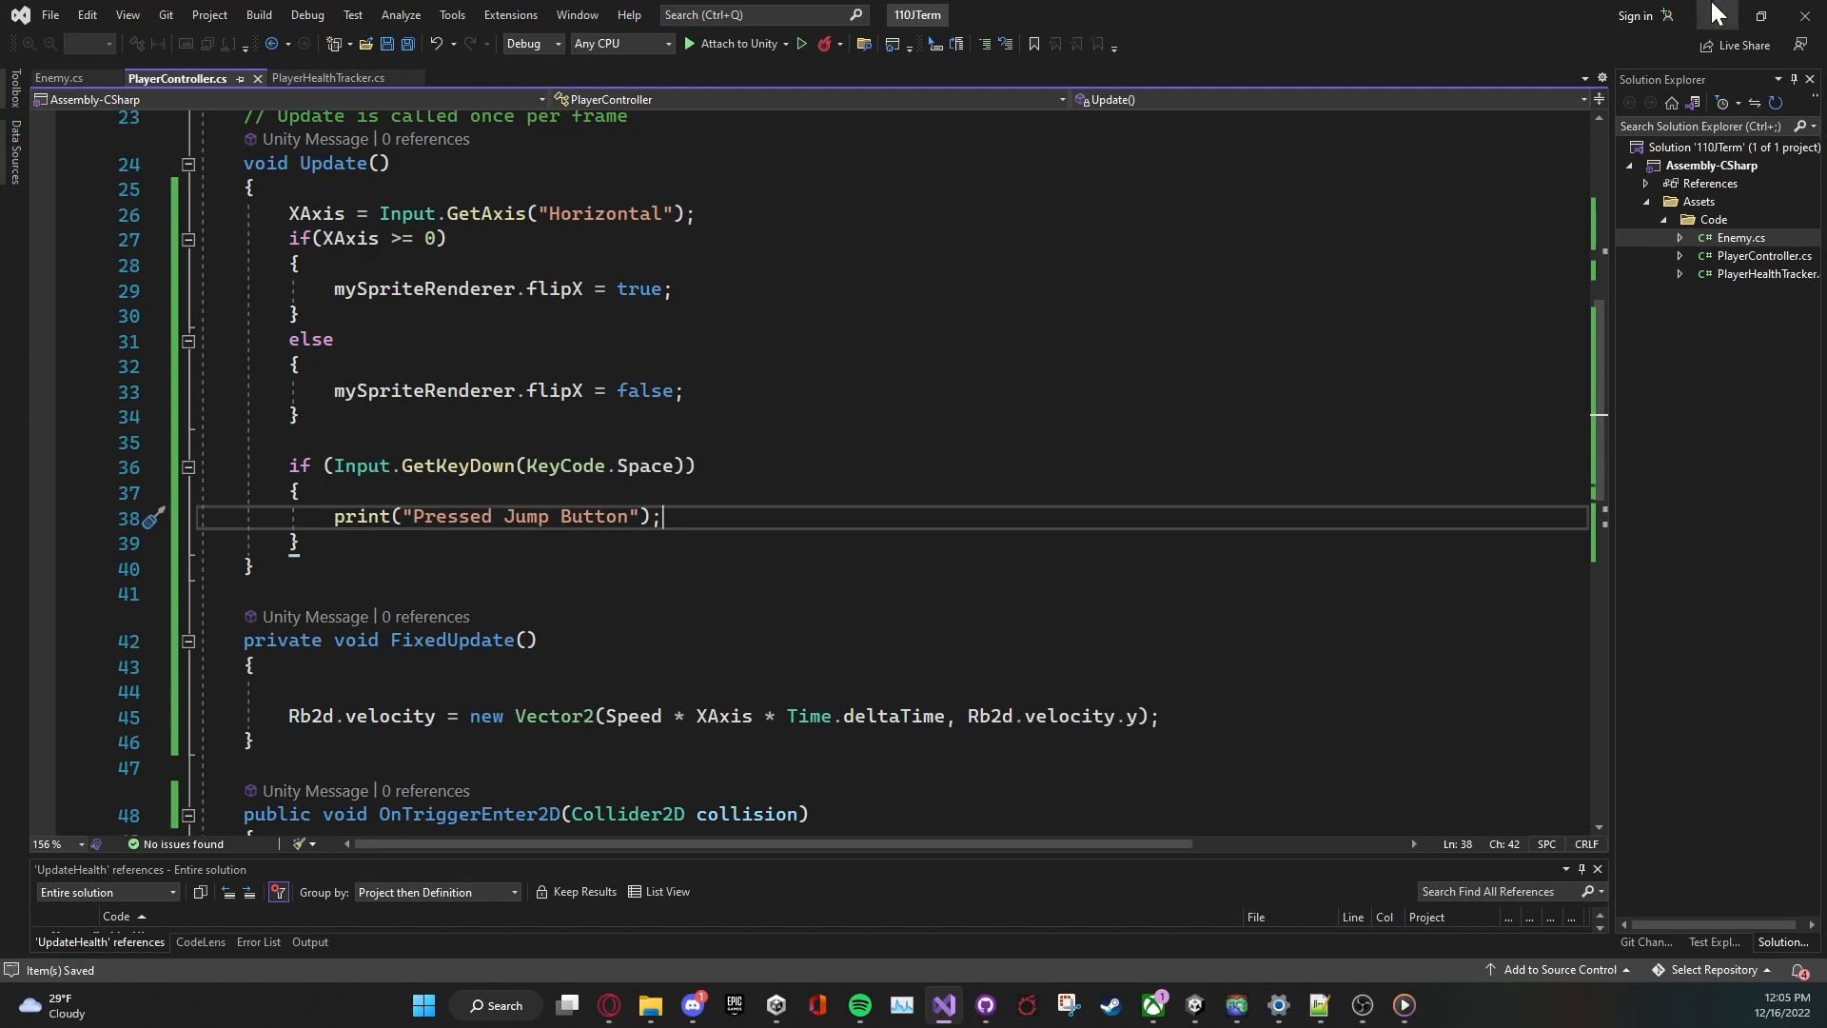
Step: Play the scene in Unity so Space presses log "Pressed Jump Button" in the Console, then return to the script
{"action": "left_click", "coordinate": [1193, 1005]}
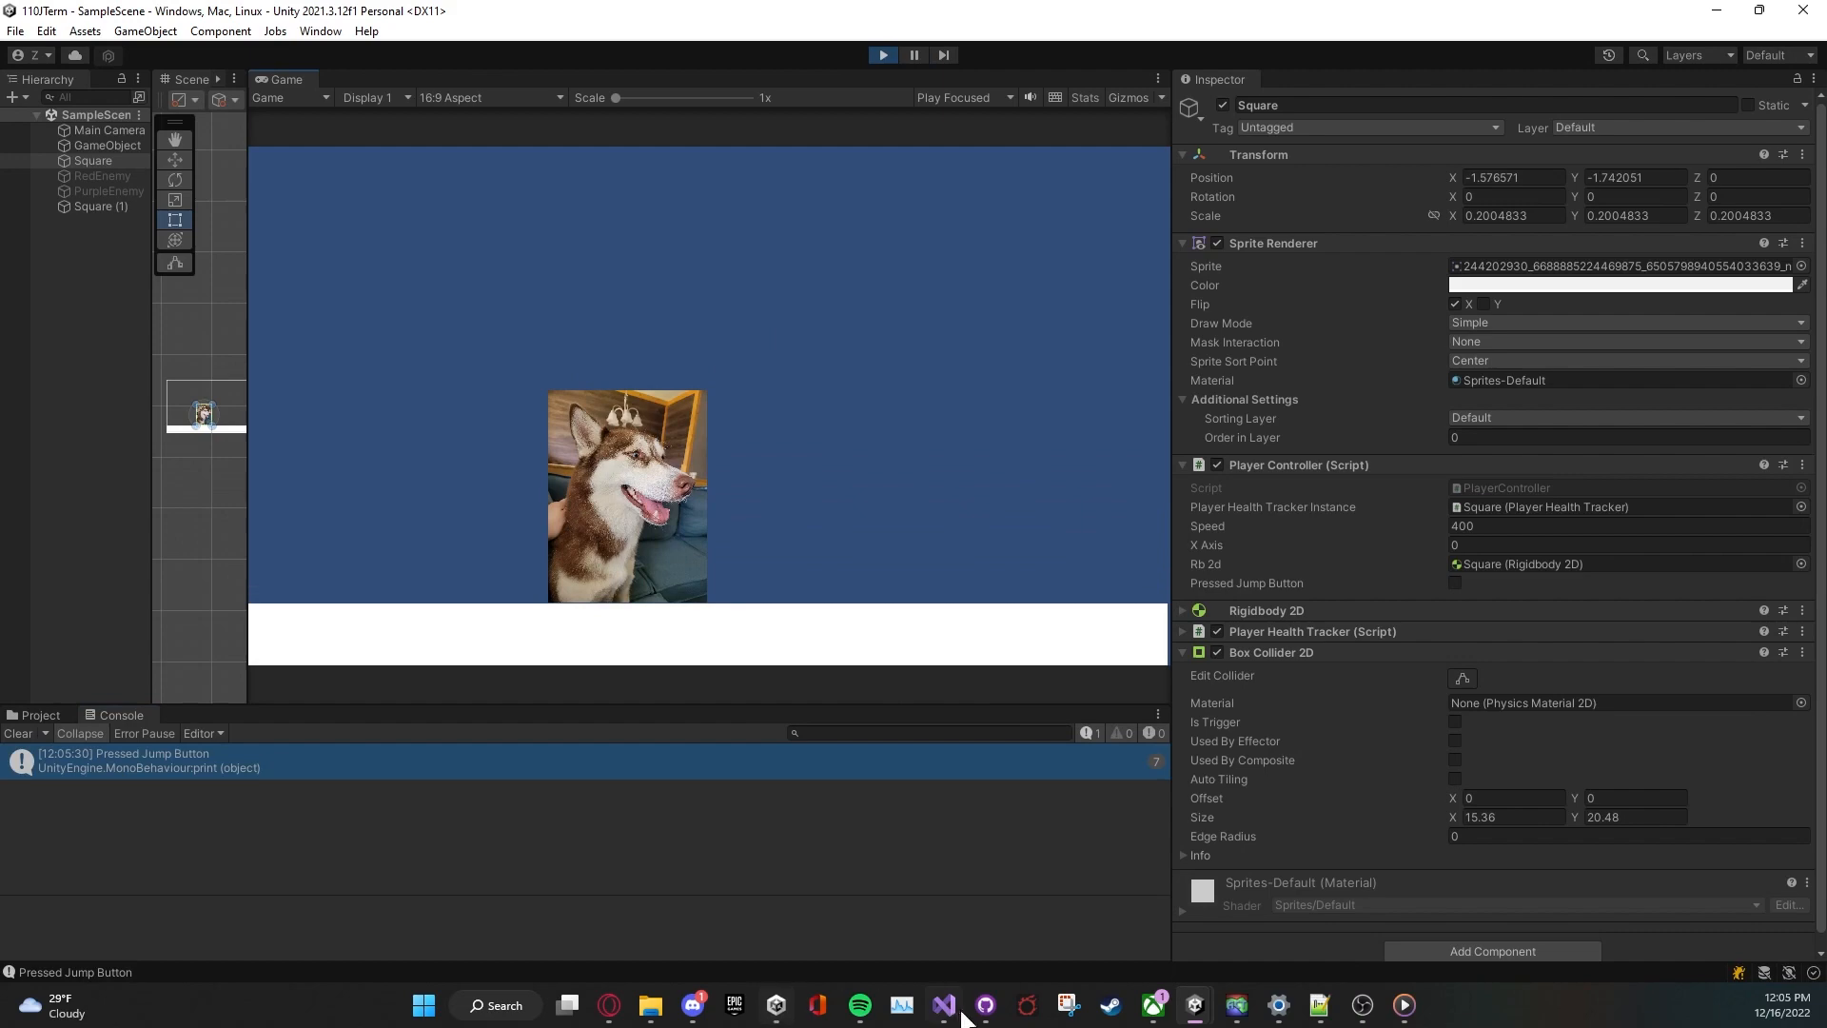
{"action": "left_click", "coordinate": [944, 1004]}
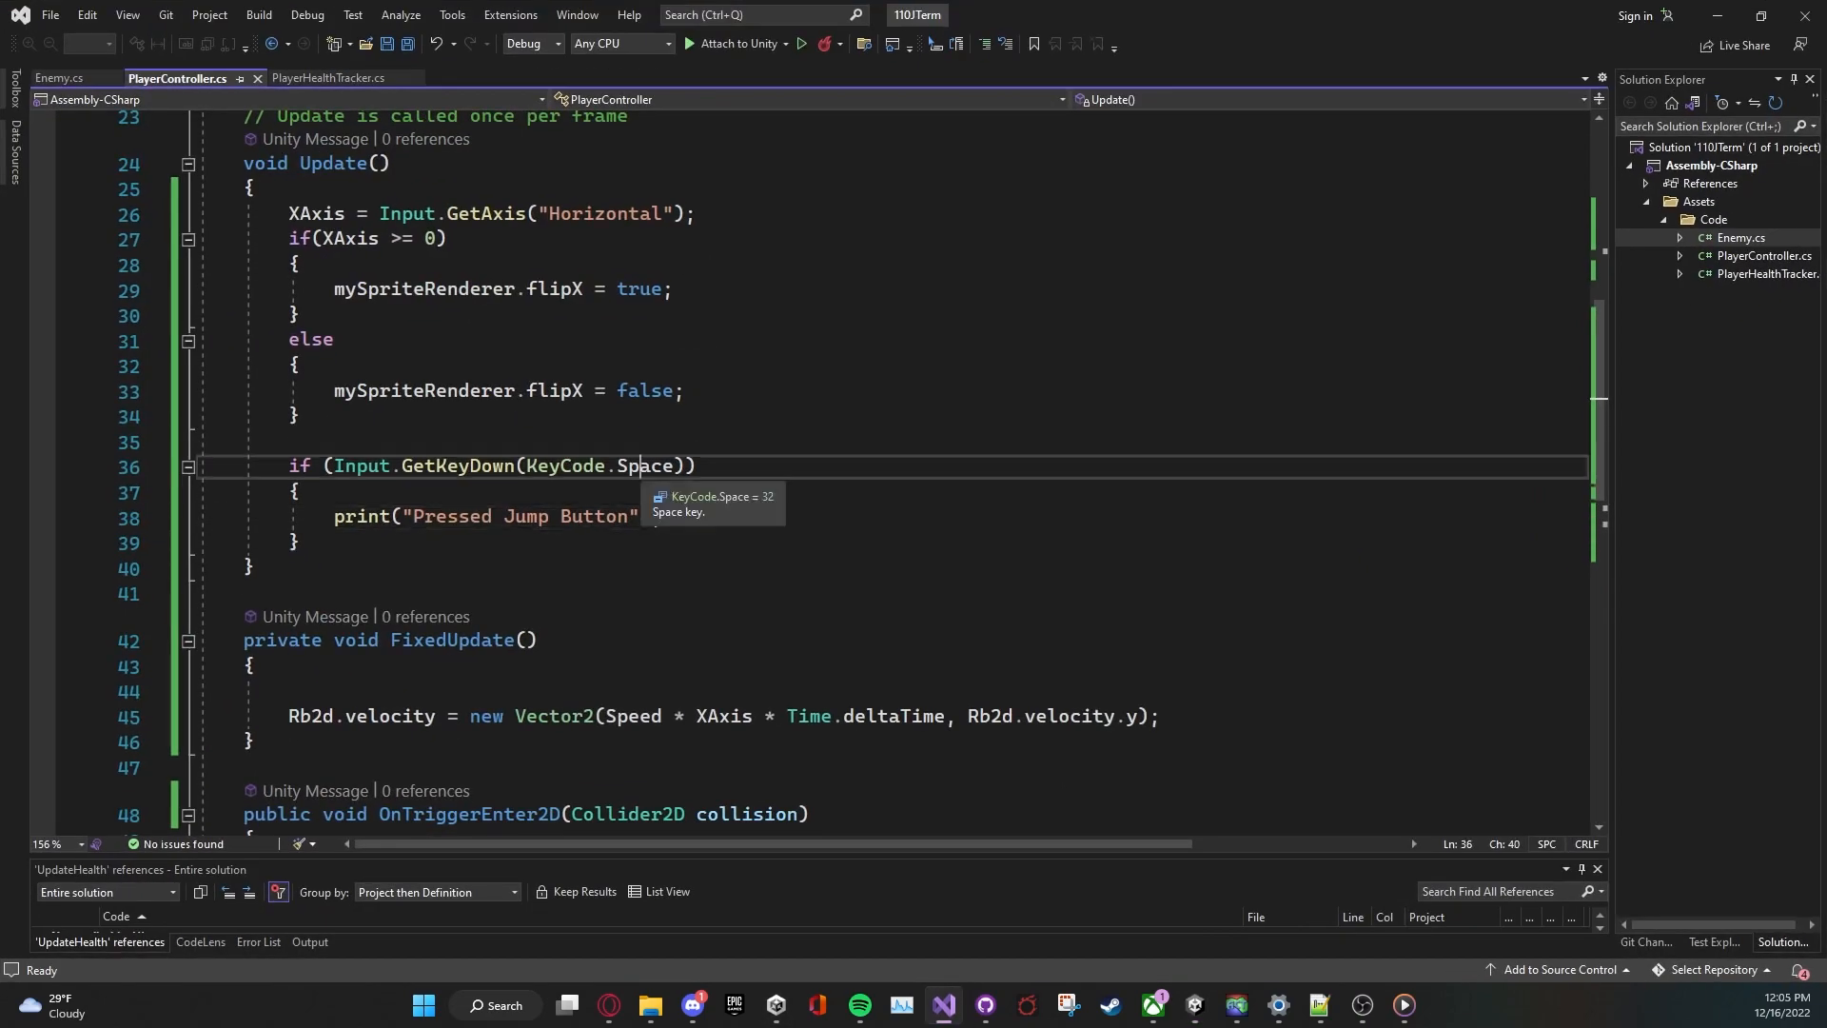
{"action": "key", "text": "Backspace"}
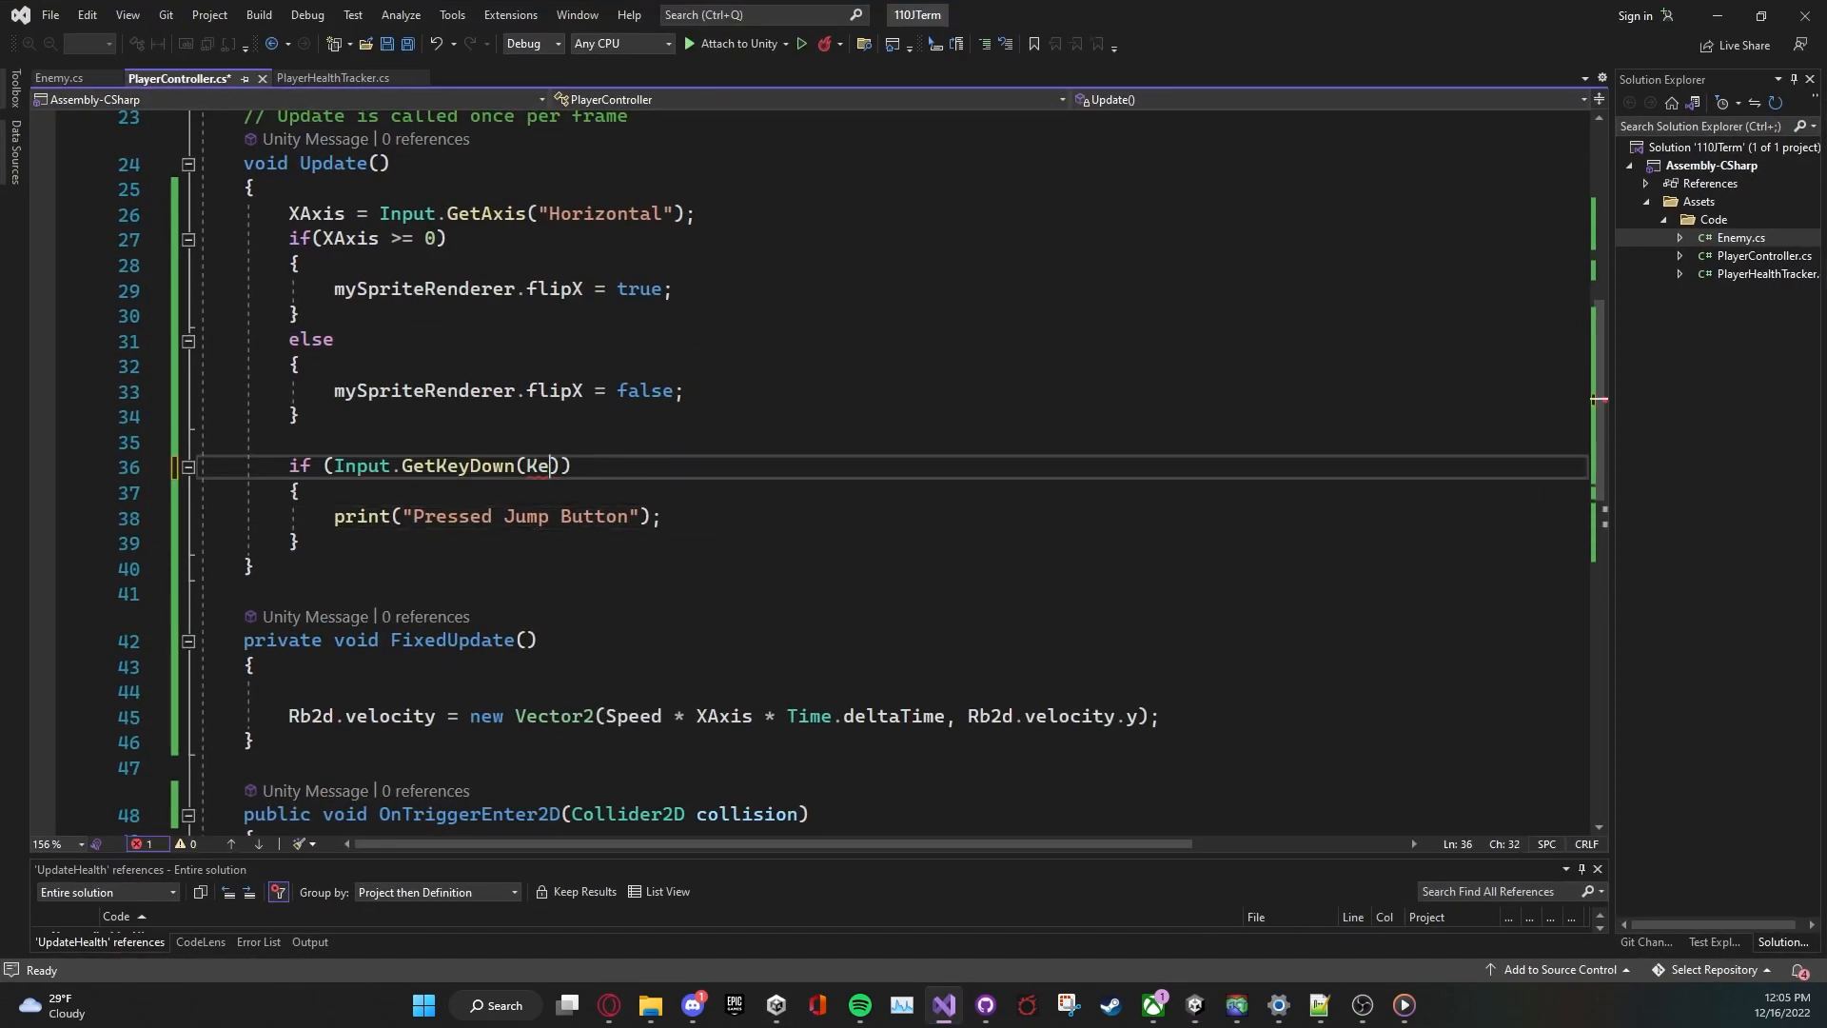
{"action": "type", "text": "\"\""}
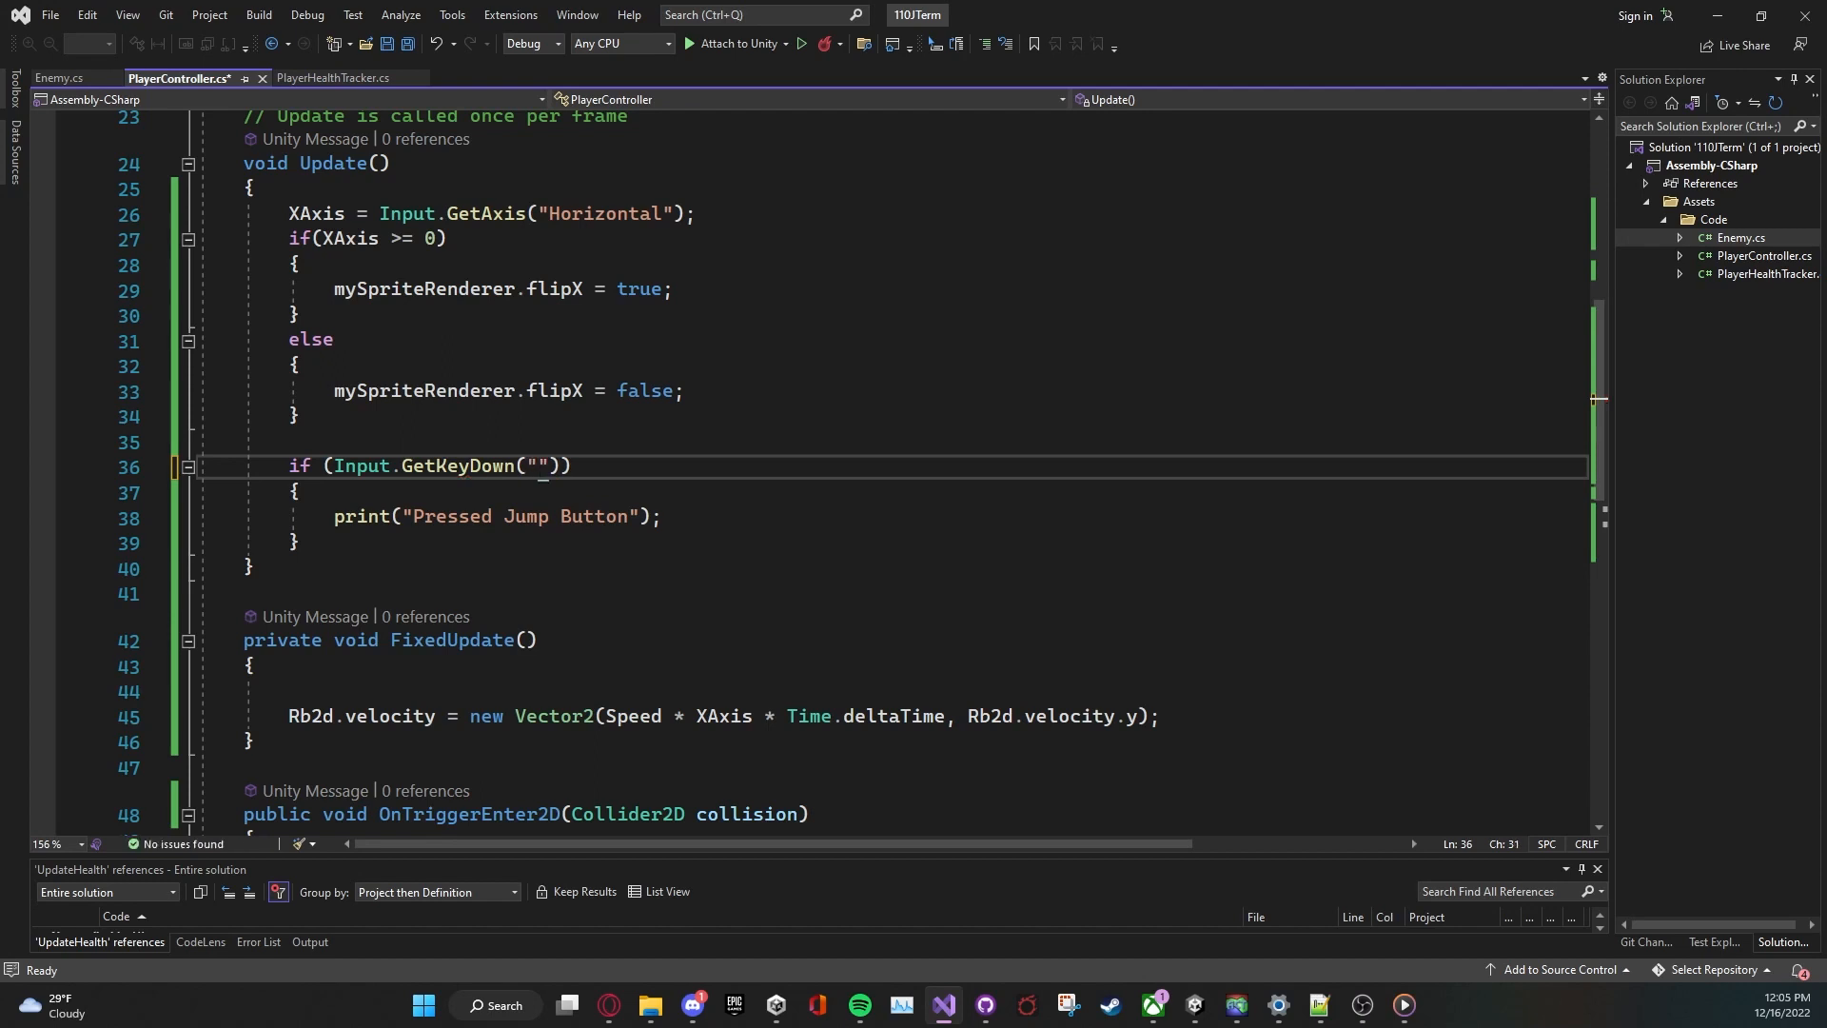
{"action": "type", "text": "ahfjksdhjk"}
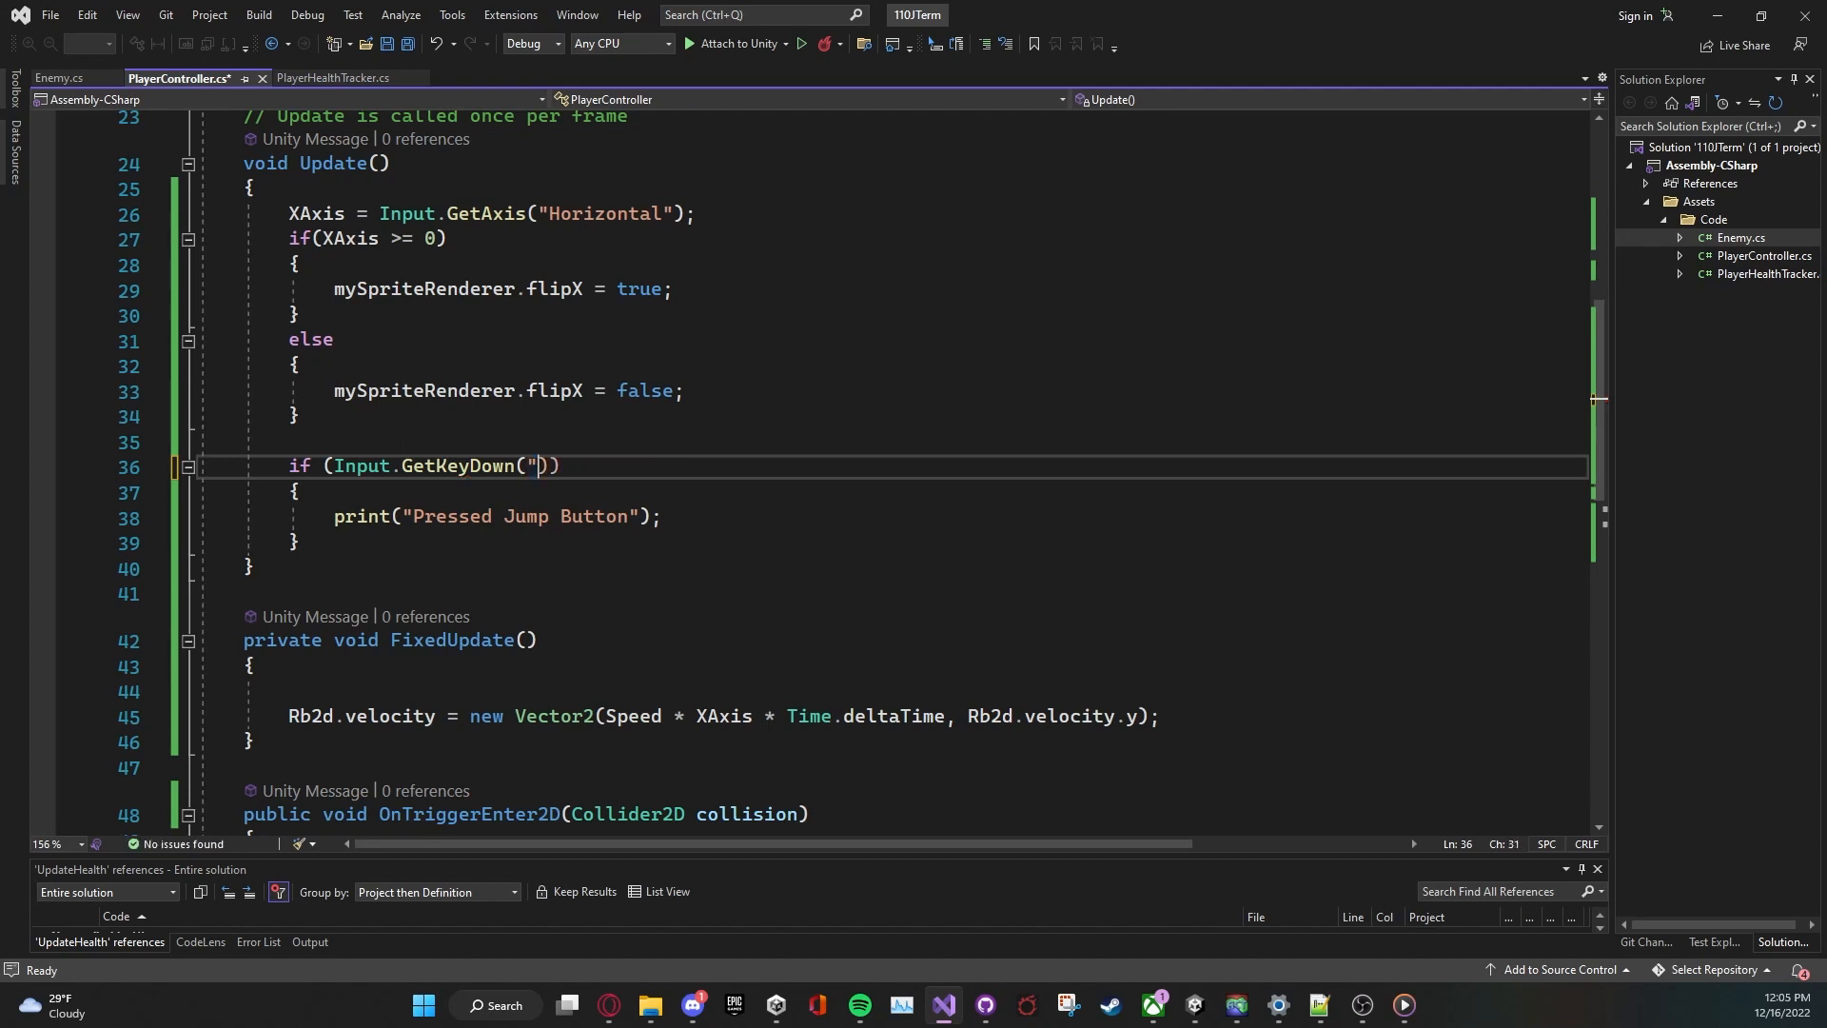
{"action": "type", "text": "Keycode"}
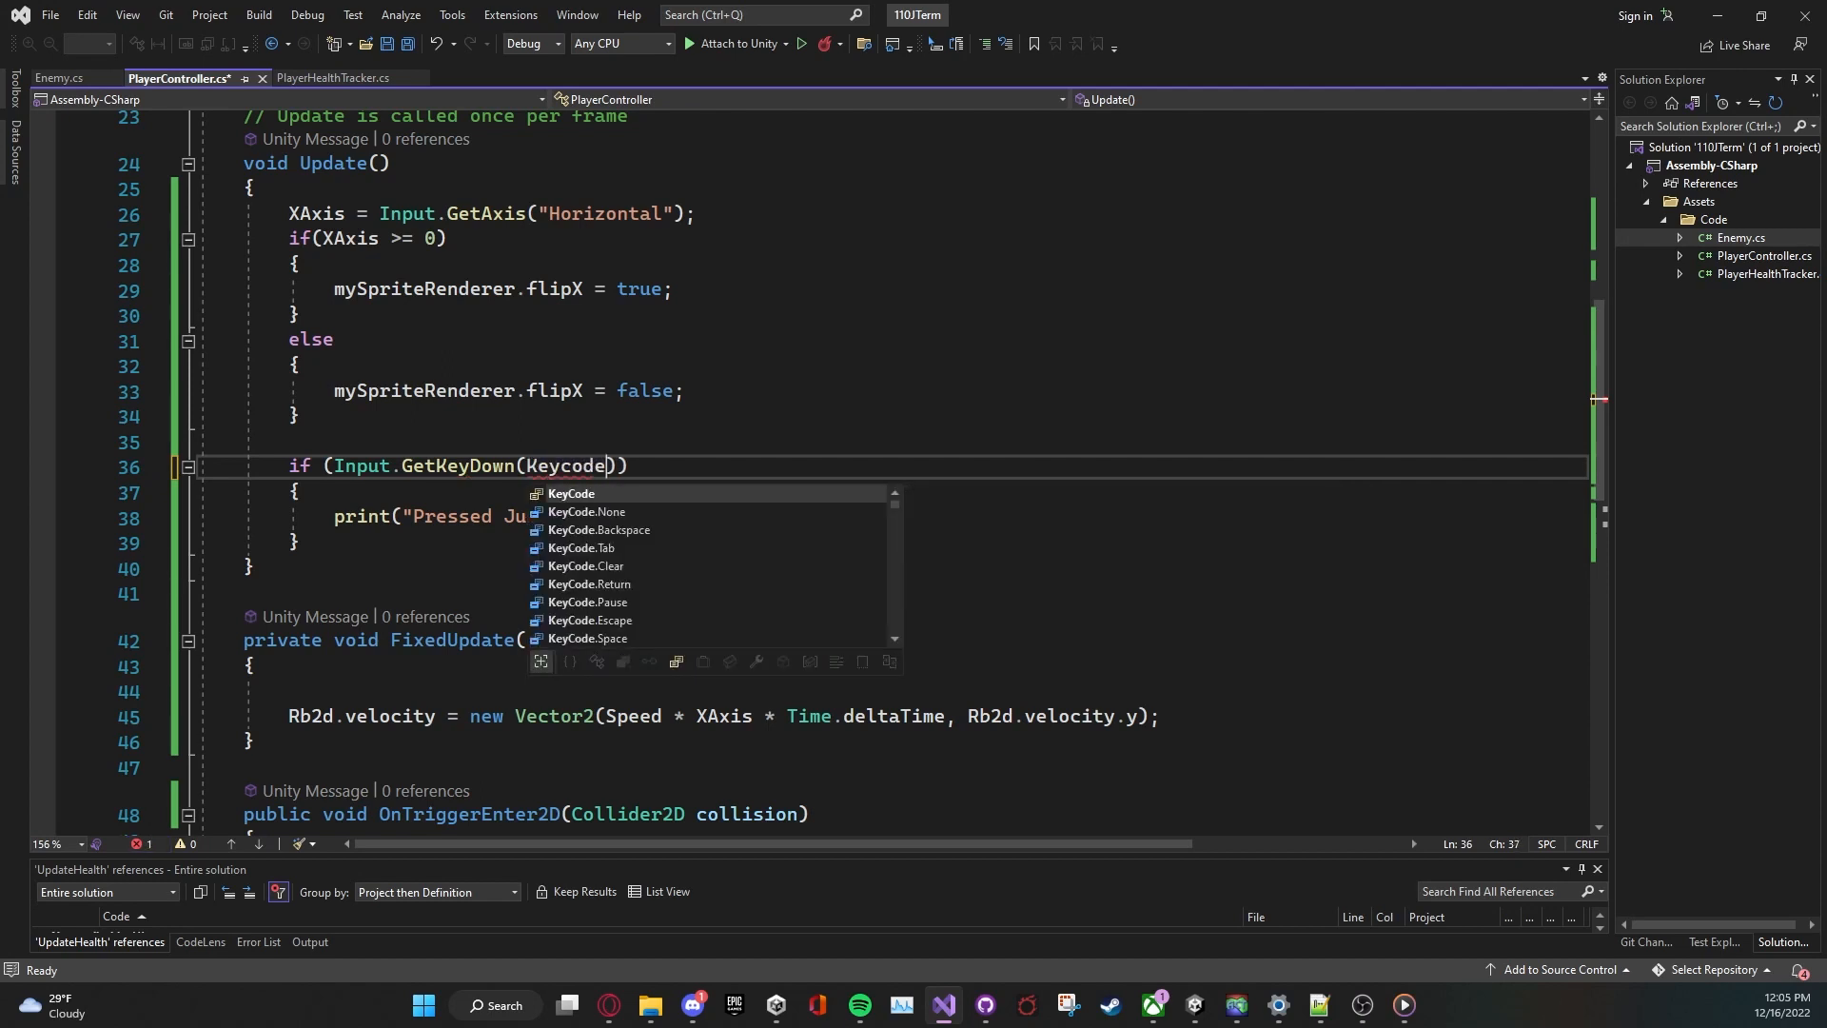
{"action": "type", "text": "."}
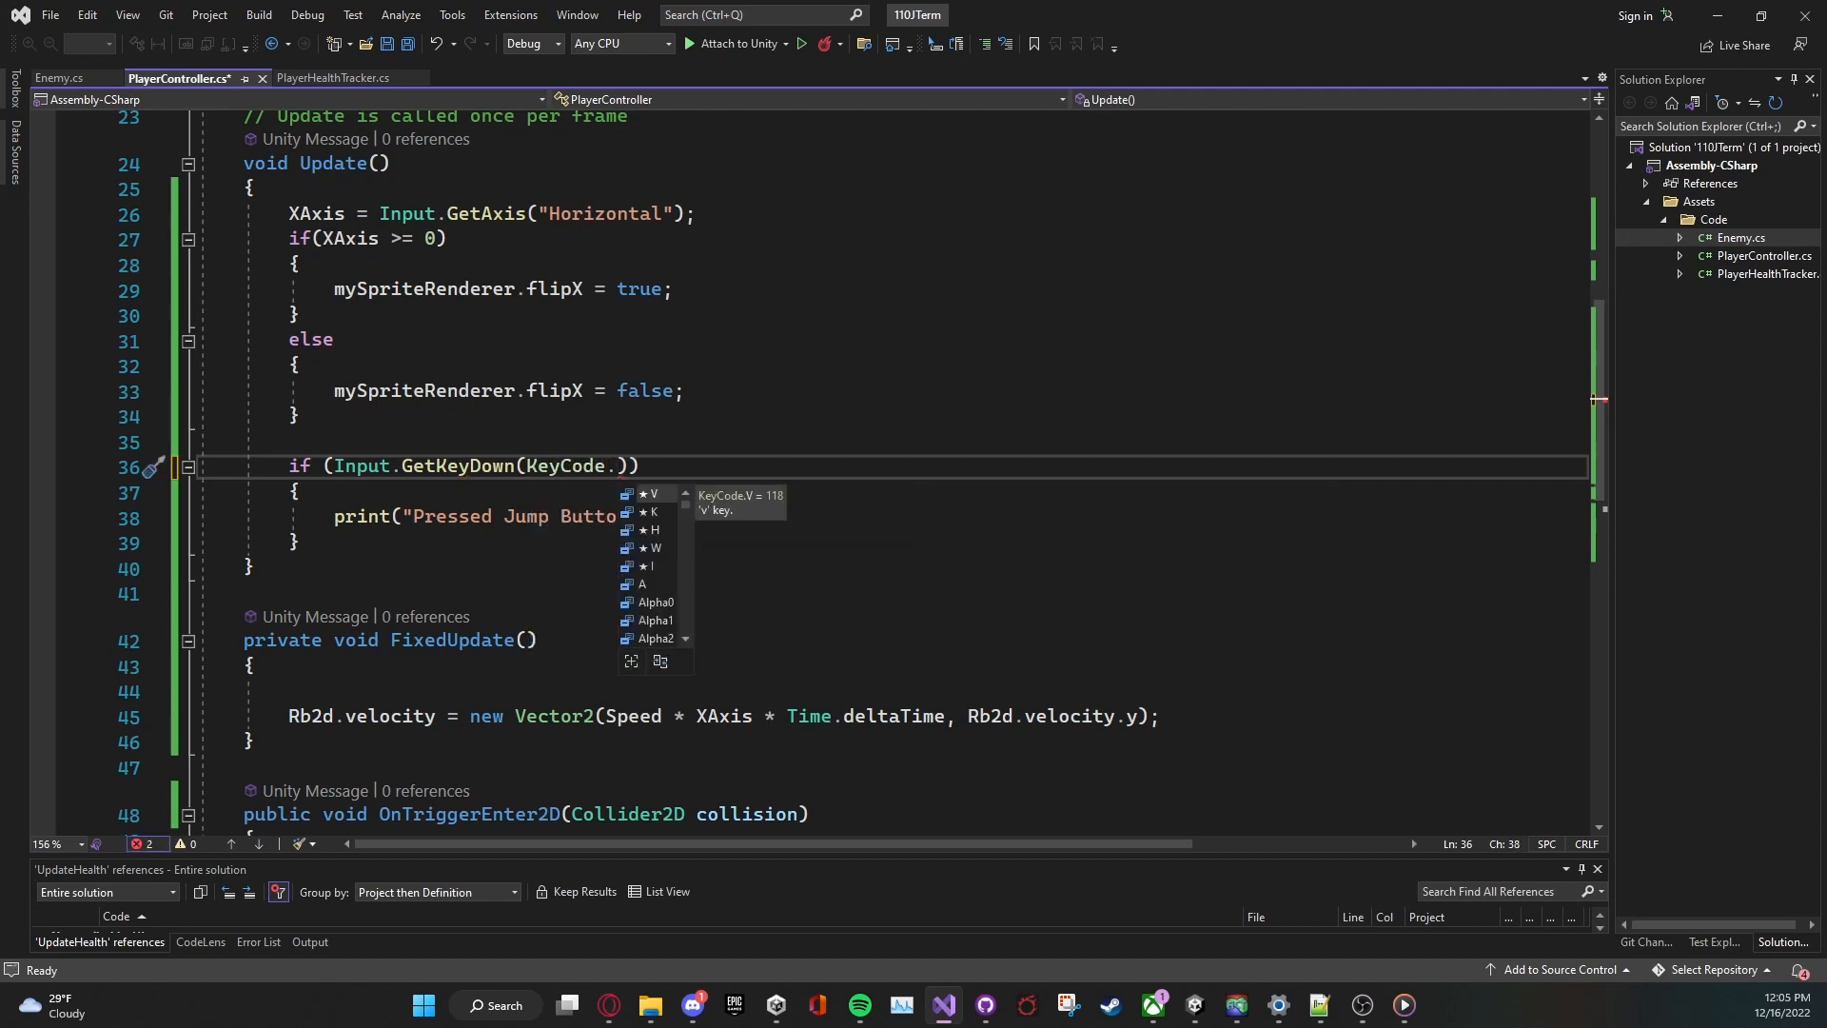
{"action": "type", "text": "Space"}
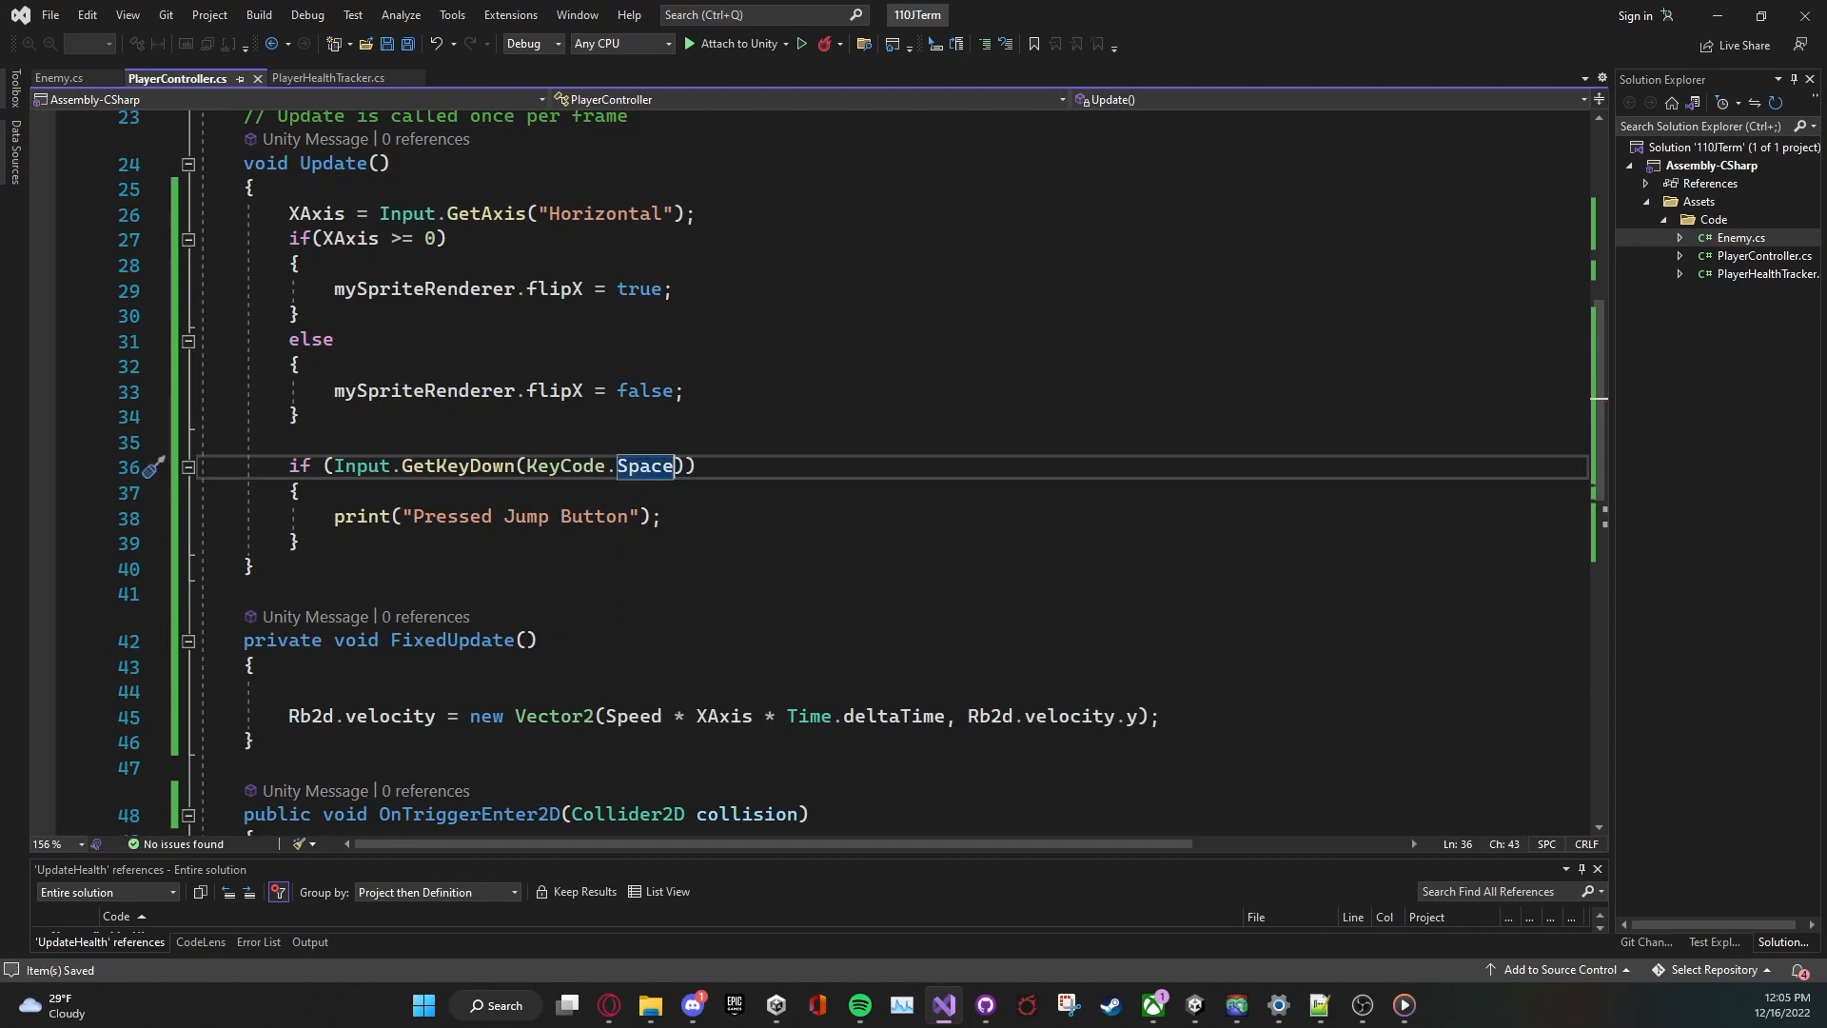
{"action": "double_click", "coordinate": [456, 464]}
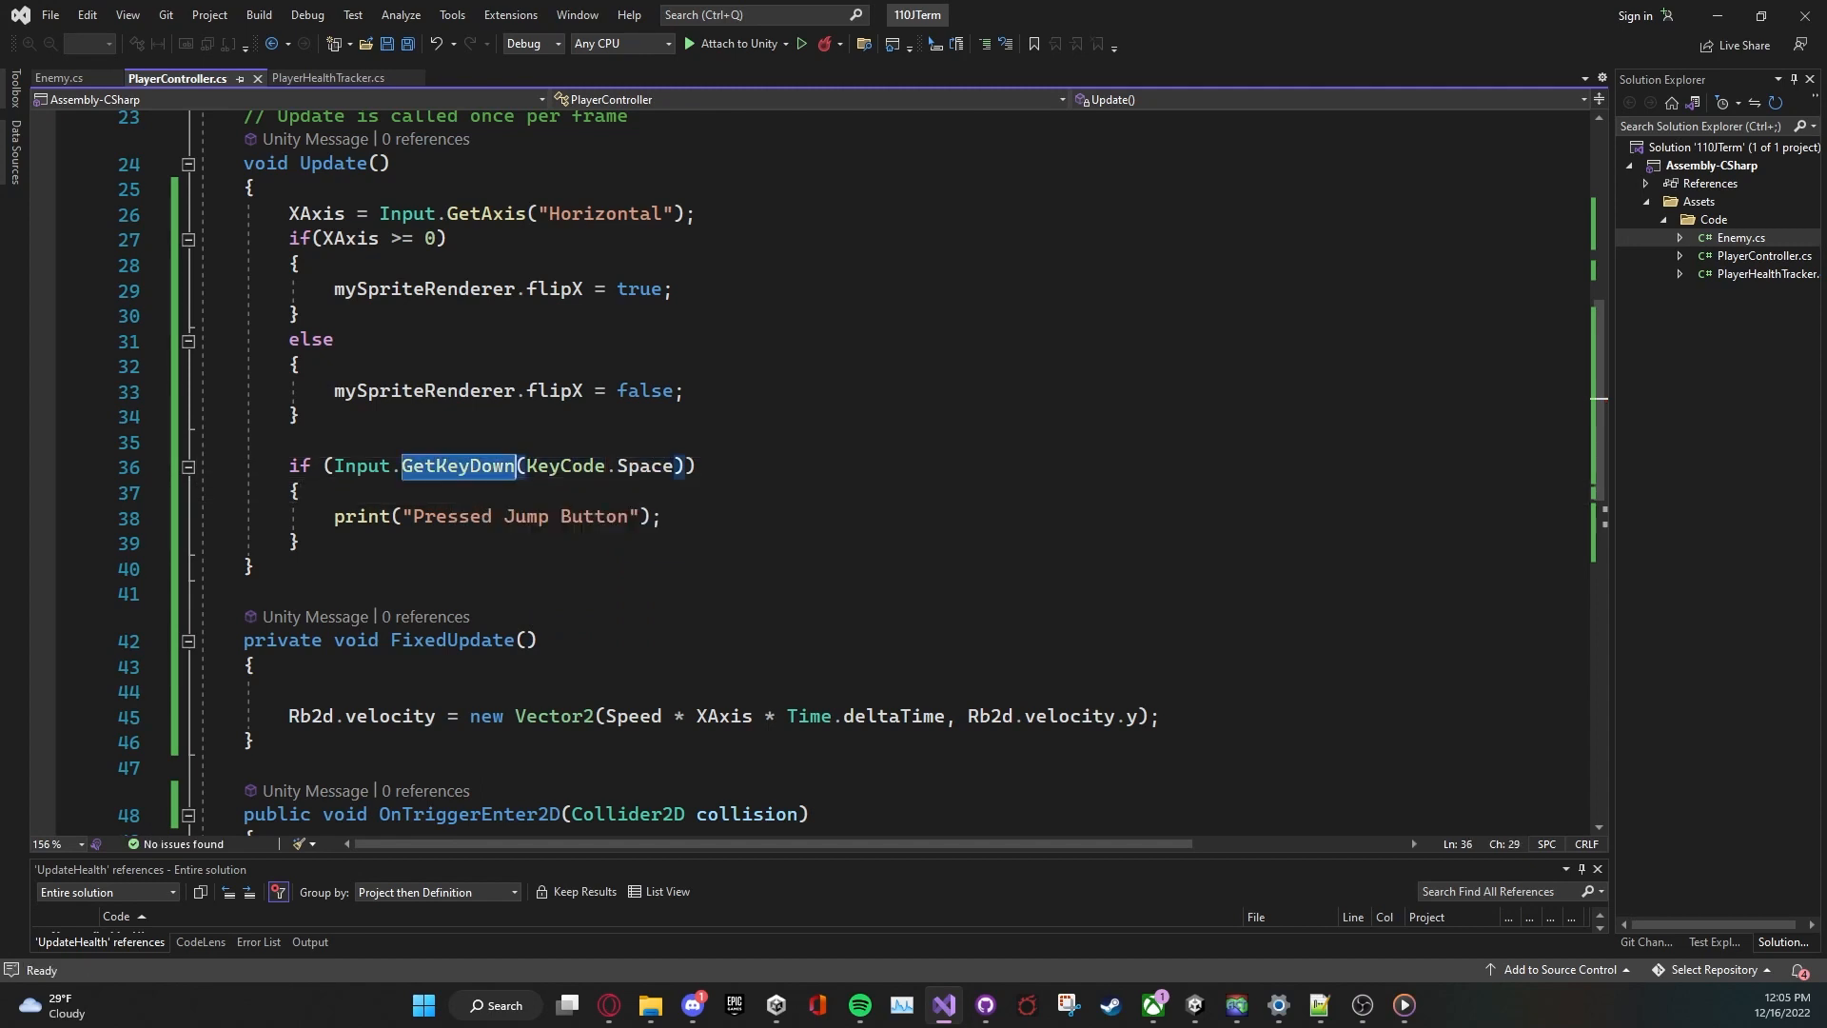
{"action": "mouse_move", "coordinate": [563, 464]}
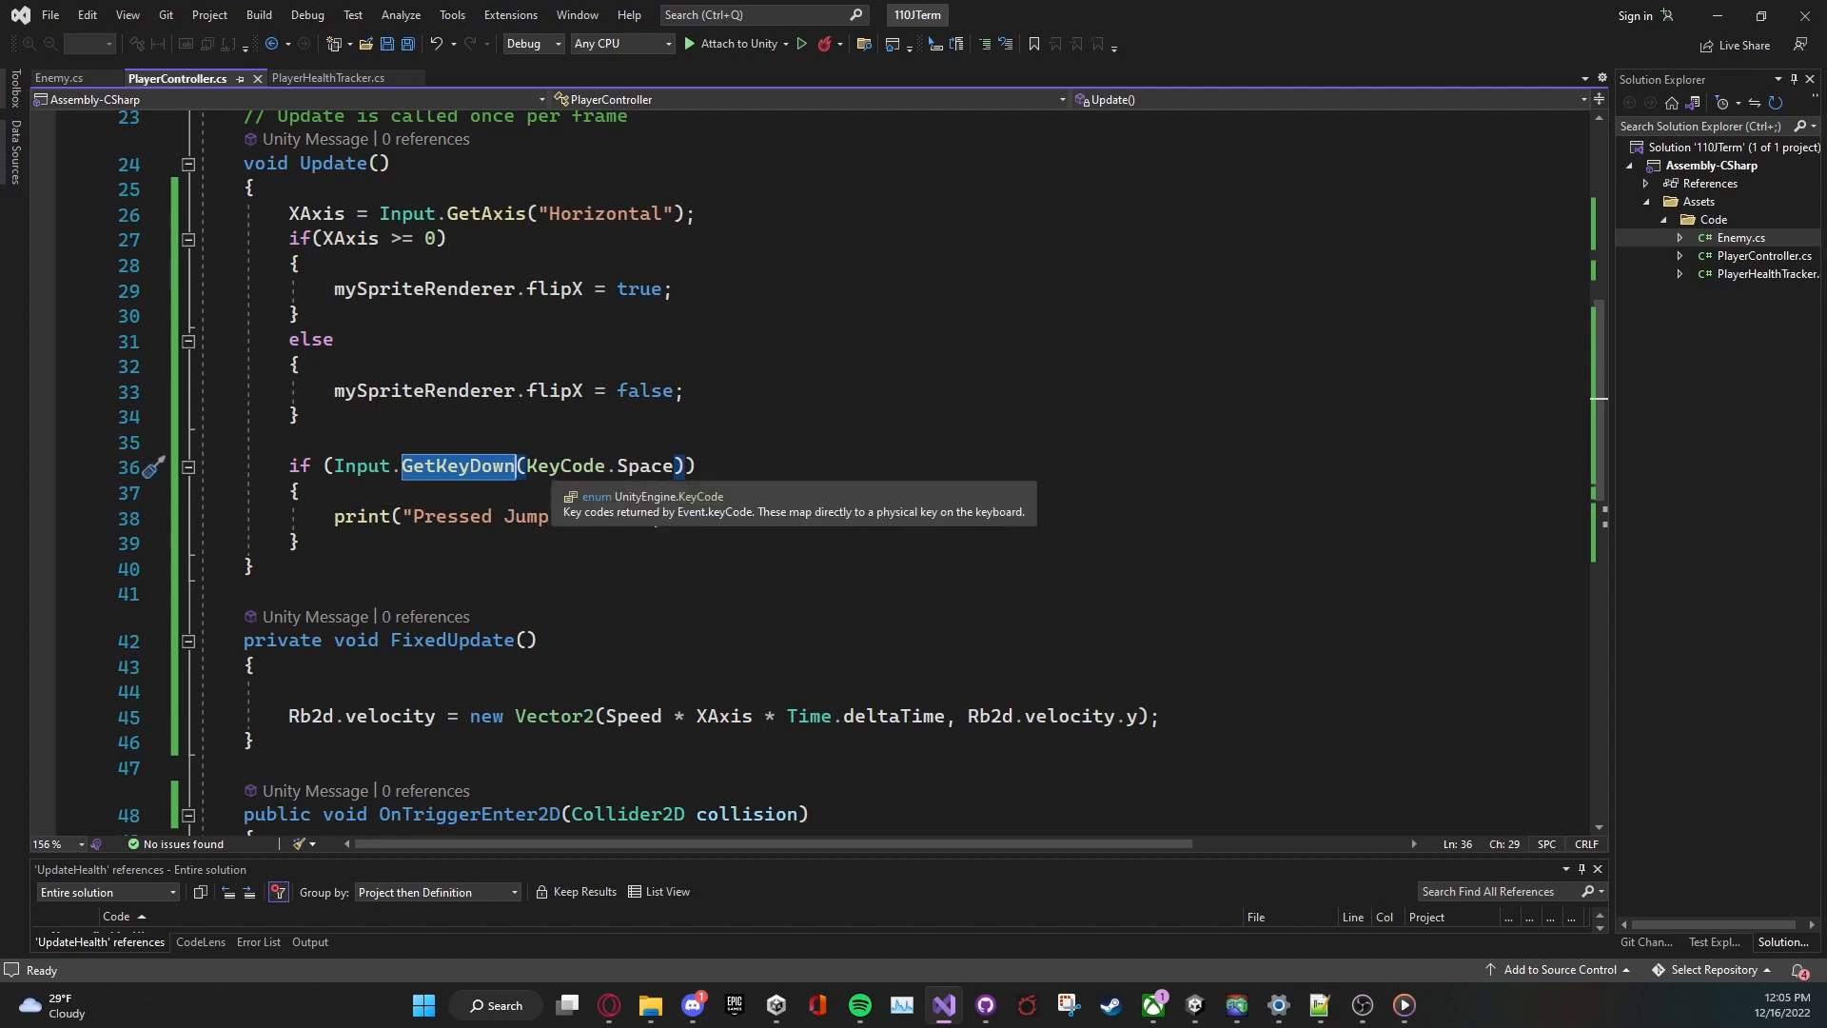
{"action": "left_click", "coordinate": [634, 464]}
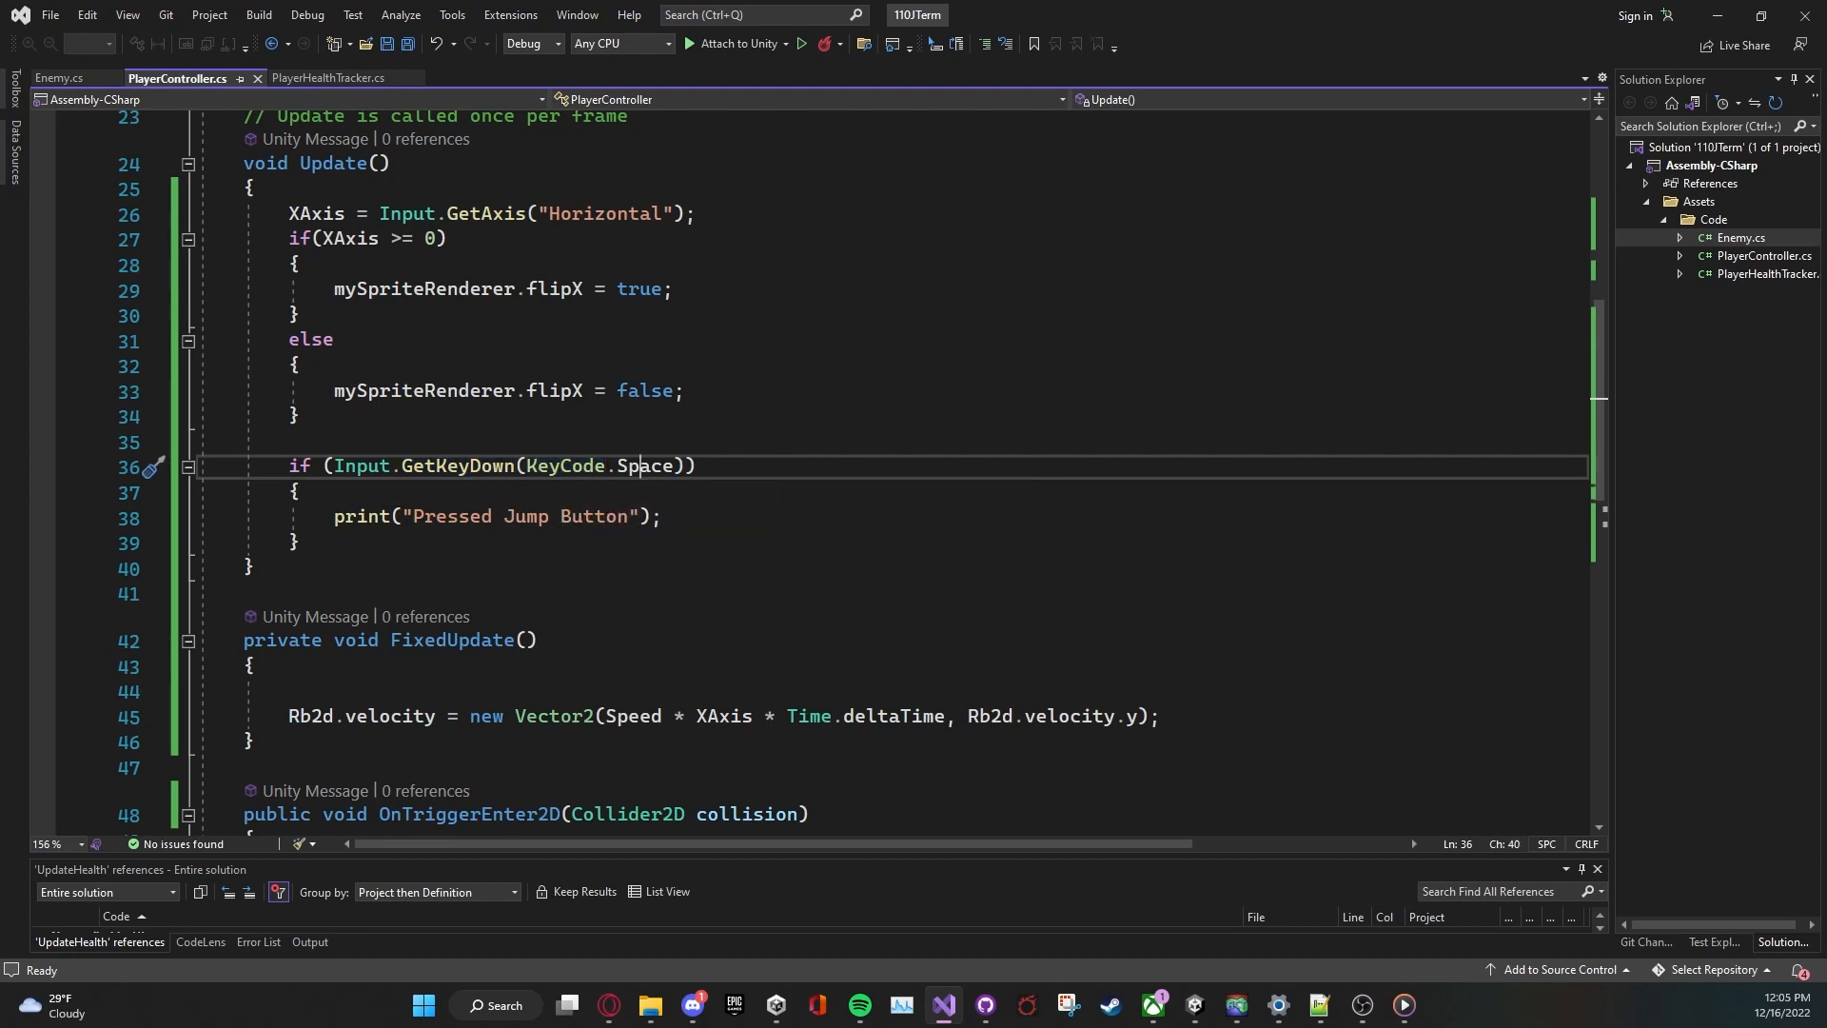
{"action": "double_click", "coordinate": [645, 464]}
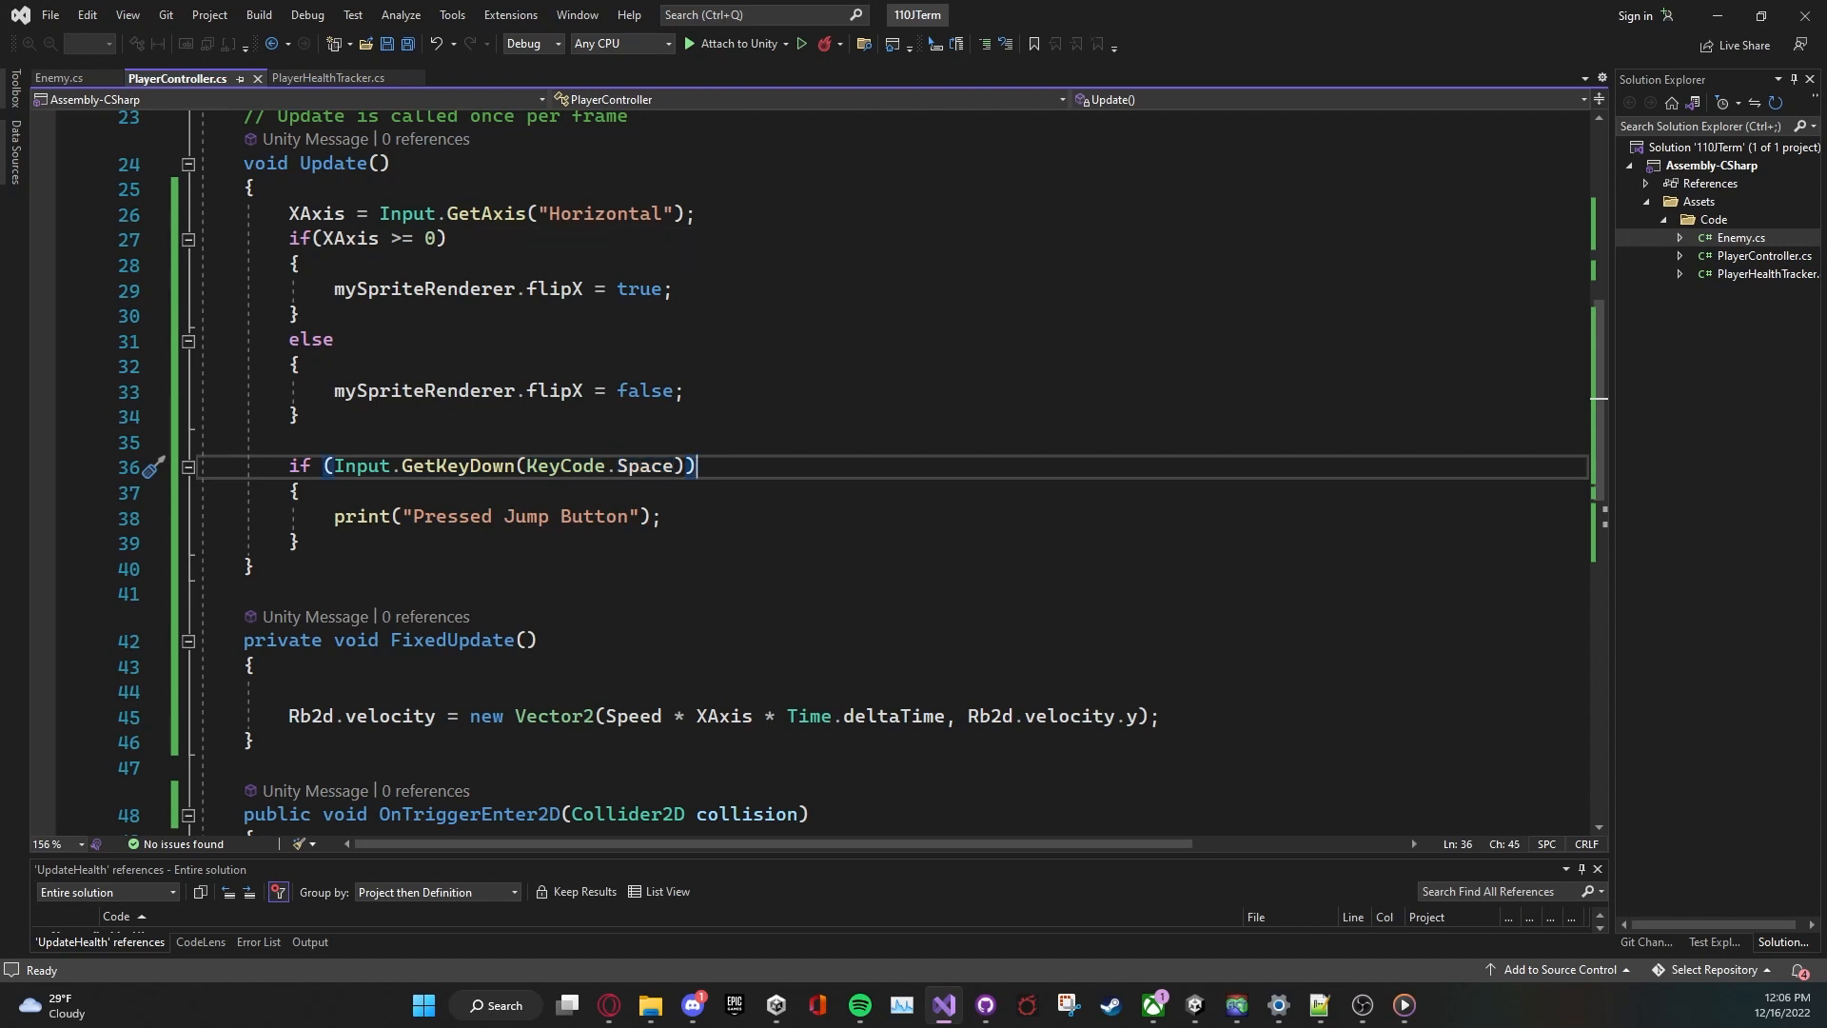
{"action": "double_click", "coordinate": [457, 466]}
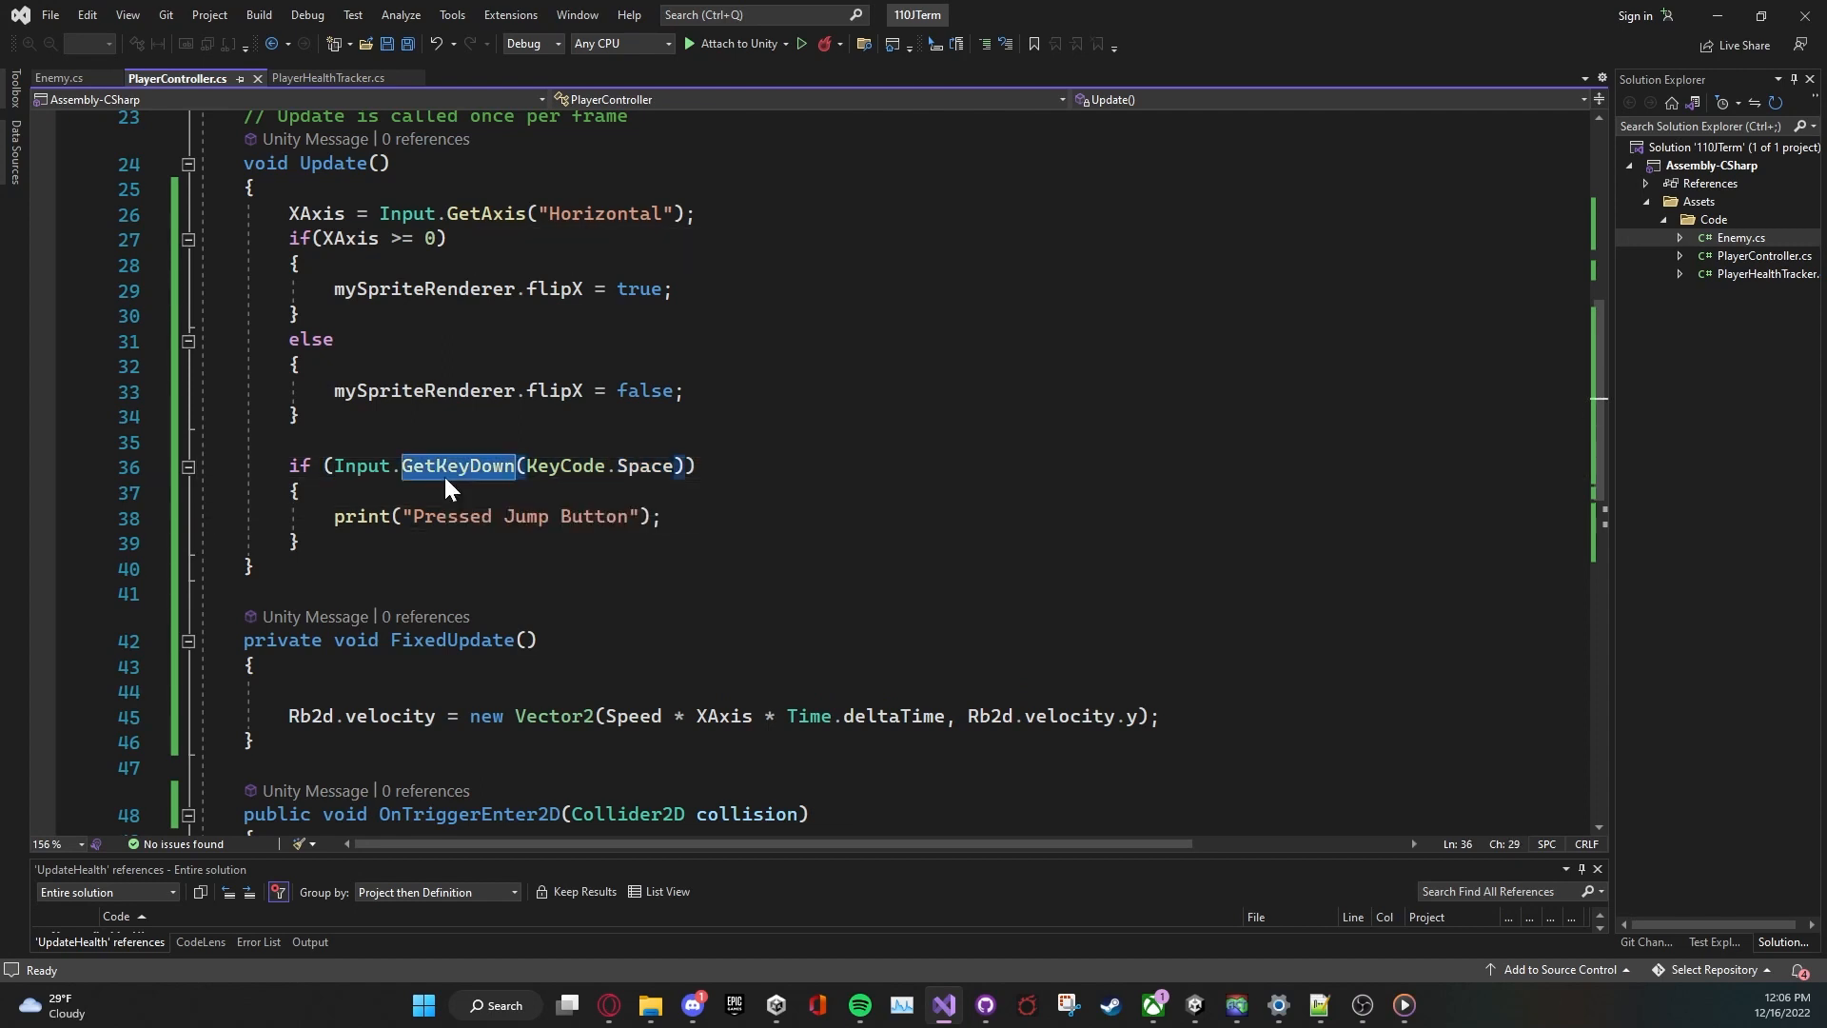